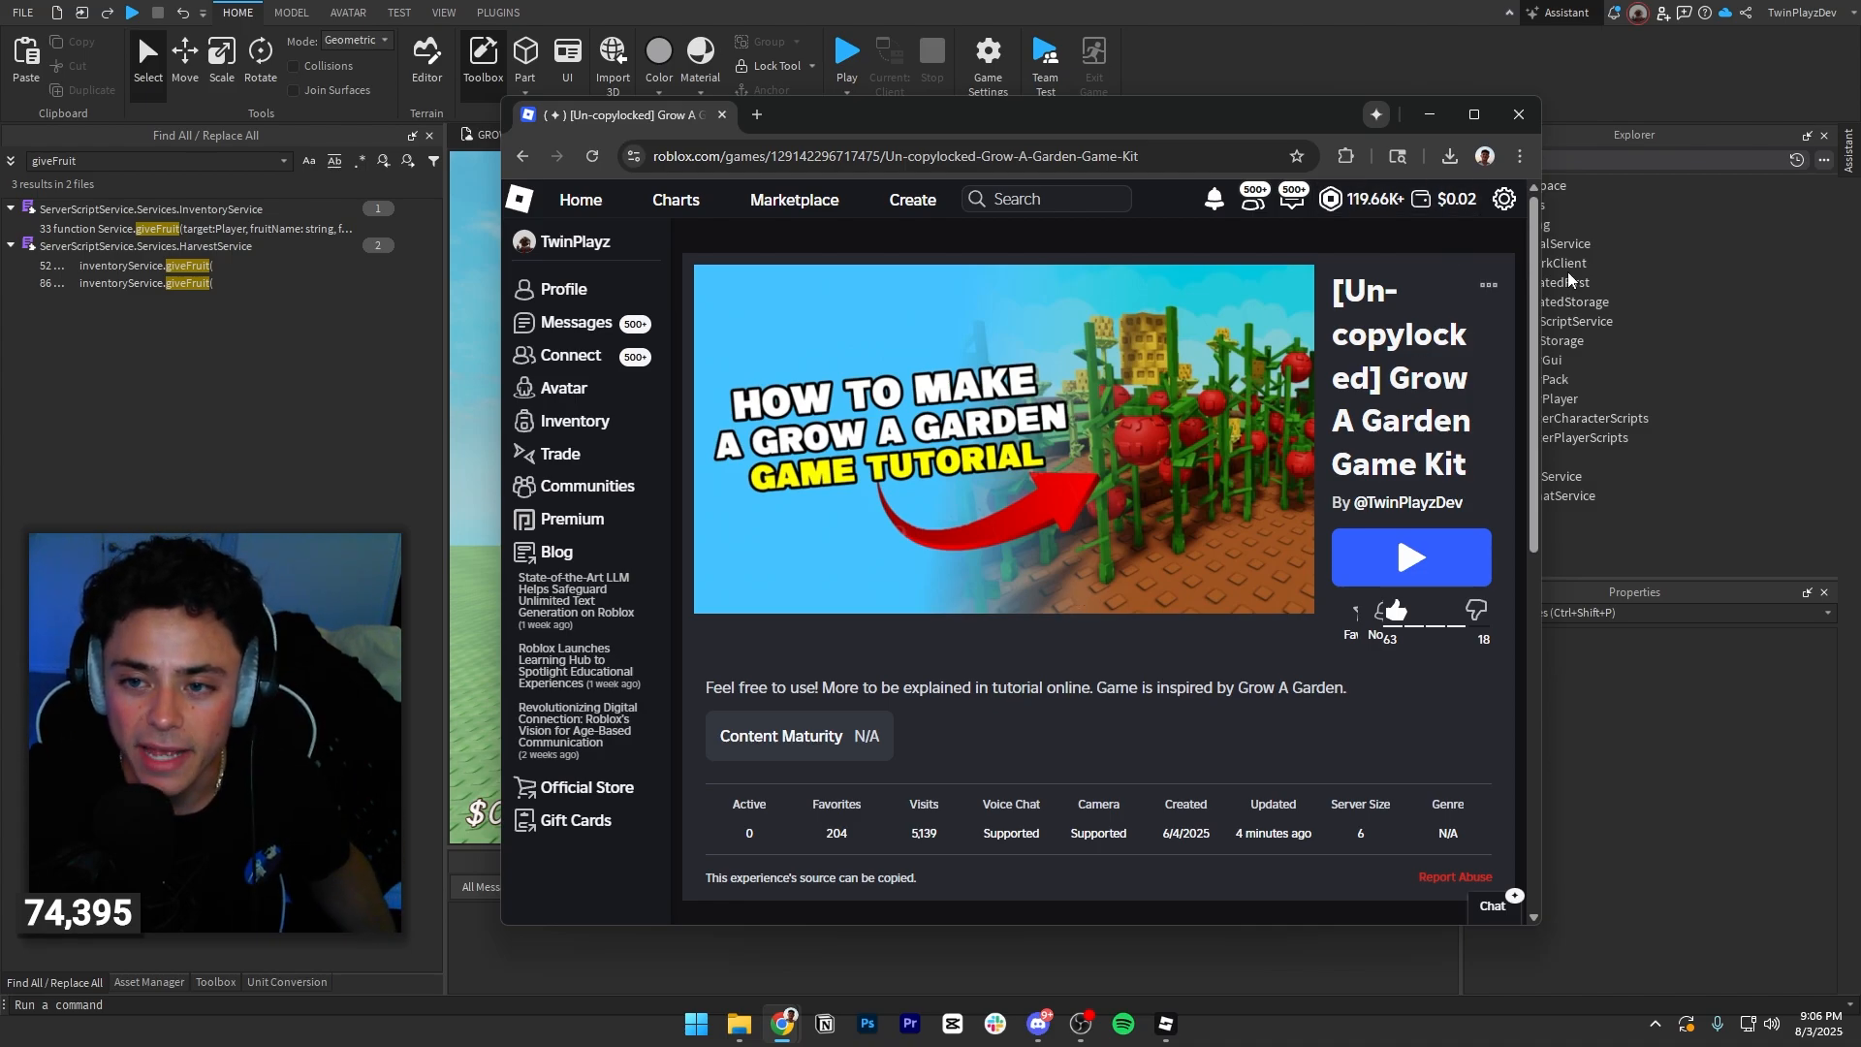
Step: Close the Grow A Garden Game Kit browser page to return to the Studio place
left_click(1487, 284)
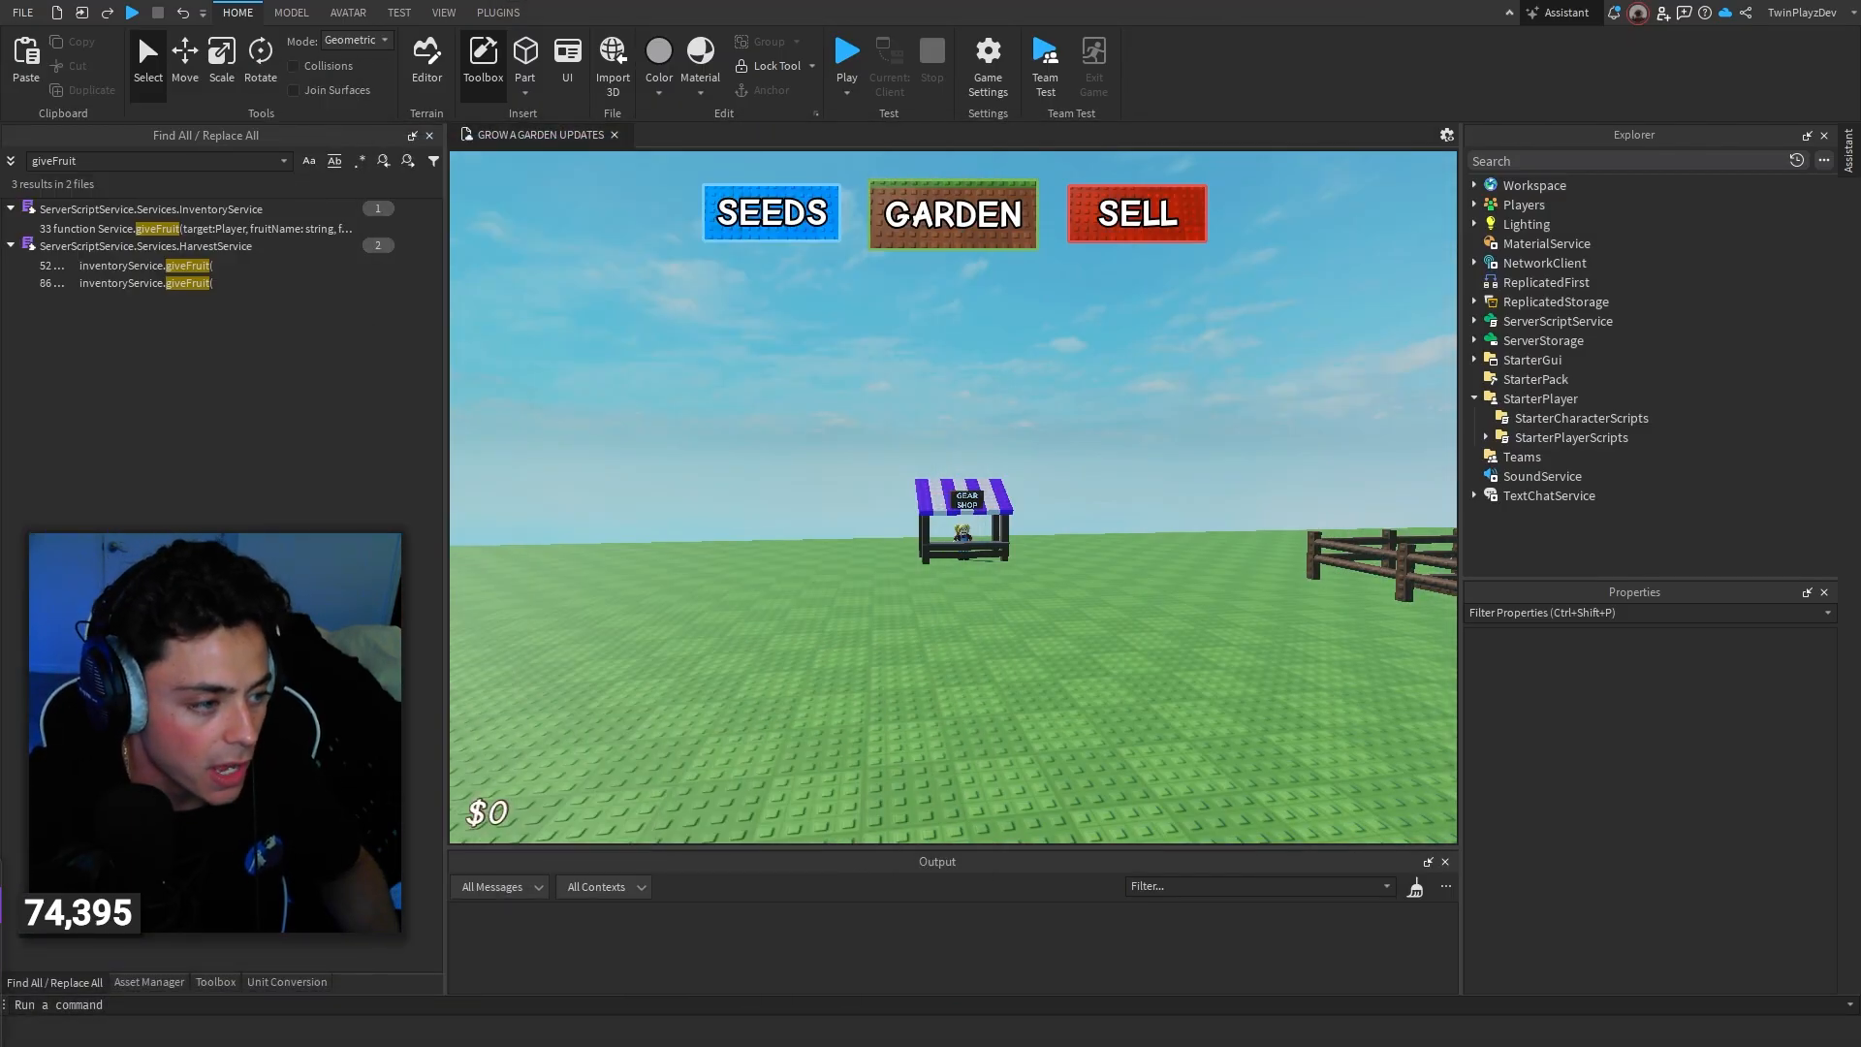
left_click(1037, 1023)
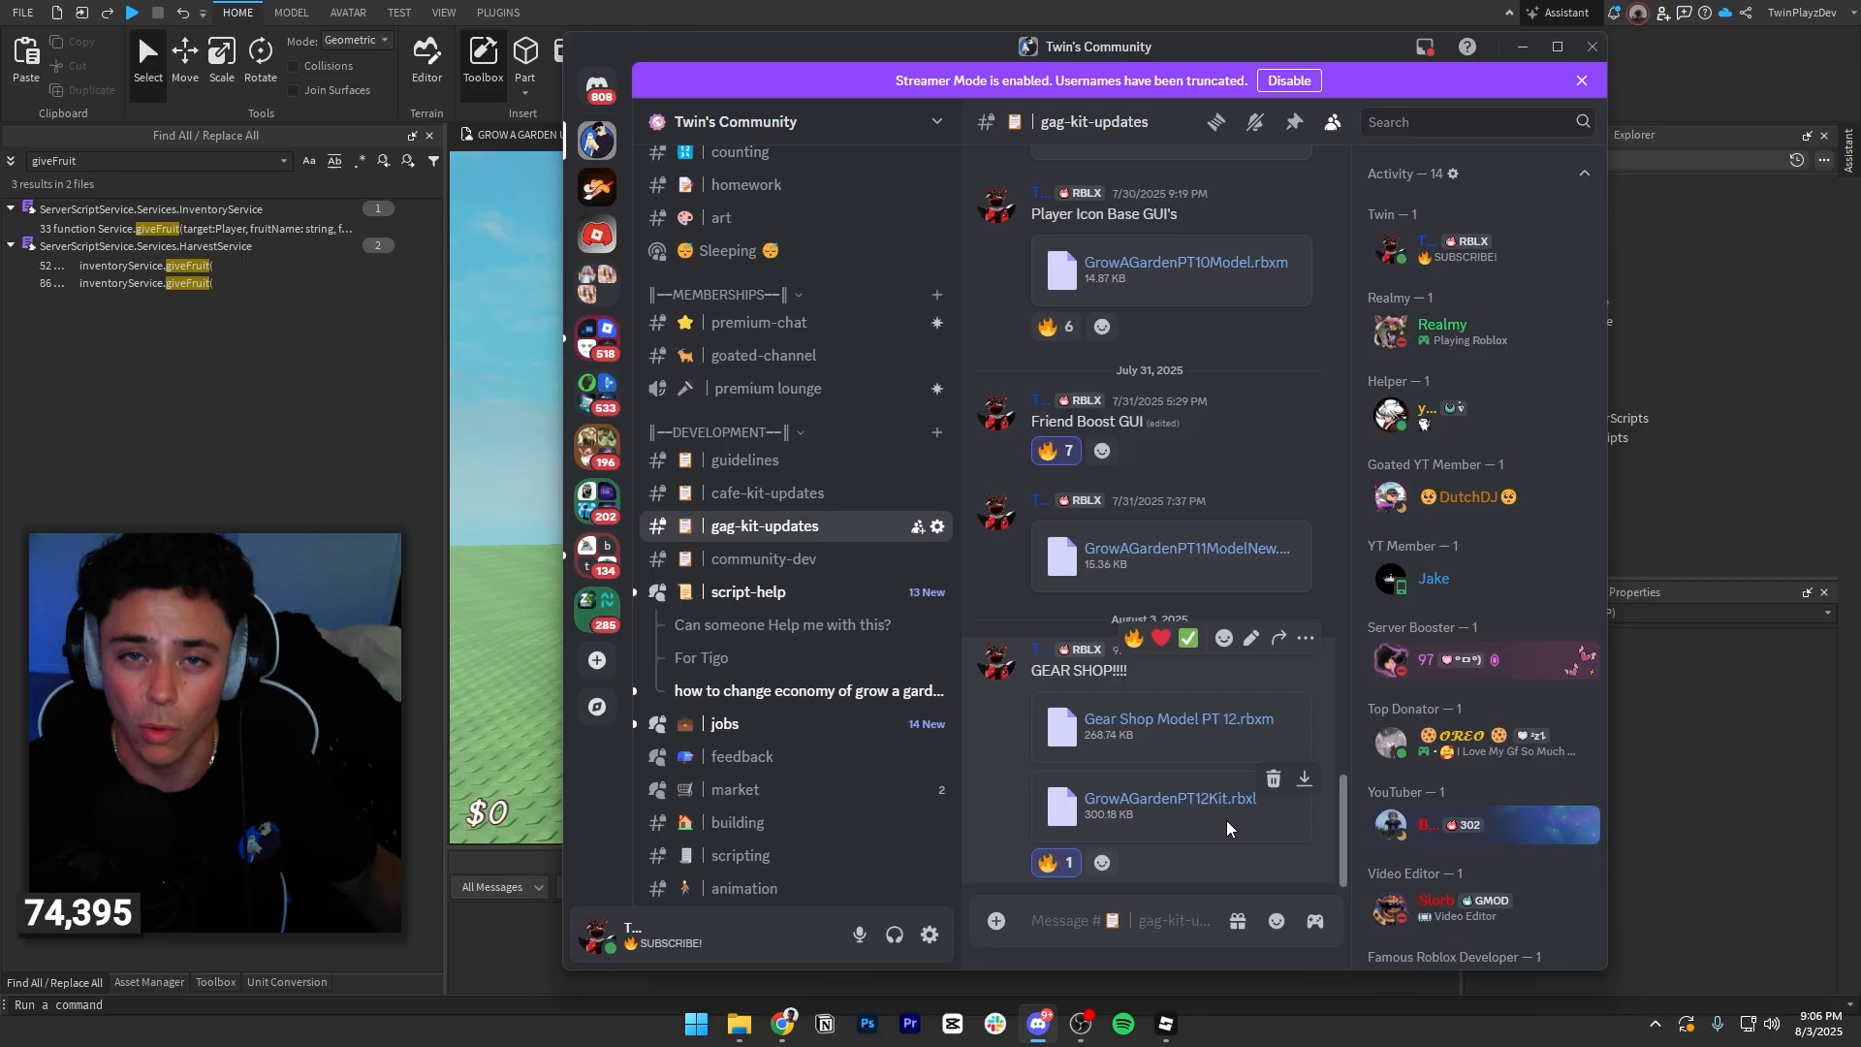
mouse_move(1292, 745)
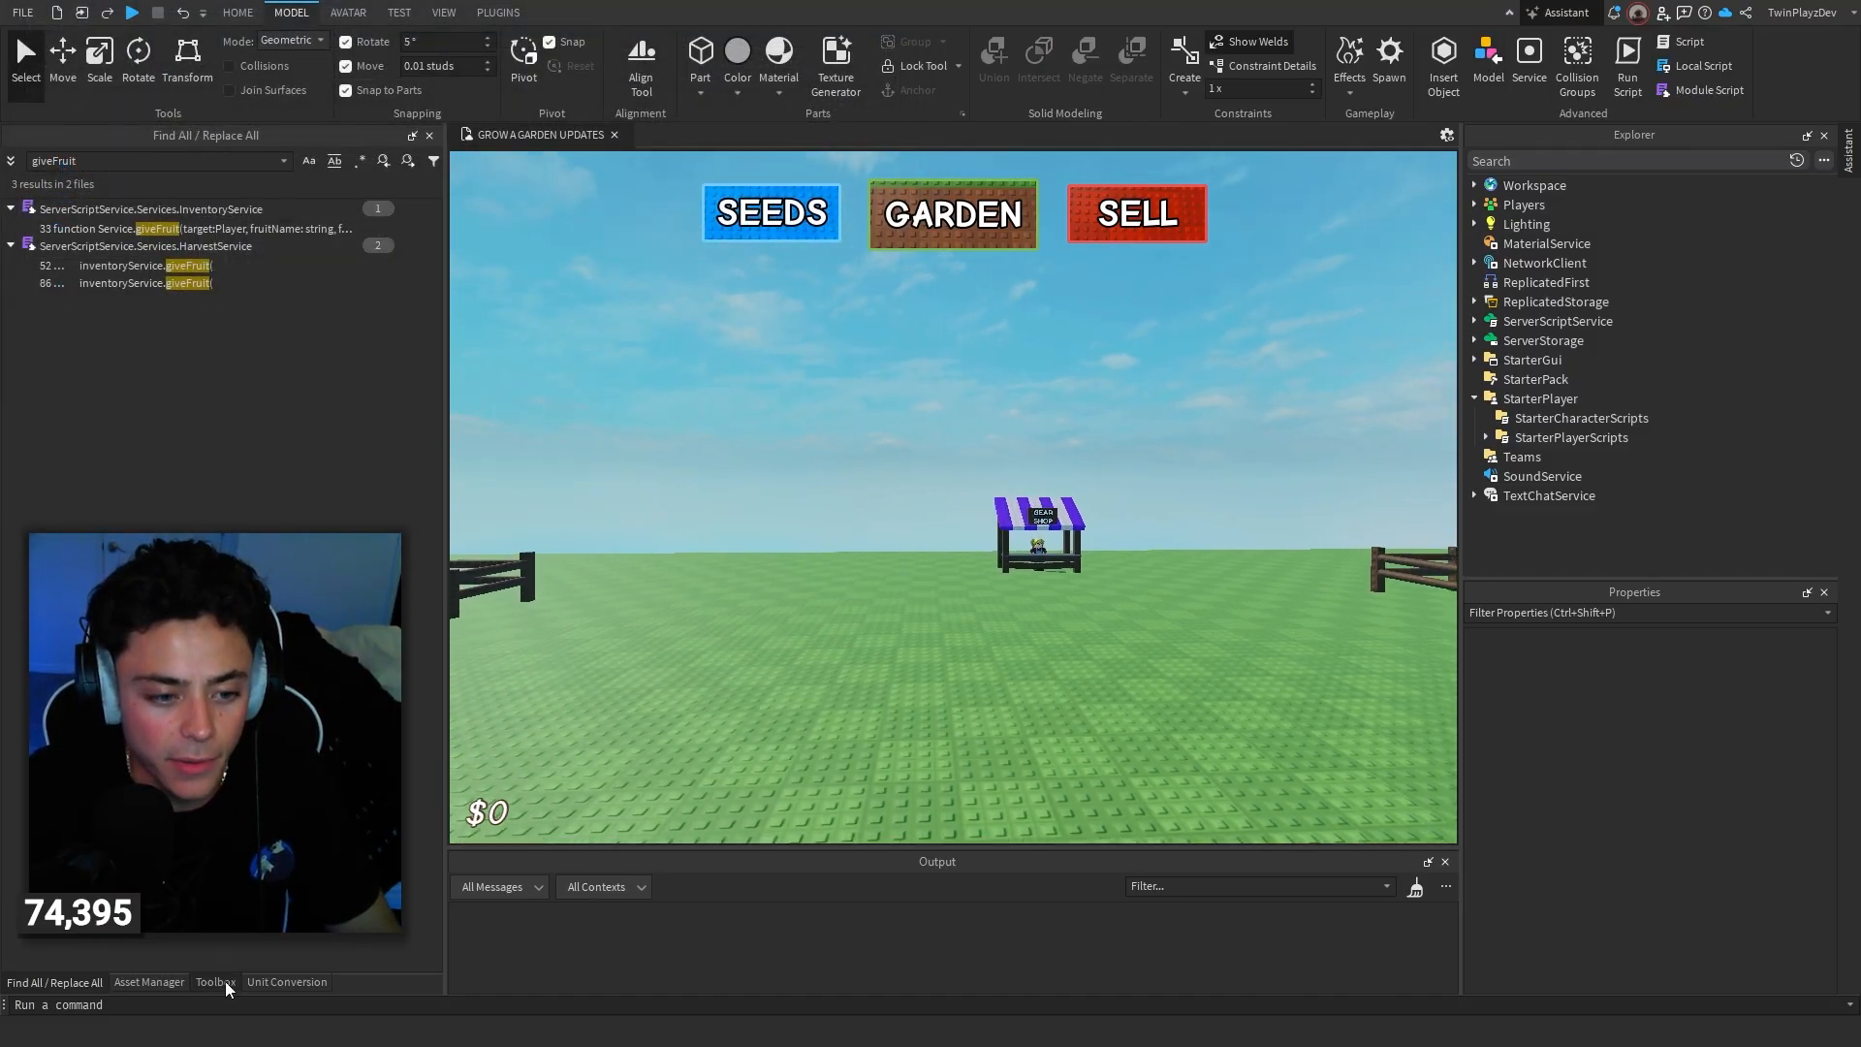
Step: Insert the Grow A Garden Gear Shop model from My Models, accepting the script warning
left_click(216, 981)
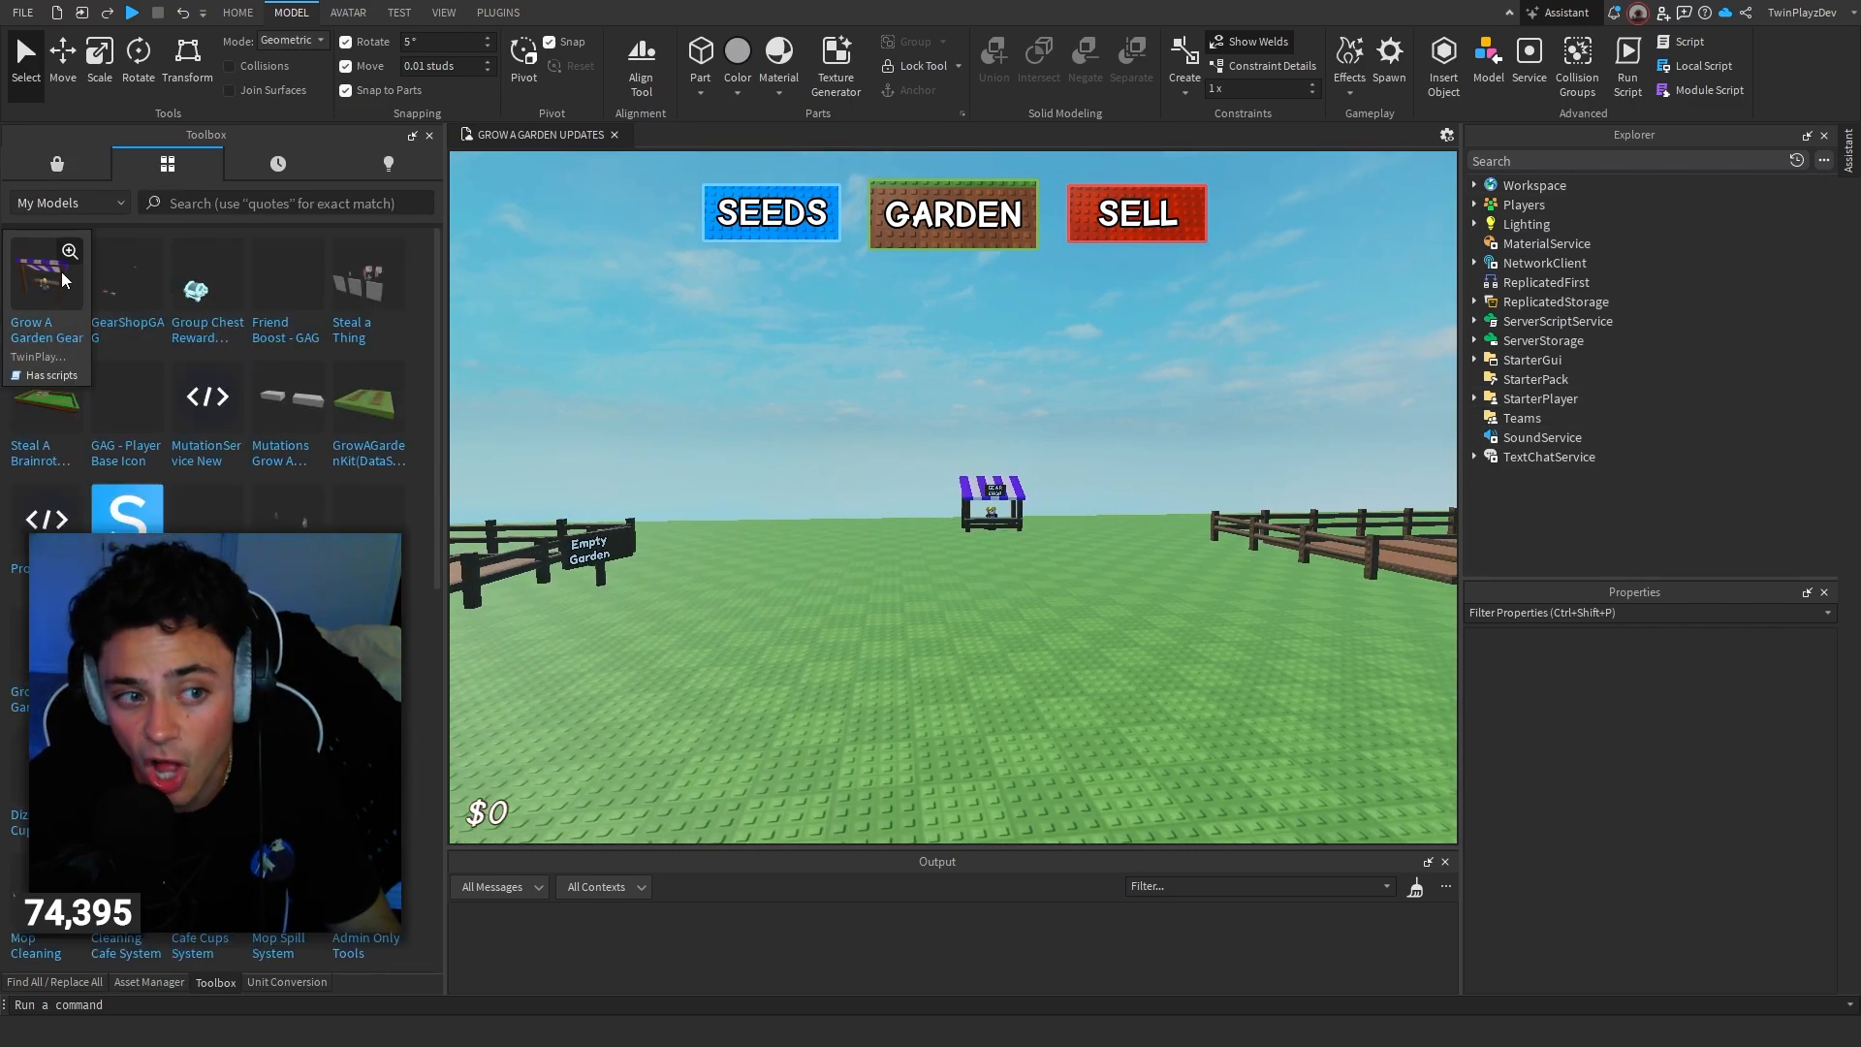
left_click(47, 277)
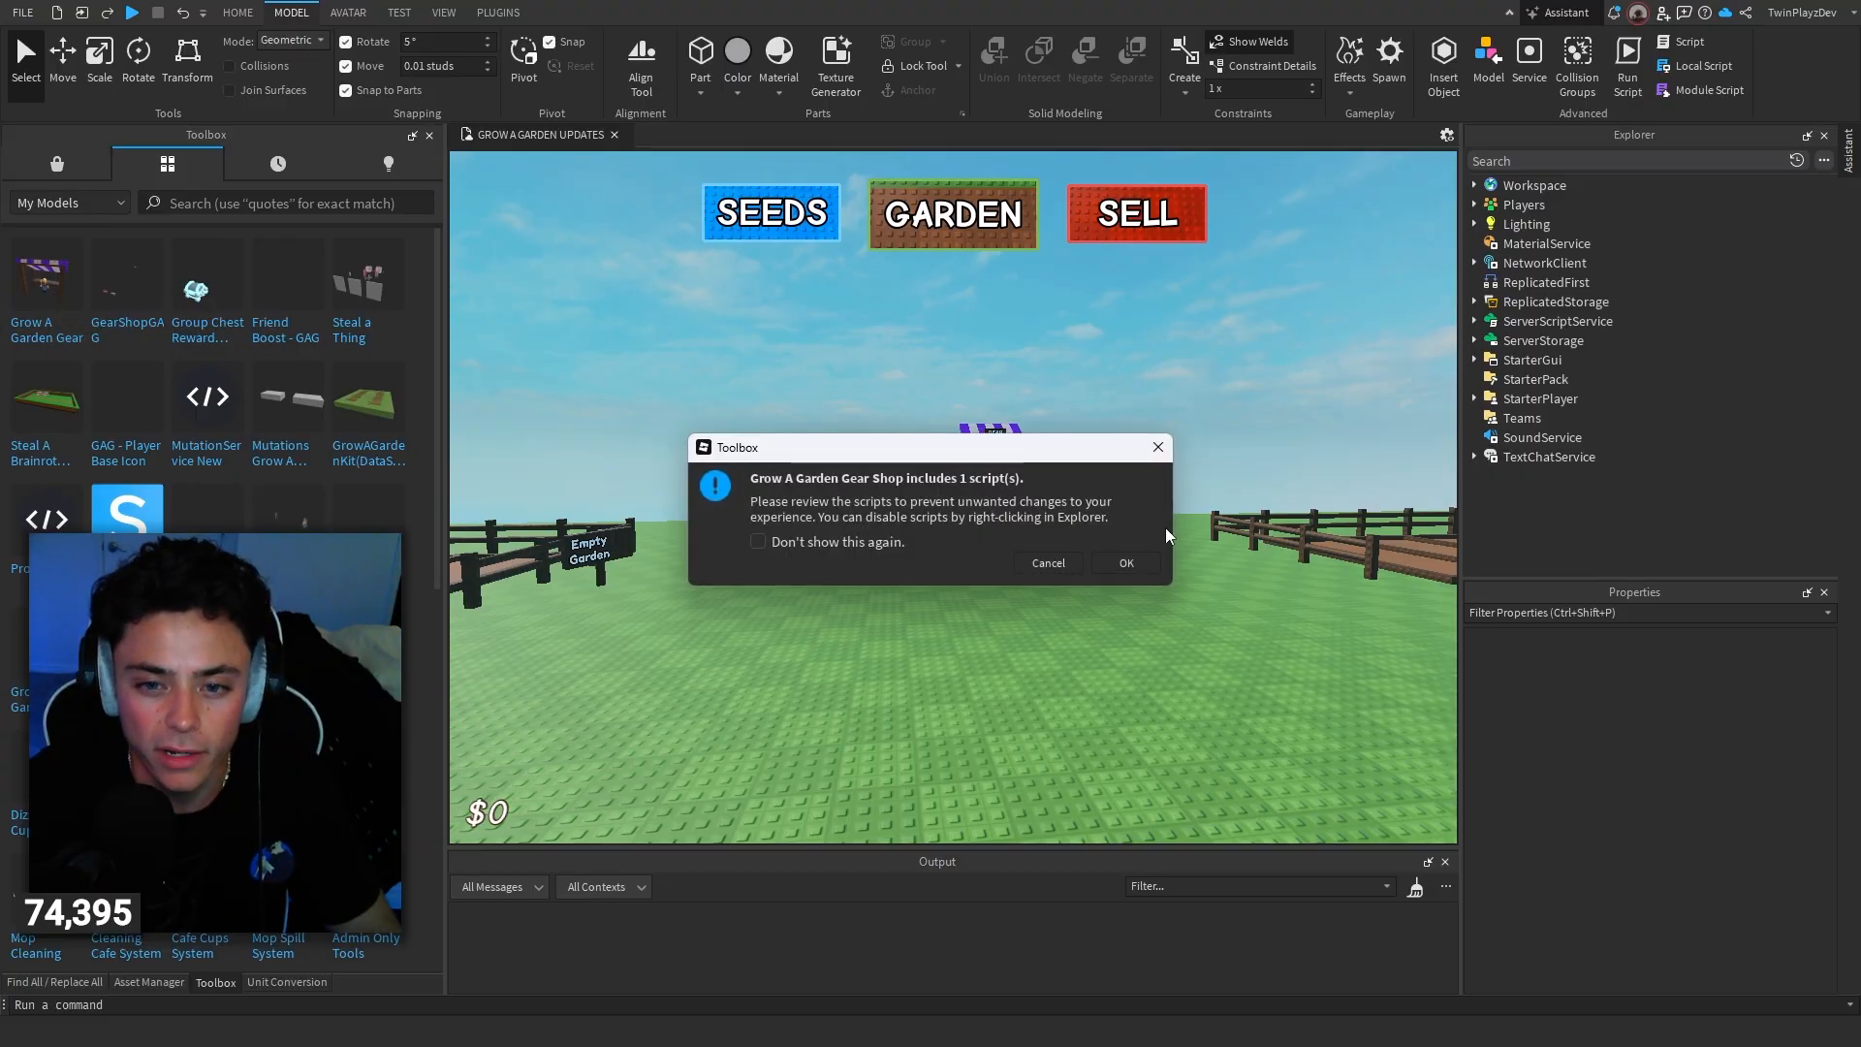
left_click(1124, 568)
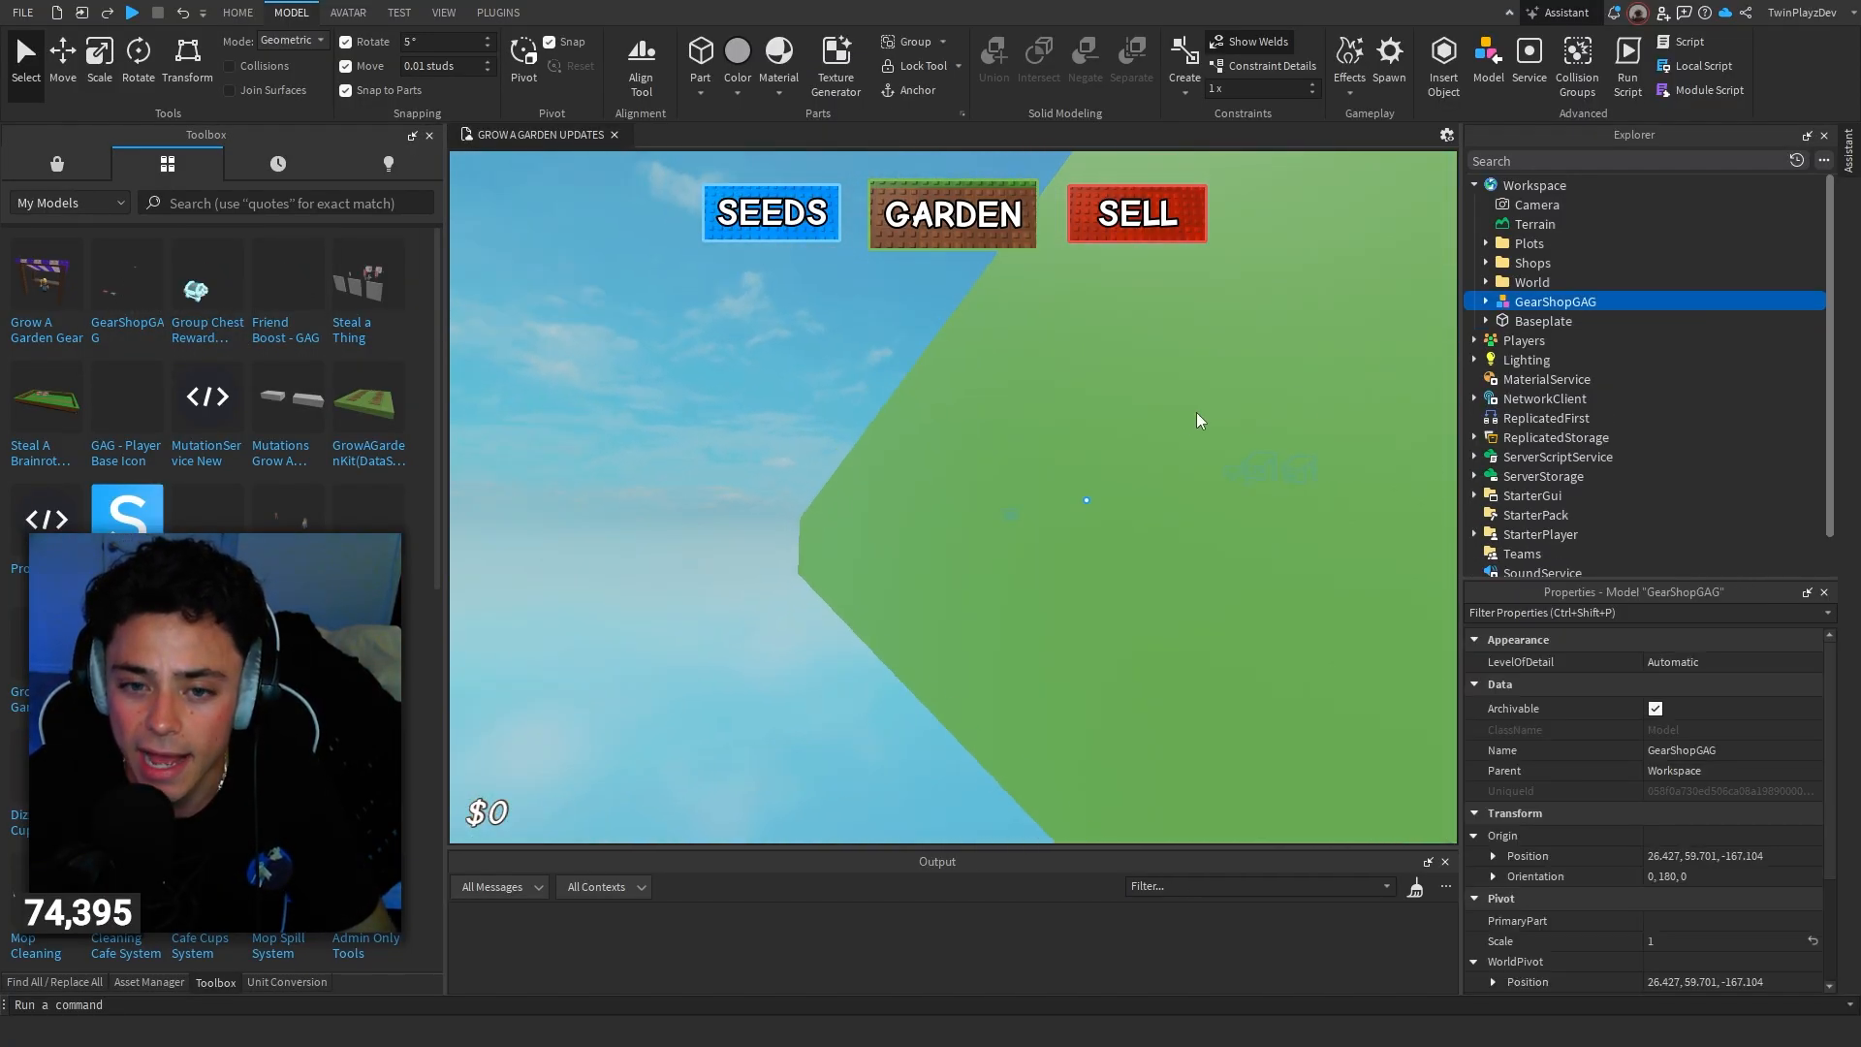
Step: Move GearShopGAG's StarterPlayerScripts contents into the game's StarterPlayer
left_click(1487, 303)
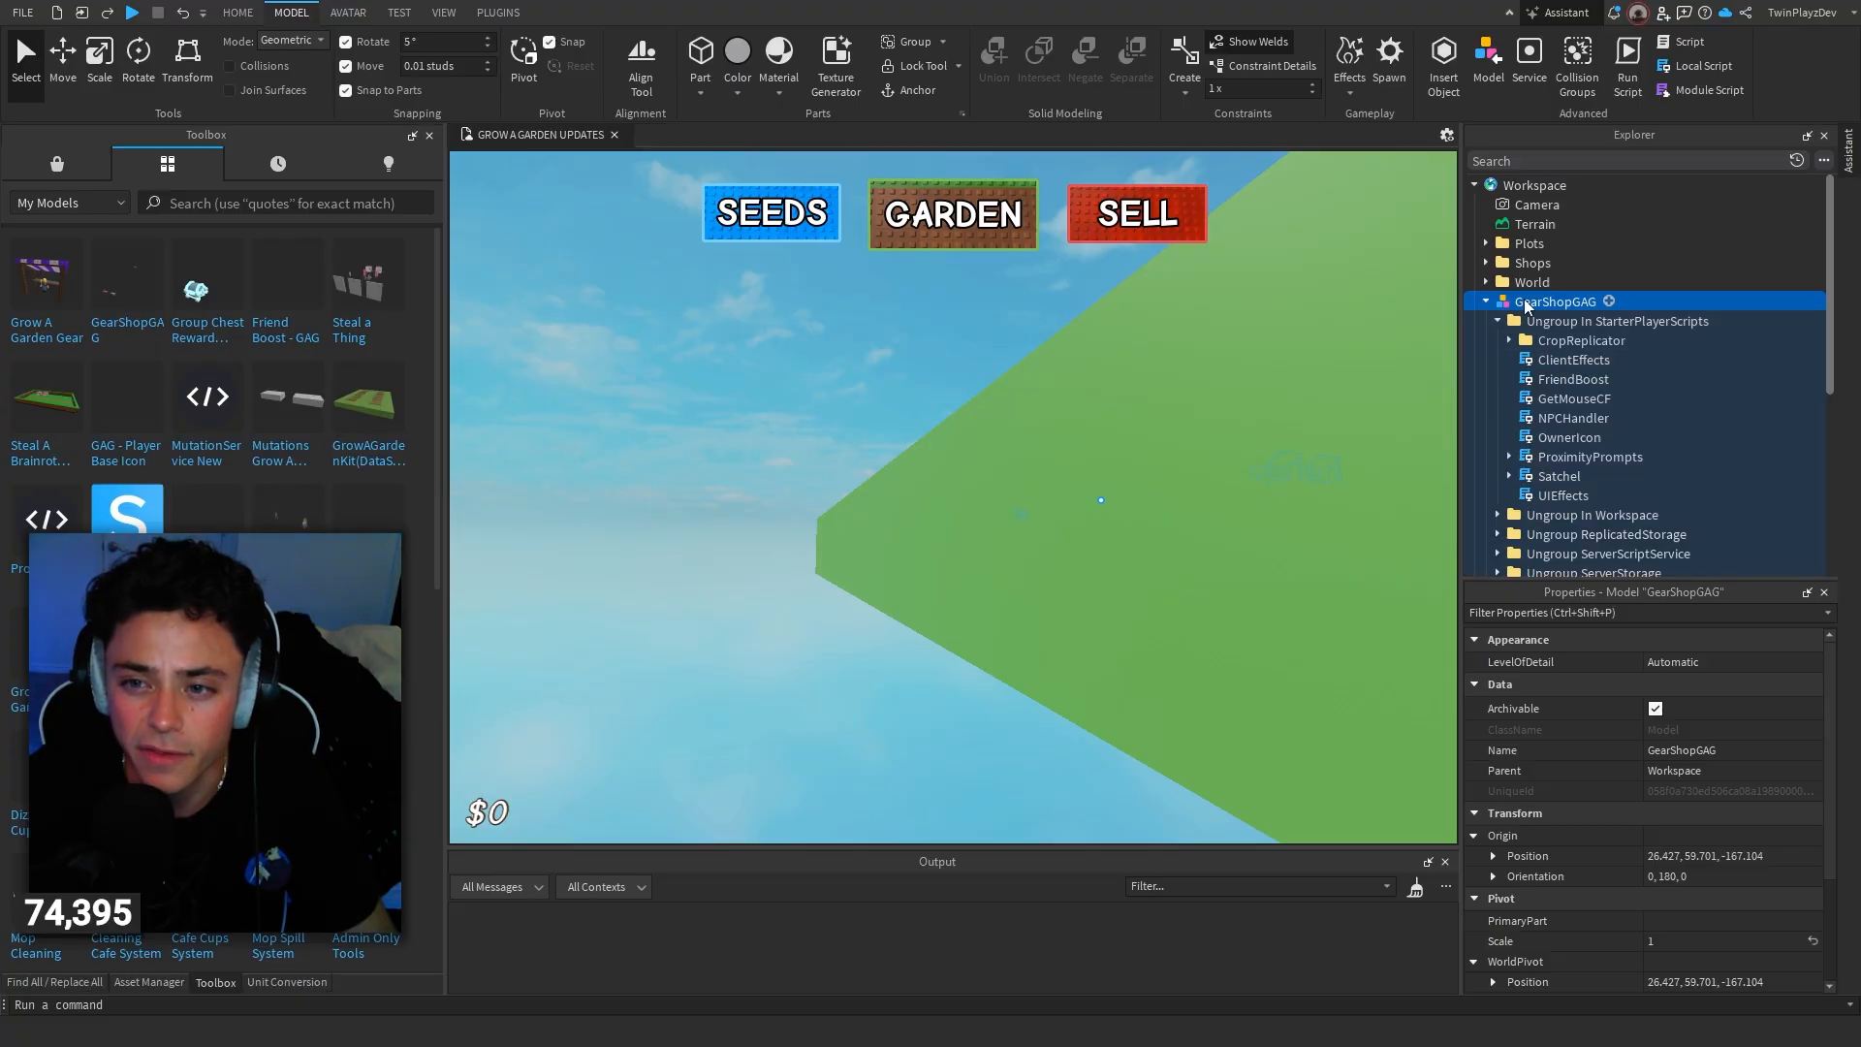
mouse_move(907, 376)
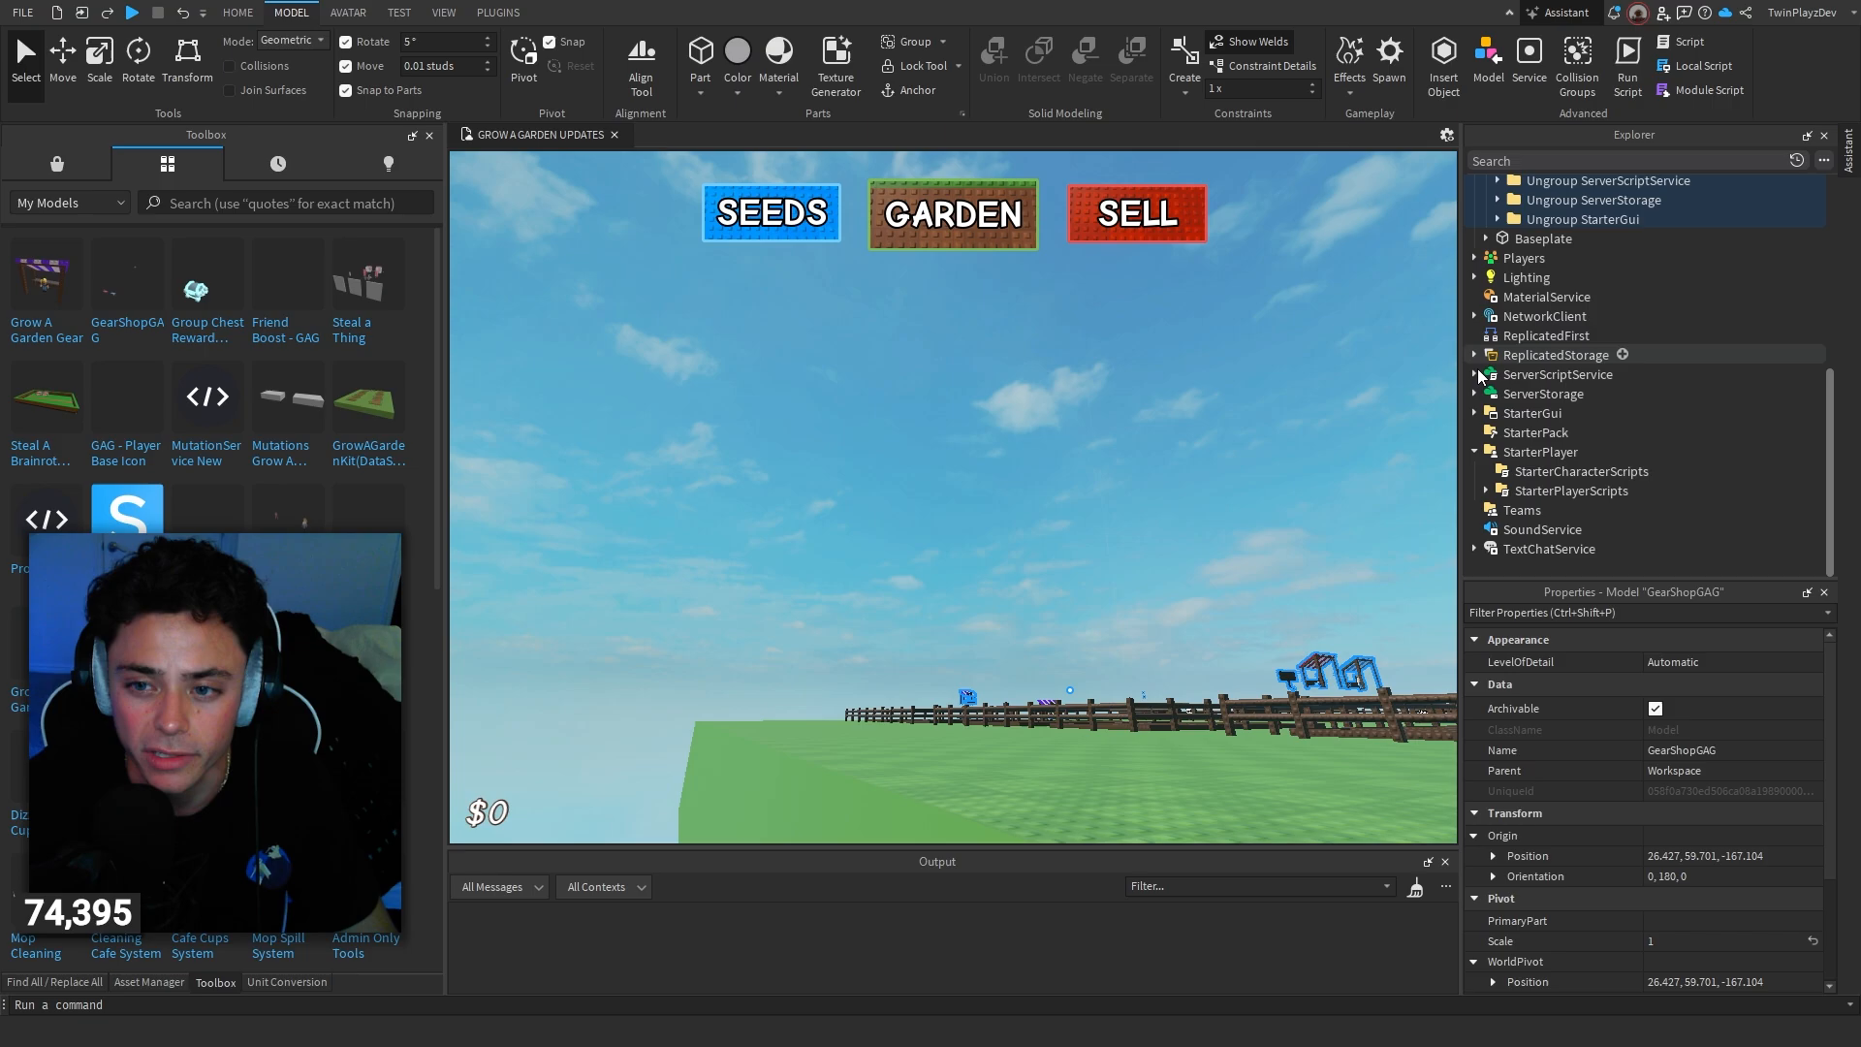
left_click(1554, 300)
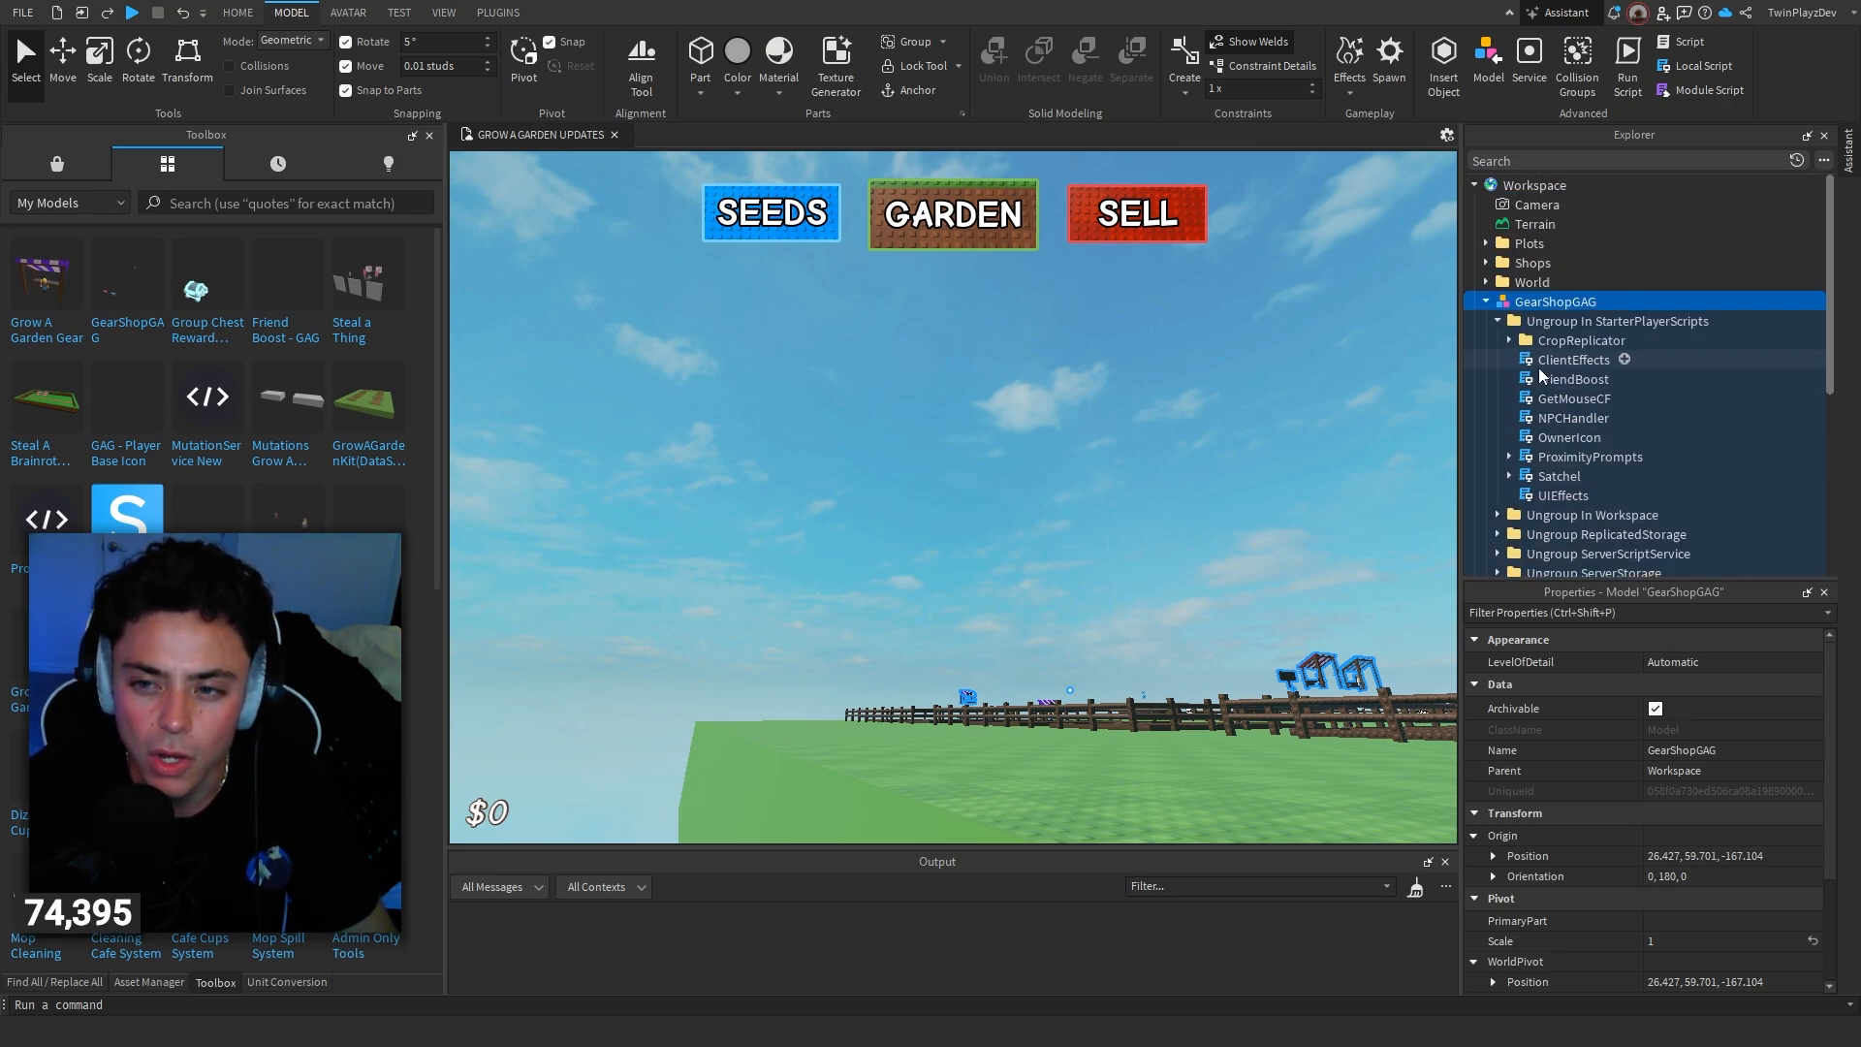
left_click(1617, 319)
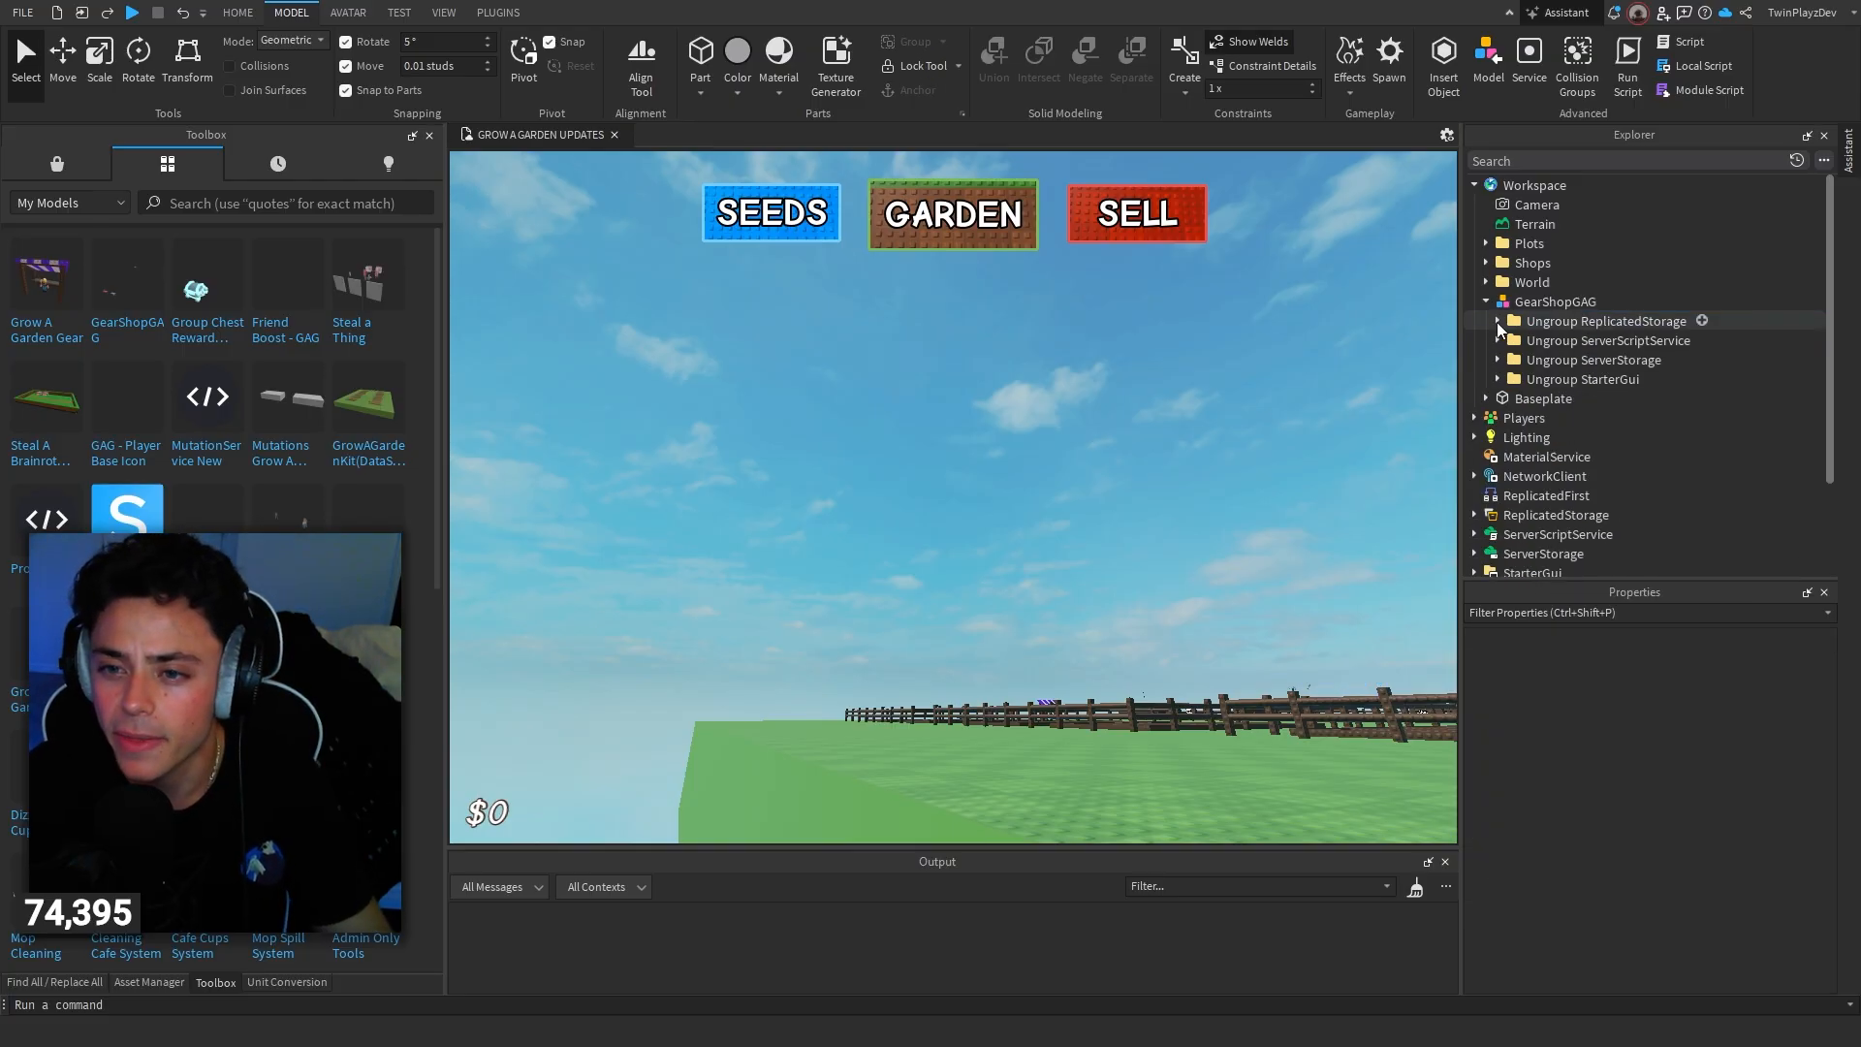
Step: Reveal the ToolModels RecallWrench, Shovel, Trowel and WateringCan for moving to ReplicatedStorage
left_click(1499, 320)
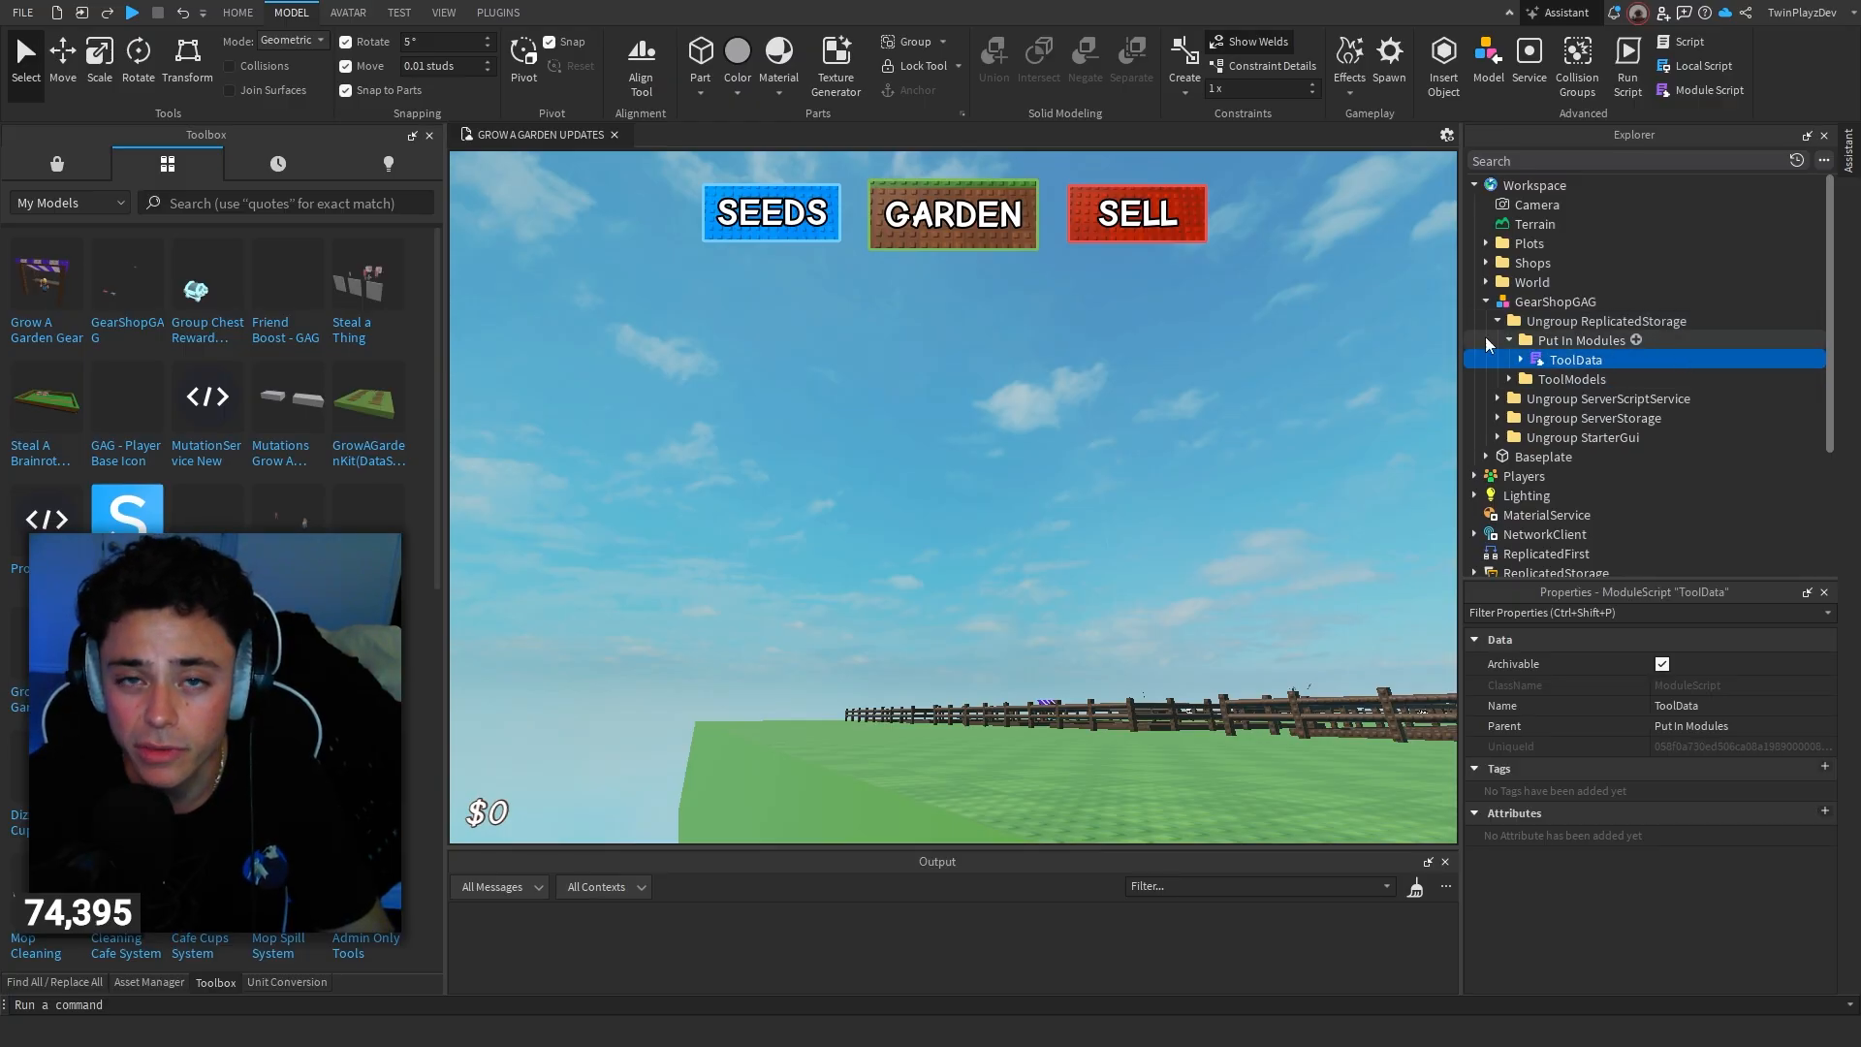
left_click(1511, 378)
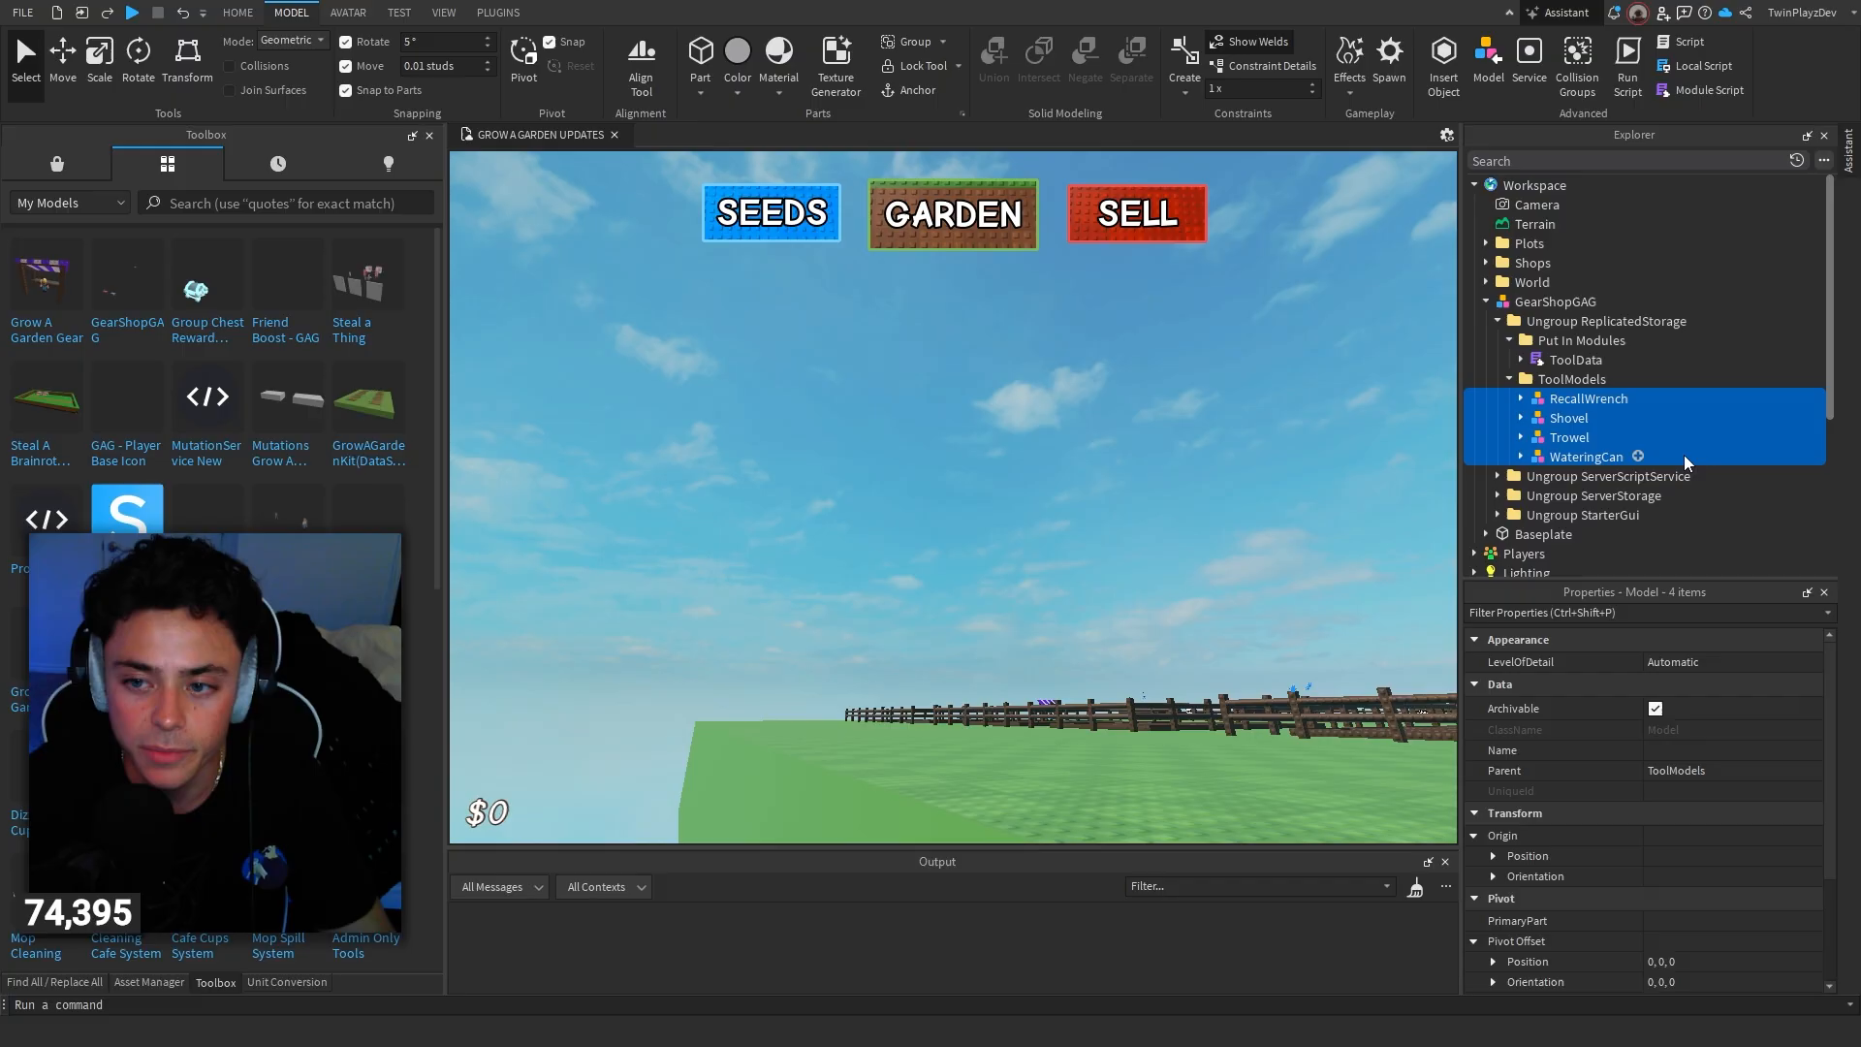
mouse_move(1151, 458)
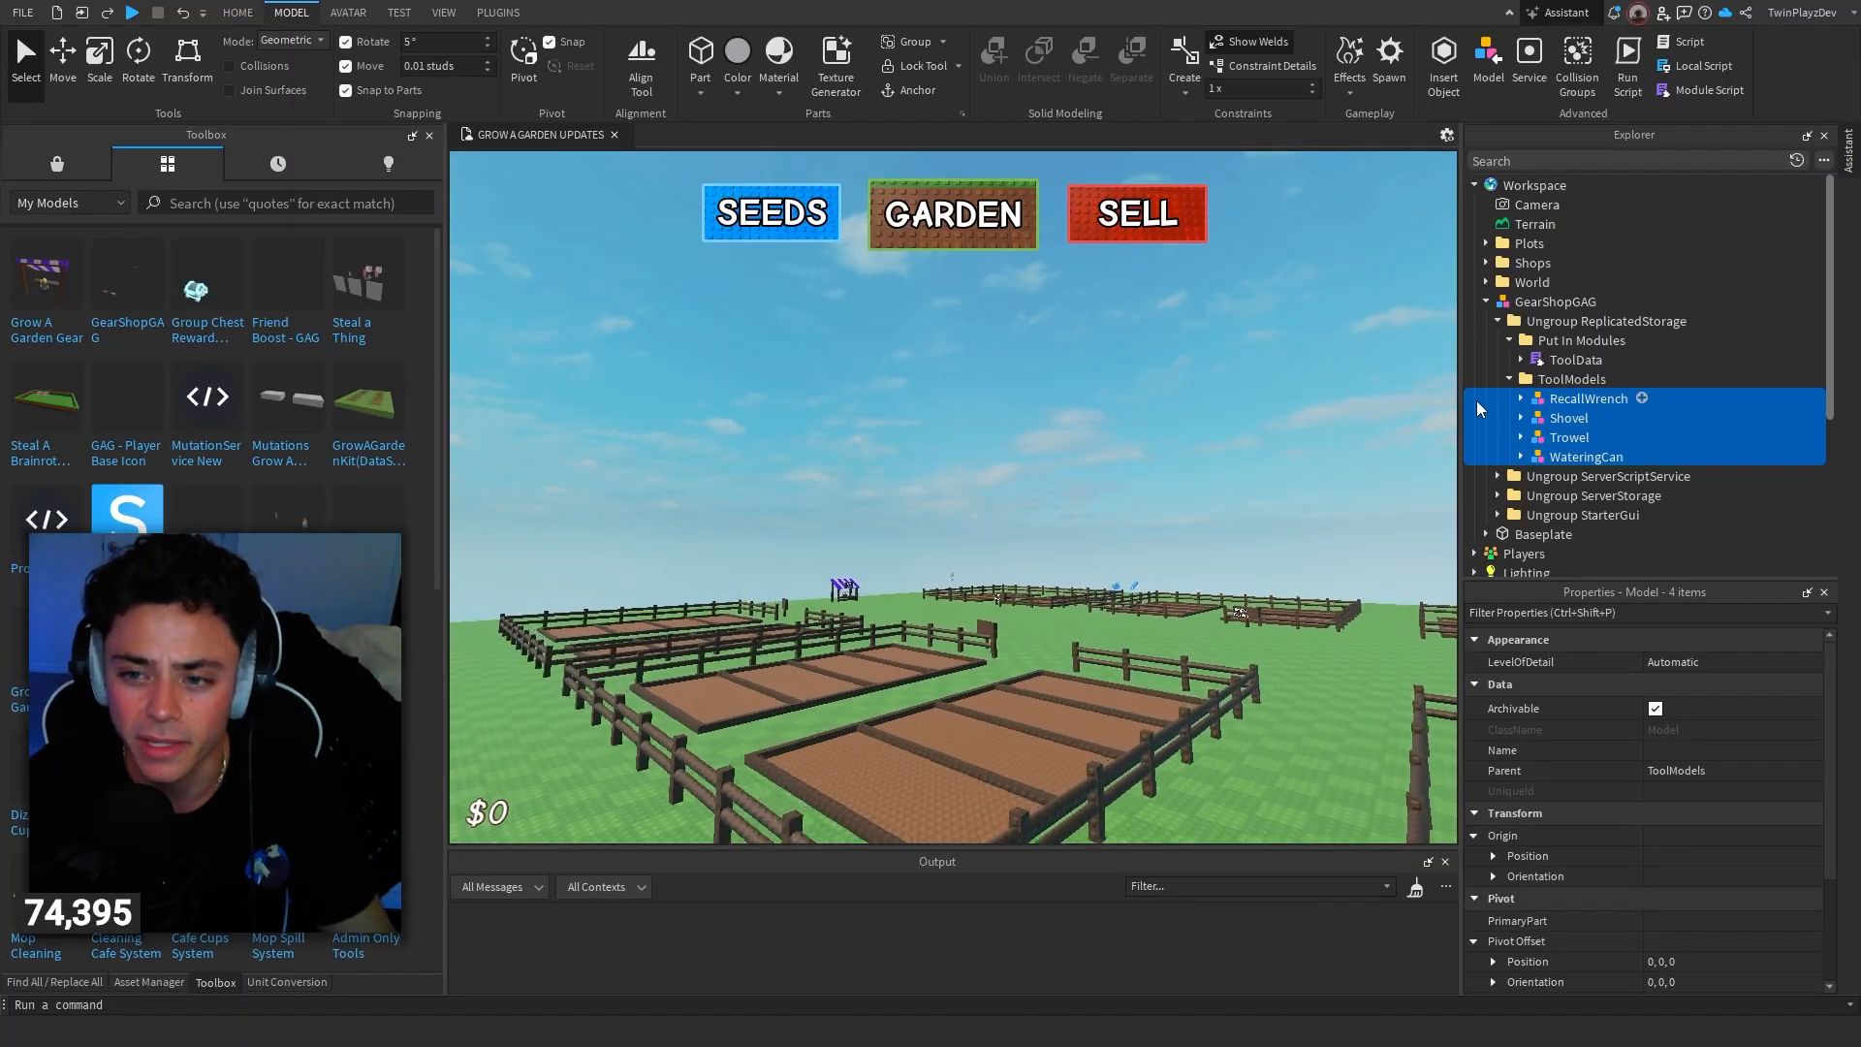
left_click(1501, 378)
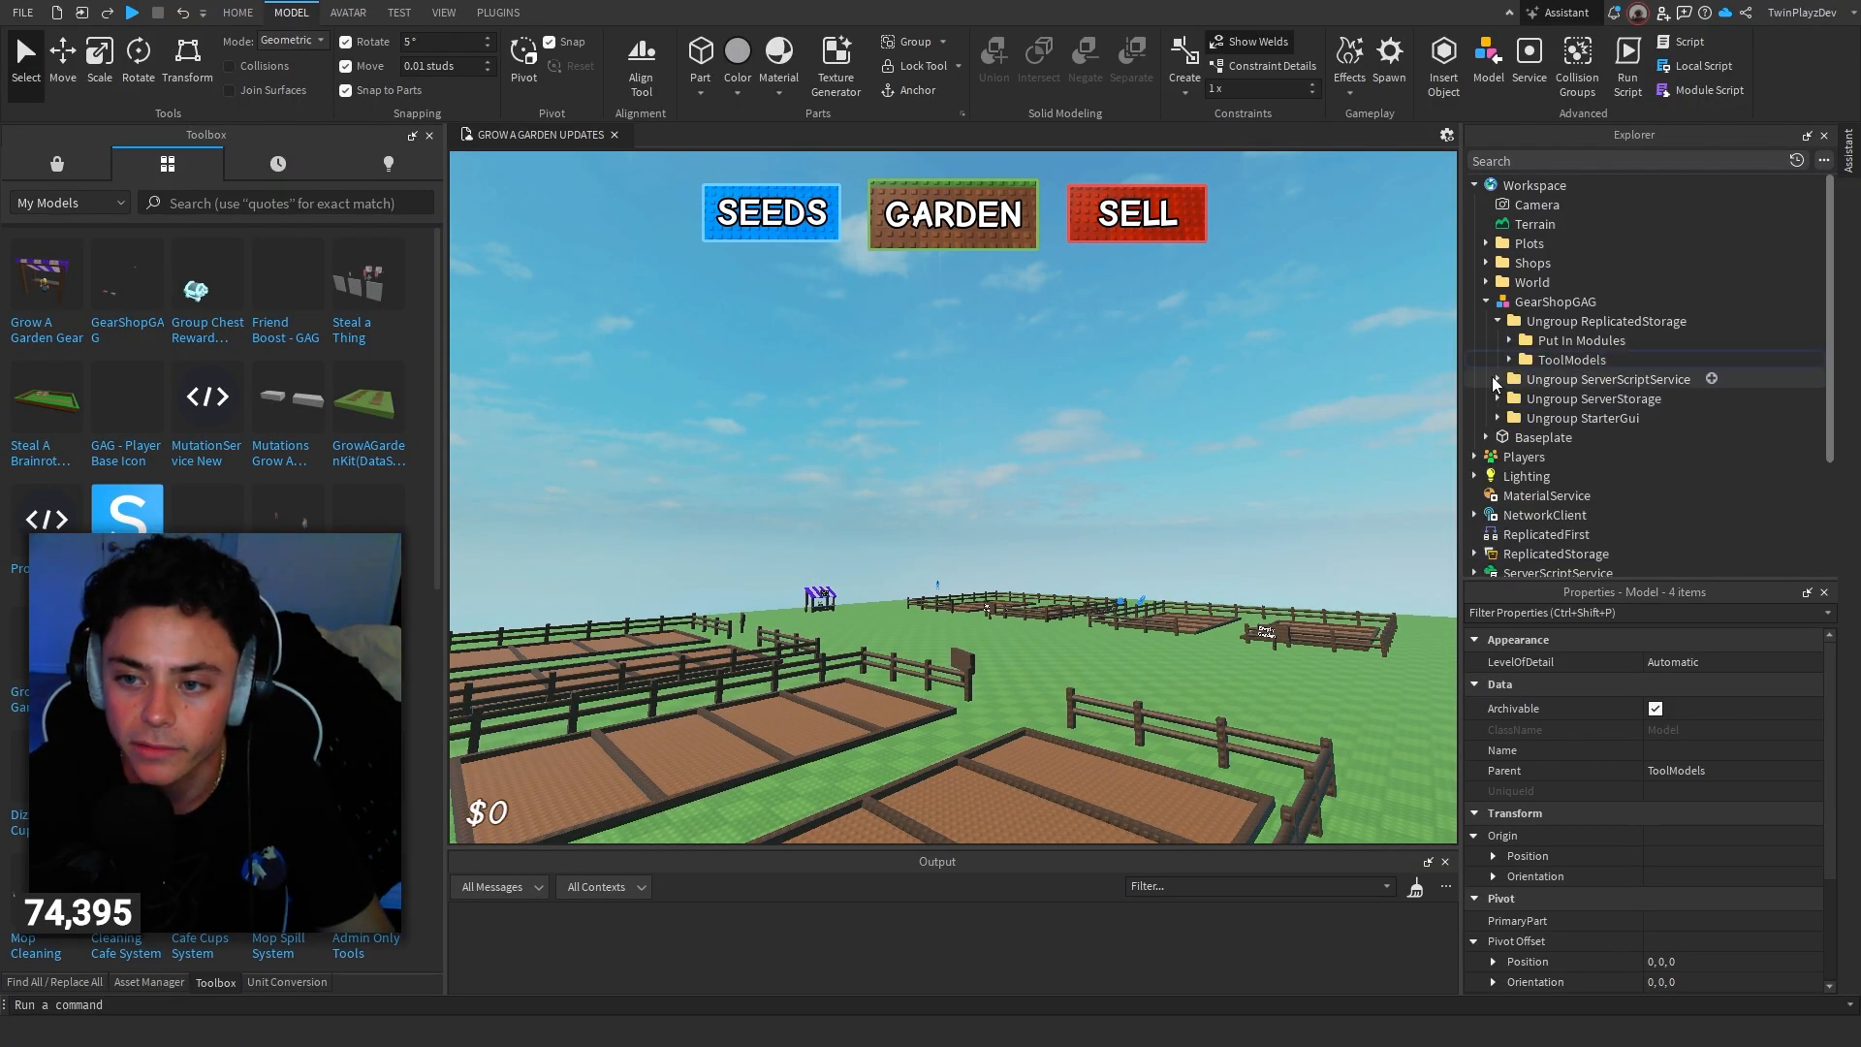
Step: Move the package's Services and Server script into ServerScriptService
left_click(1605, 320)
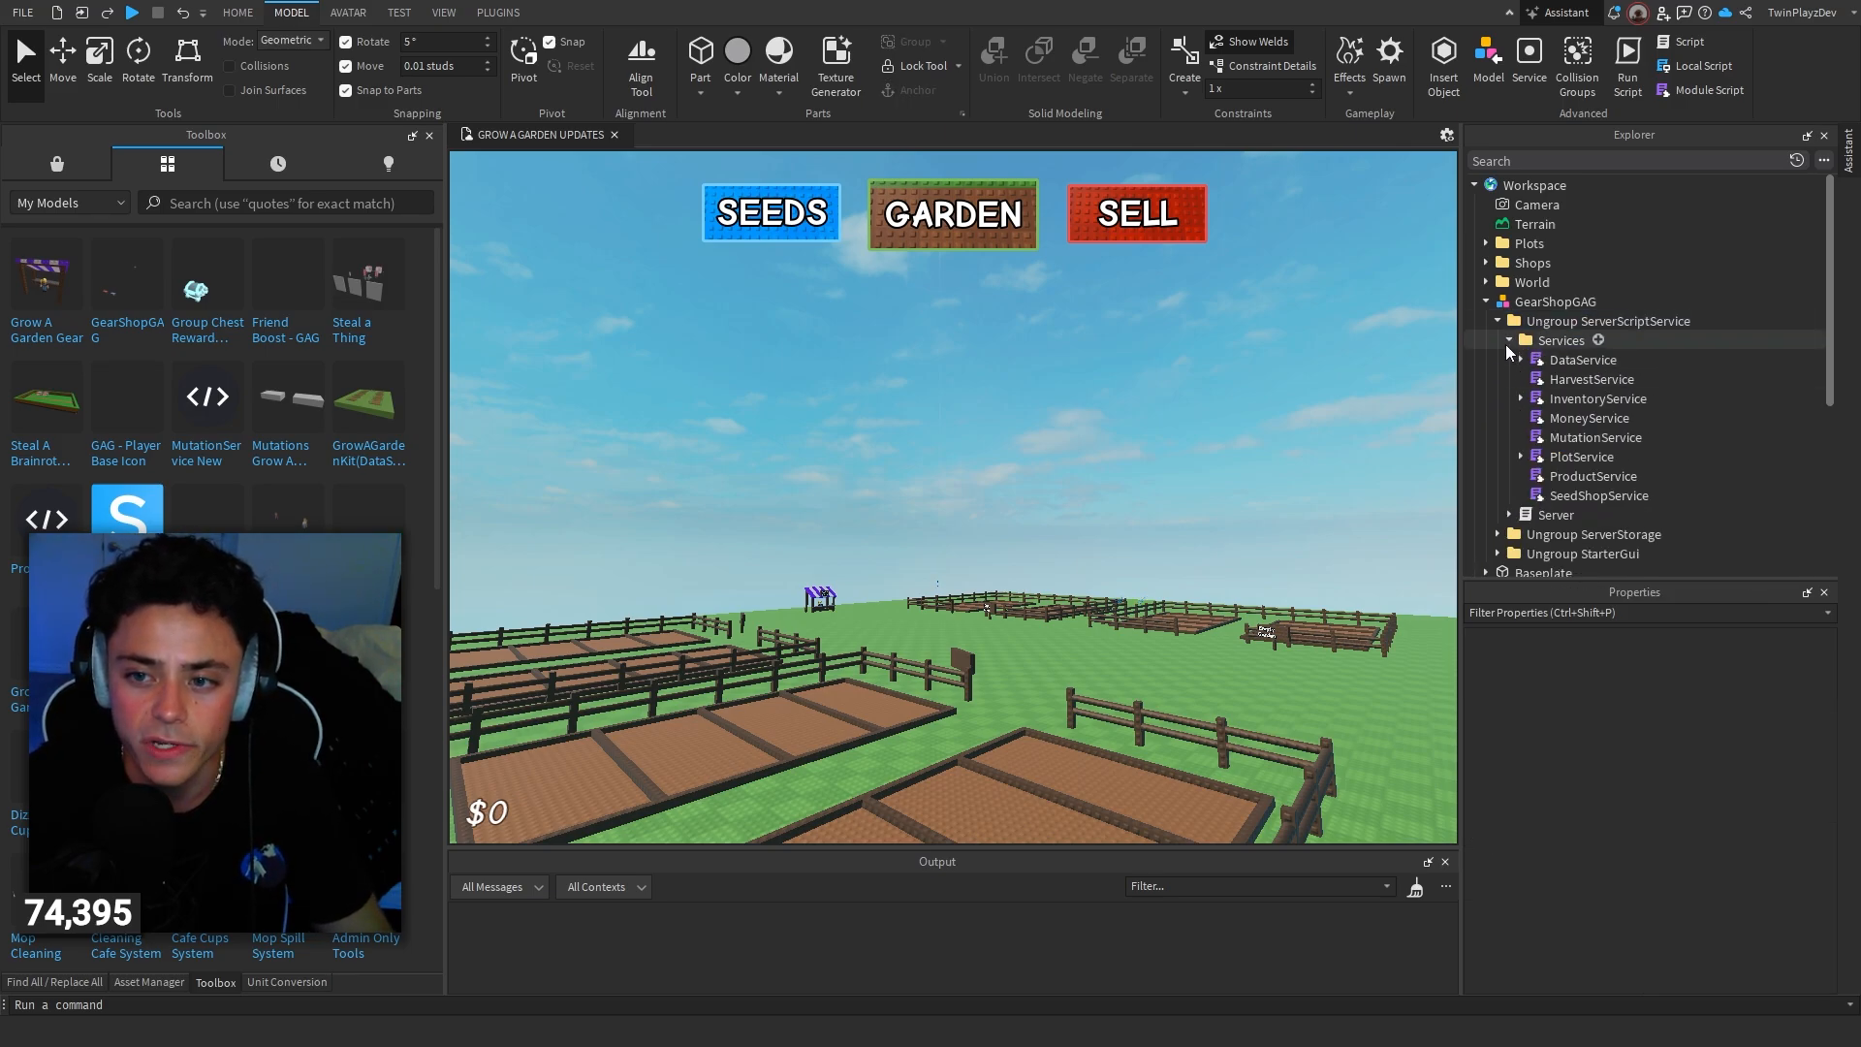
left_click(1524, 342)
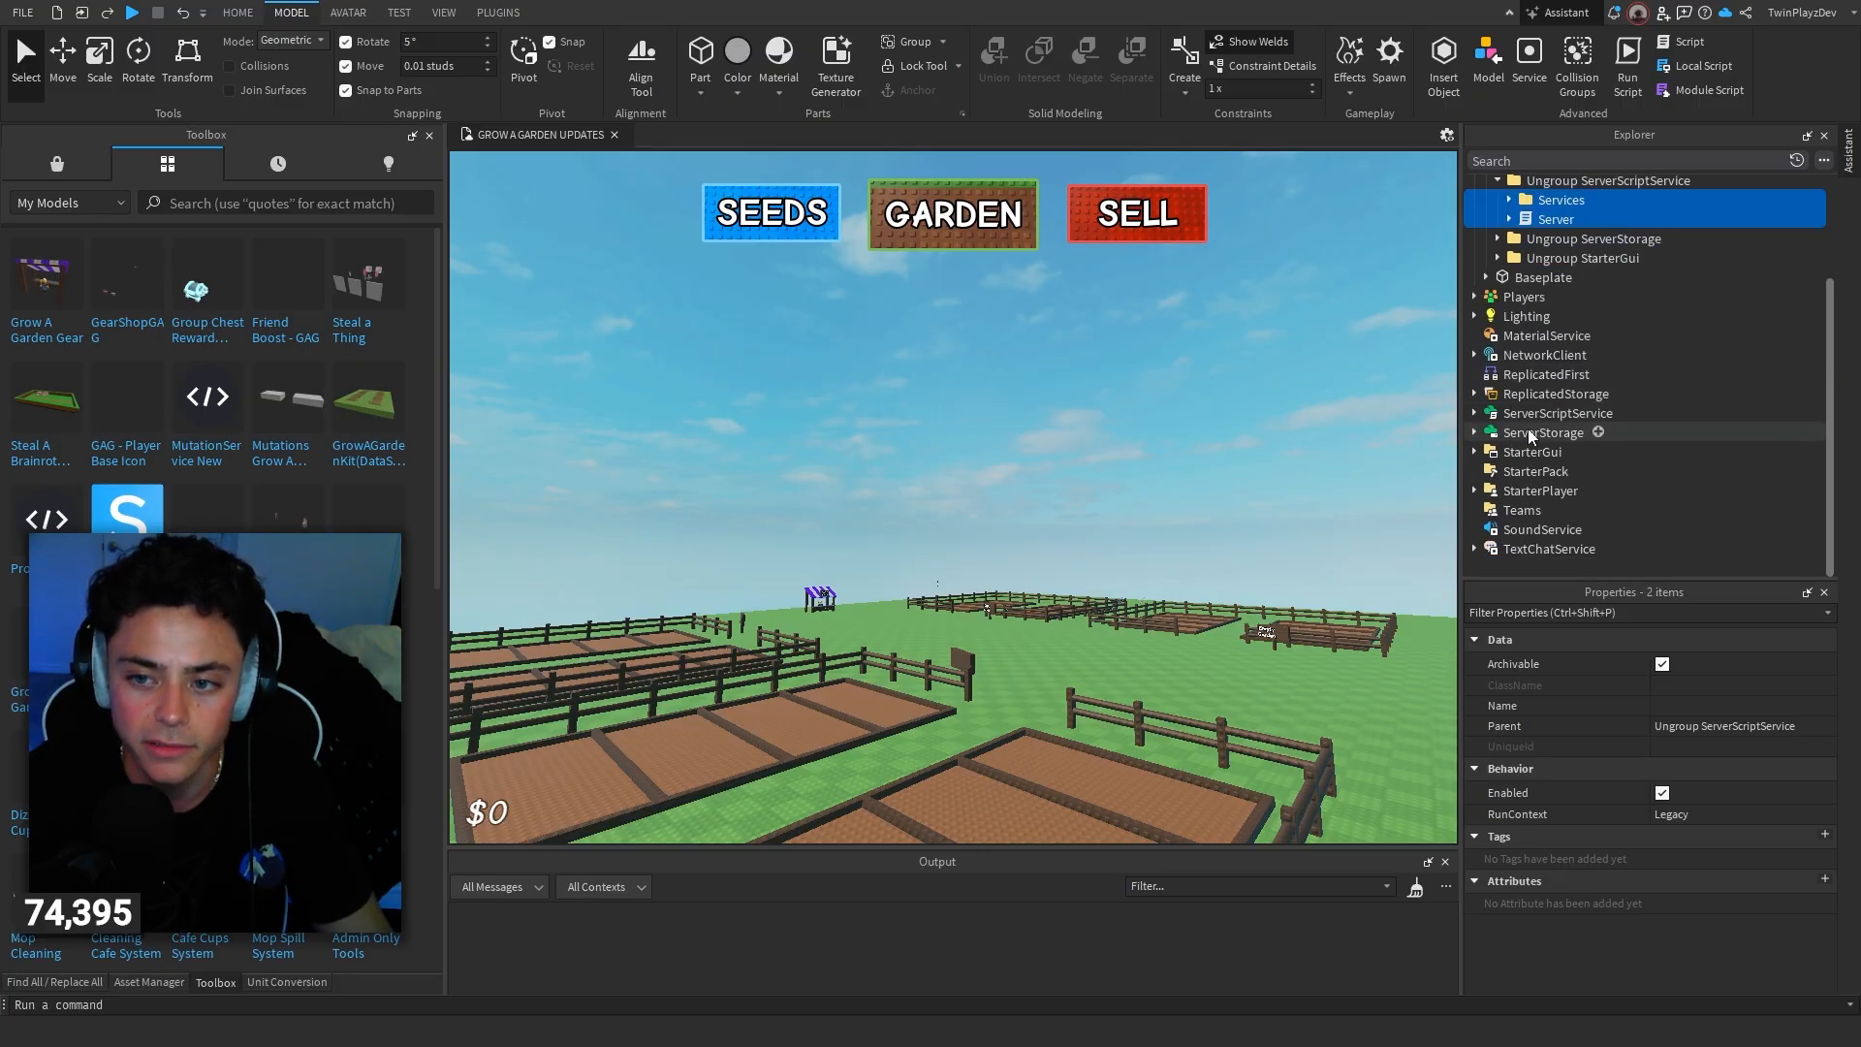
left_click(1499, 258)
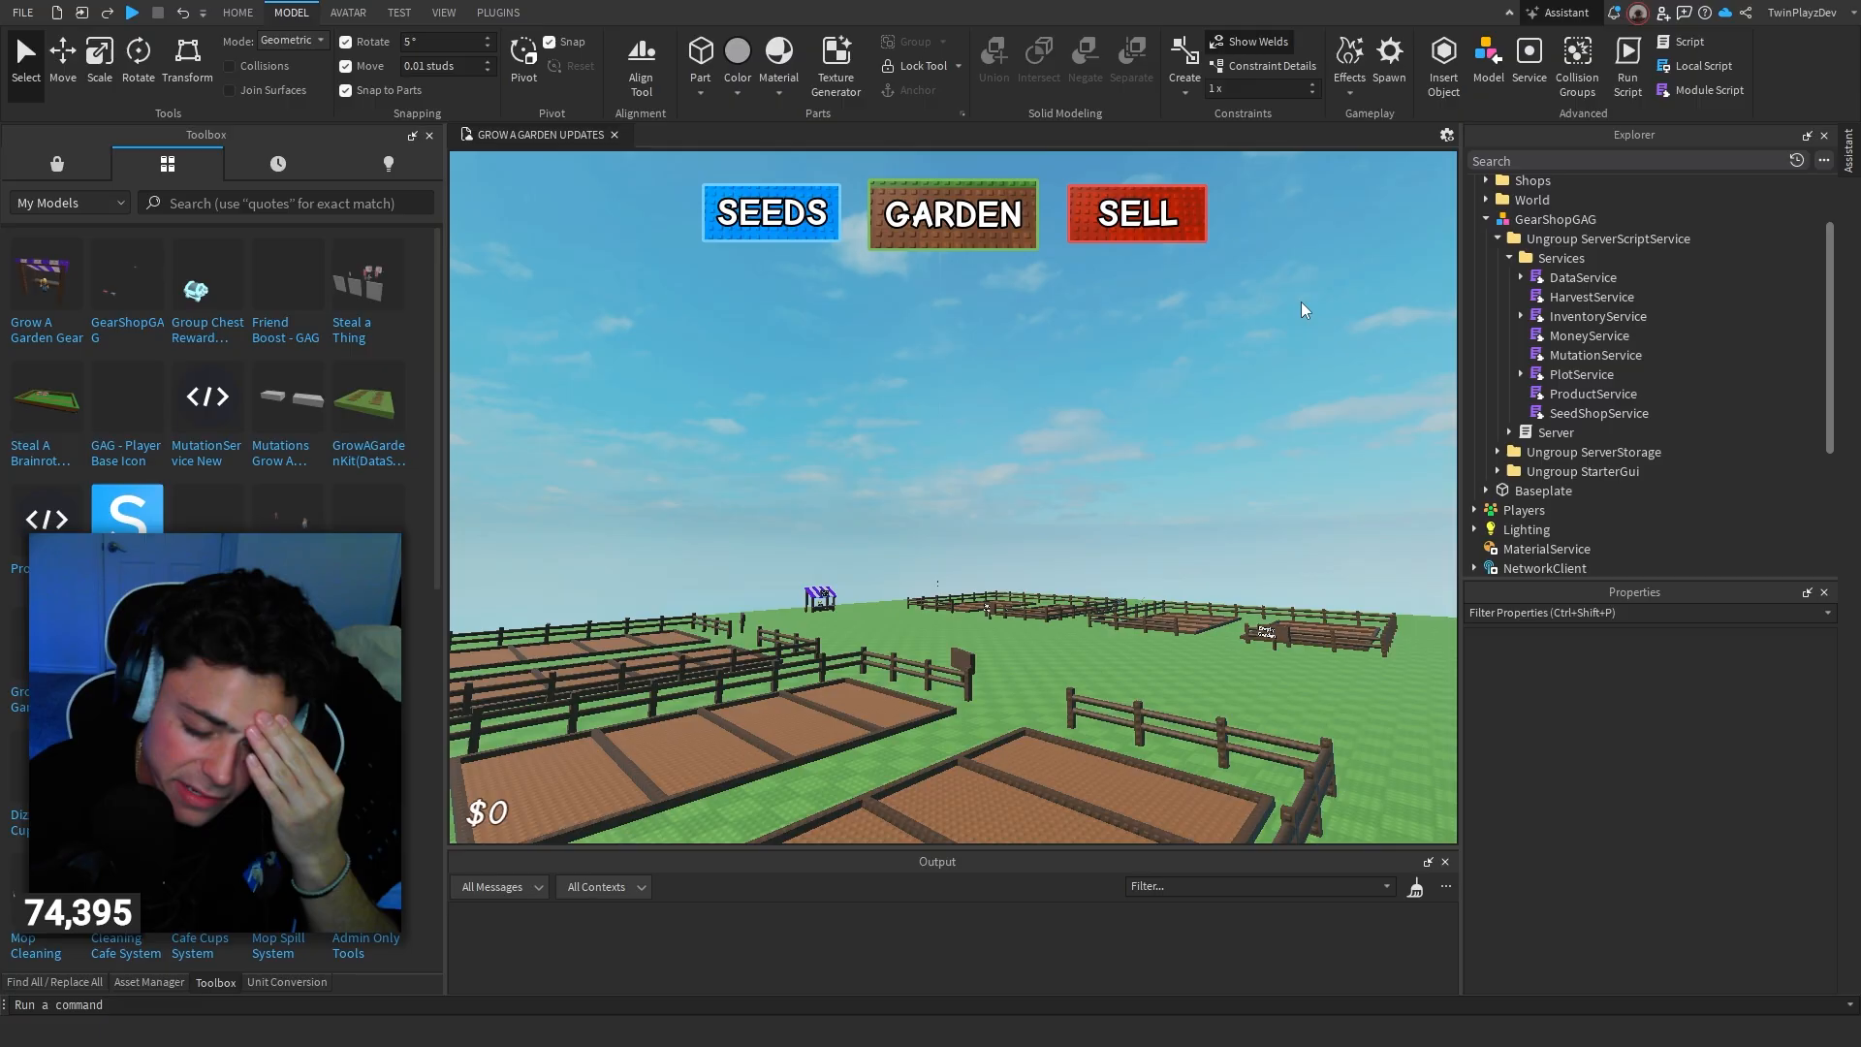
mouse_move(1157, 370)
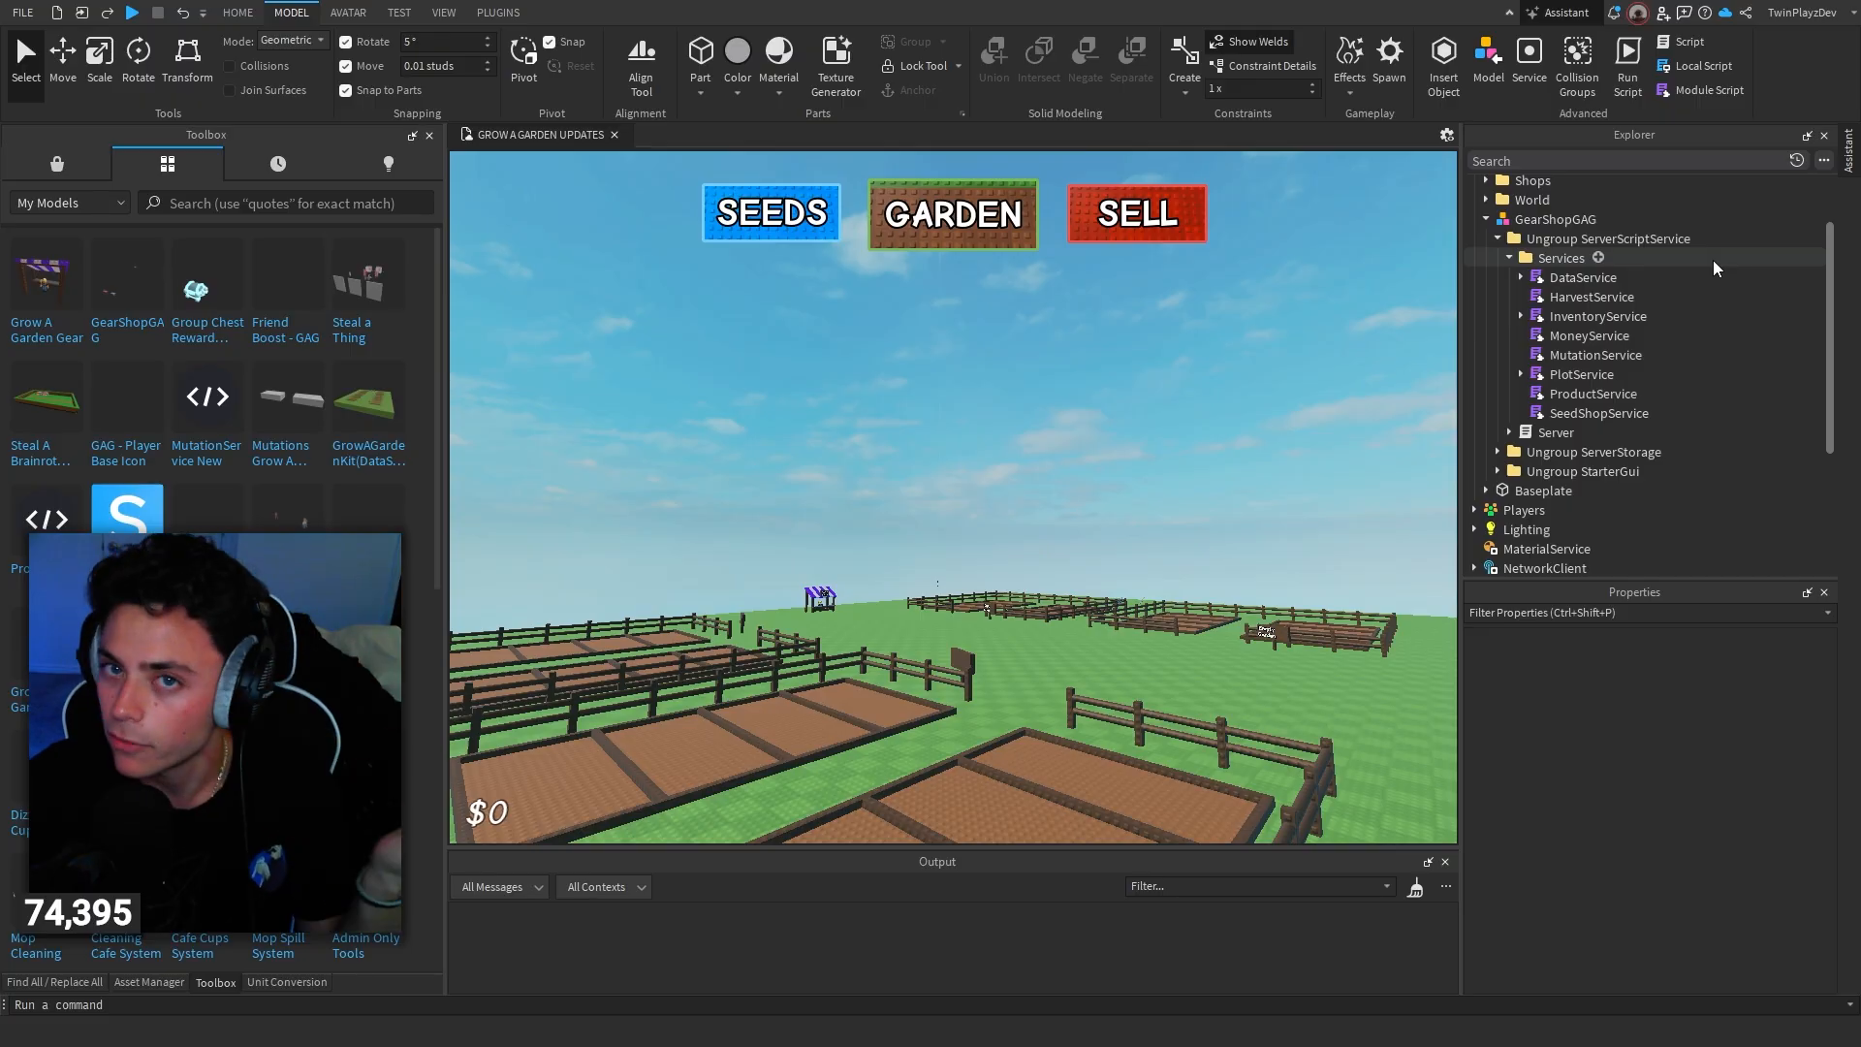
left_click(1593, 394)
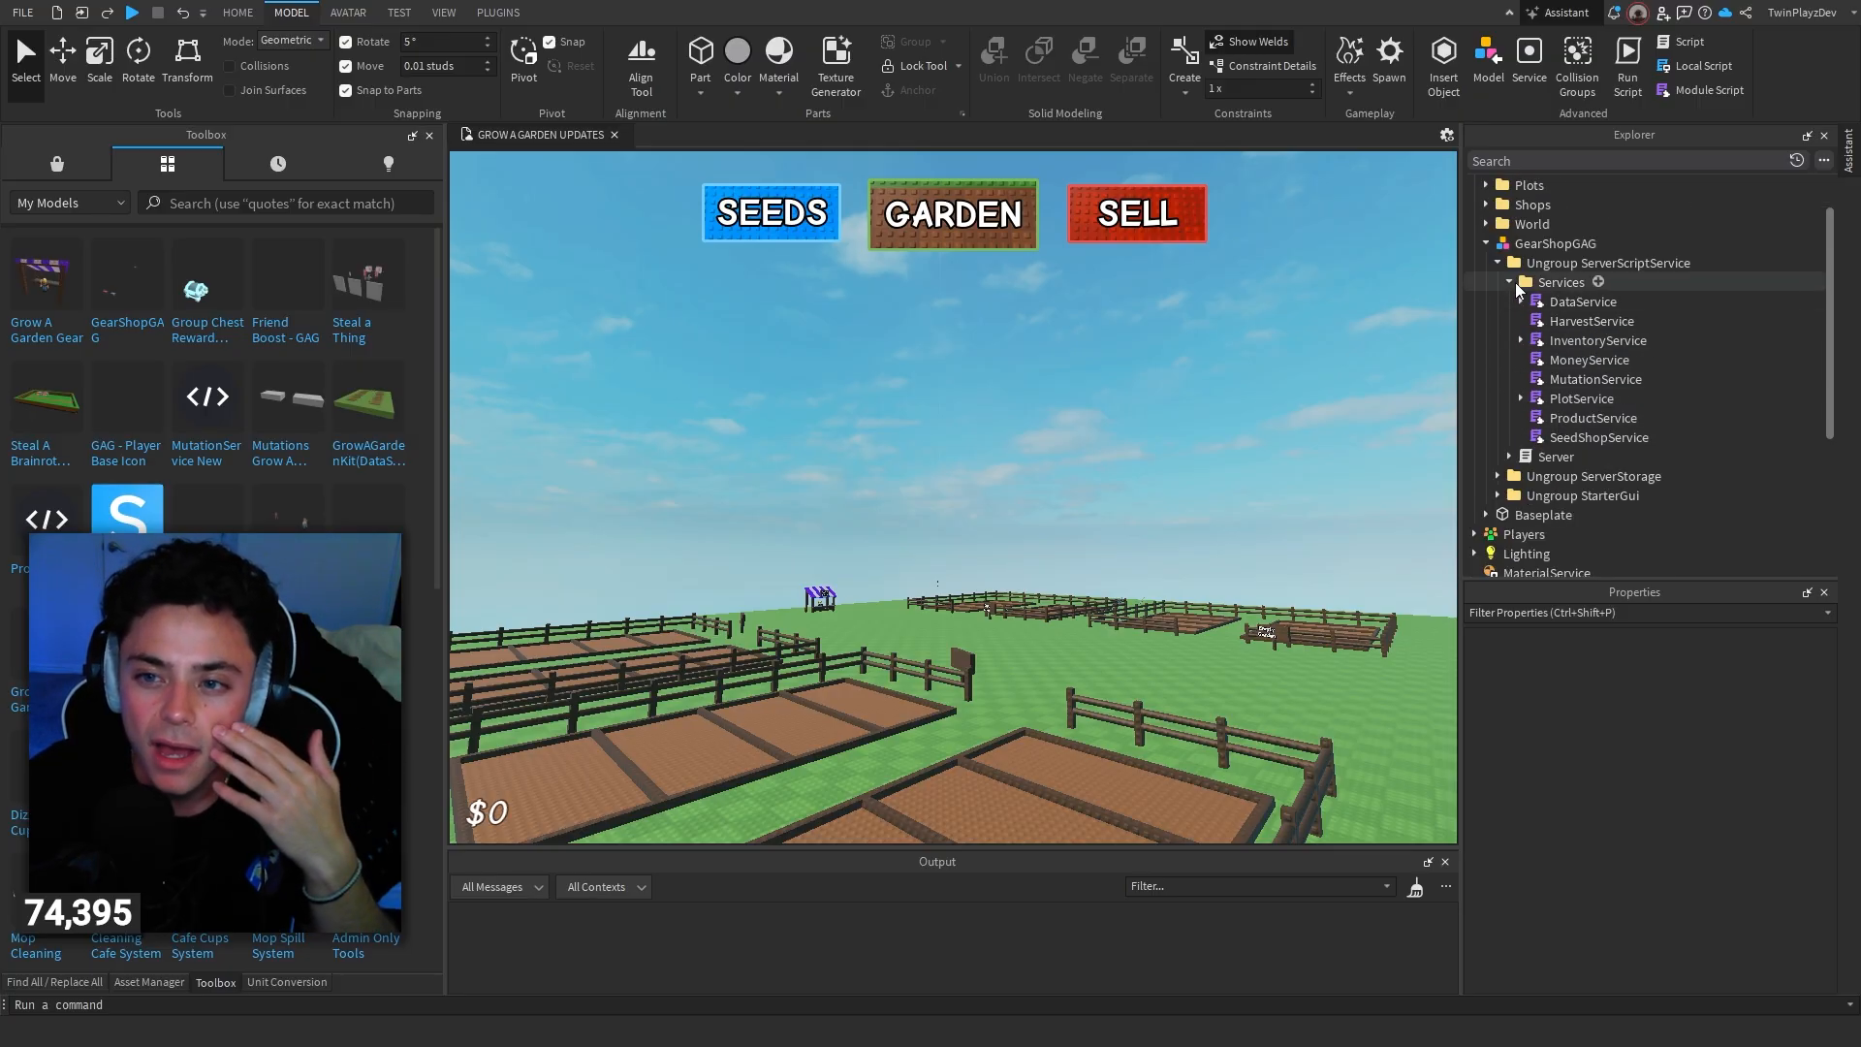
Step: Move the four tools from the package's Tools folder into ServerStorage
left_click(1501, 262)
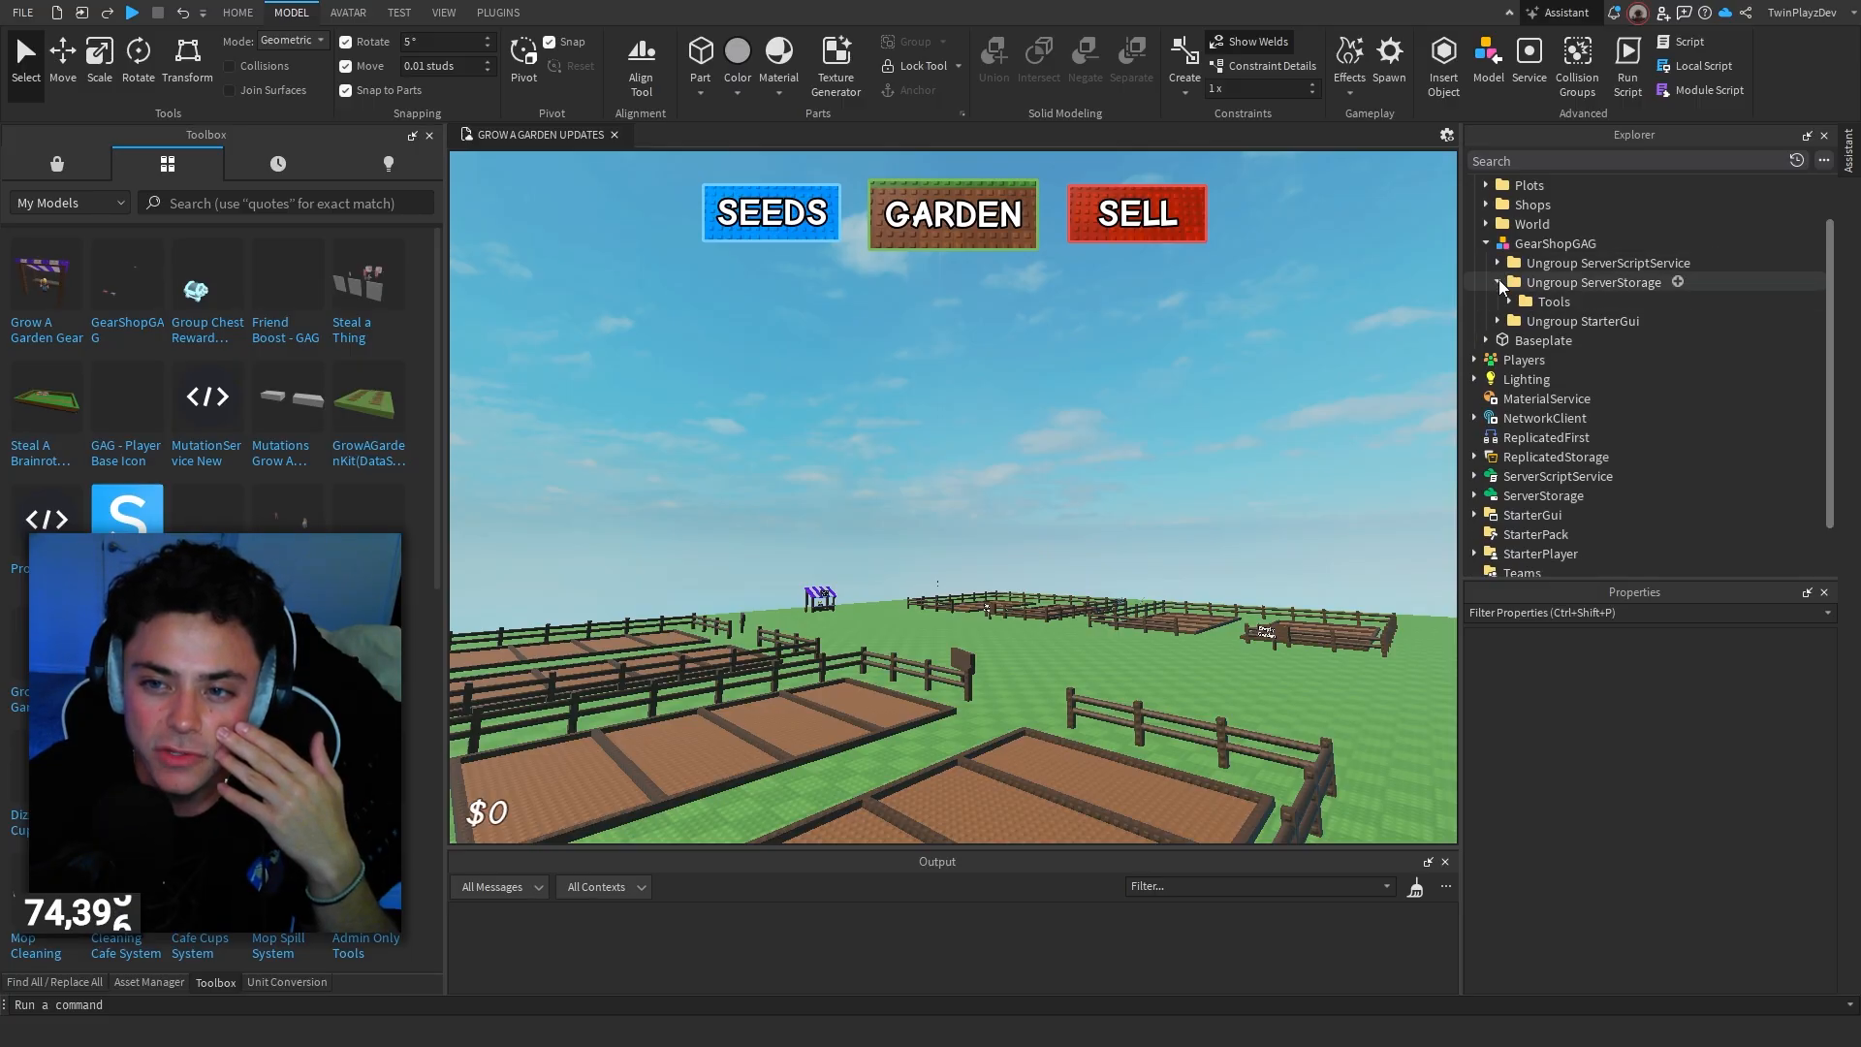
left_click(1511, 302)
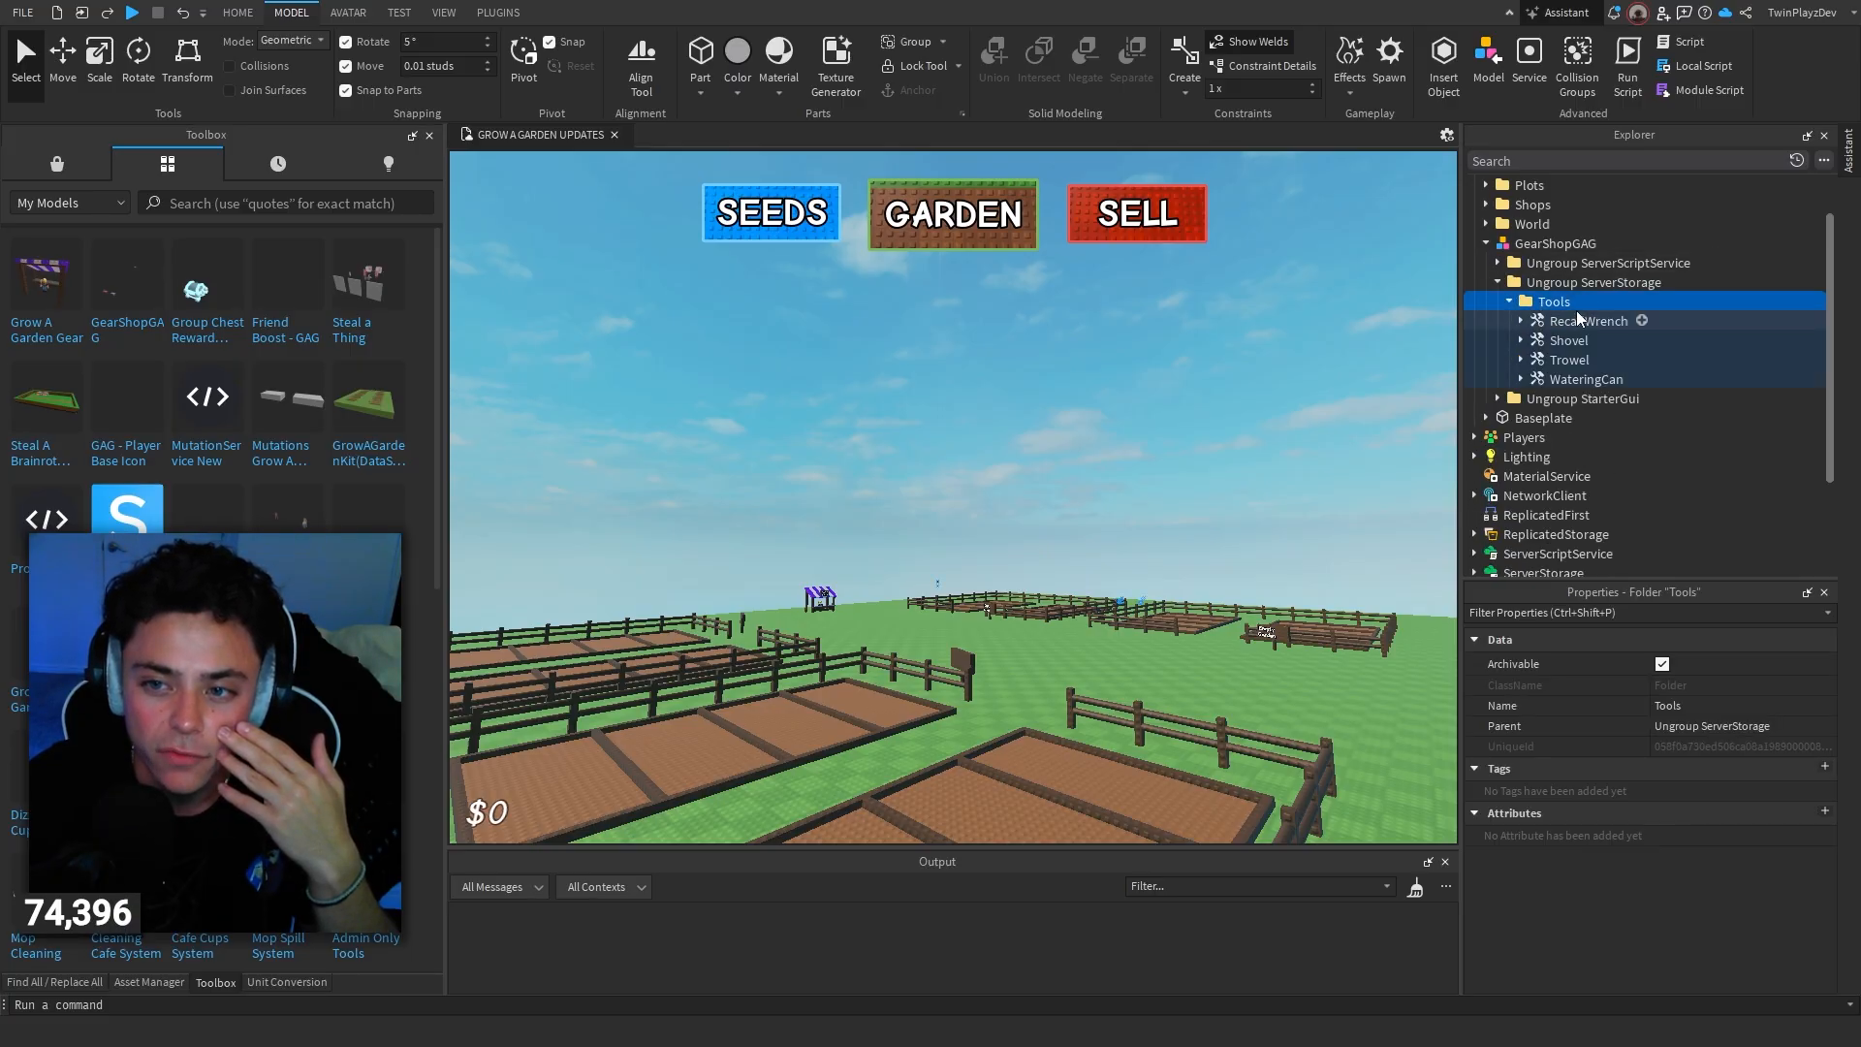
scroll("down", 3)
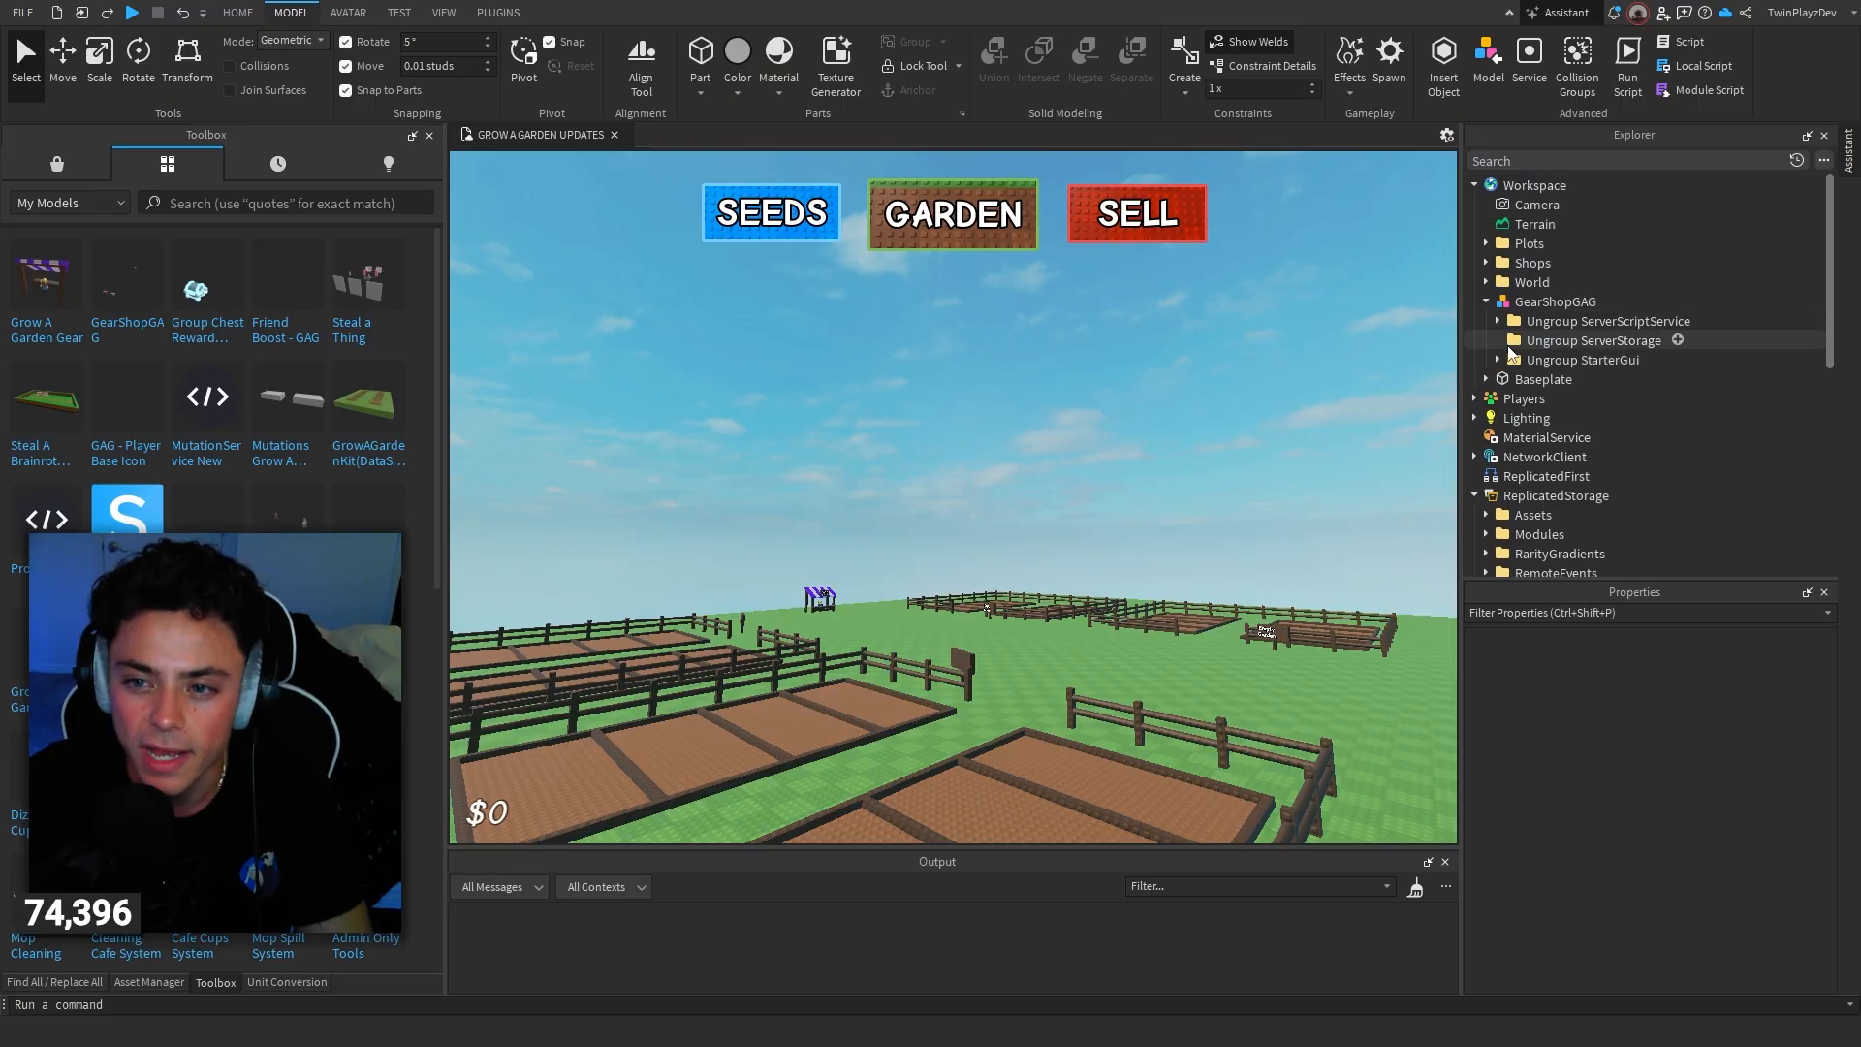
Step: Move the GearShop interface from Ungroup StarterGui into StarterGui
left_click(1553, 300)
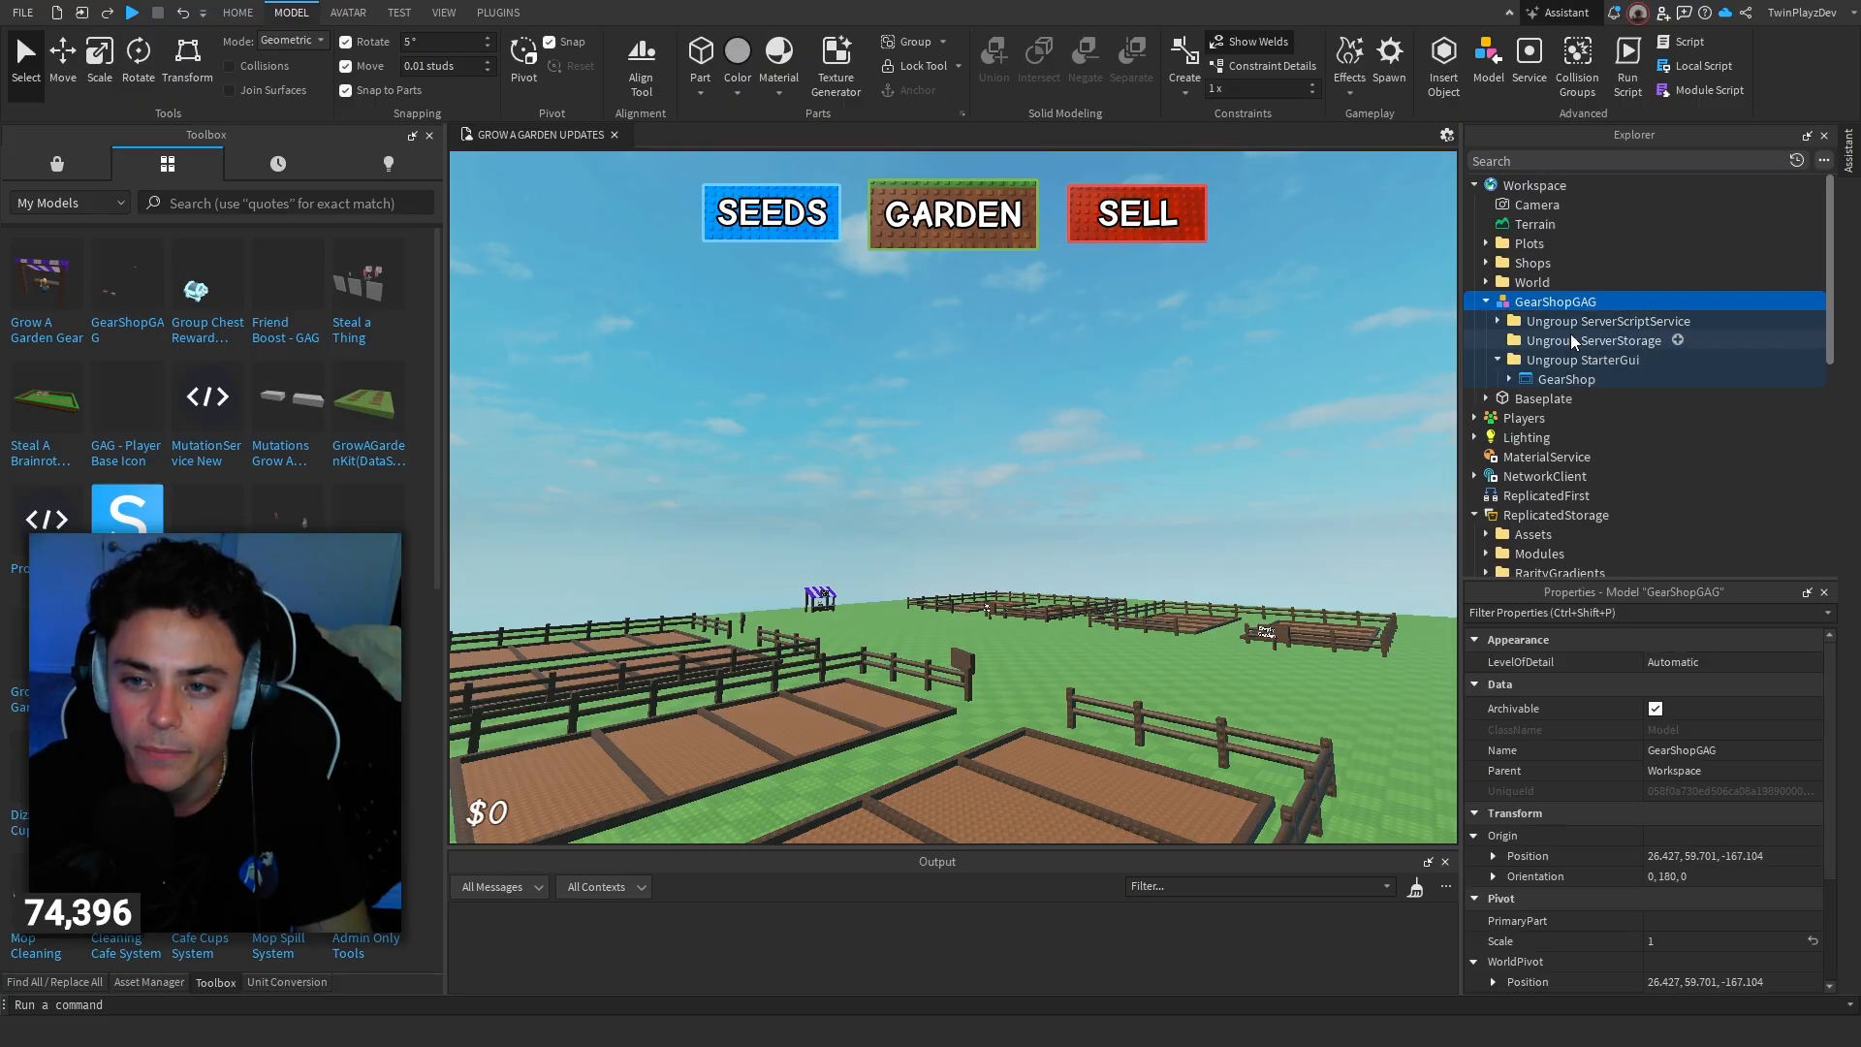
scroll("down", 3)
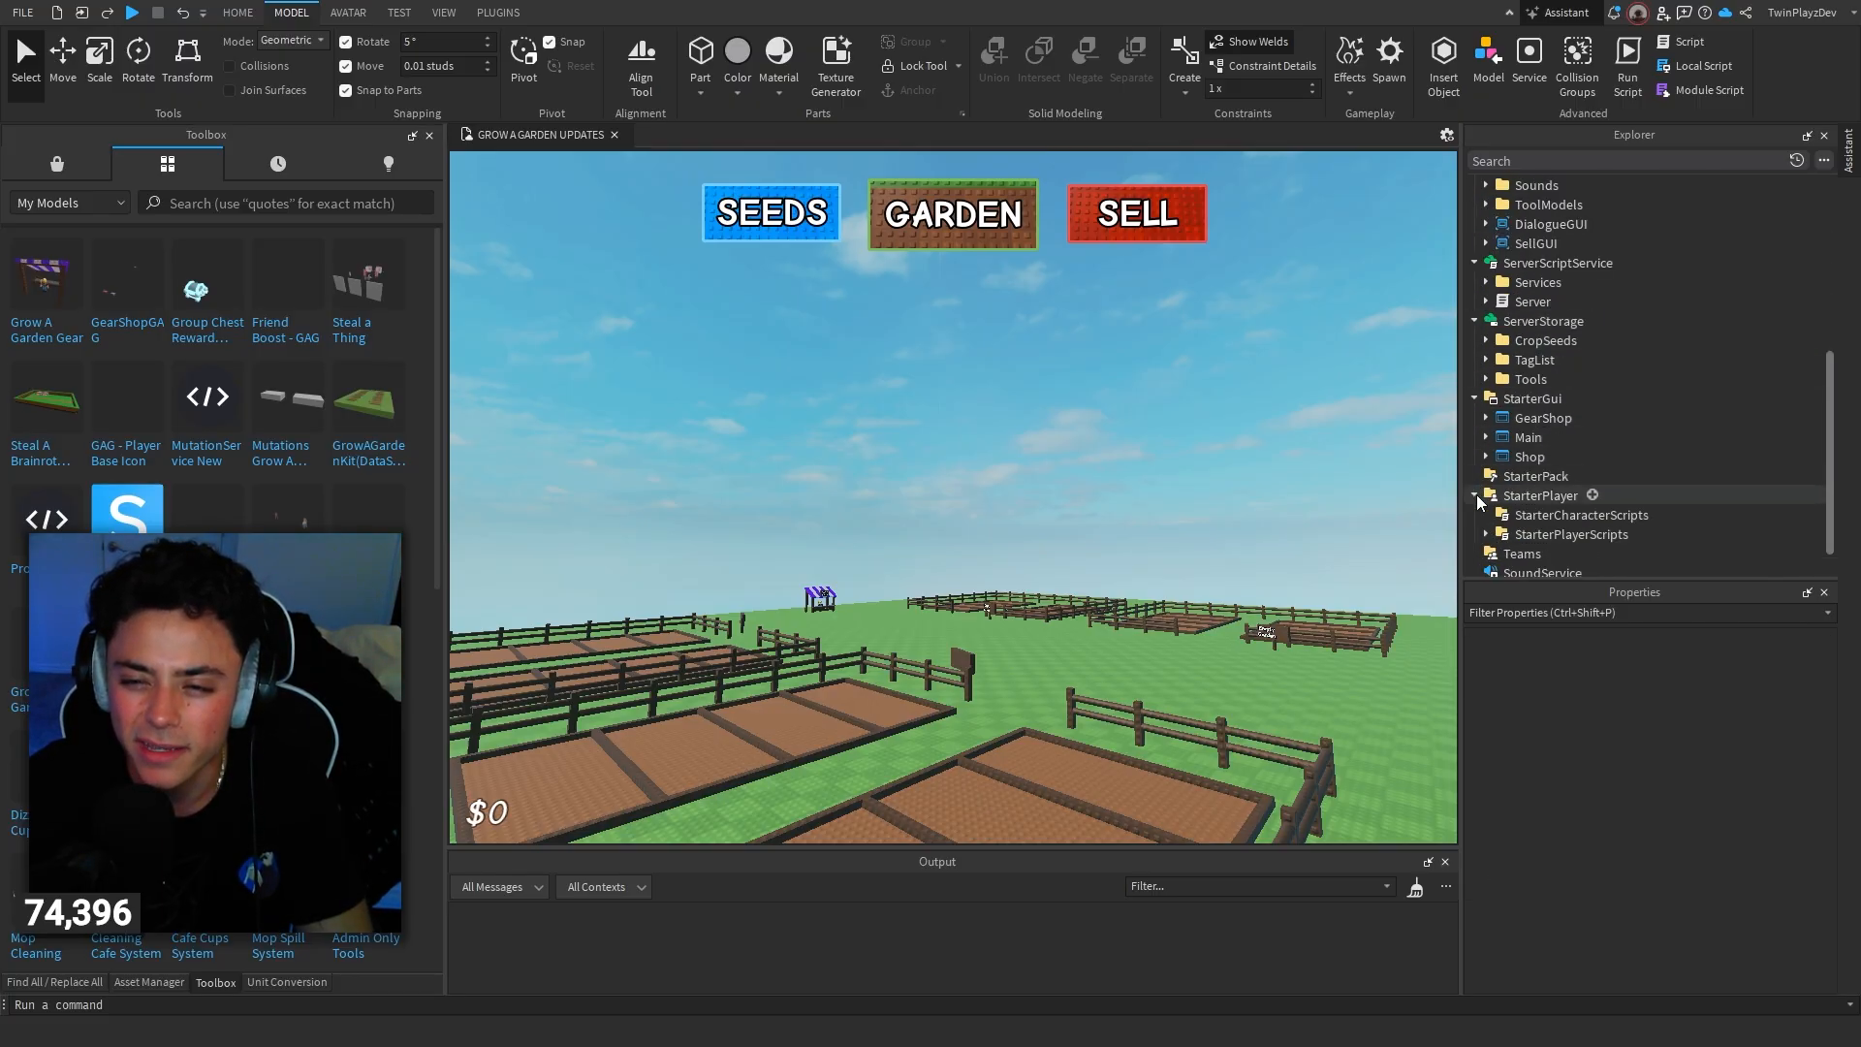
left_click(1485, 316)
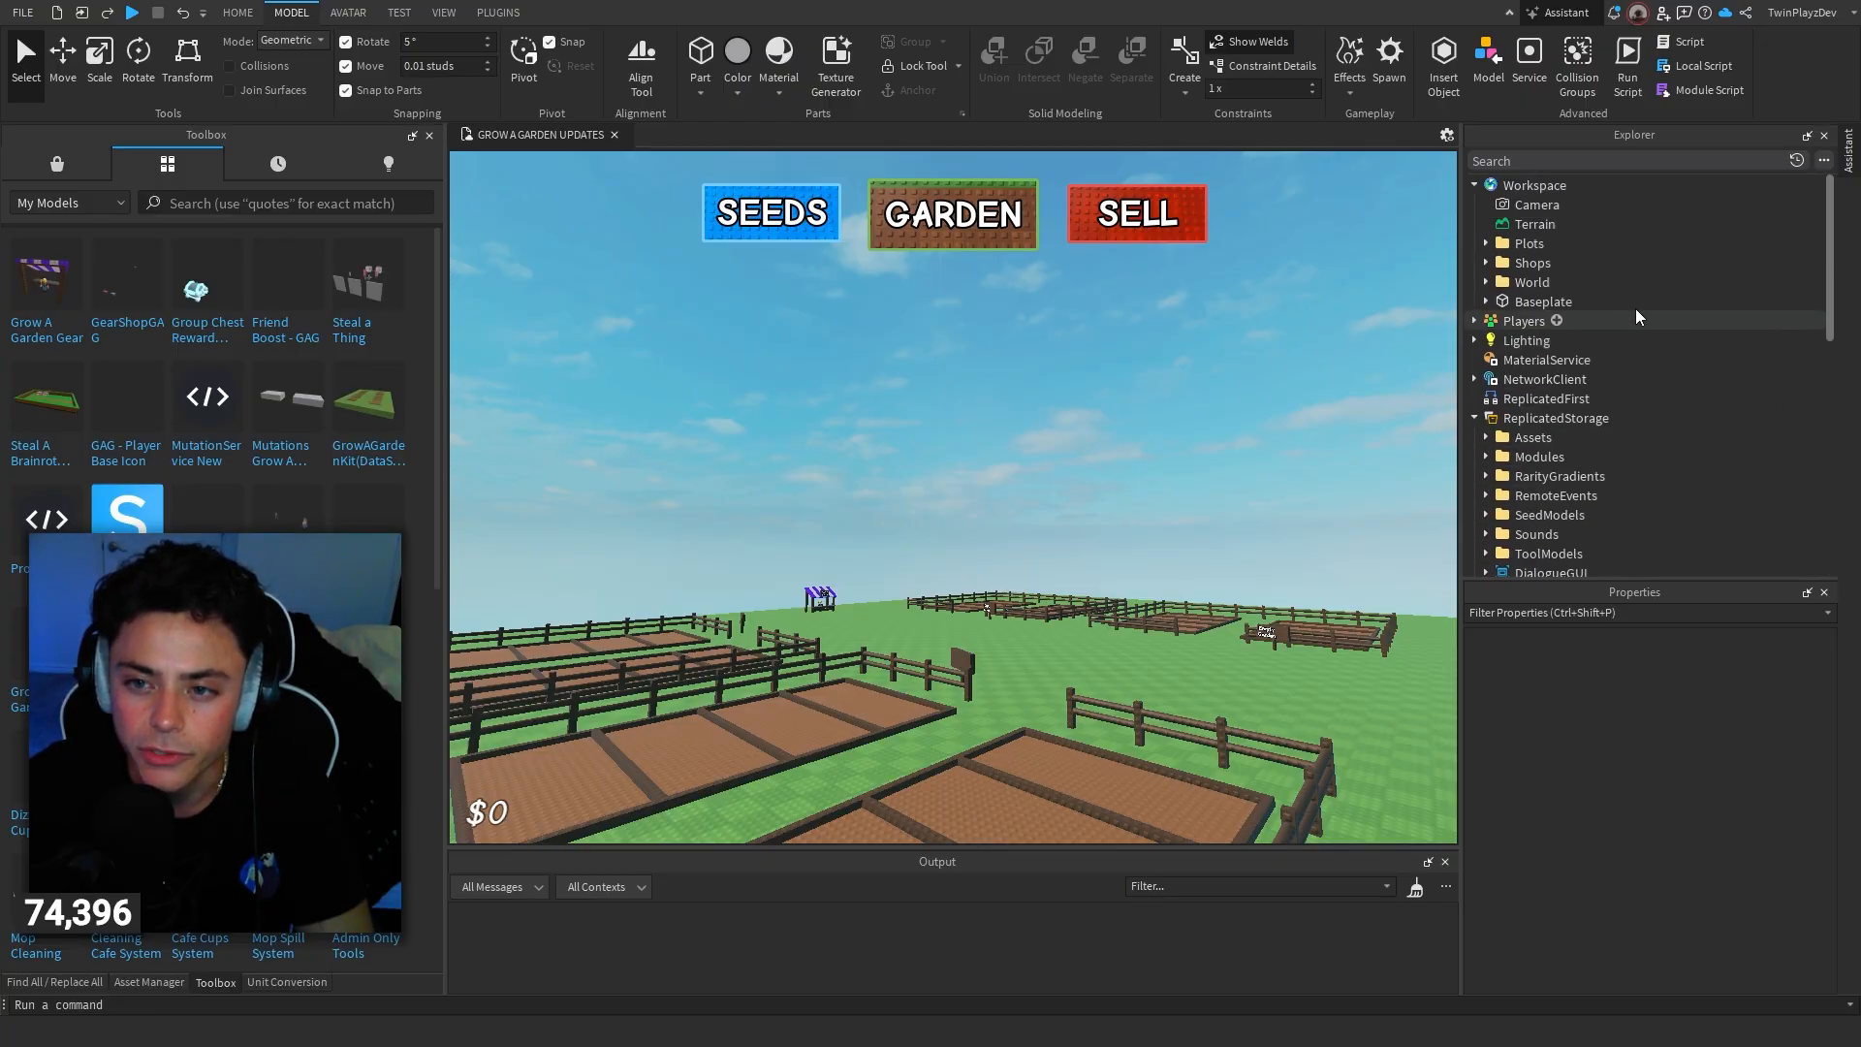
Step: Delete the emptied GearShopGAG package from the Workspace
left_click(1487, 341)
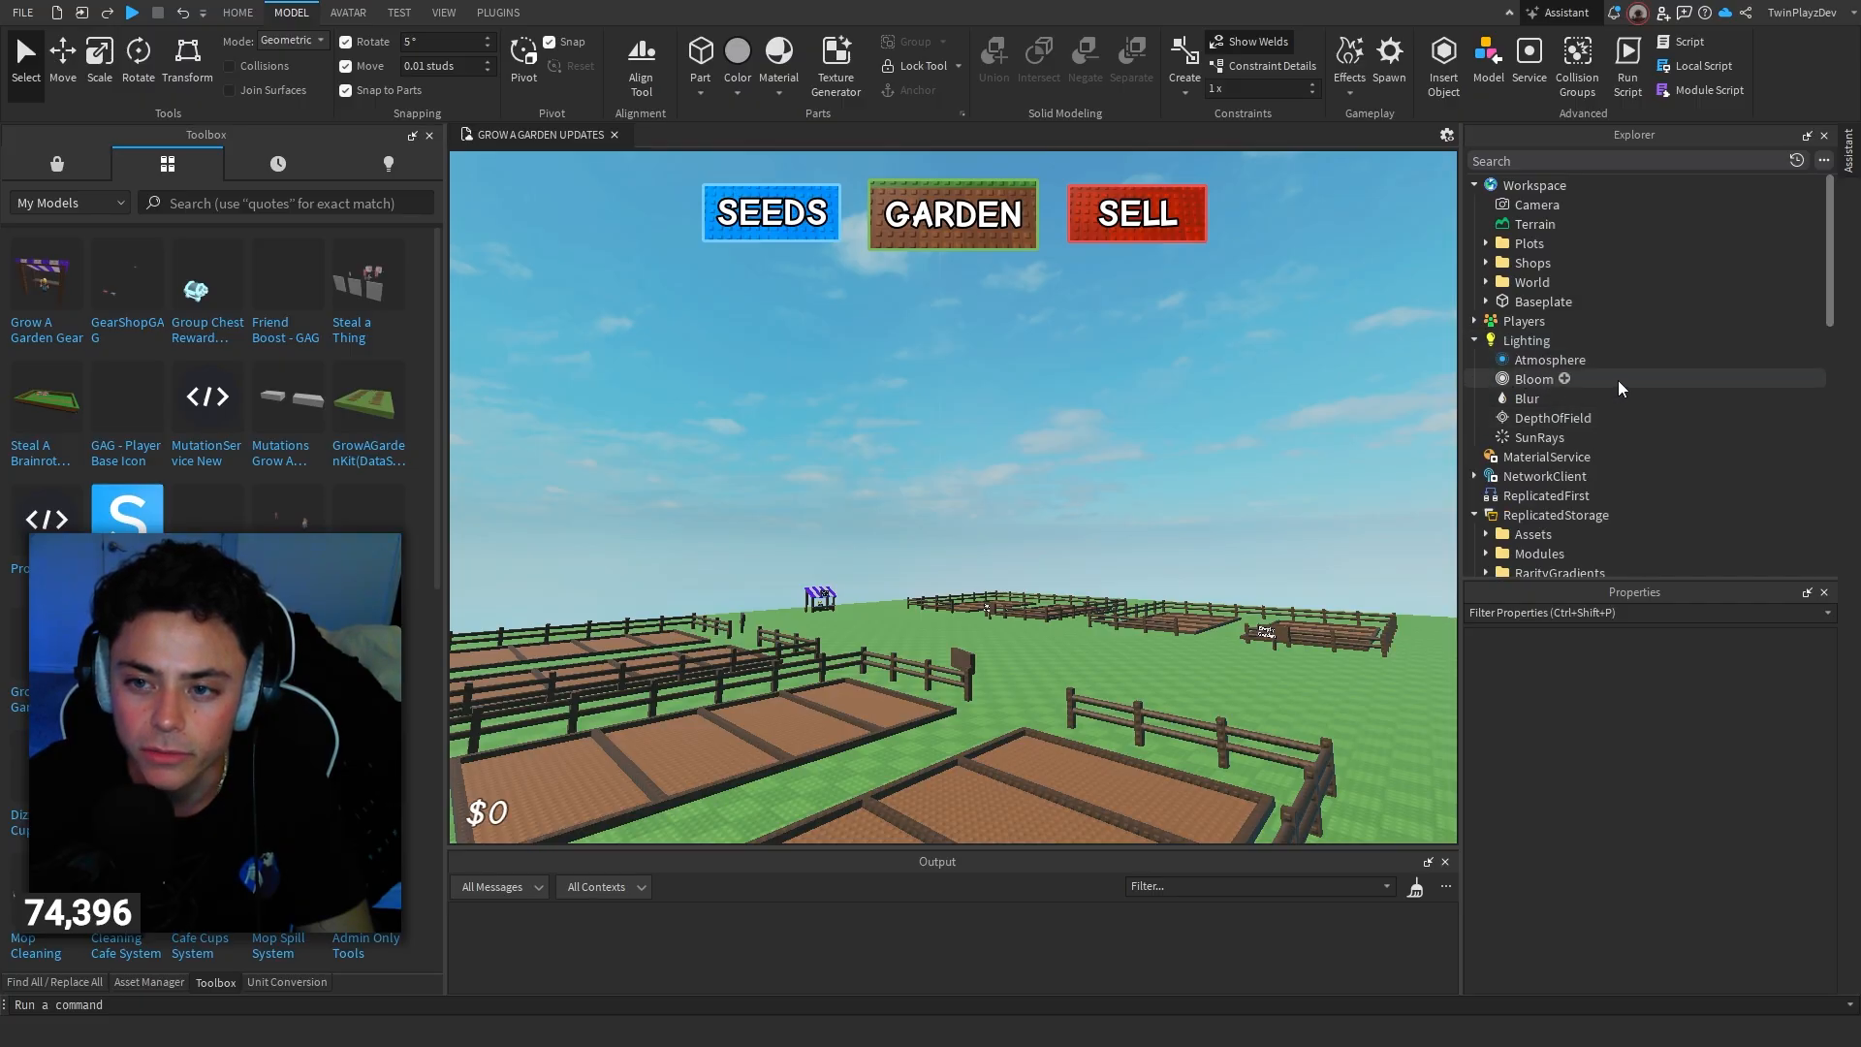
scroll("down", 3)
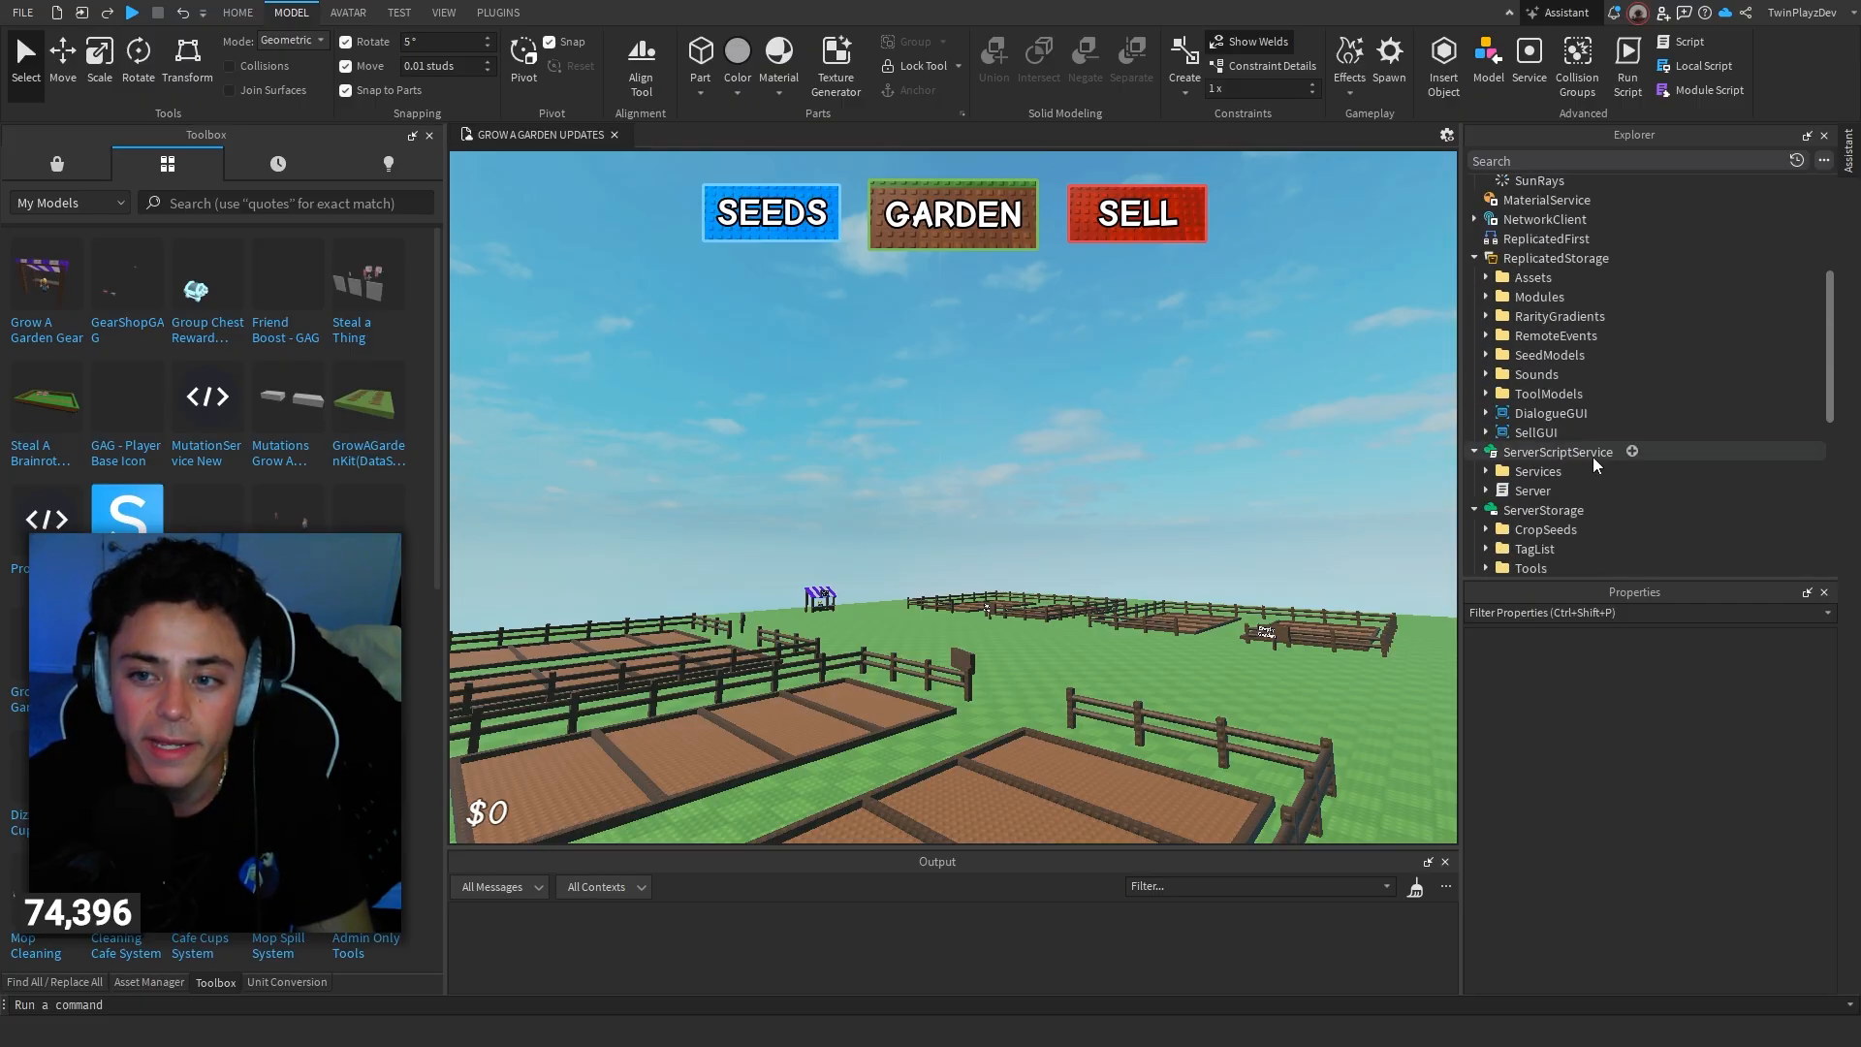
left_click(1547, 353)
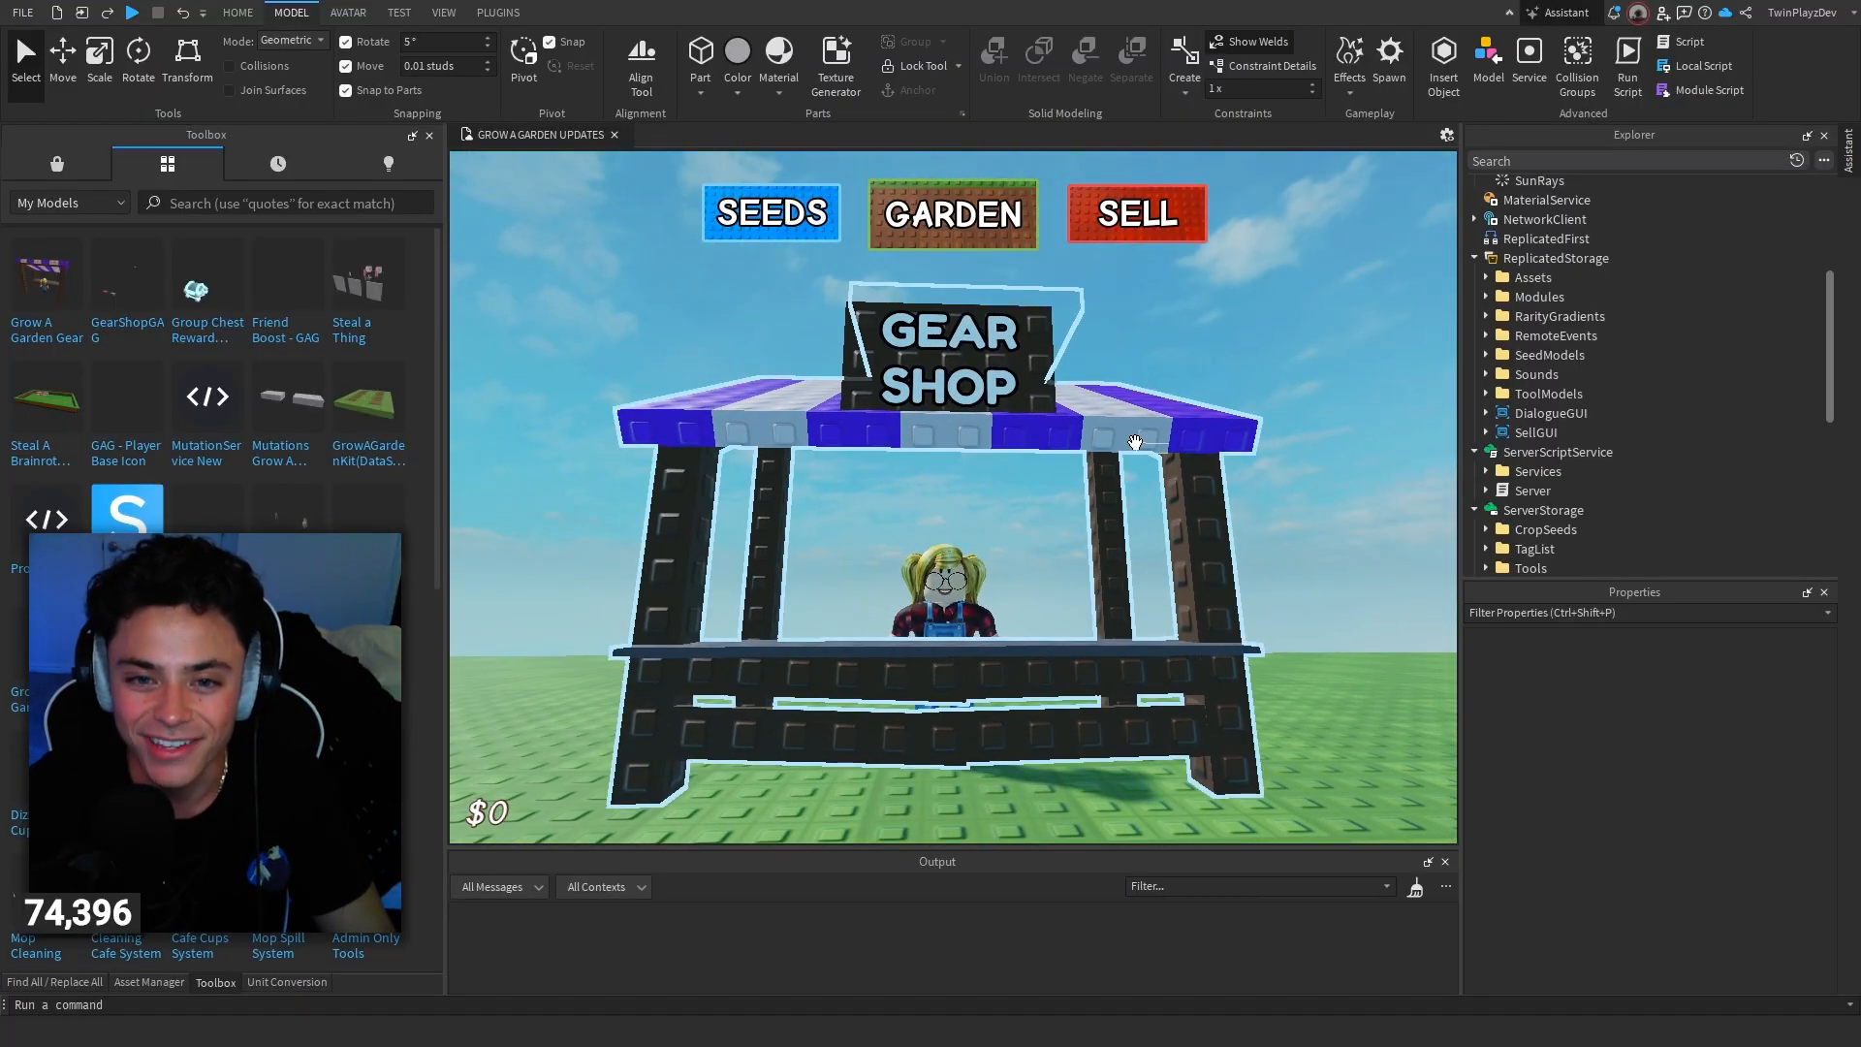
Step: Frame the Gear Shop stall and shopkeeper, revealing the GearShop model, TPPart and Gear character
left_click(1553, 285)
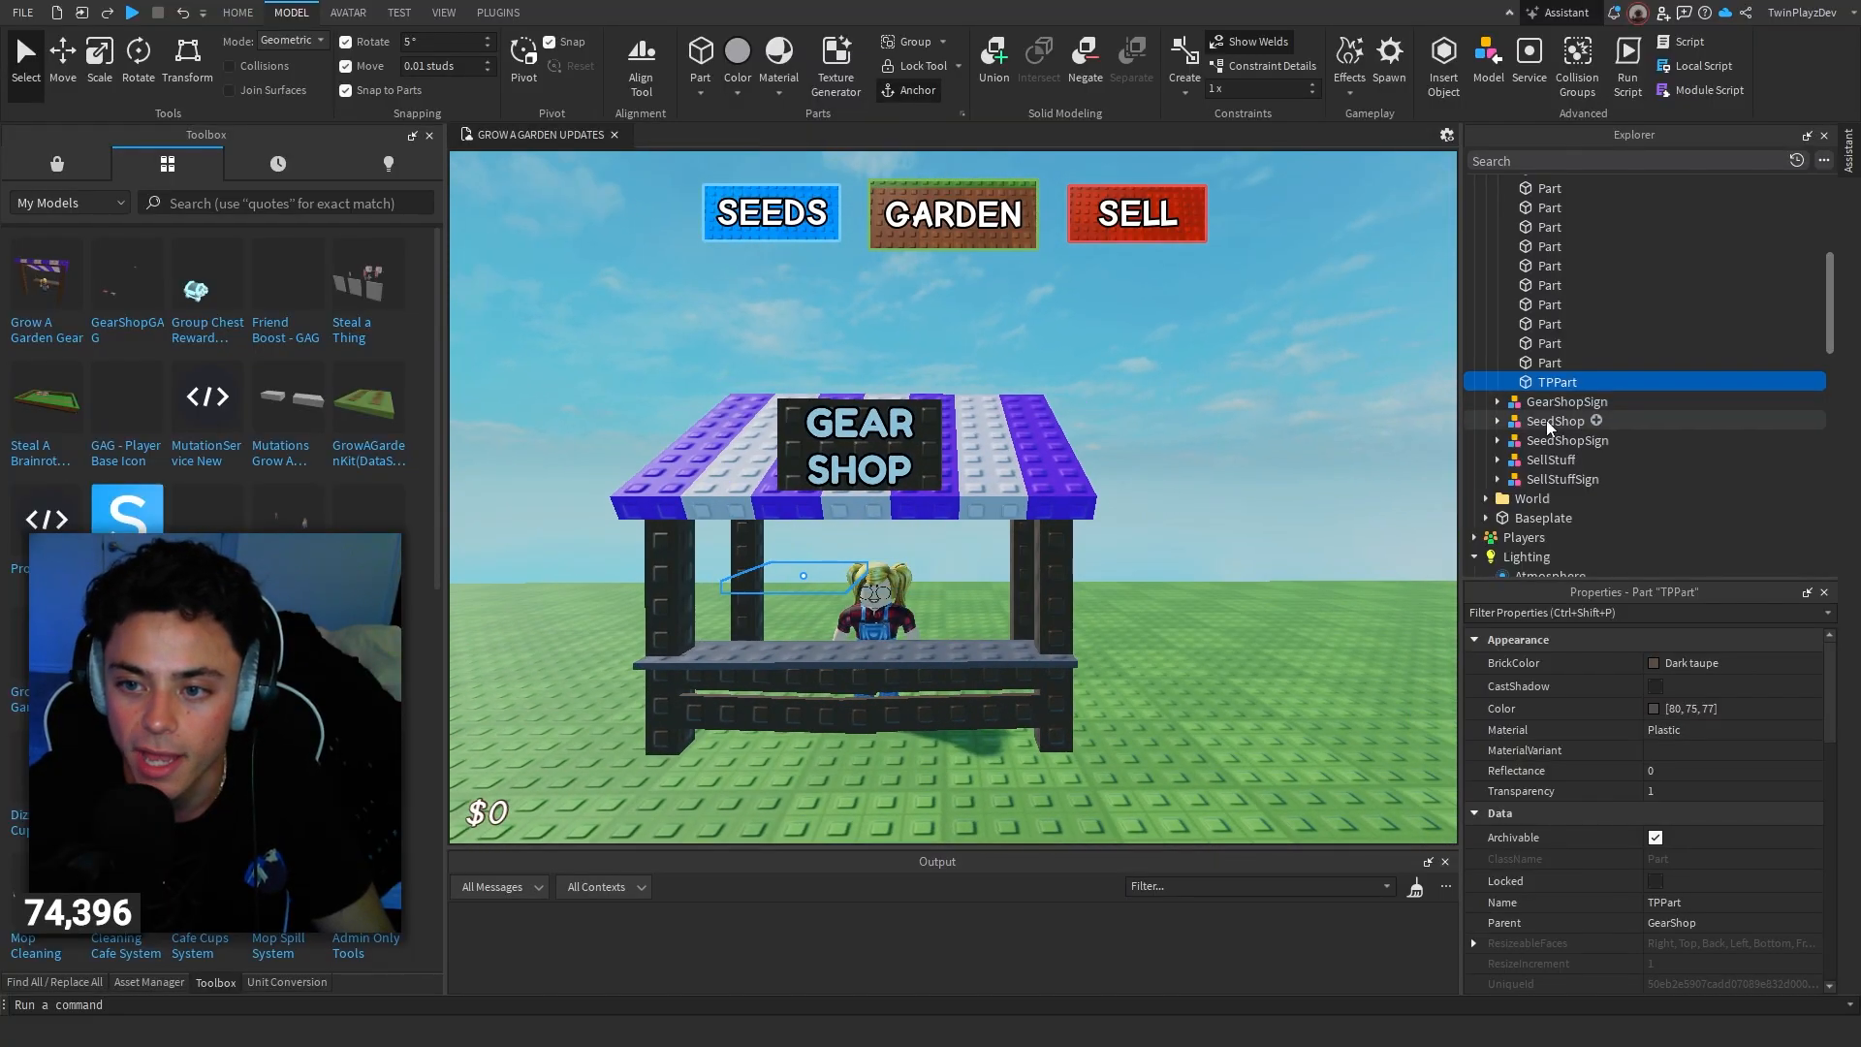
left_click(1565, 320)
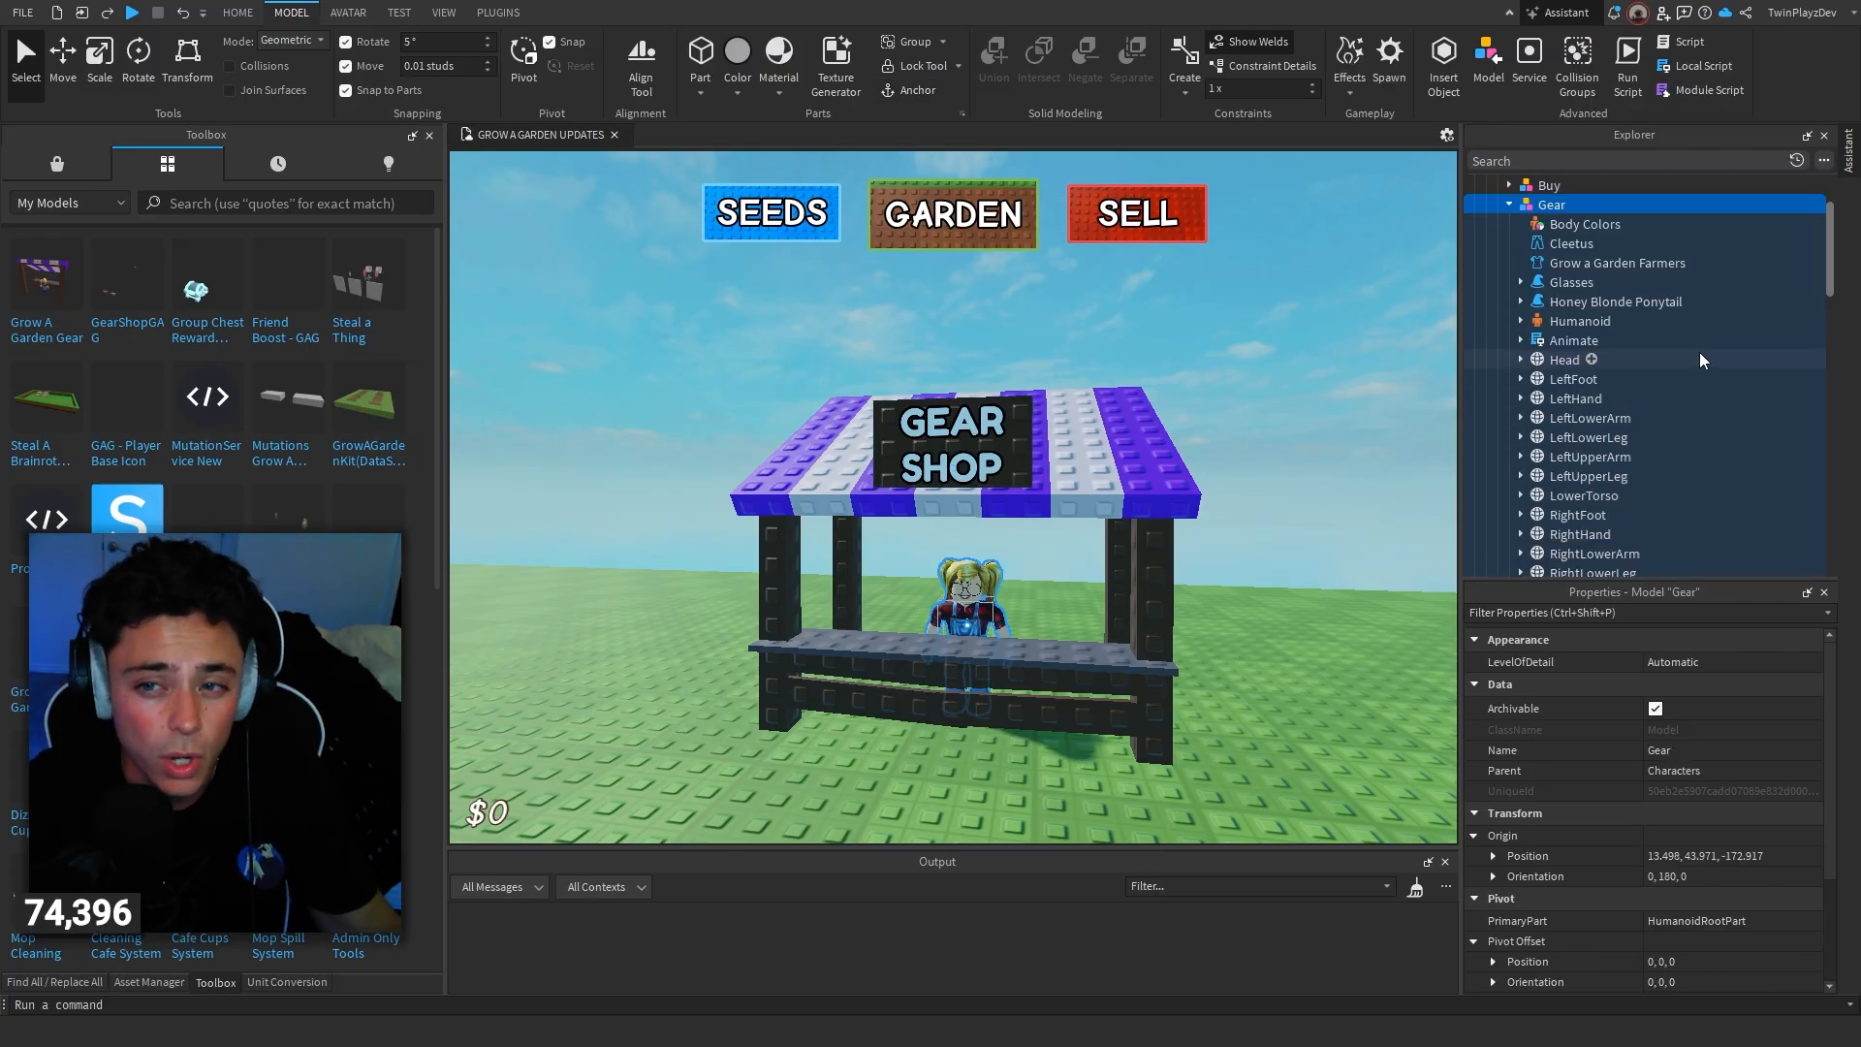
scroll("down", 3)
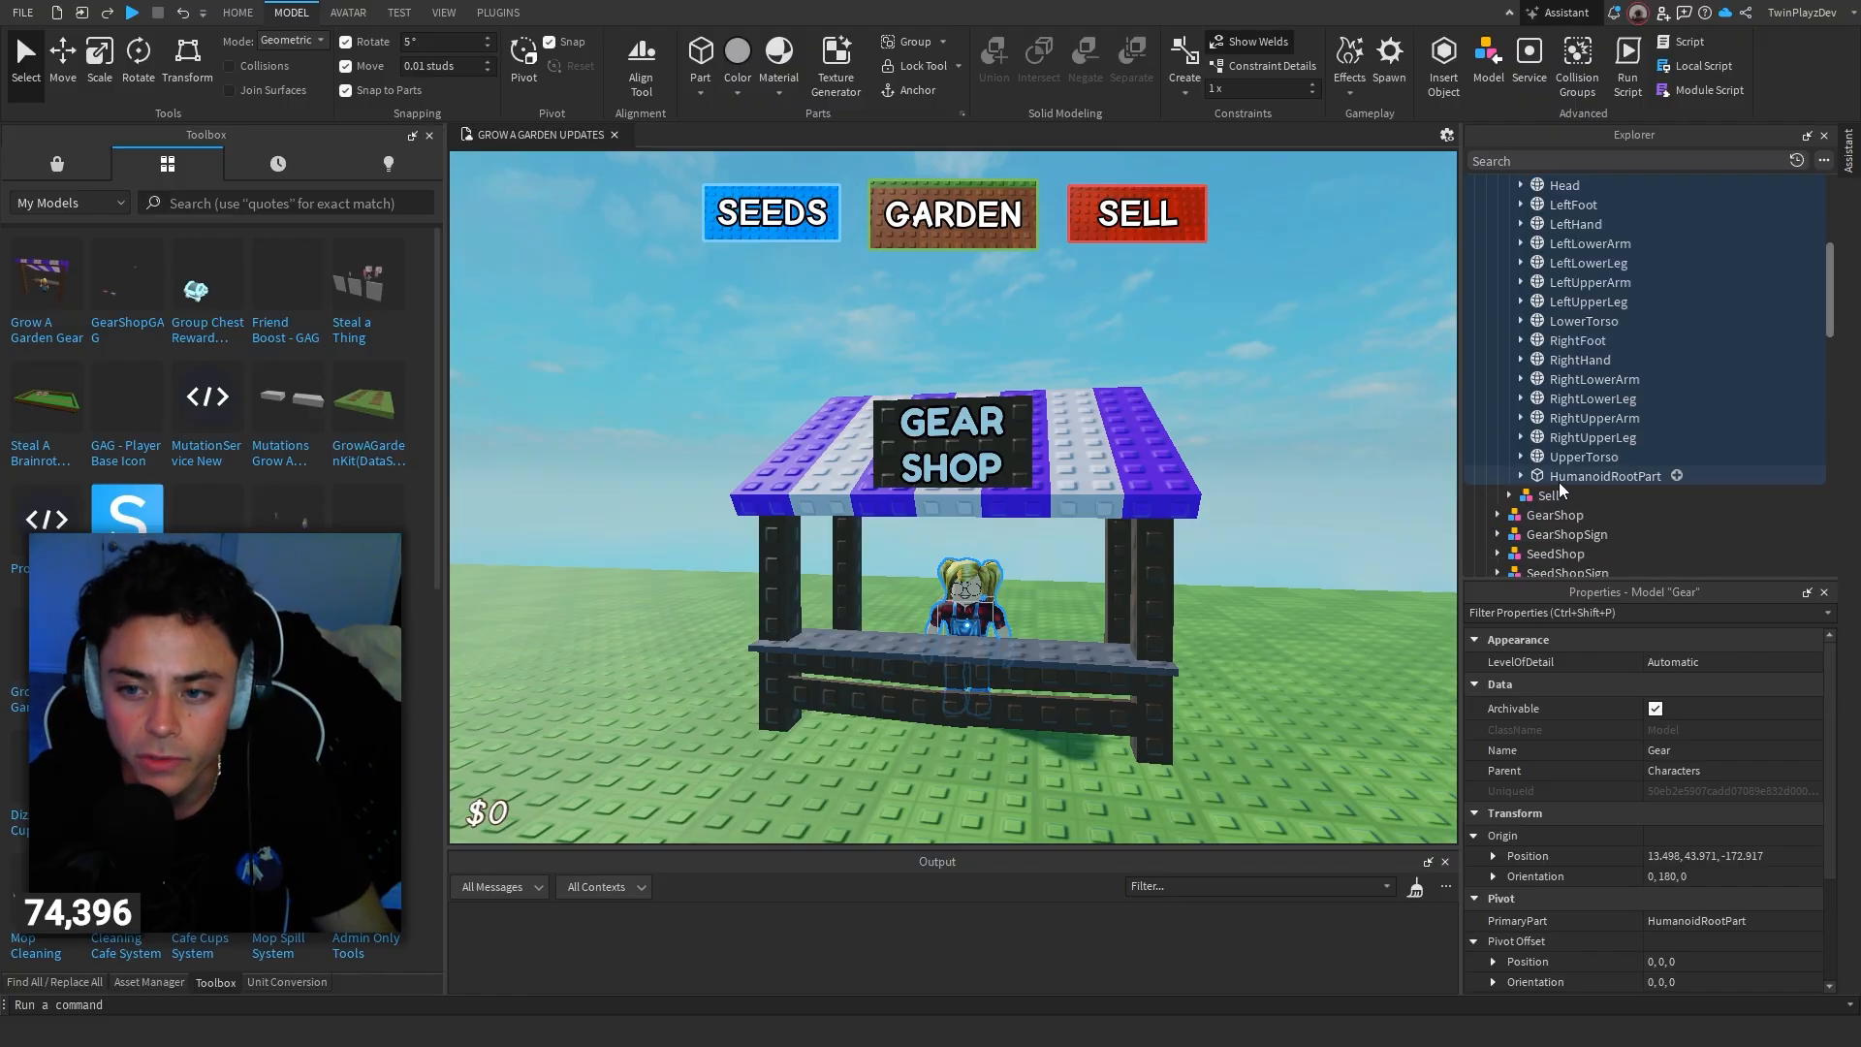
left_click(1605, 494)
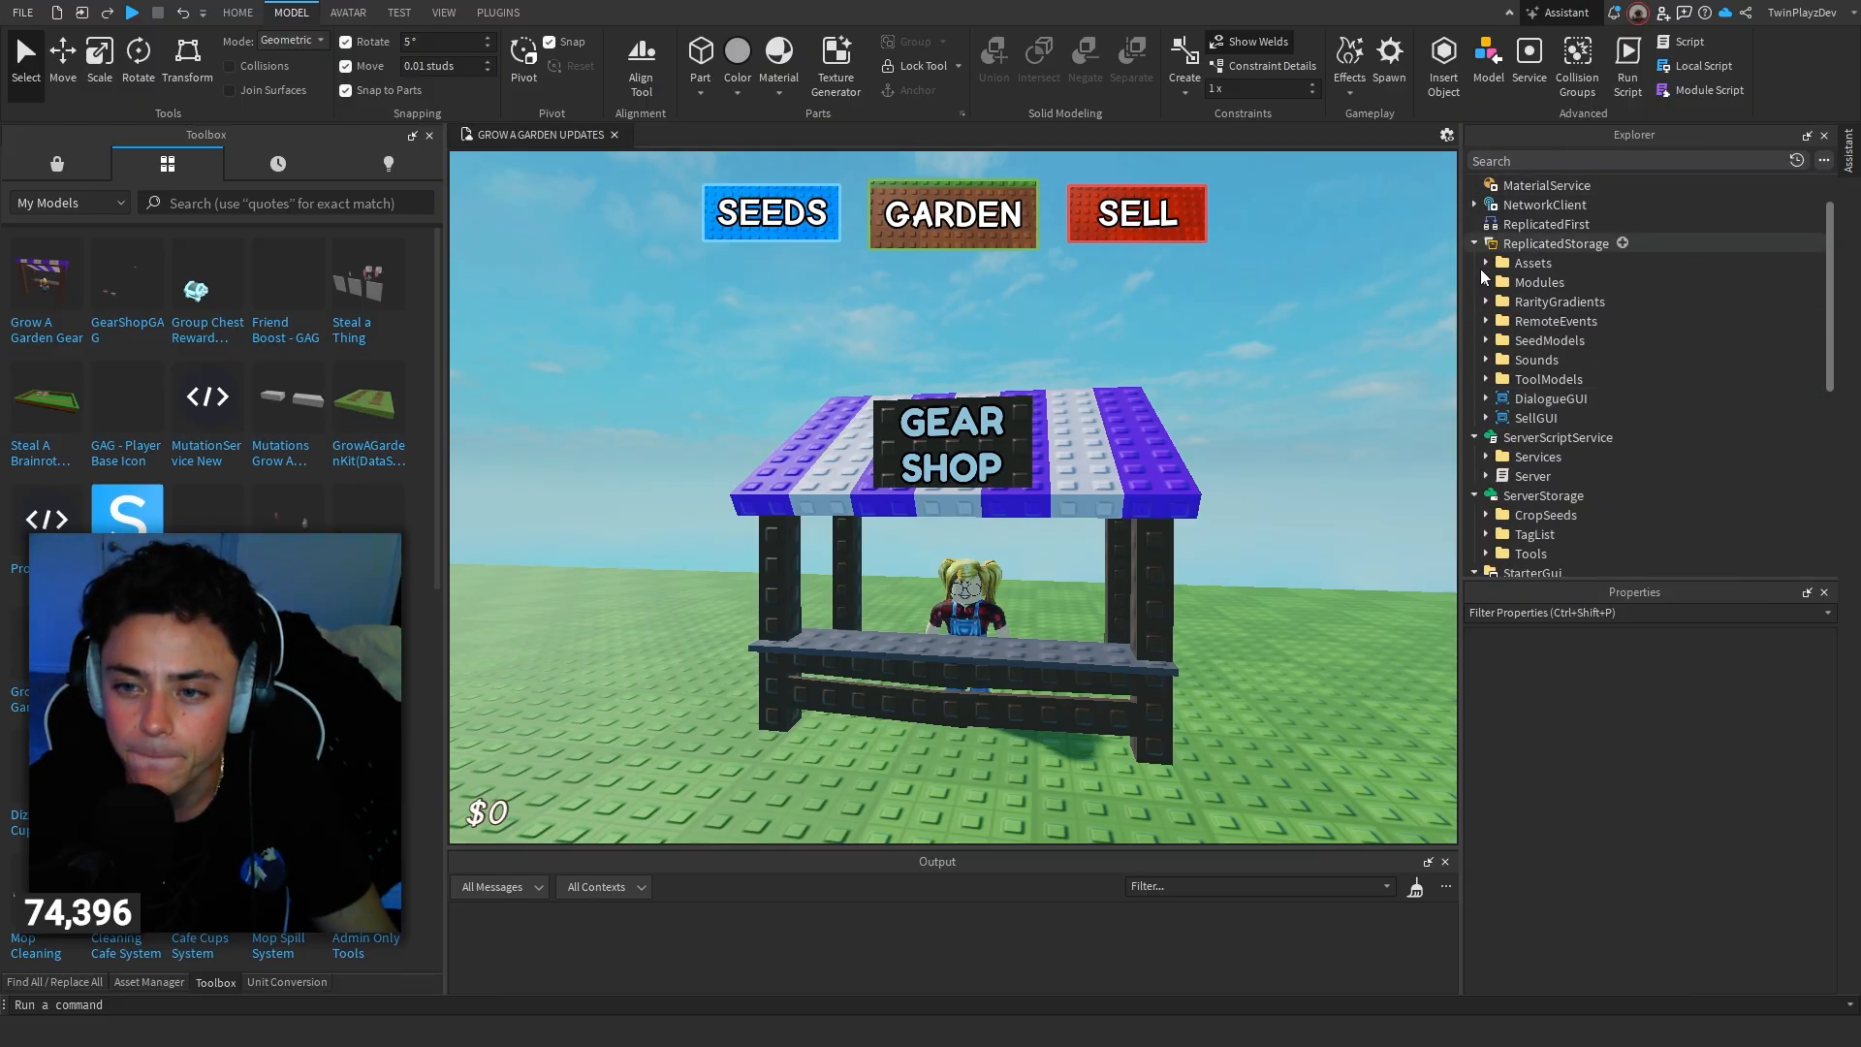
Step: Expand ReplicatedStorage's ToolModels and search the Toolbox for 'Teleport' models
left_click(1487, 378)
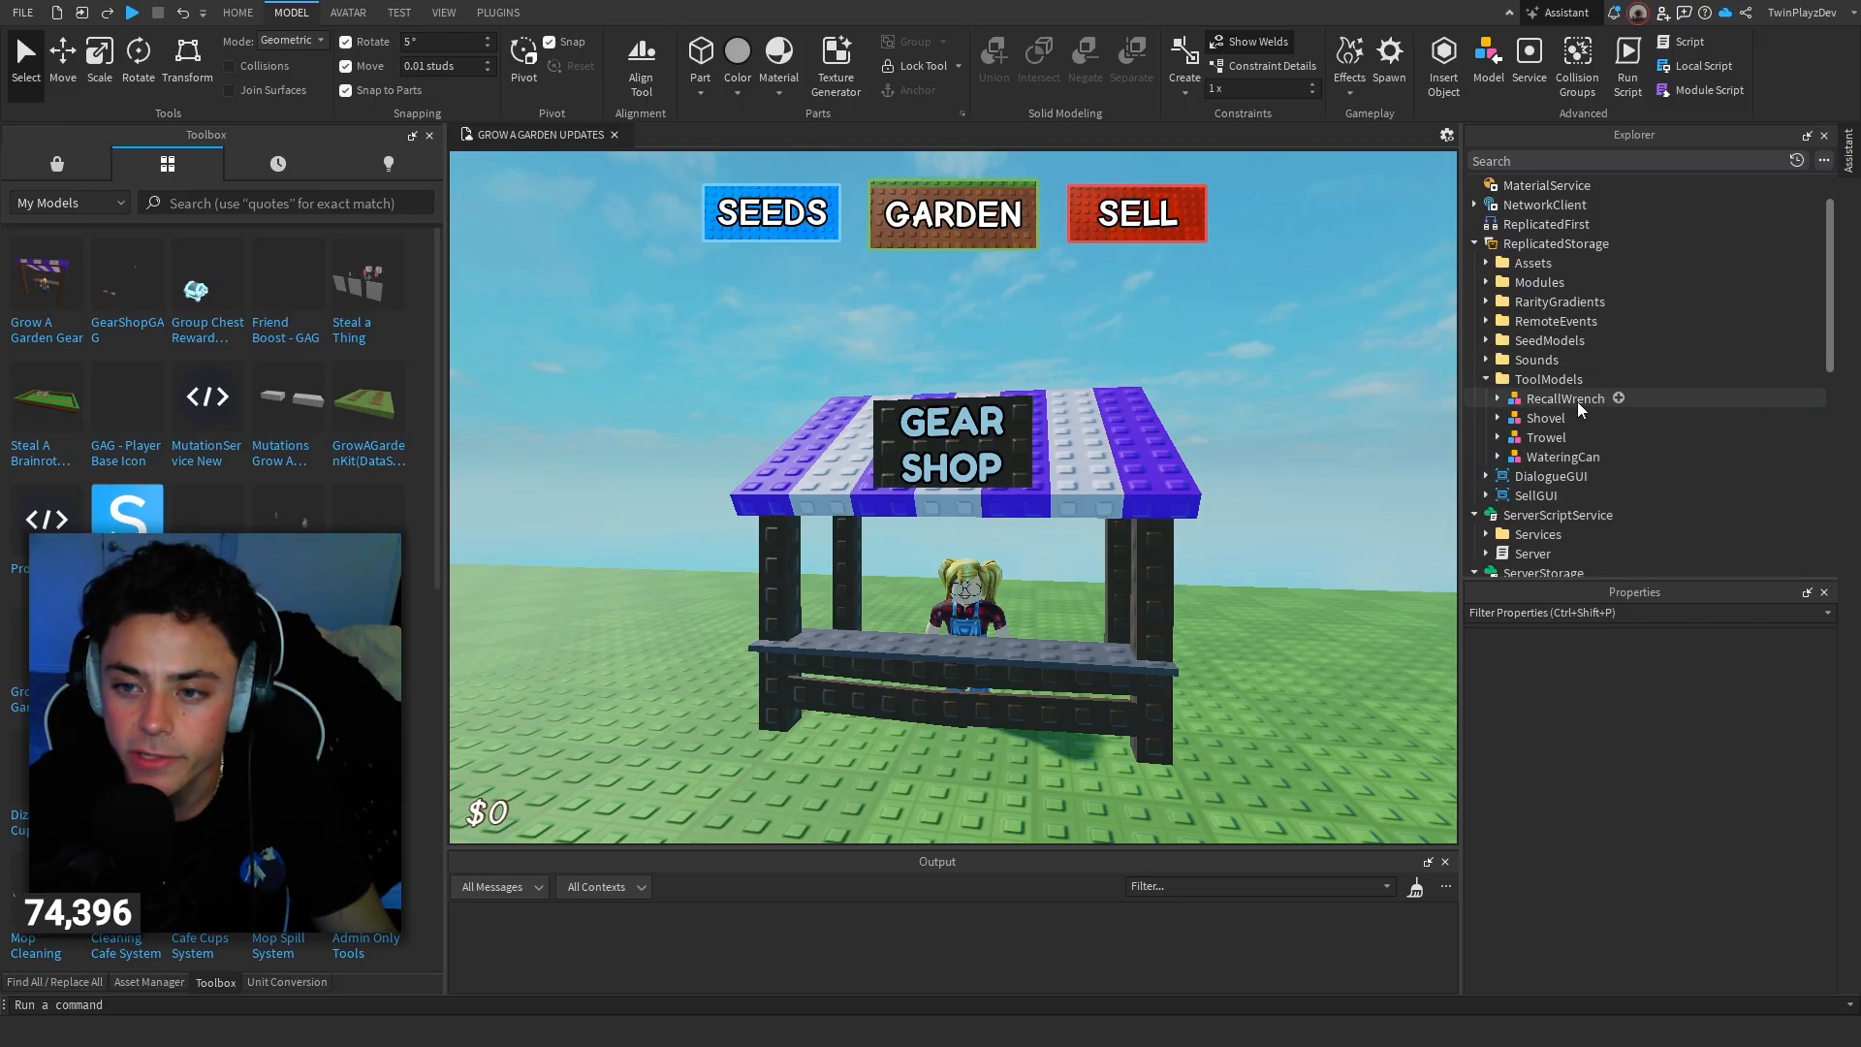
left_click(1564, 397)
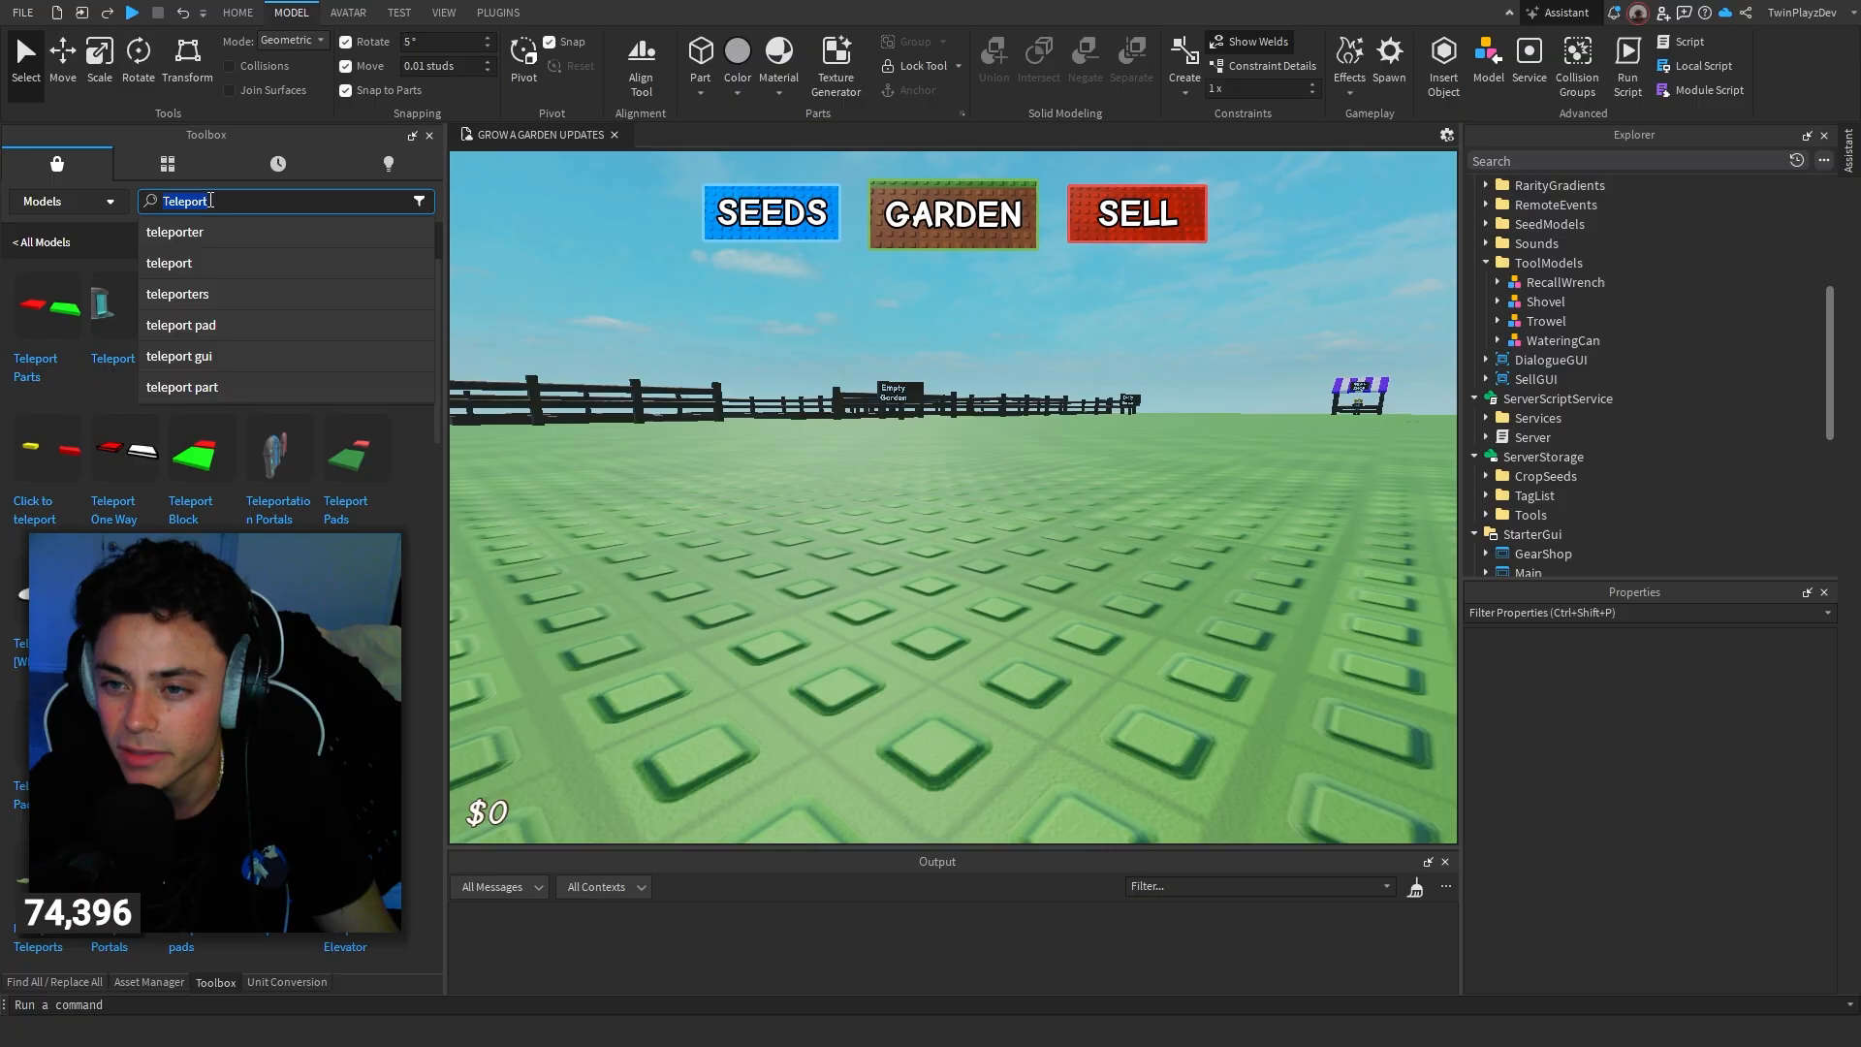
Step: Insert a Working bat from the Toolbox and rename the model to Bat
type("bat")
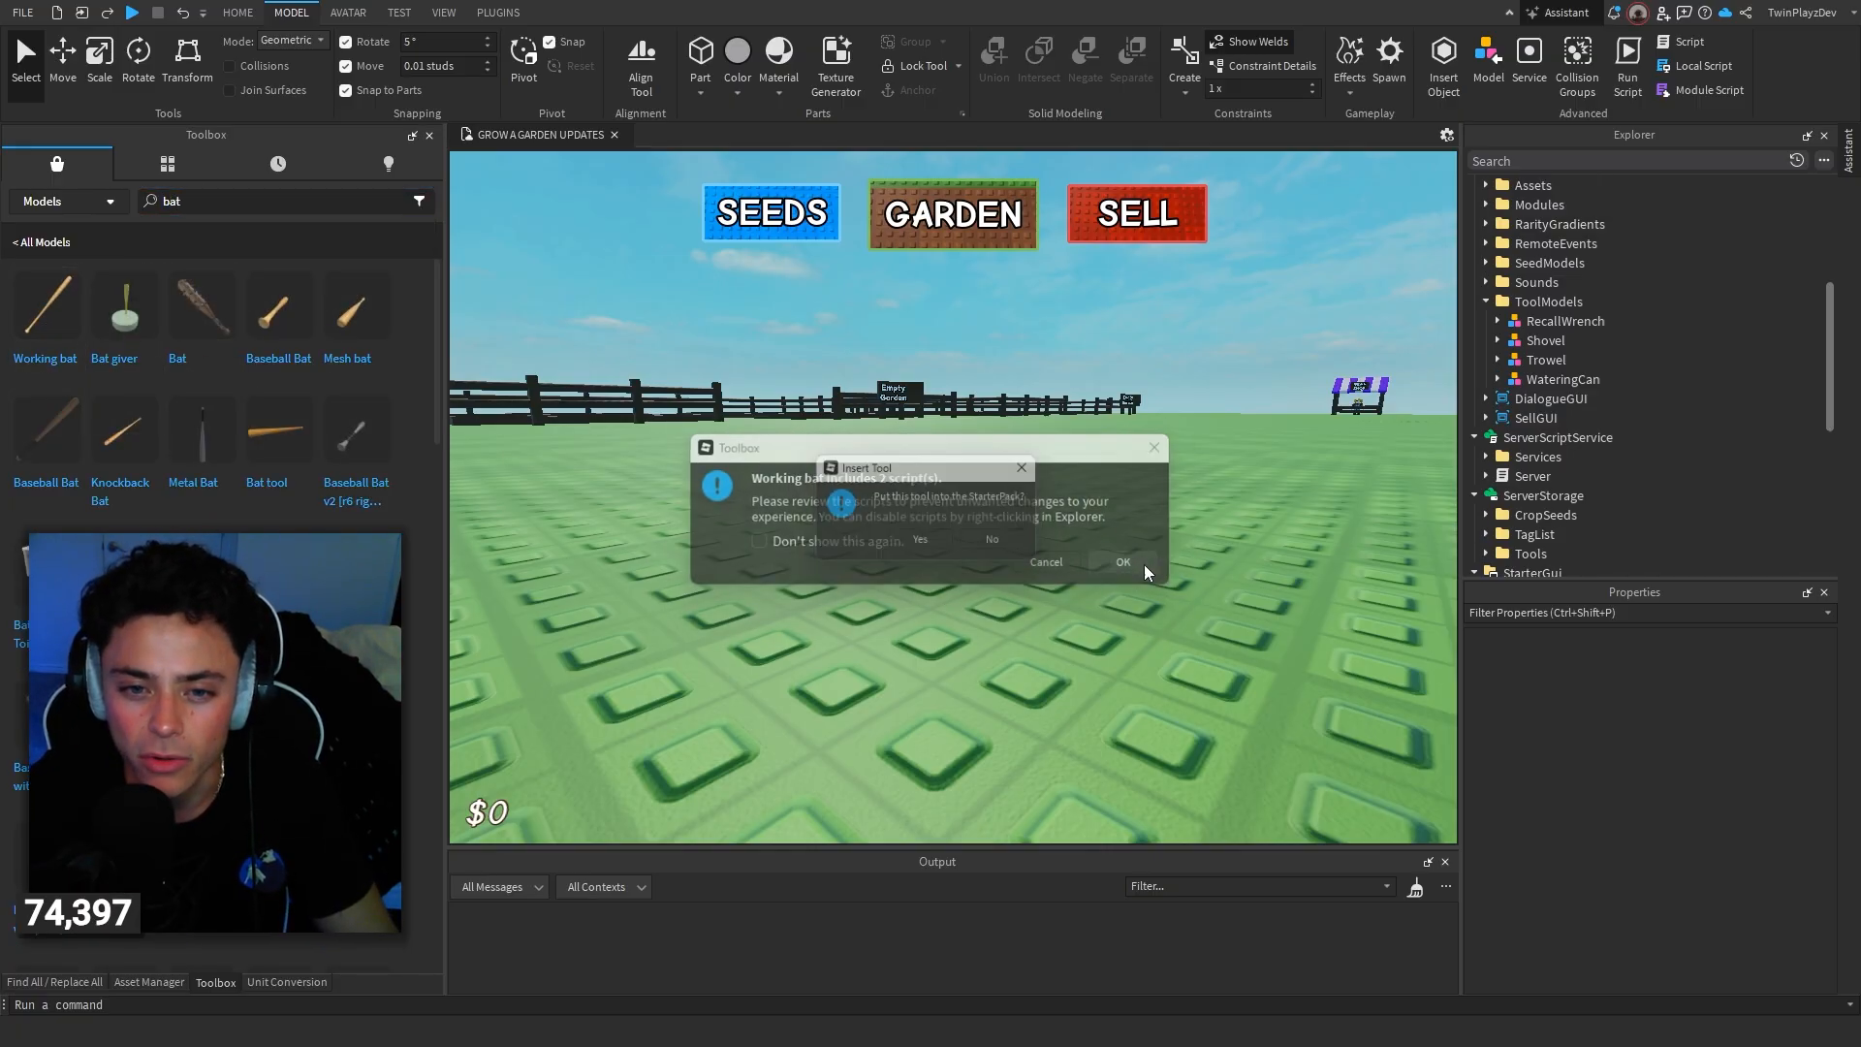
left_click(1122, 562)
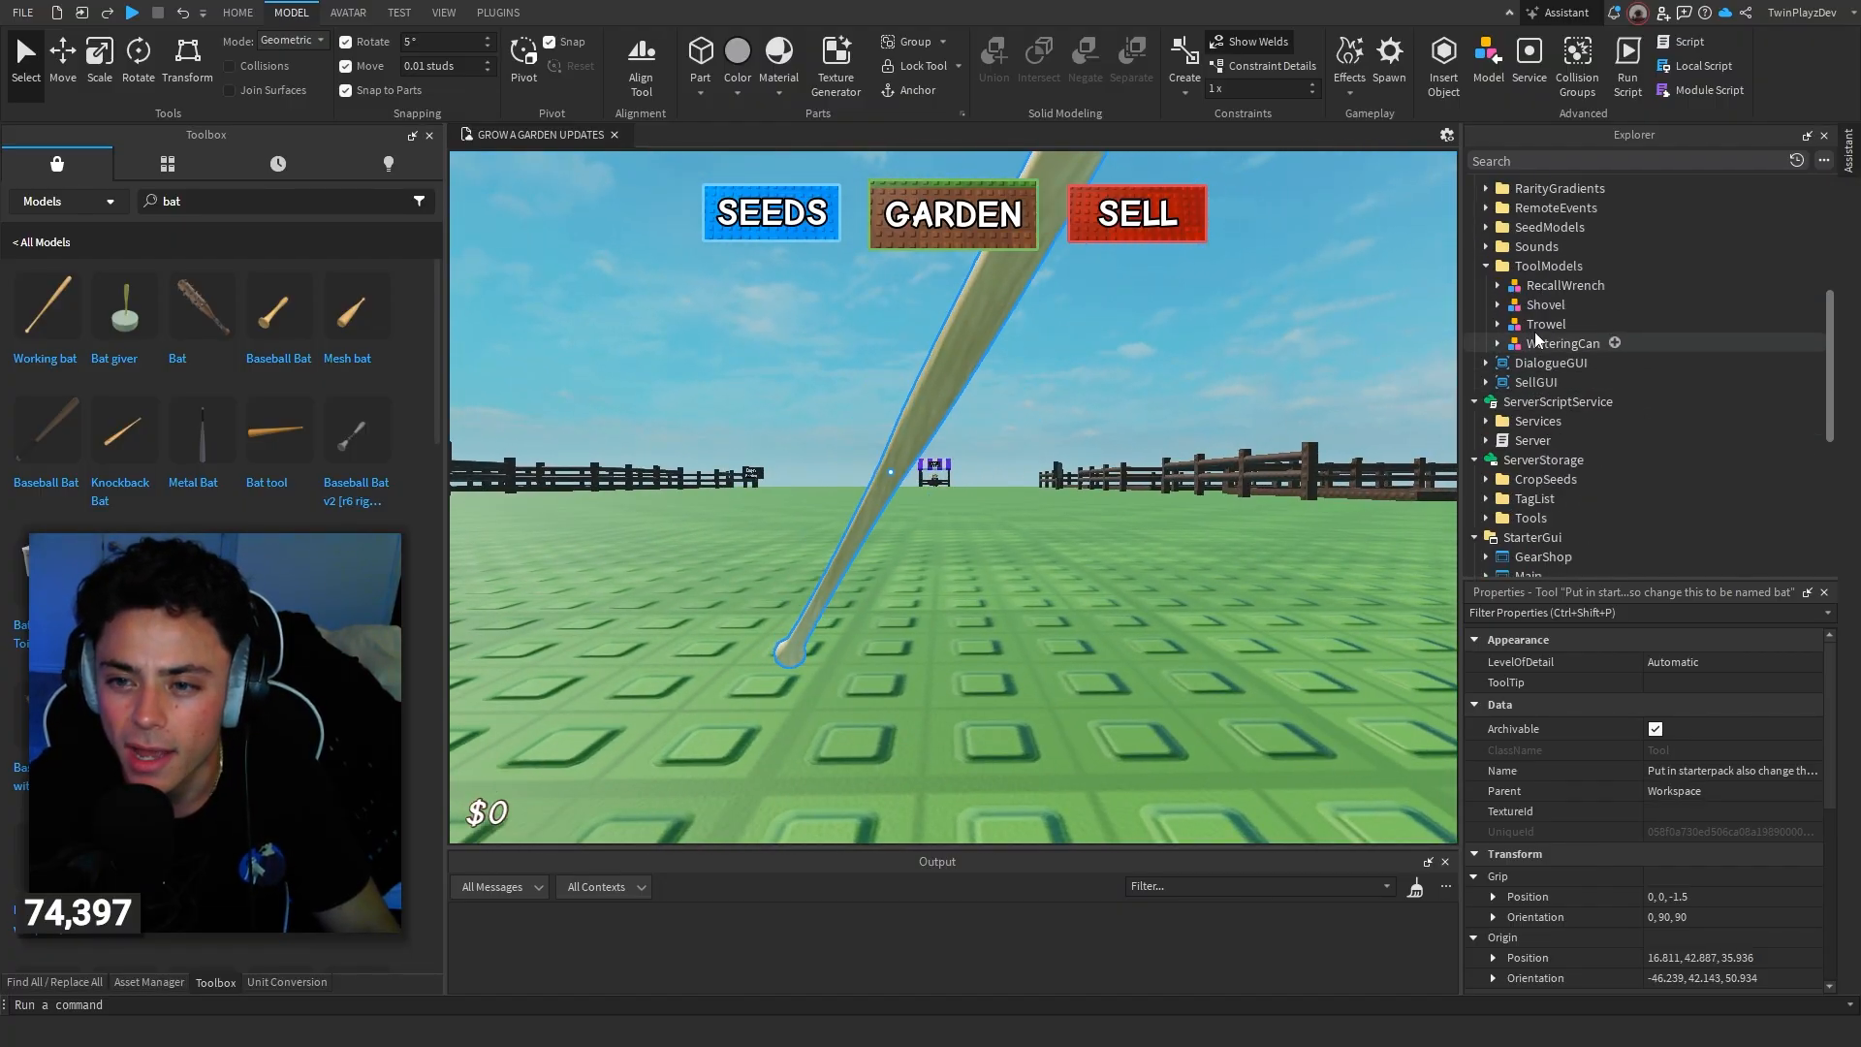
left_click(1545, 324)
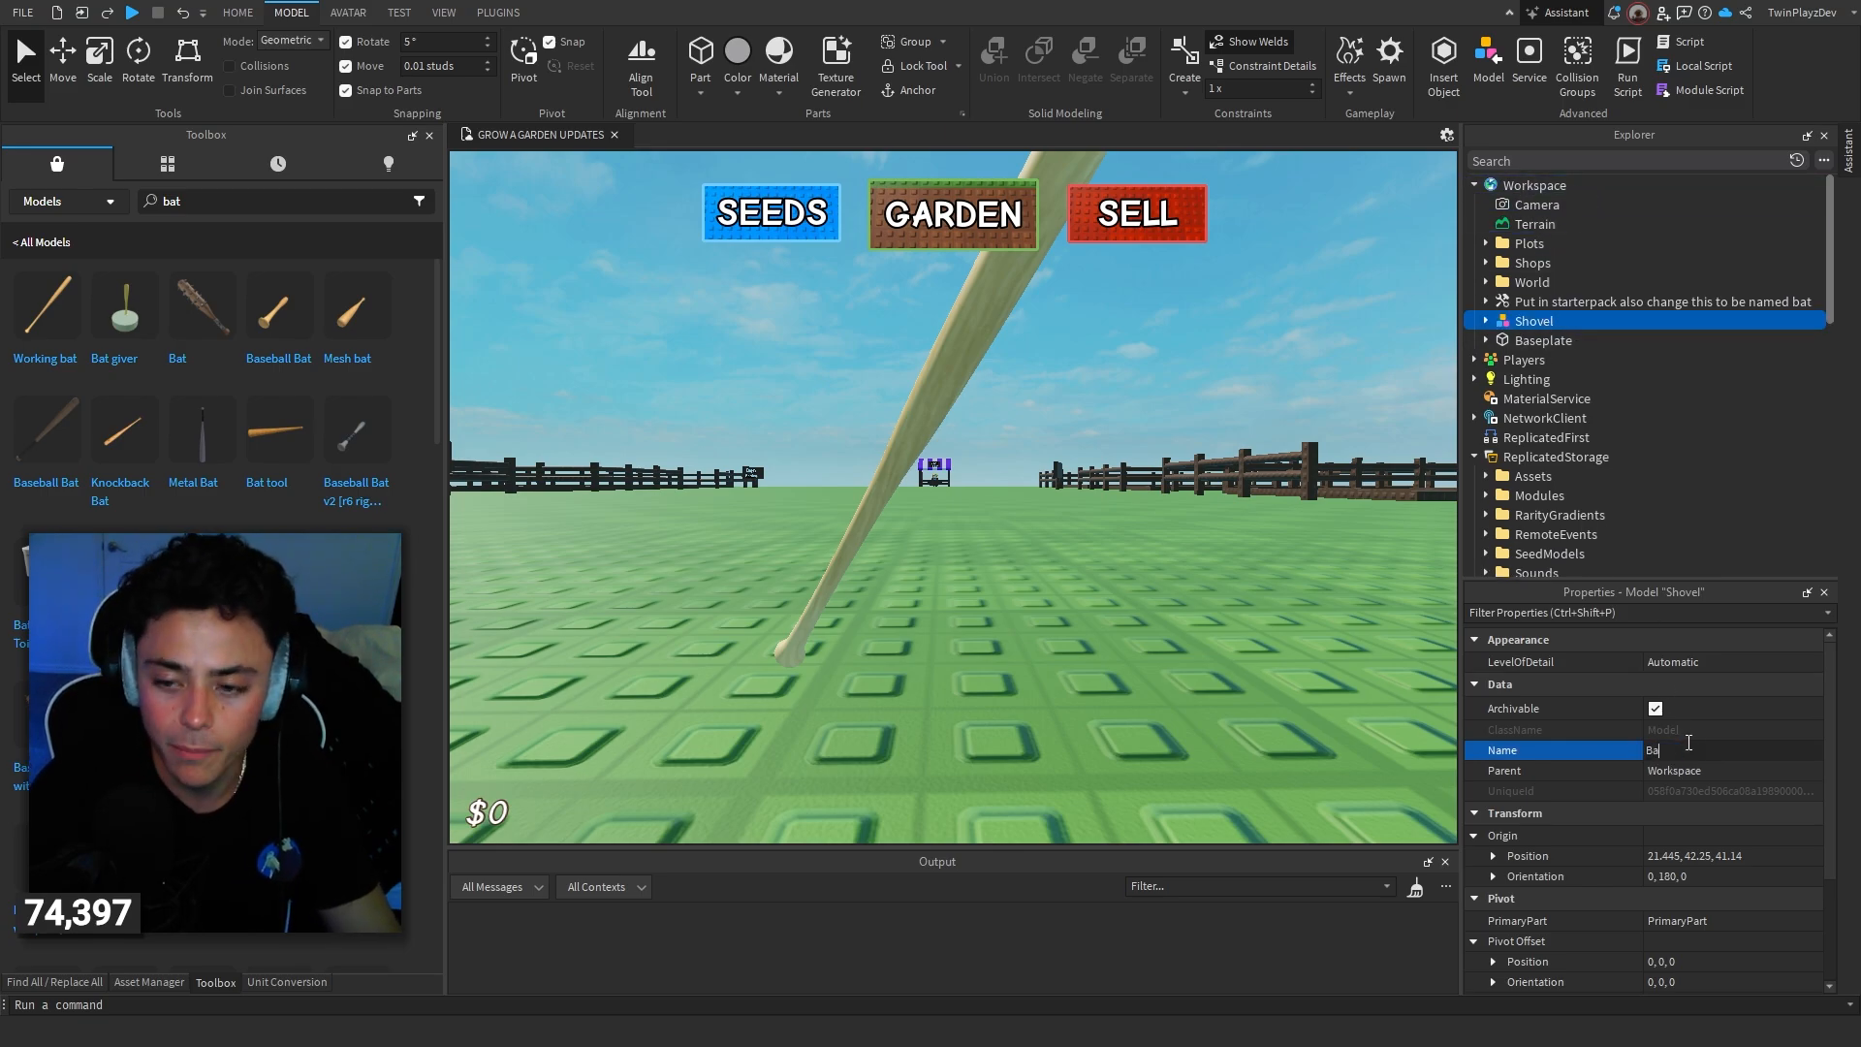
type("Bat")
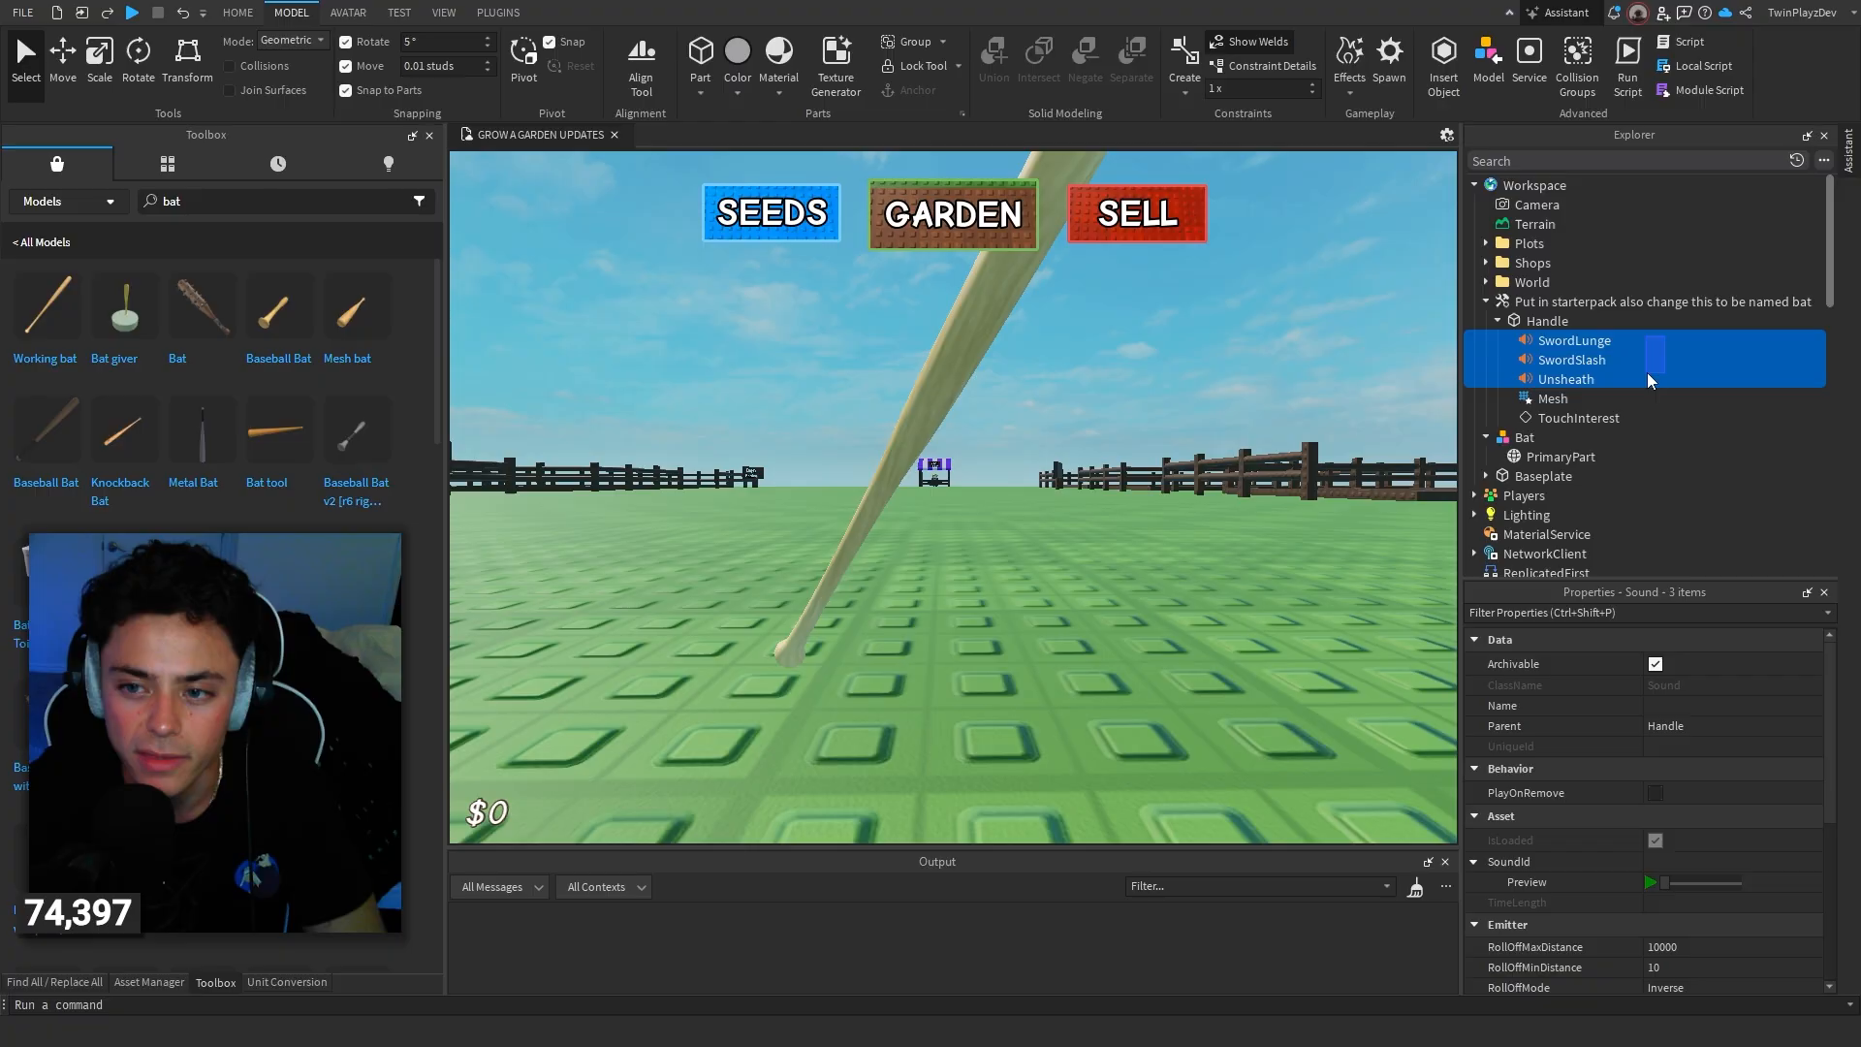
Step: Move the bat's Handle into the Bat model and rename it PrimaryPart
left_click(1547, 320)
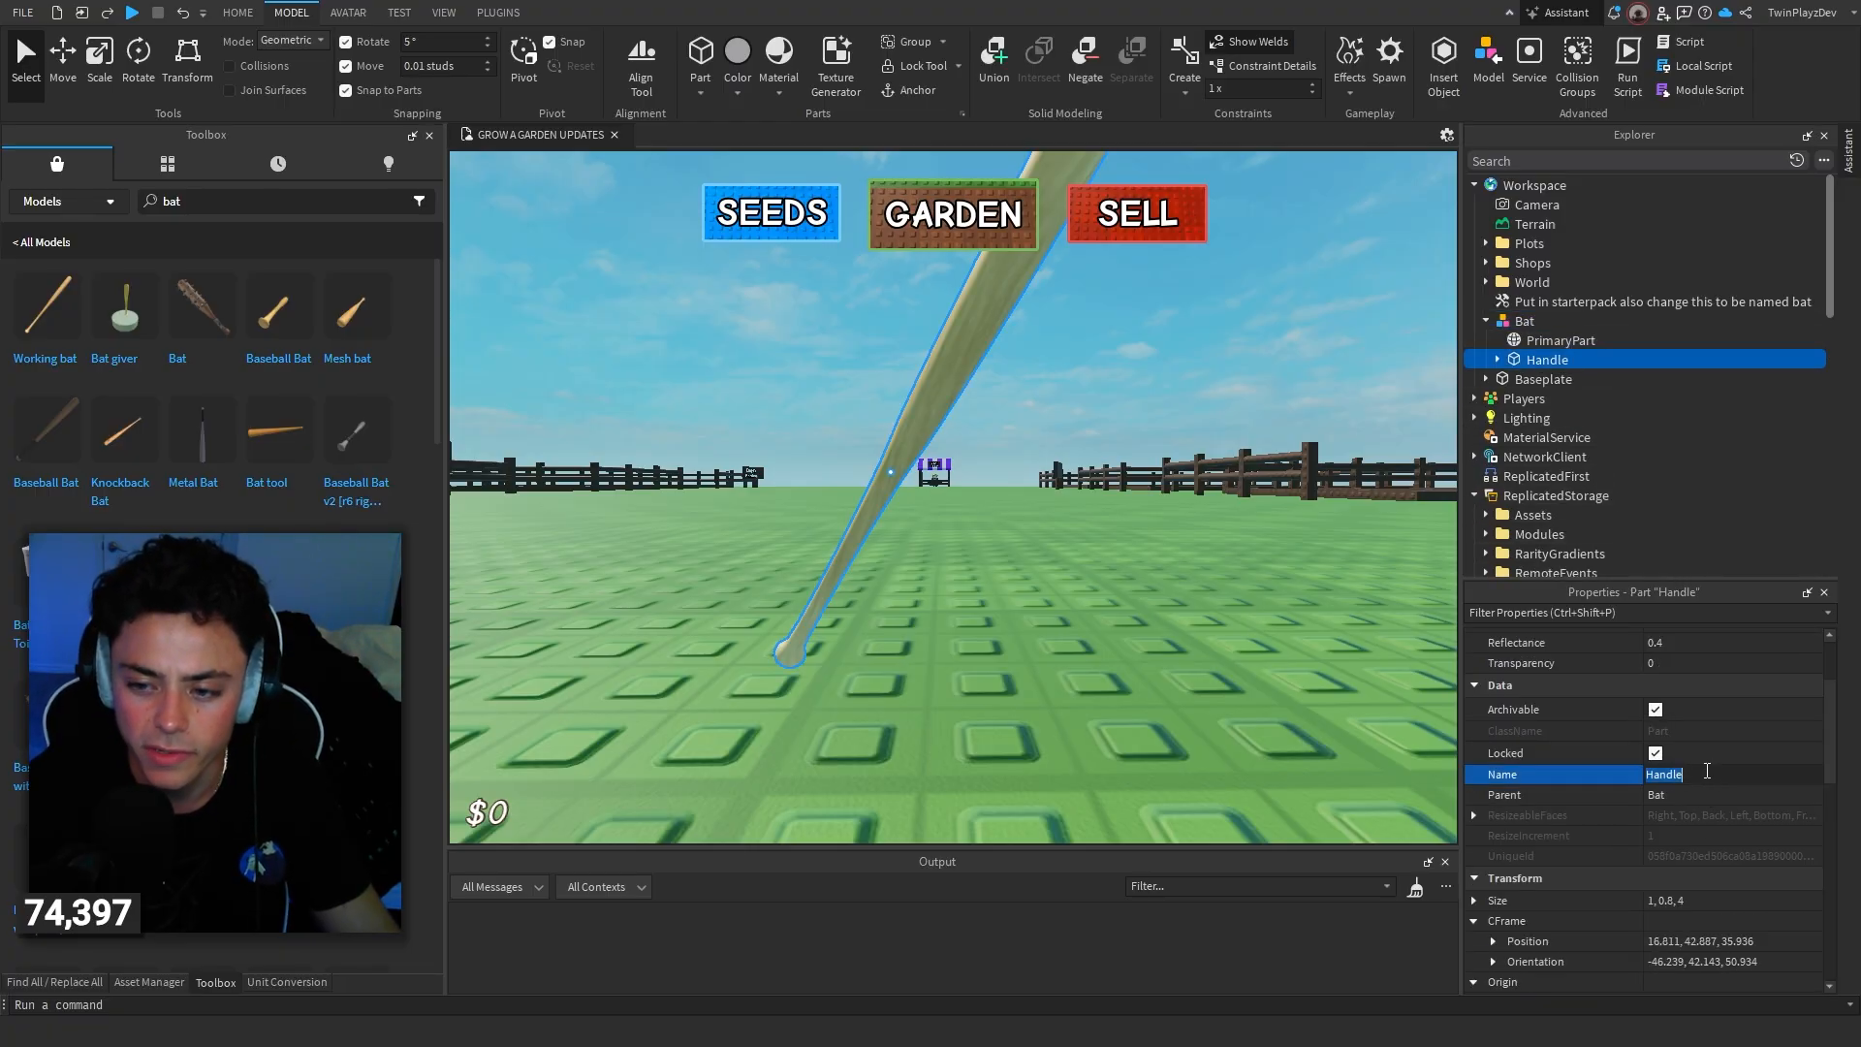
type("PrimaryPart")
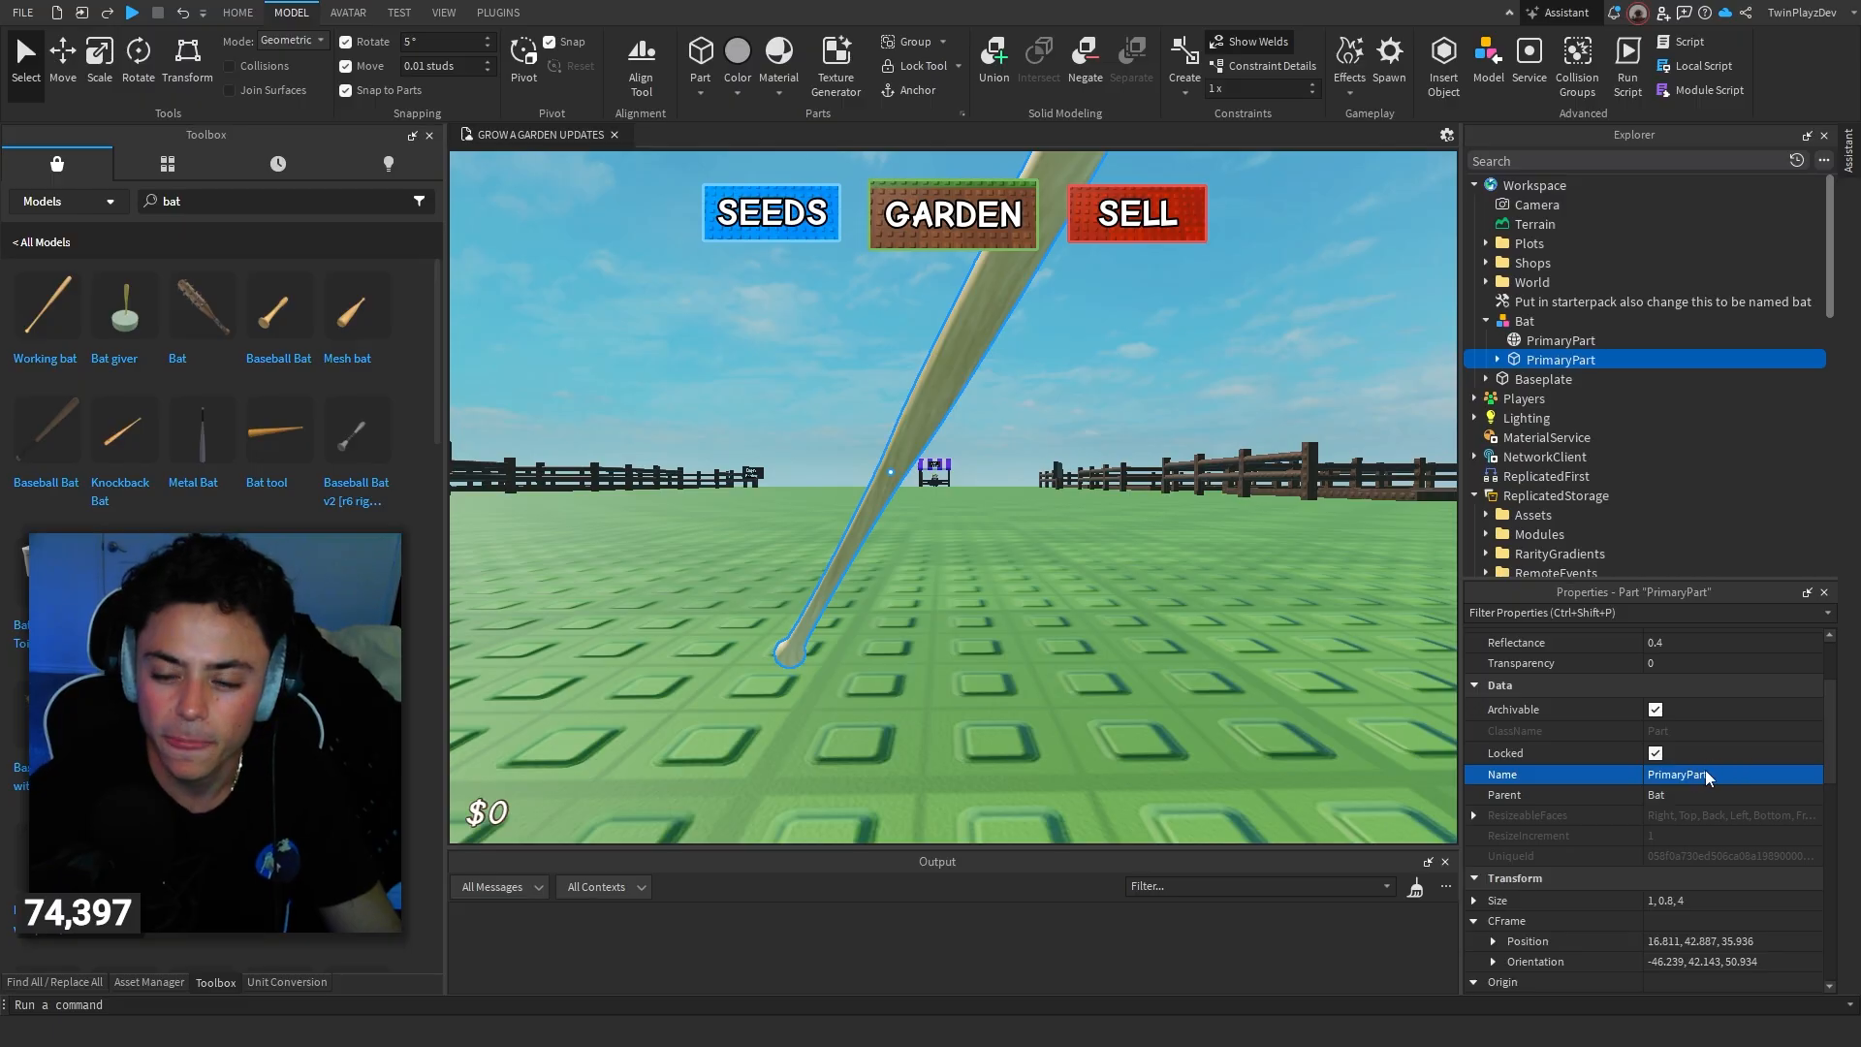
left_click(1523, 320)
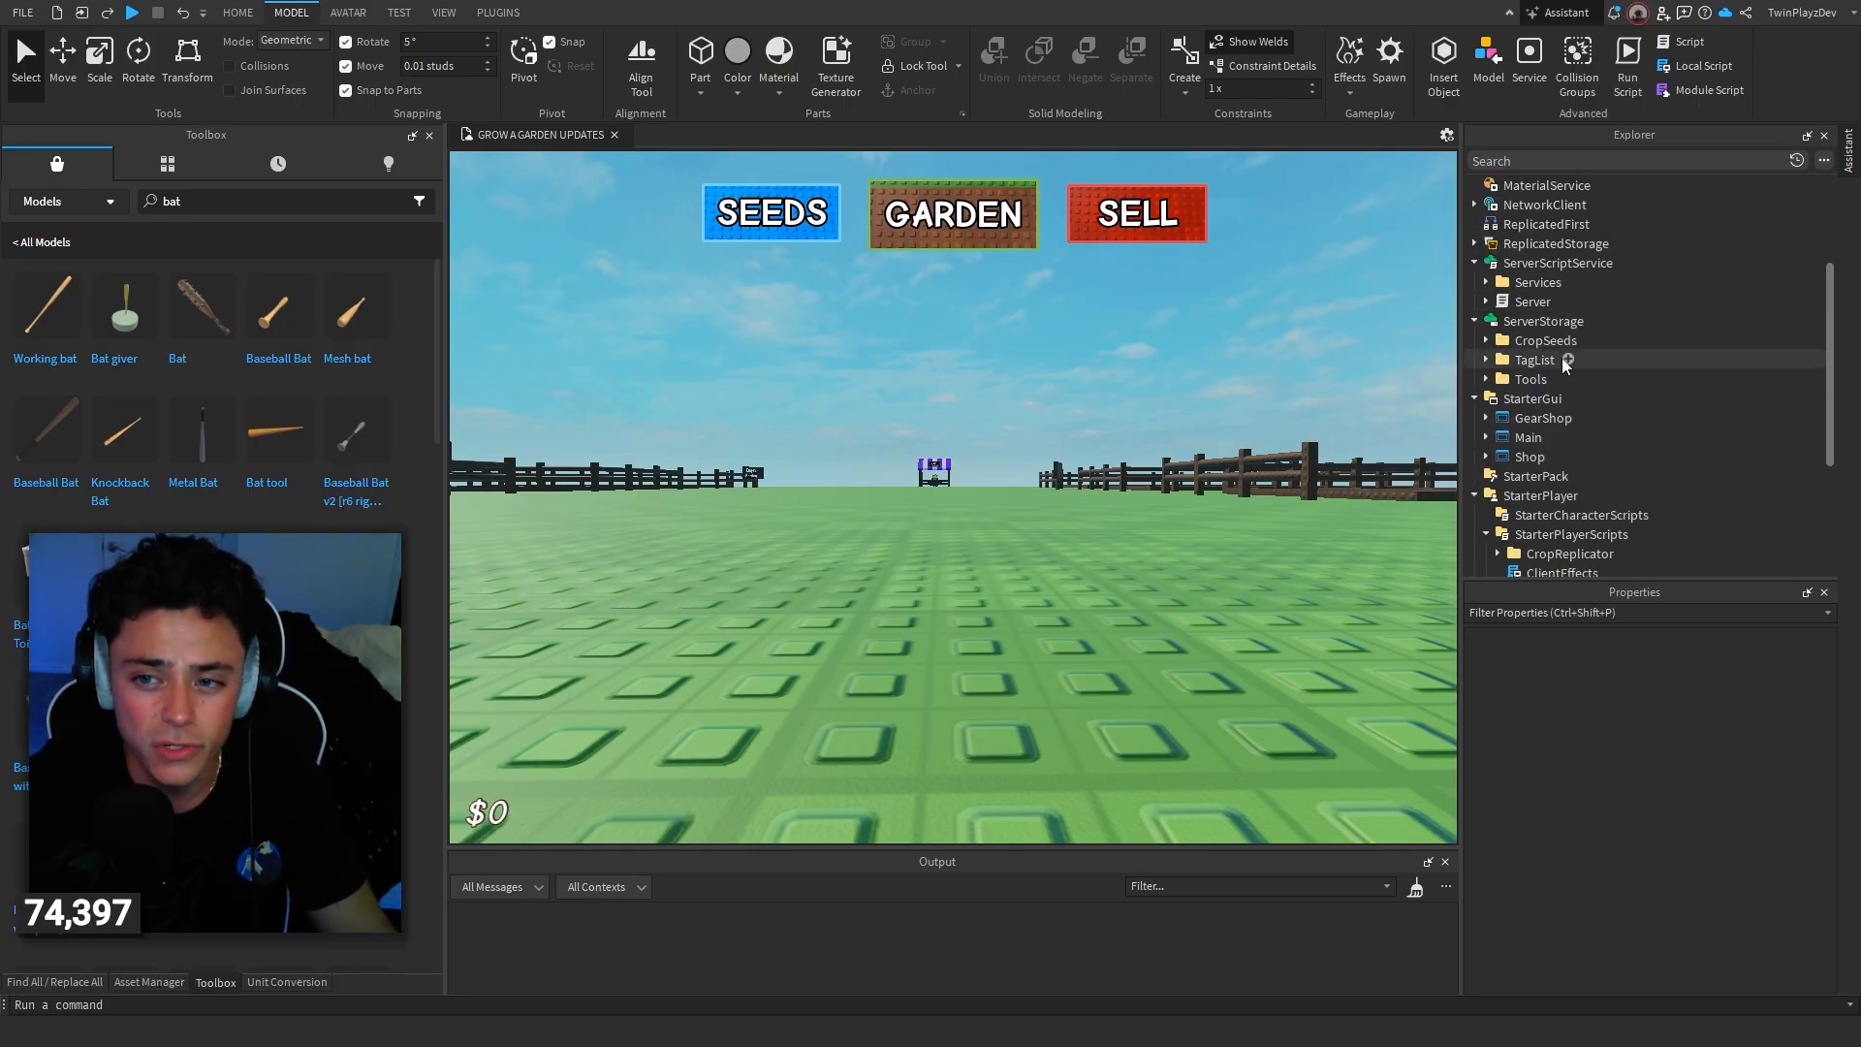
Step: Expand ServerStorage's Tools and reveal each tool's Handle and Sound
left_click(1547, 341)
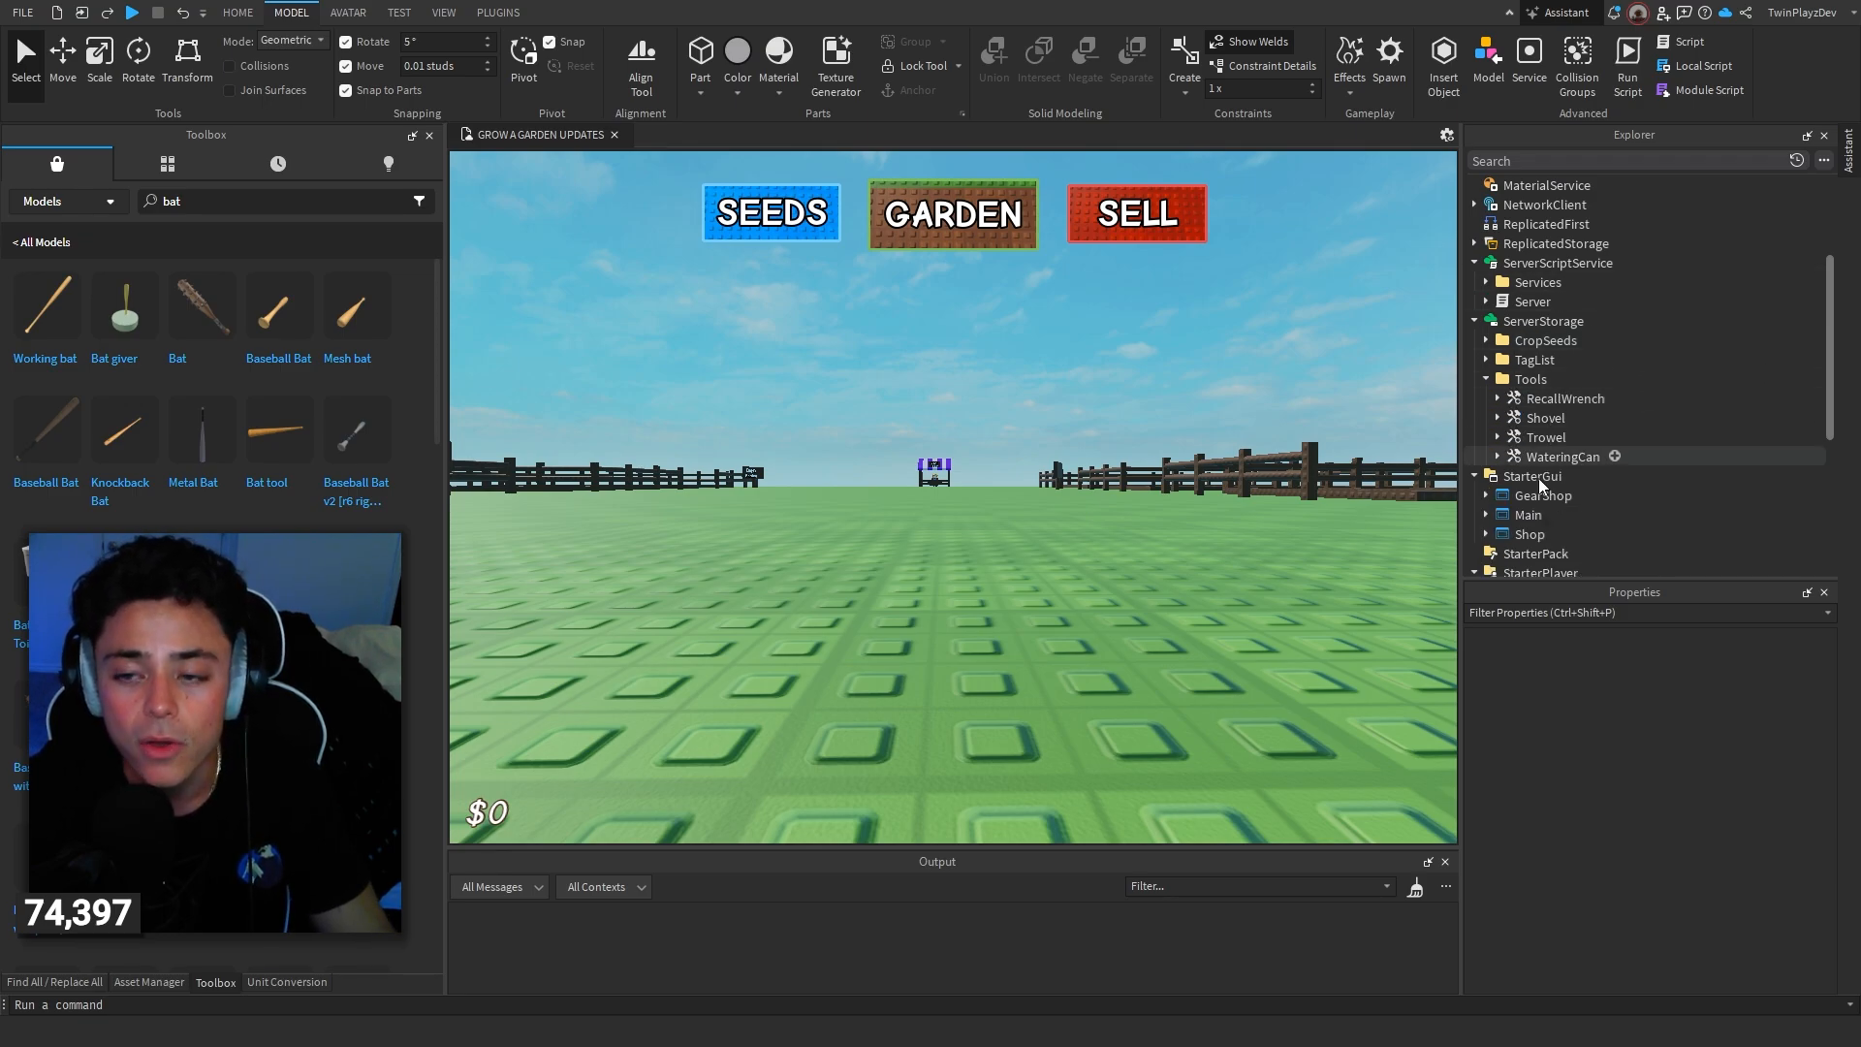
left_click(1564, 398)
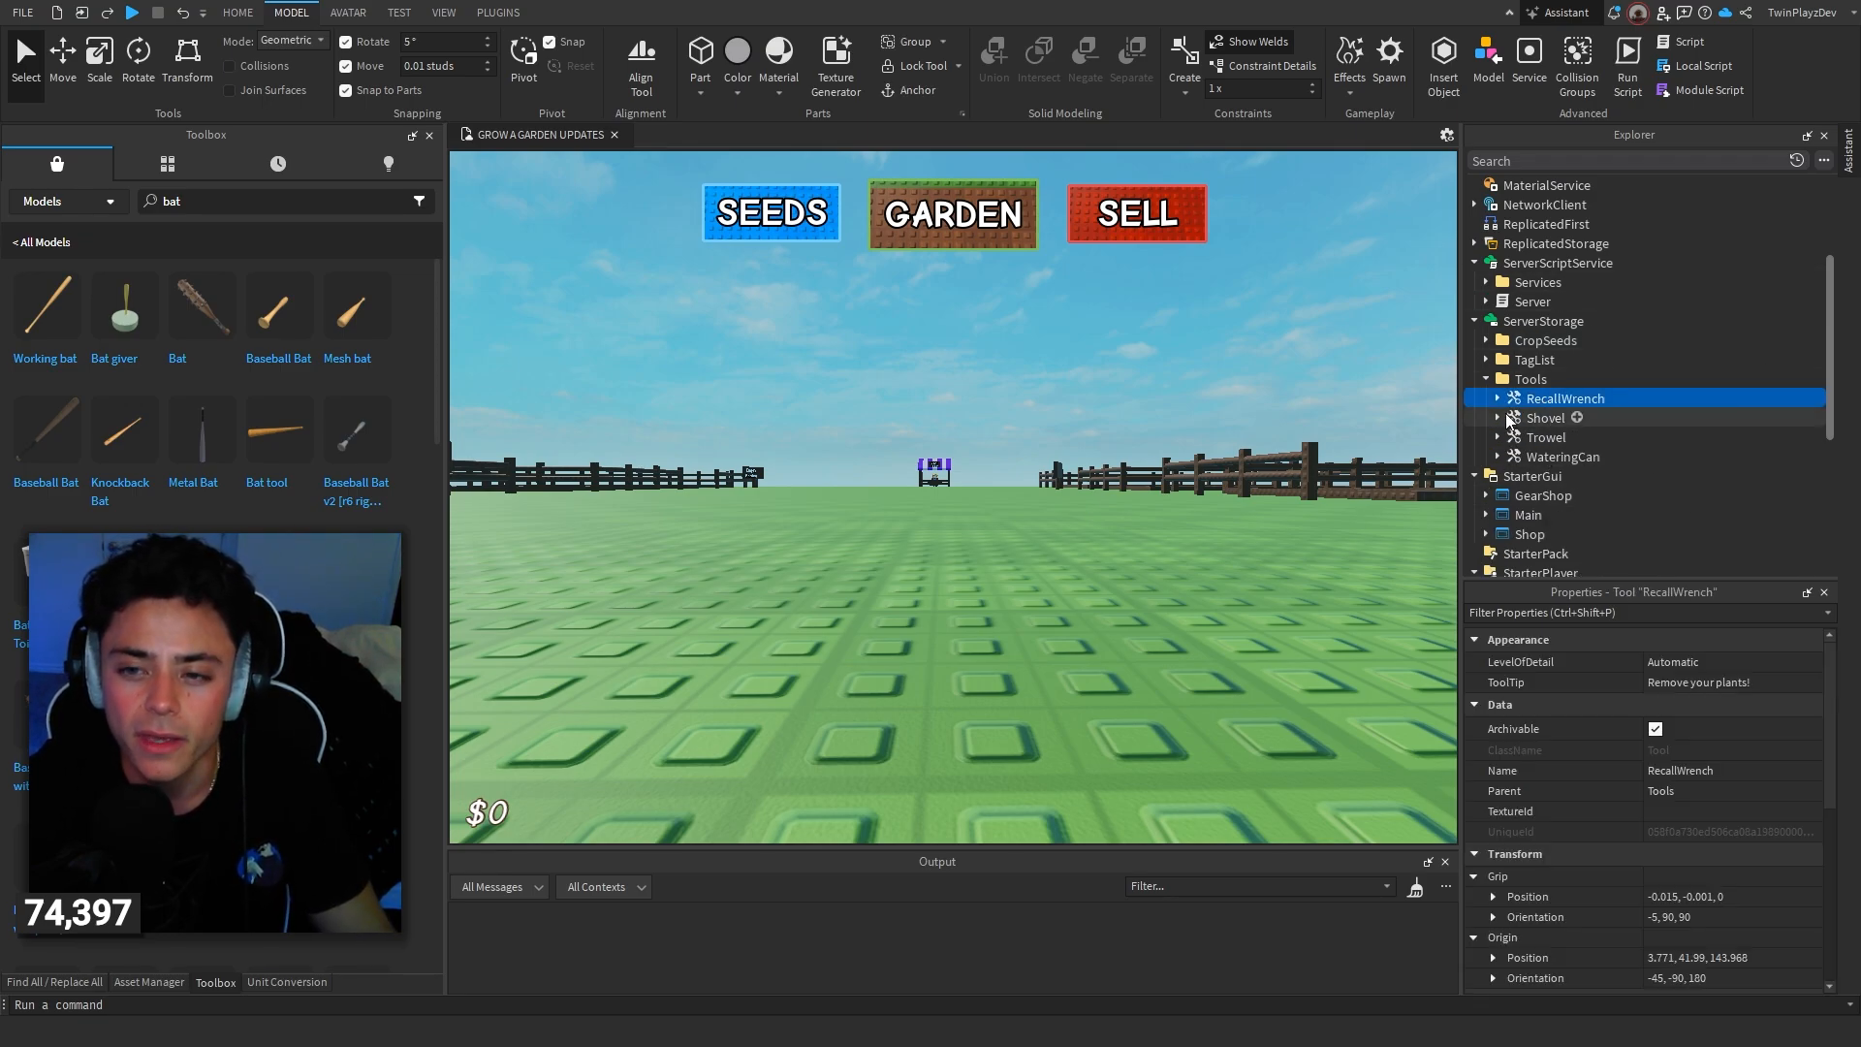
left_click(1498, 397)
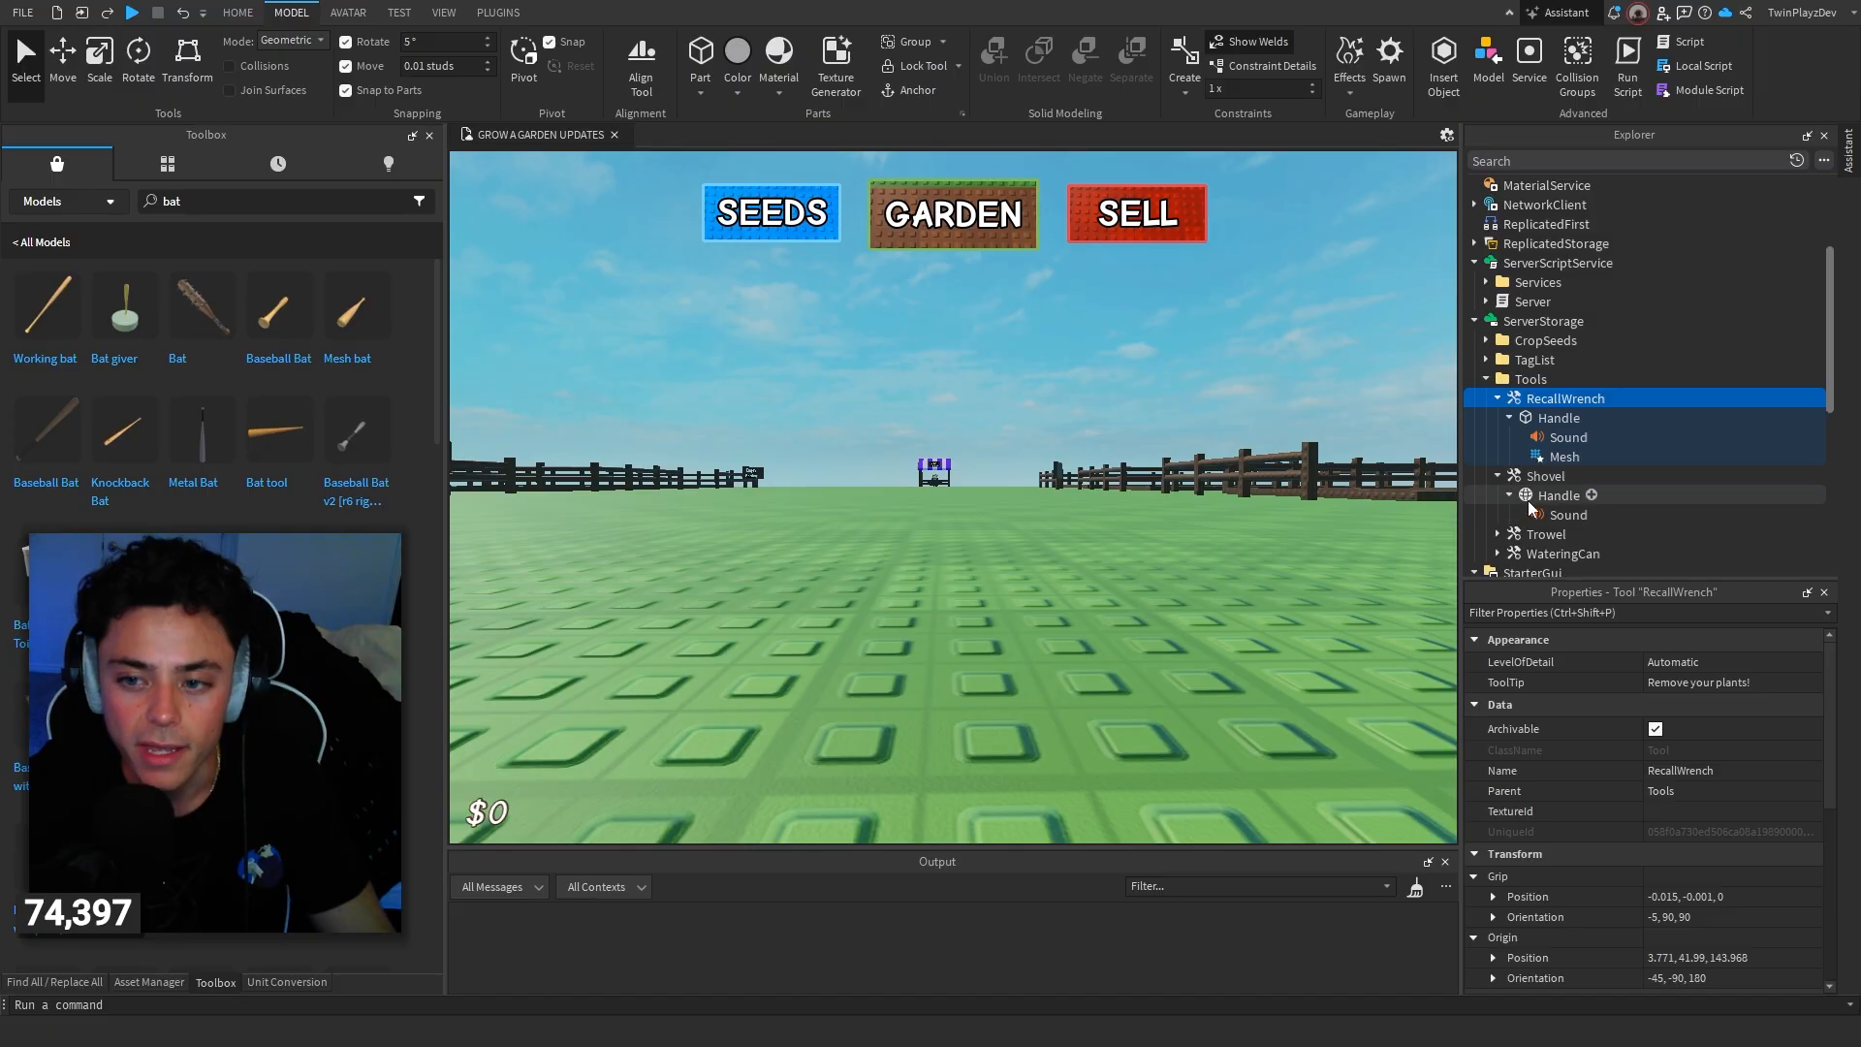
scroll("down", 3)
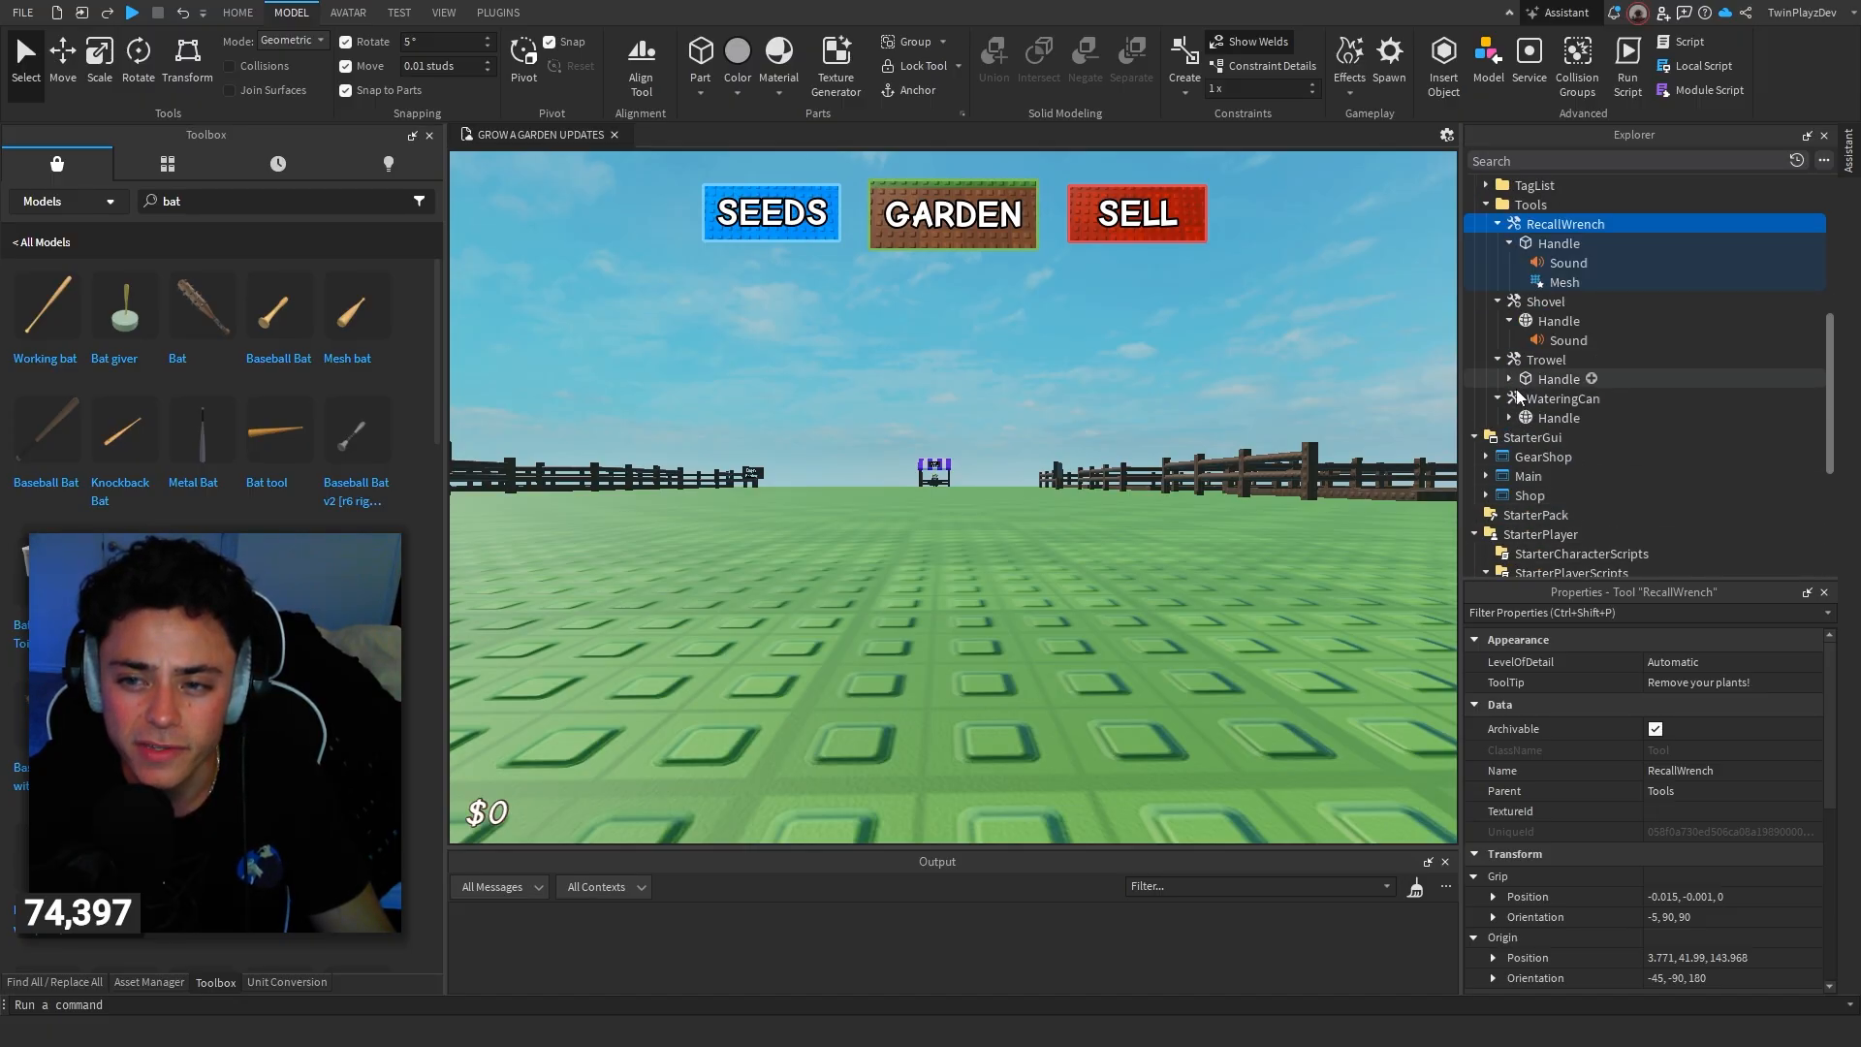
Step: Preview the Trowel and WateringCan tool sounds from Properties
left_click(1568, 397)
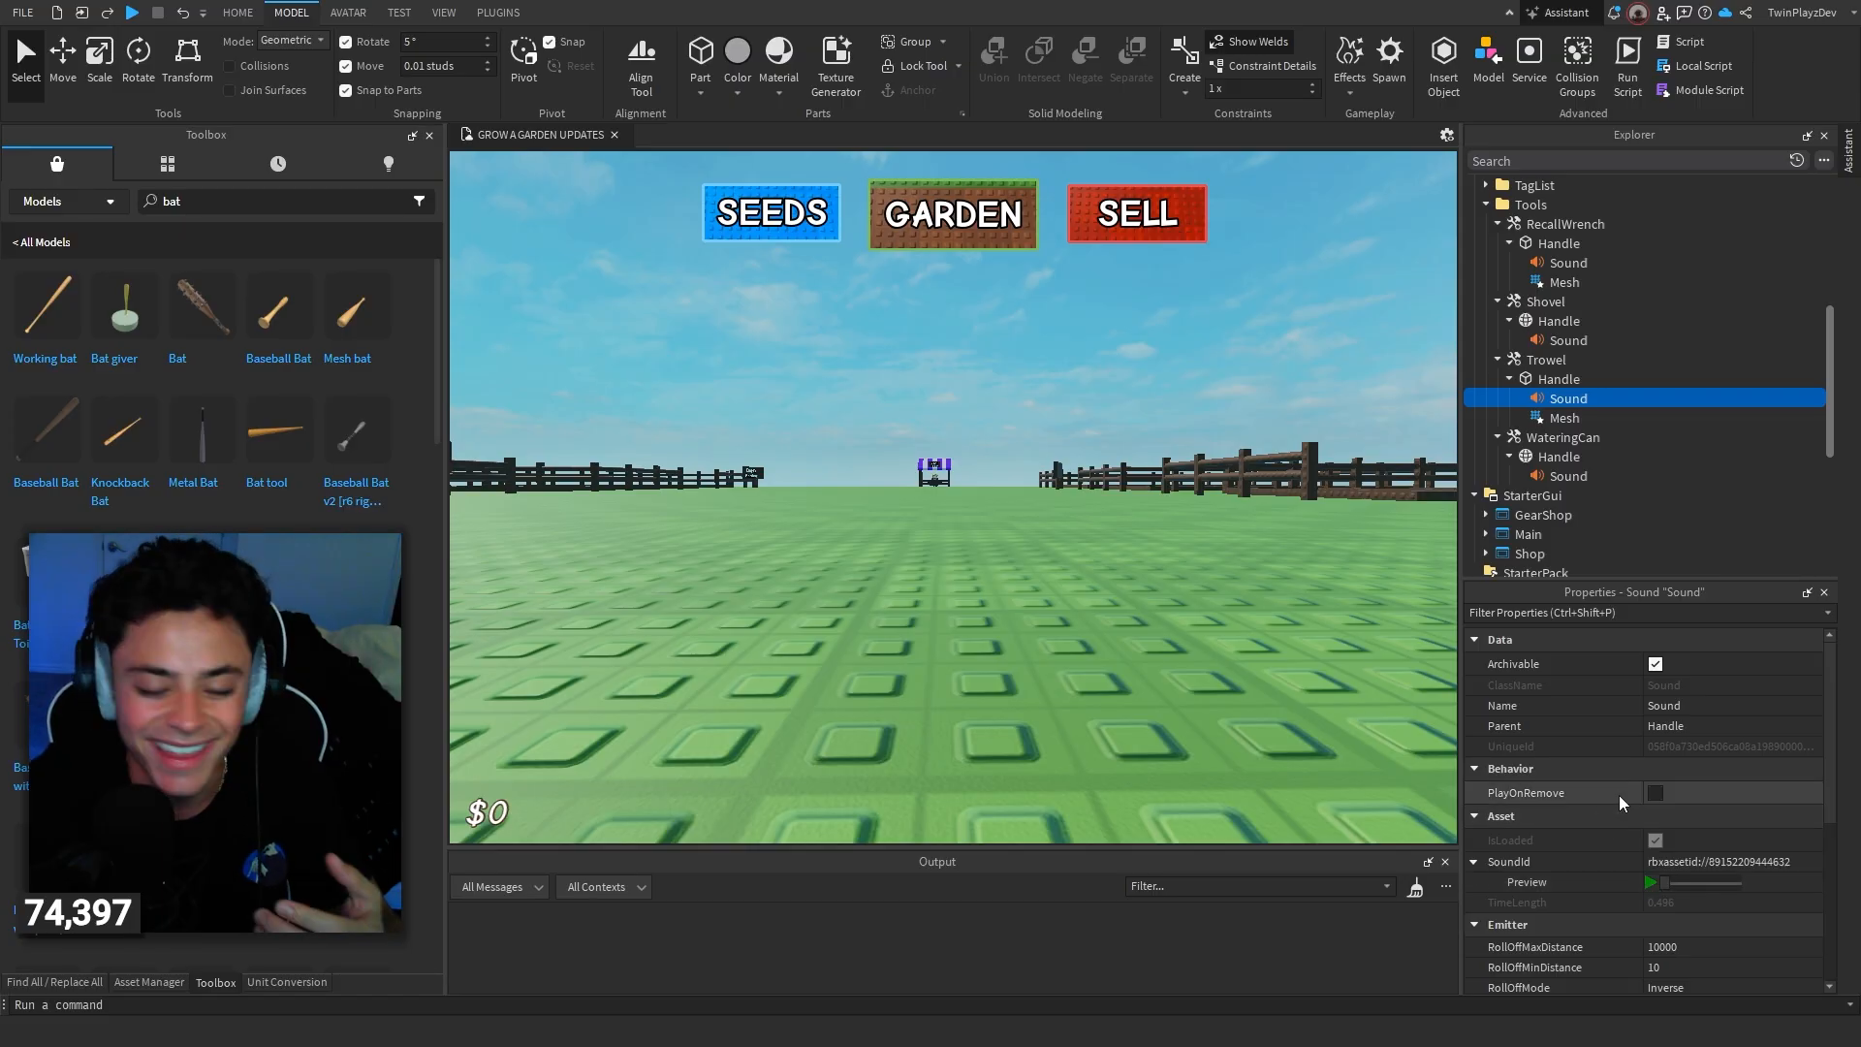
left_click(1569, 475)
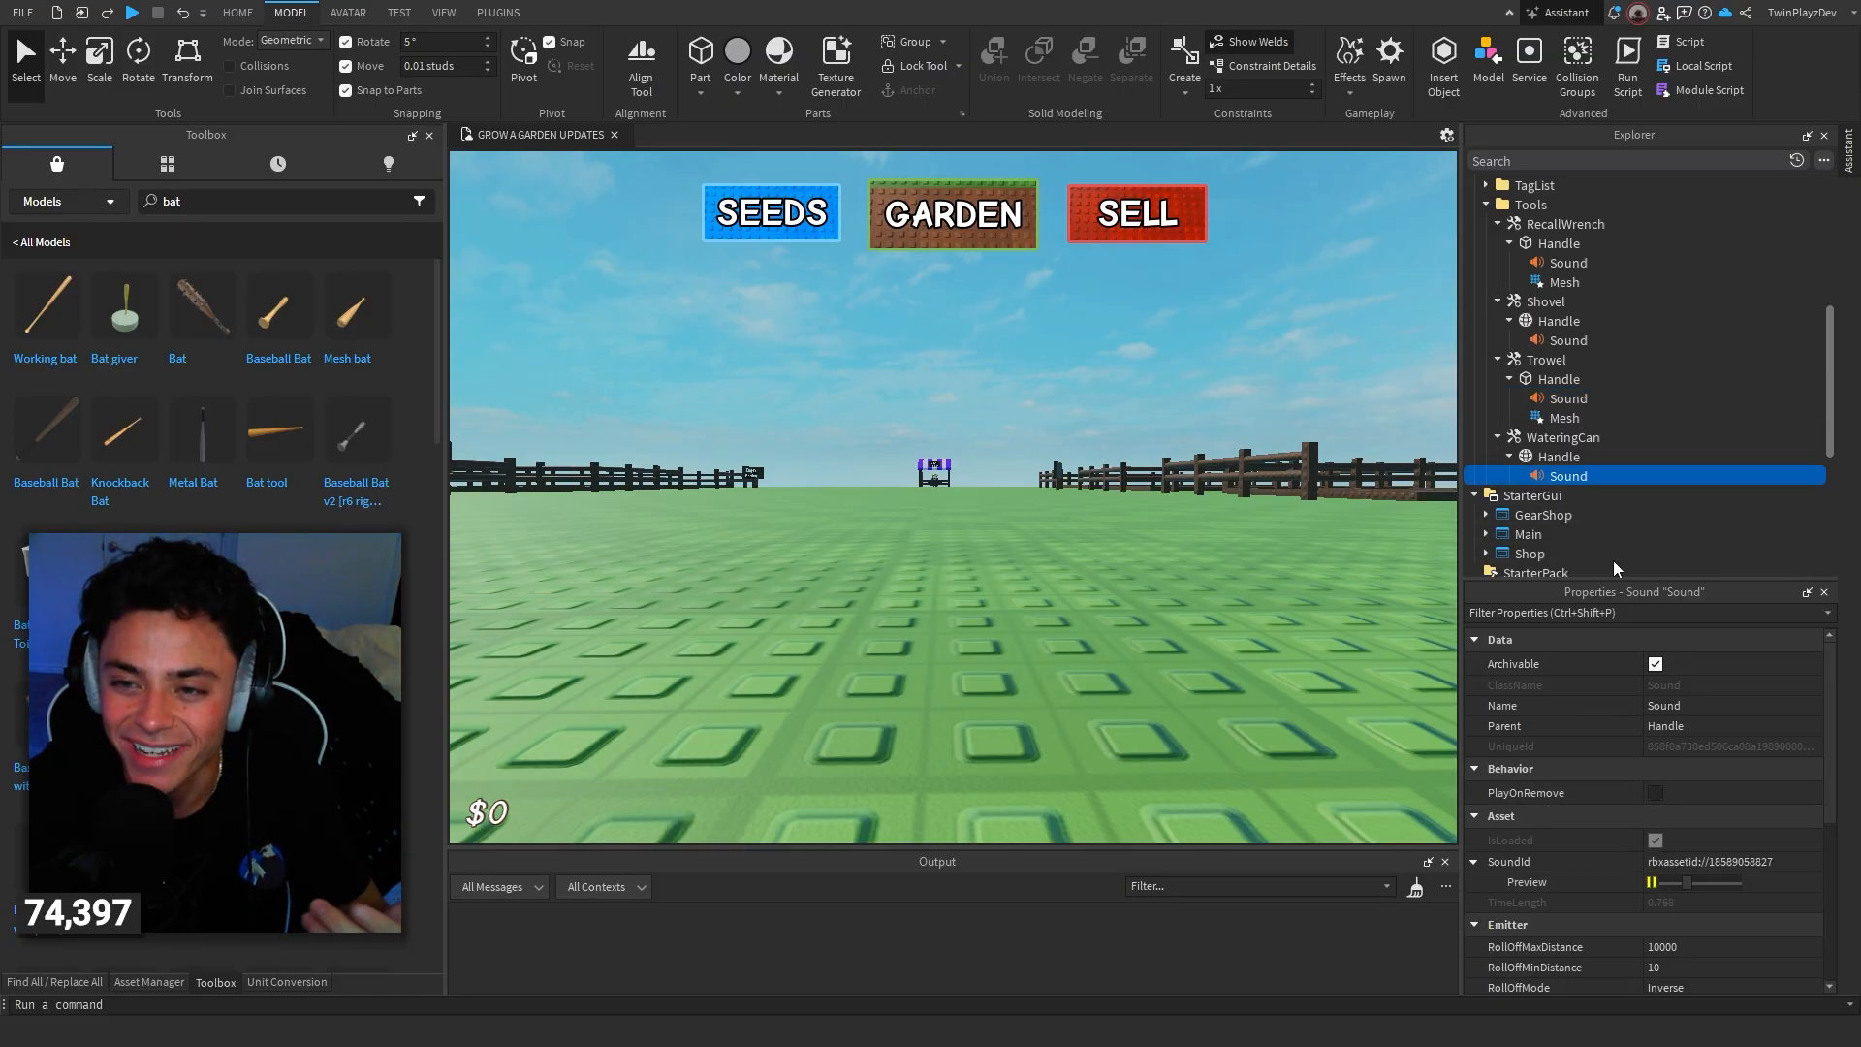
left_click(1568, 262)
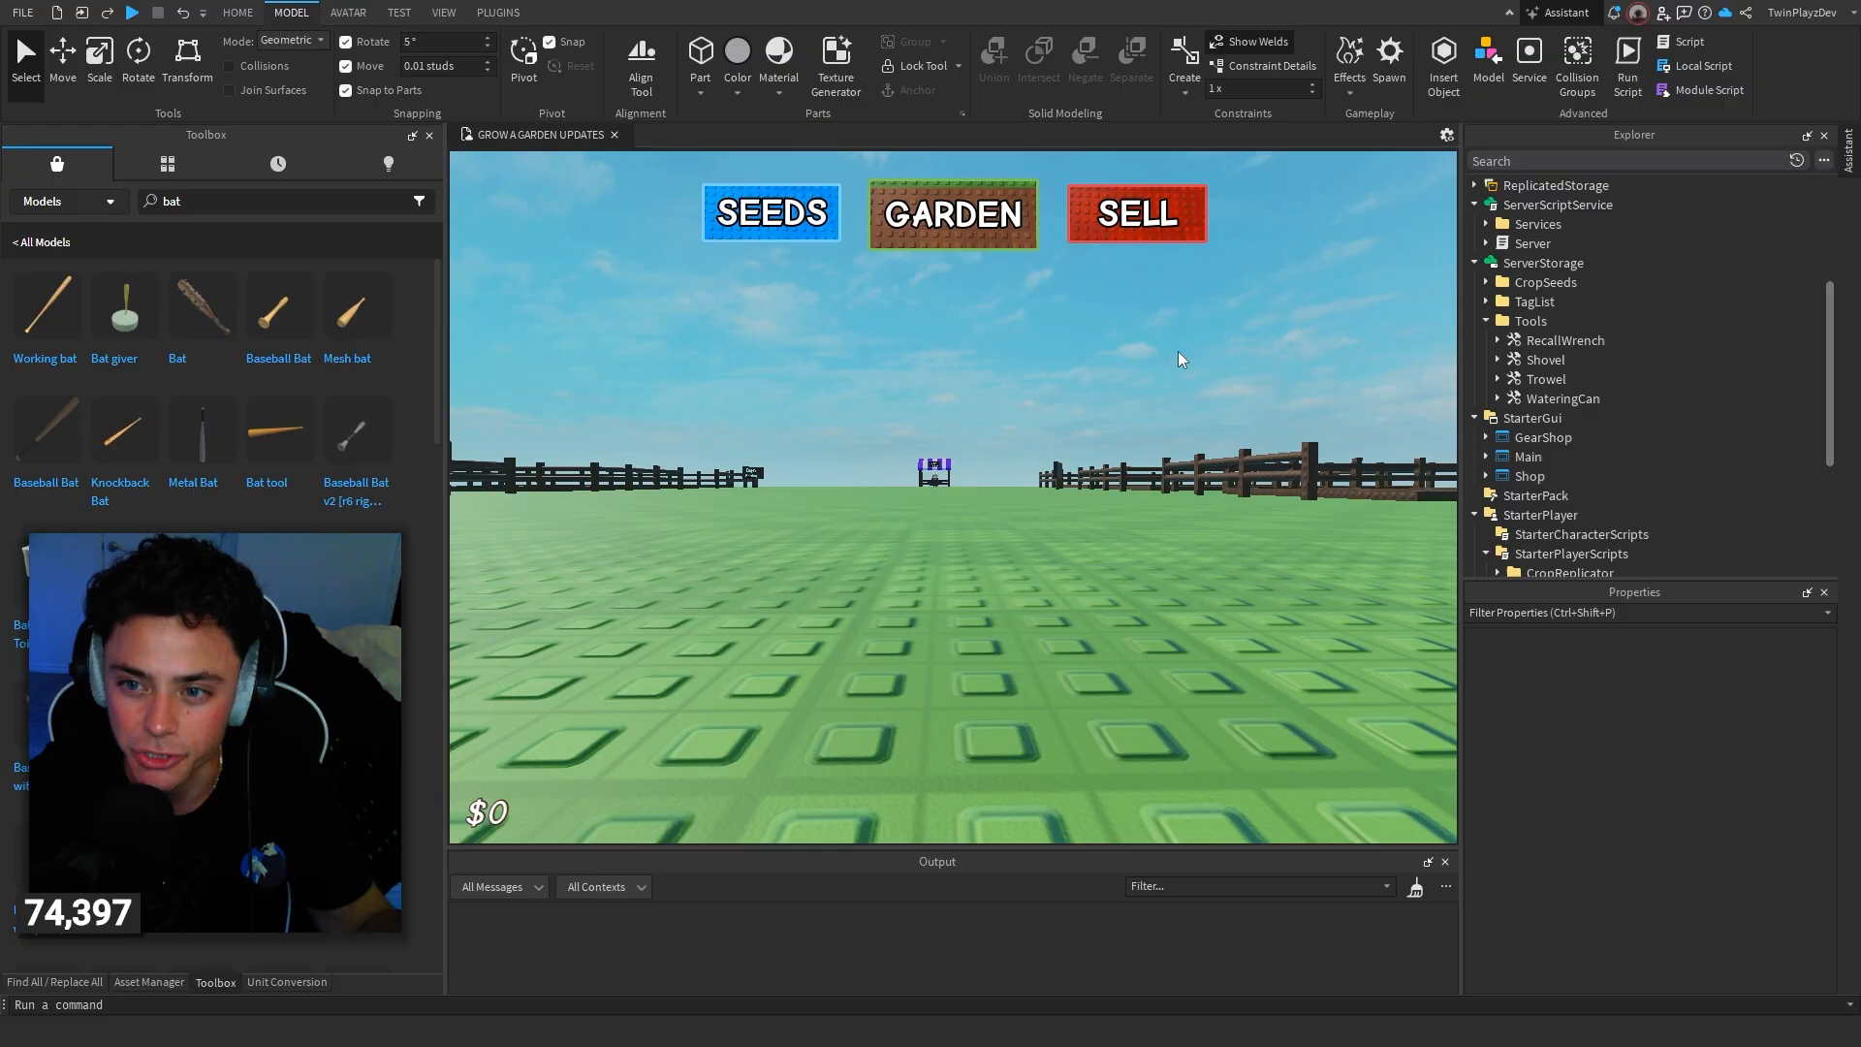
Step: Set RecallWrench's ToolTip to 'TP To Gear Shop'
left_click(1497, 342)
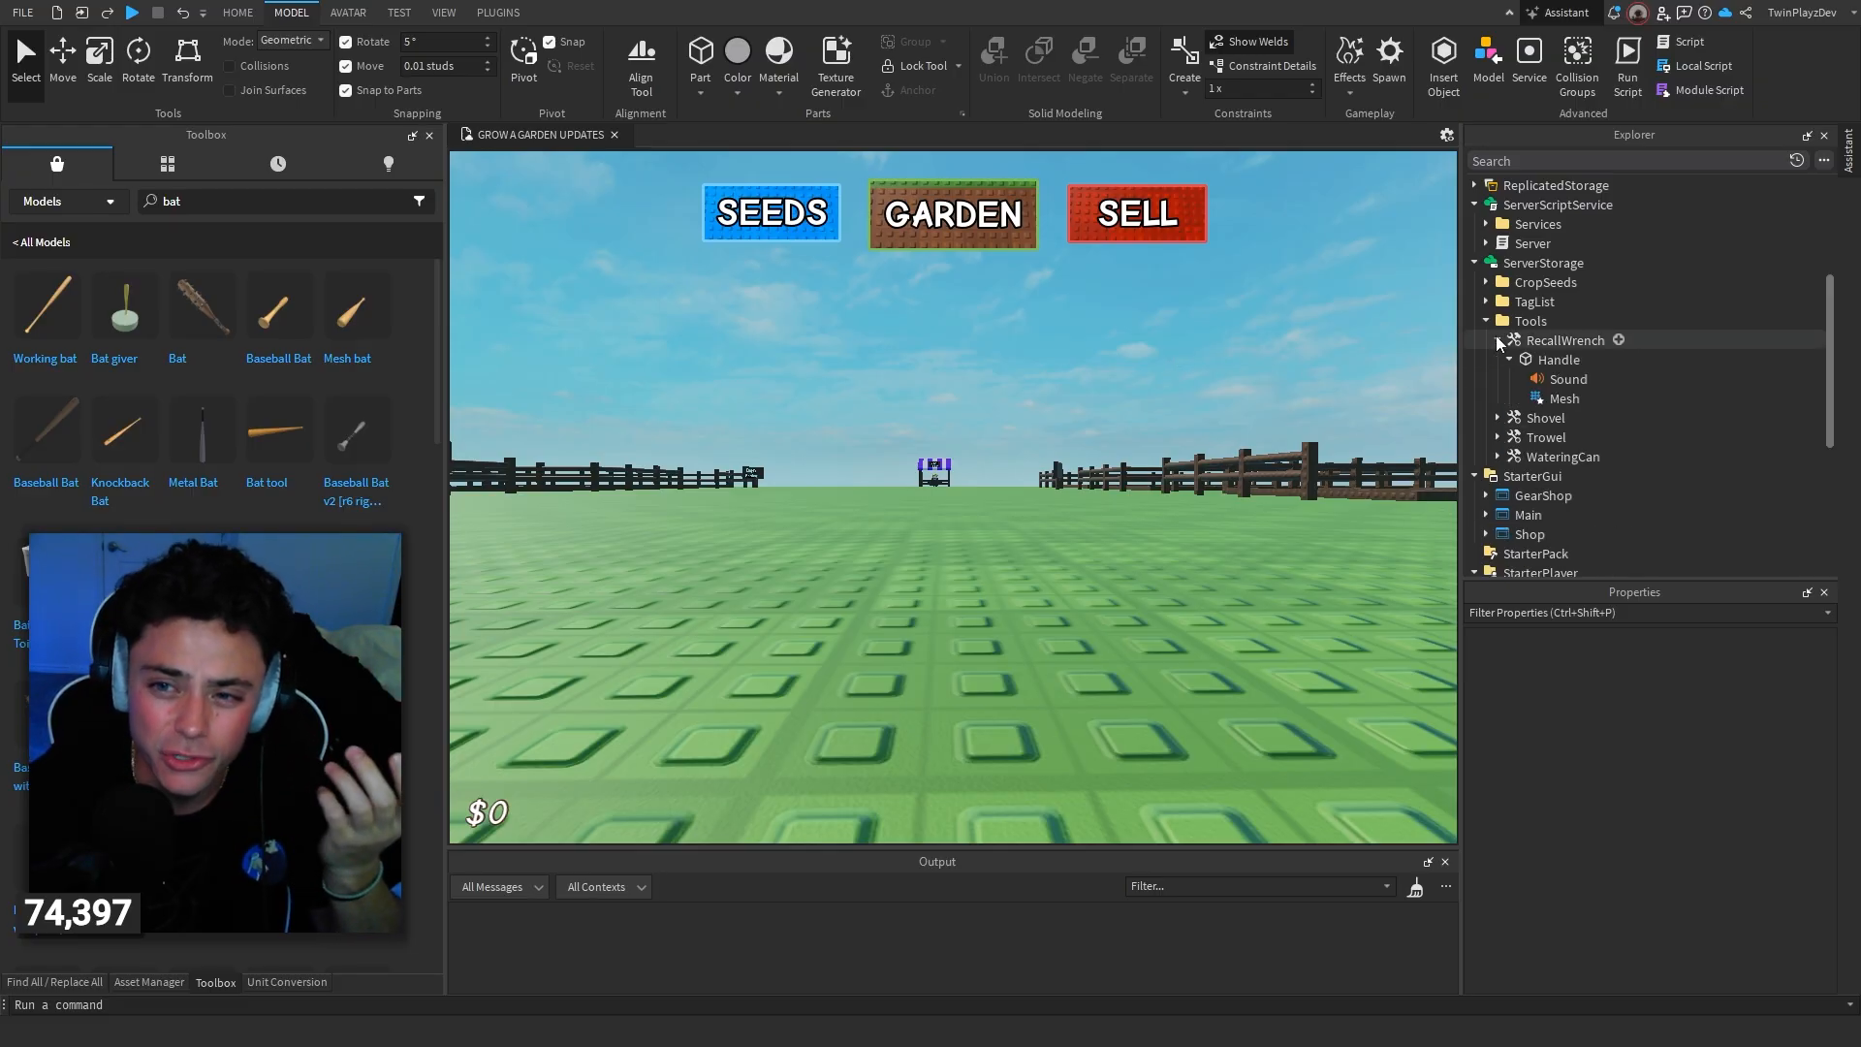
left_click(1566, 341)
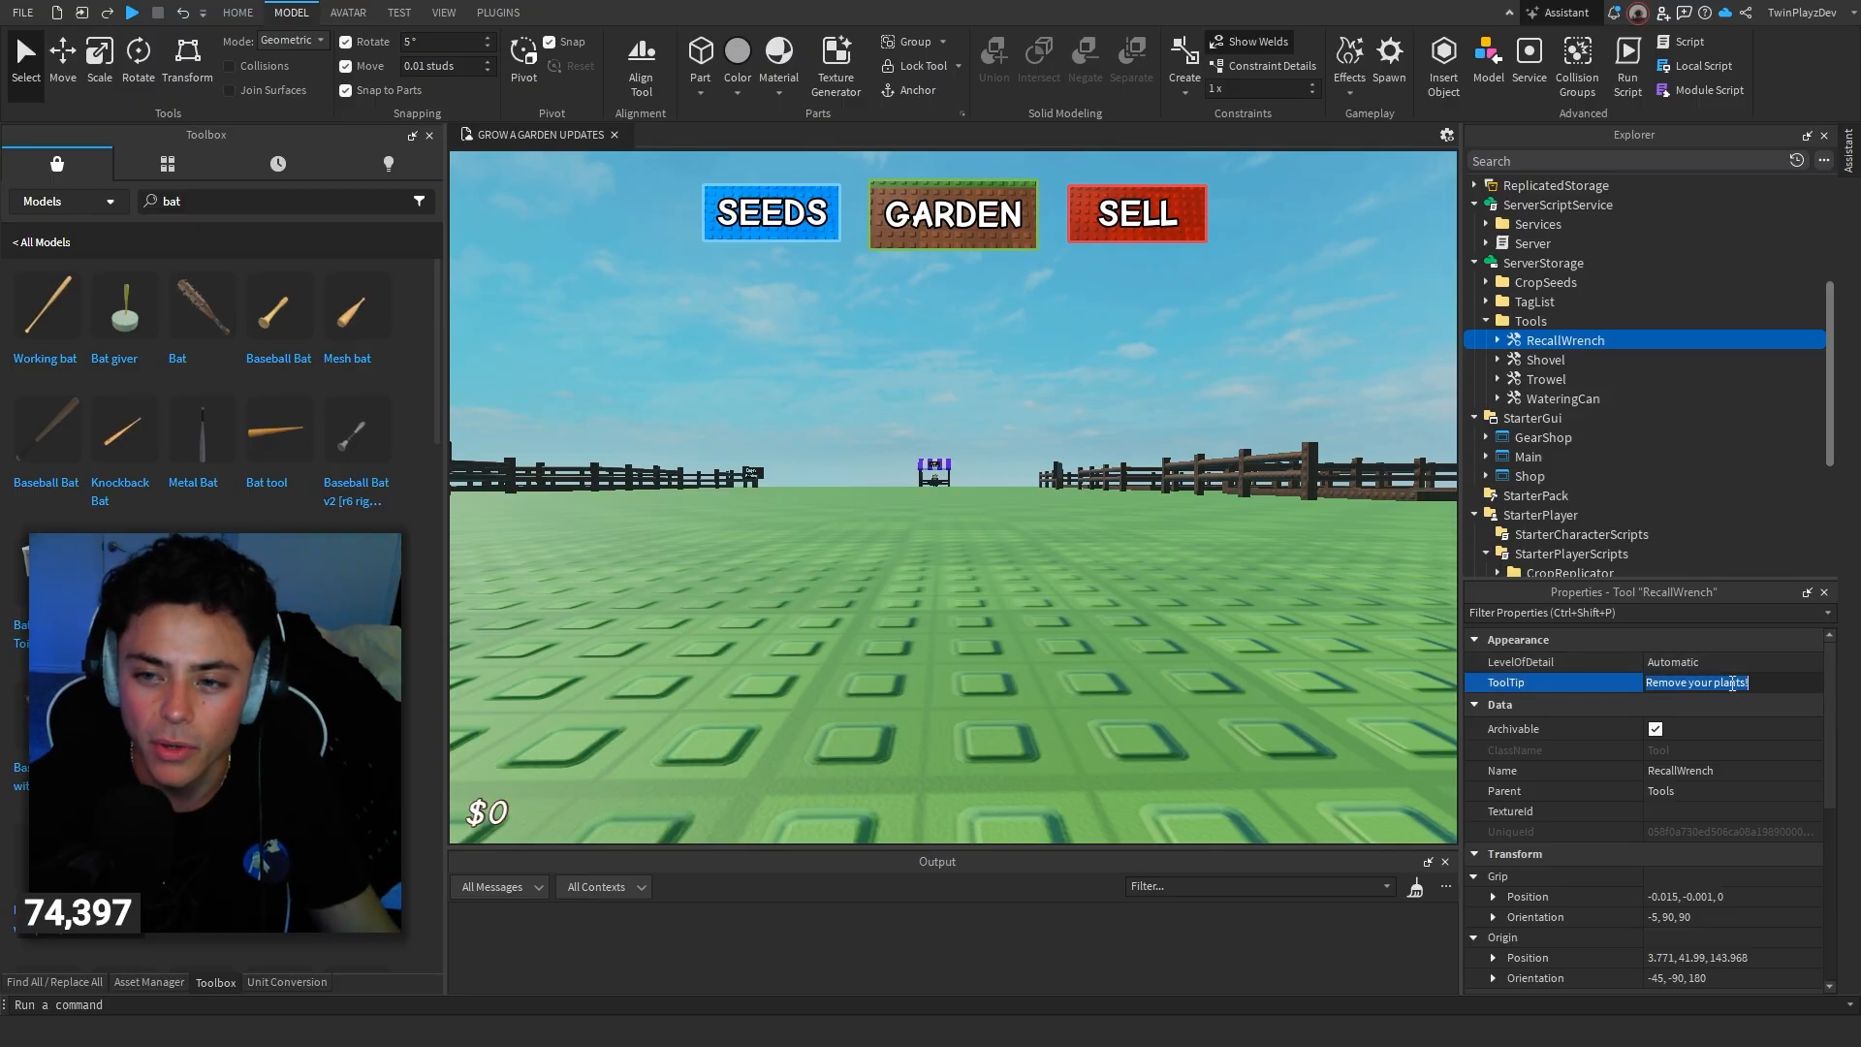
type("TP back")
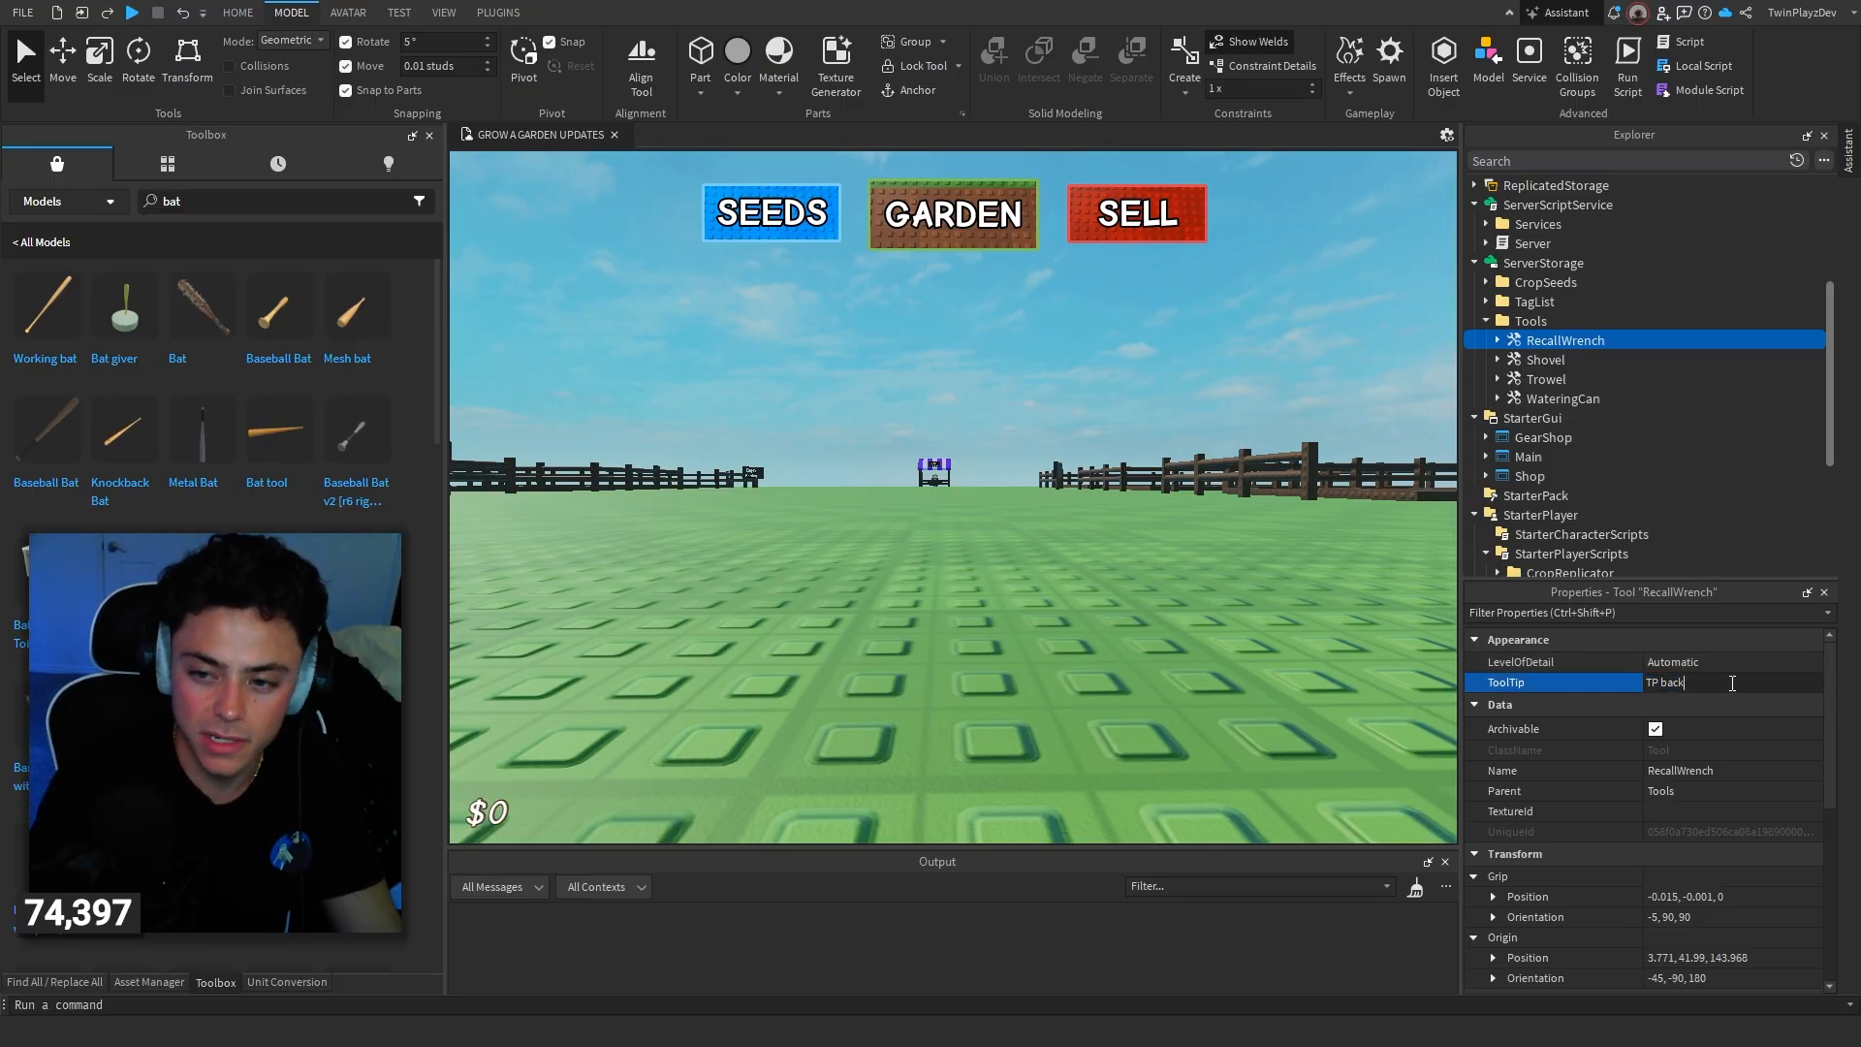
type("TP To Gear Sh")
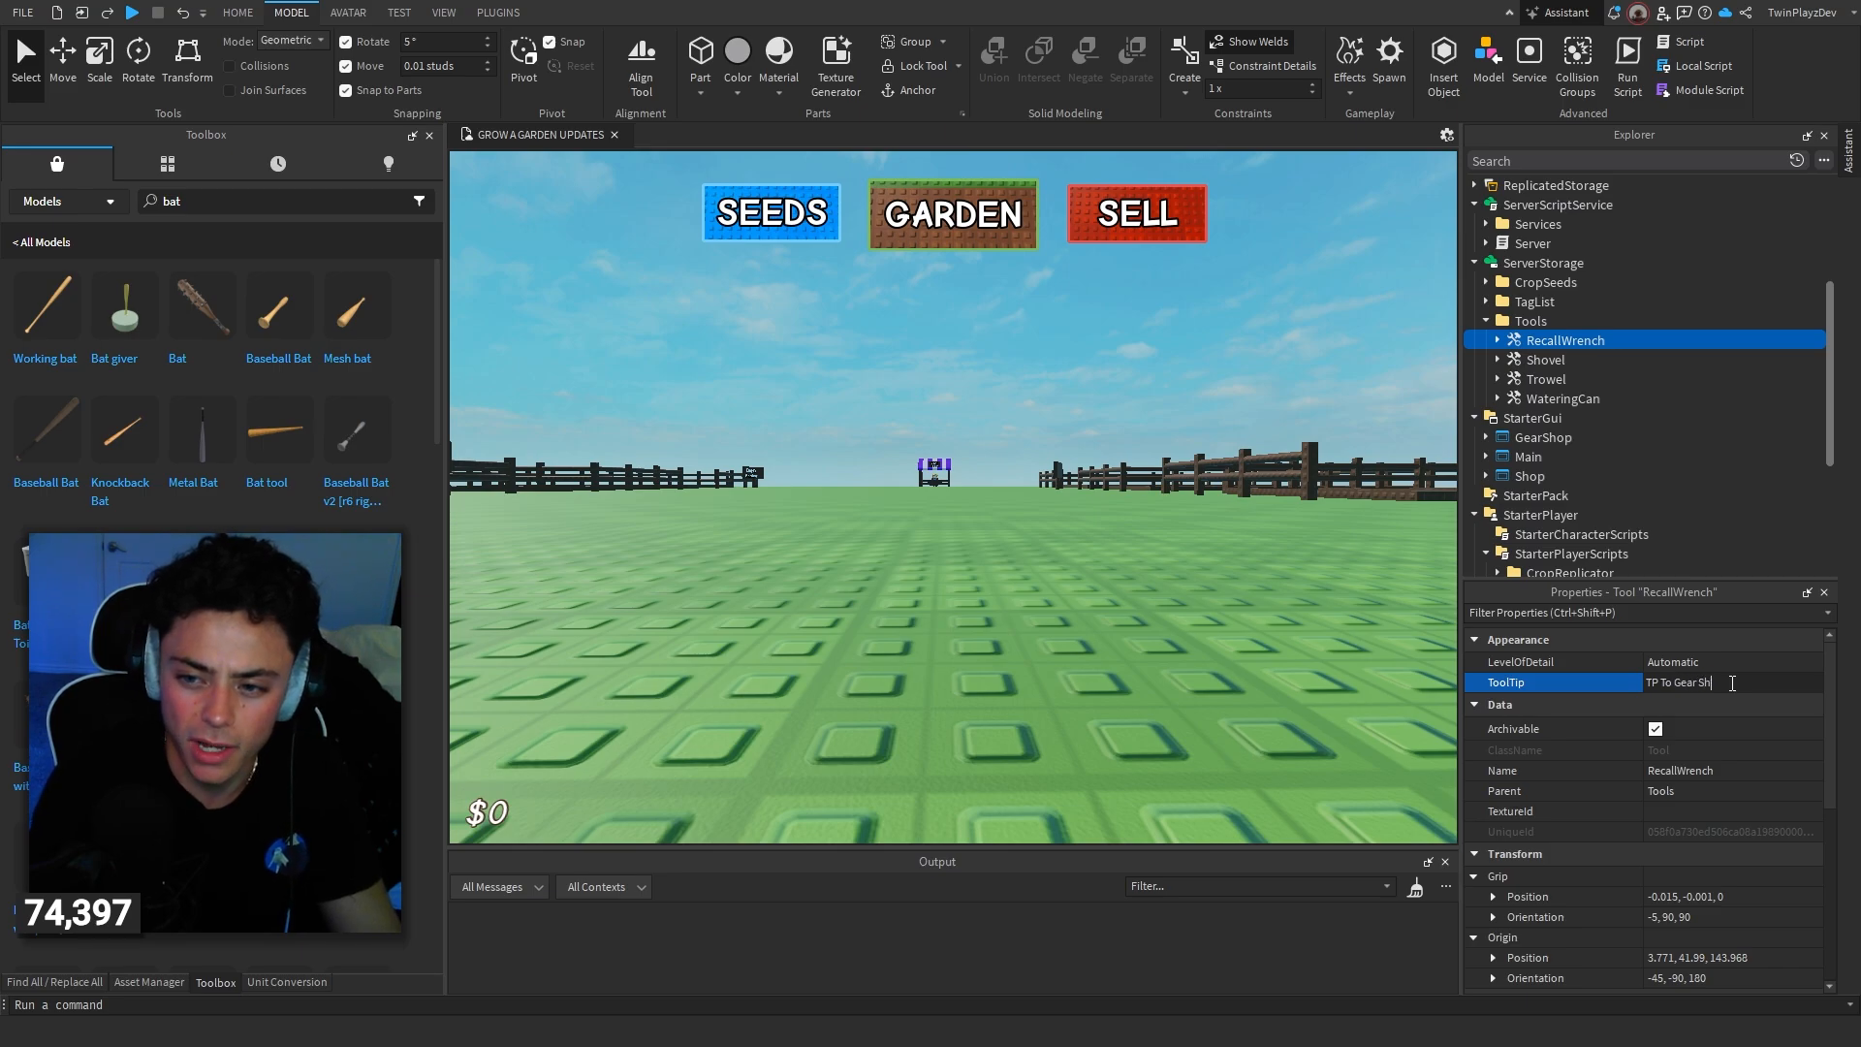
Step: Check the Shovel tooltip and set WateringCan's ToolTip to 'Water your plants!'
left_click(1545, 359)
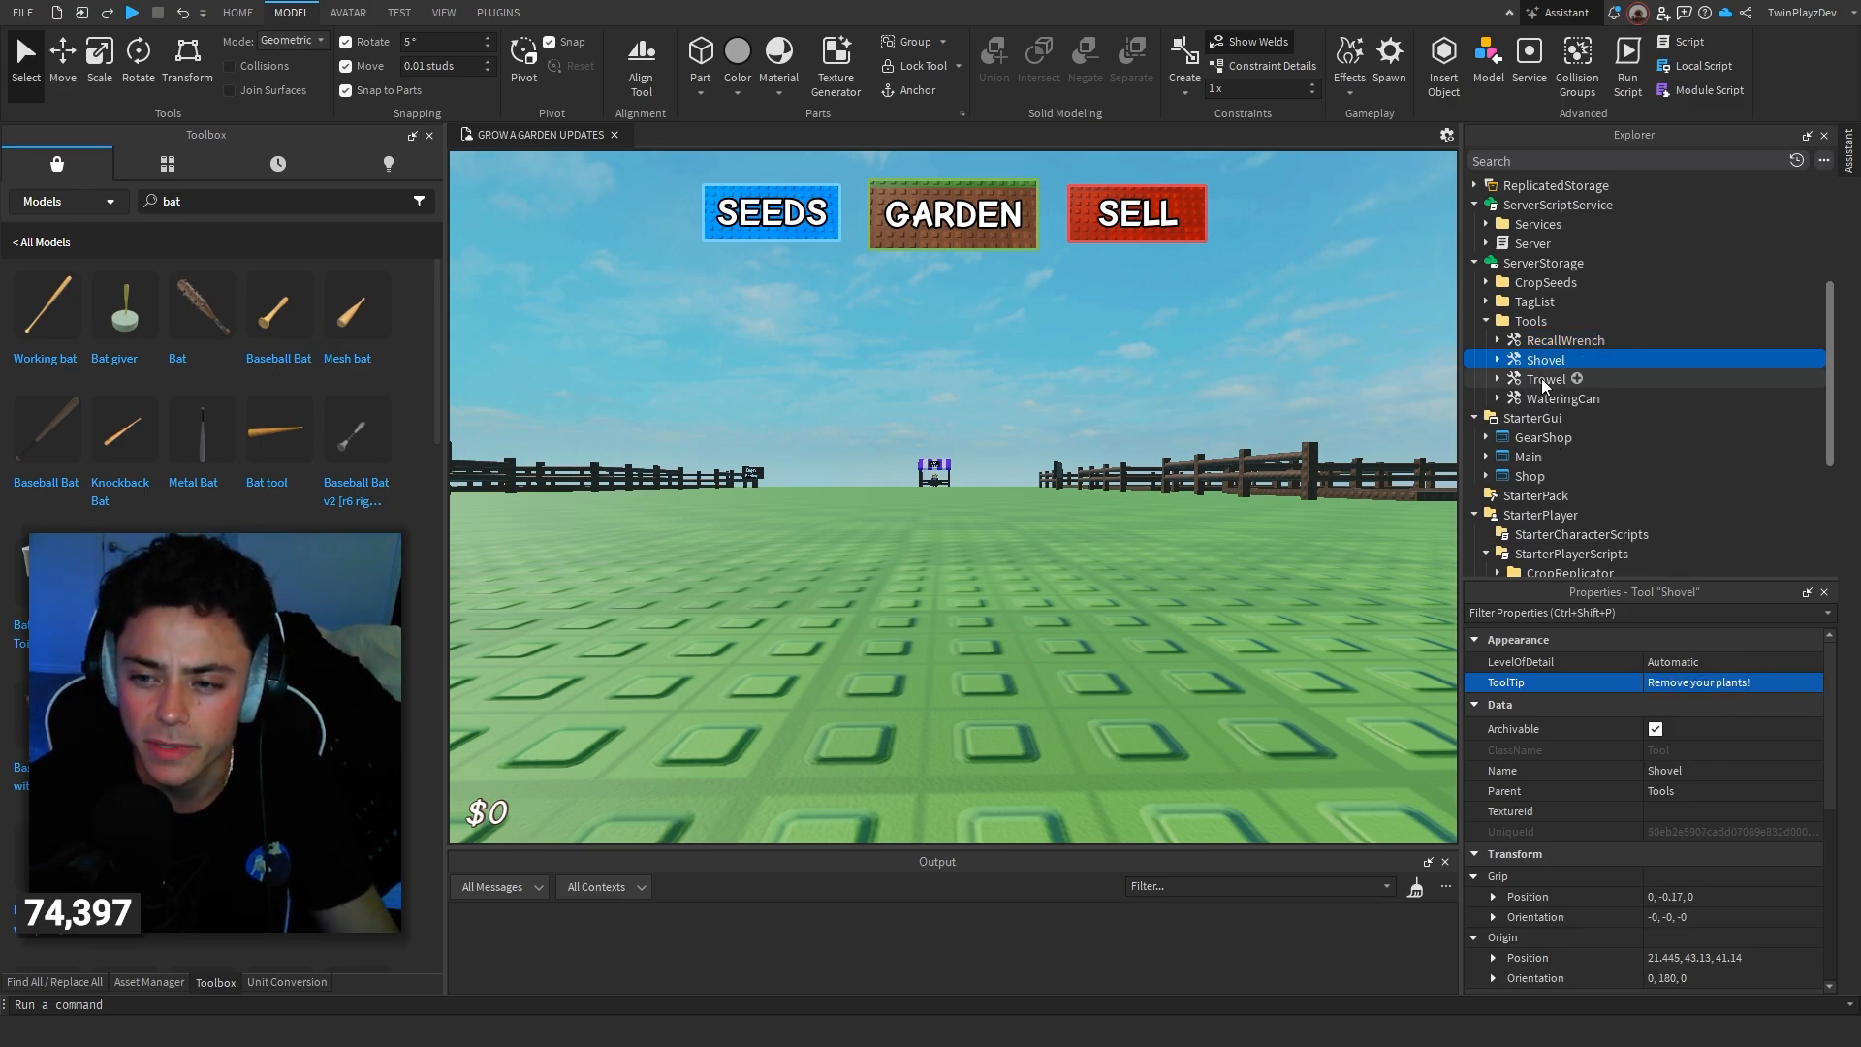
left_click(1563, 398)
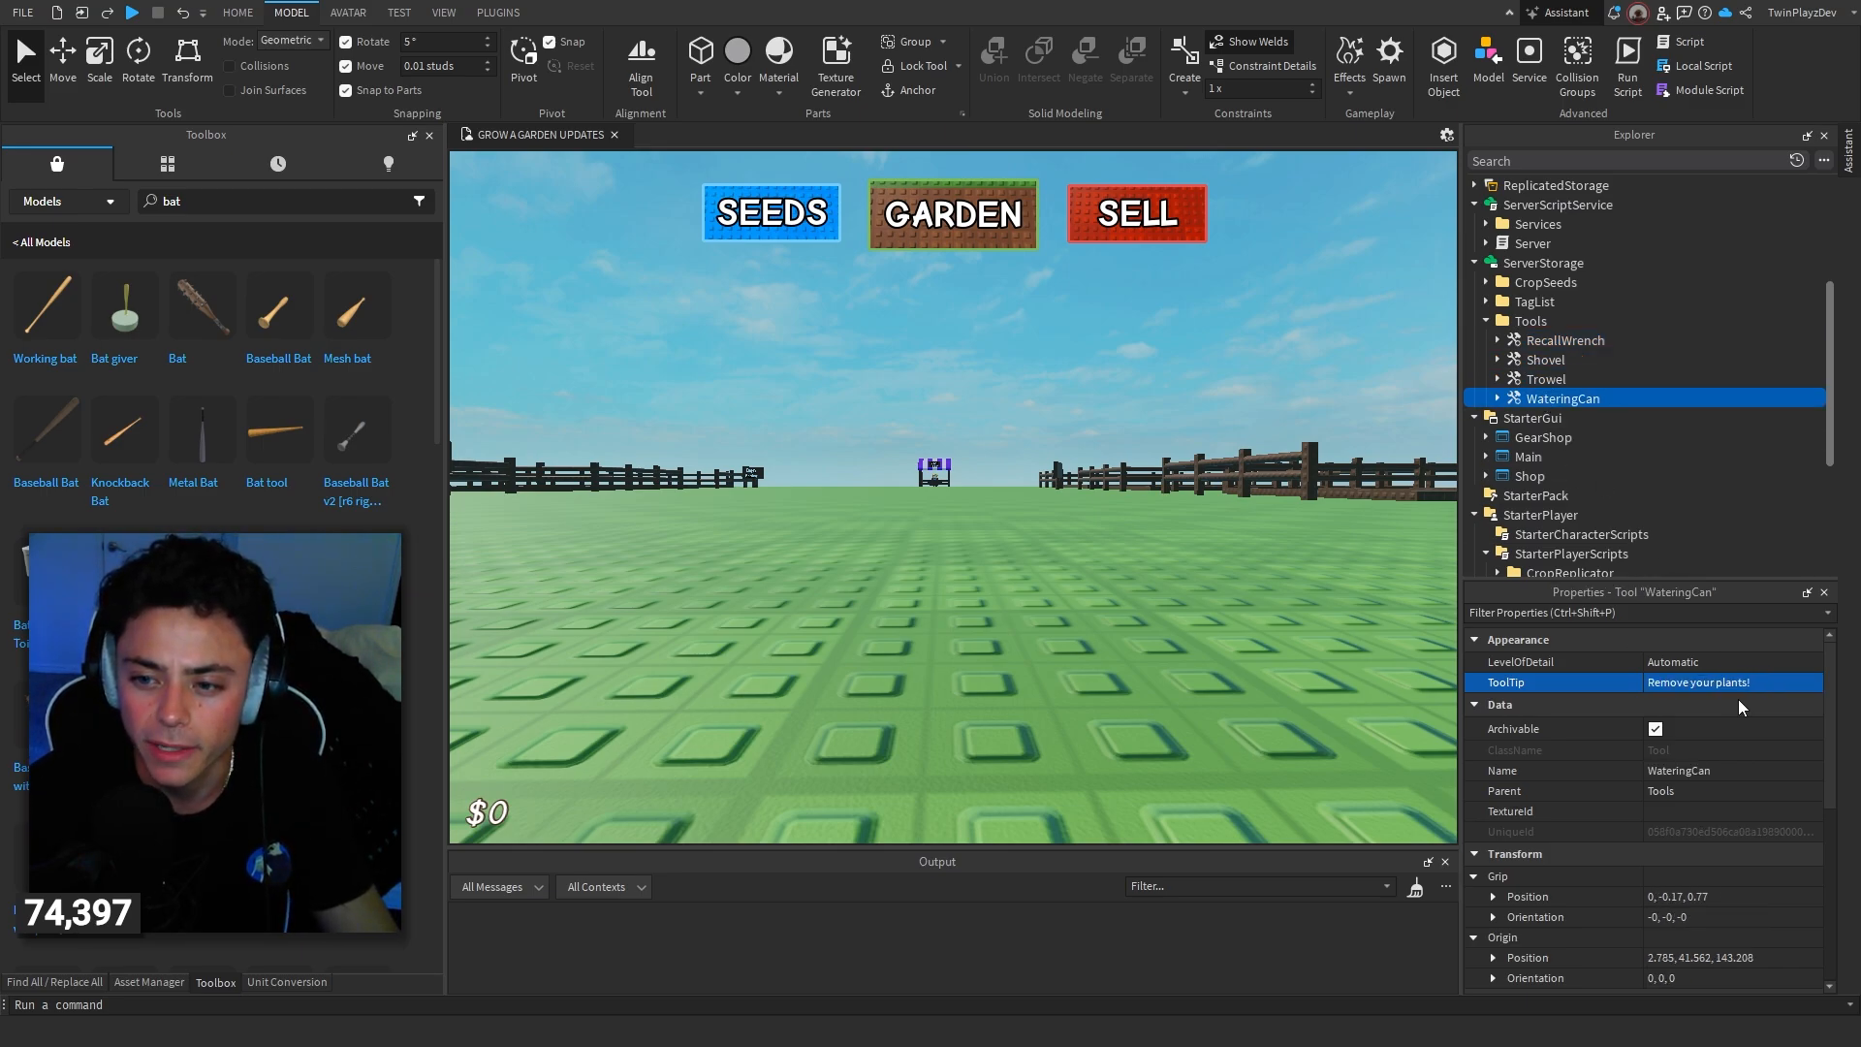
type("Wat")
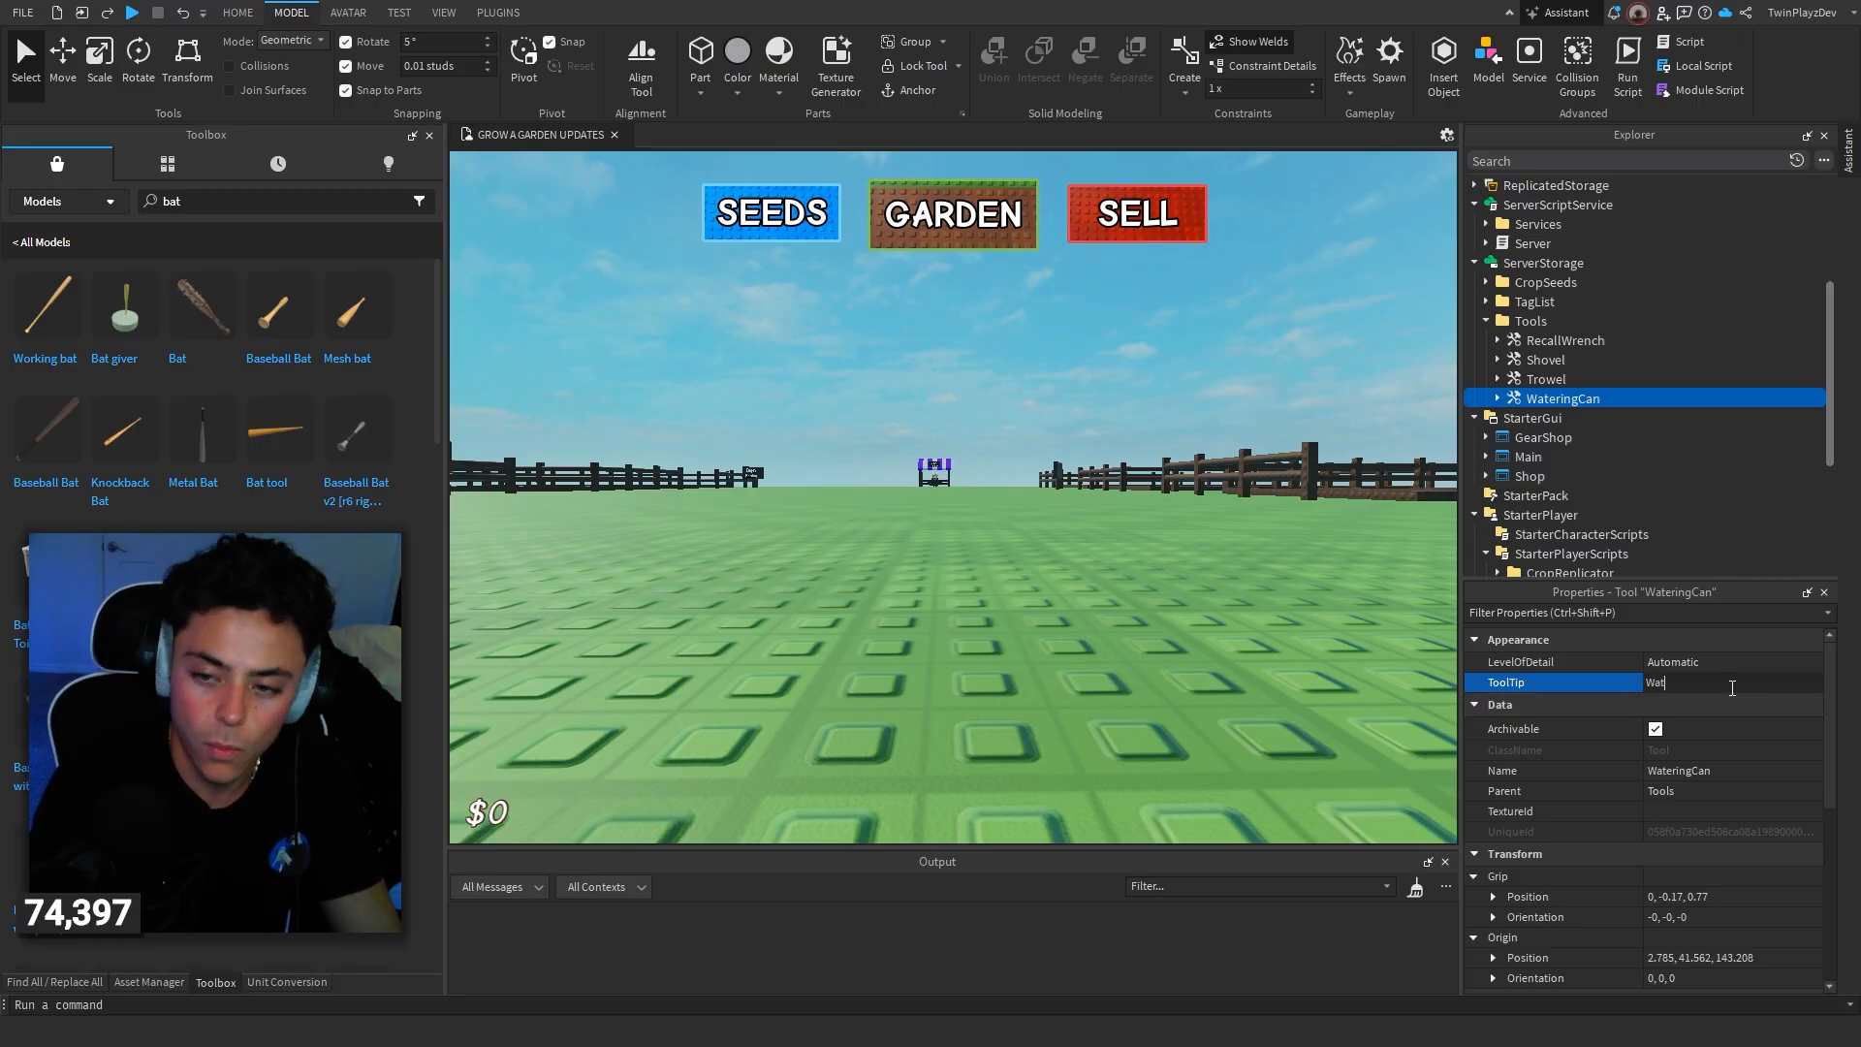
type("Water your plants!")
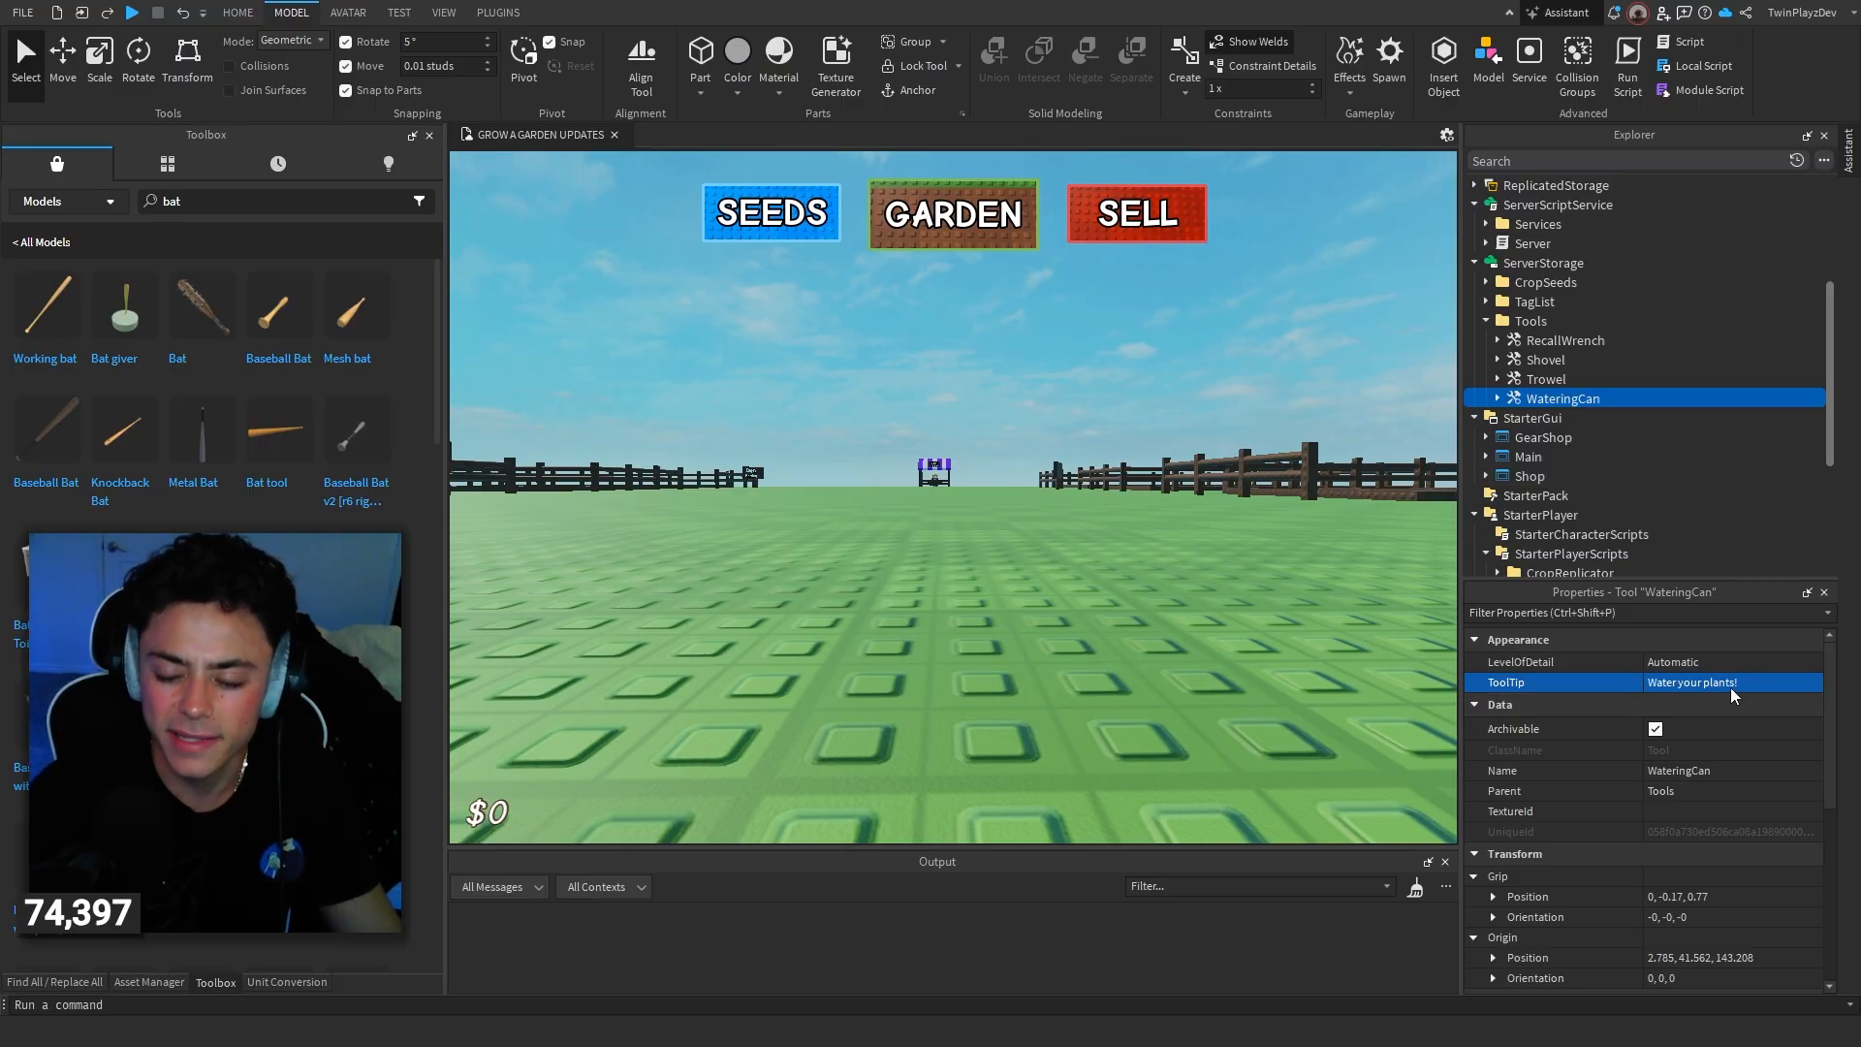
scroll("down", 3)
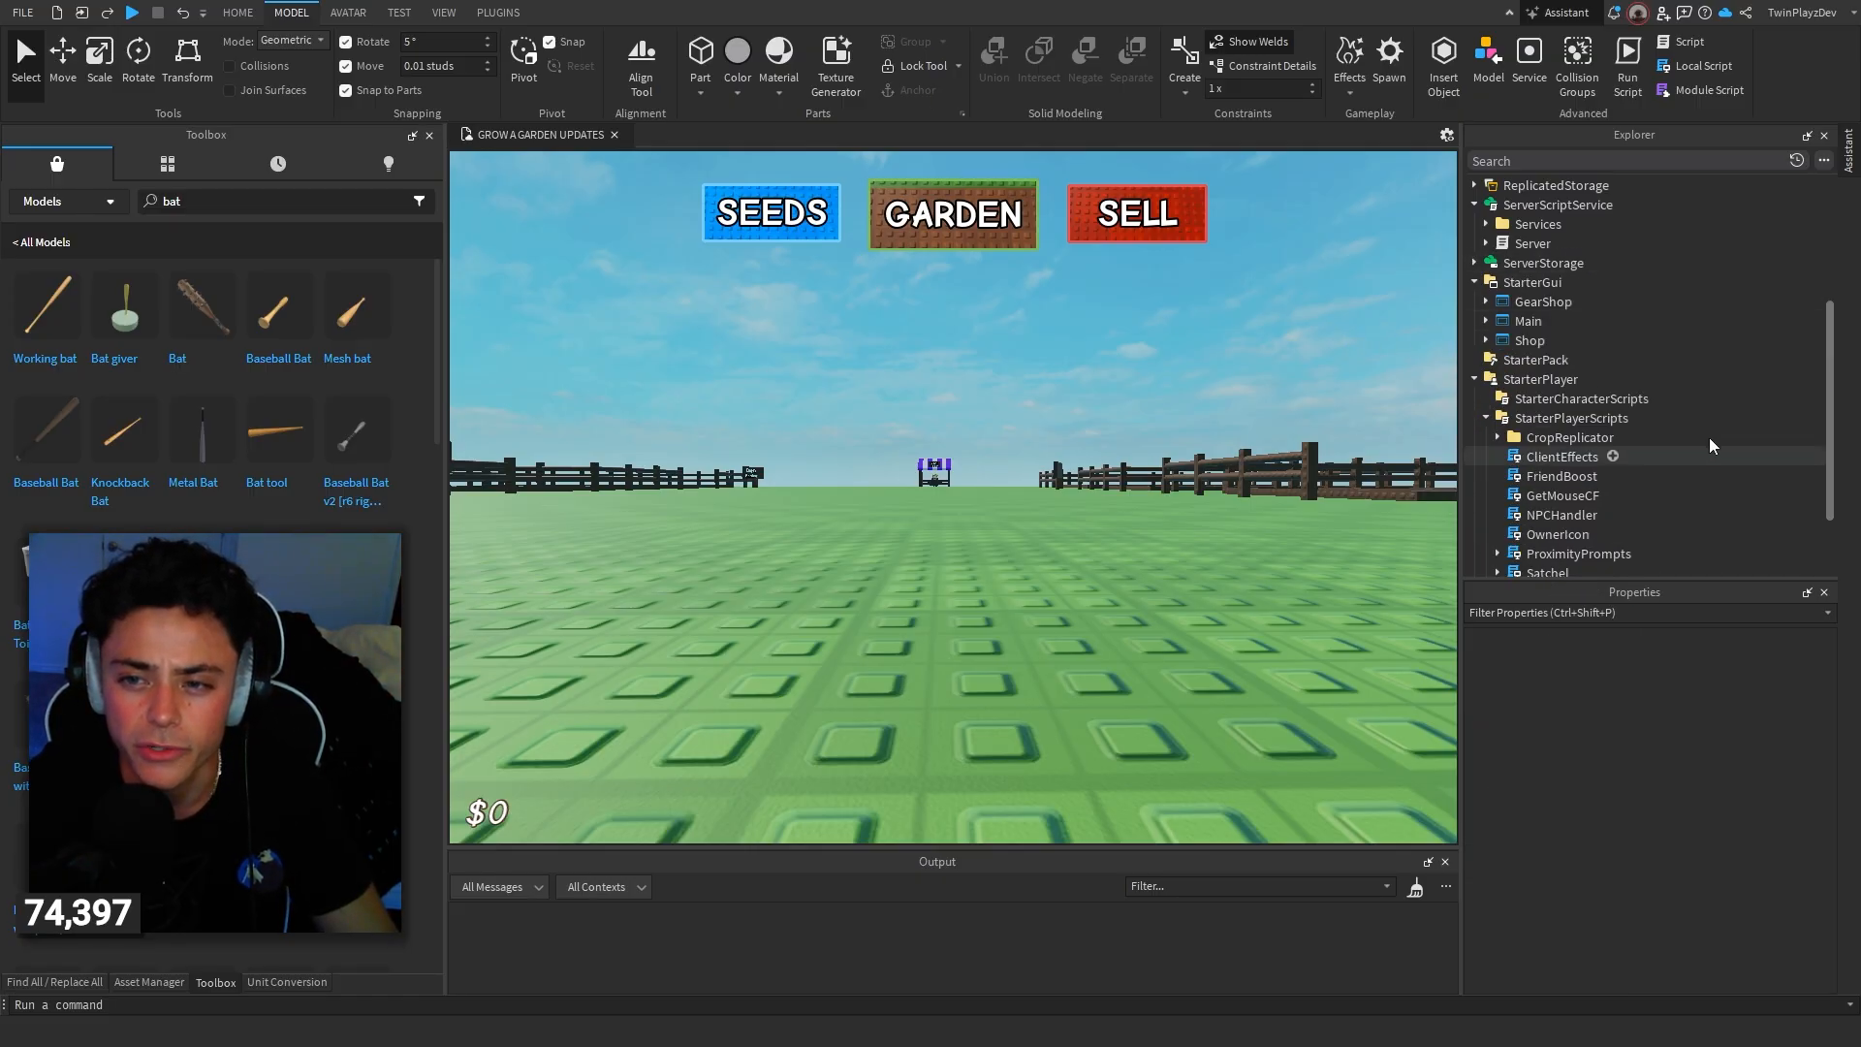
Step: Bring up the ProximityPrompts and NPCHandler scripts from Explorer
scroll("down", 3)
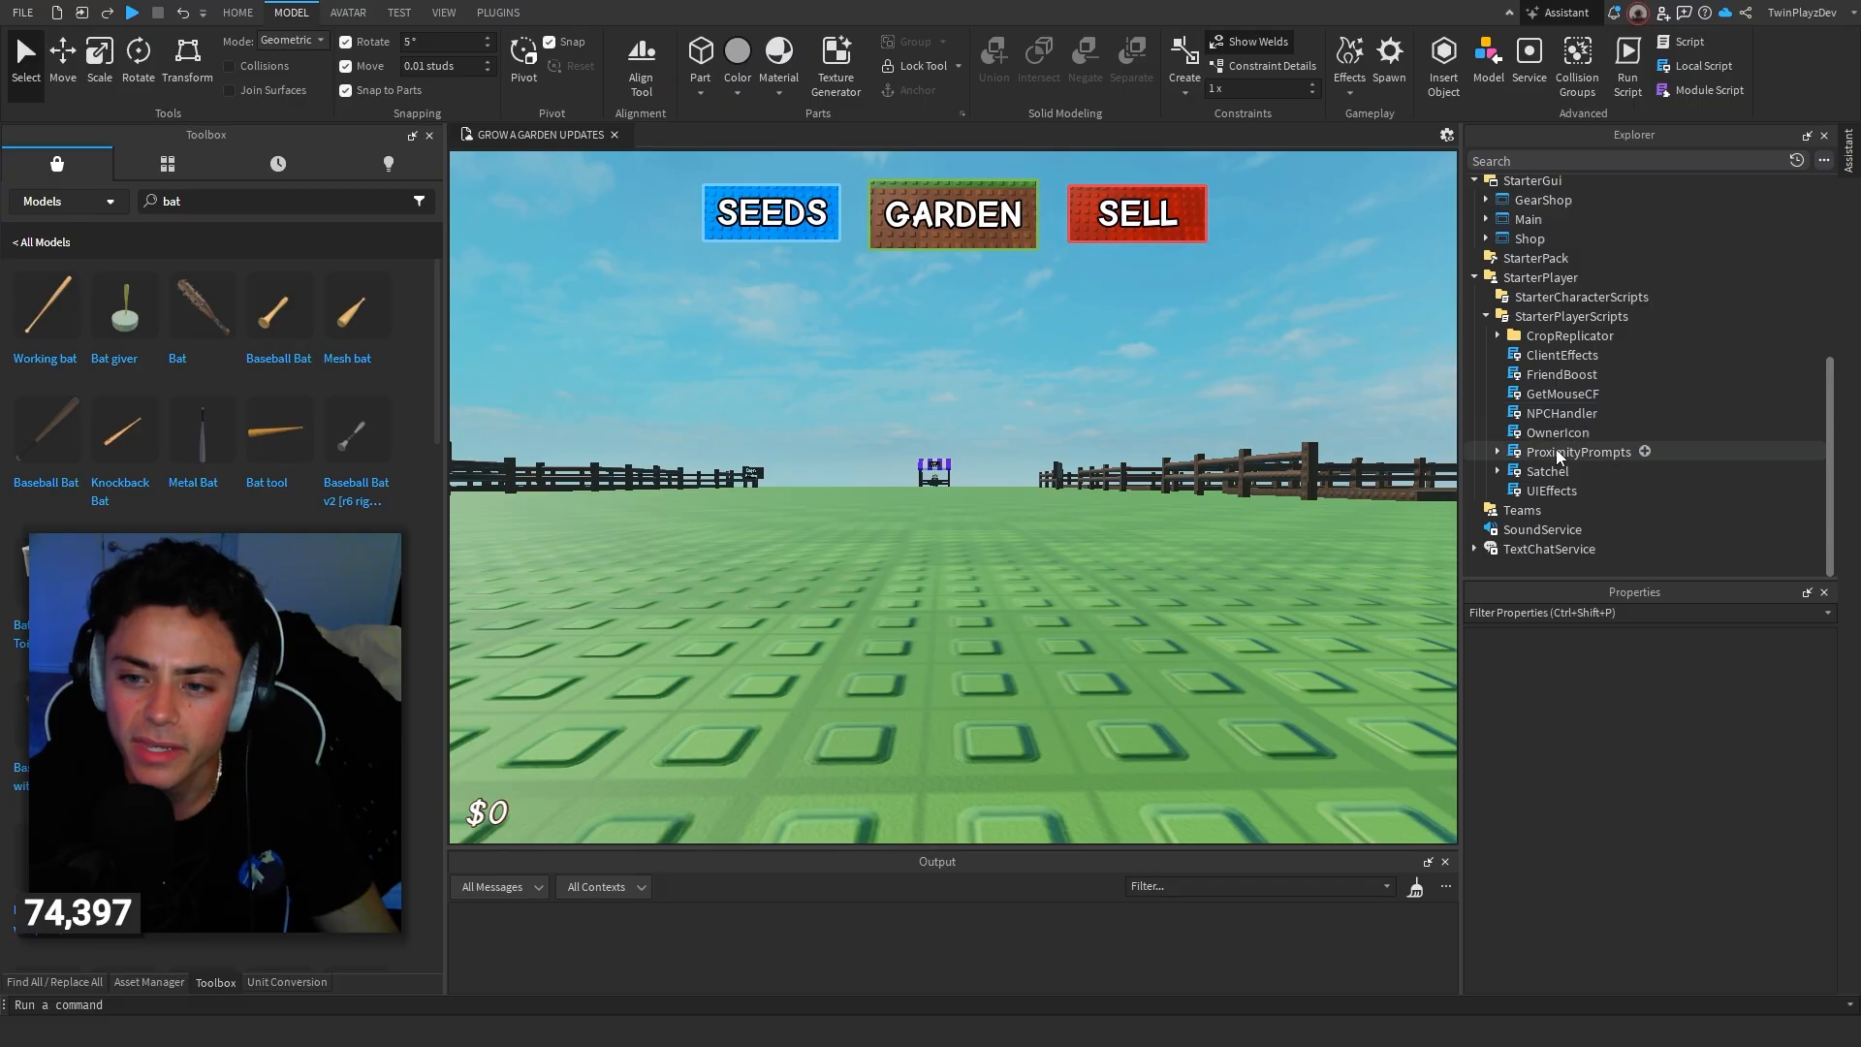
double_click(1576, 452)
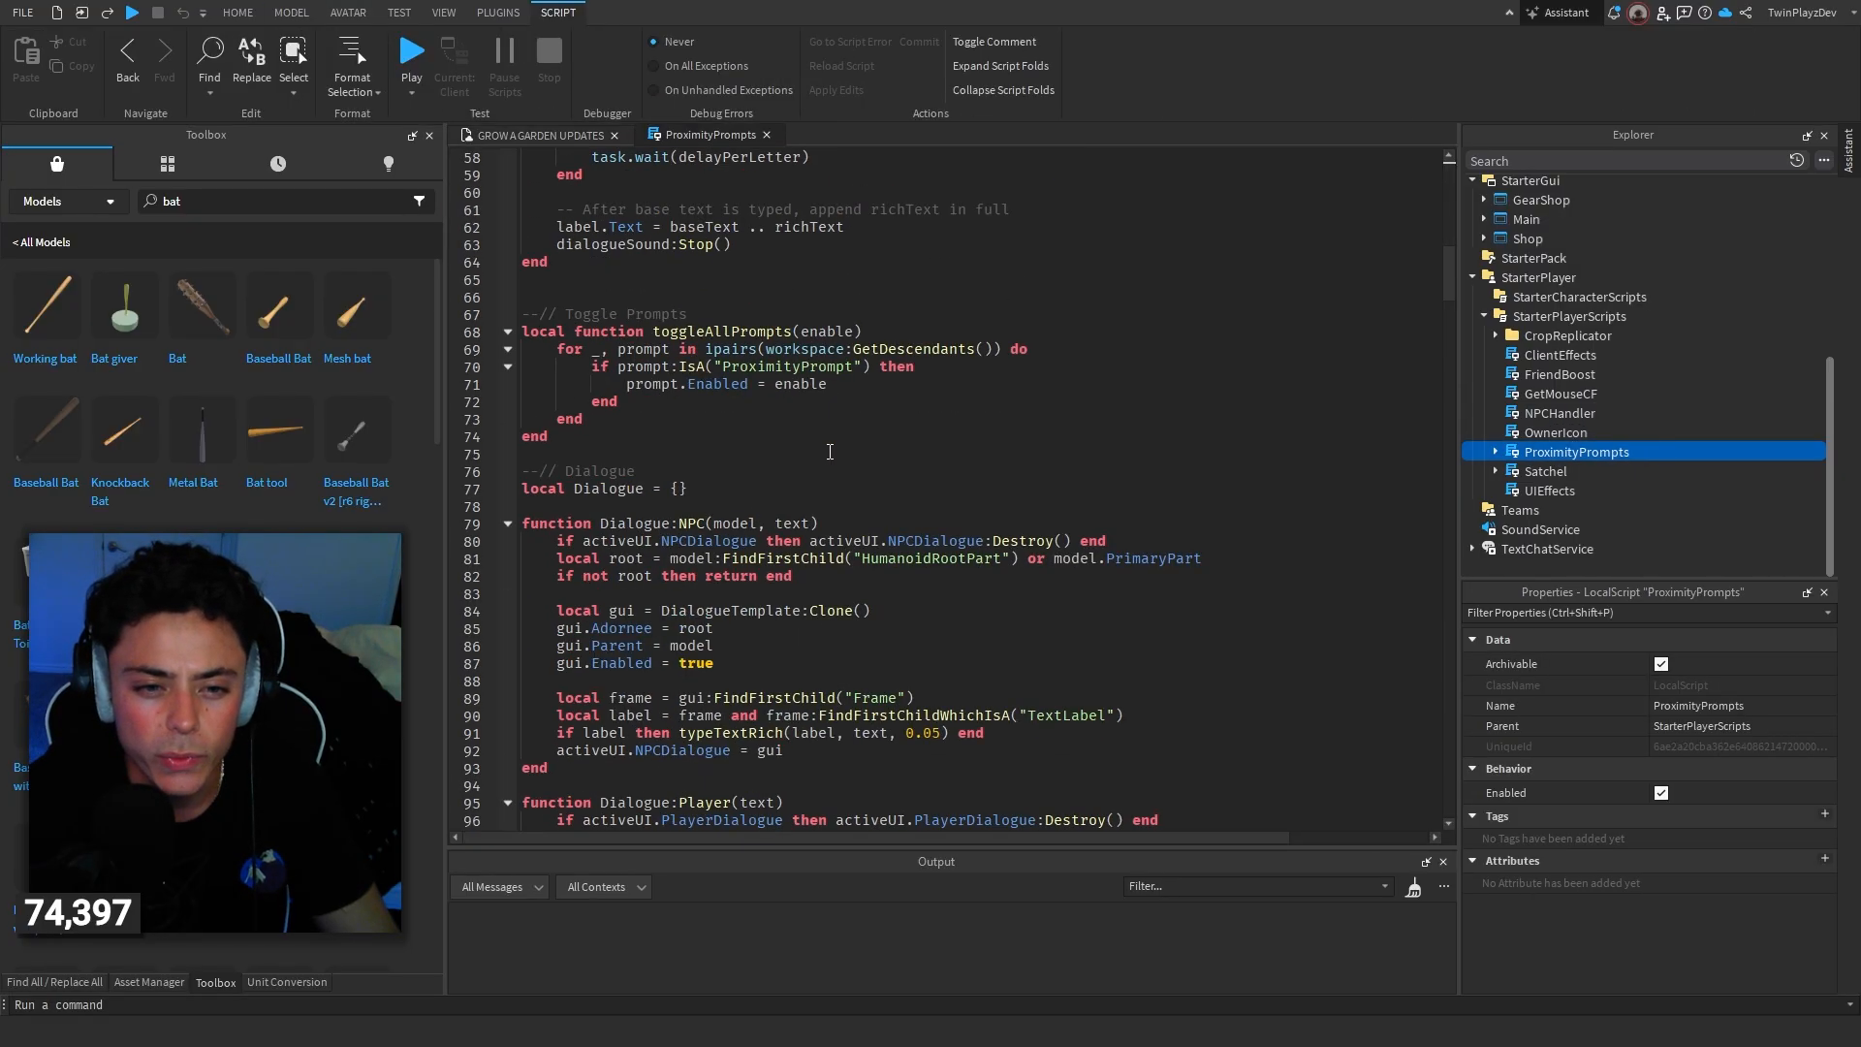
scroll("down", 3)
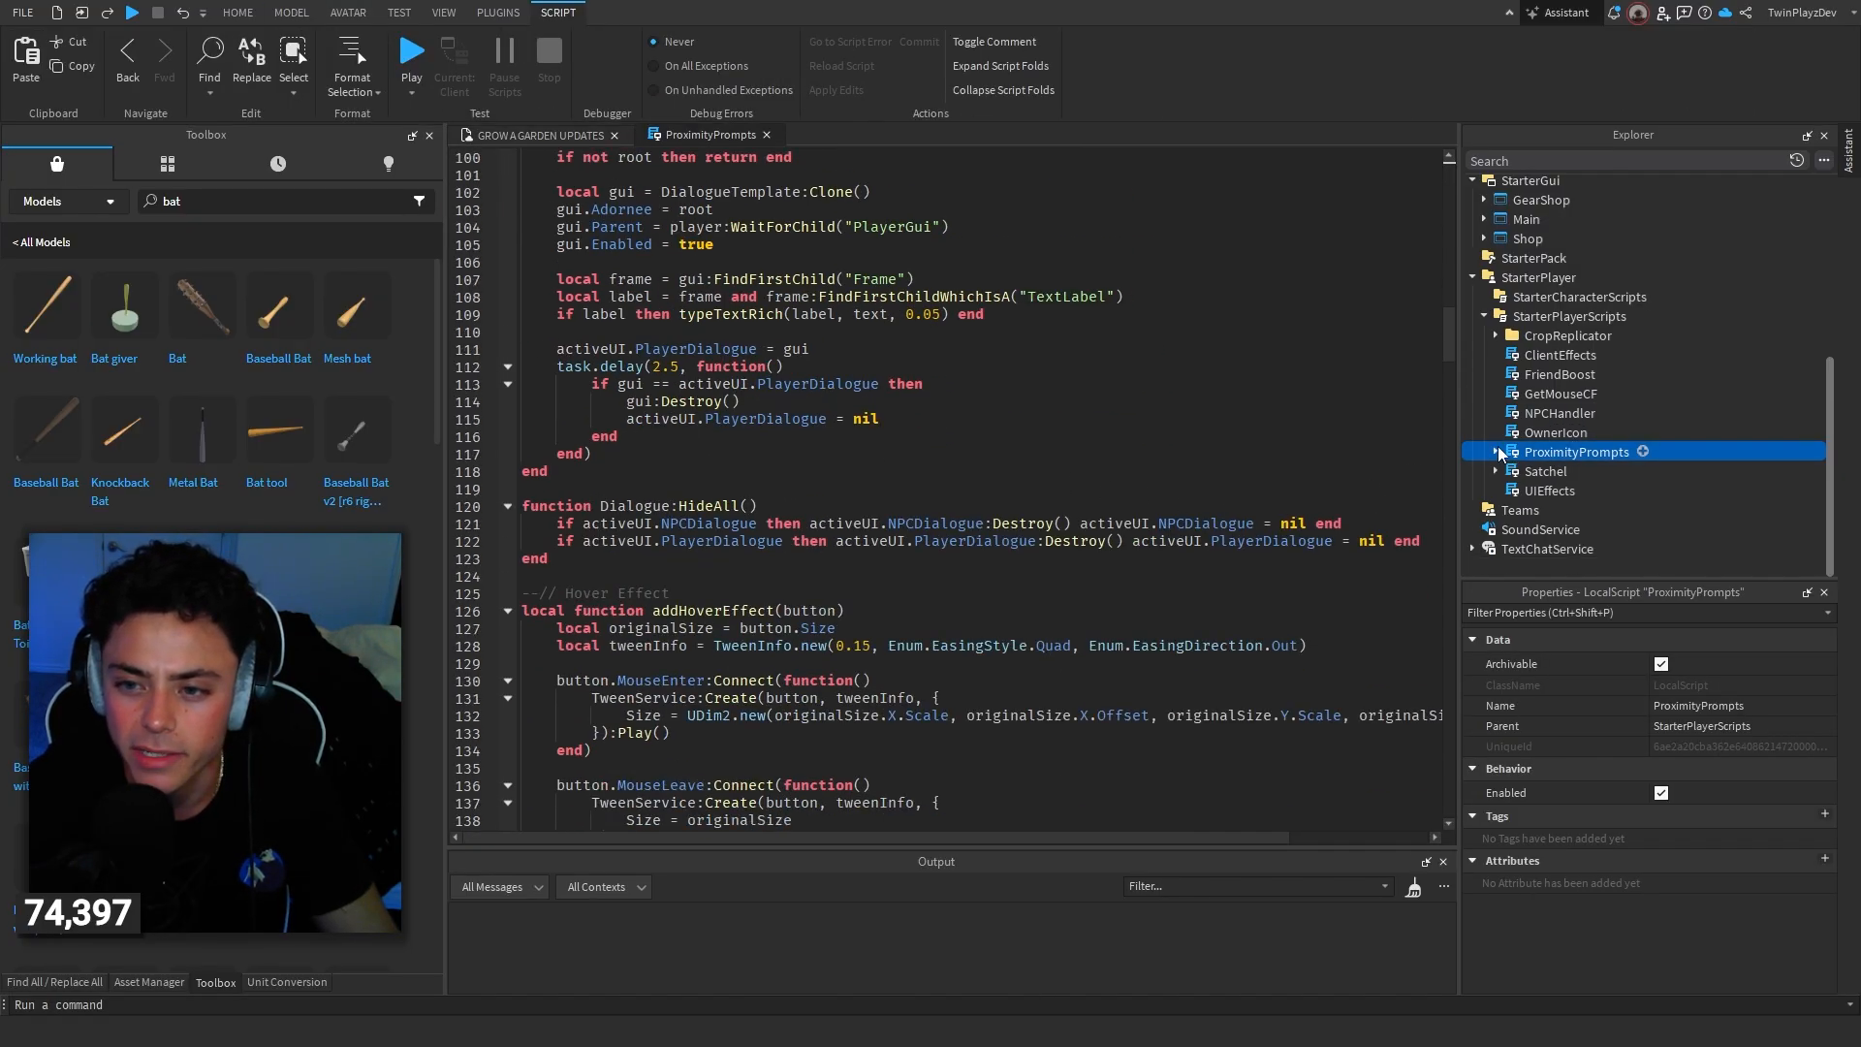
left_click(1560, 411)
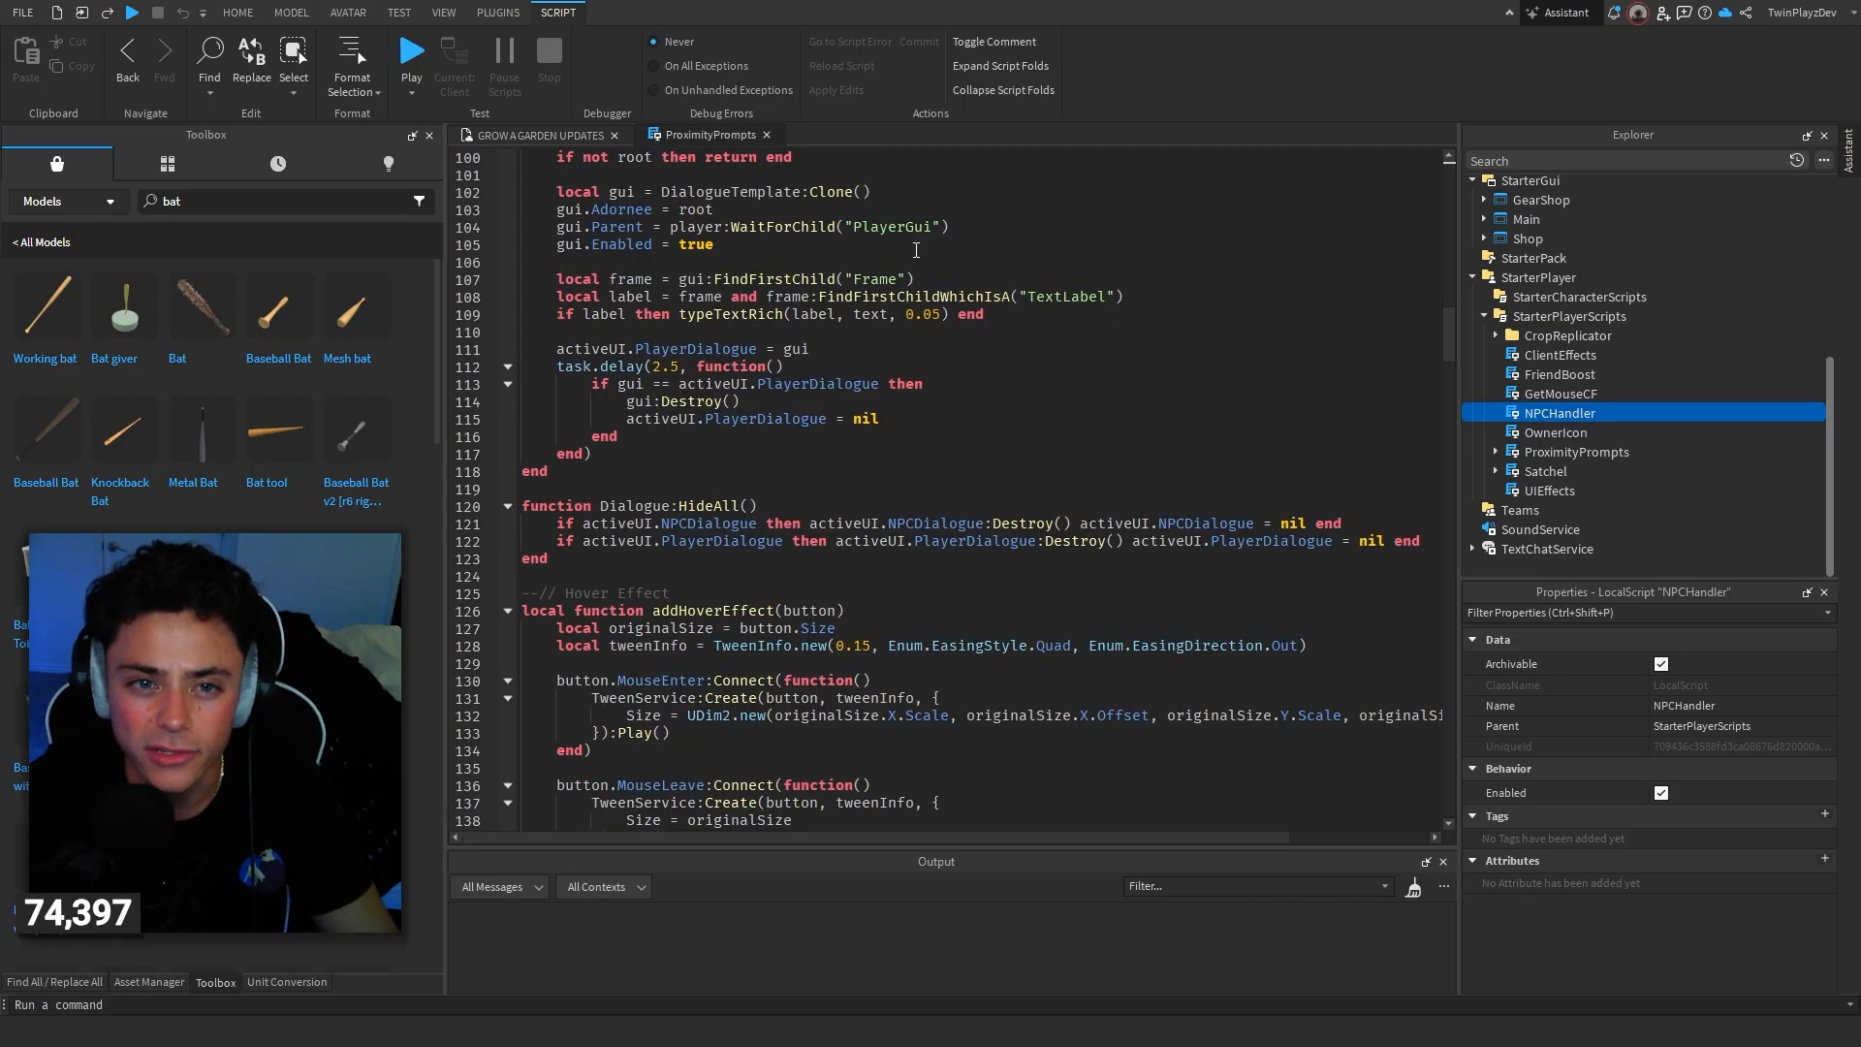
Step: Read down through the NPCHandler script to the OpenGearShop prompt branch
scroll("down", 3)
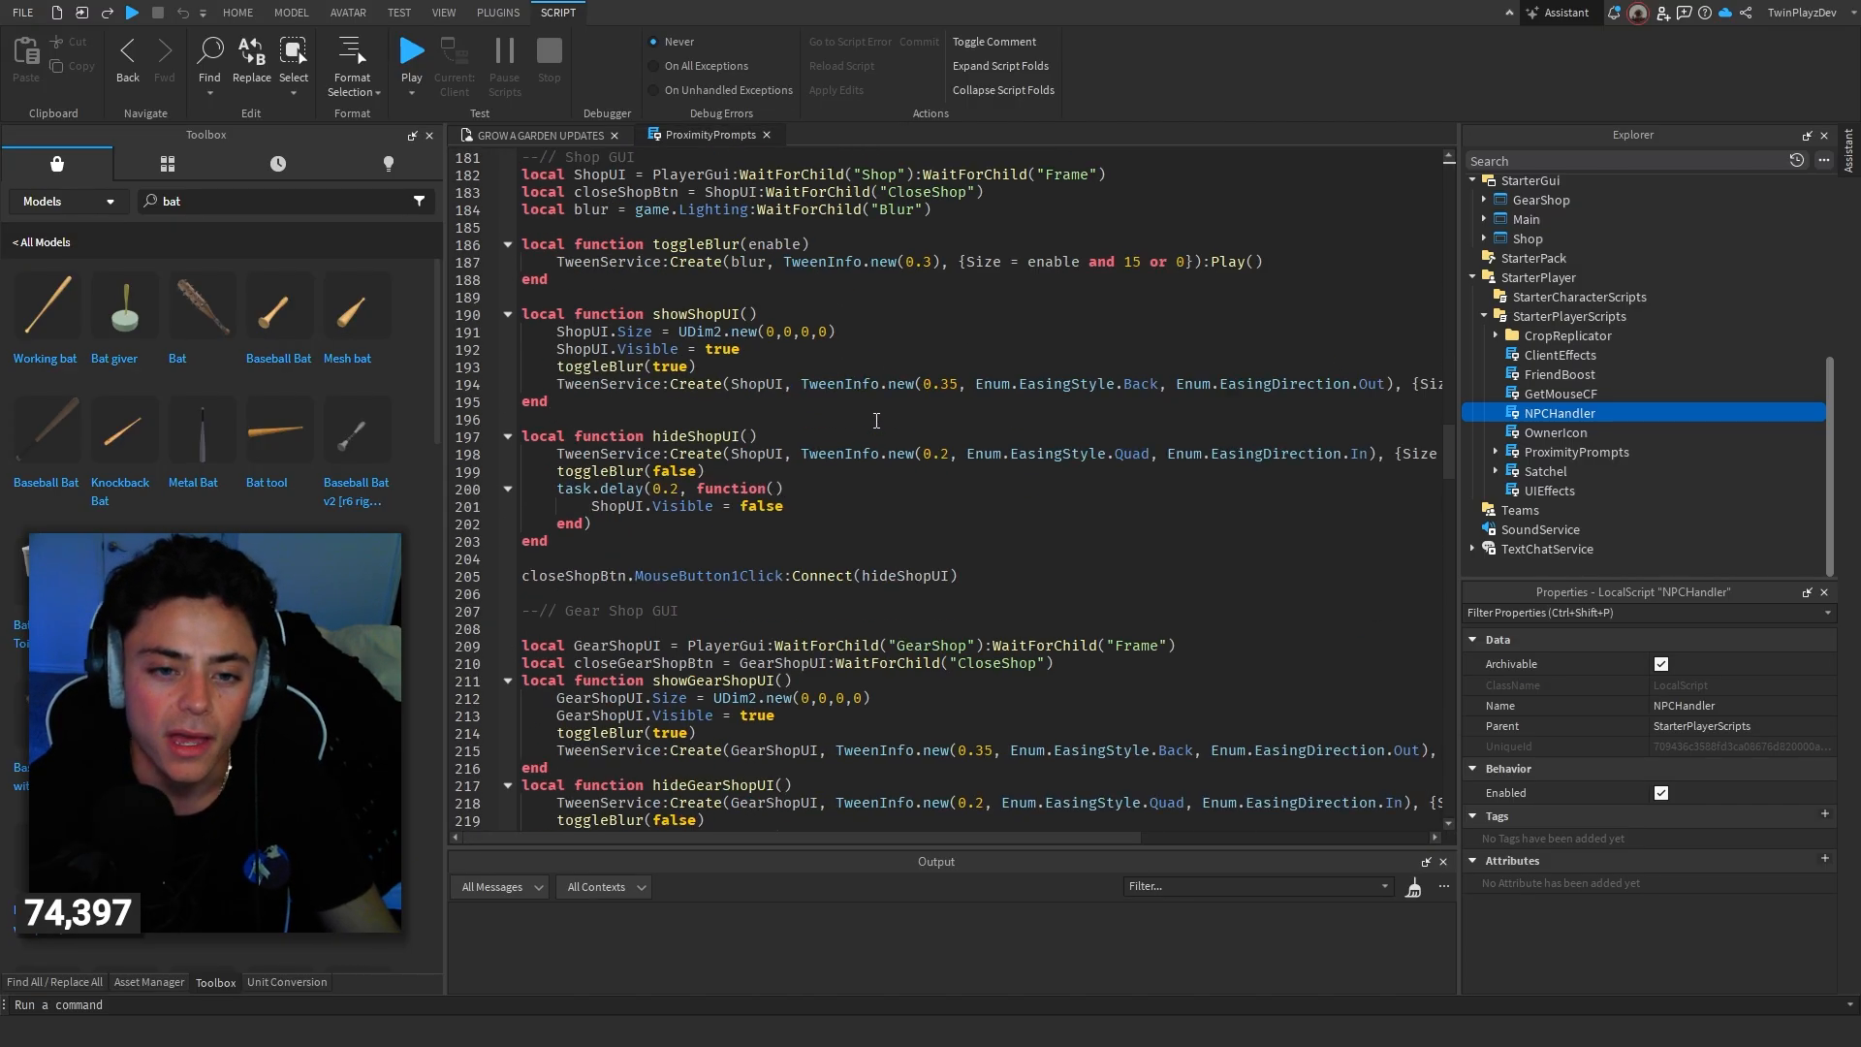
scroll("down", 3)
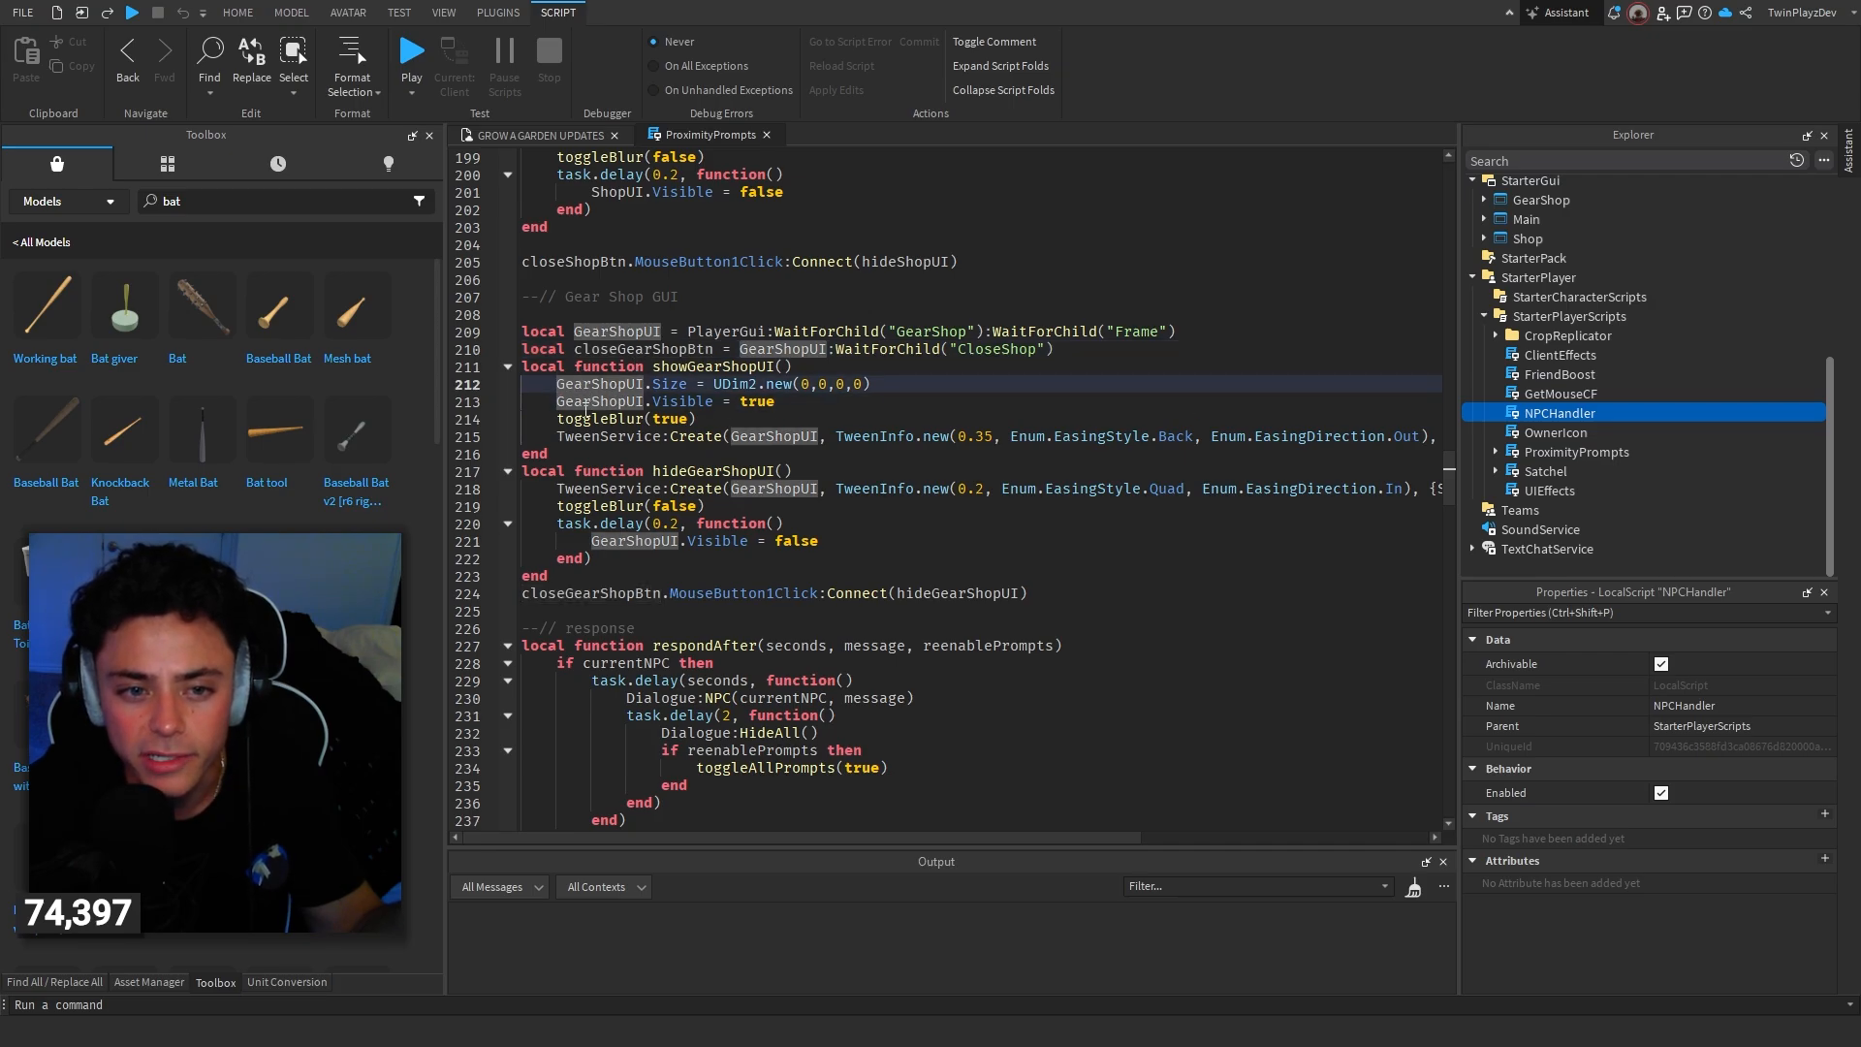
scroll("down", 3)
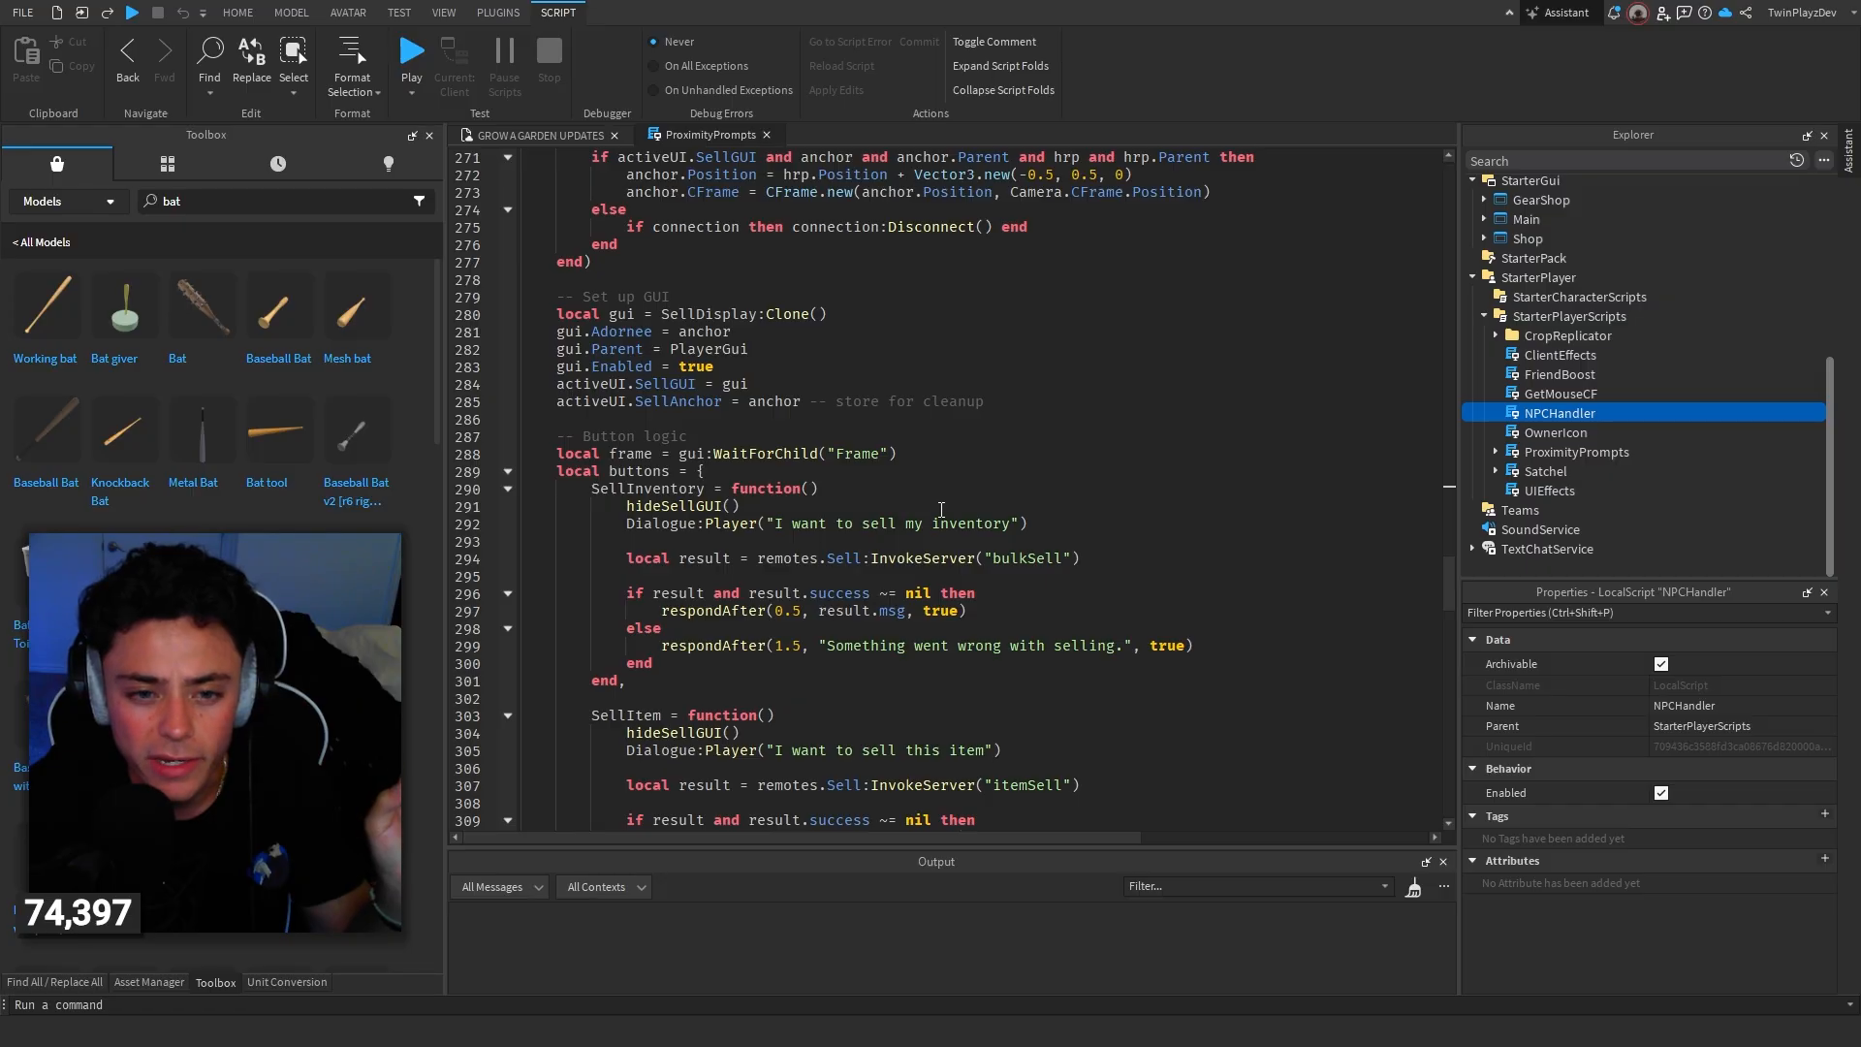
scroll("down", 3)
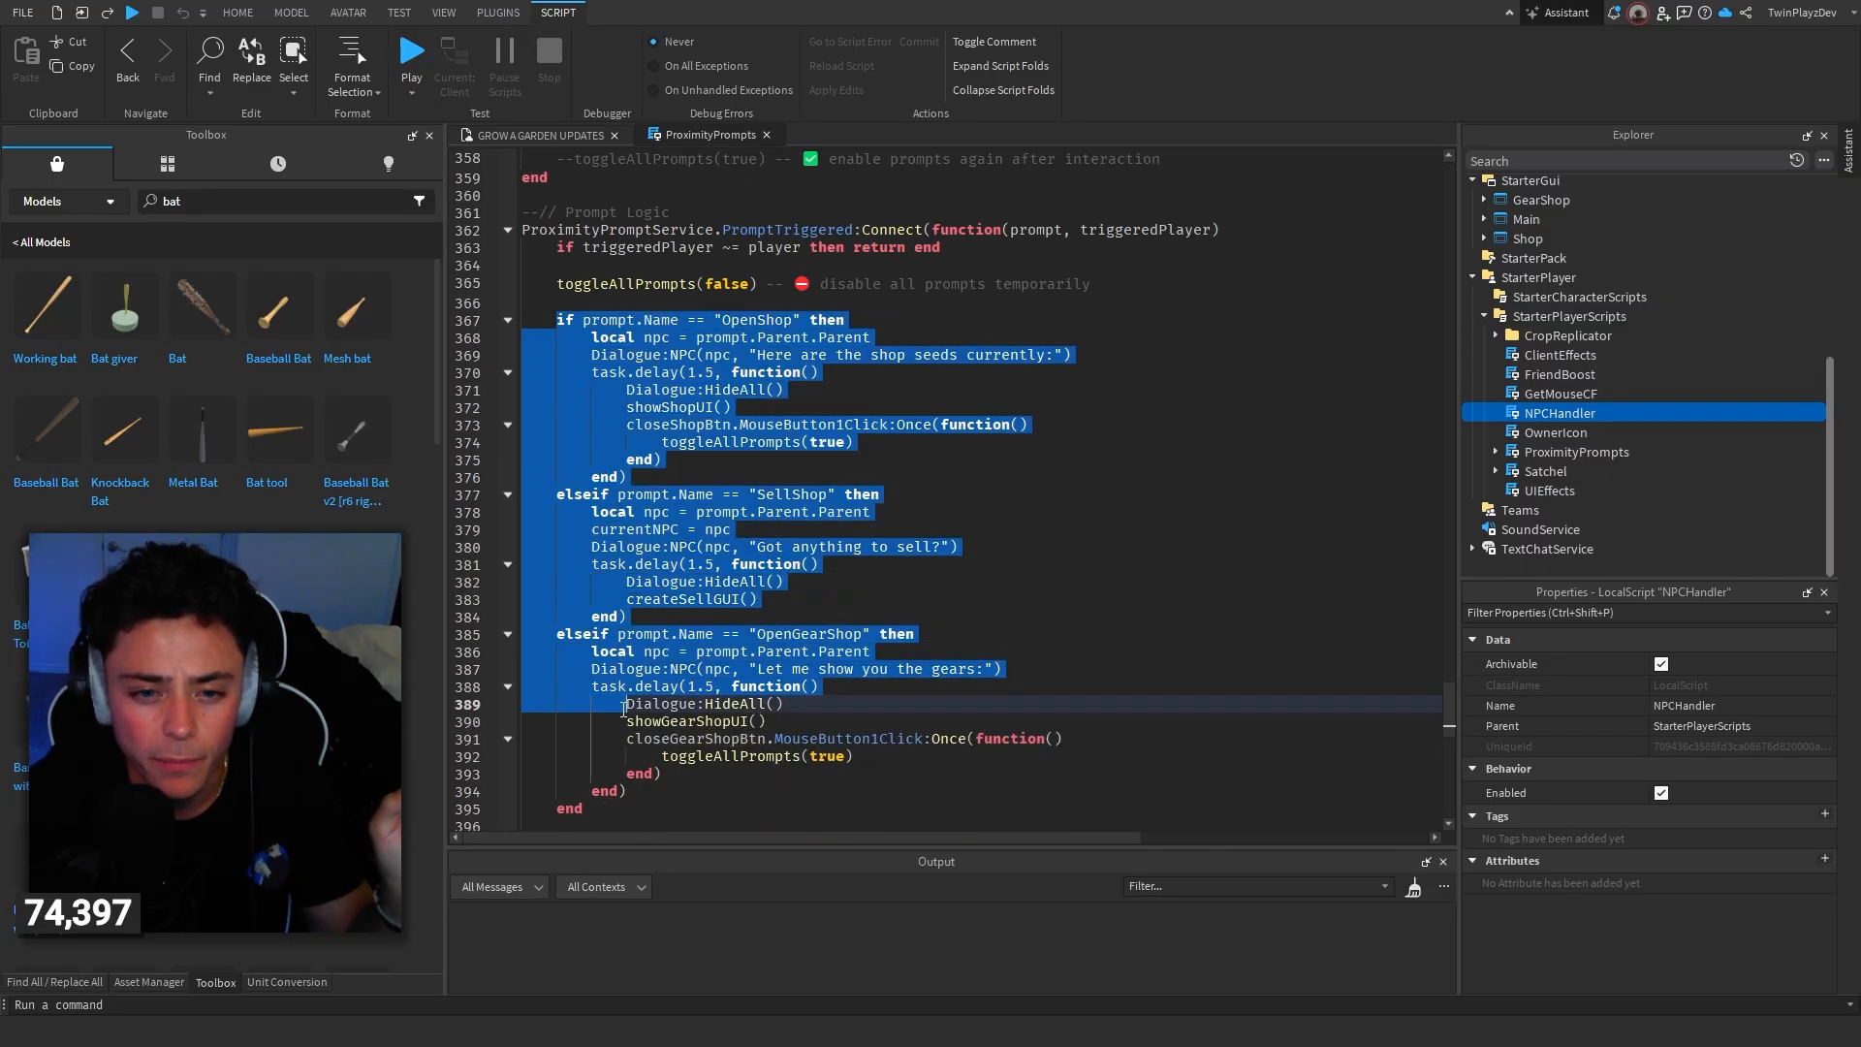
scroll("down", 3)
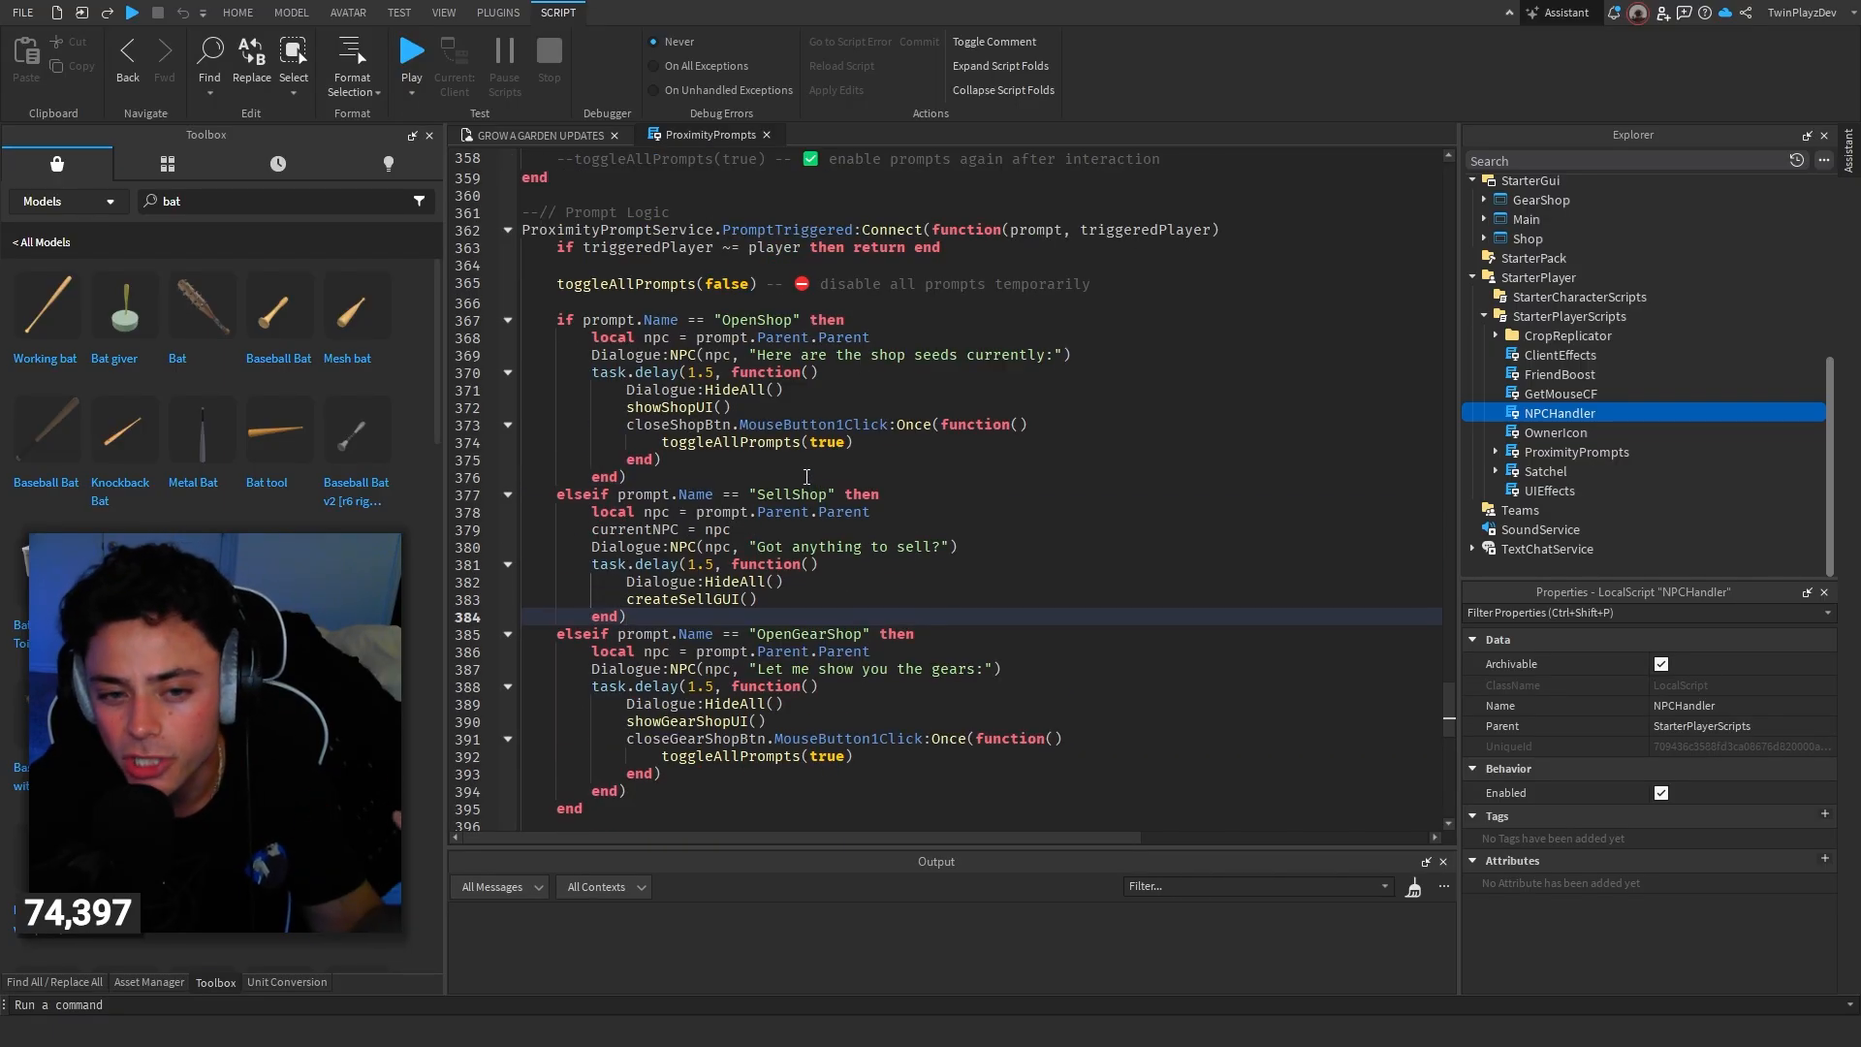
scroll("down", 3)
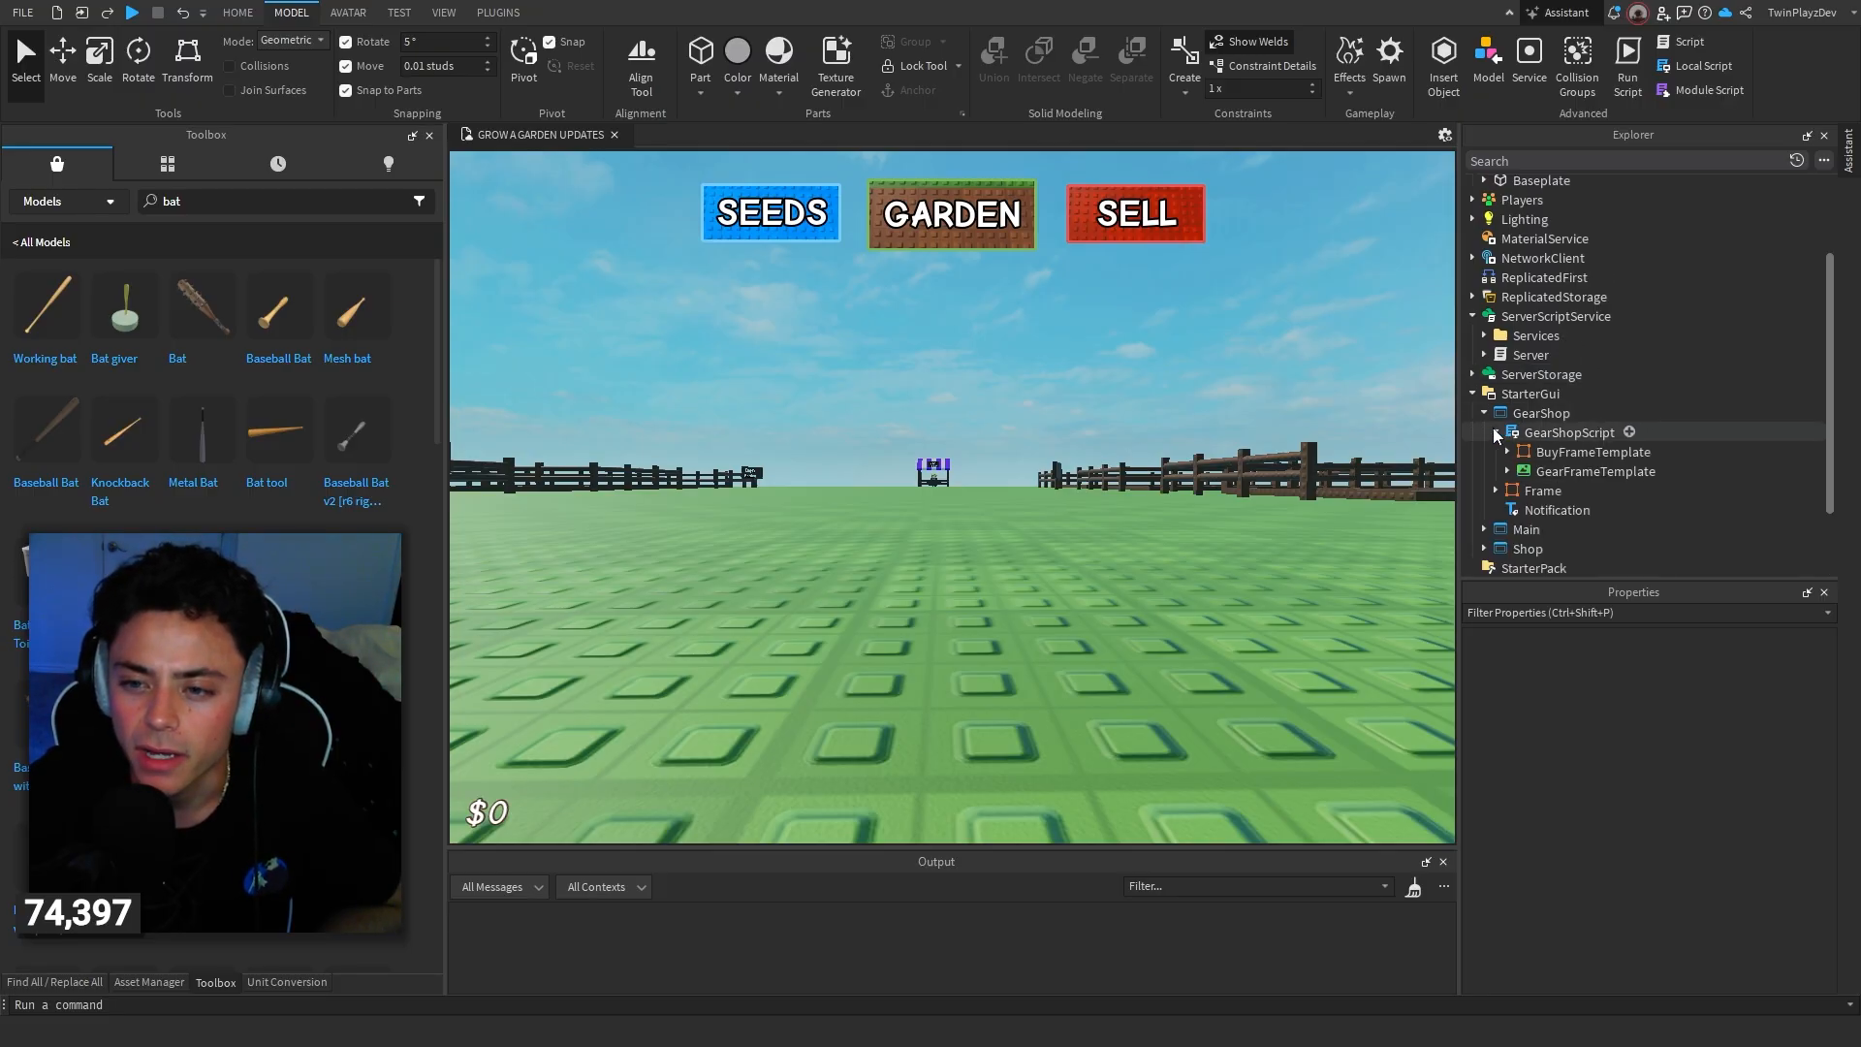
scroll("down", 3)
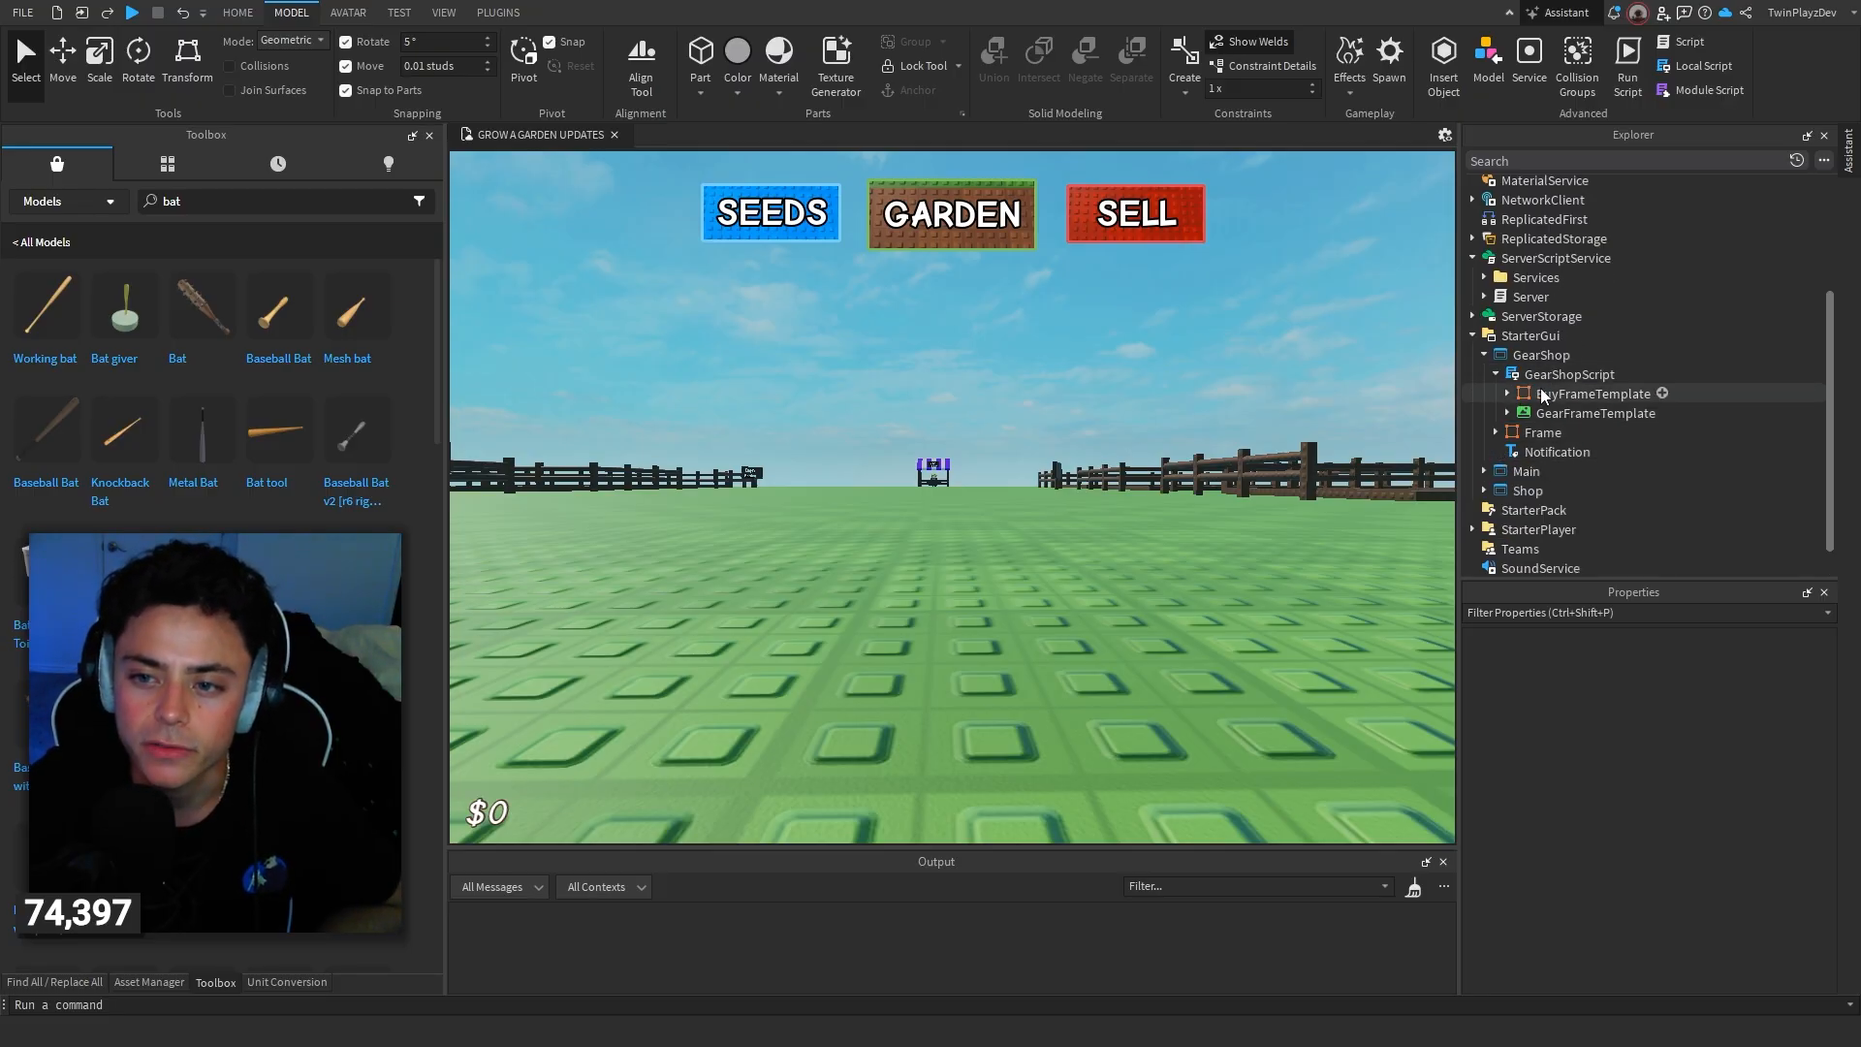
left_click(1543, 430)
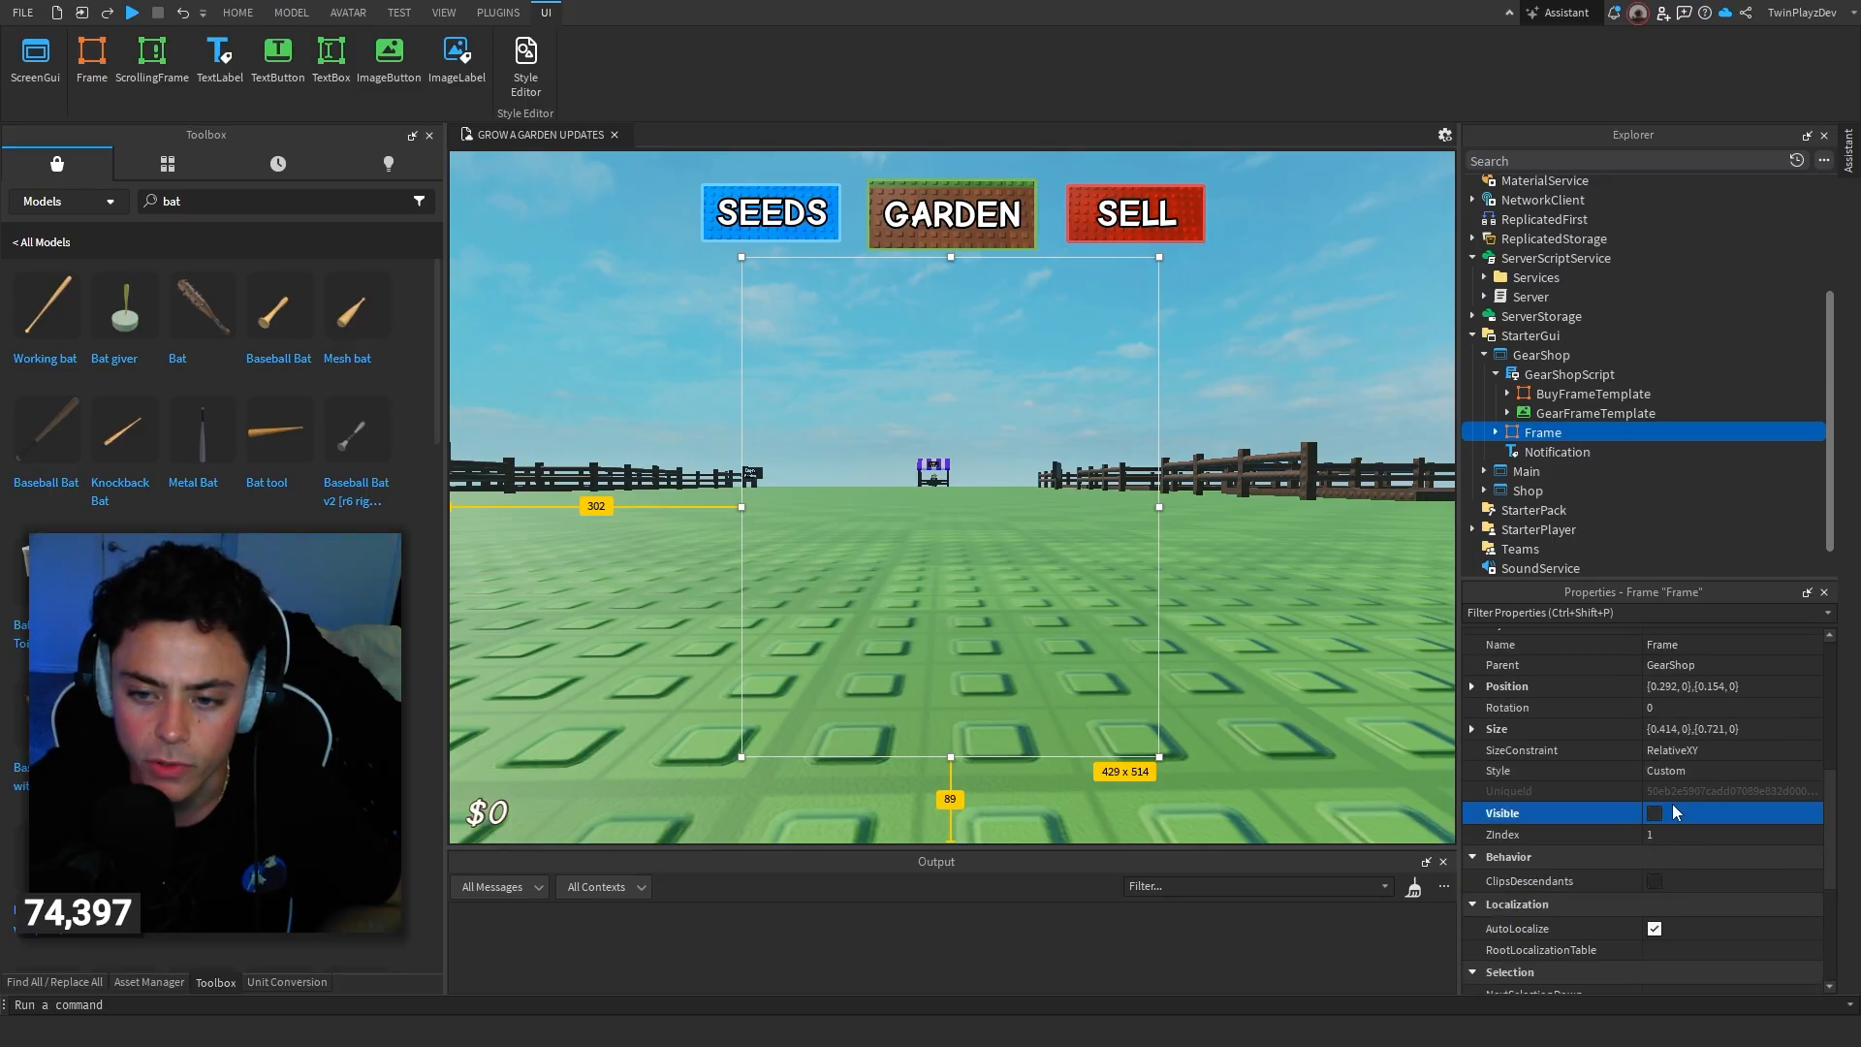
left_click(1653, 812)
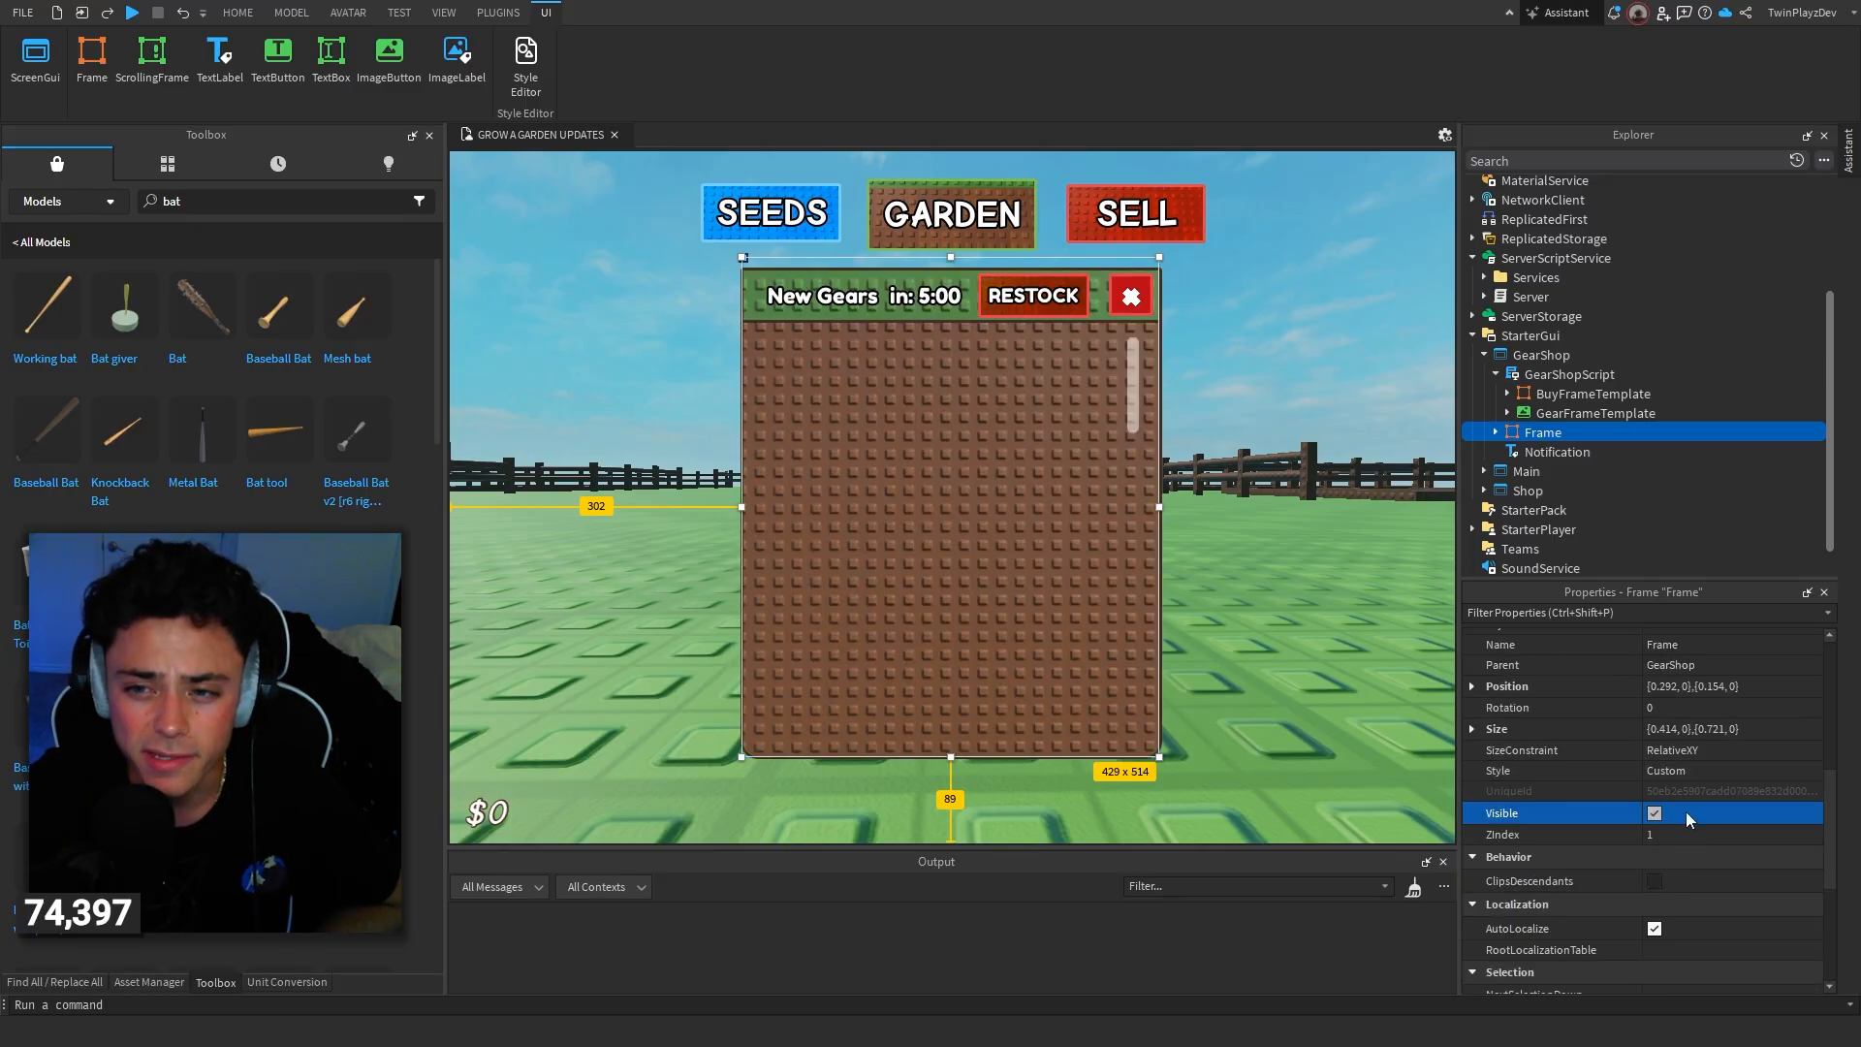
left_click(1594, 411)
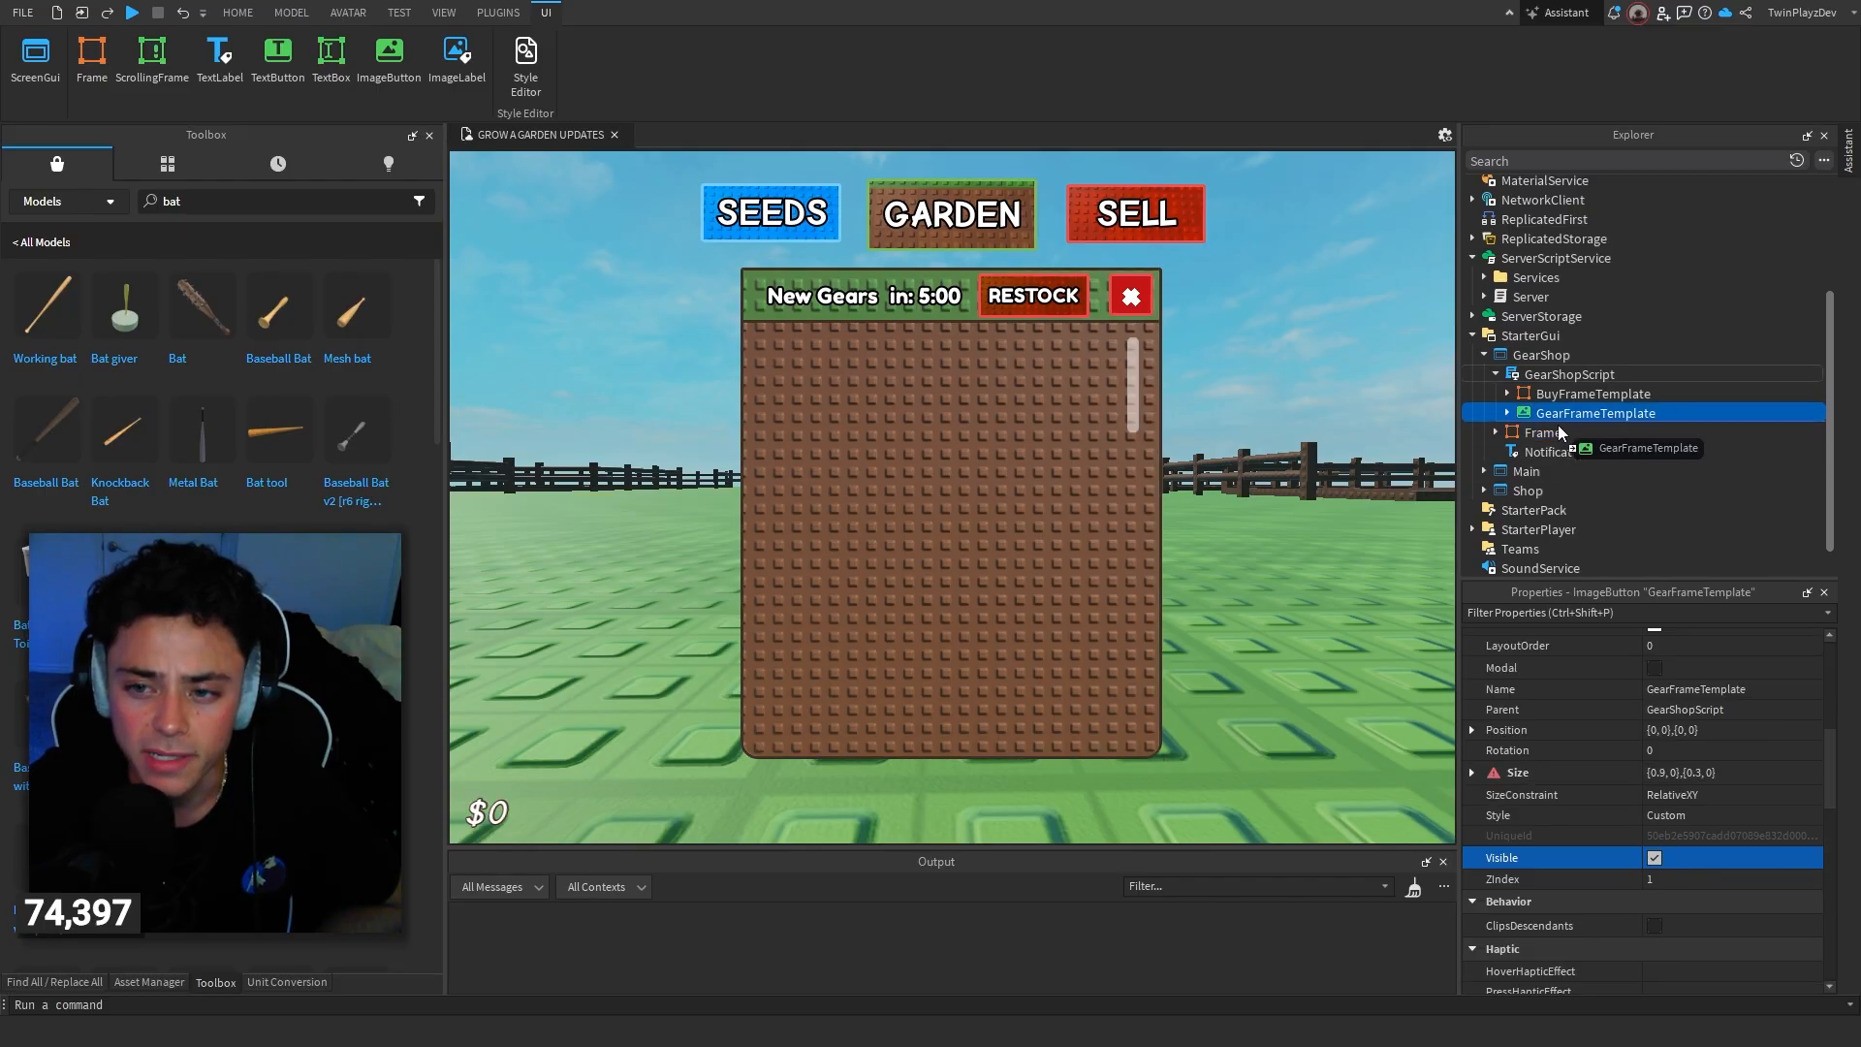
left_click(1510, 430)
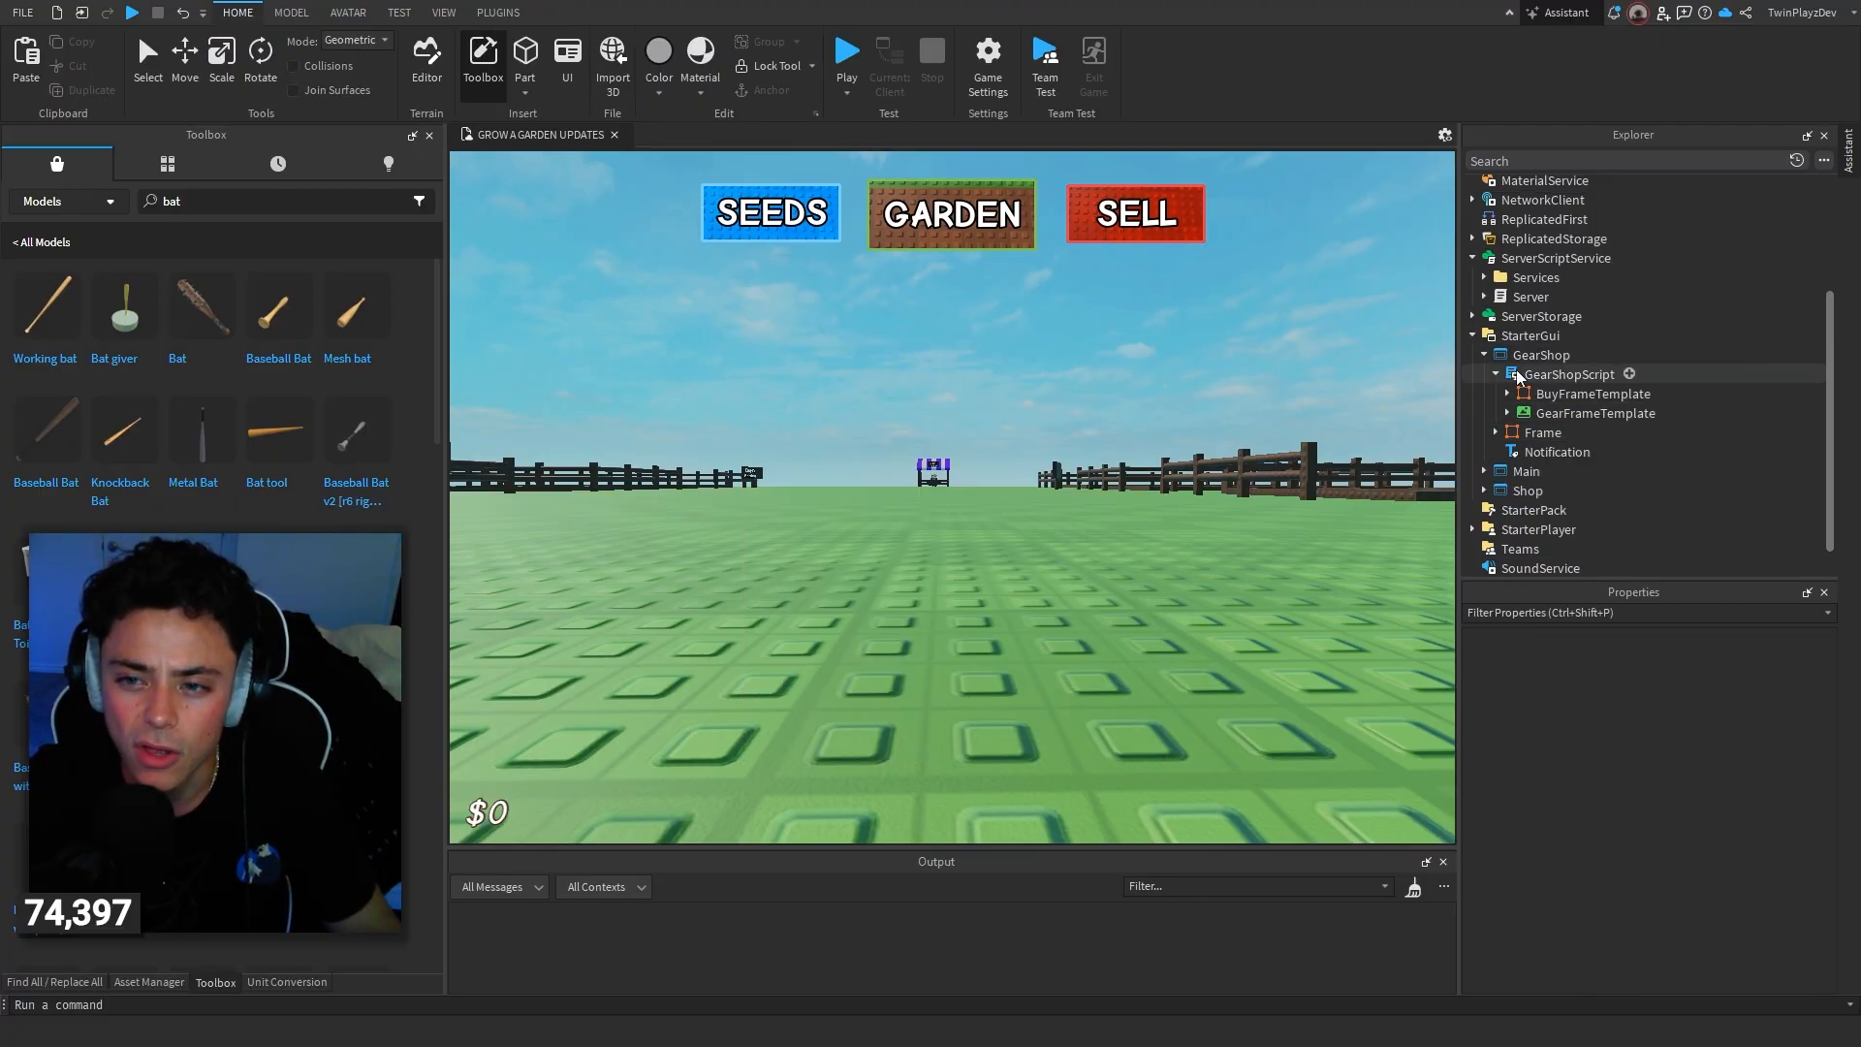
Step: Review GearShopScript's restock timer and restock purchase code, then return to the scene
double_click(1566, 372)
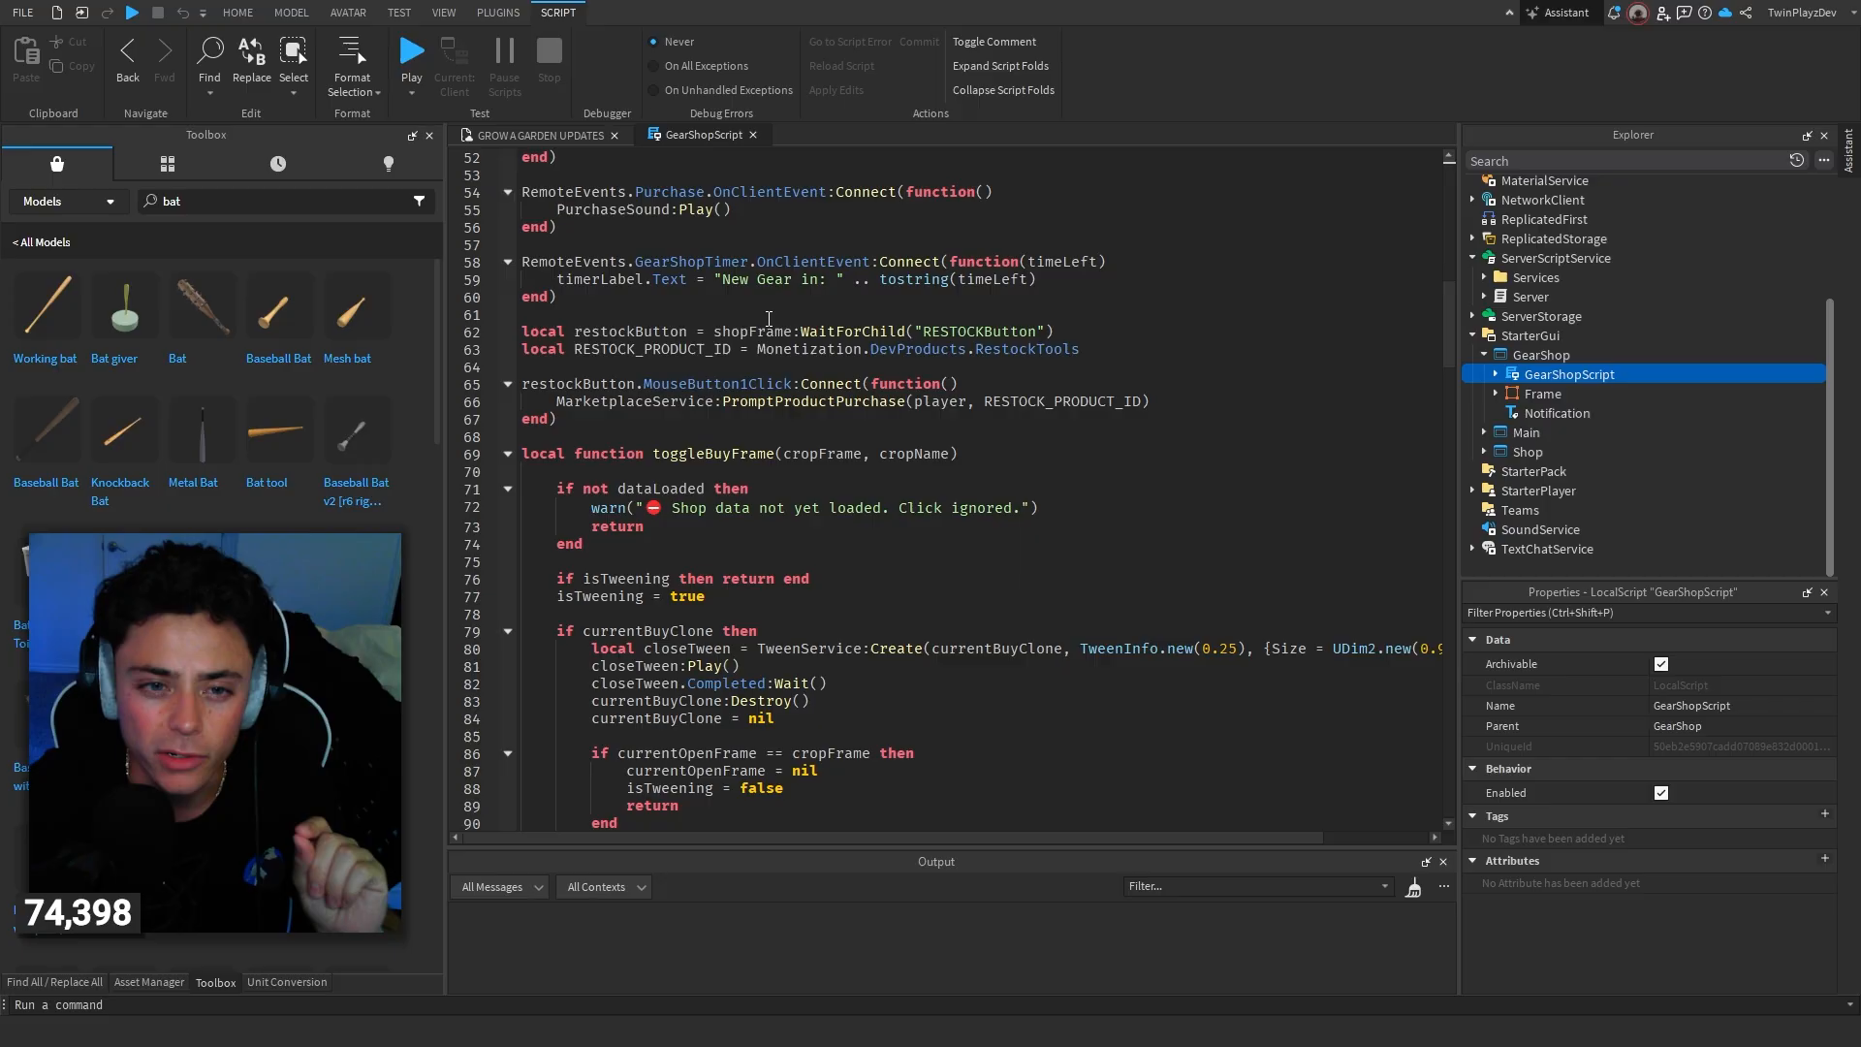
double_click(691, 262)
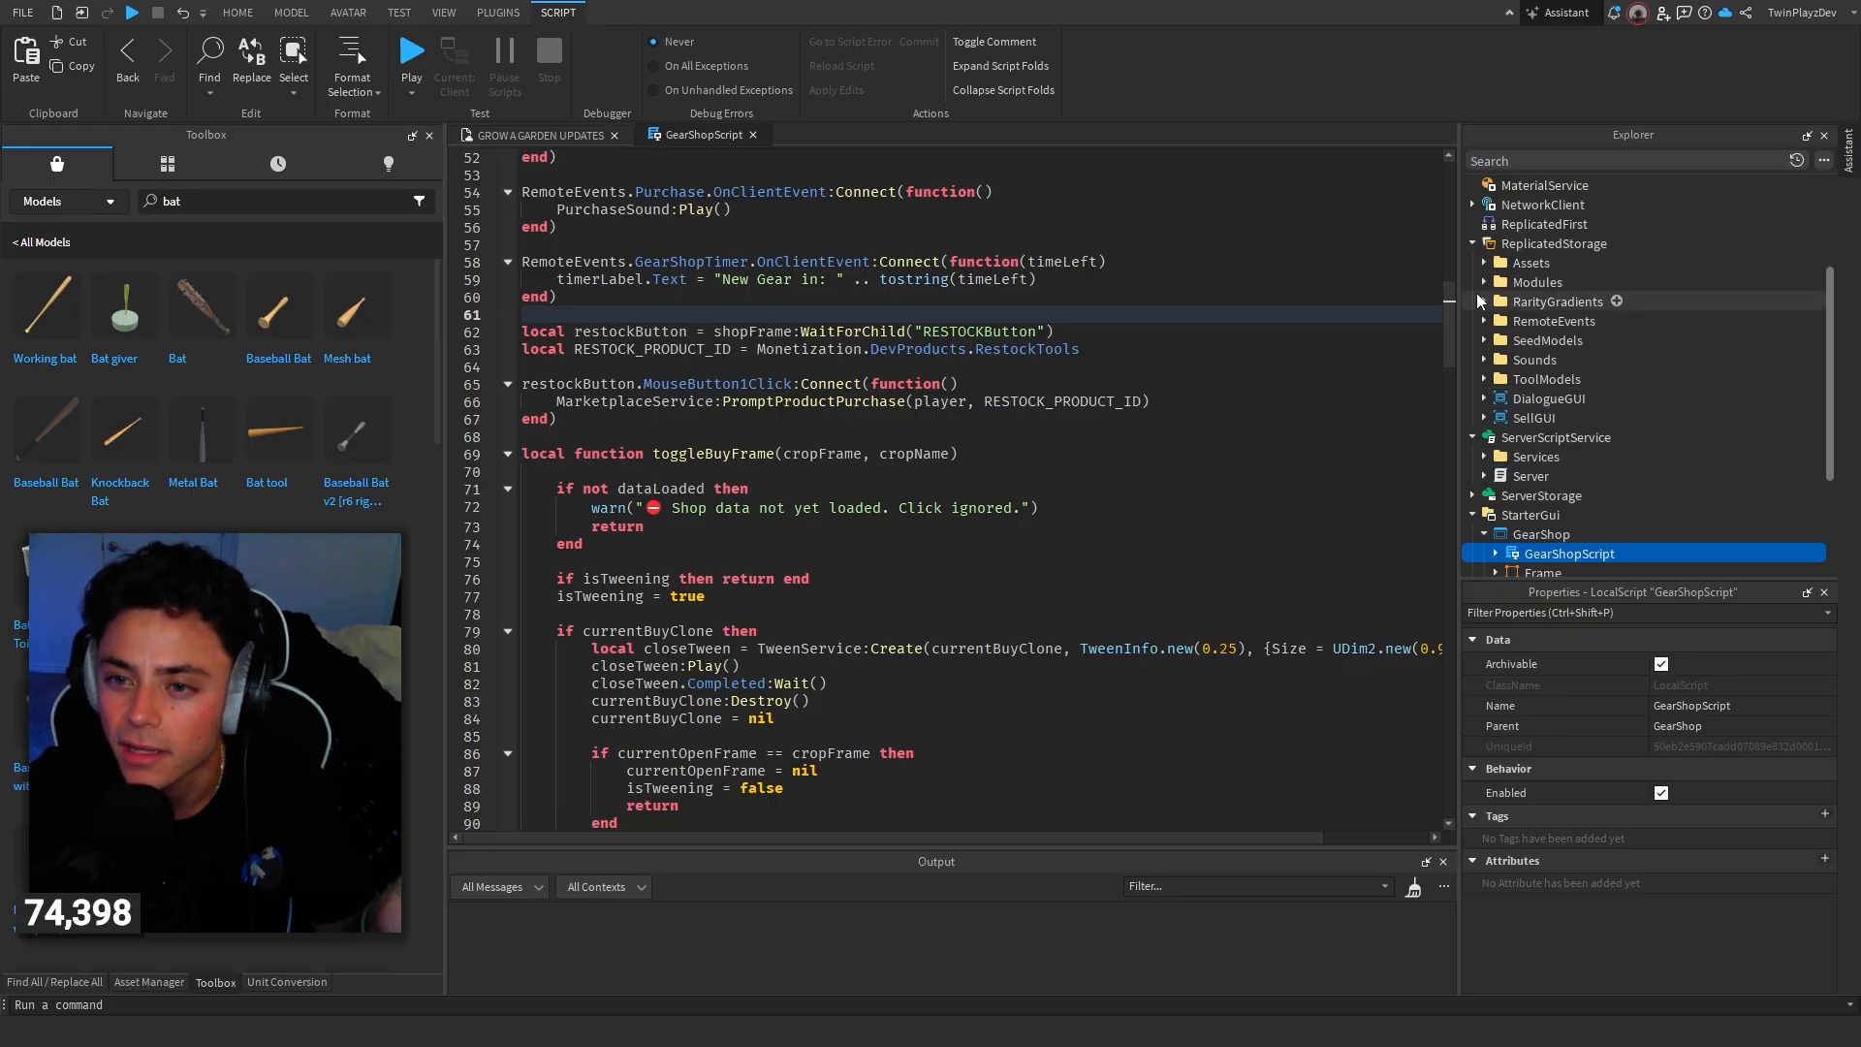
left_click(1485, 281)
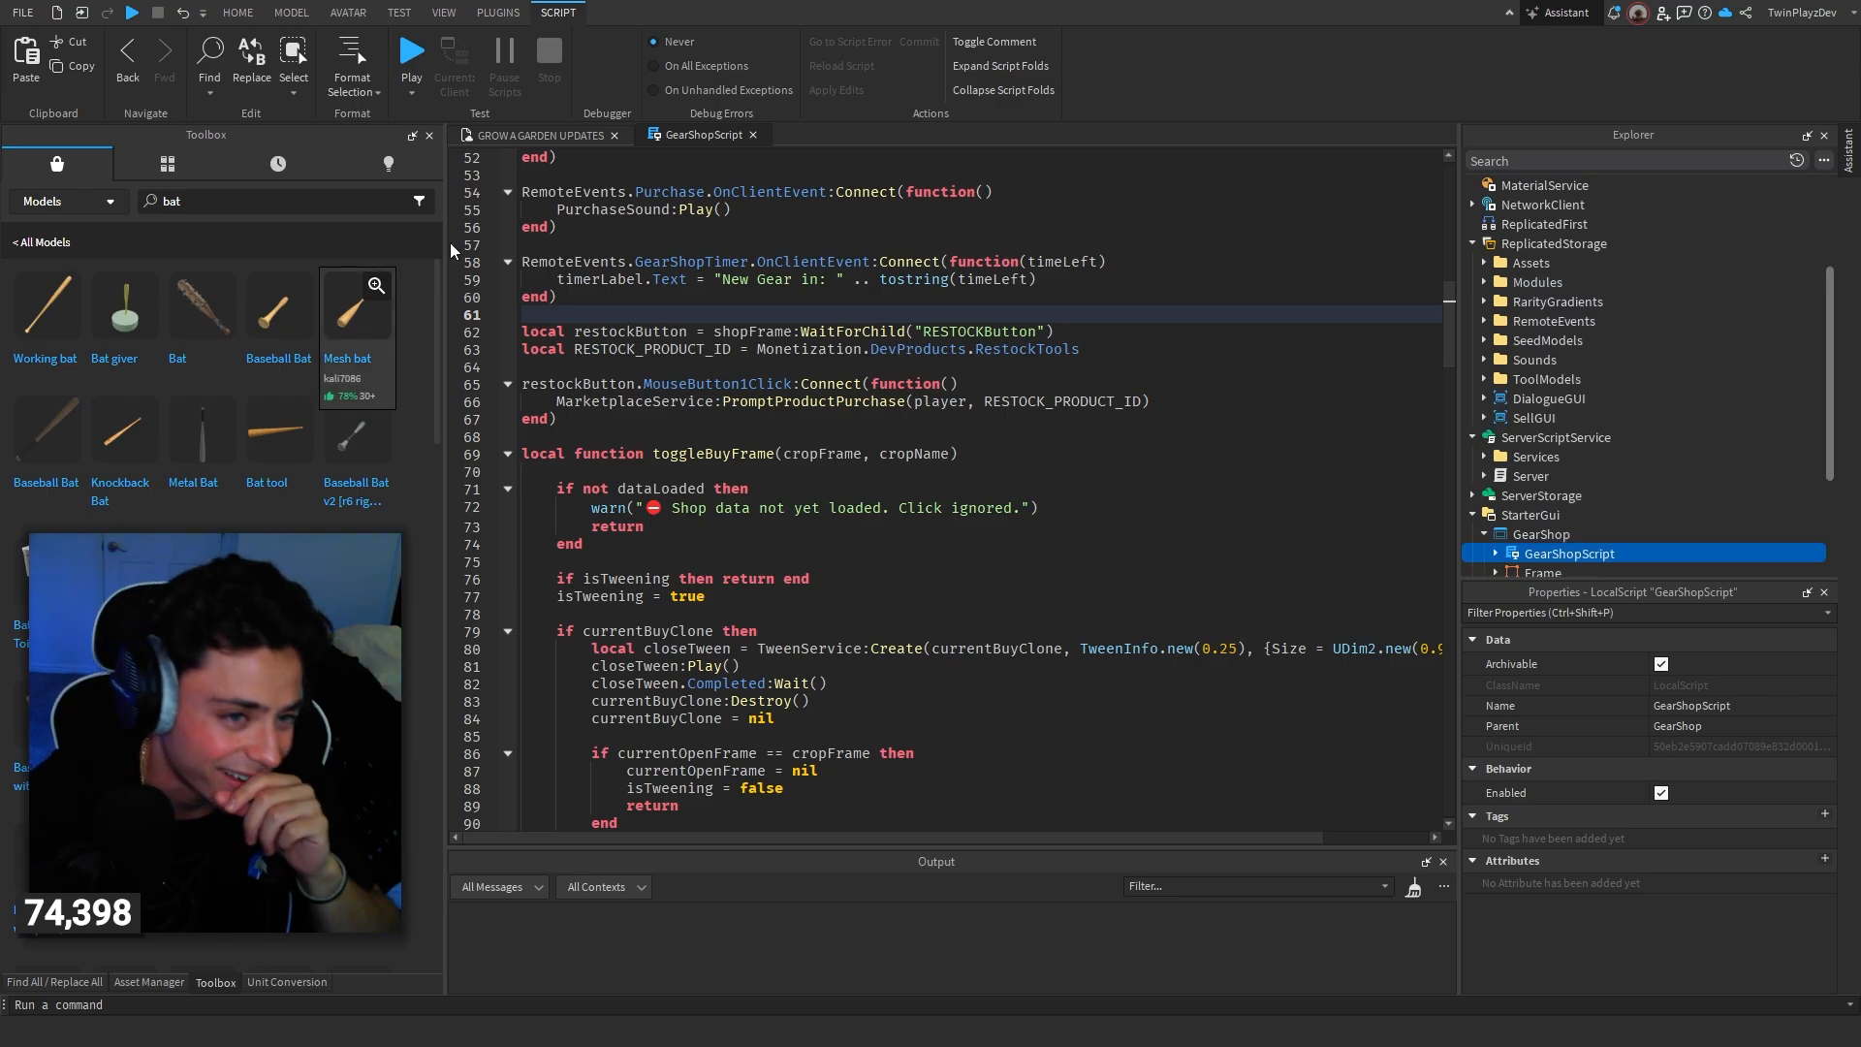
left_click(237, 14)
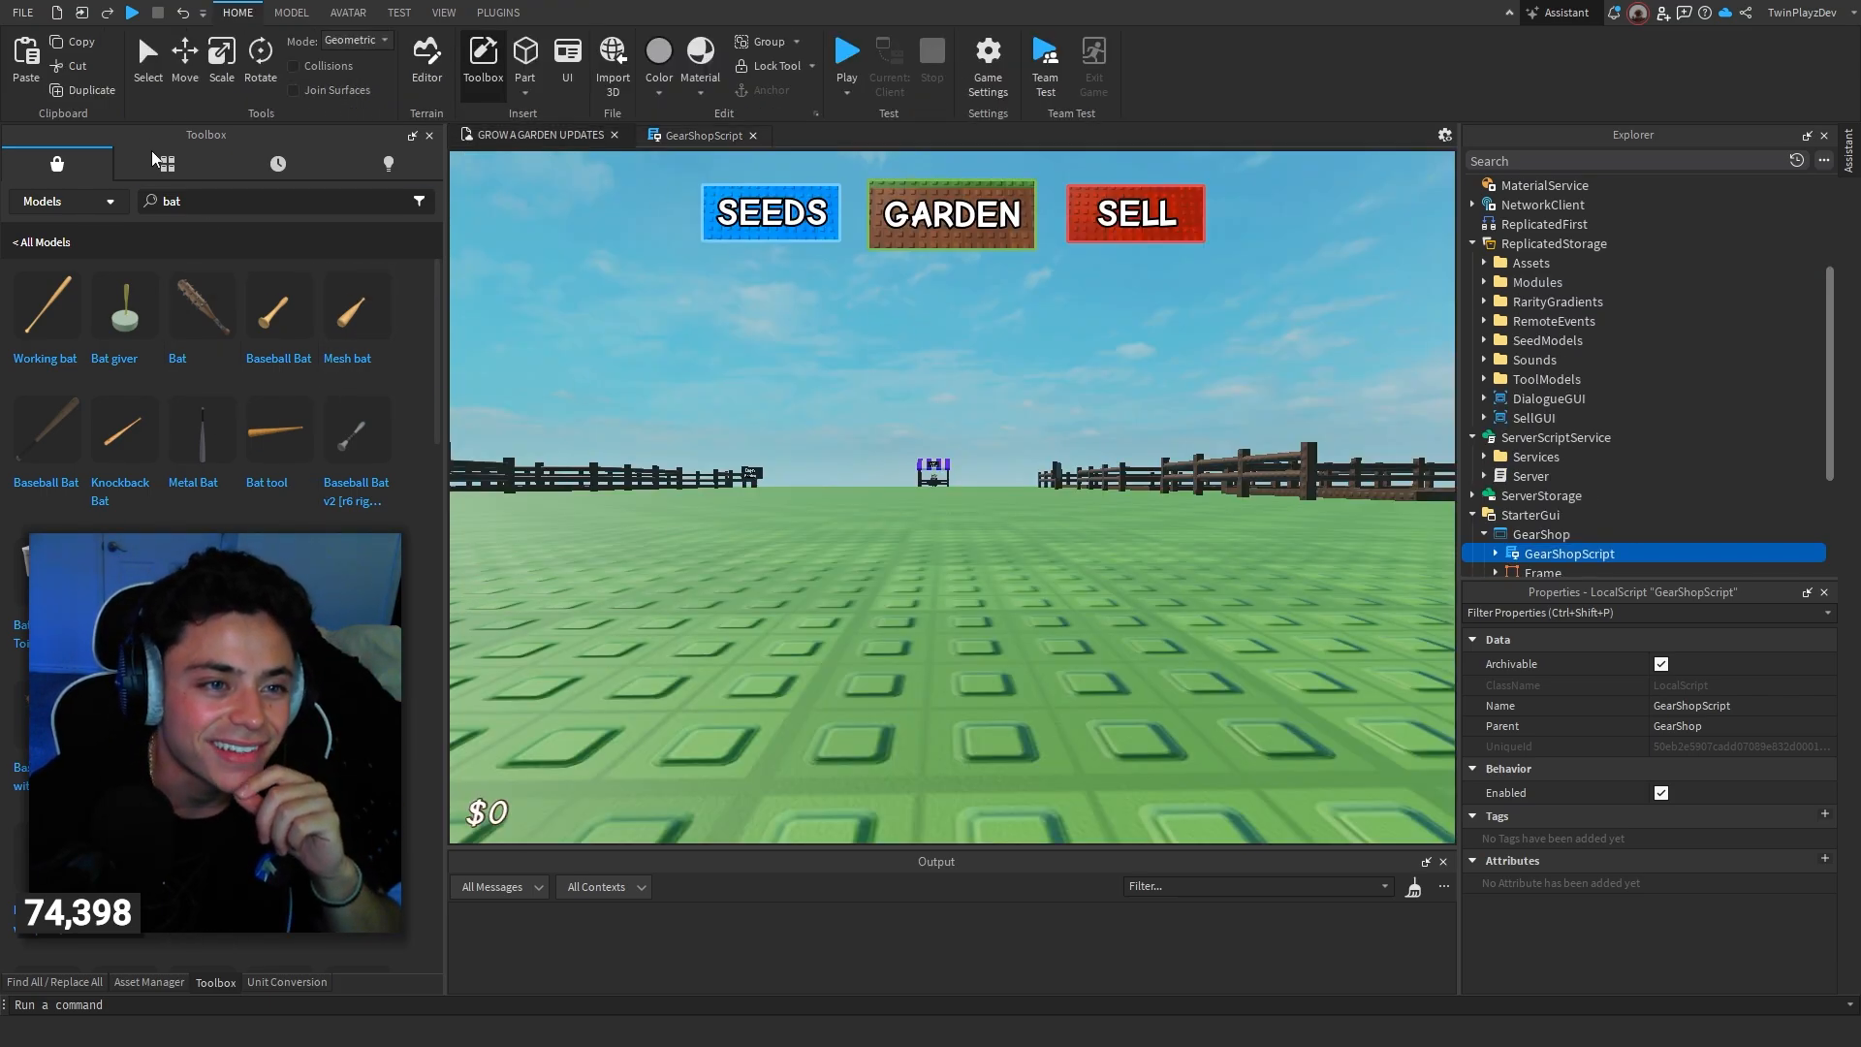
left_click(167, 163)
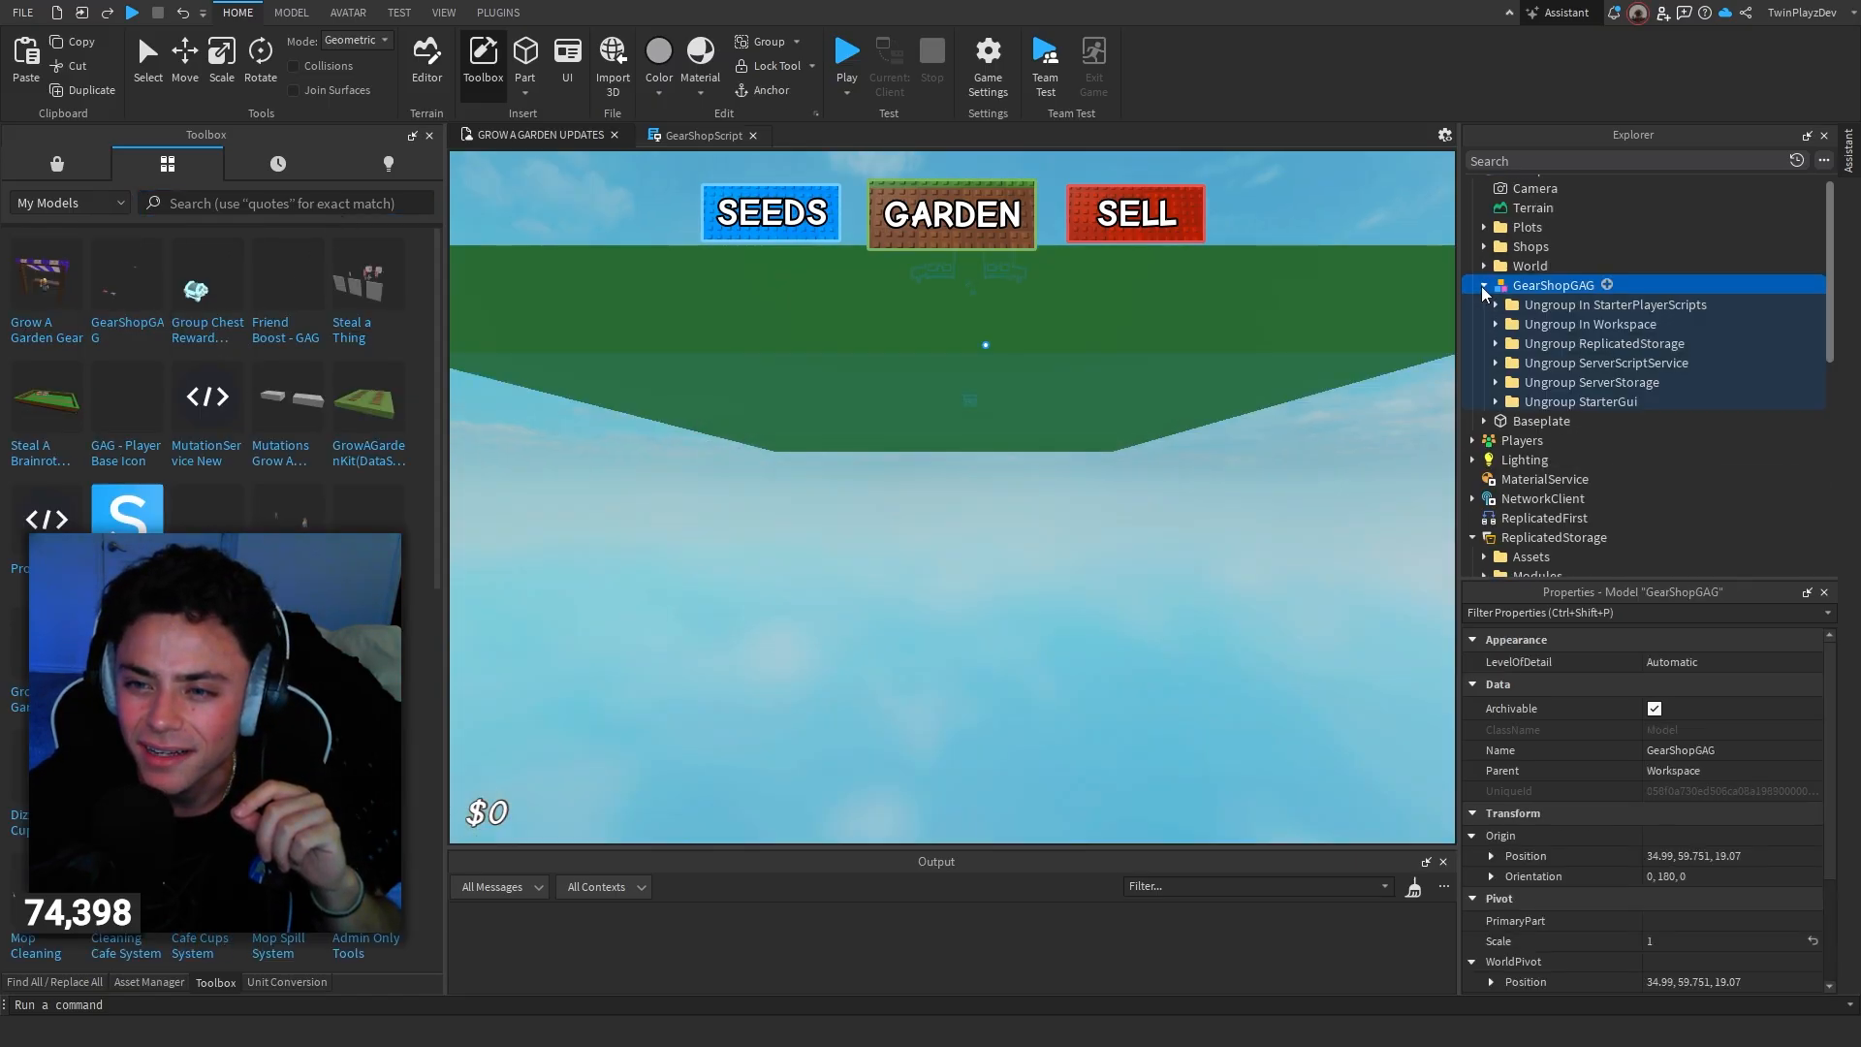
left_click(1497, 343)
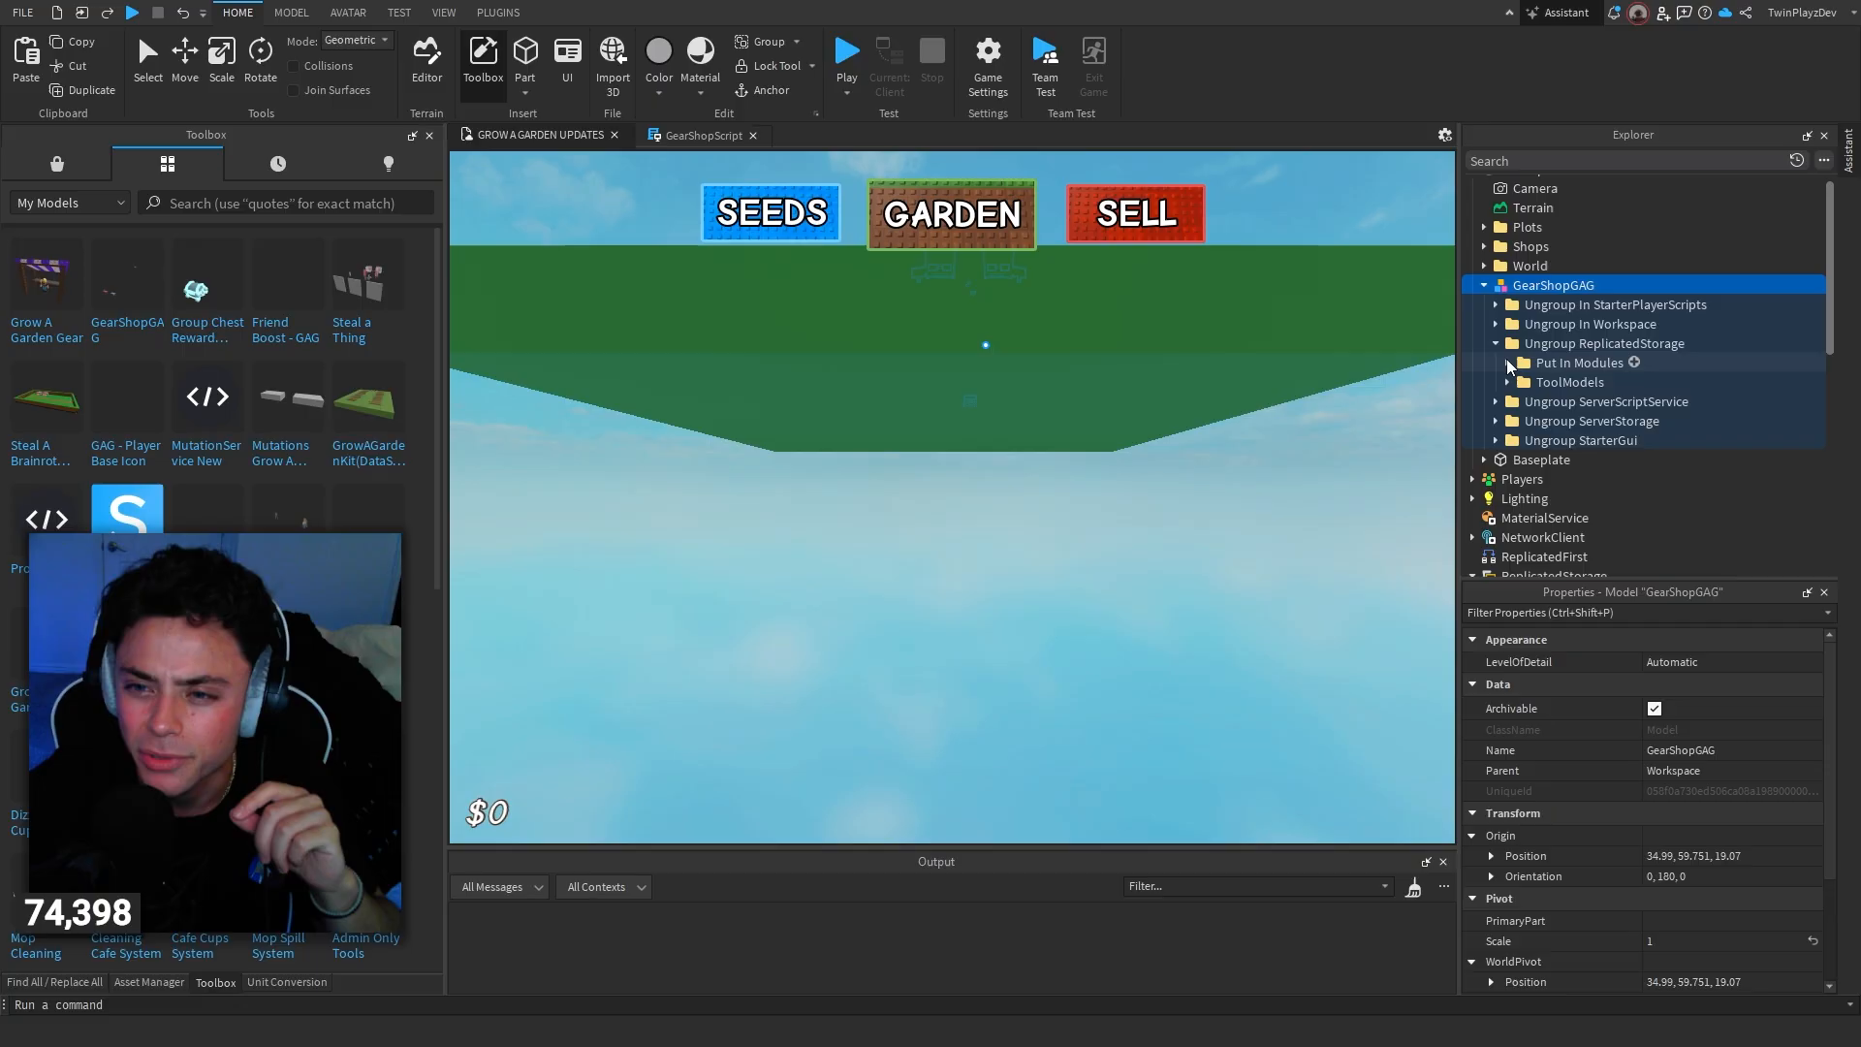
left_click(1510, 382)
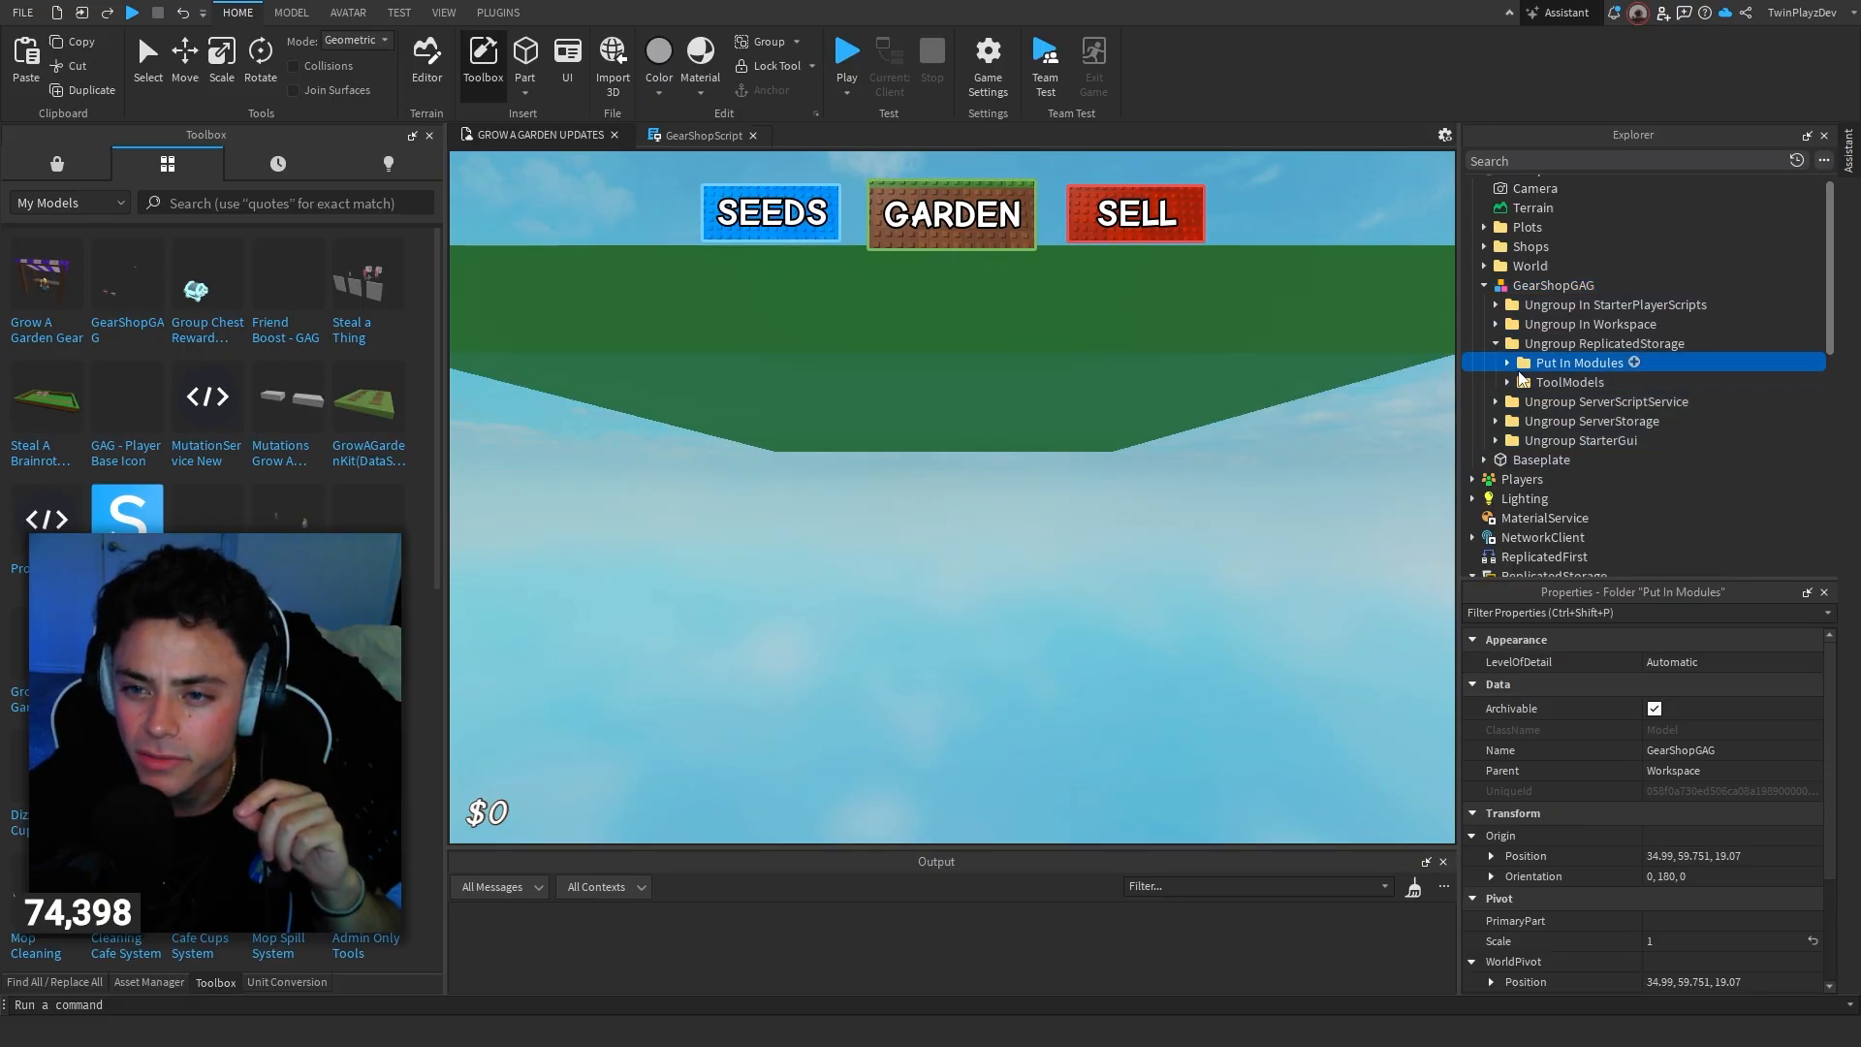
scroll("down", 3)
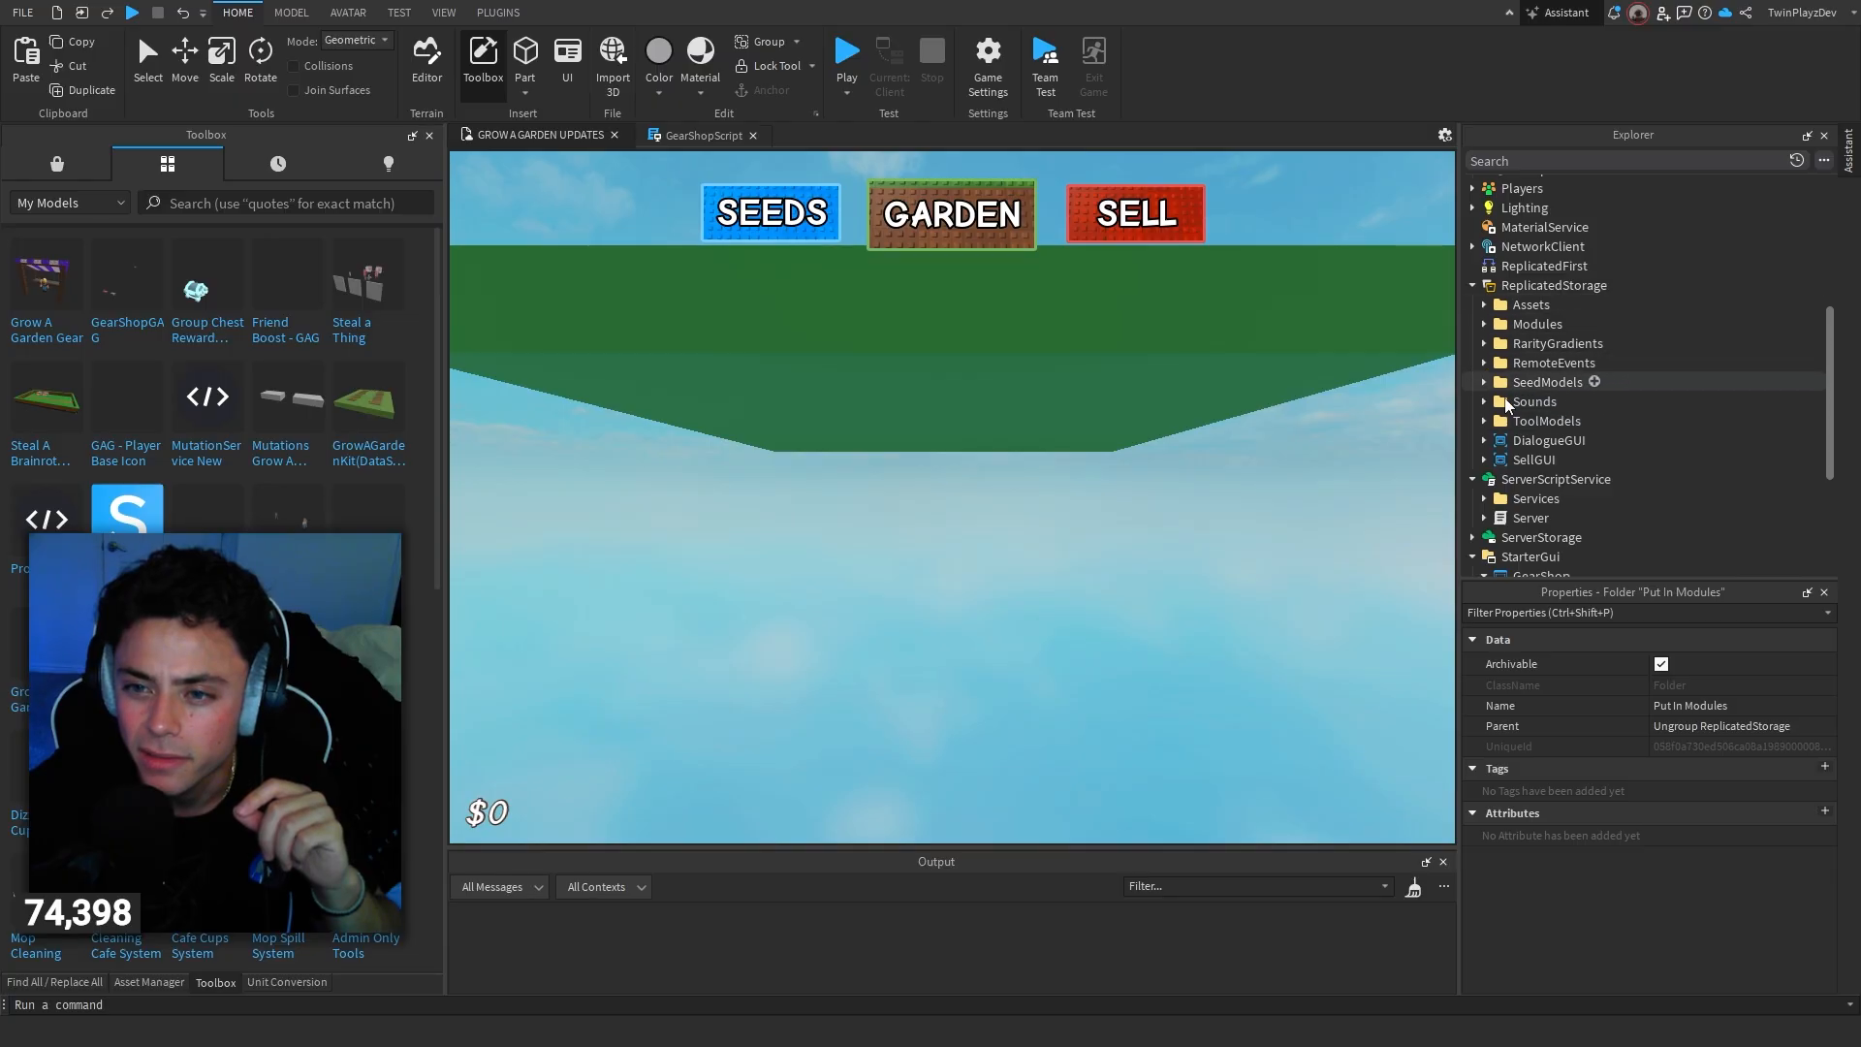
left_click(1483, 363)
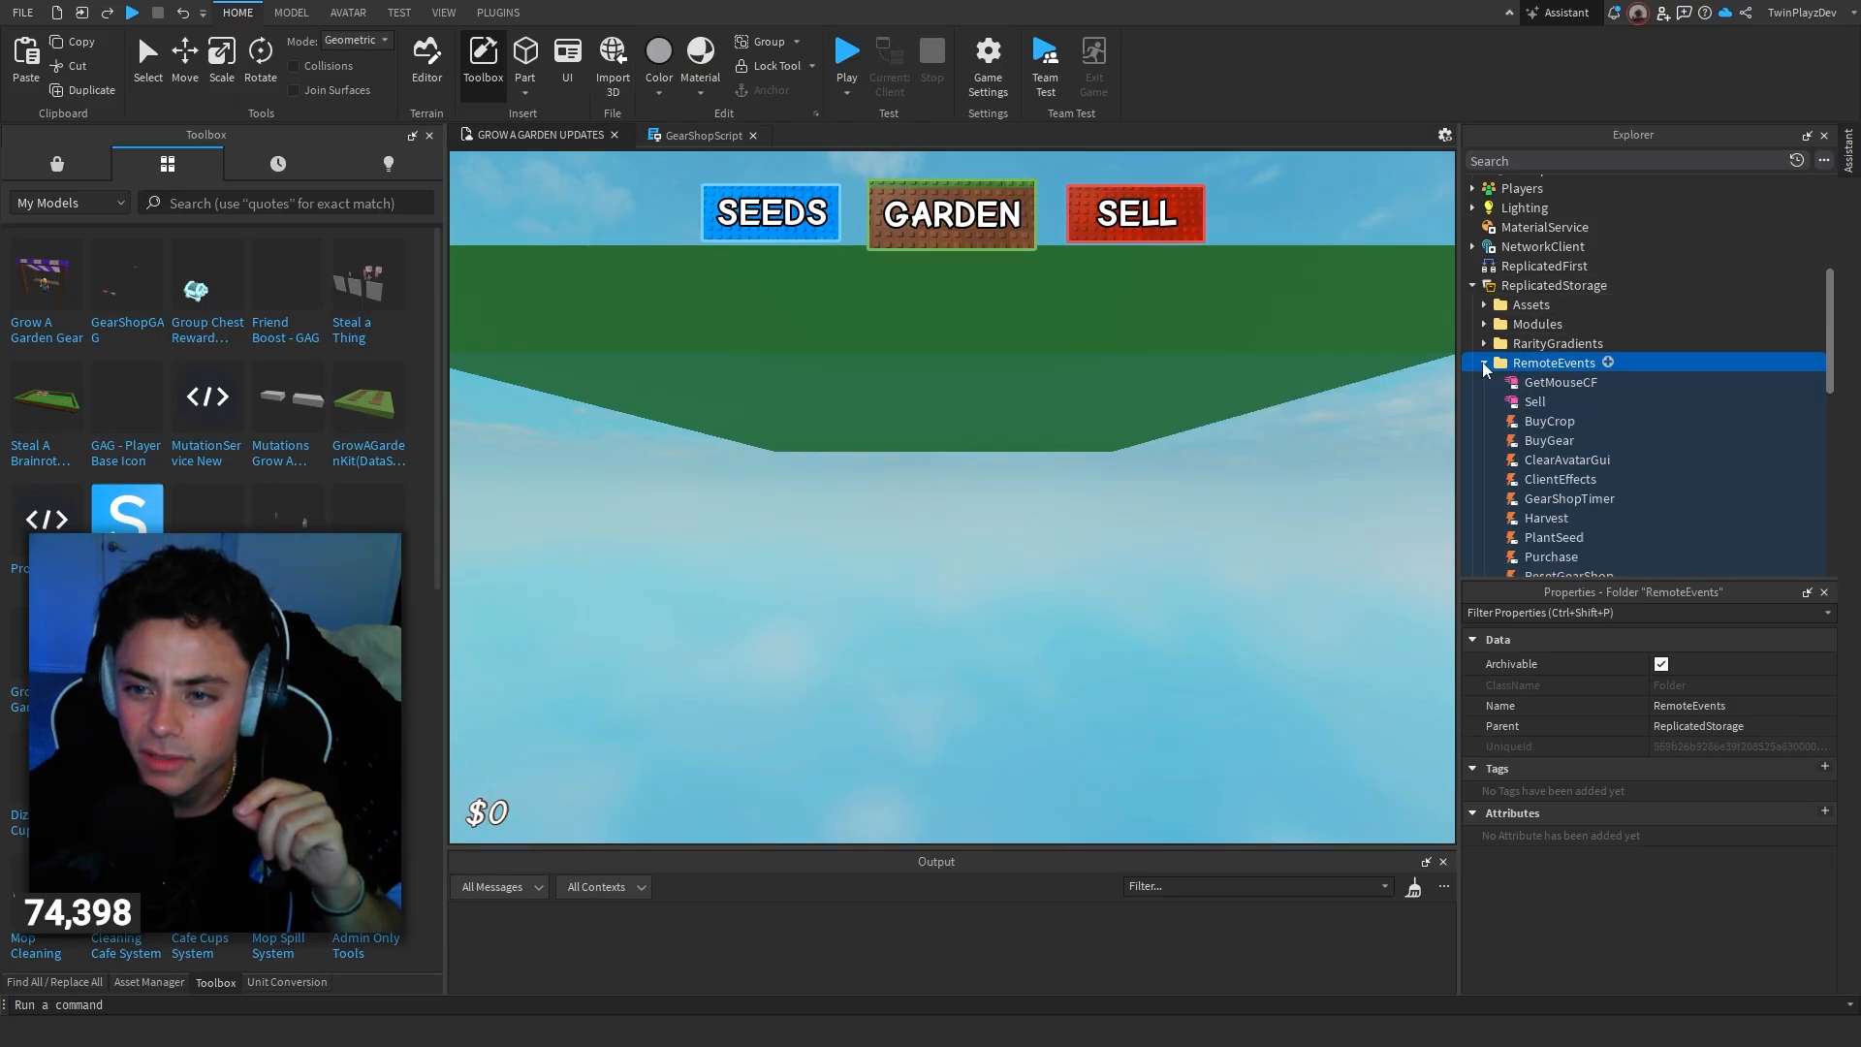
scroll("down", 3)
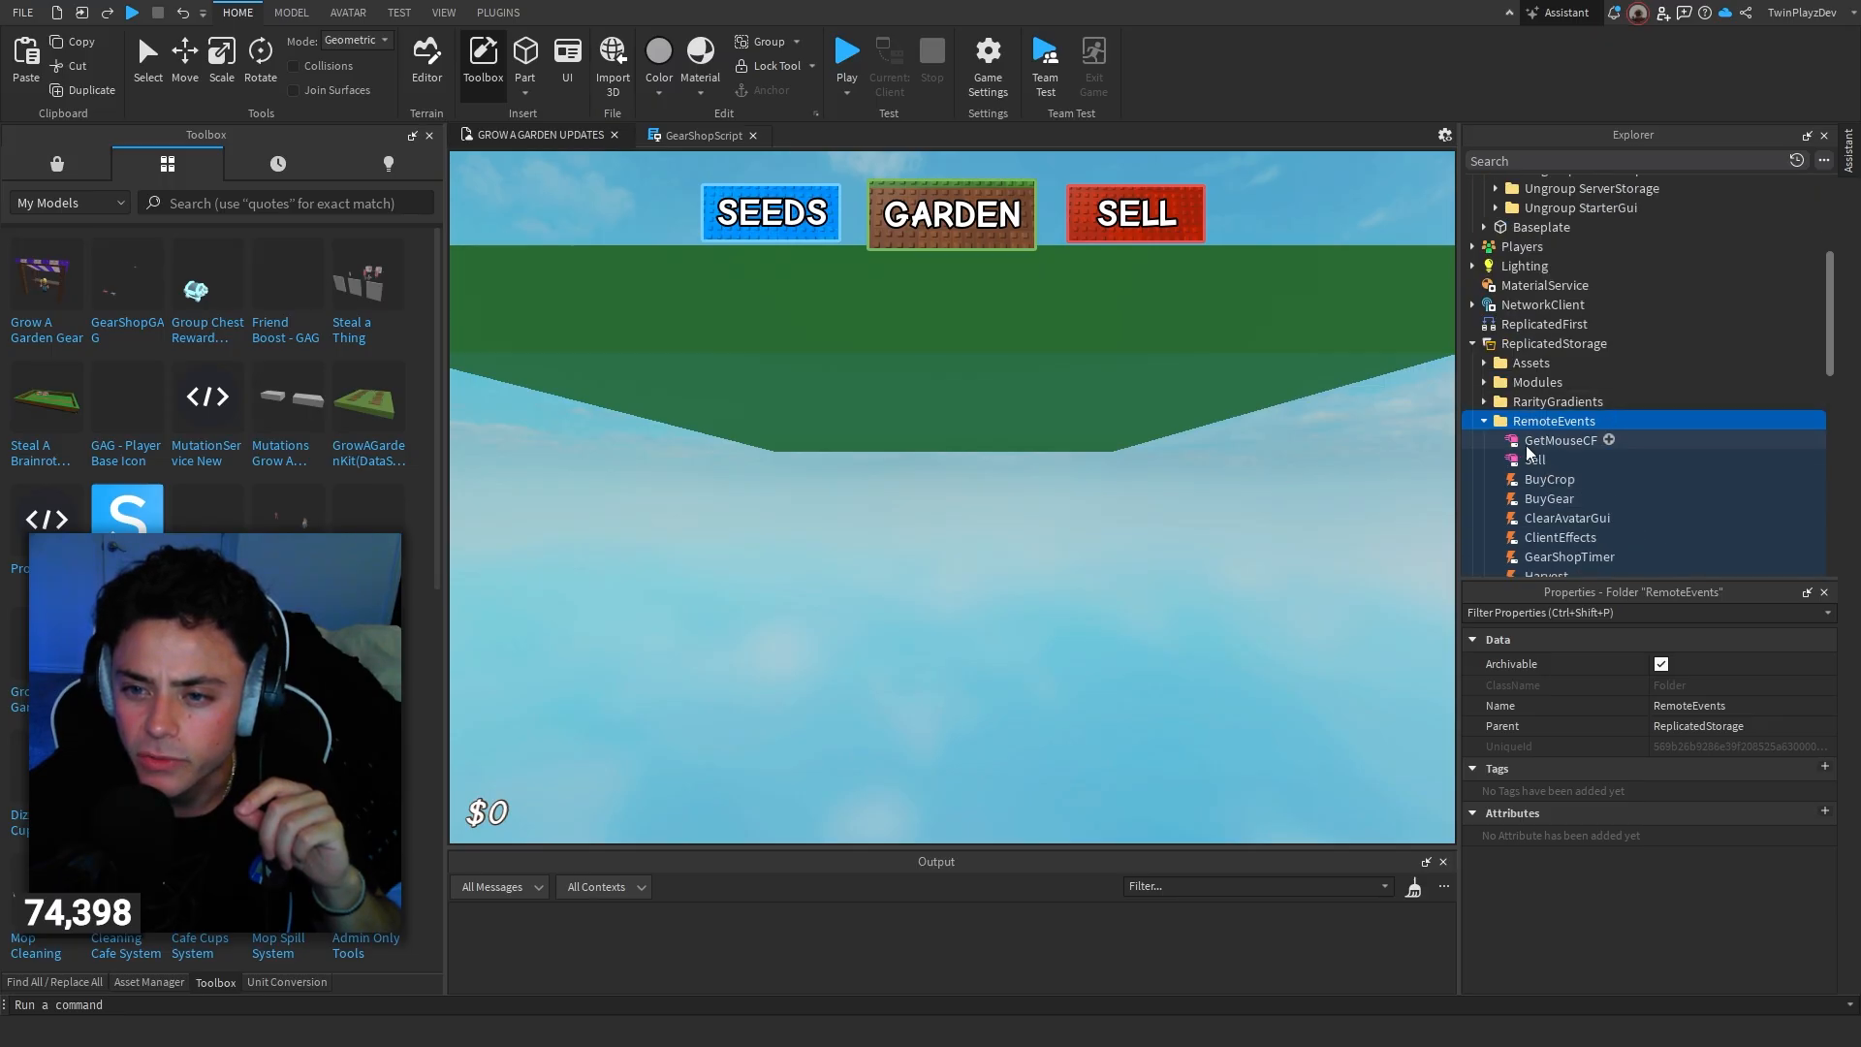
left_click(1483, 420)
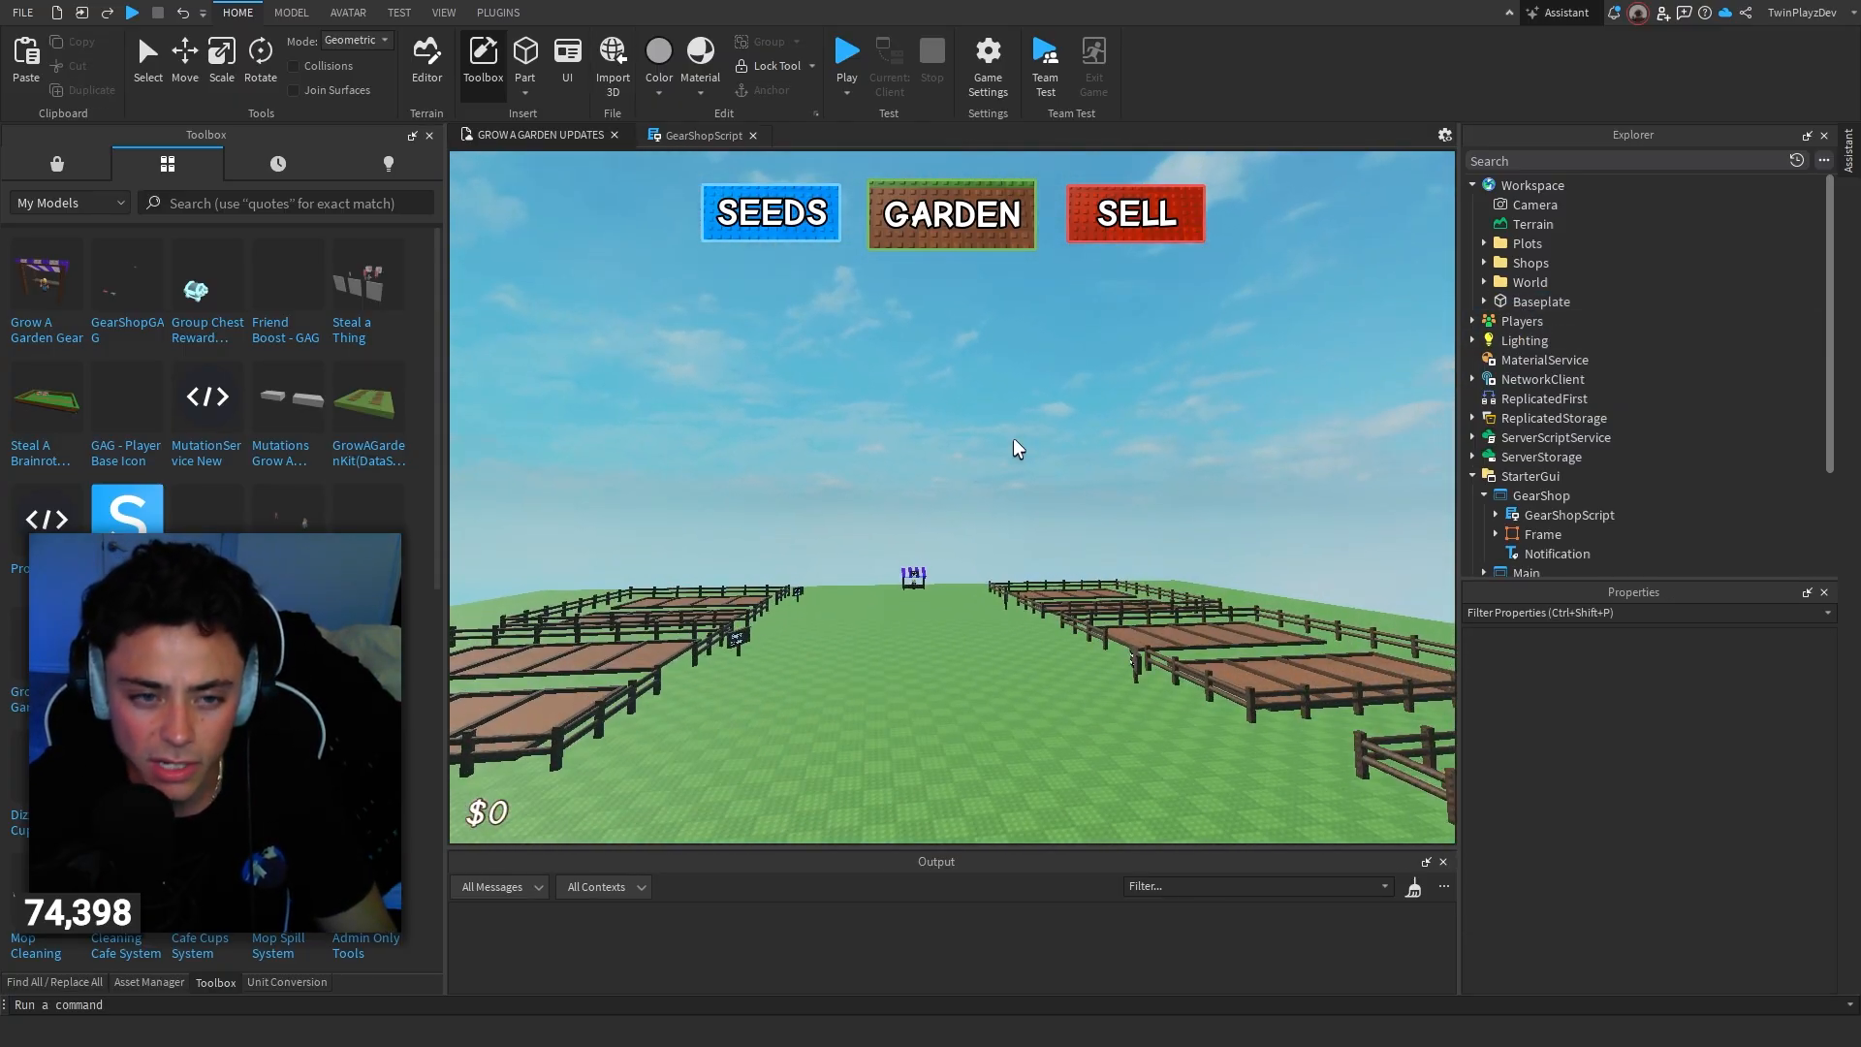
Step: Review GearShopScript's ResetGearShop handler, gear frame cloning and viewport camera code, then close it
left_click(698, 134)
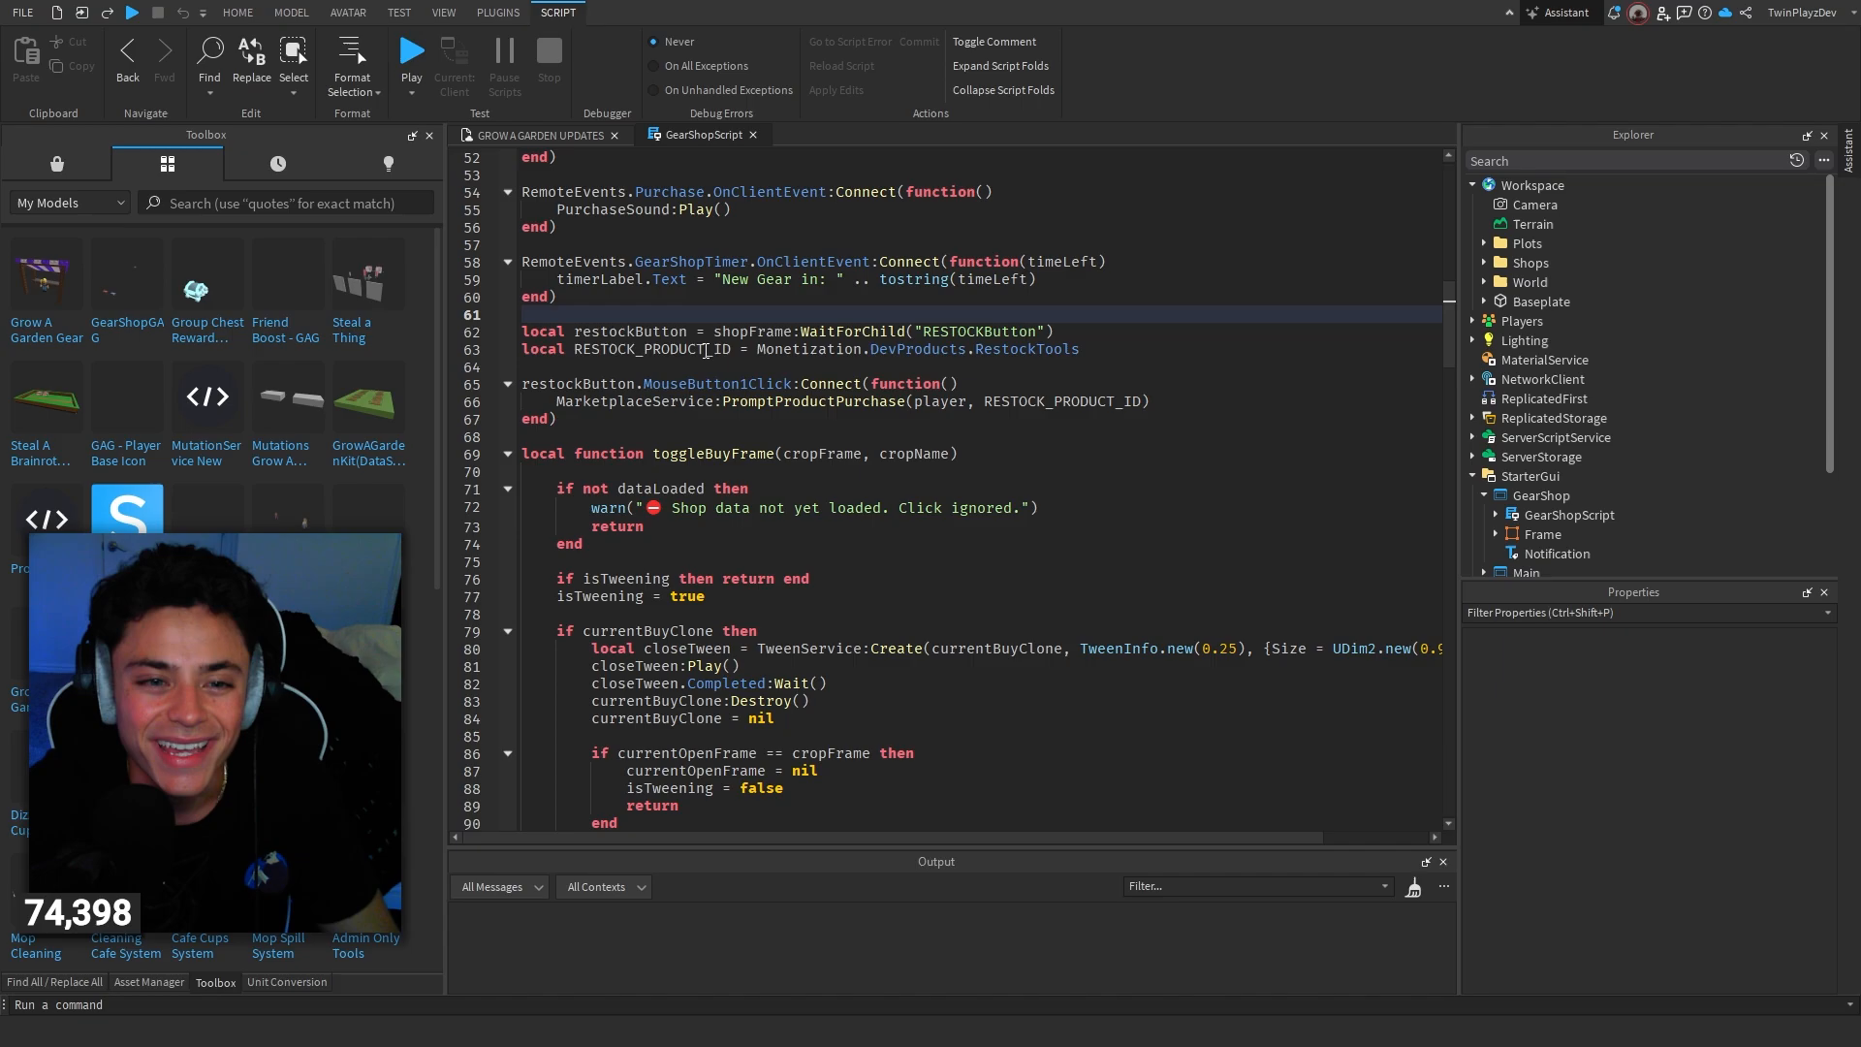
scroll("down", 3)
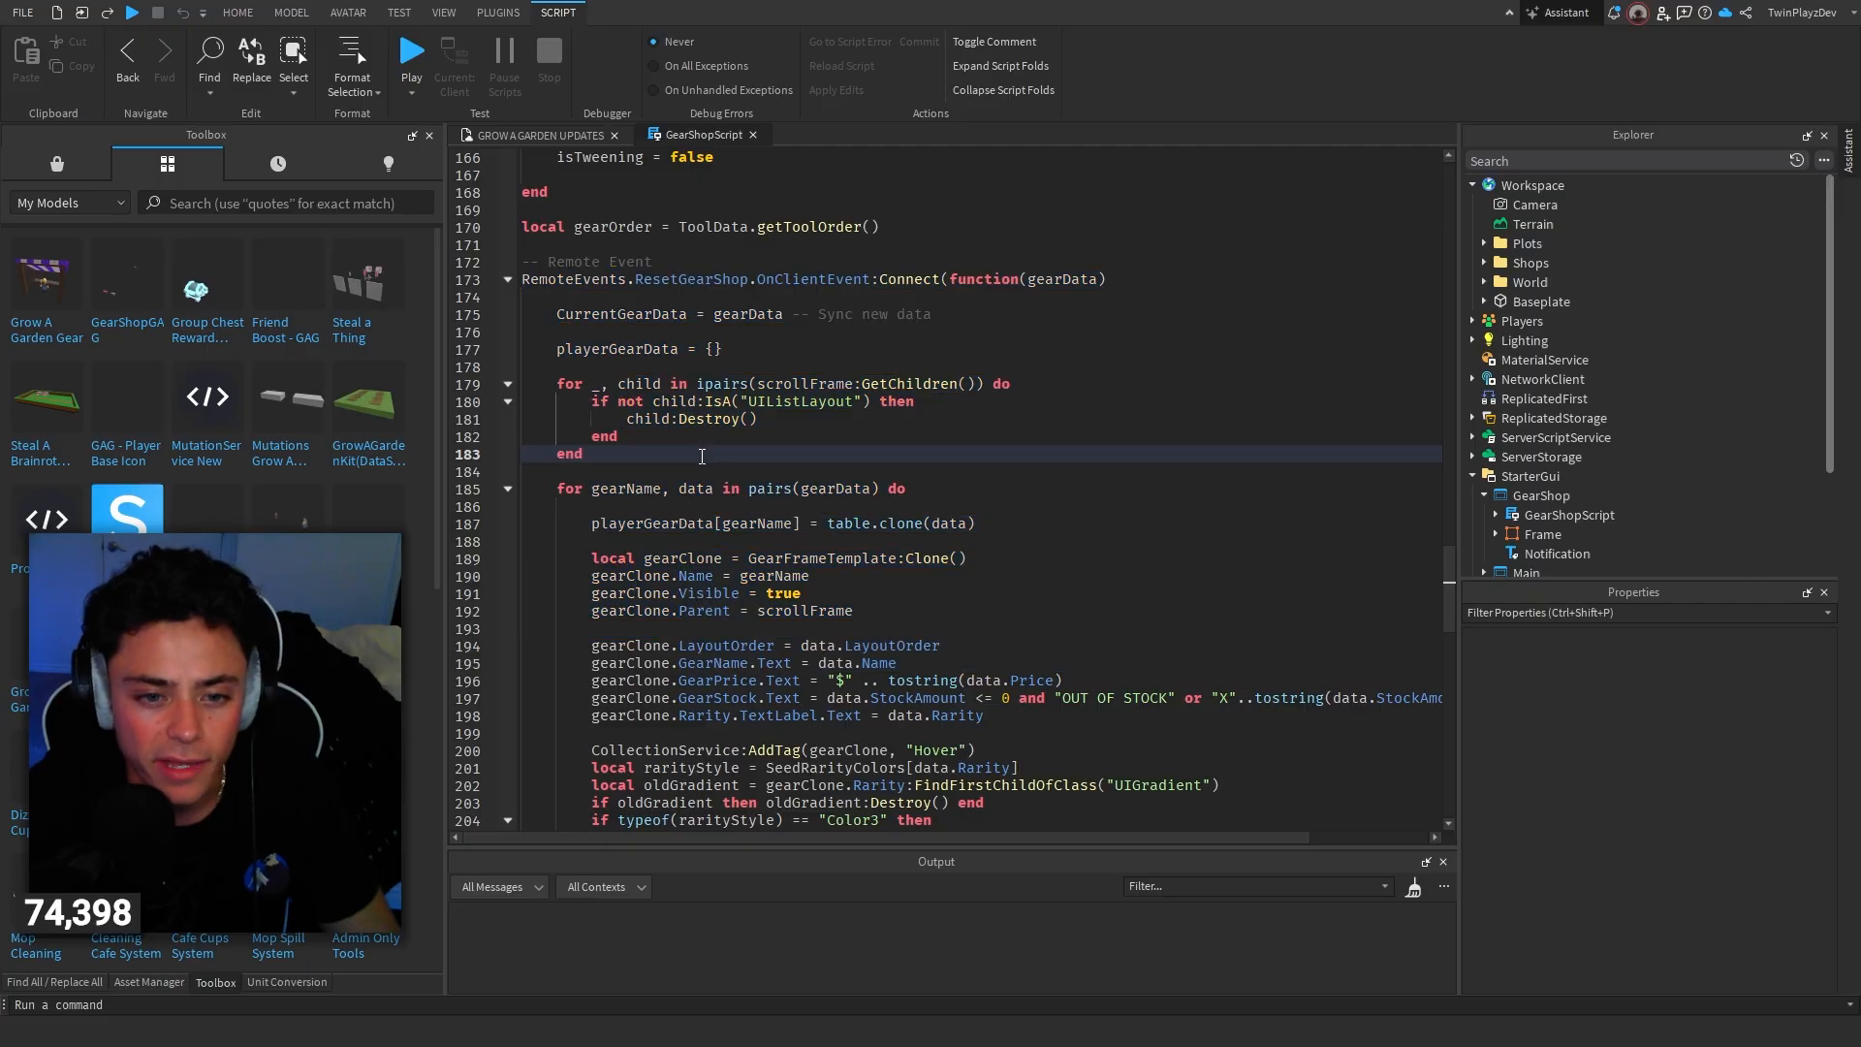
scroll("down", 3)
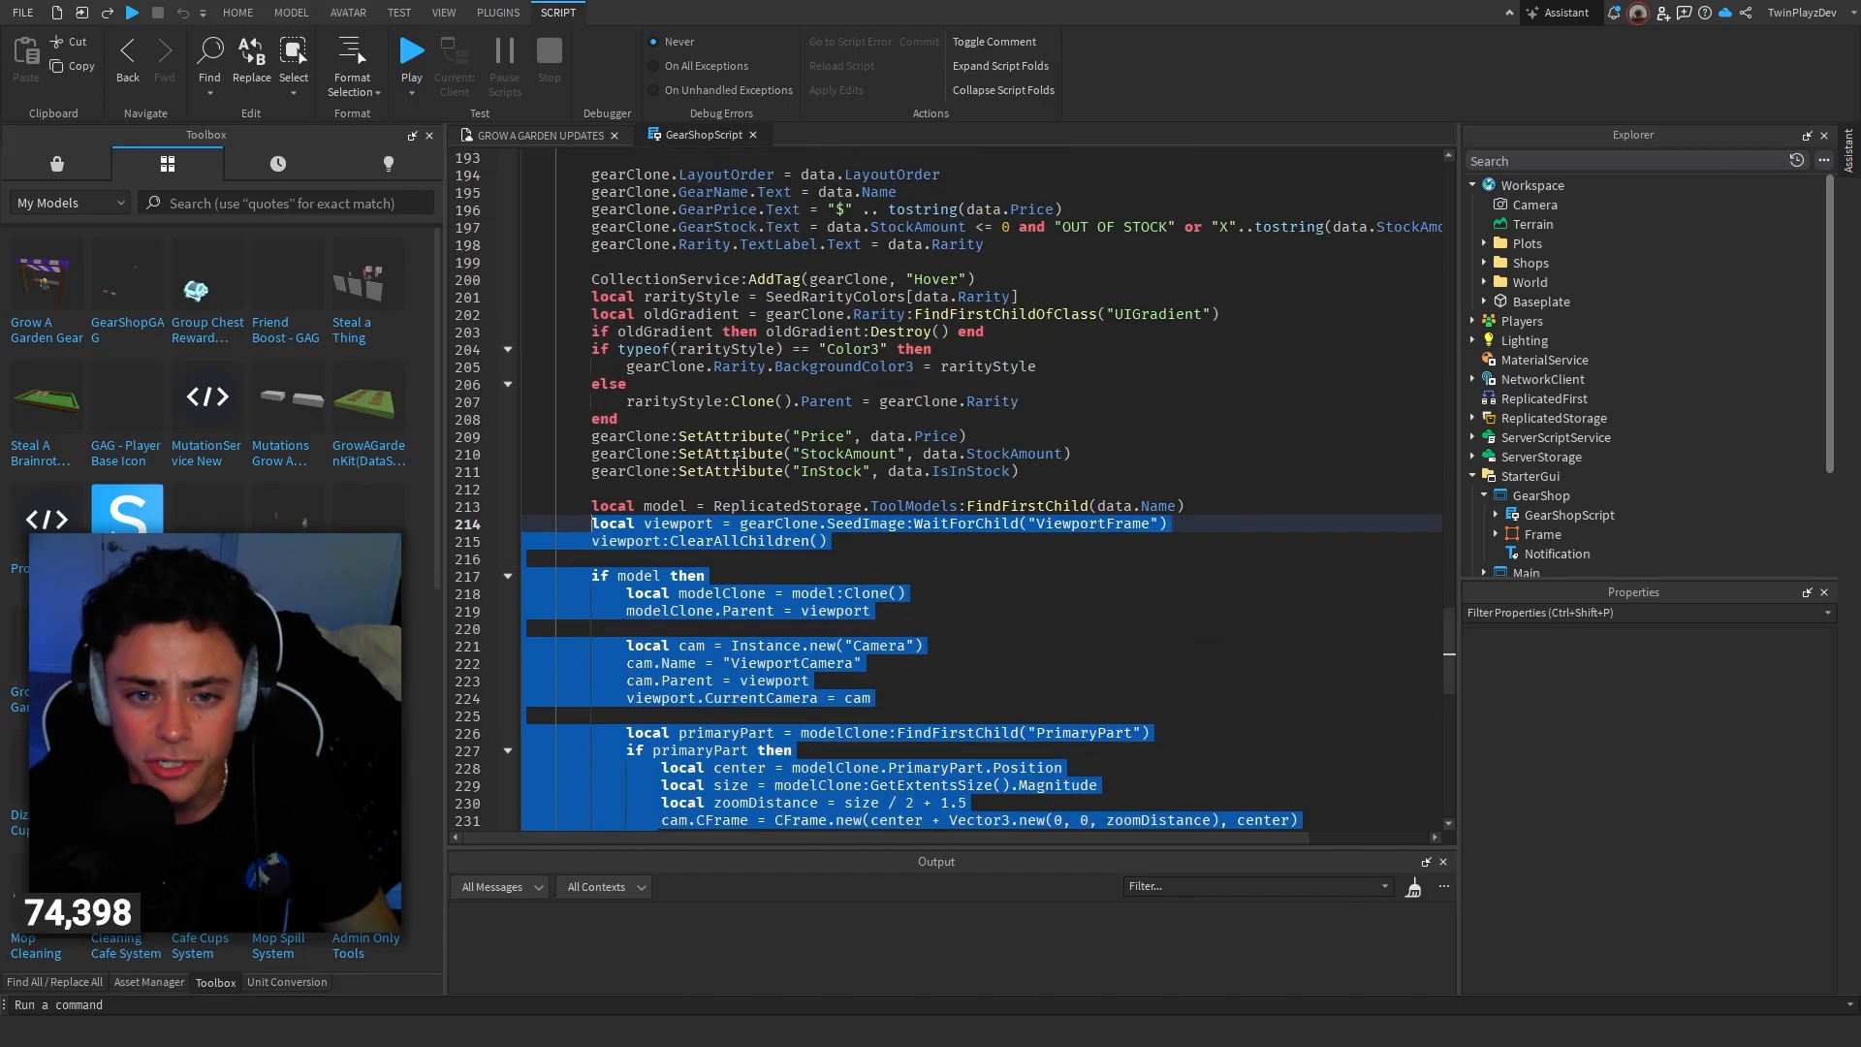
left_click(818, 436)
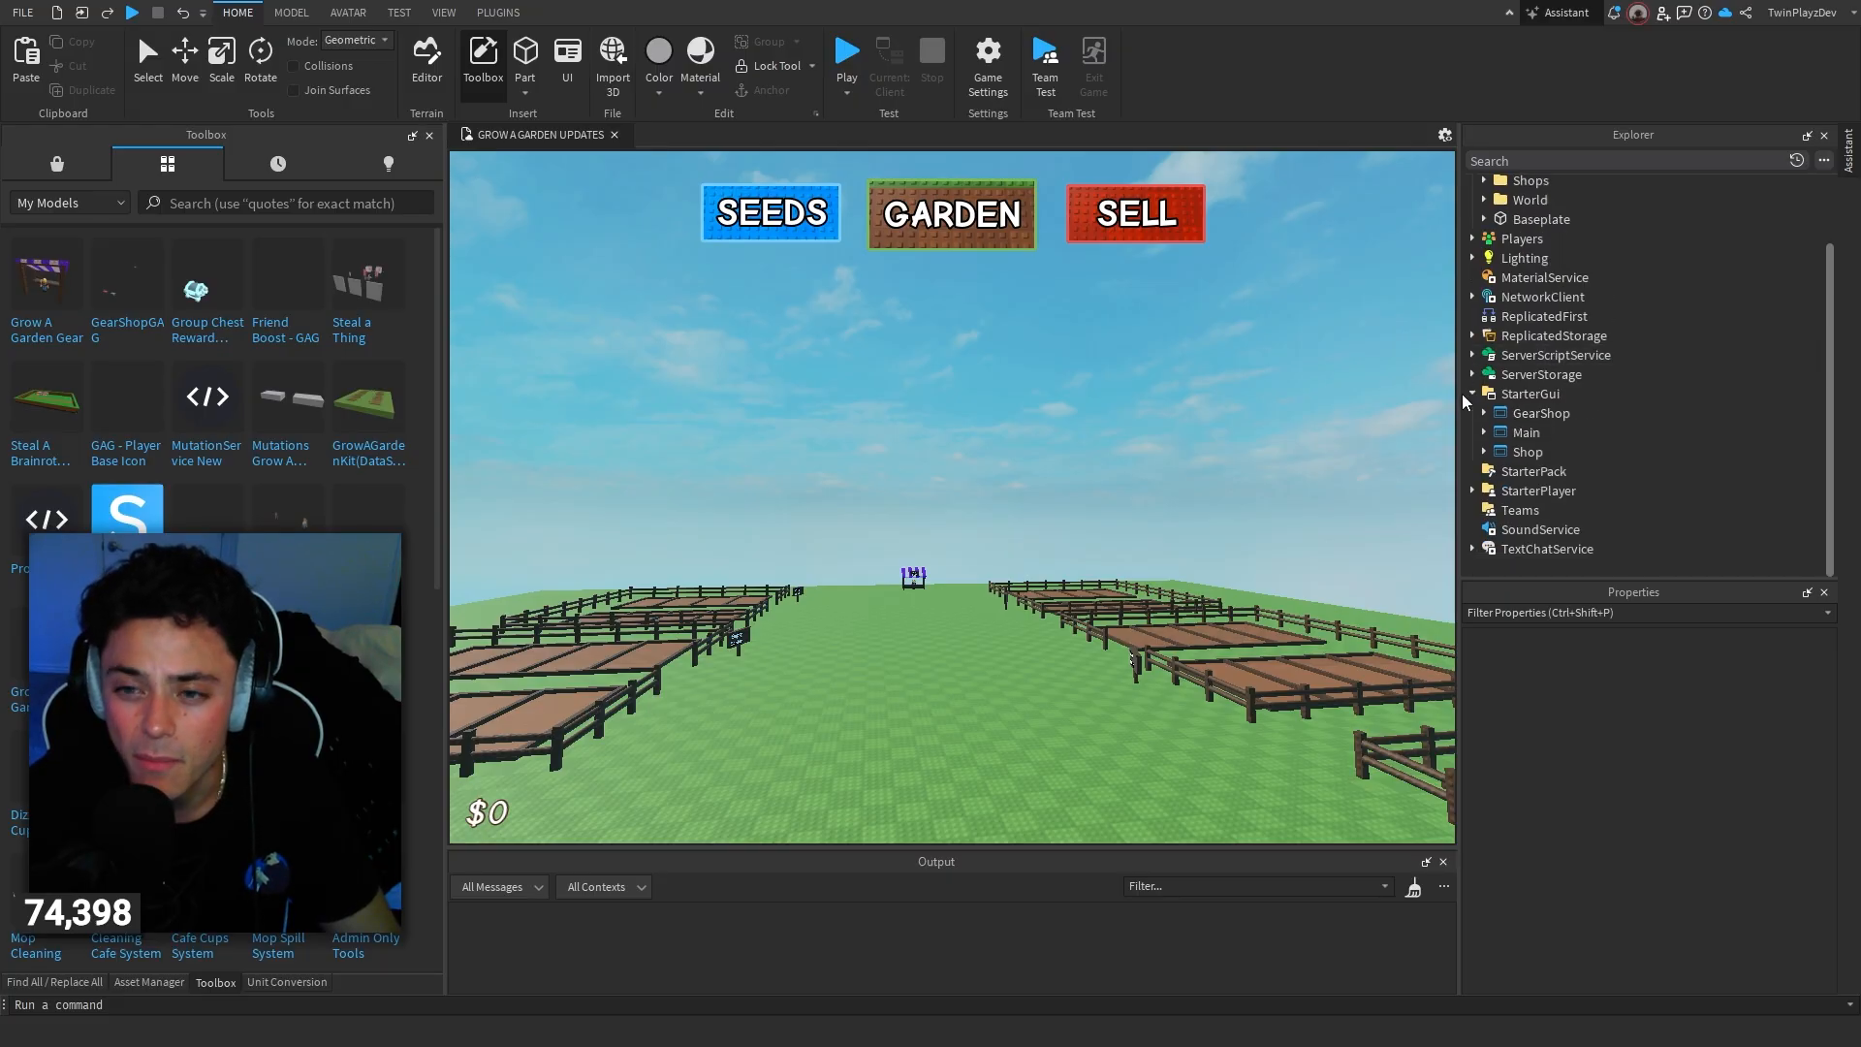
Step: Expand the server Services folder, open SeedShopService and reveal InventoryService's GearActivator
left_click(1473, 219)
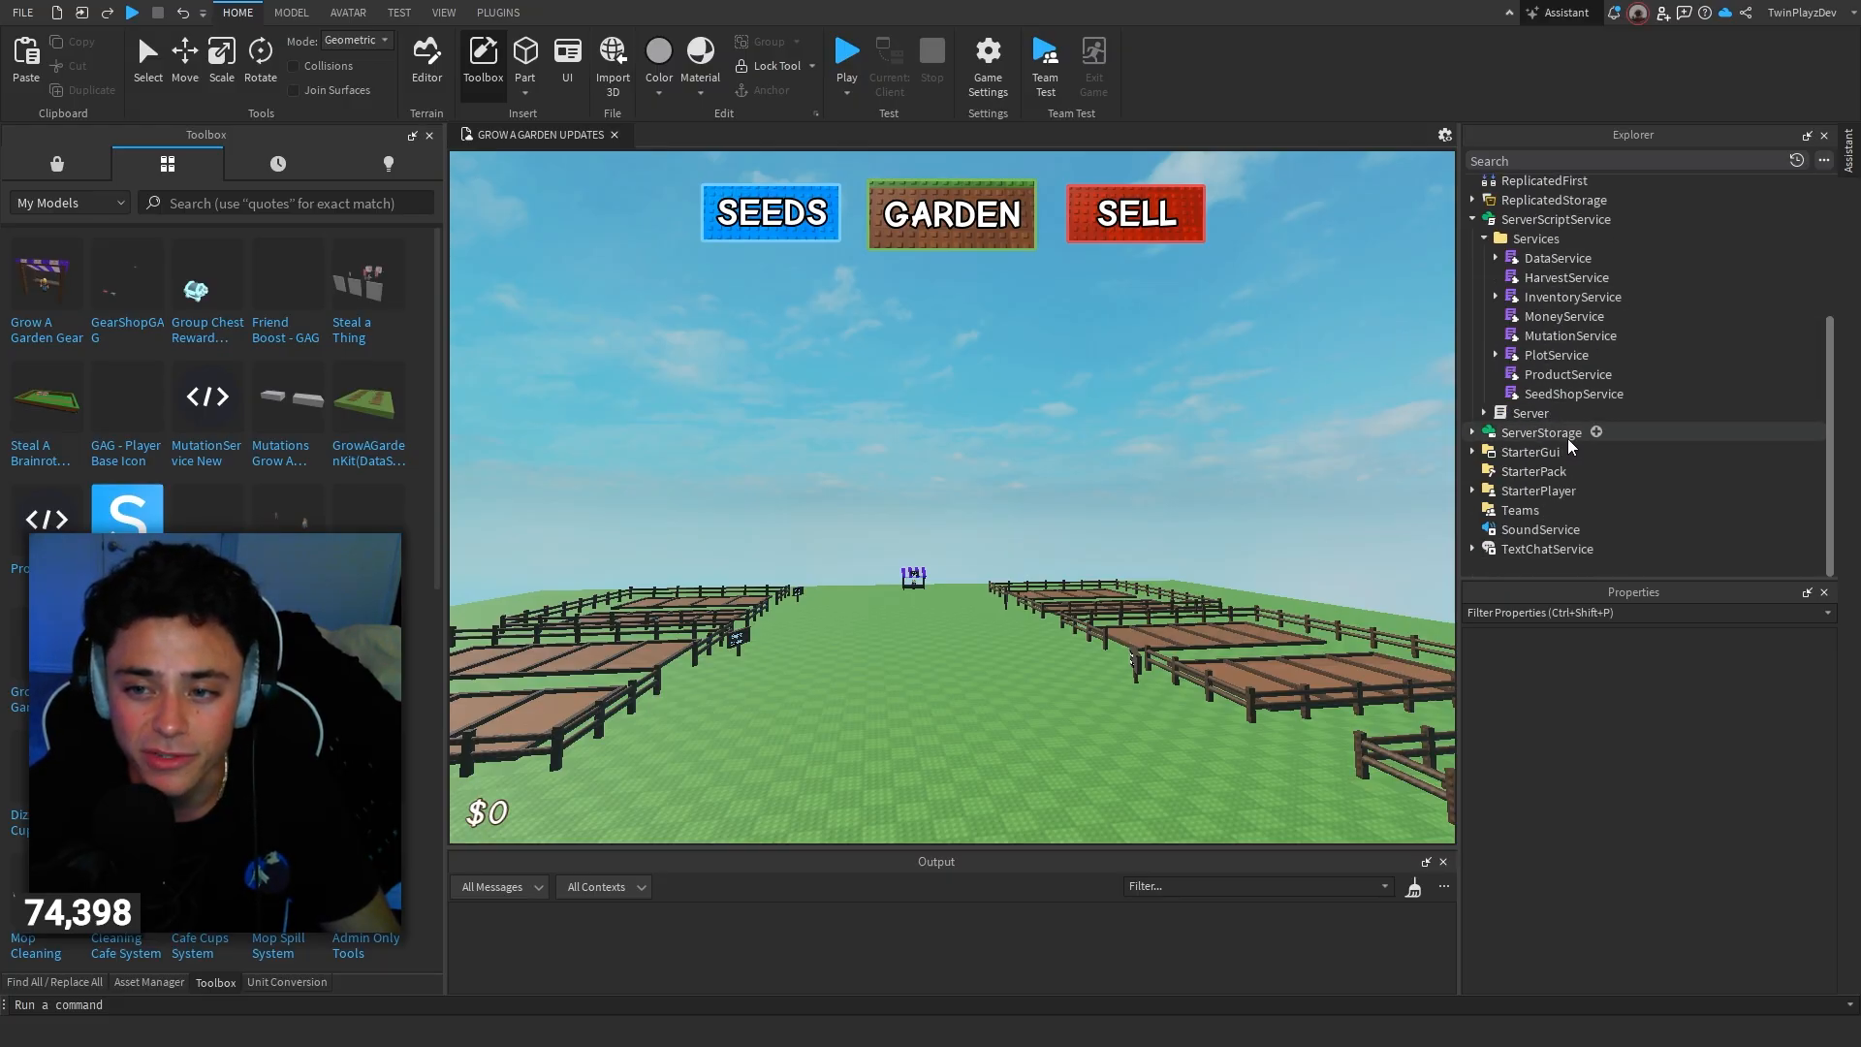
mouse_move(1555, 406)
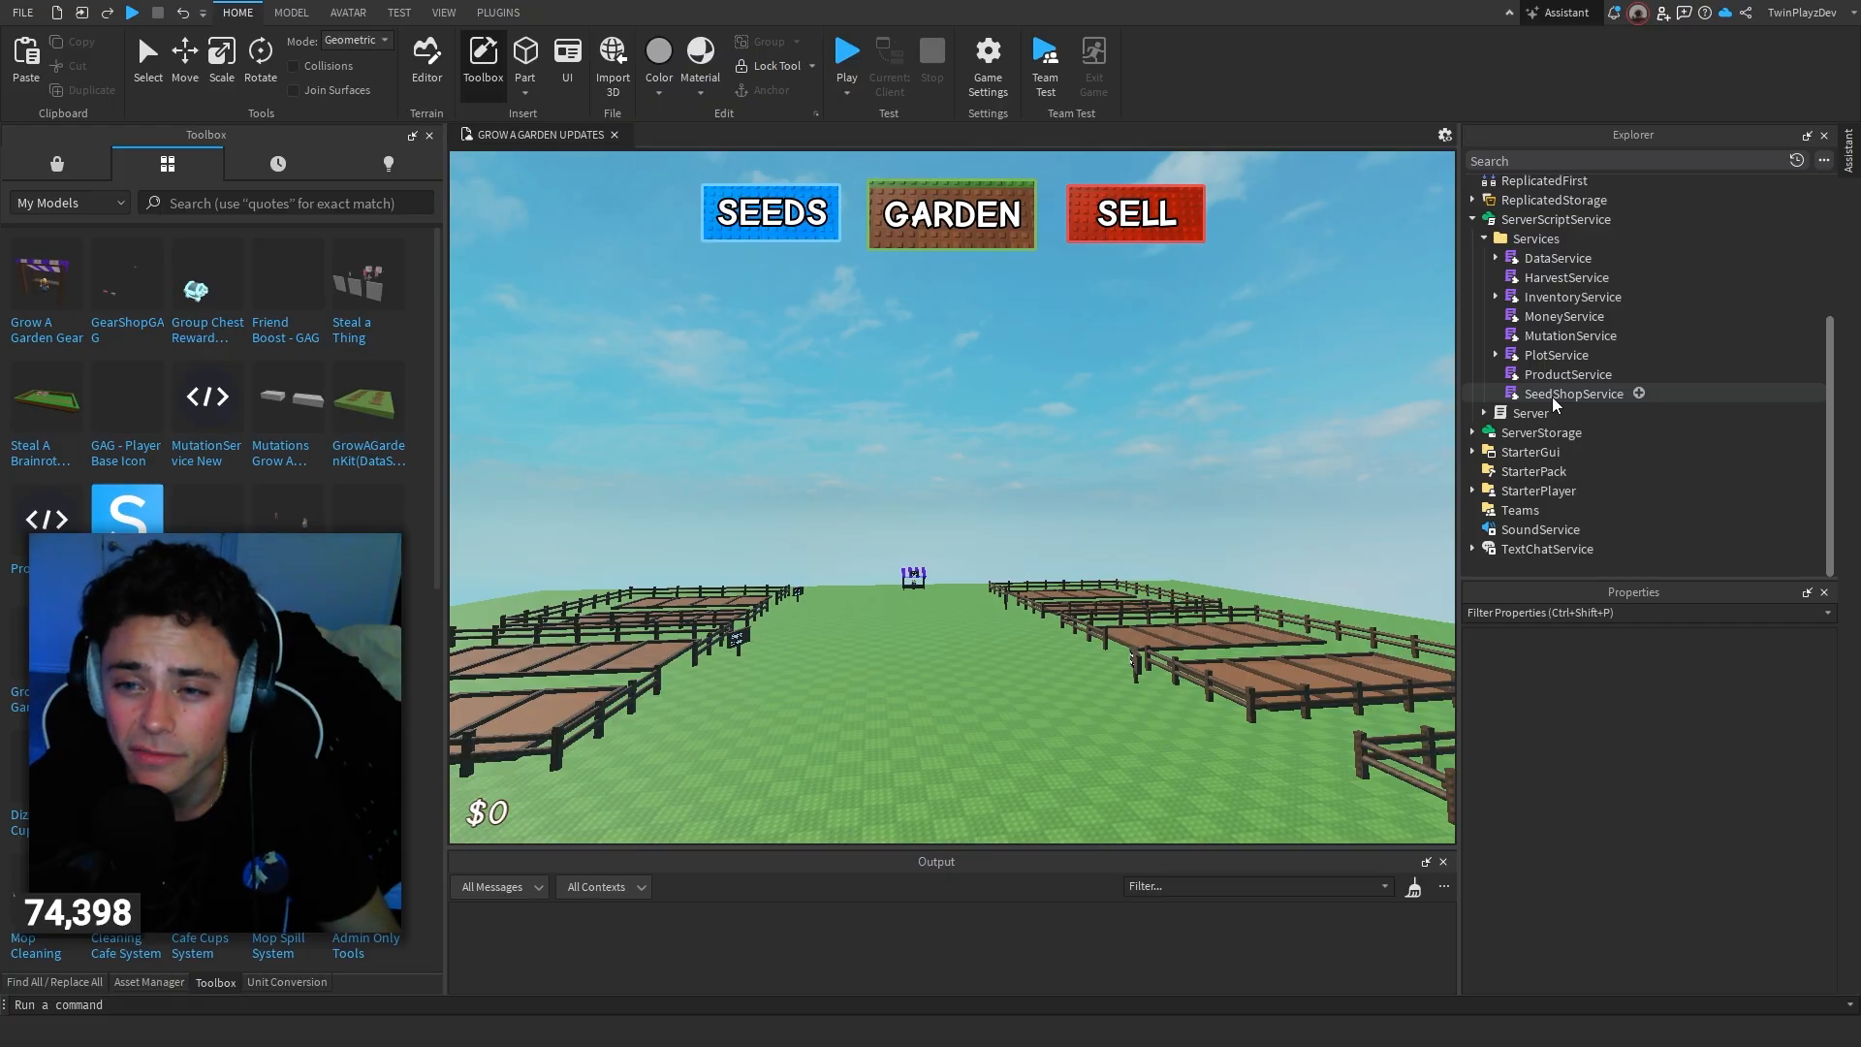
double_click(1572, 393)
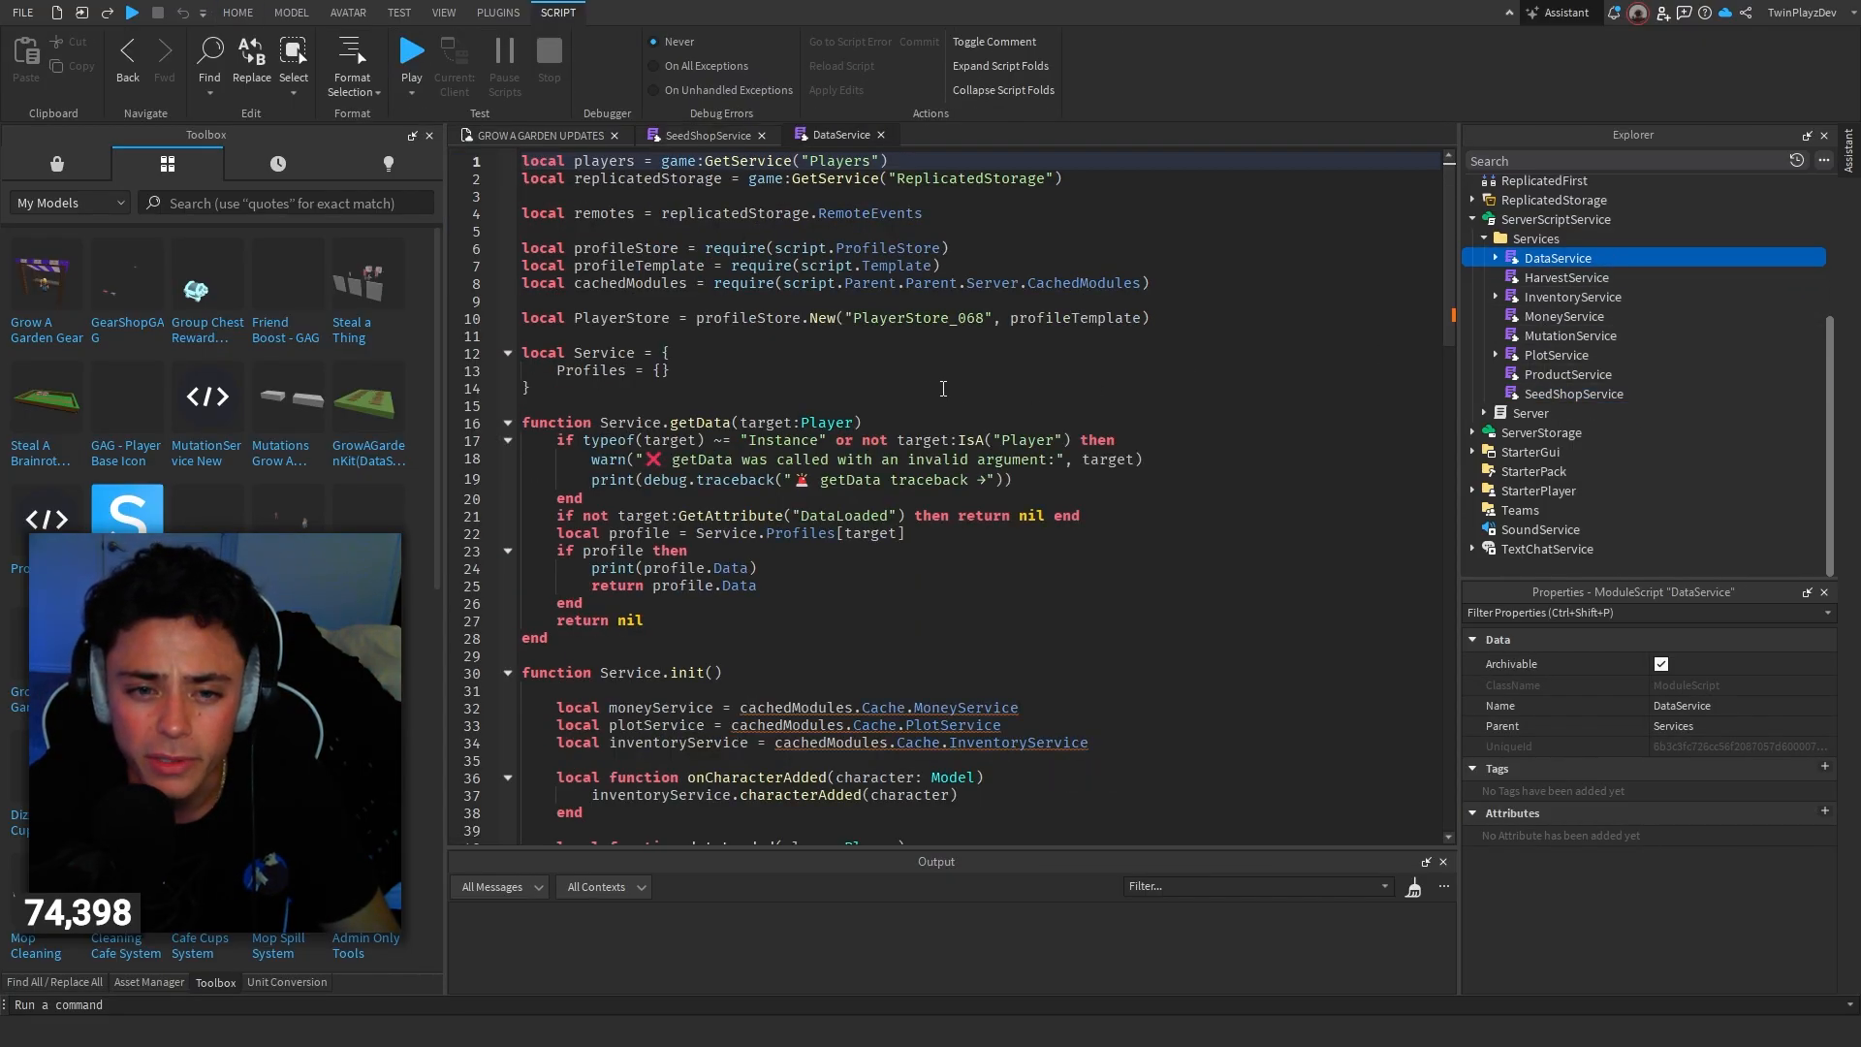
left_click(1566, 277)
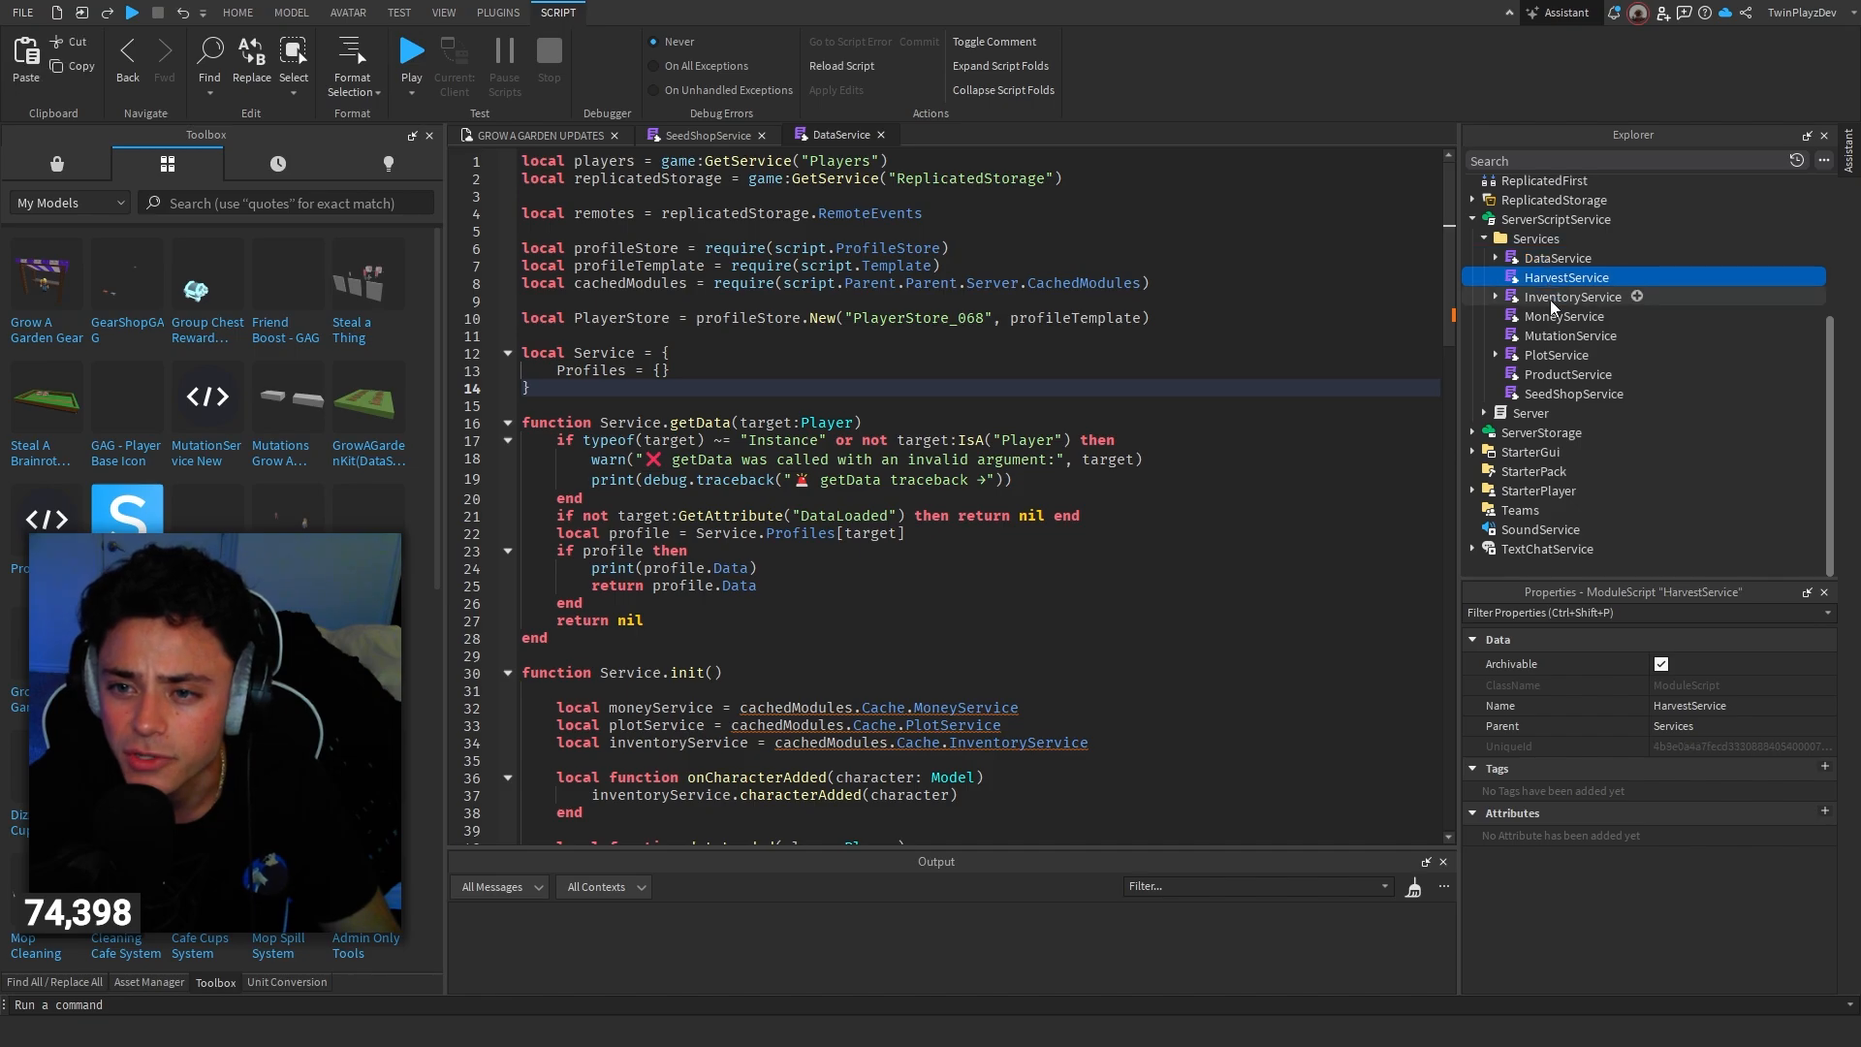
left_click(1499, 294)
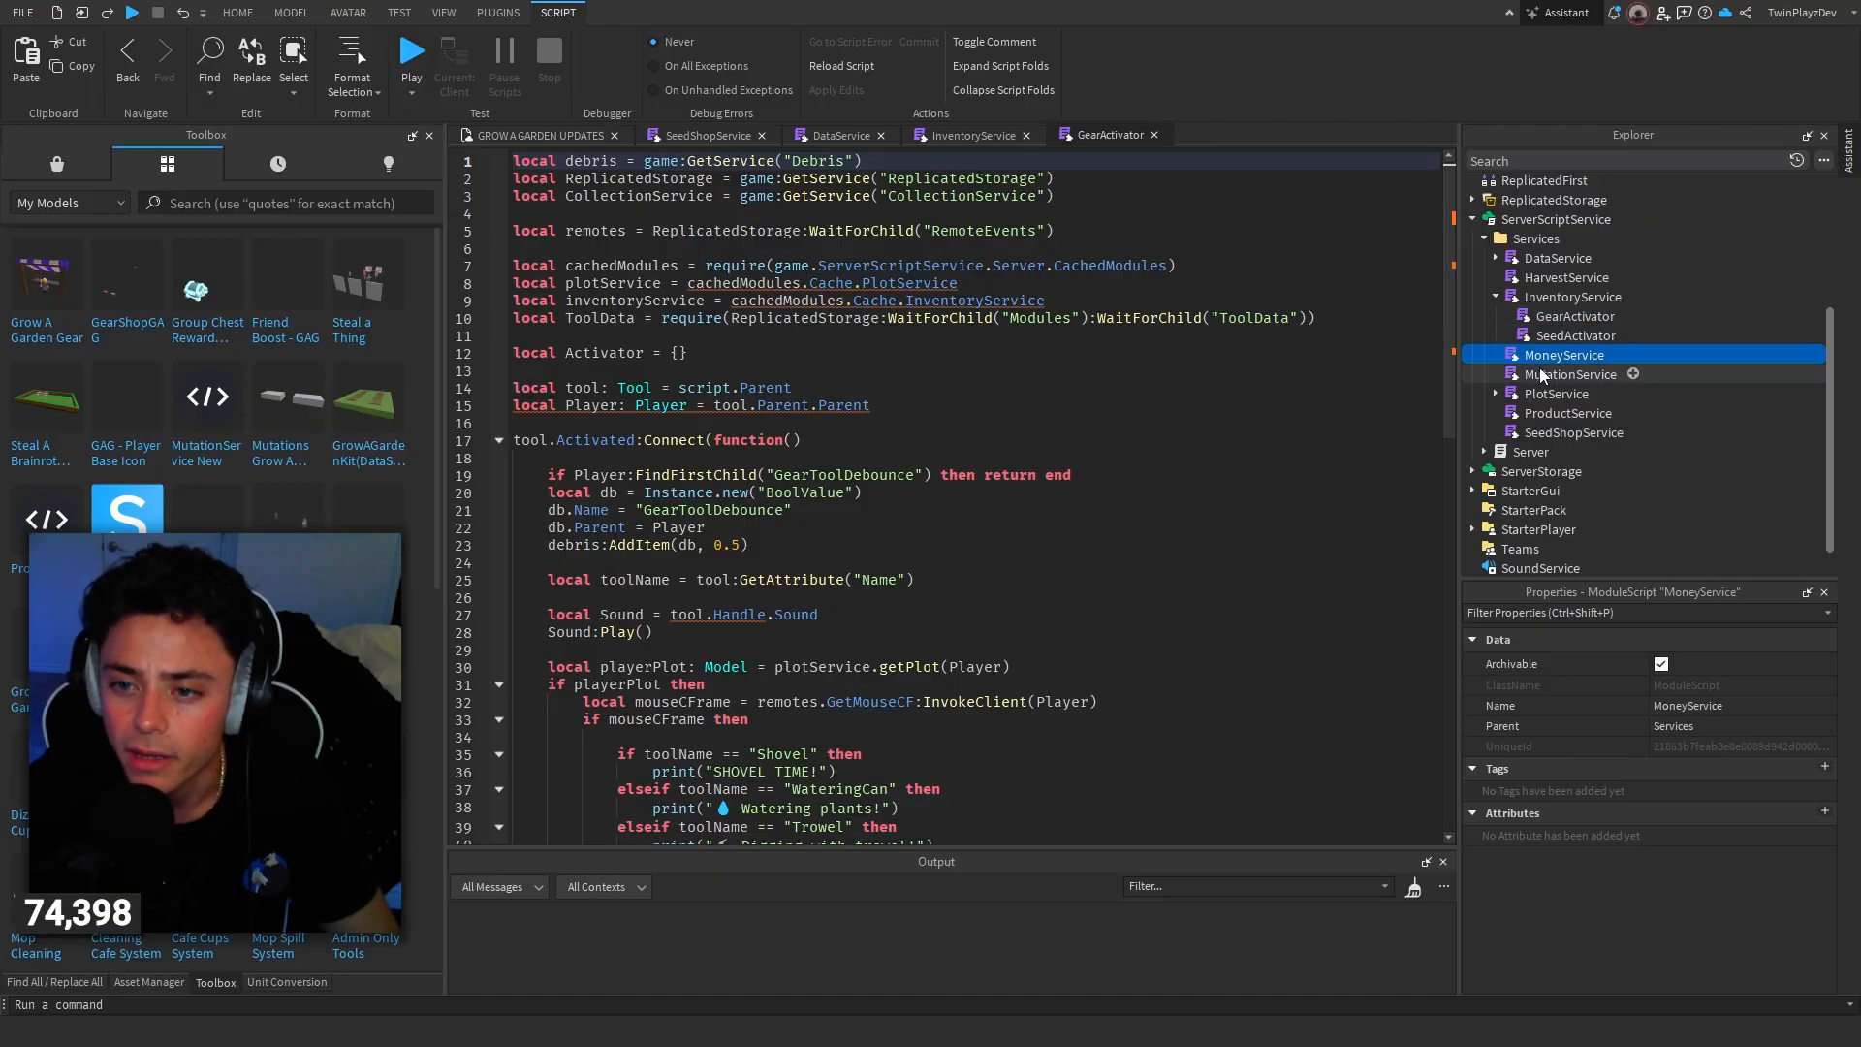
Step: Read GearActivator's tool.Activated branches for Shovel, WateringCan, Trowel and RecallWrench, then show InventoryService
left_click(1566, 411)
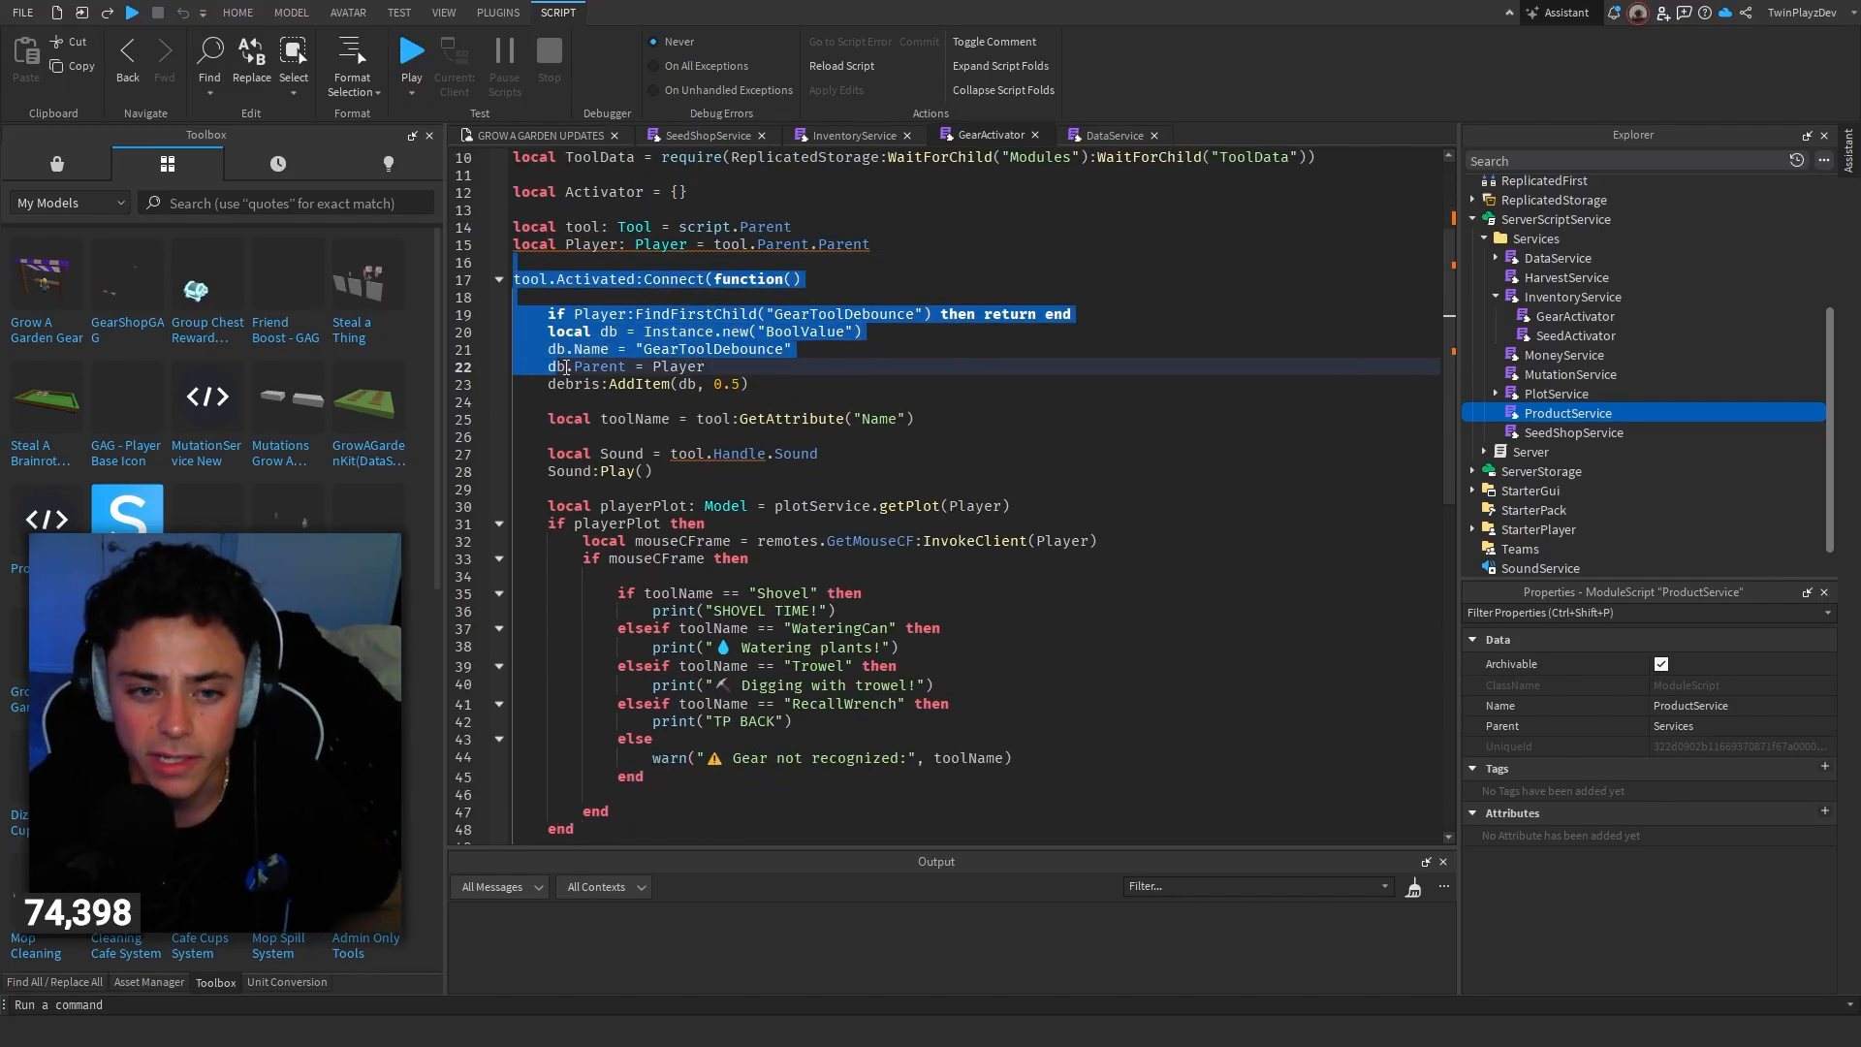
scroll("down", 3)
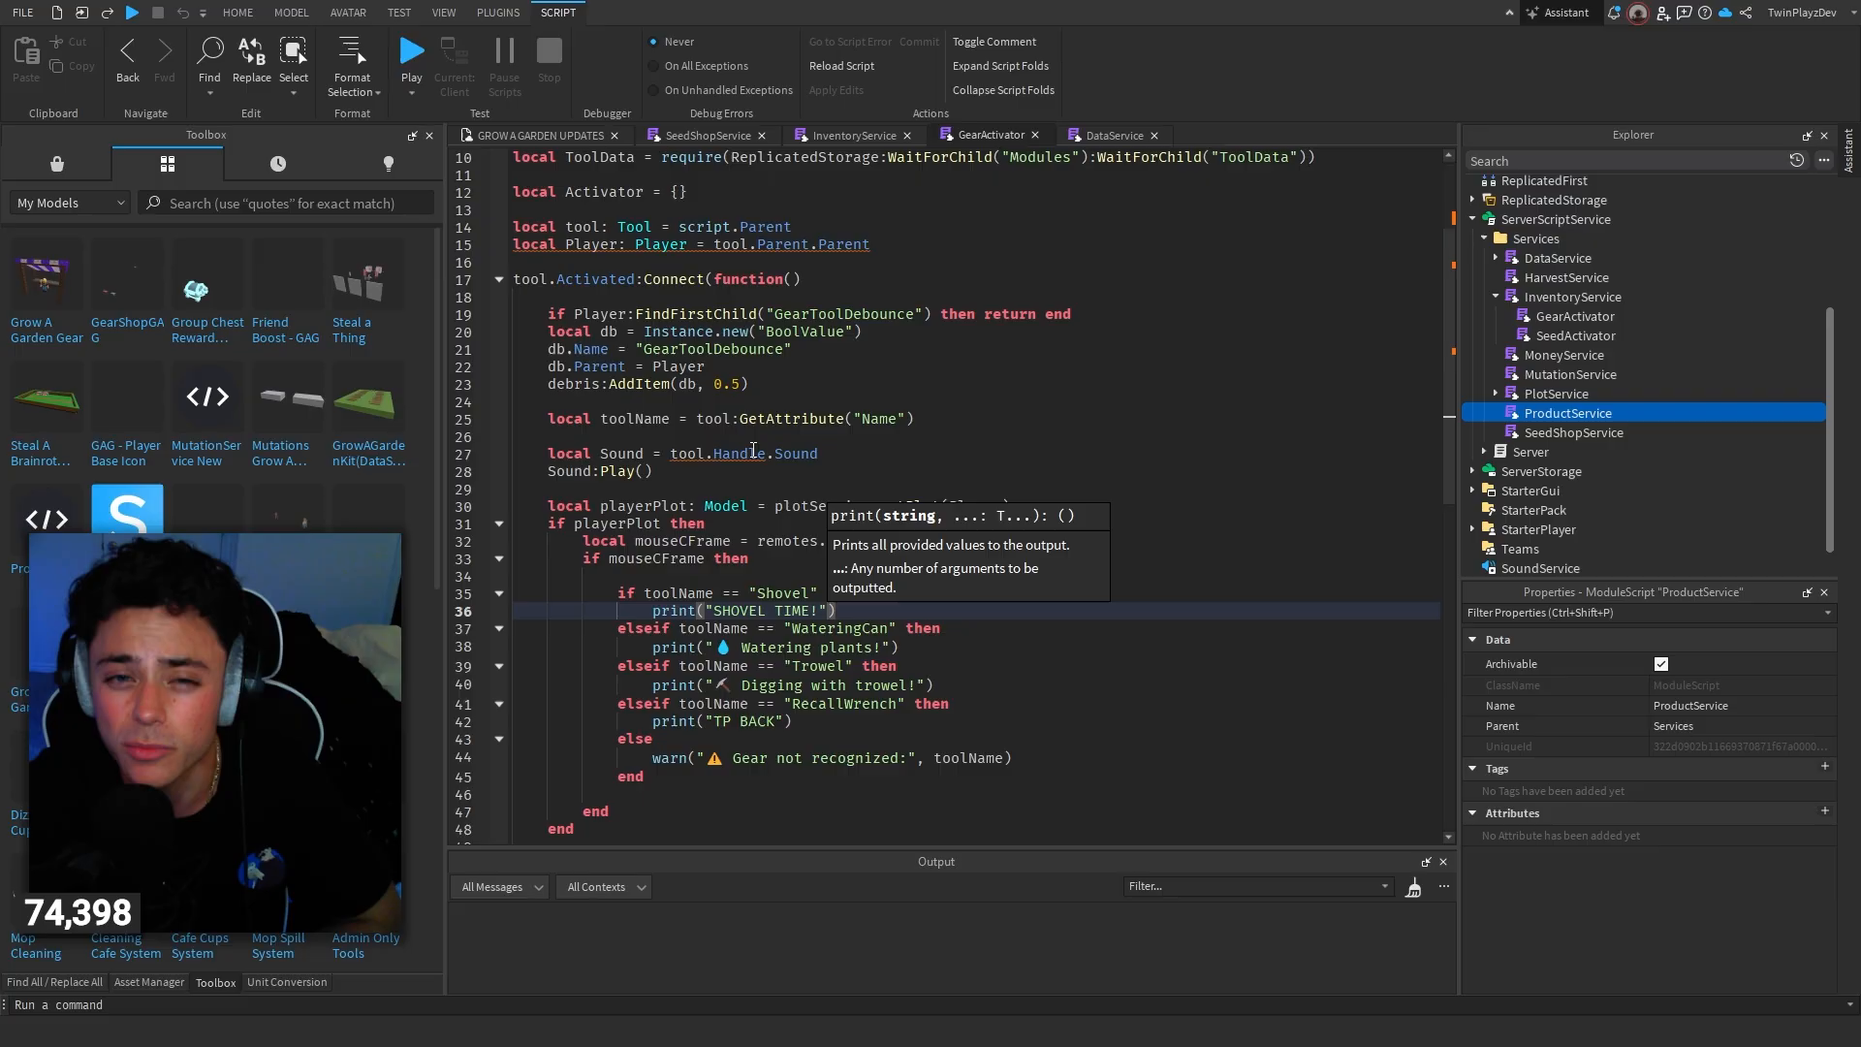
left_click(849, 134)
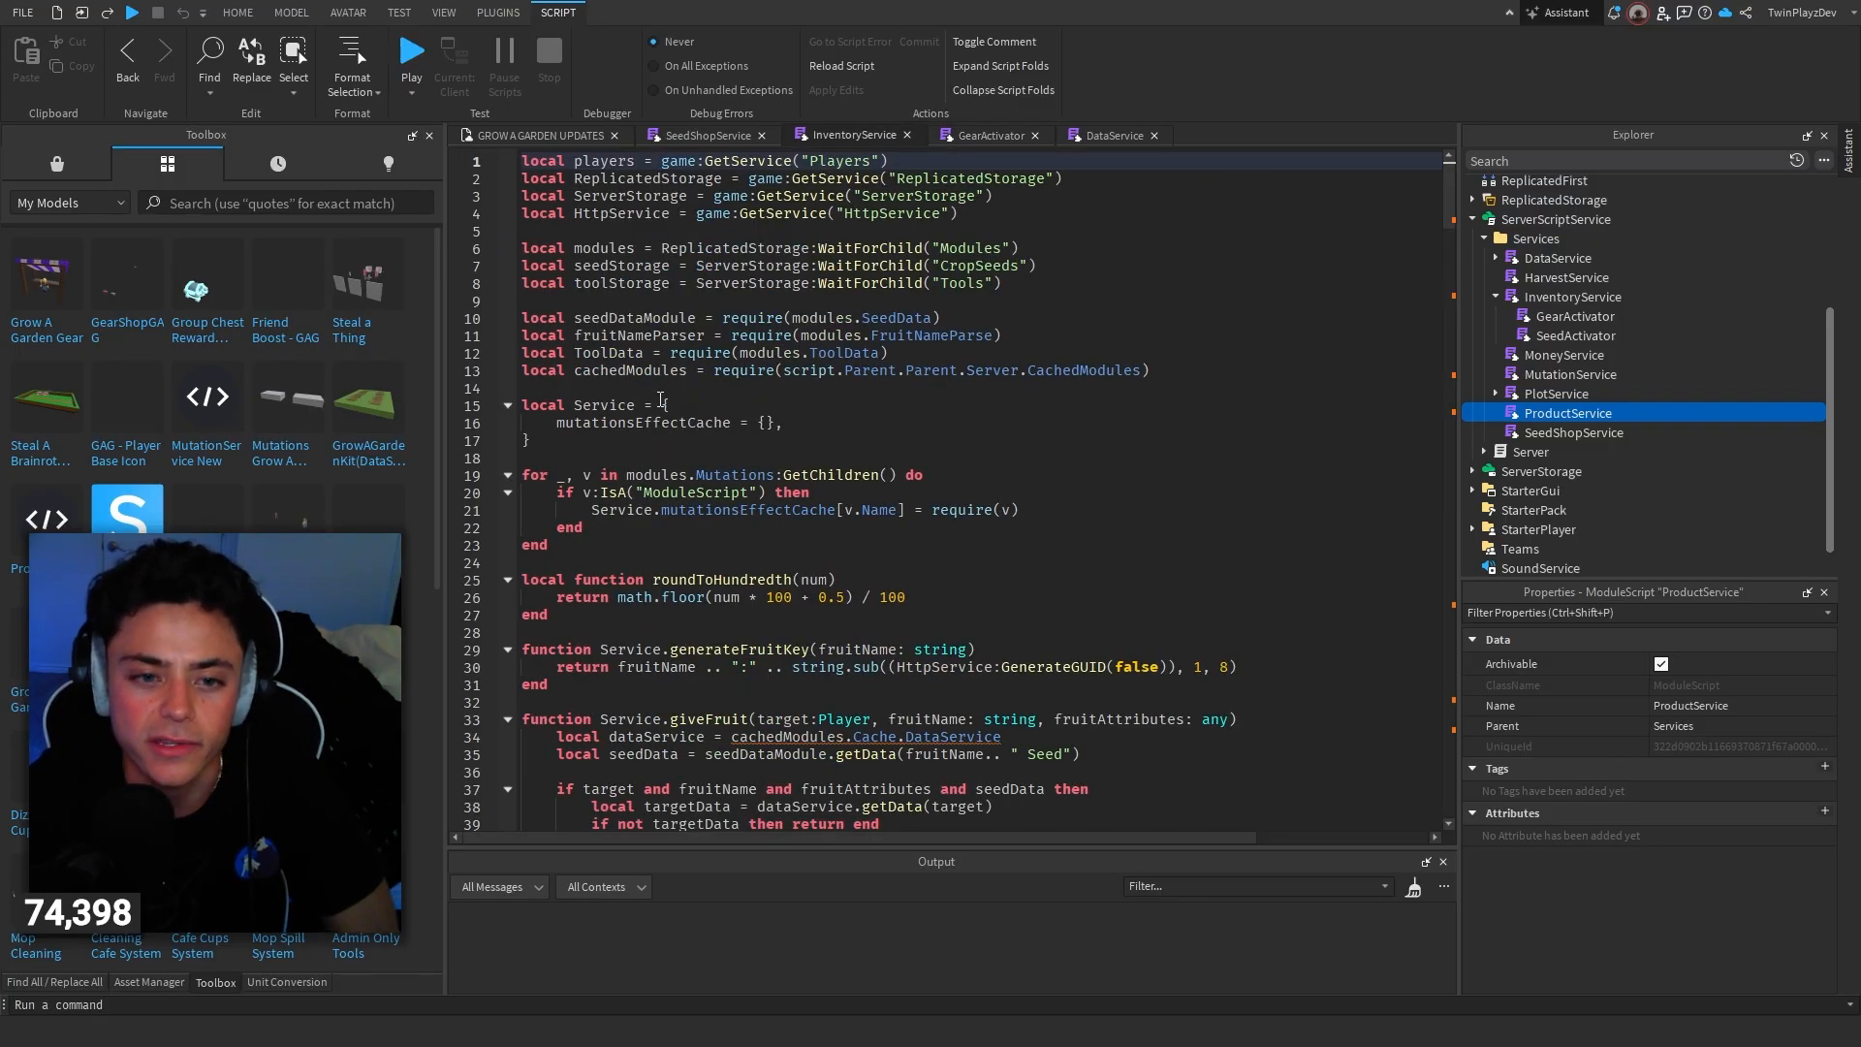
Step: Scroll InventoryService past giveFruit and removeItem so createNewTool comes into view
scroll("down", 3)
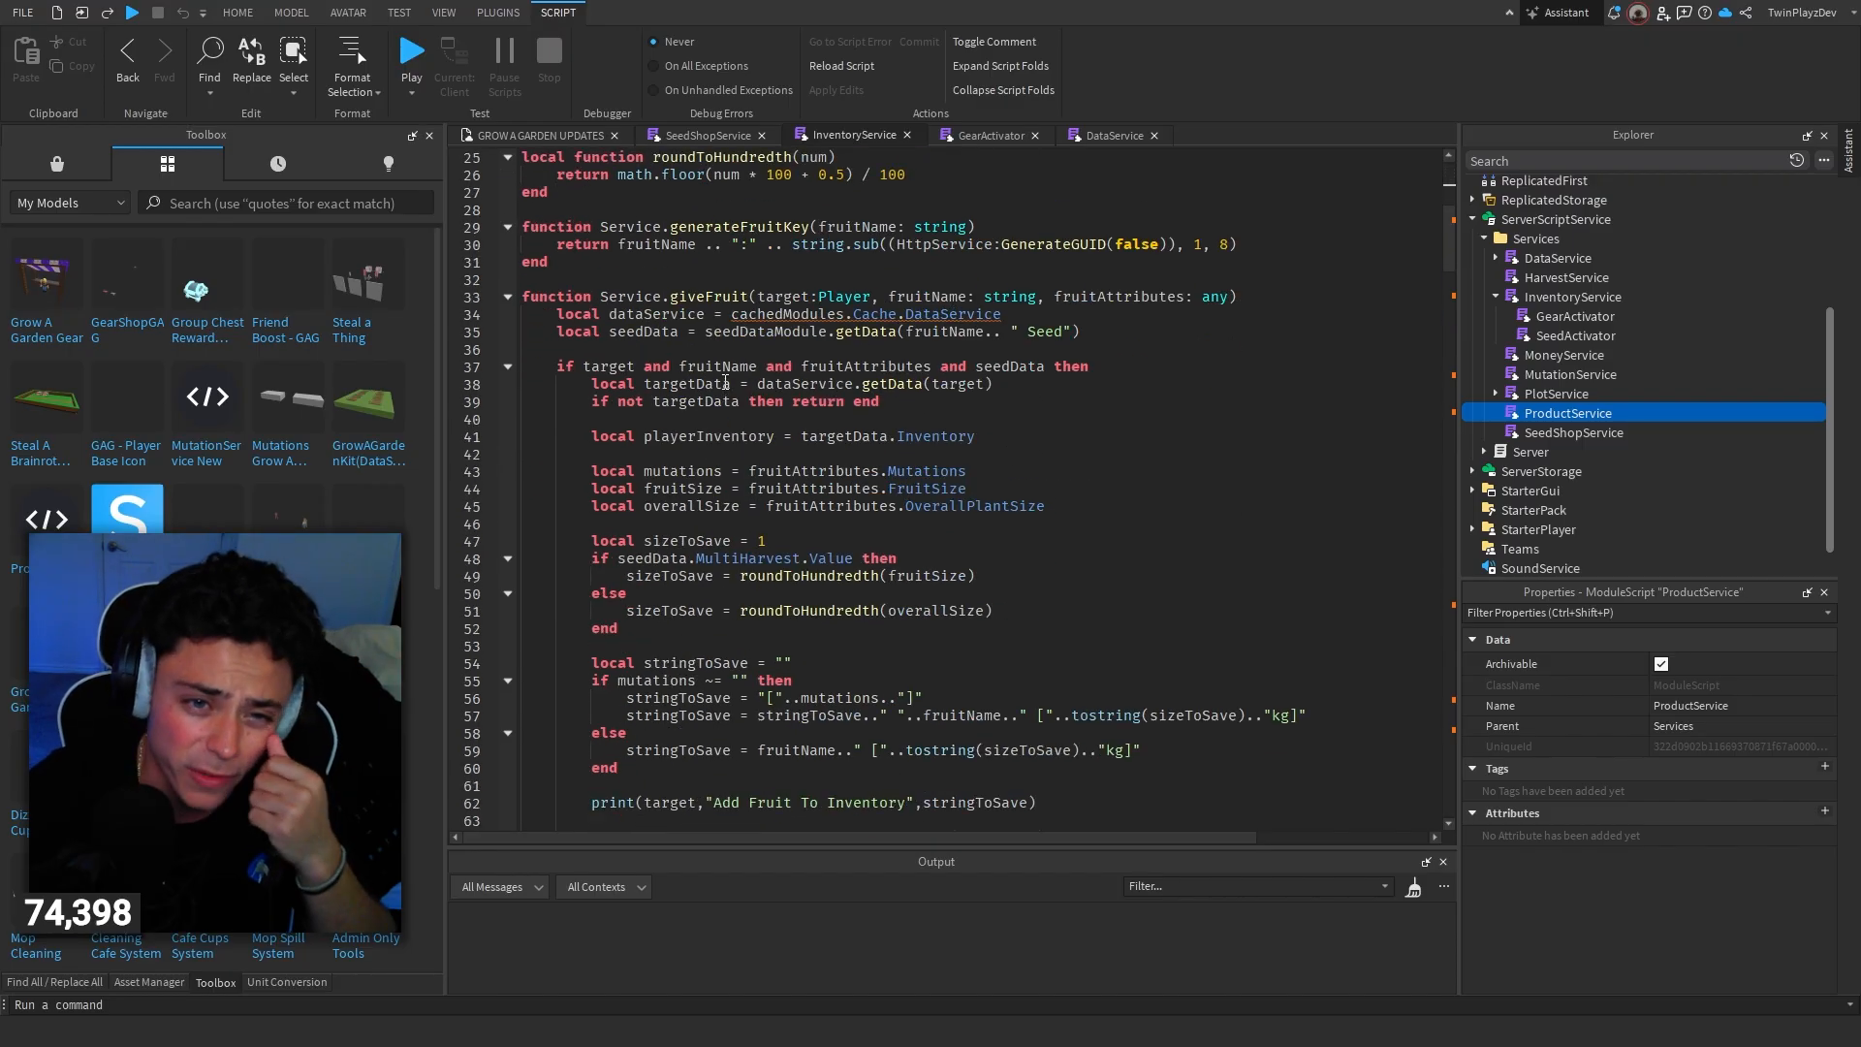
scroll("down", 3)
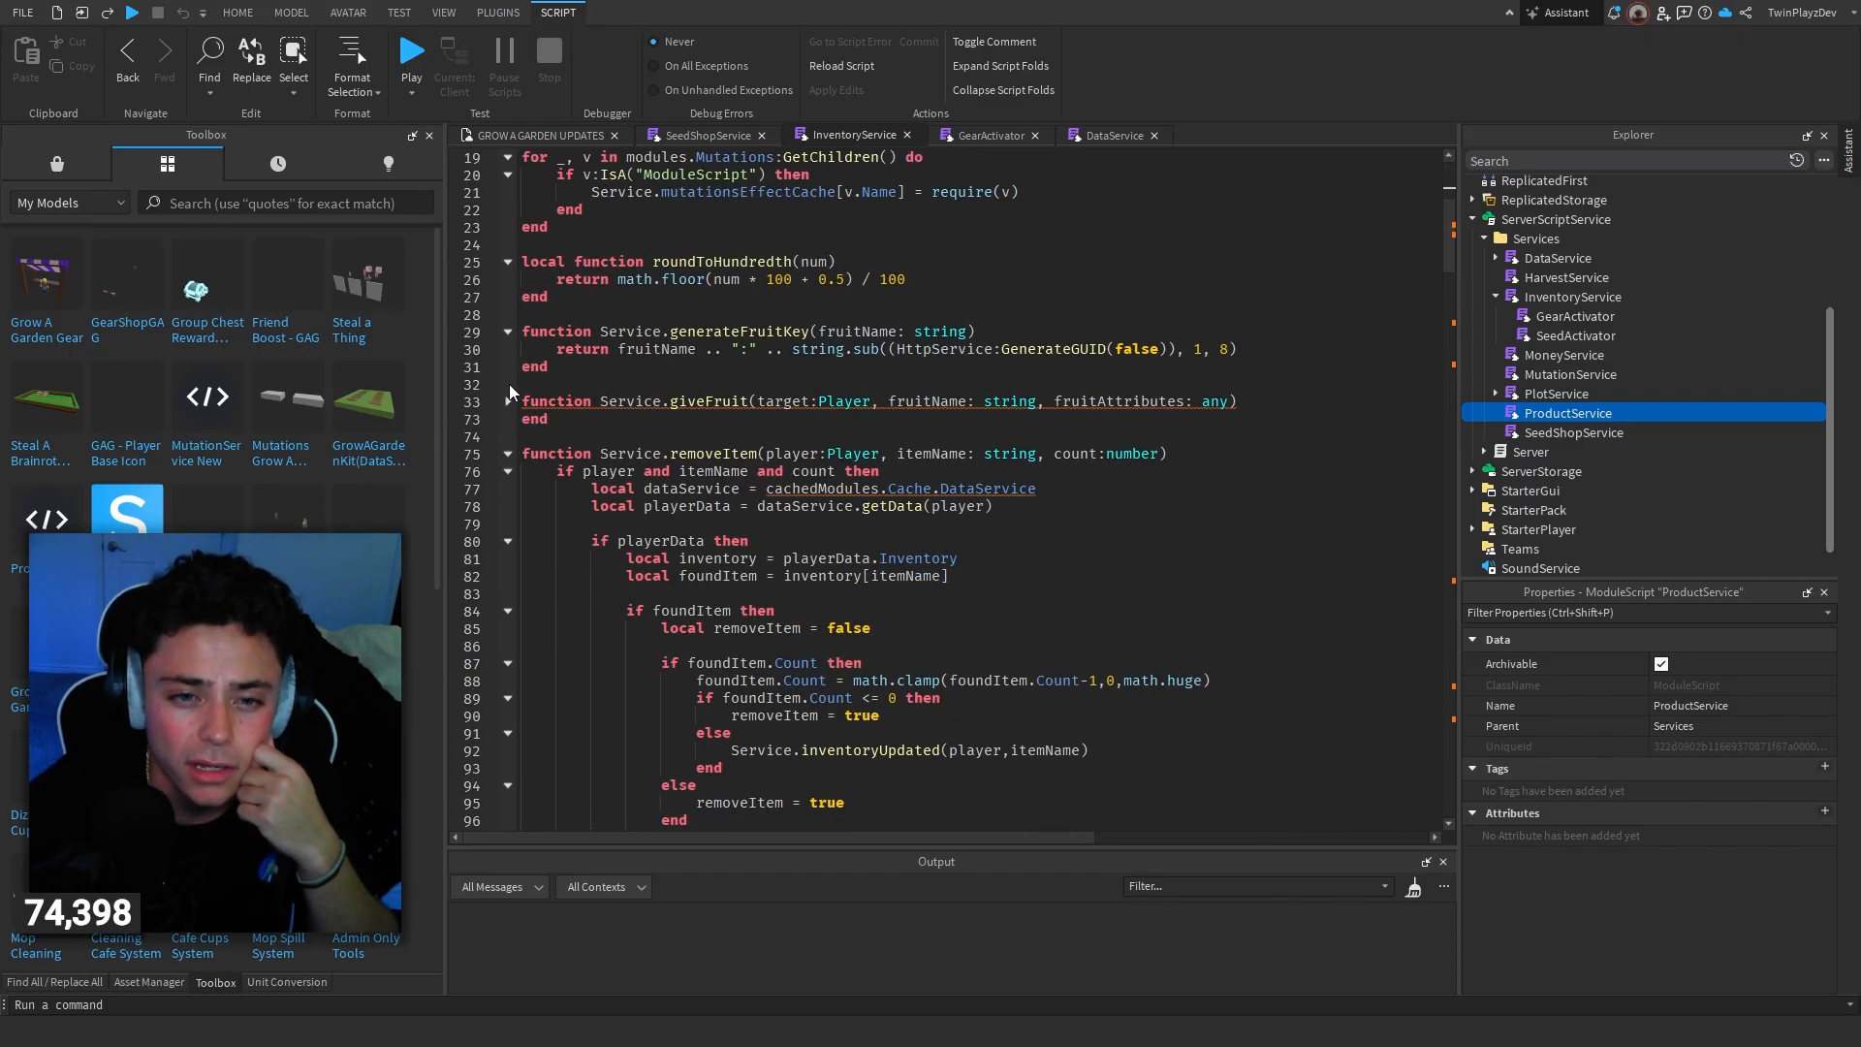
scroll("down", 3)
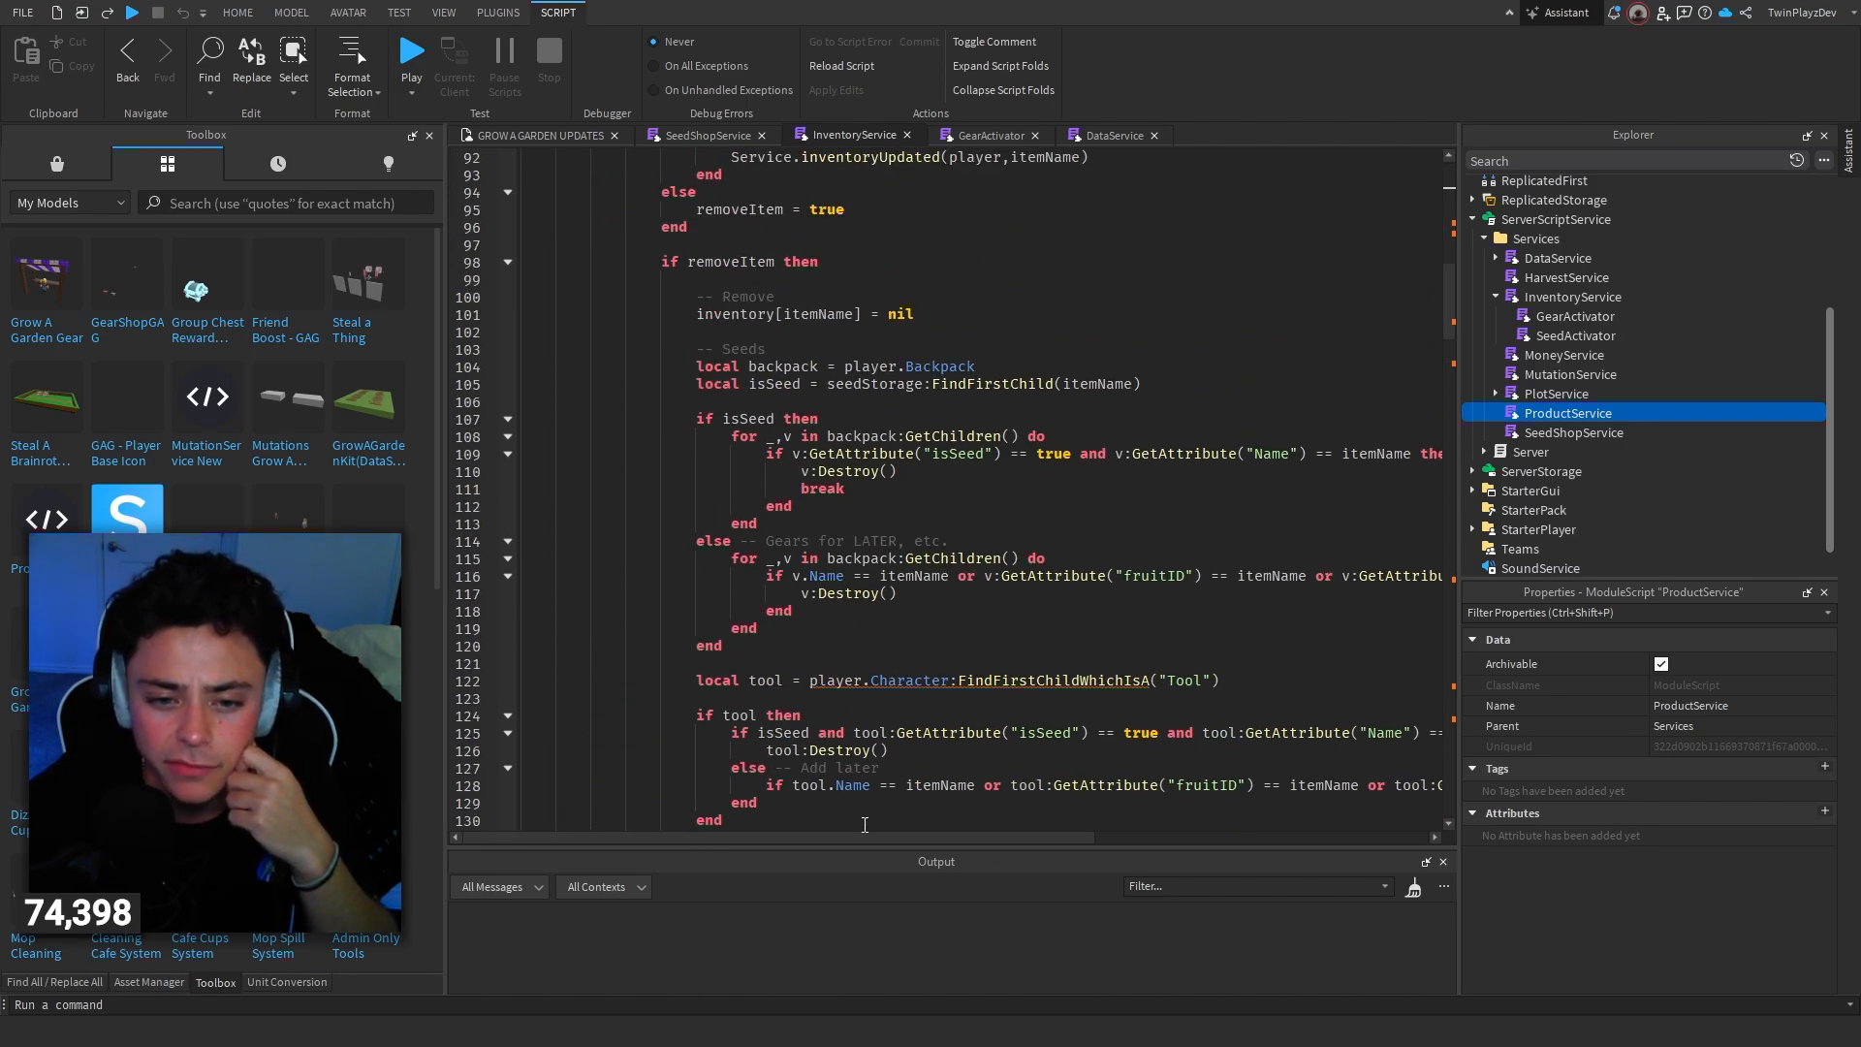
scroll("right", 3)
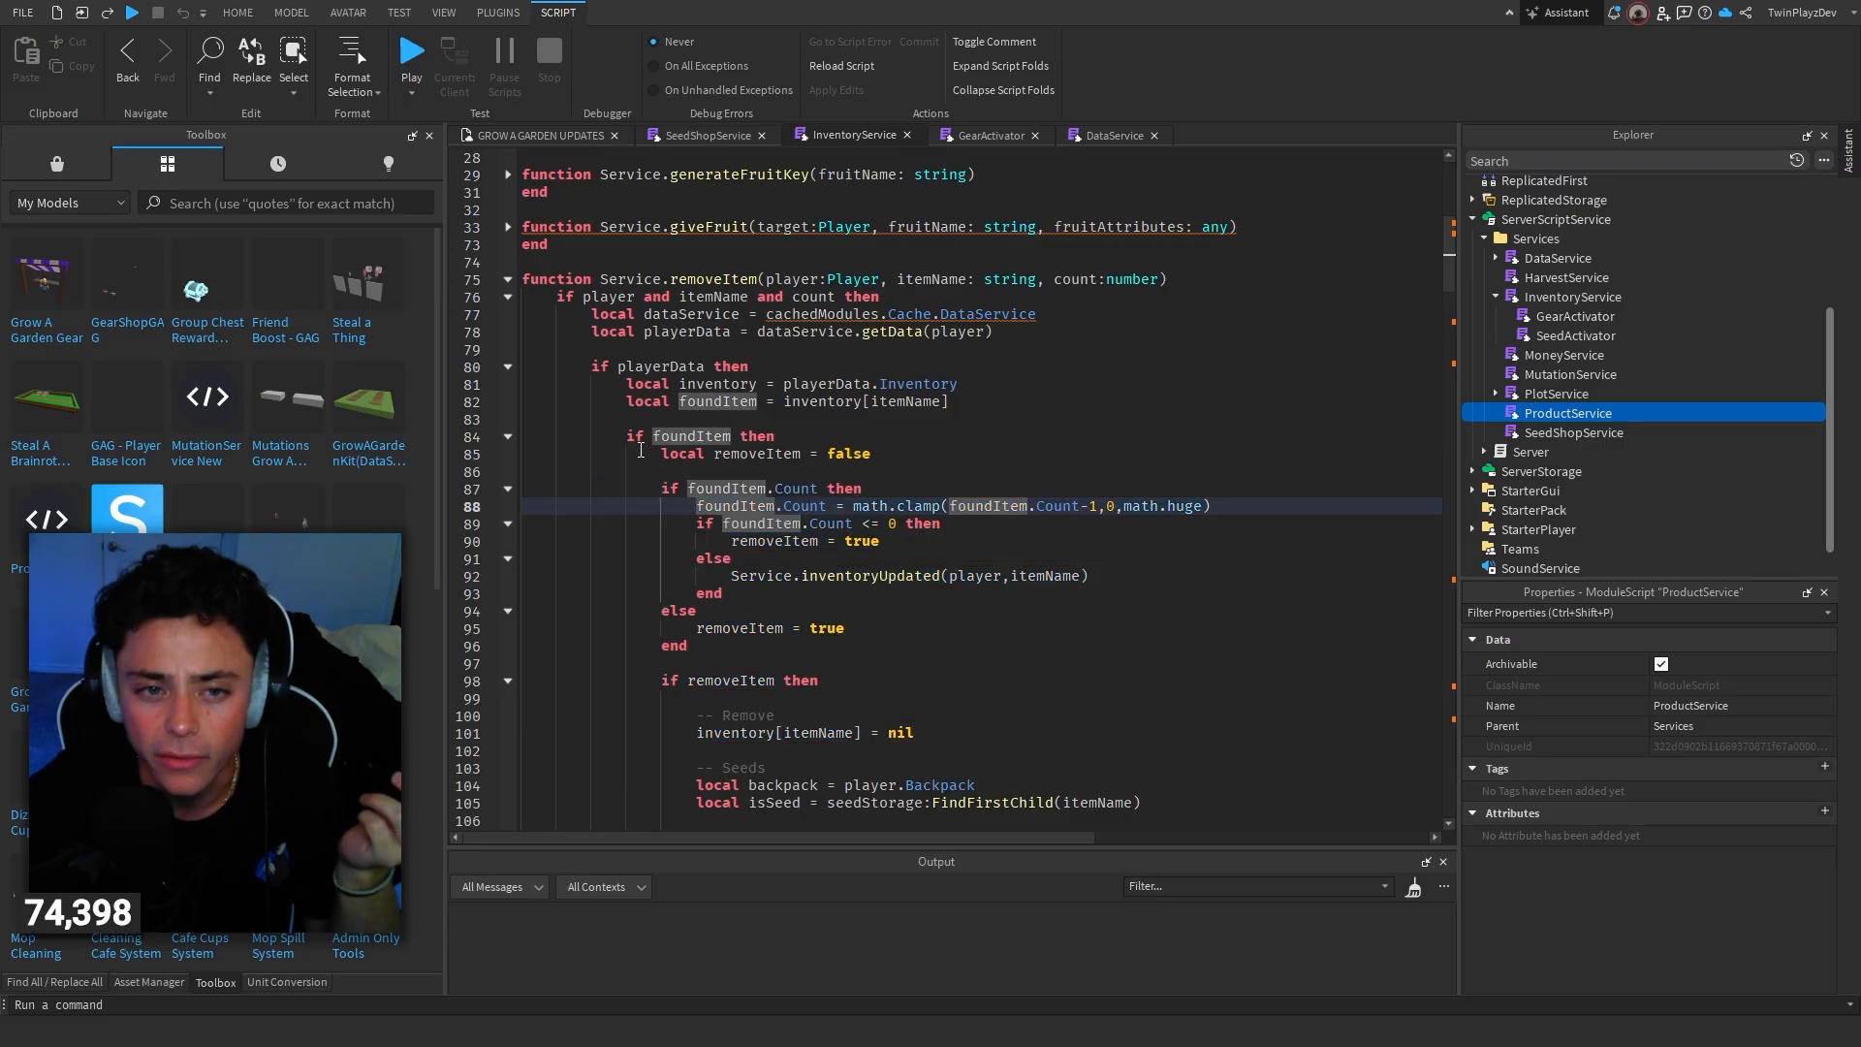
scroll("down", 3)
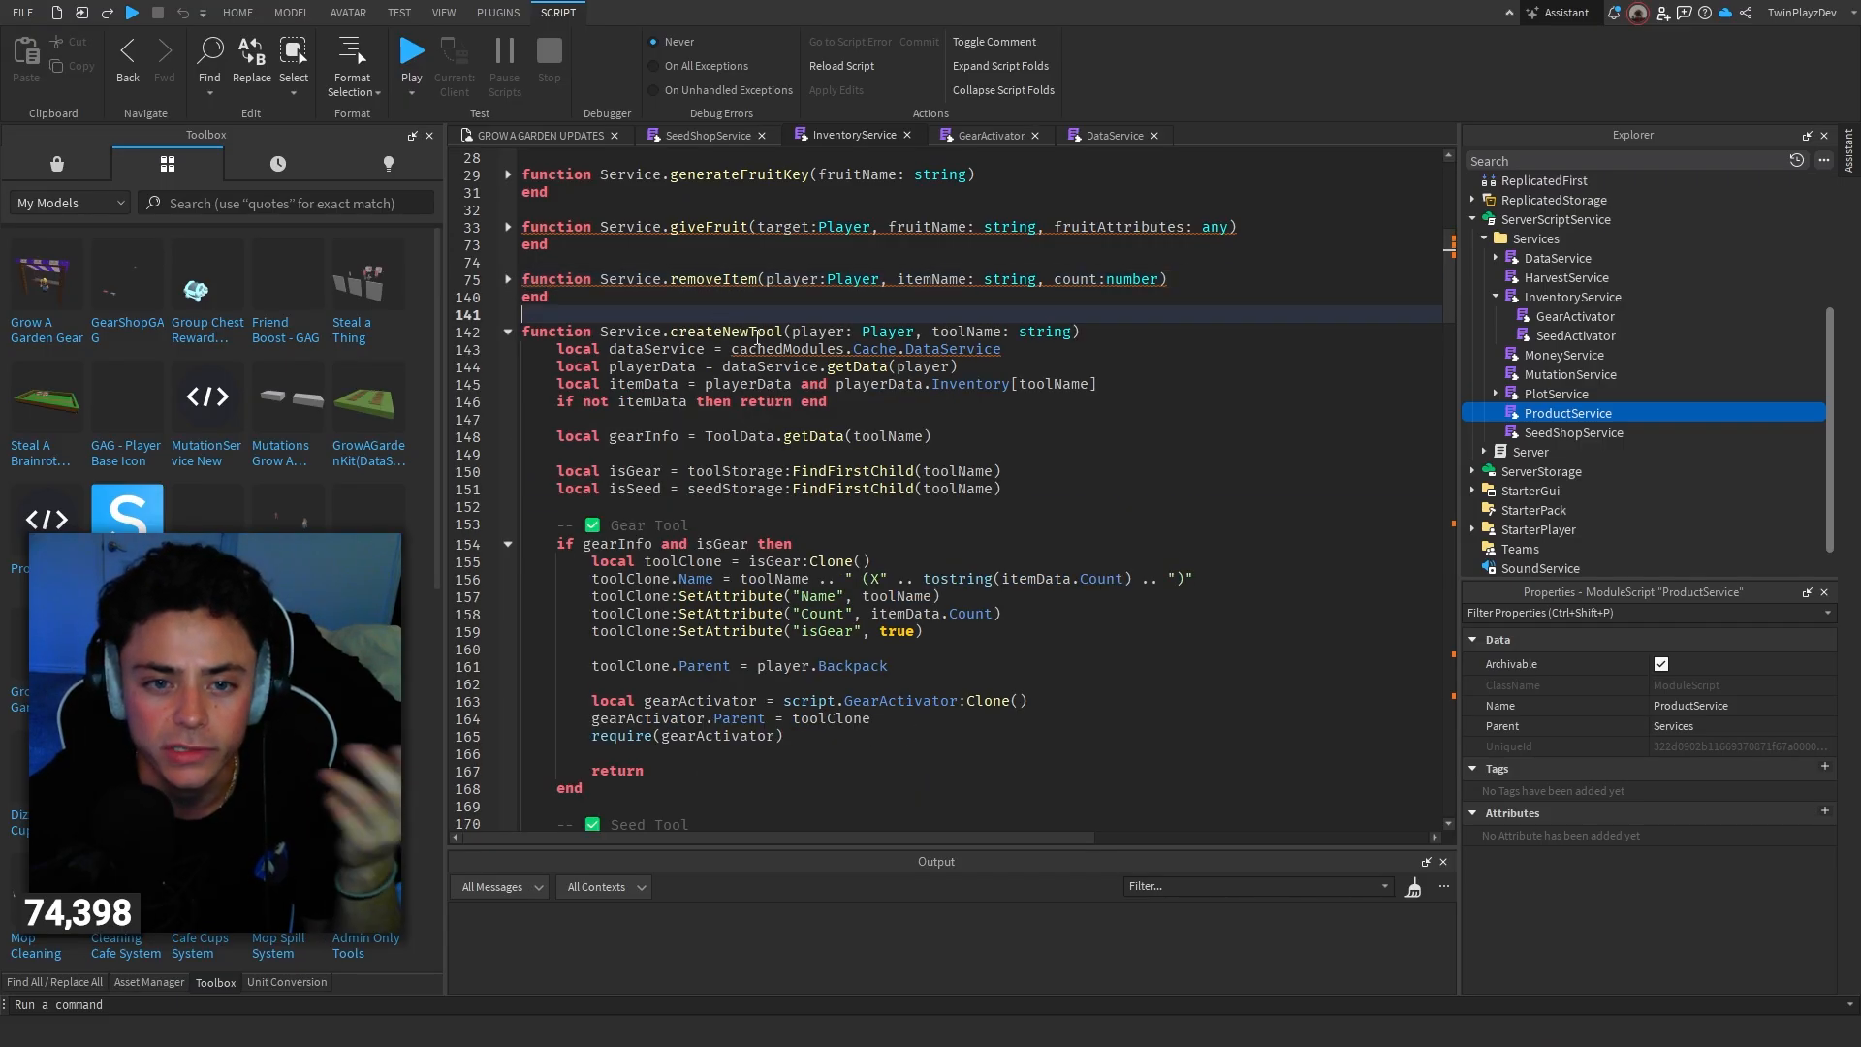
Step: Try a 'Uses Left' wording on the toolClone.Name line, remove it again, and fold createNewTool and inventoryUpdated
scroll("down", 3)
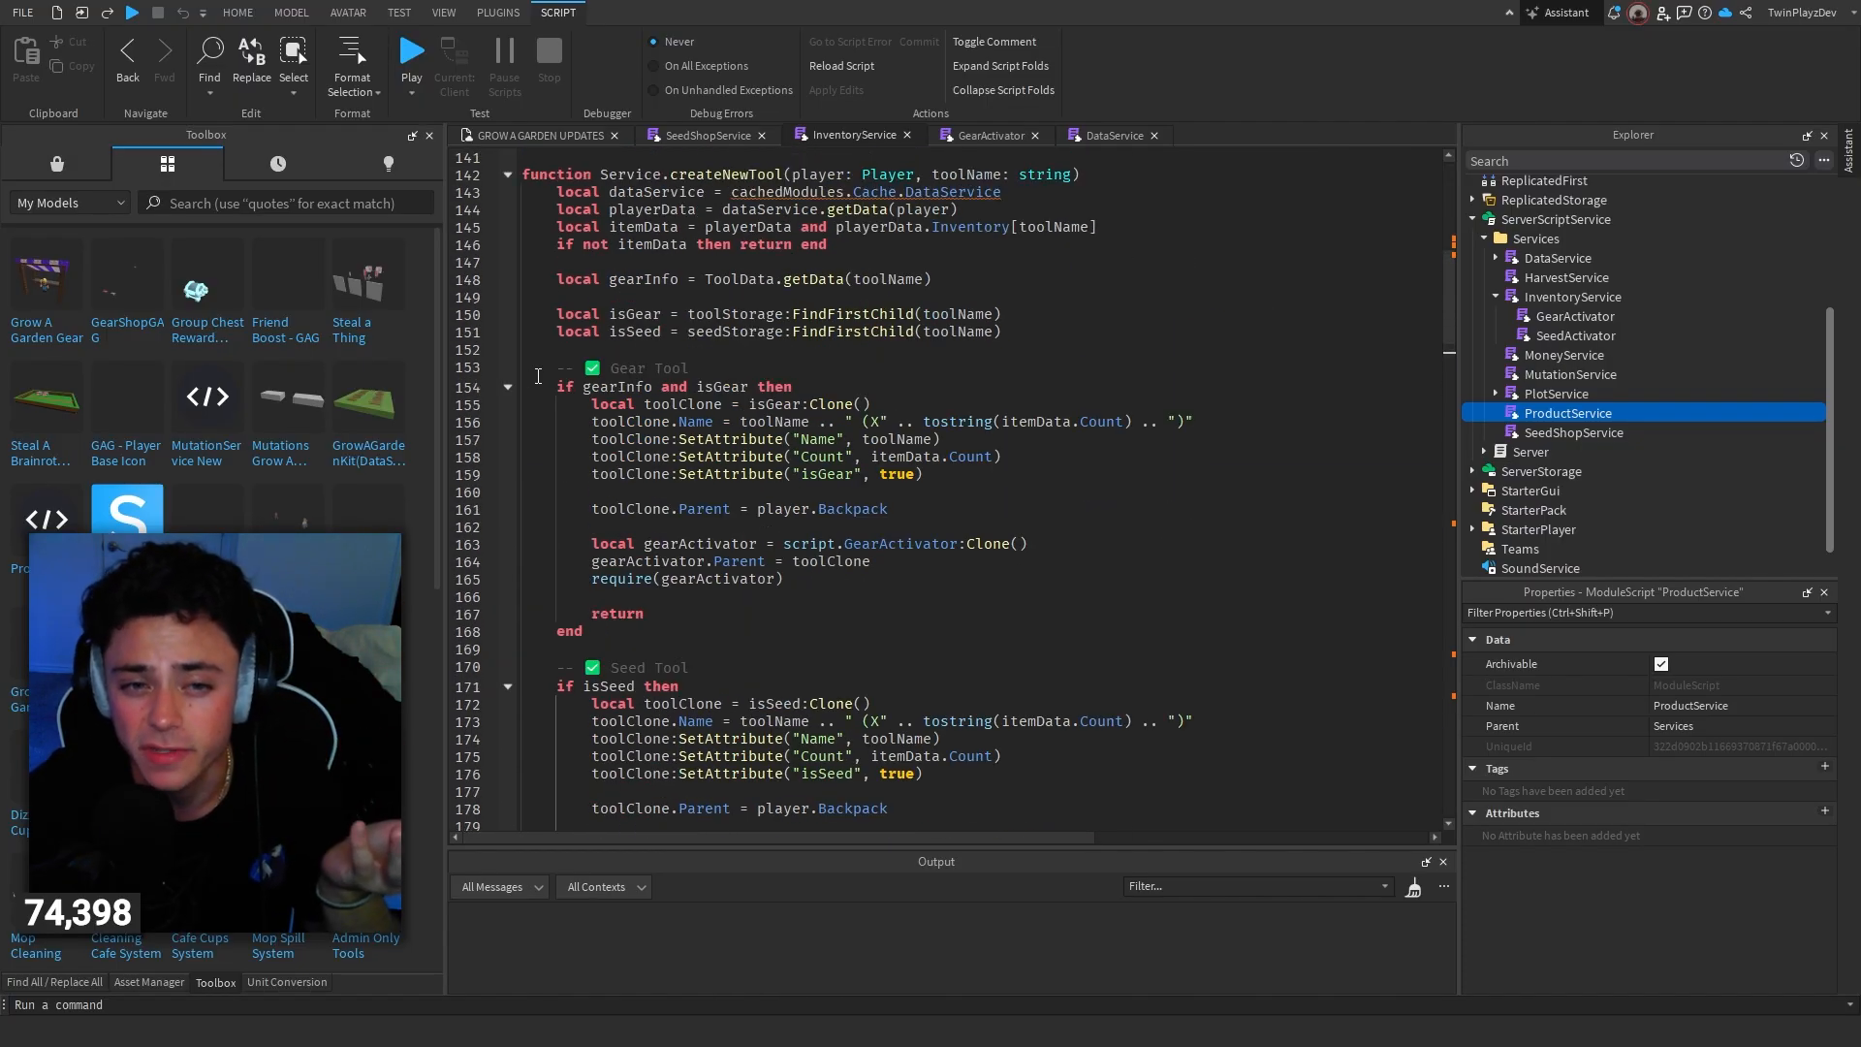
left_click(617, 385)
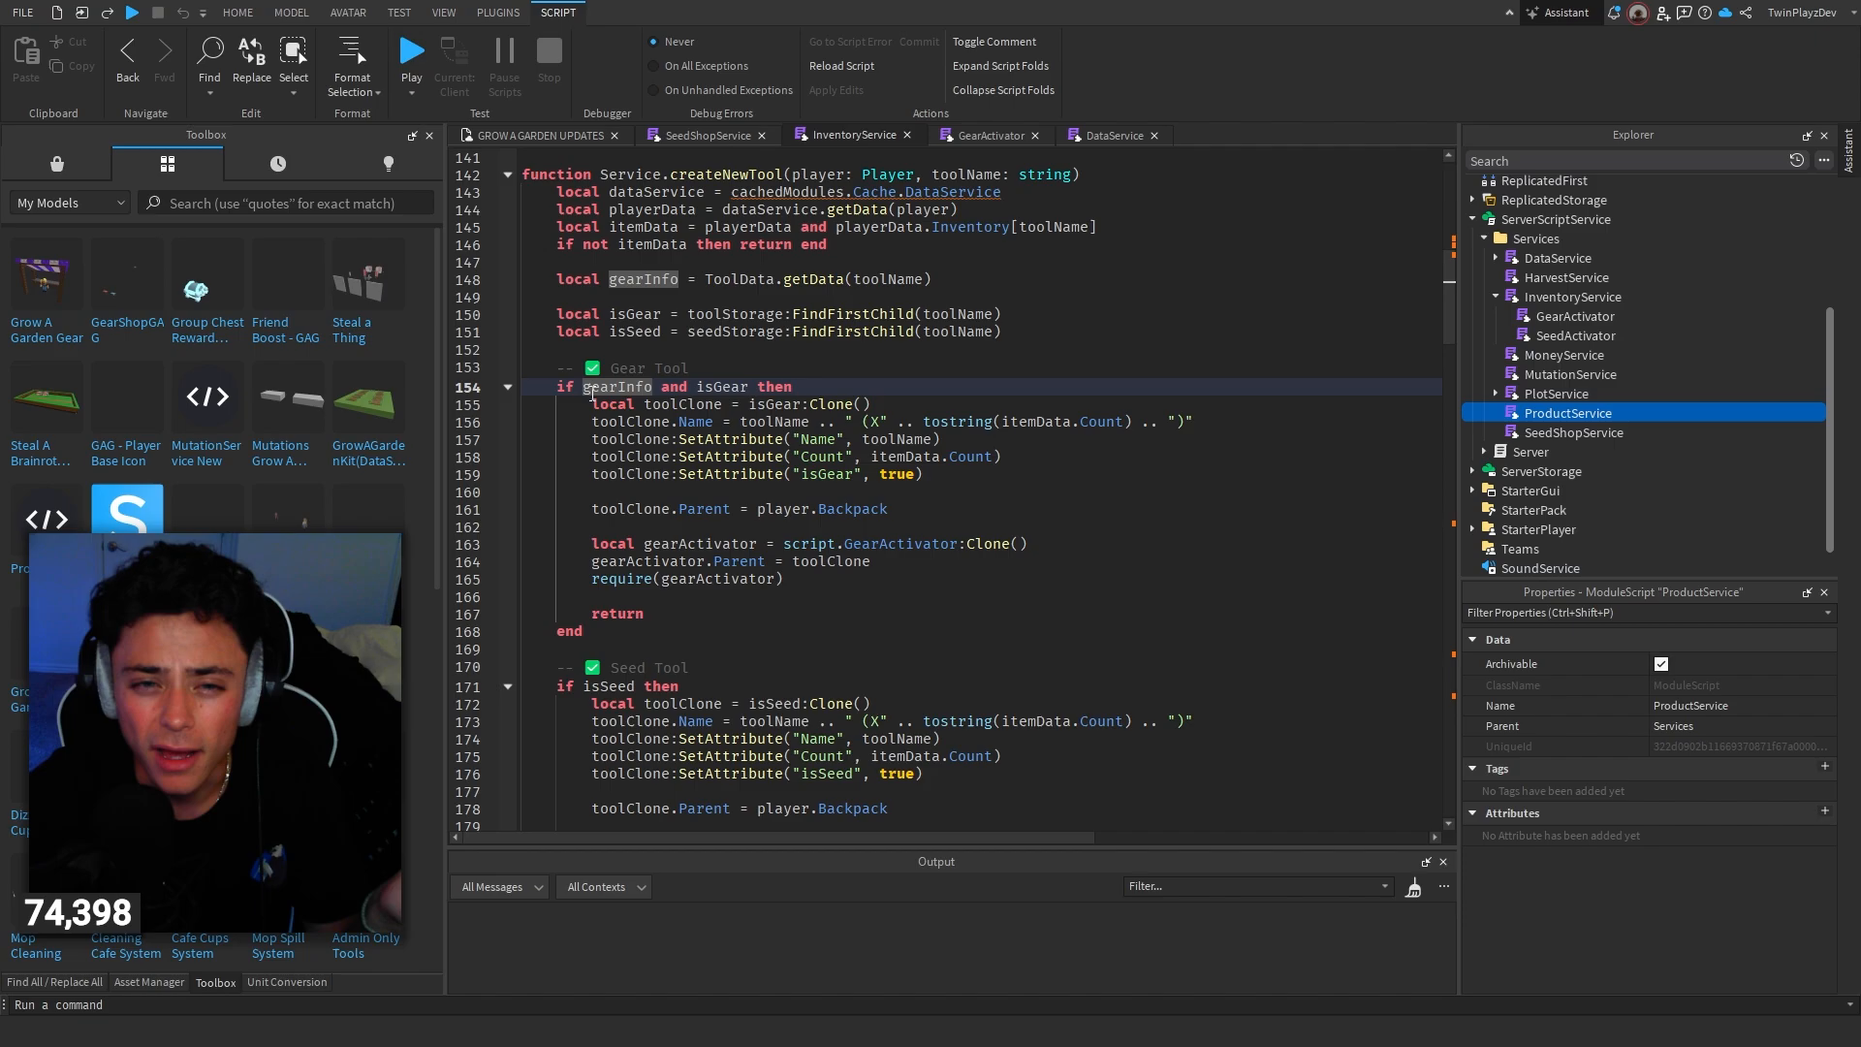
left_click(684, 367)
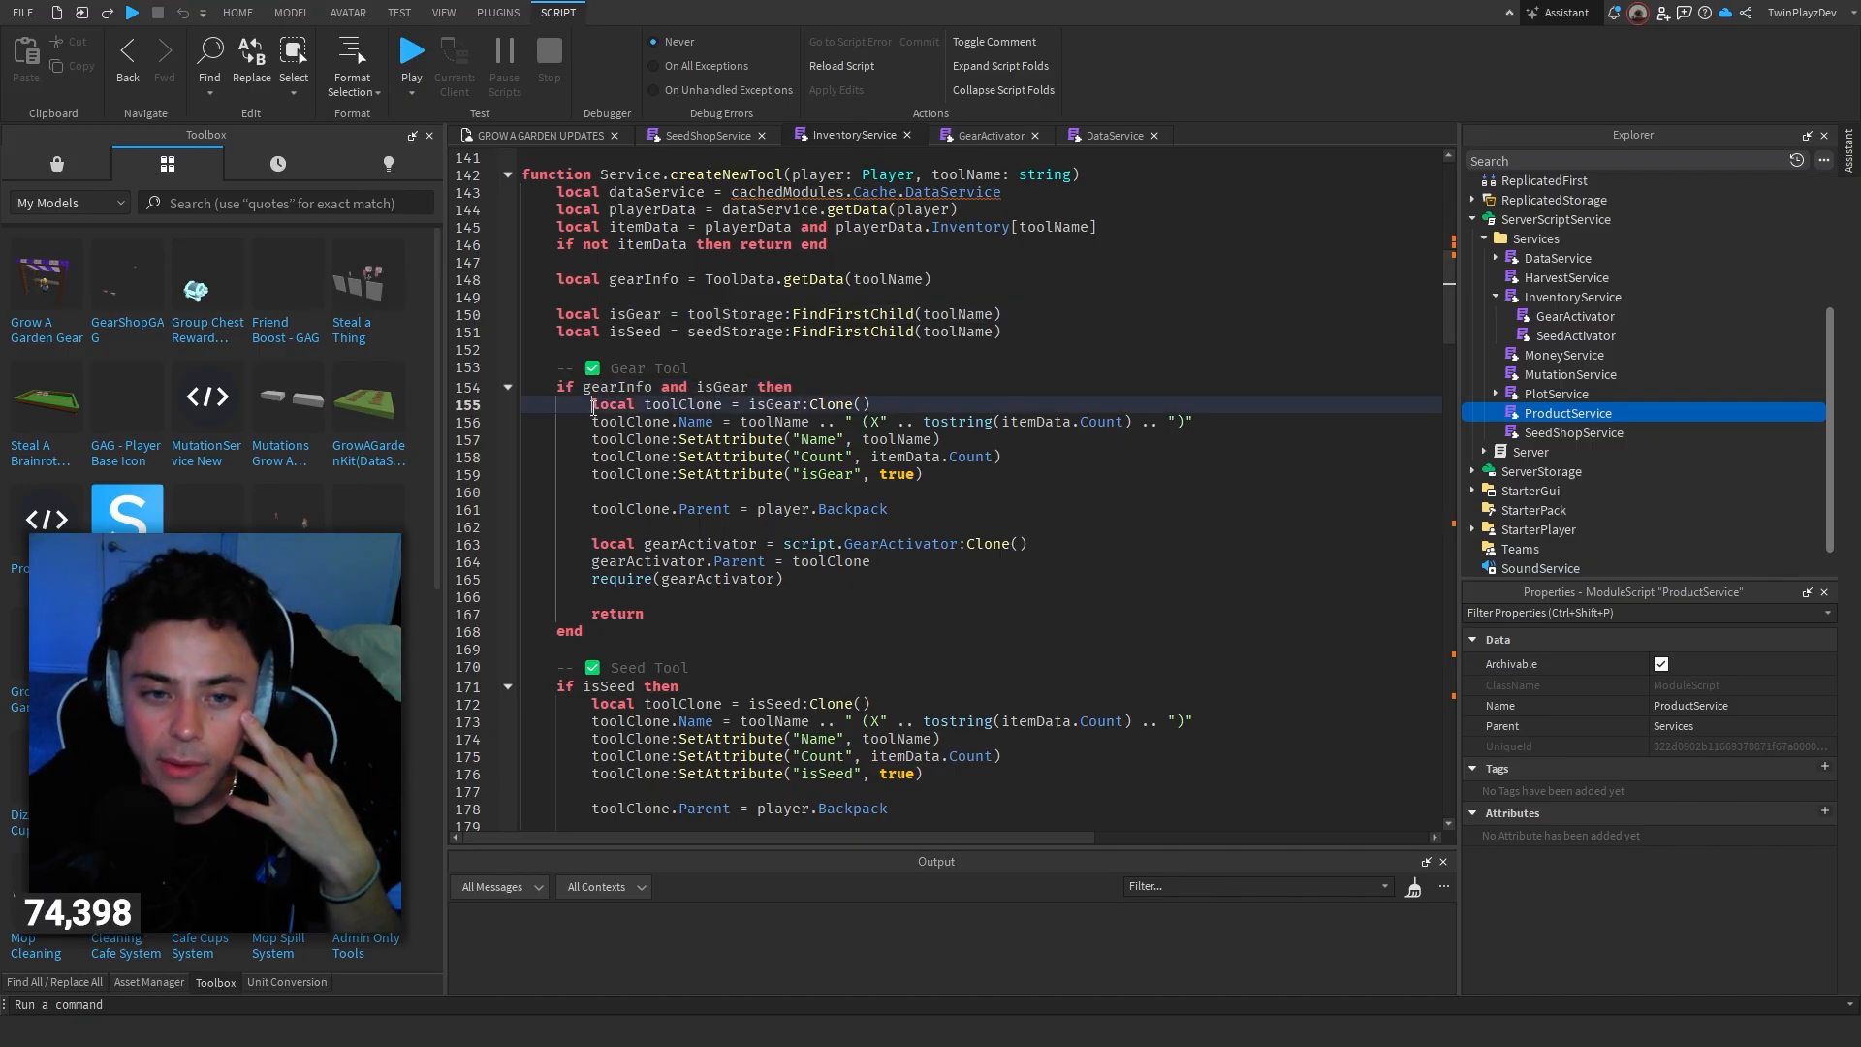
left_click_drag(899, 421, 1108, 421)
type(" Uses Left")
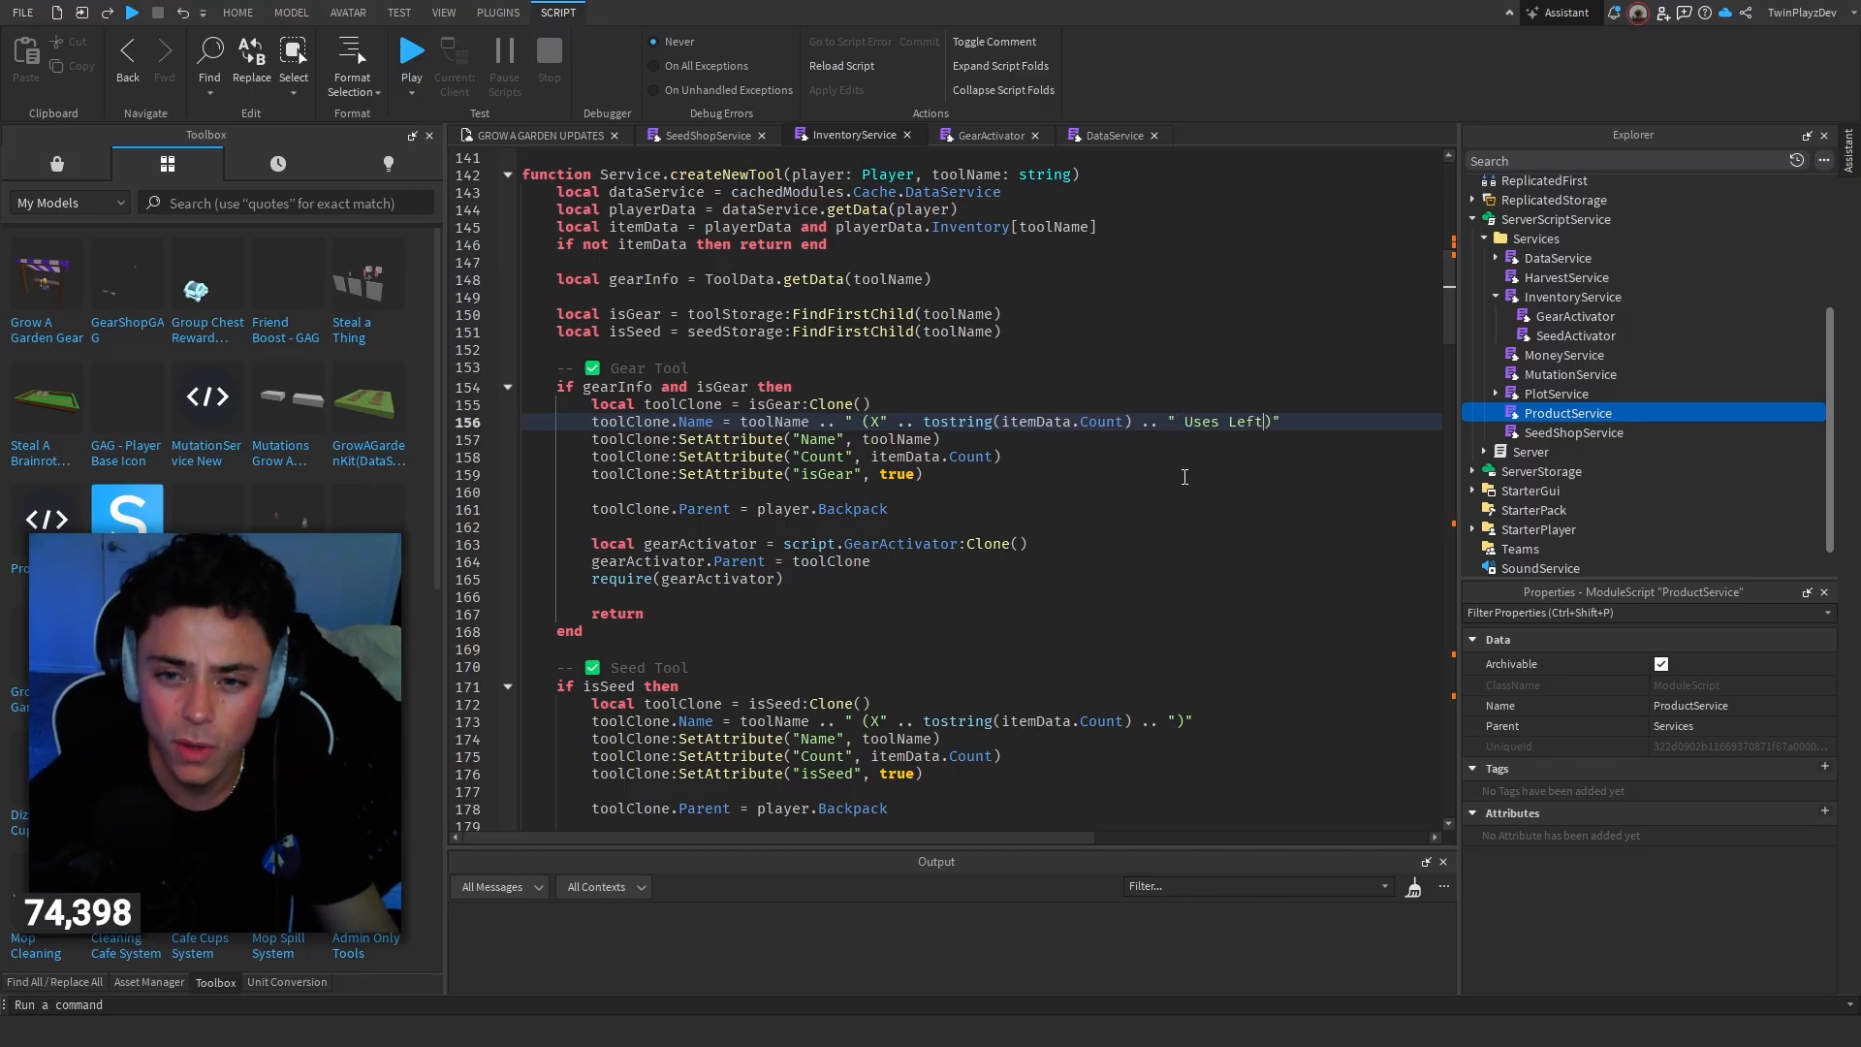
double_click(1243, 421)
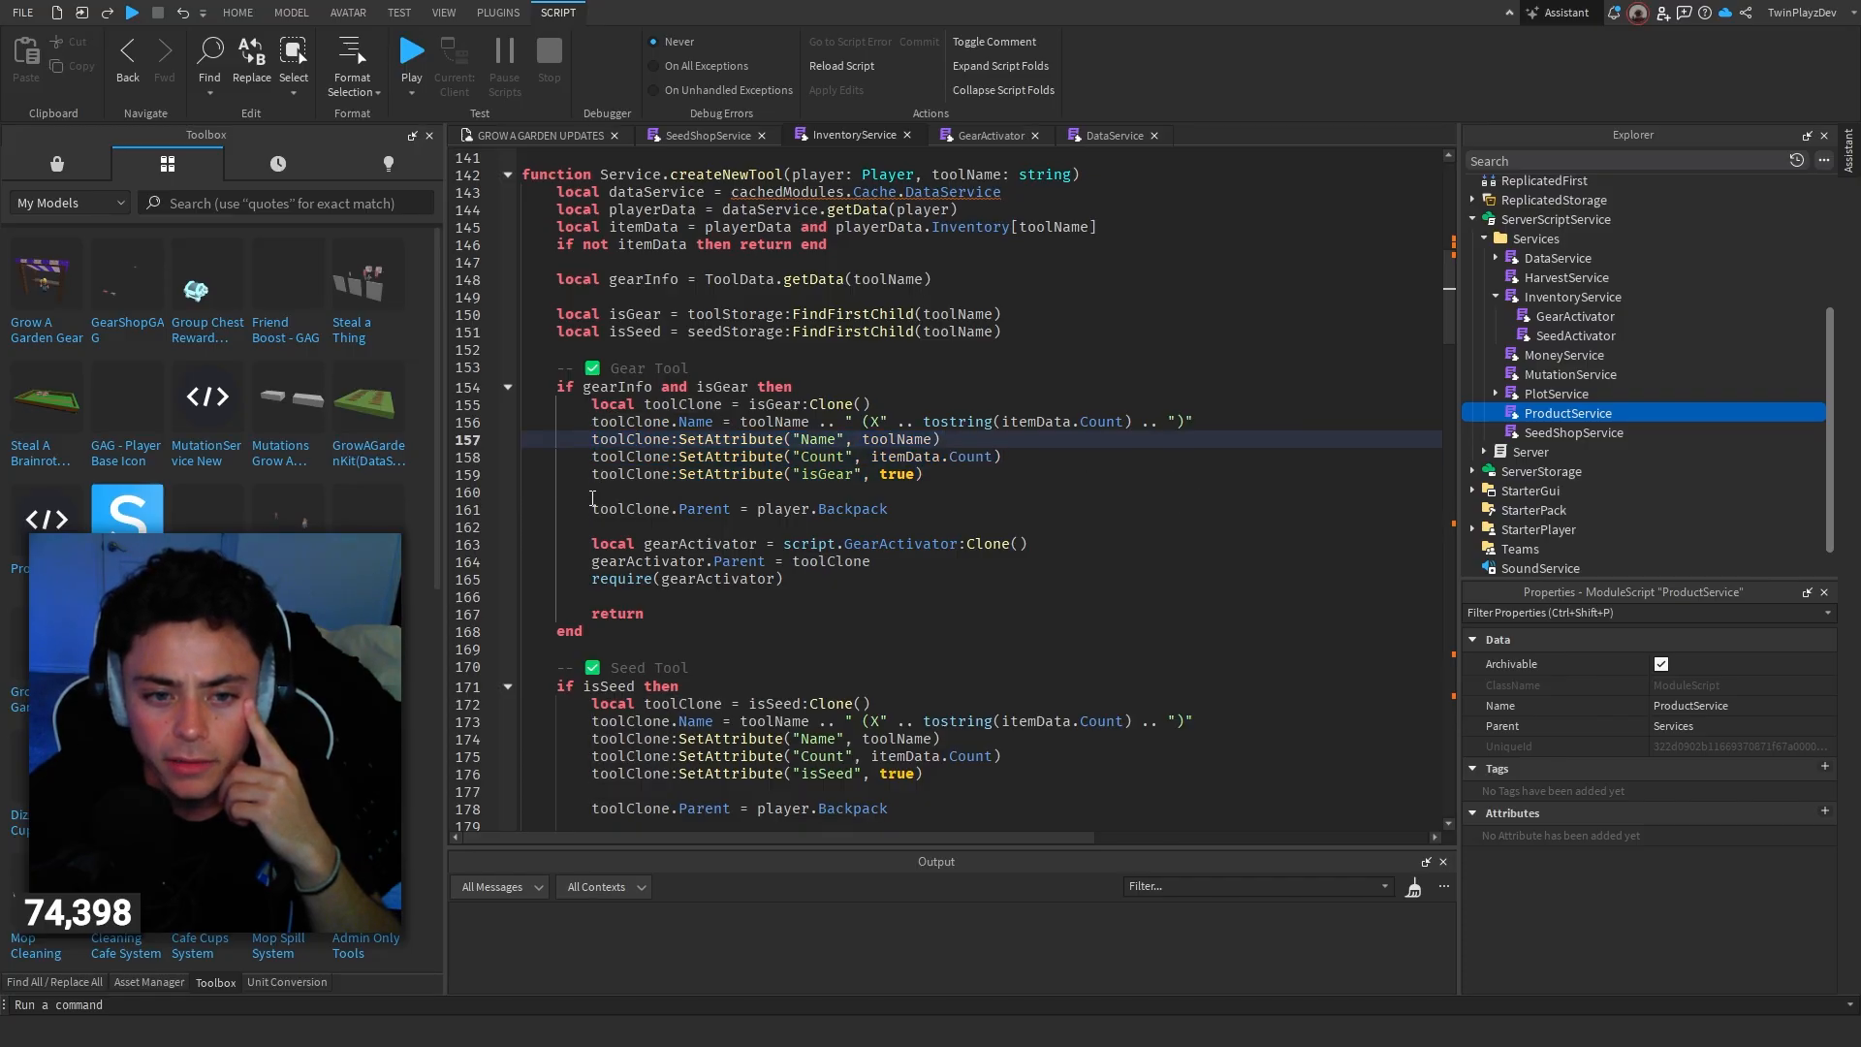
left_click_drag(594, 543, 783, 578)
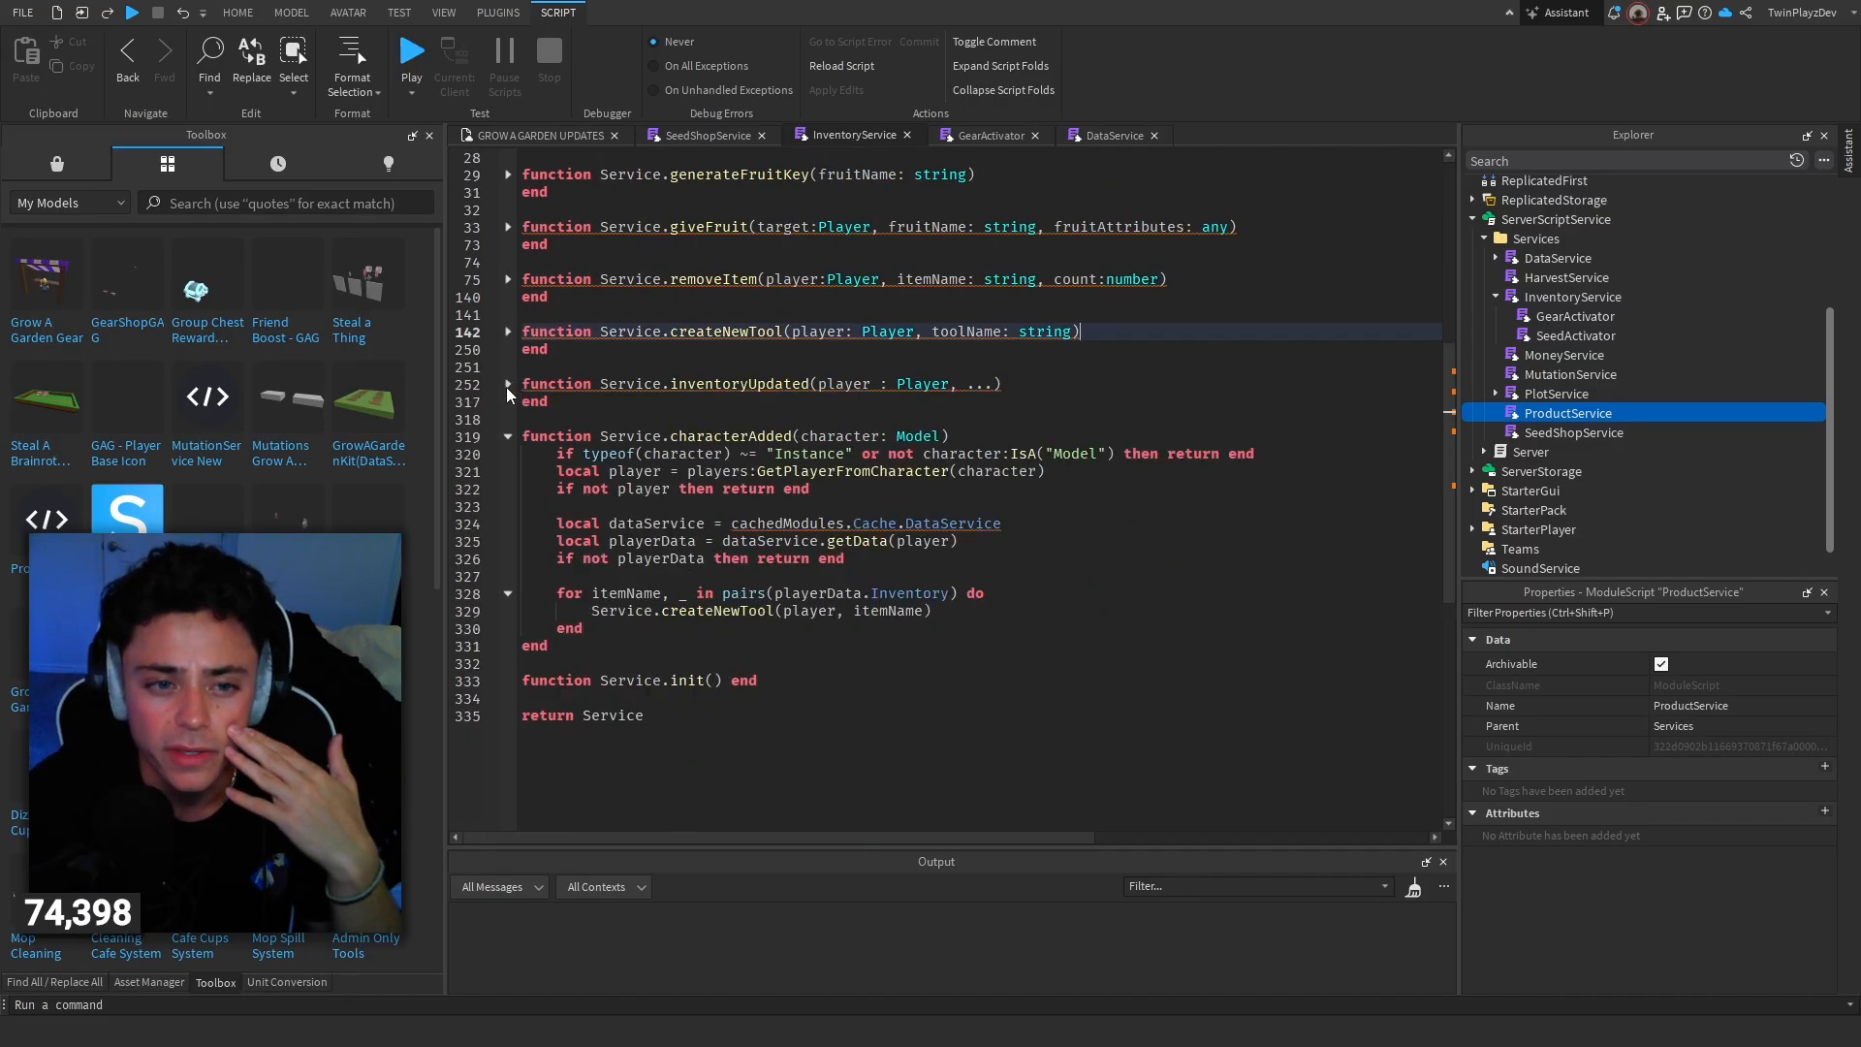
Step: Check SeedShopService's restockInterval value of 20 on line 17 and its plant-size functions
left_click(706, 134)
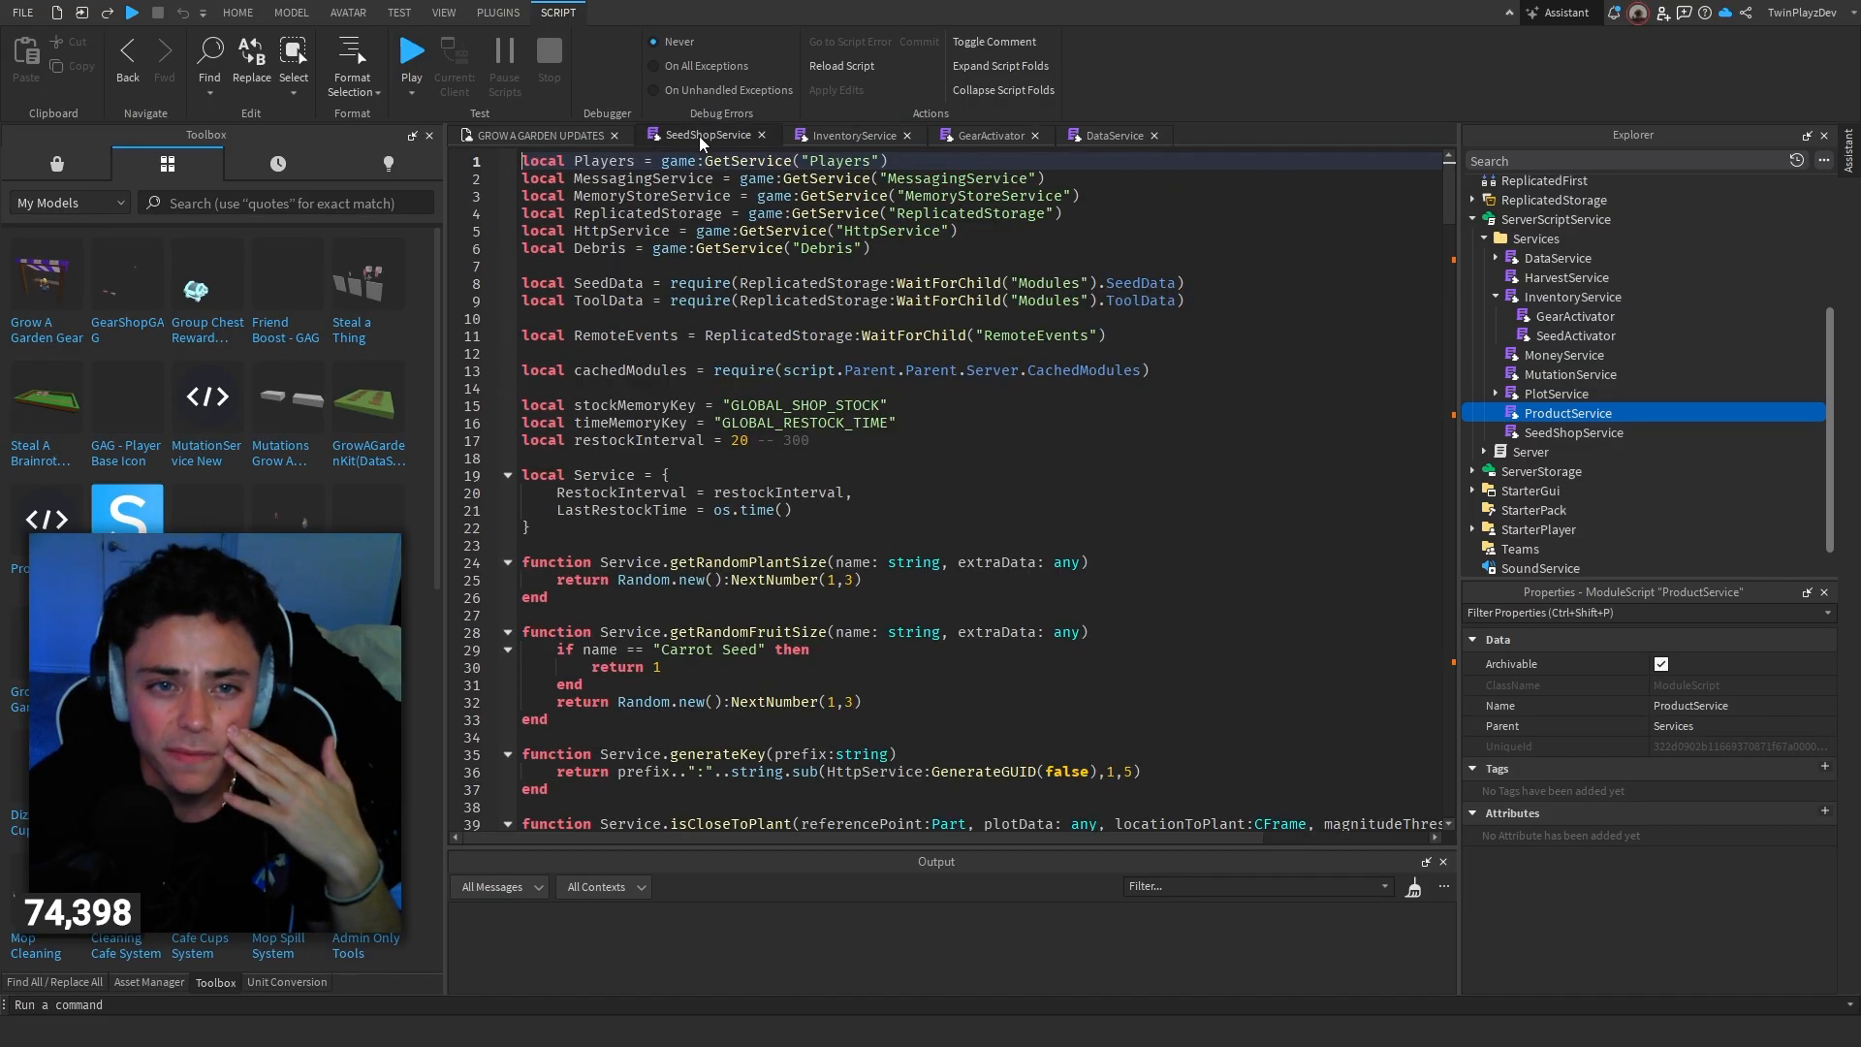
left_click(1000, 422)
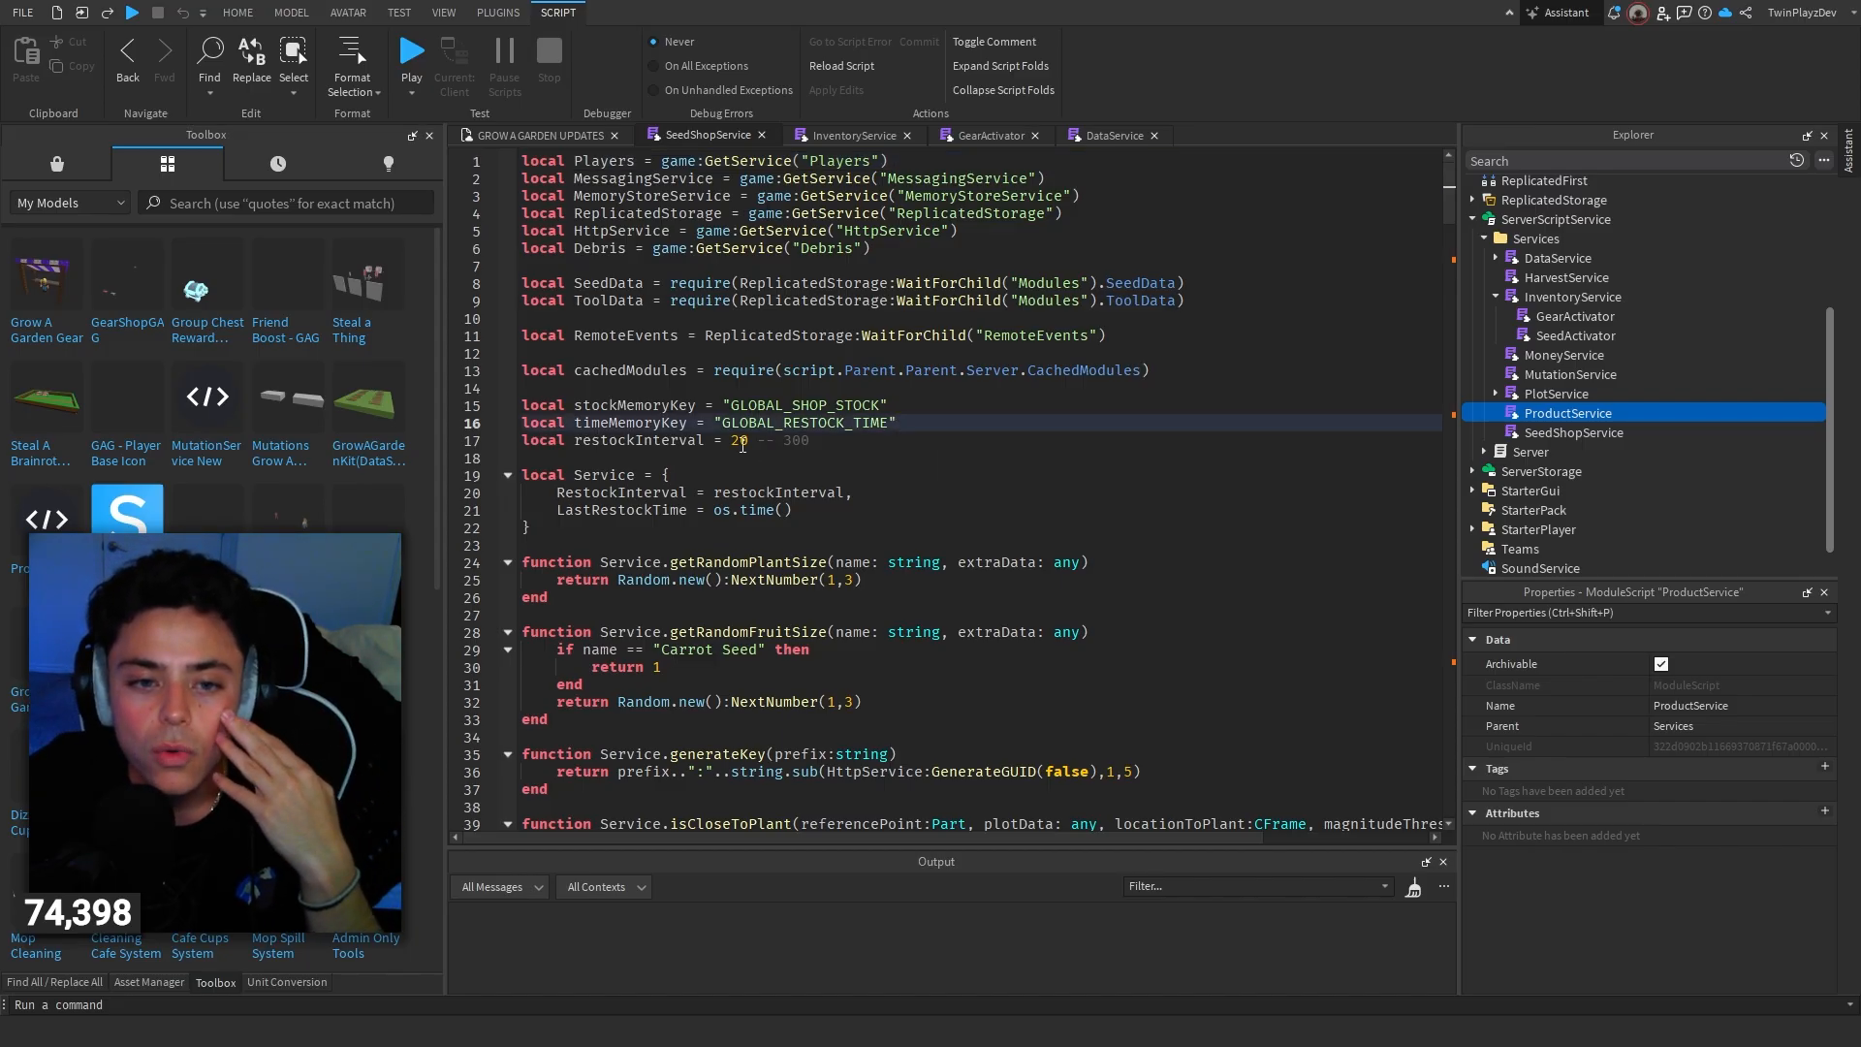
double_click(737, 440)
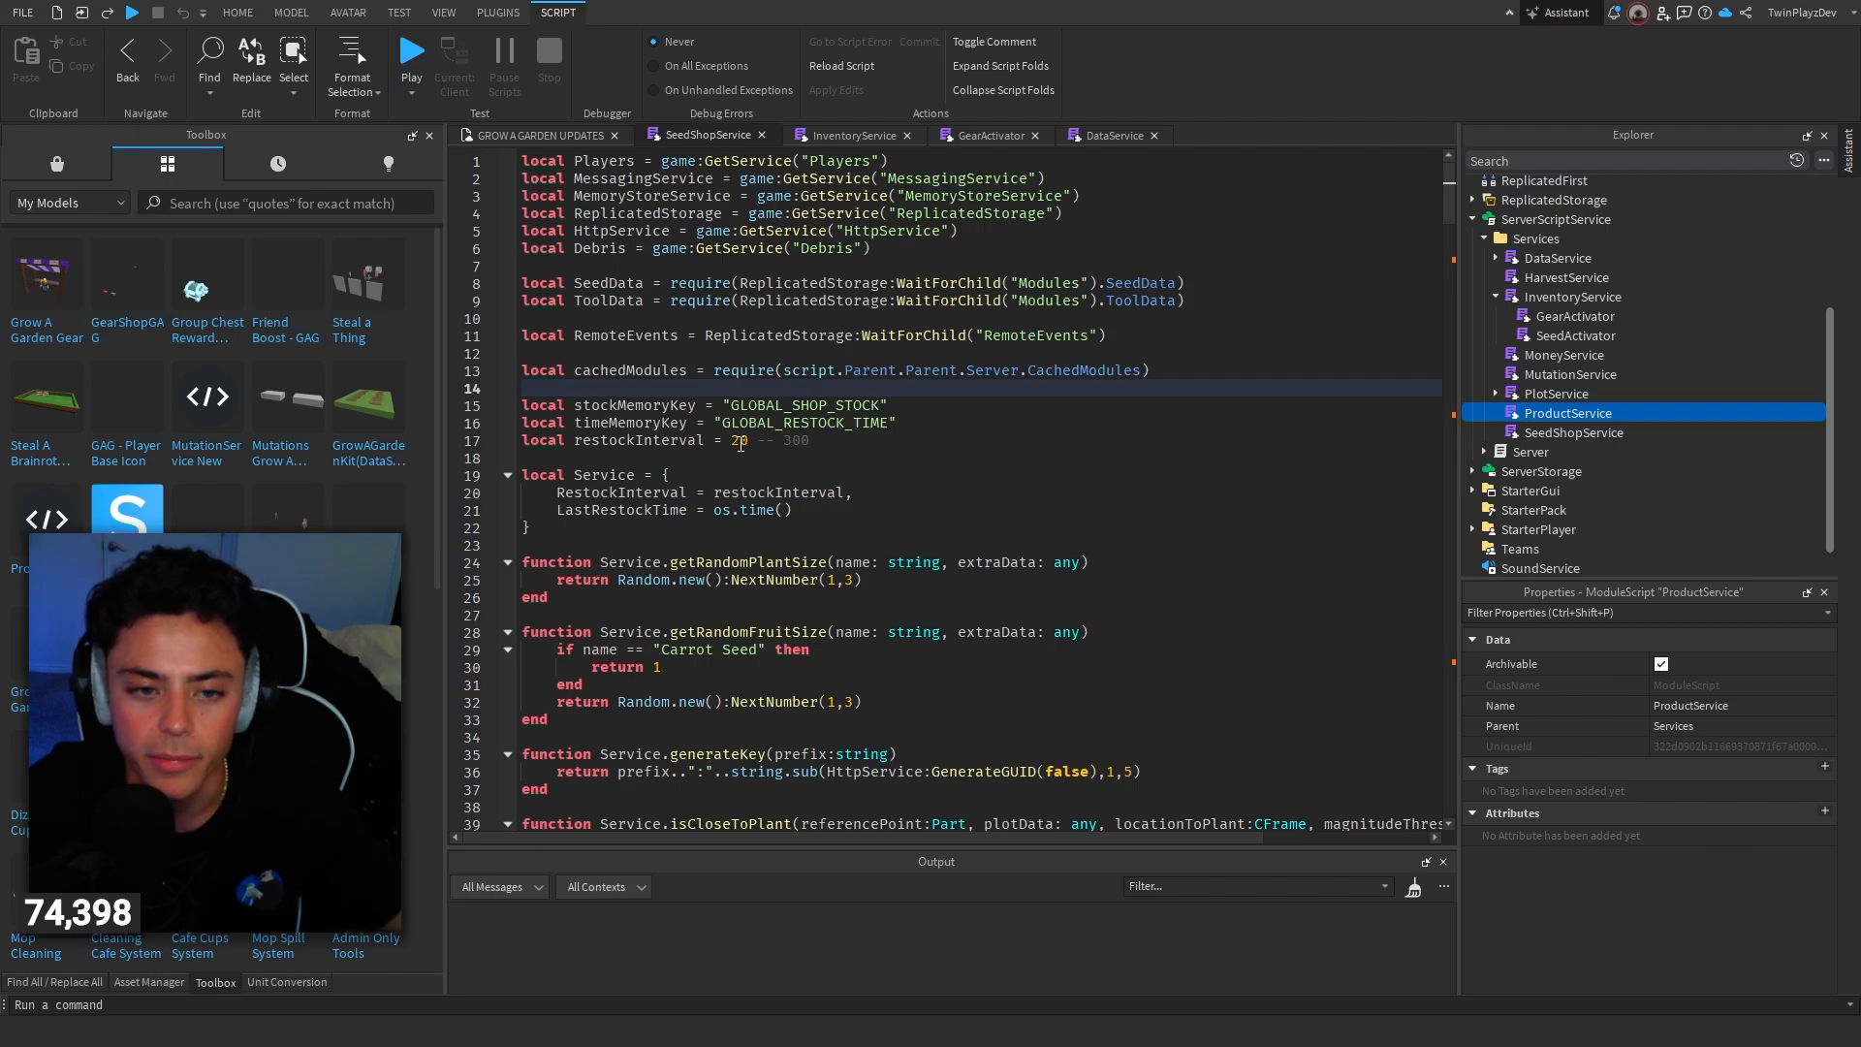
scroll("down", 3)
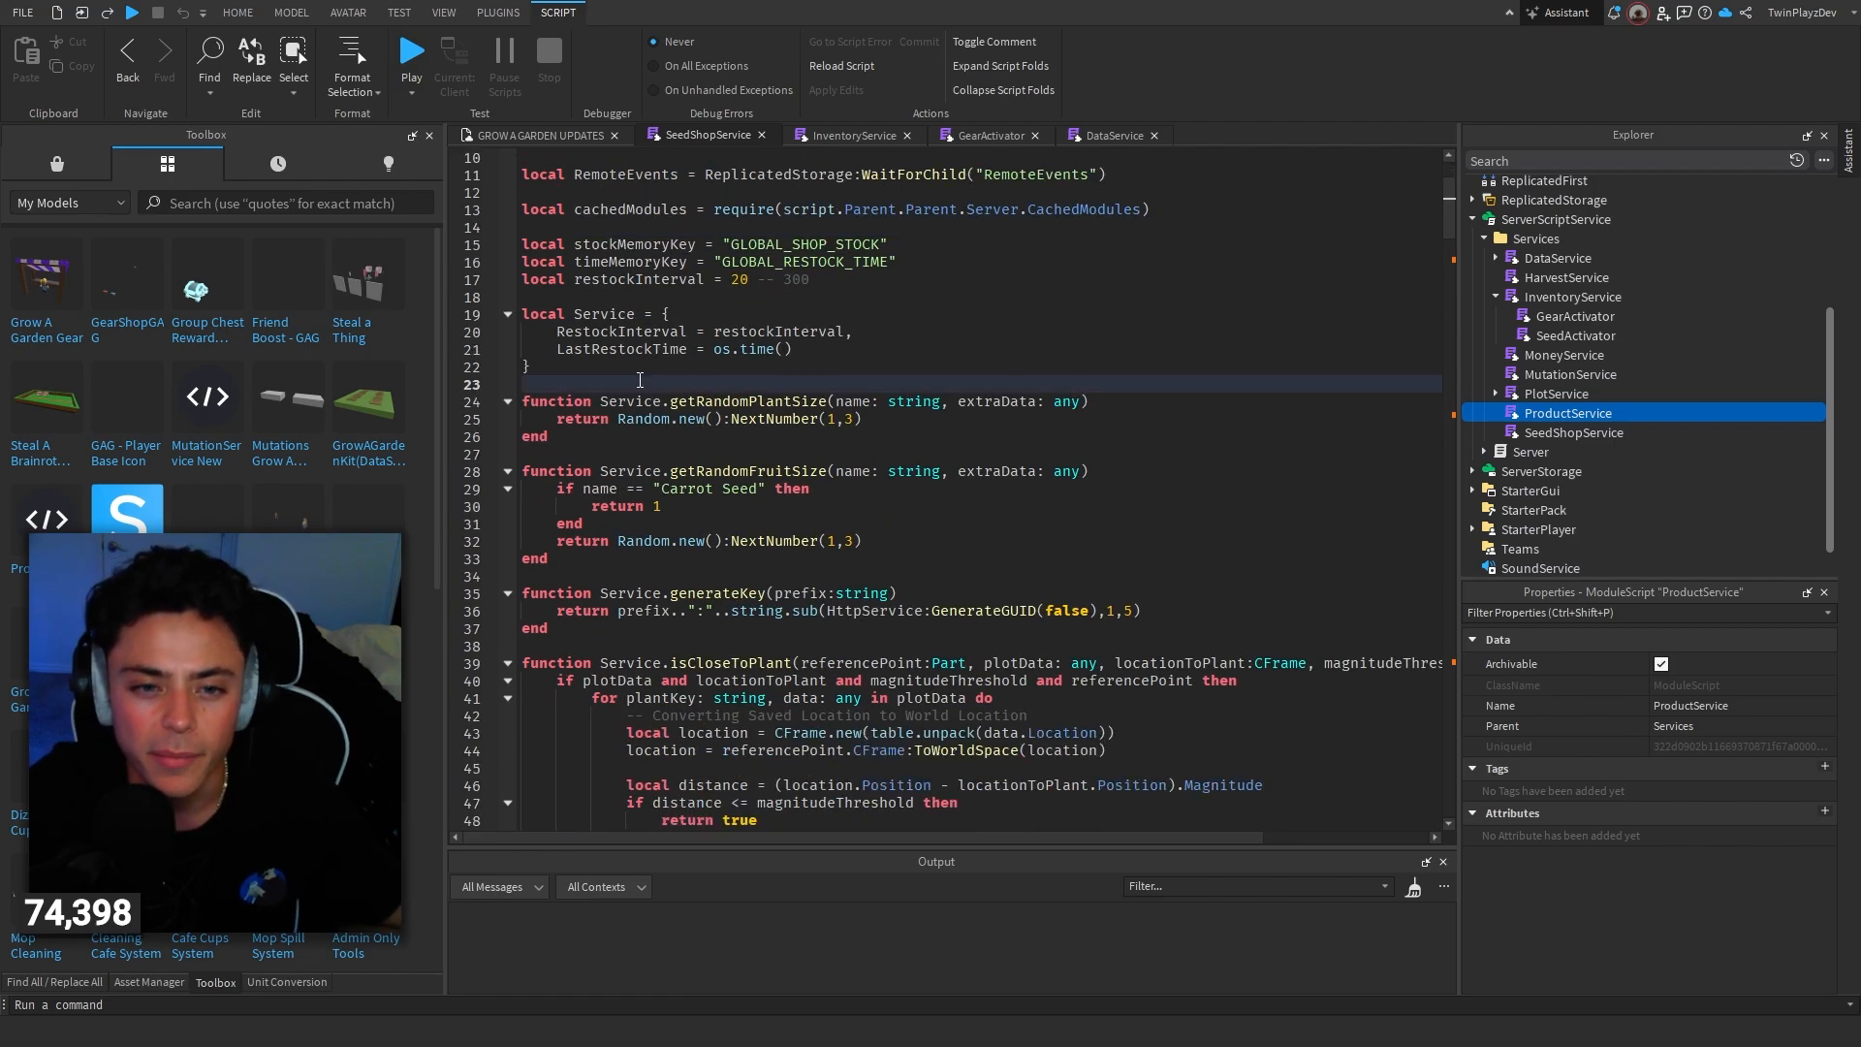
Step: Review SeedShopService's stock generation and the ResetGearShop restock broadcast code
scroll("down", 3)
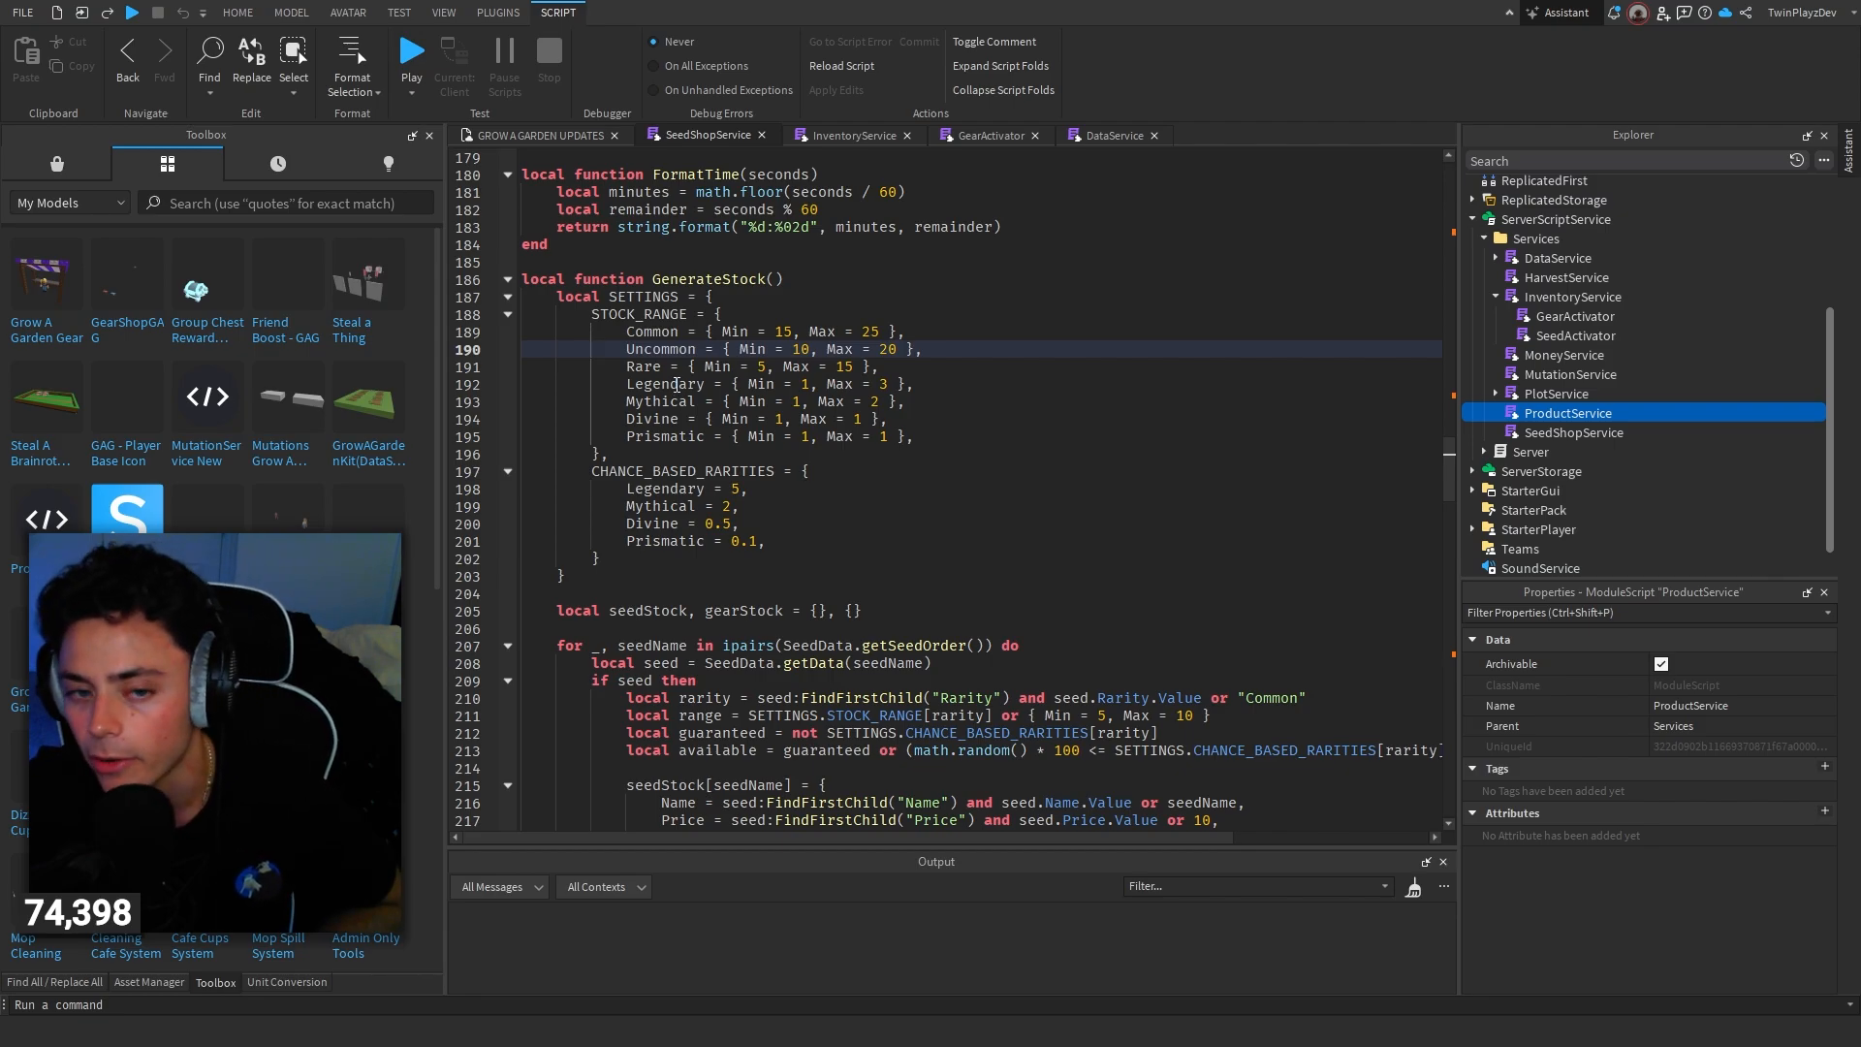
scroll("down", 3)
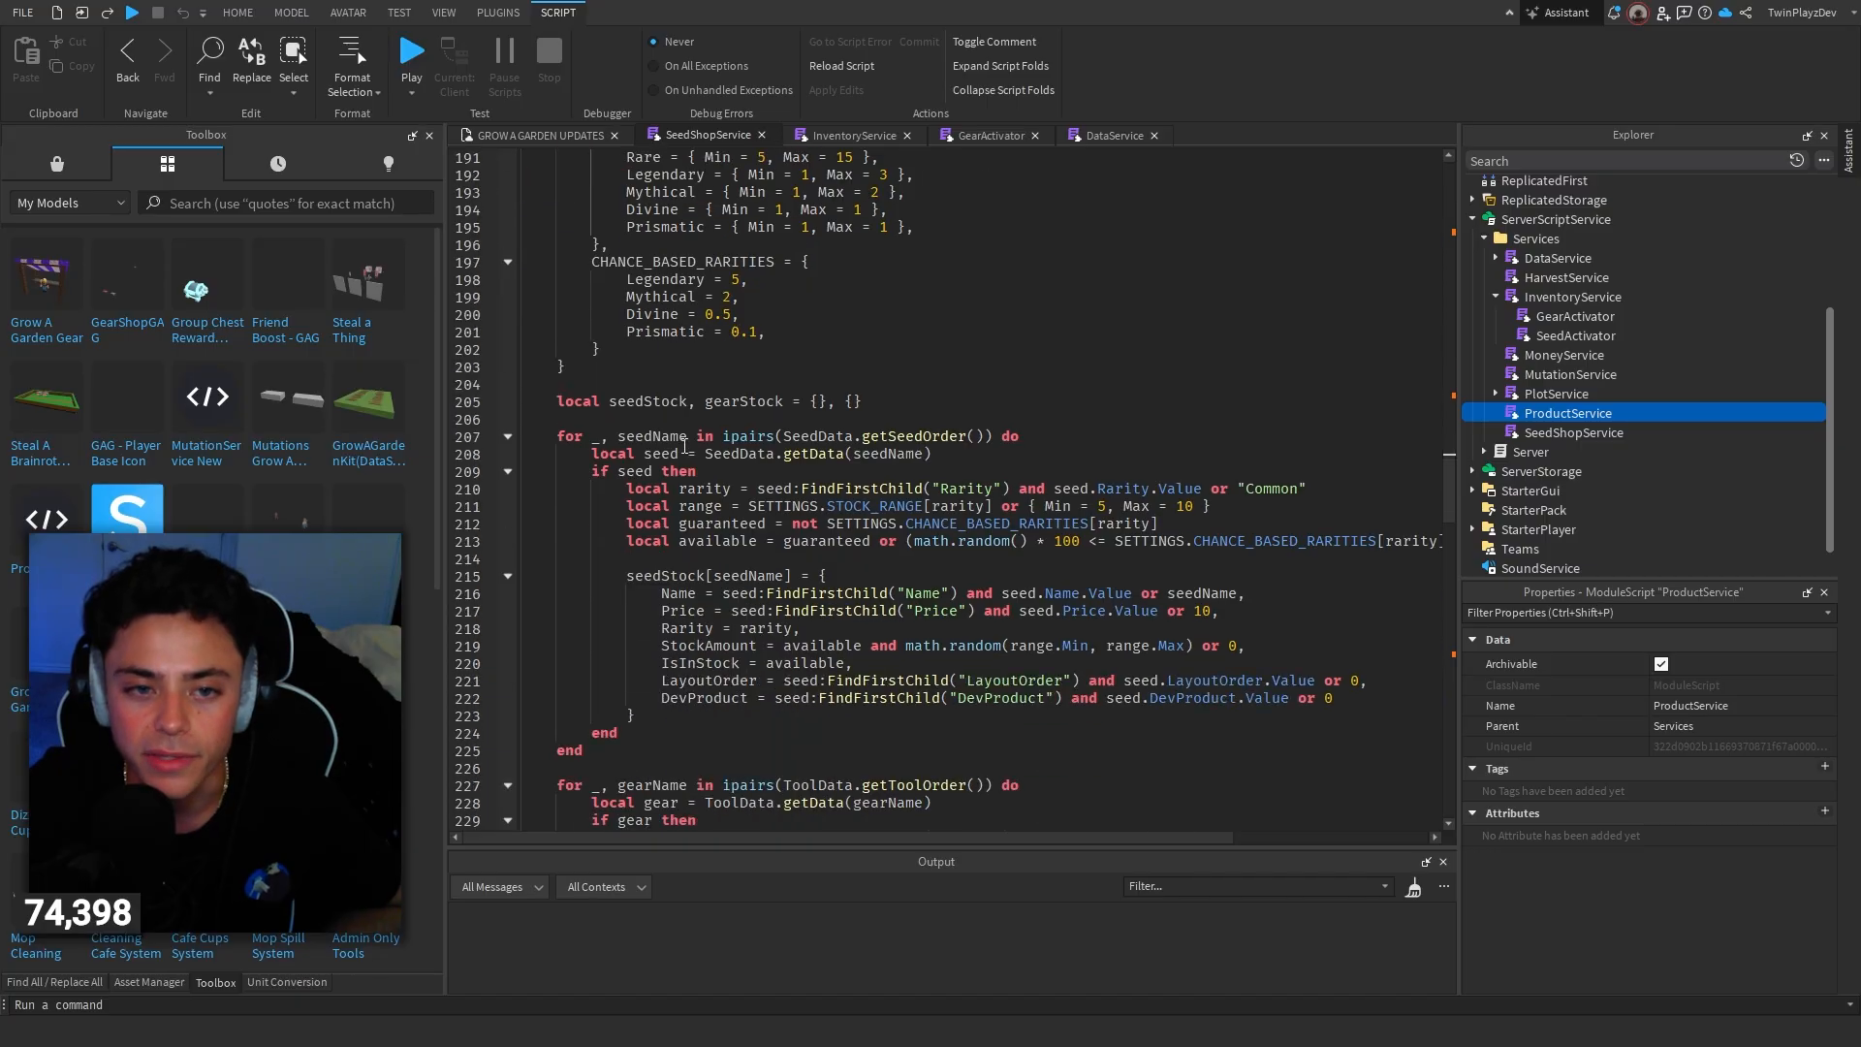
scroll("down", 3)
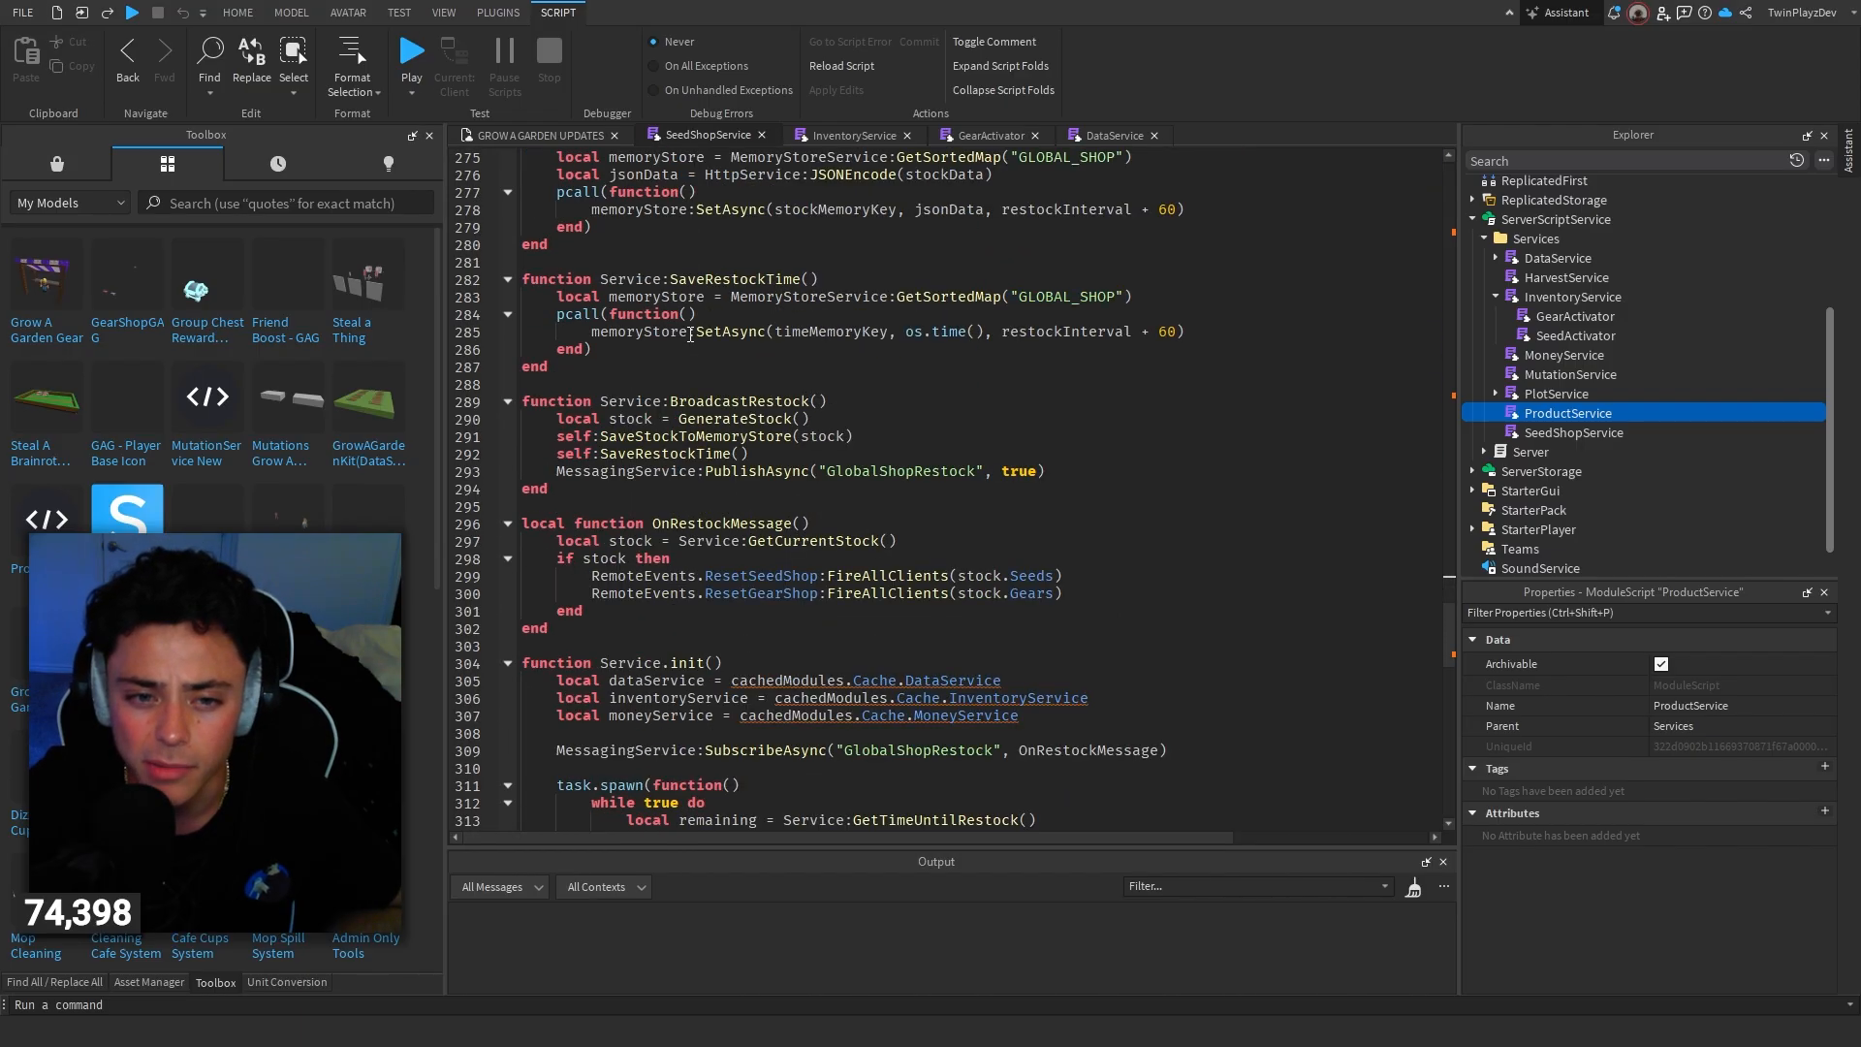
scroll("down", 3)
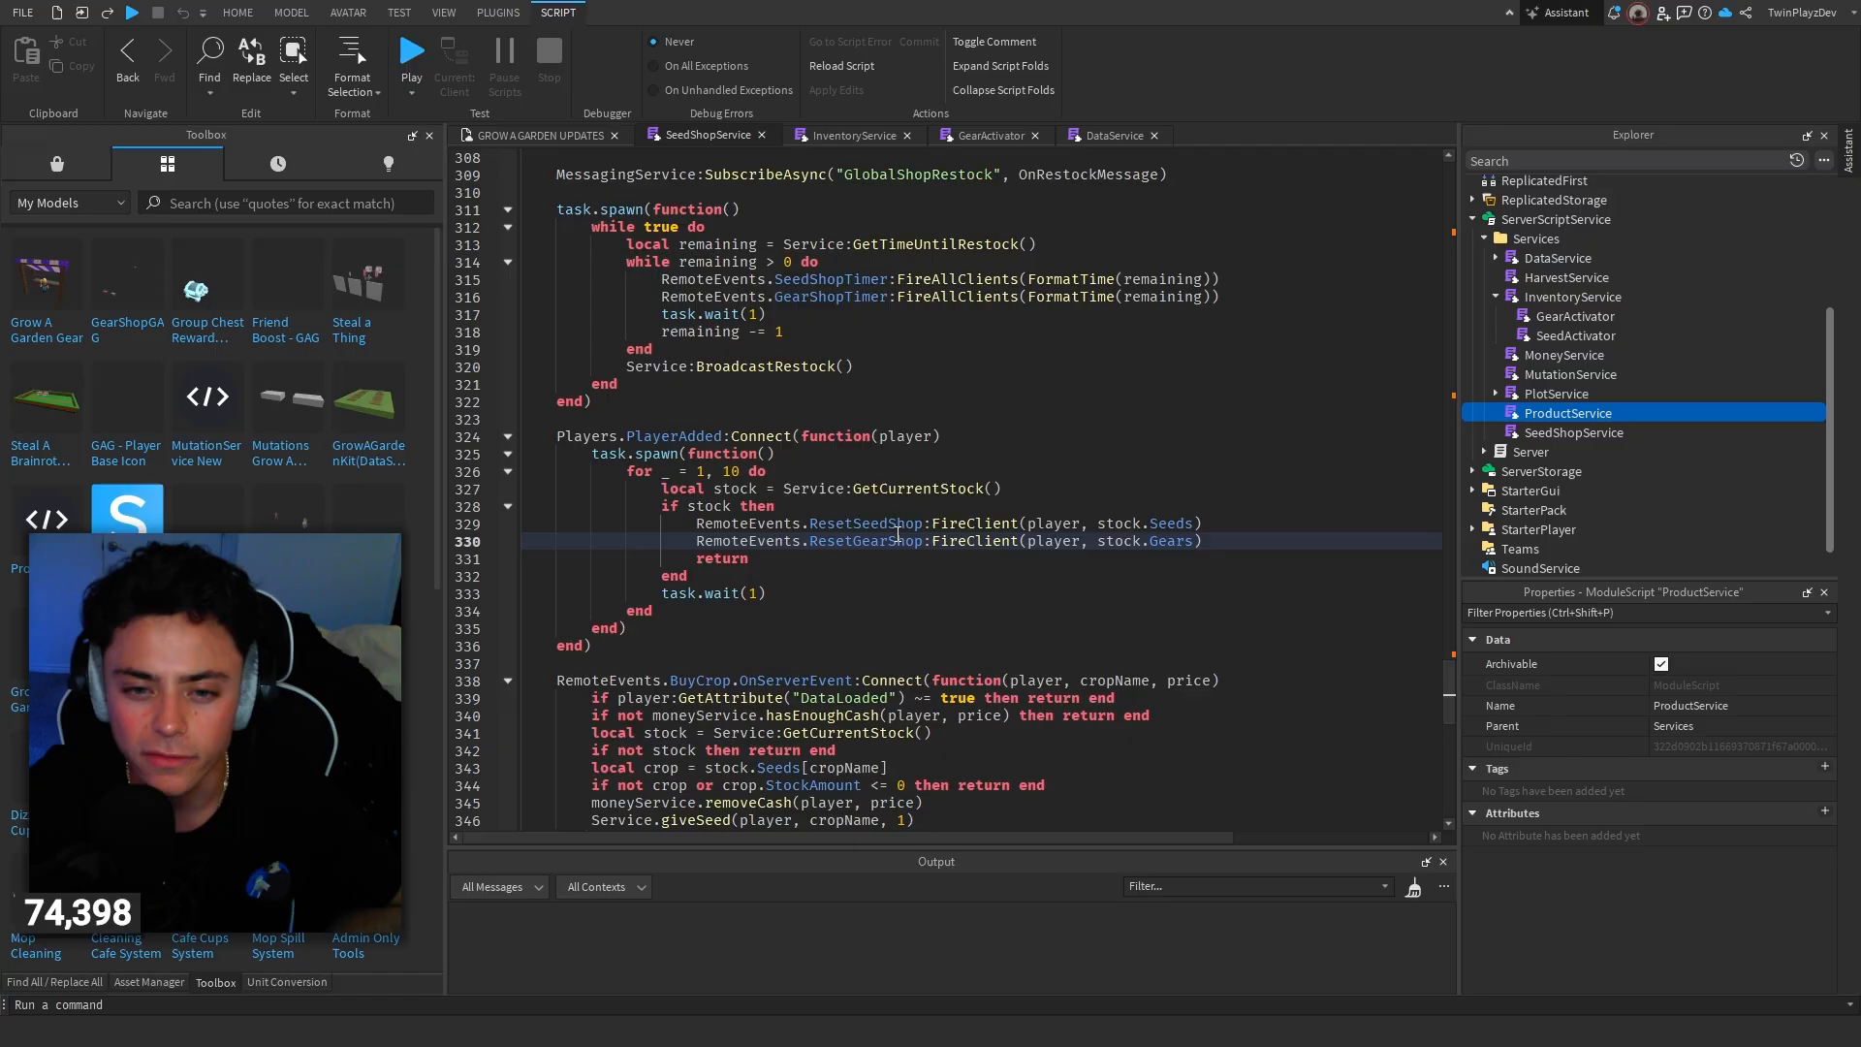
double_click(863, 541)
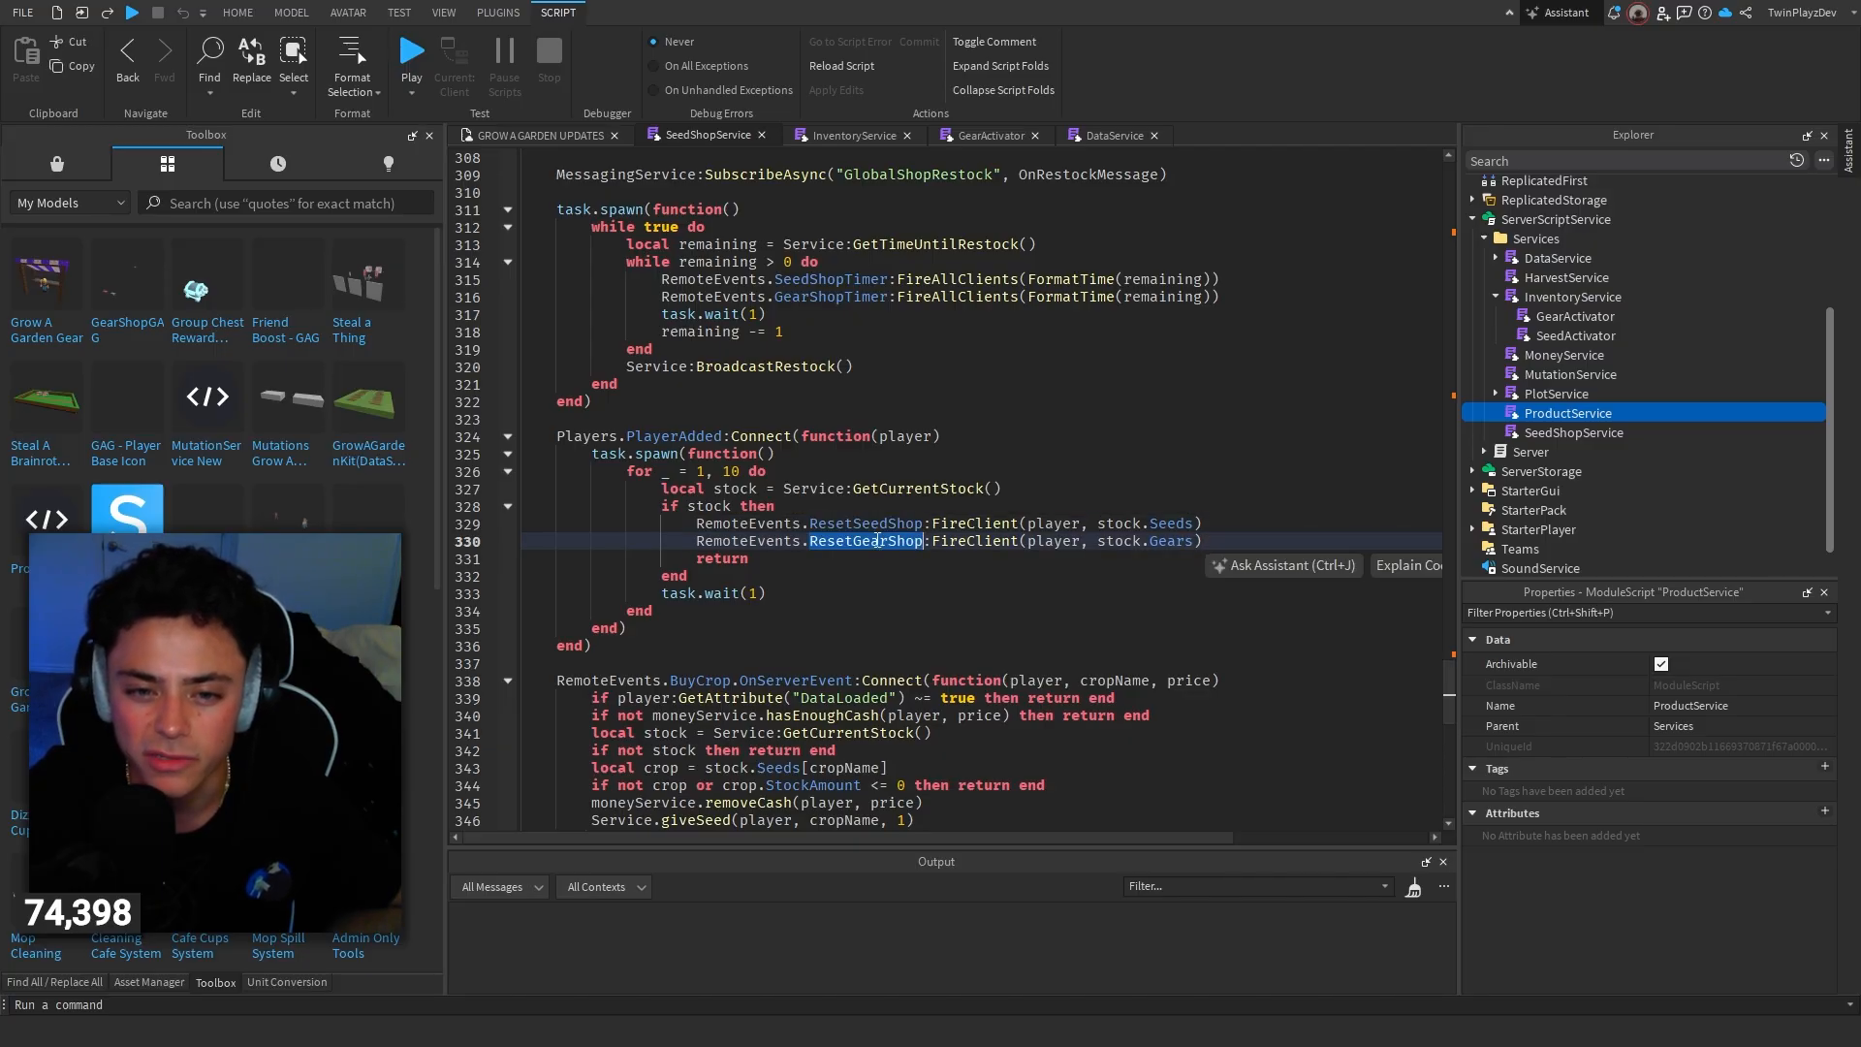
scroll("down", 3)
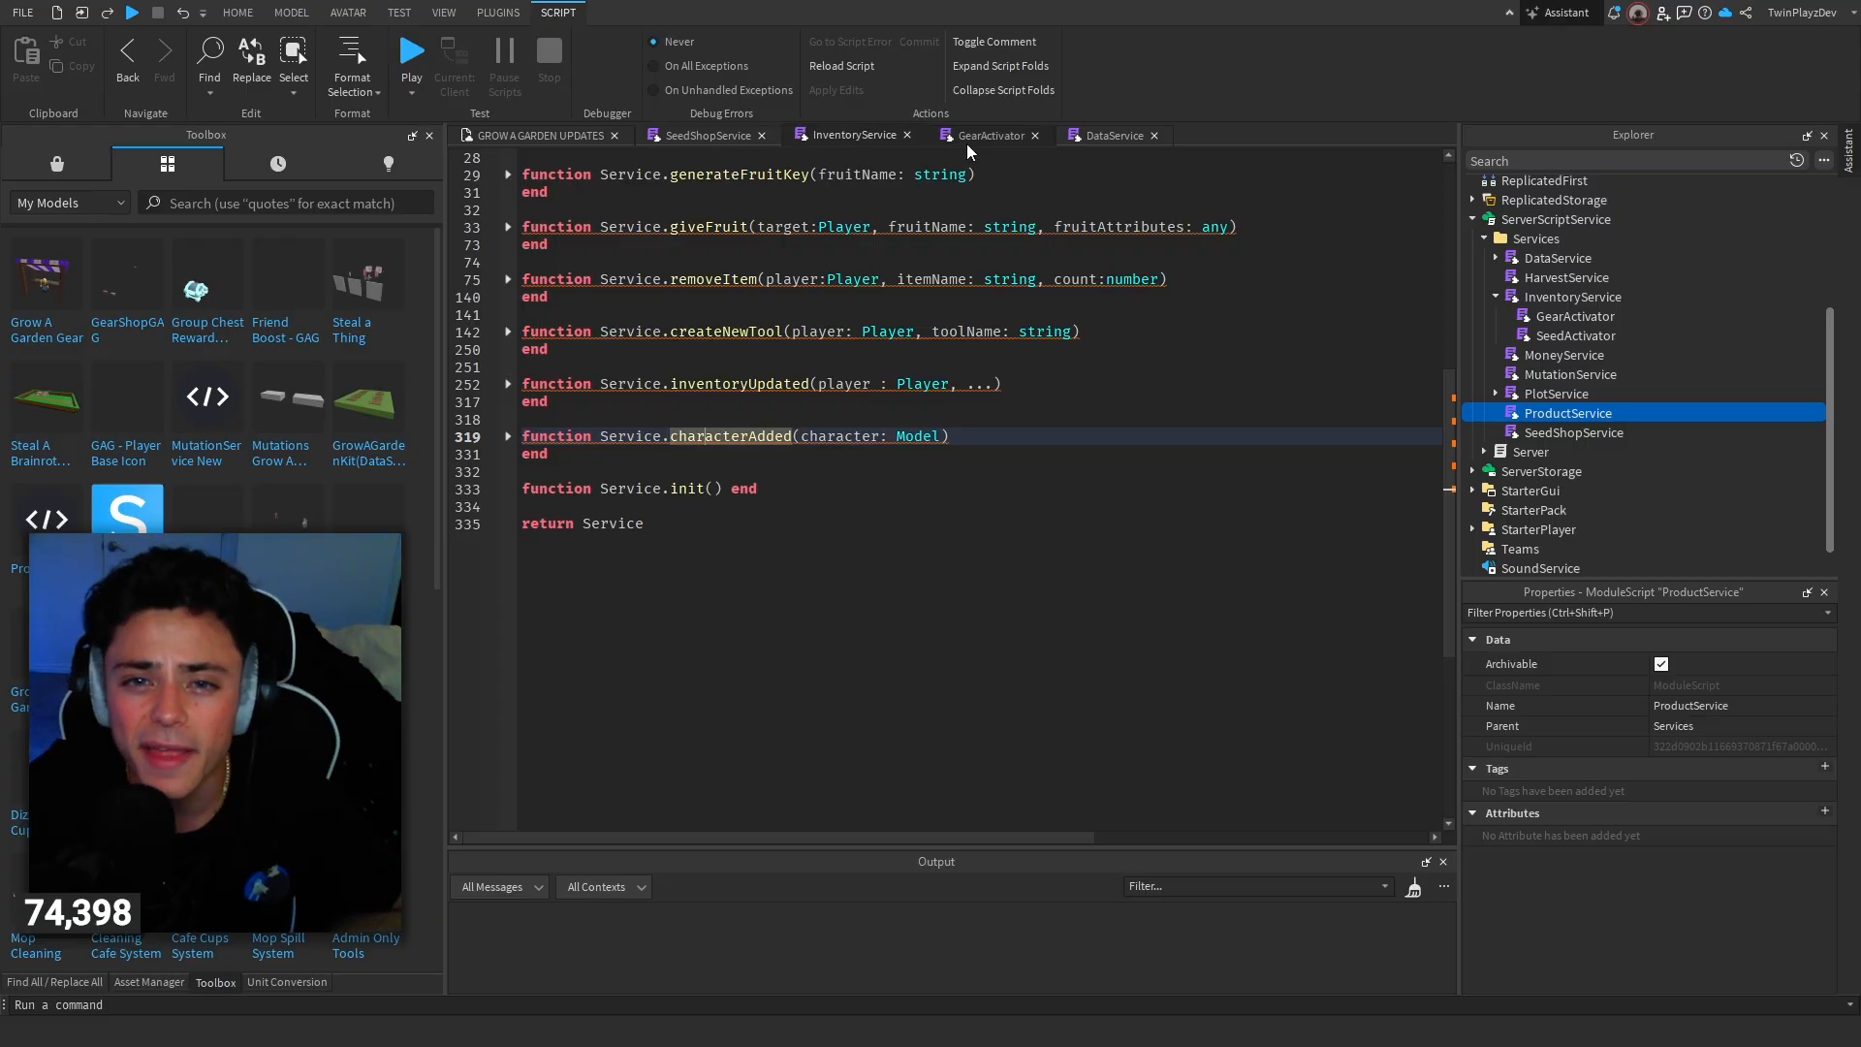
Step: Expand ReplicatedStorage > Modules > ToolData and open the ToolData module script
left_click(237, 11)
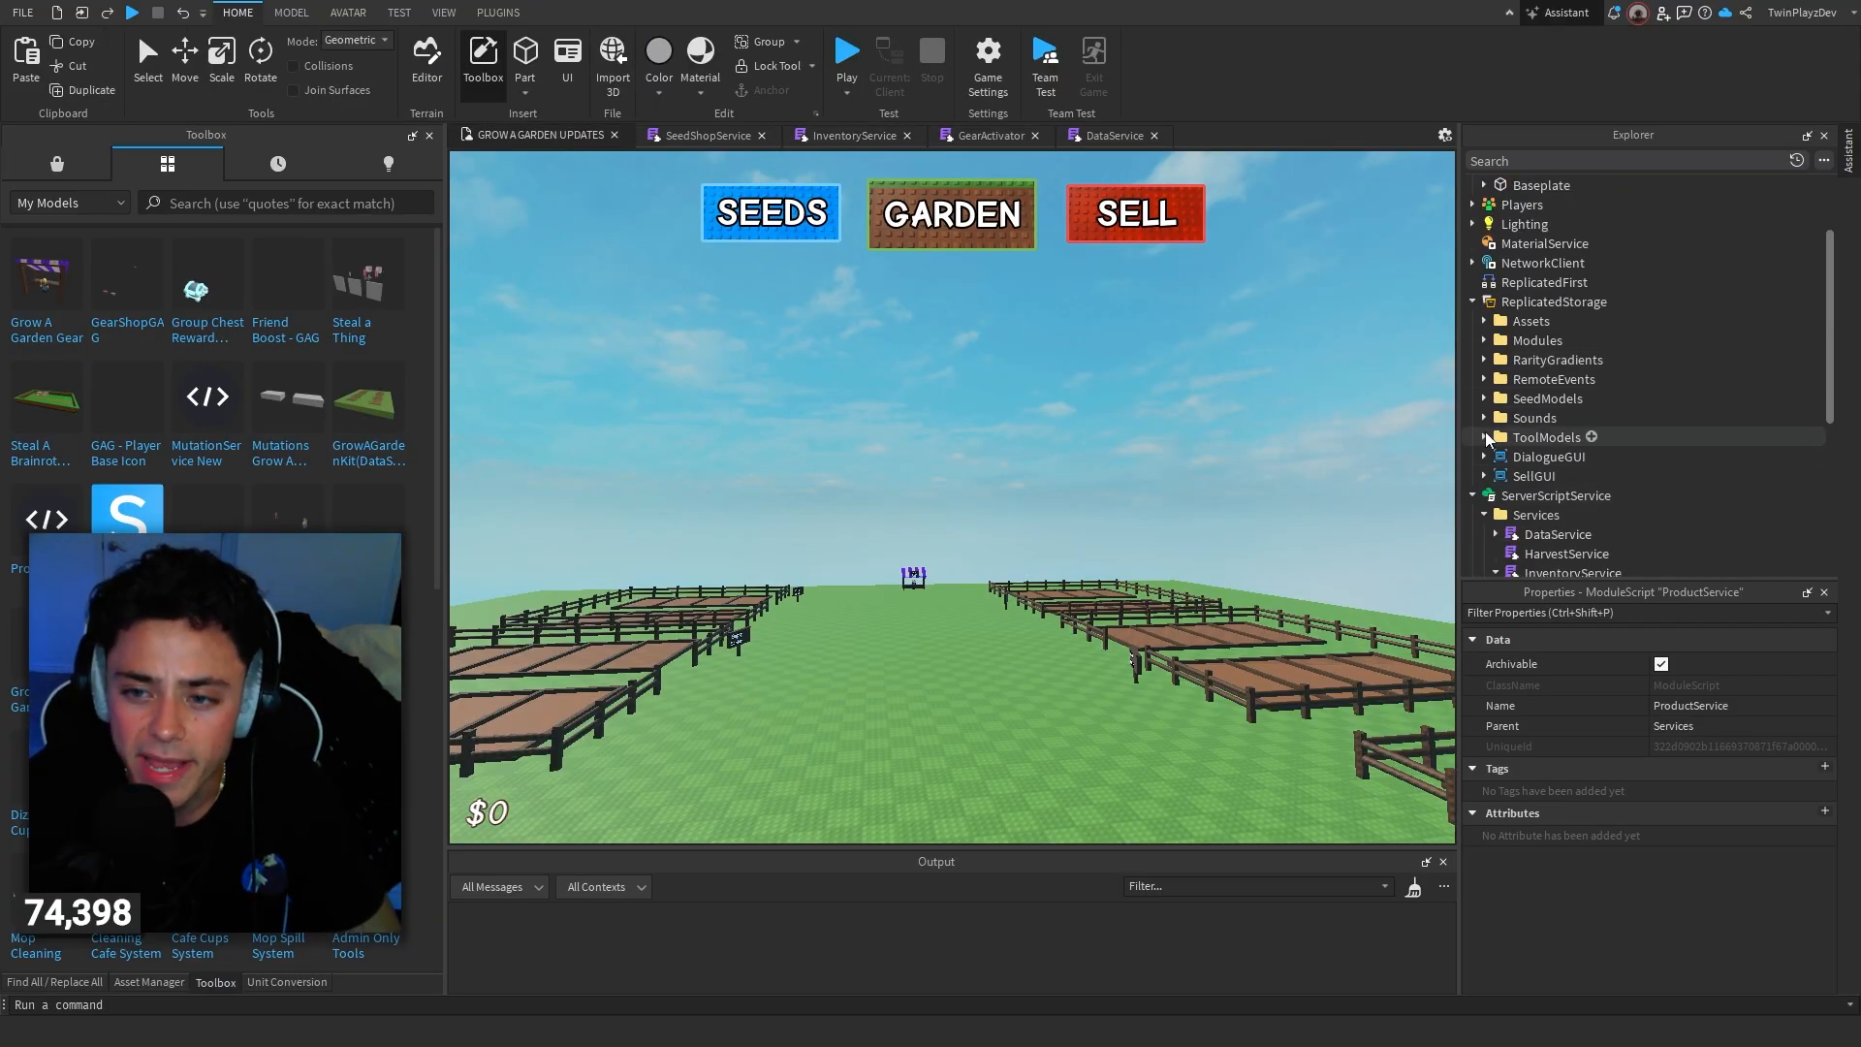
left_click(1485, 341)
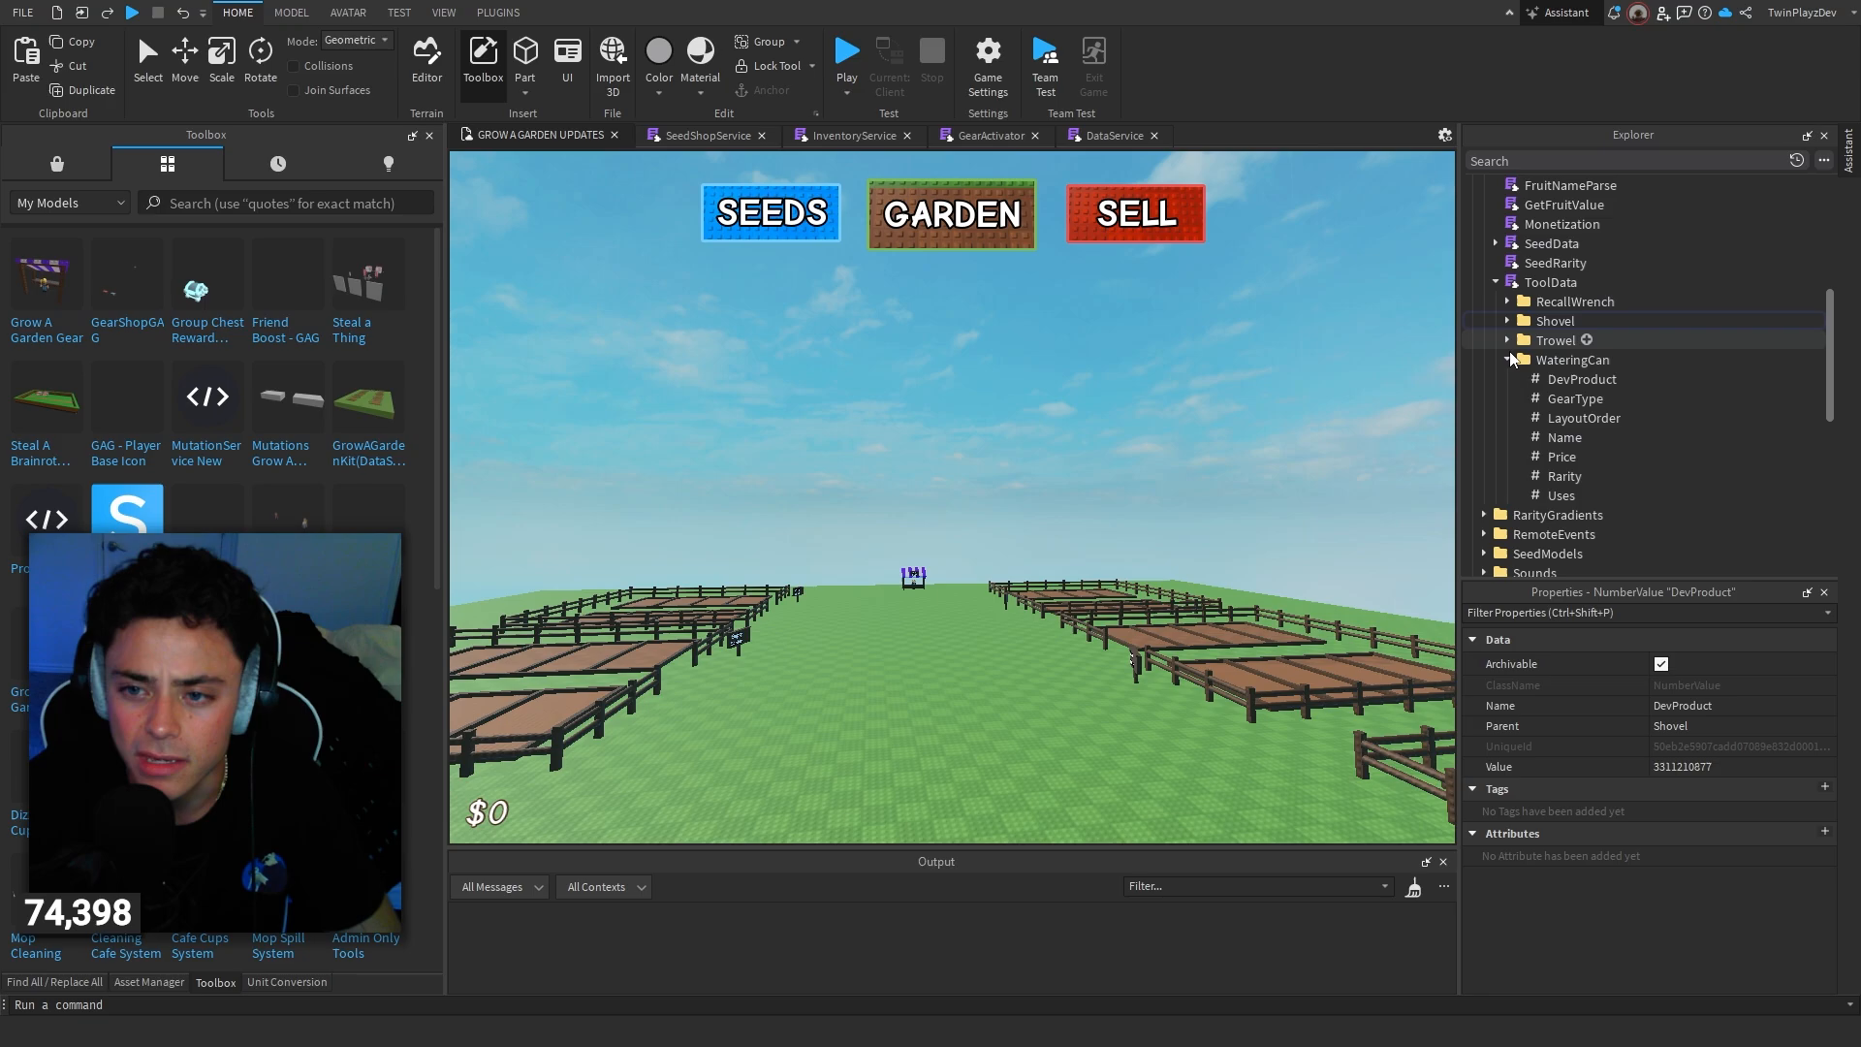
left_click(1512, 361)
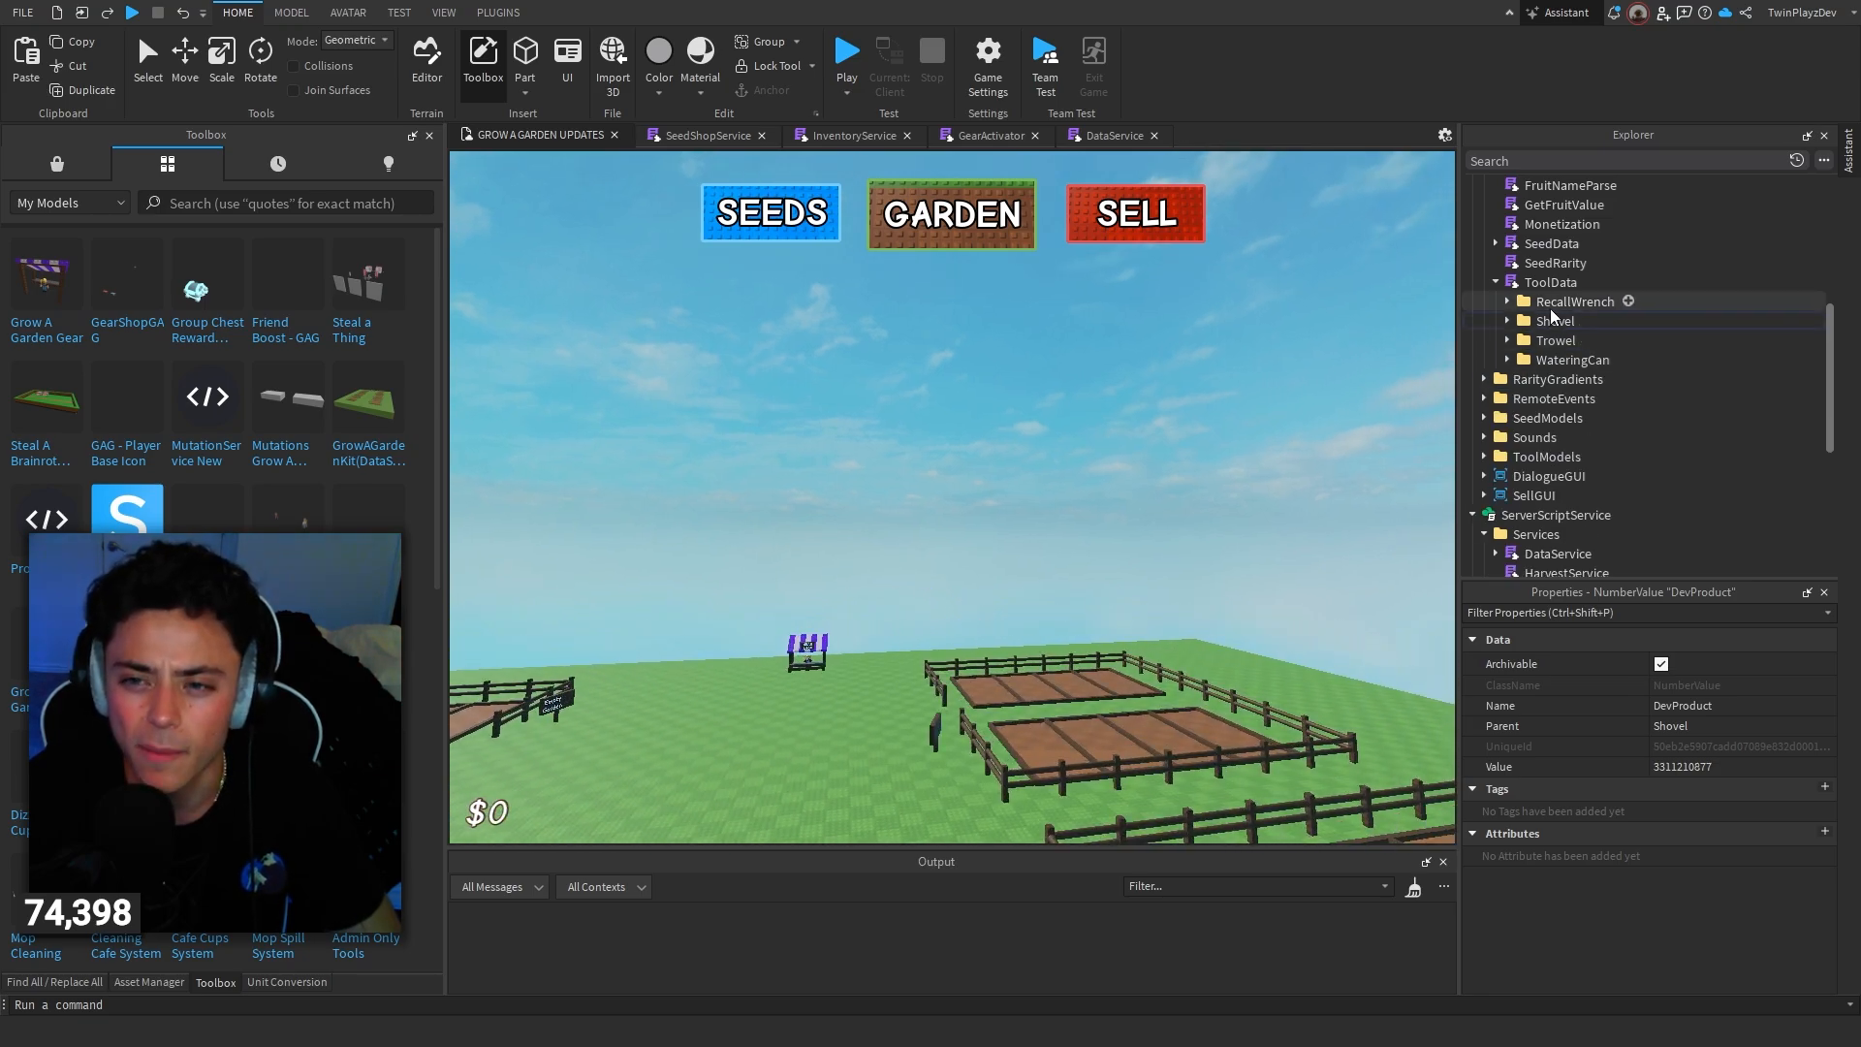
left_click(1574, 301)
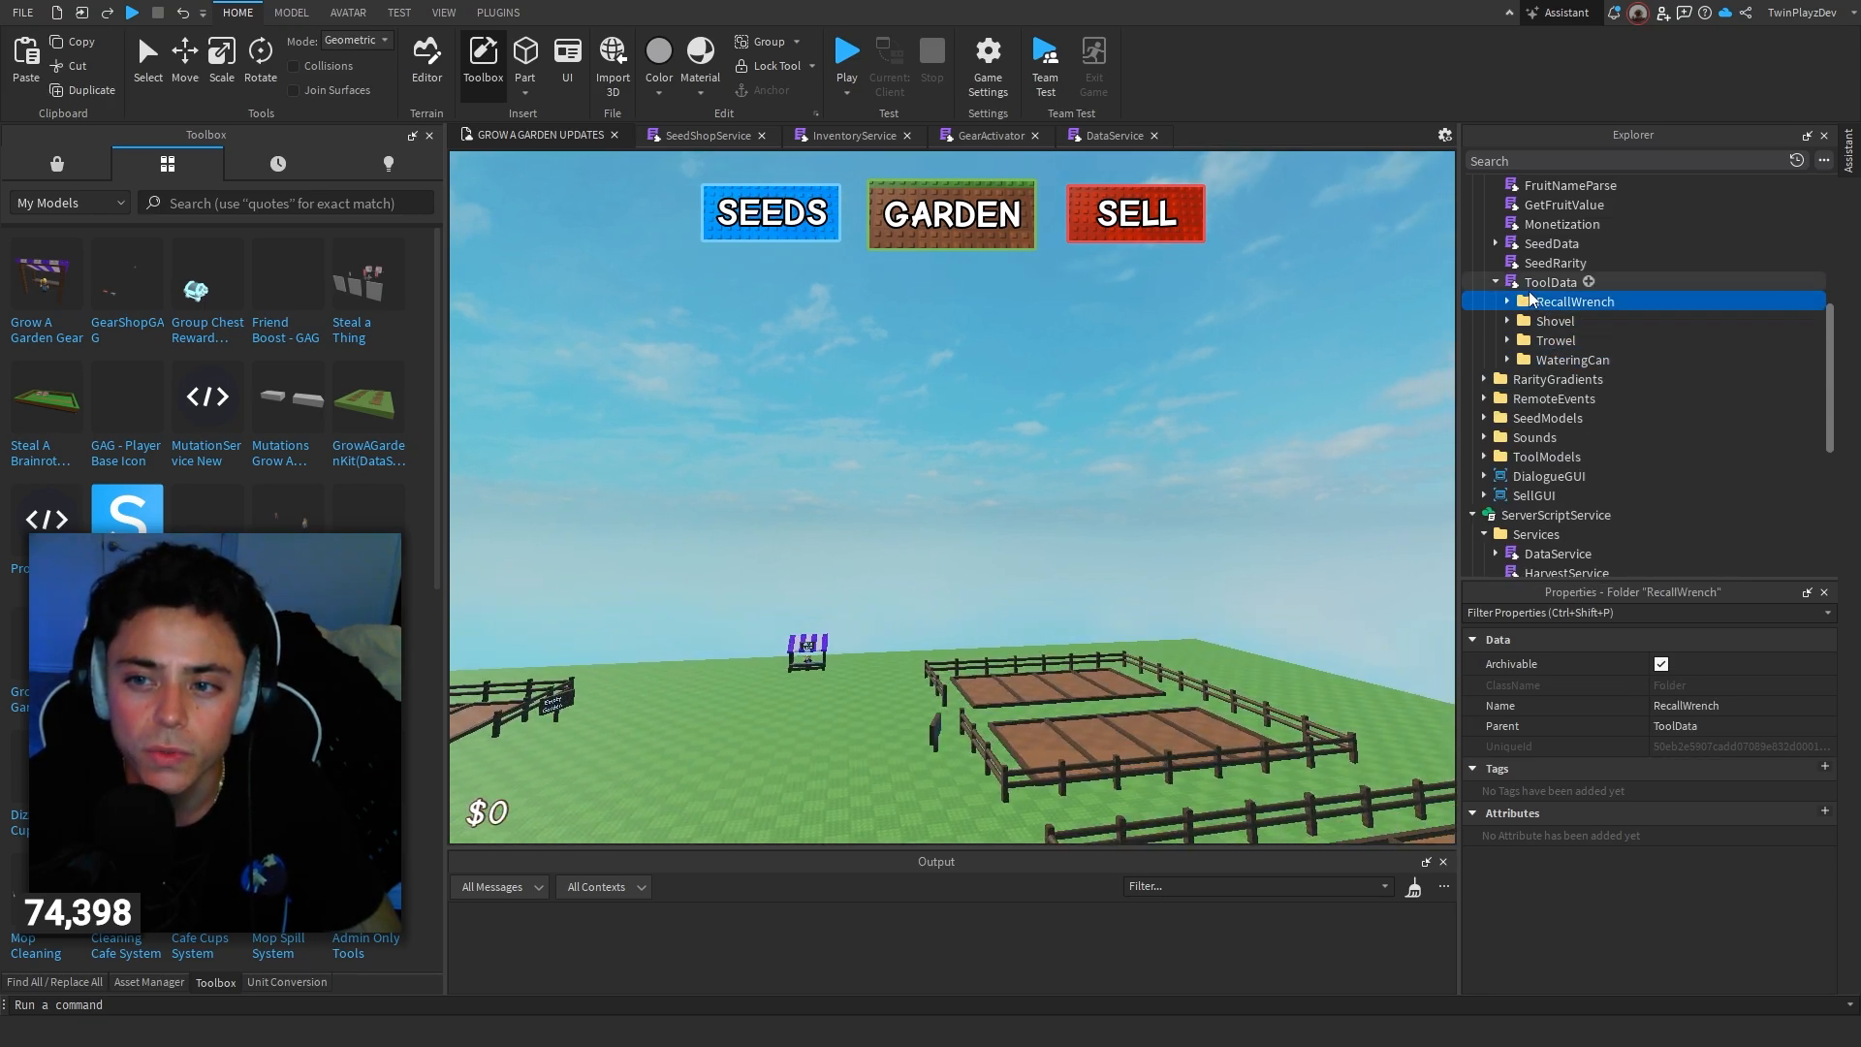
double_click(1551, 281)
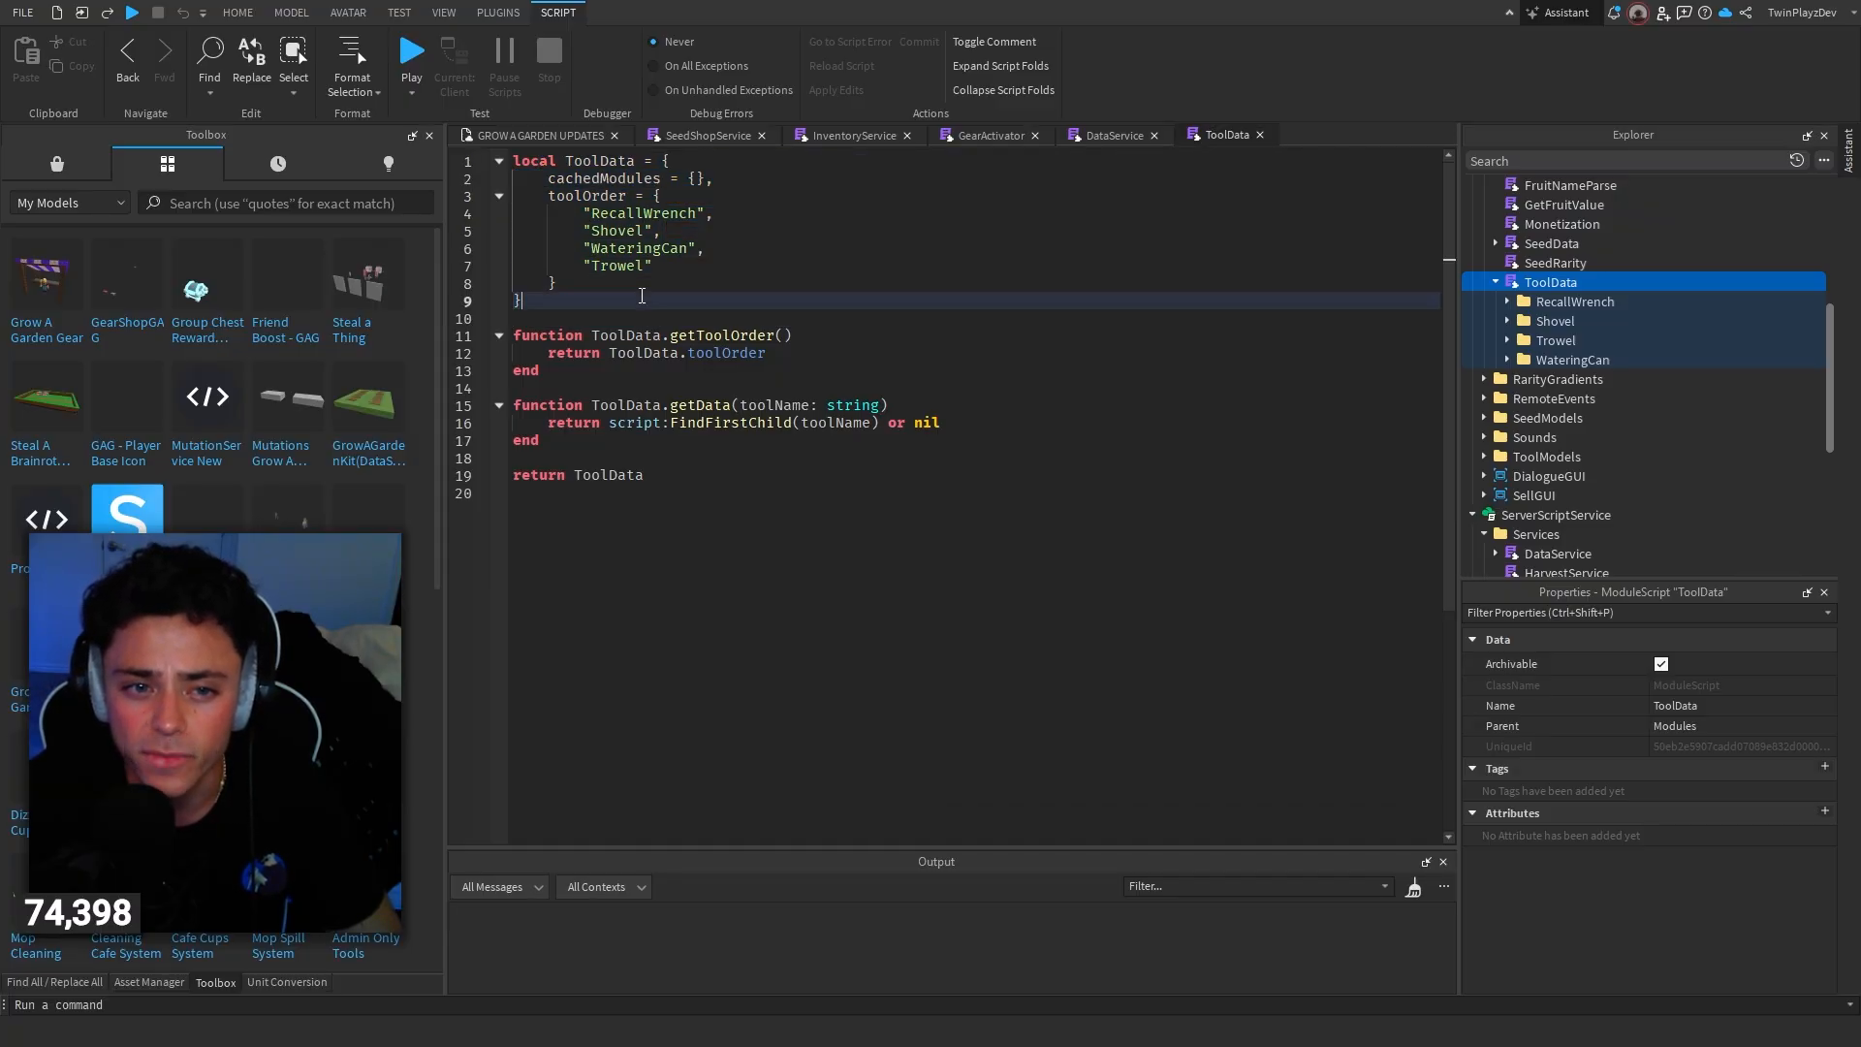
Step: Try adding a 'Bat' entry to toolOrder, remove it again, and return to the game world view
type(",")
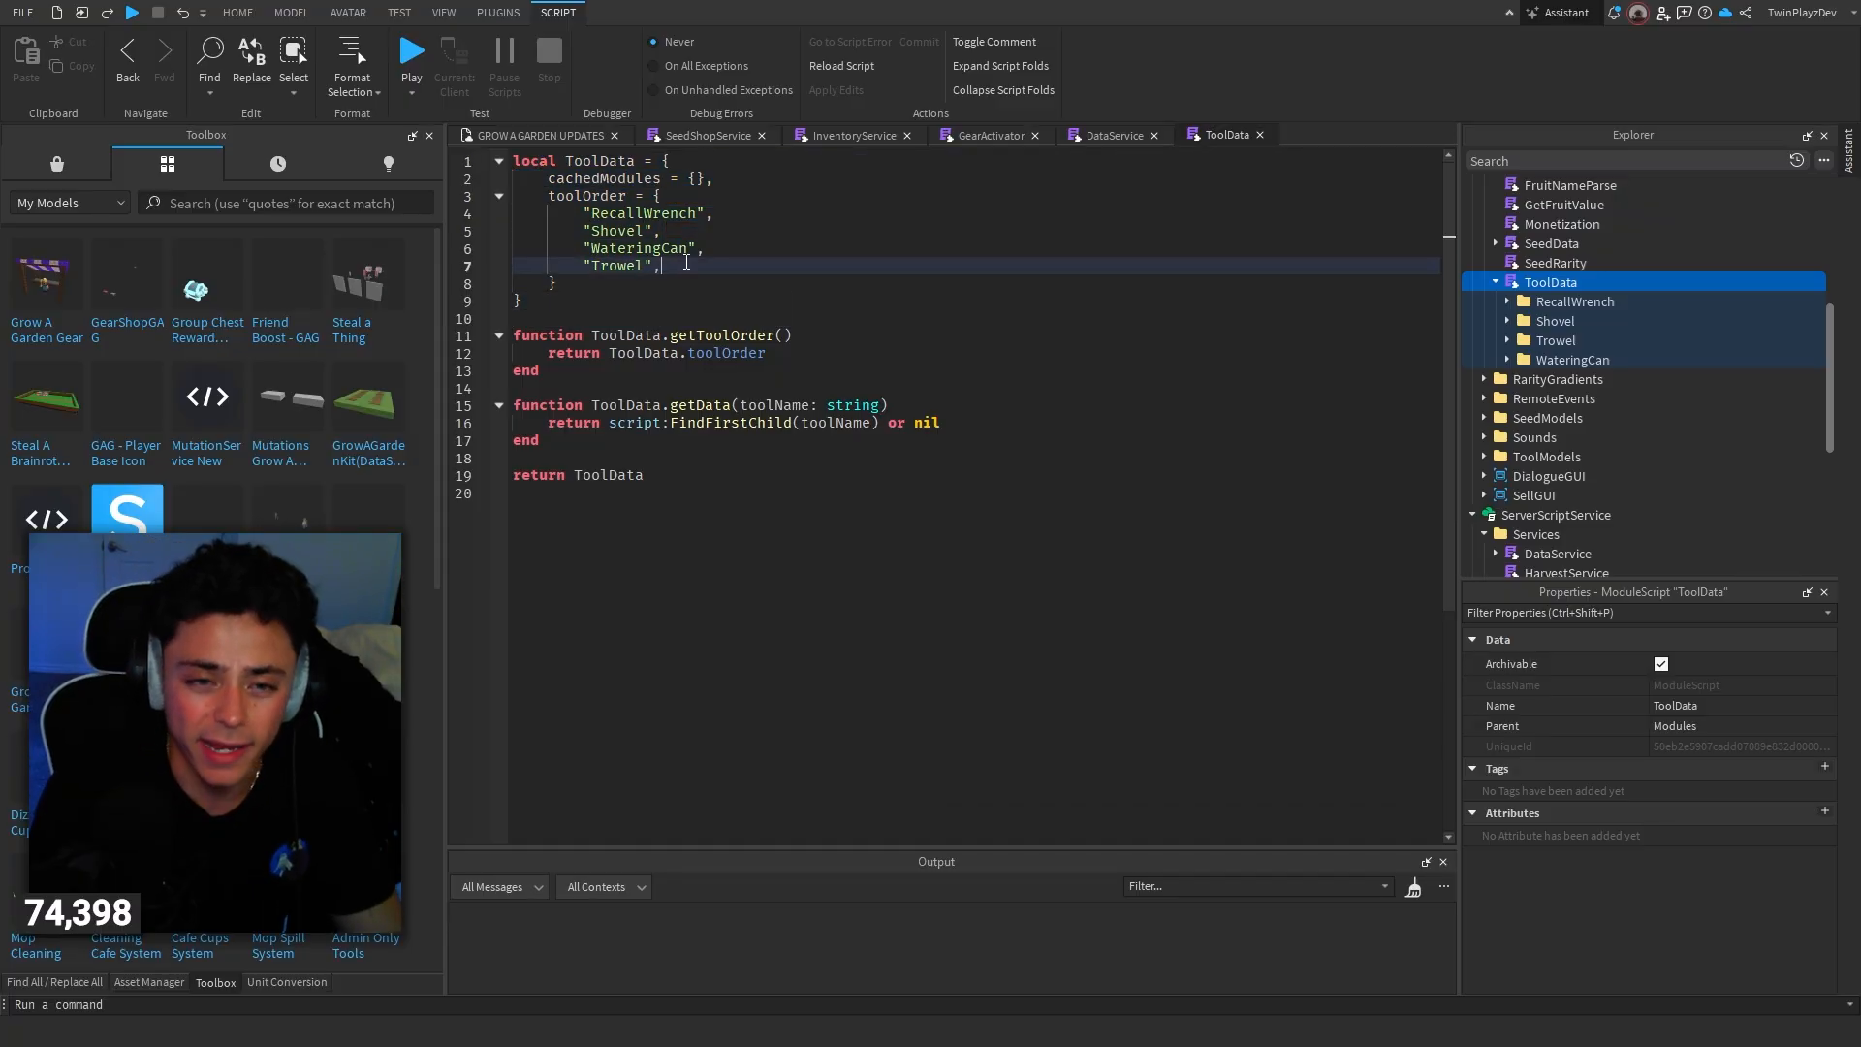
type("\"Bat\"")
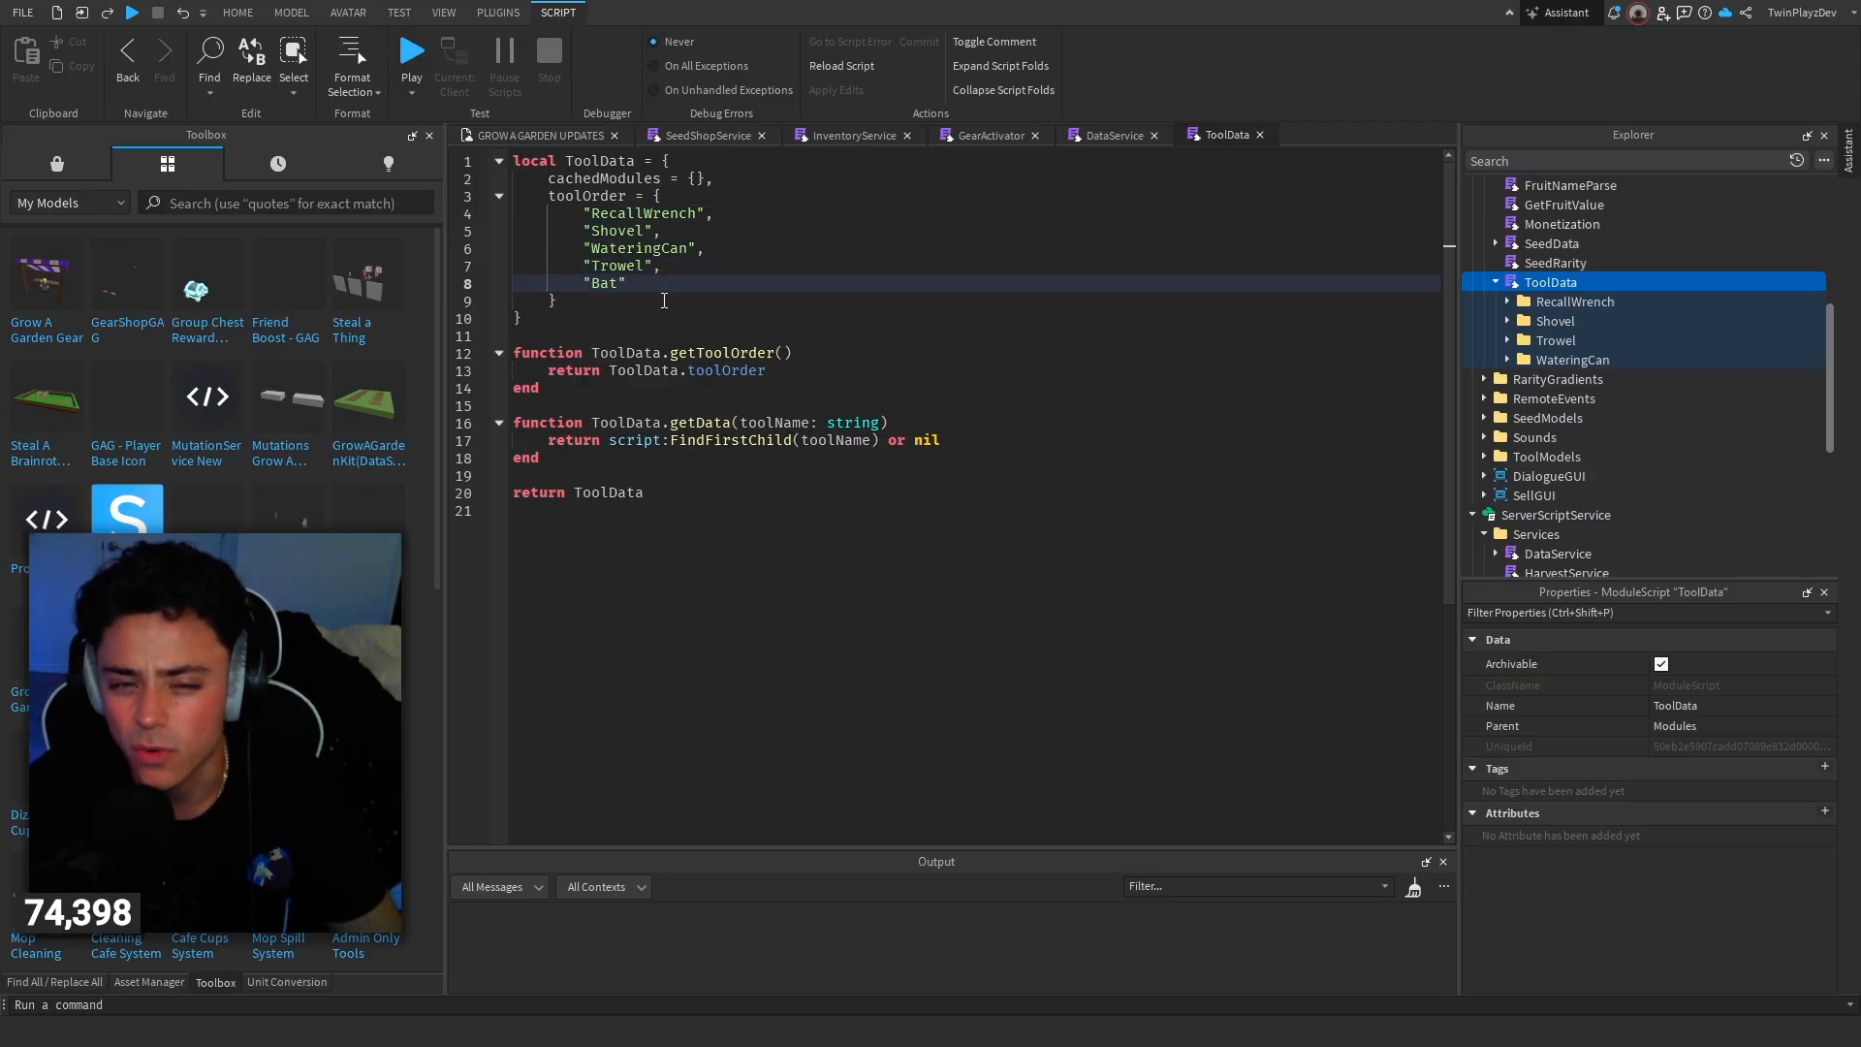
double_click(605, 283)
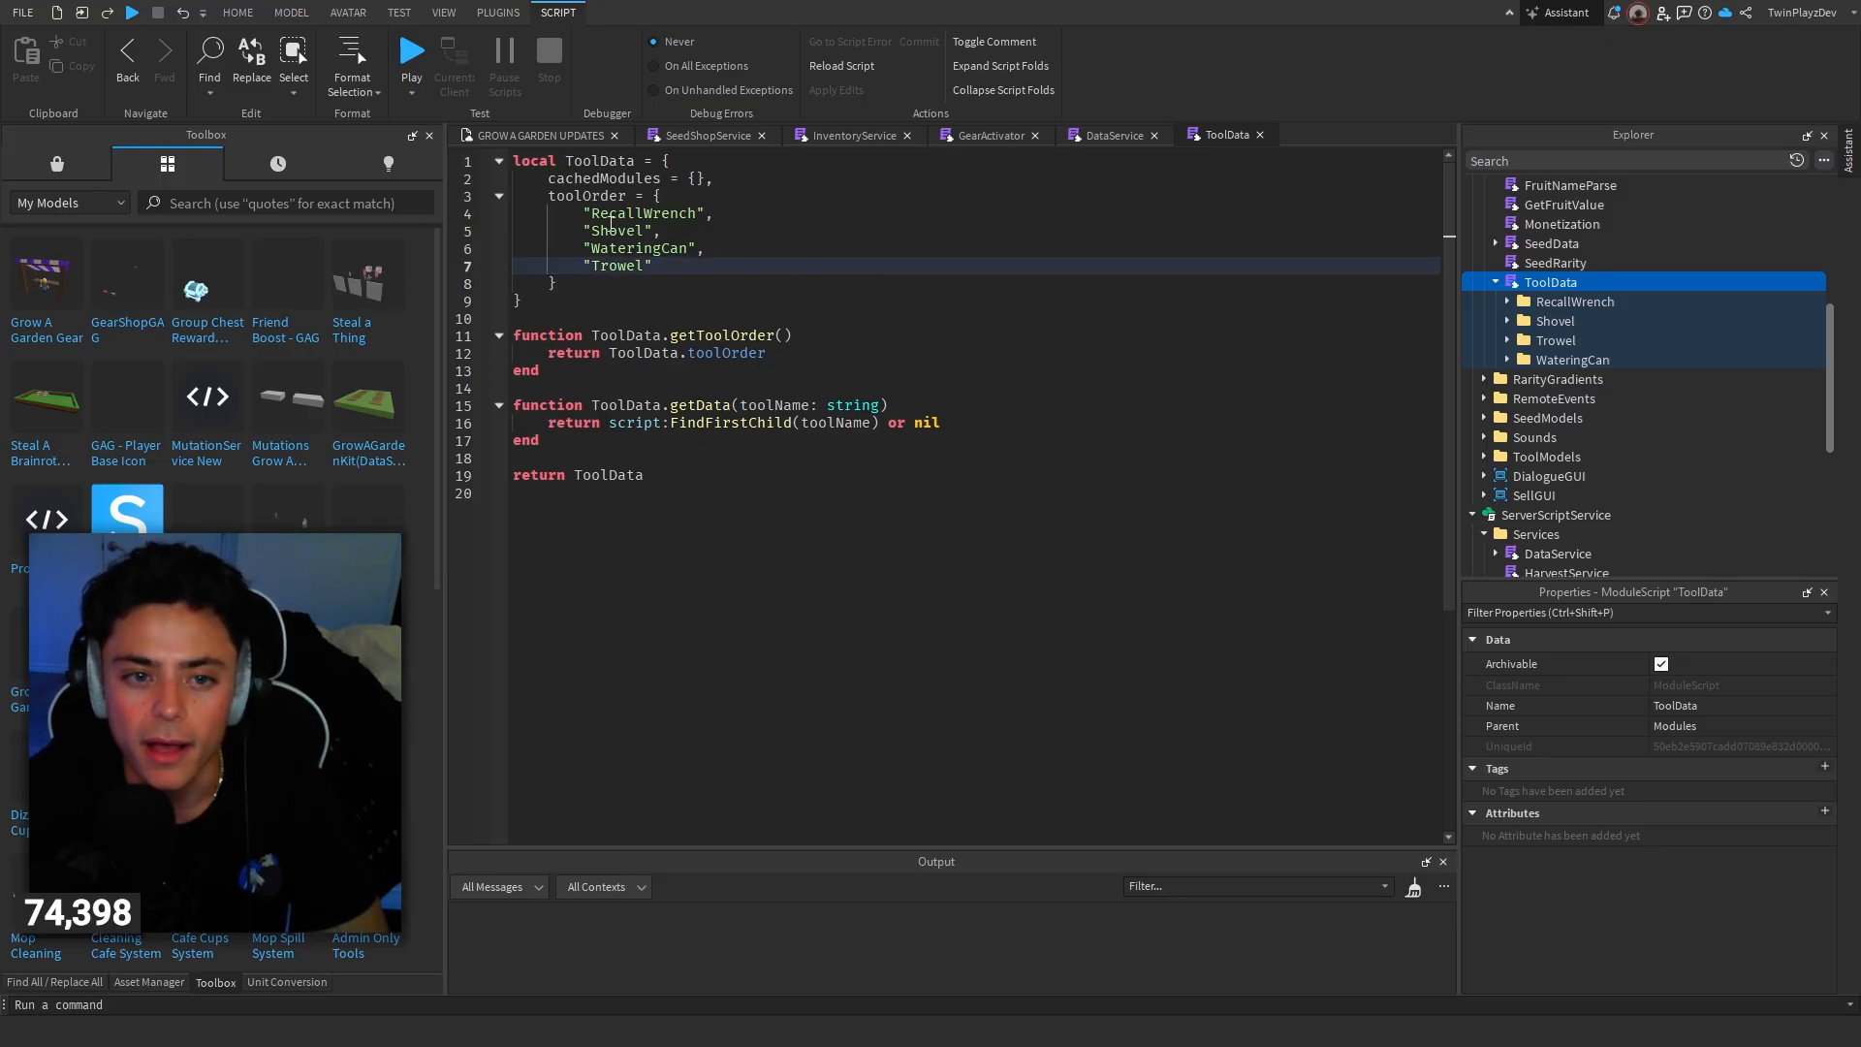
left_click(237, 12)
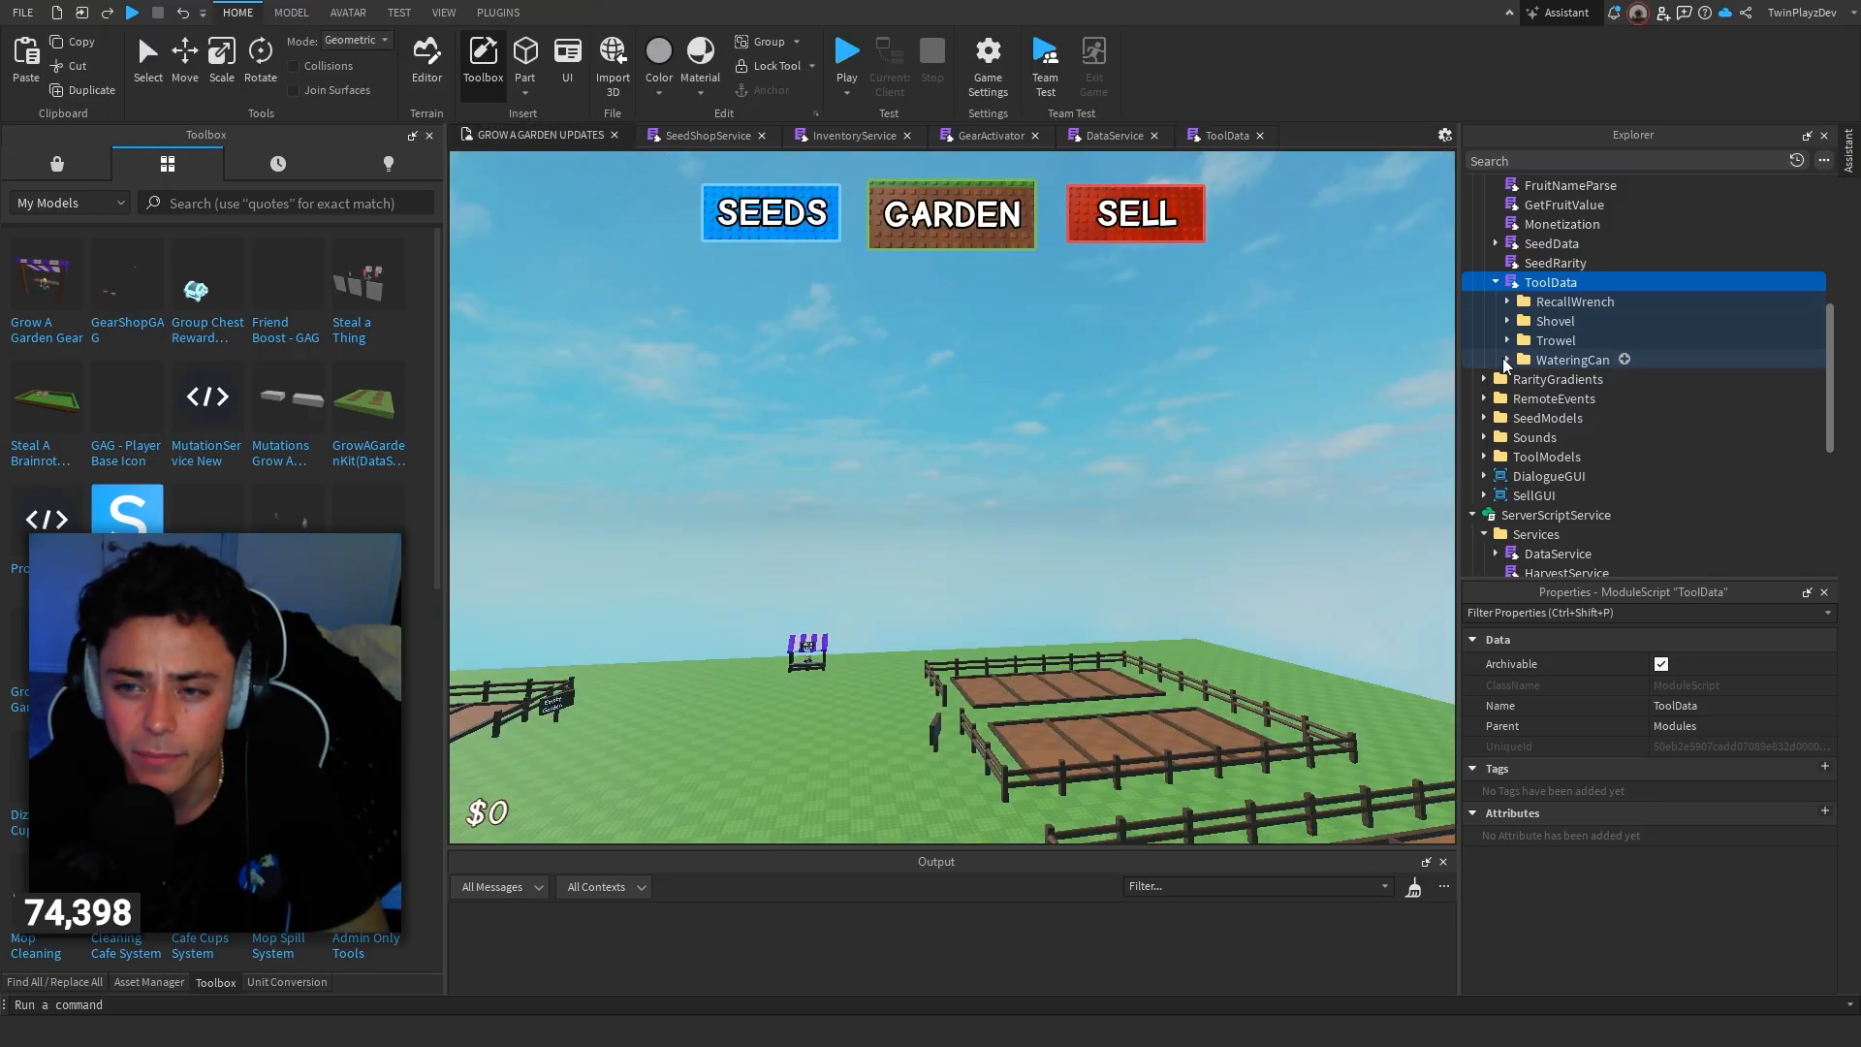
Step: Expand the Bat tool data in ReplicatedStorage and review its DevProduct, GearType, LayoutOrder and Name values
left_click(1506, 359)
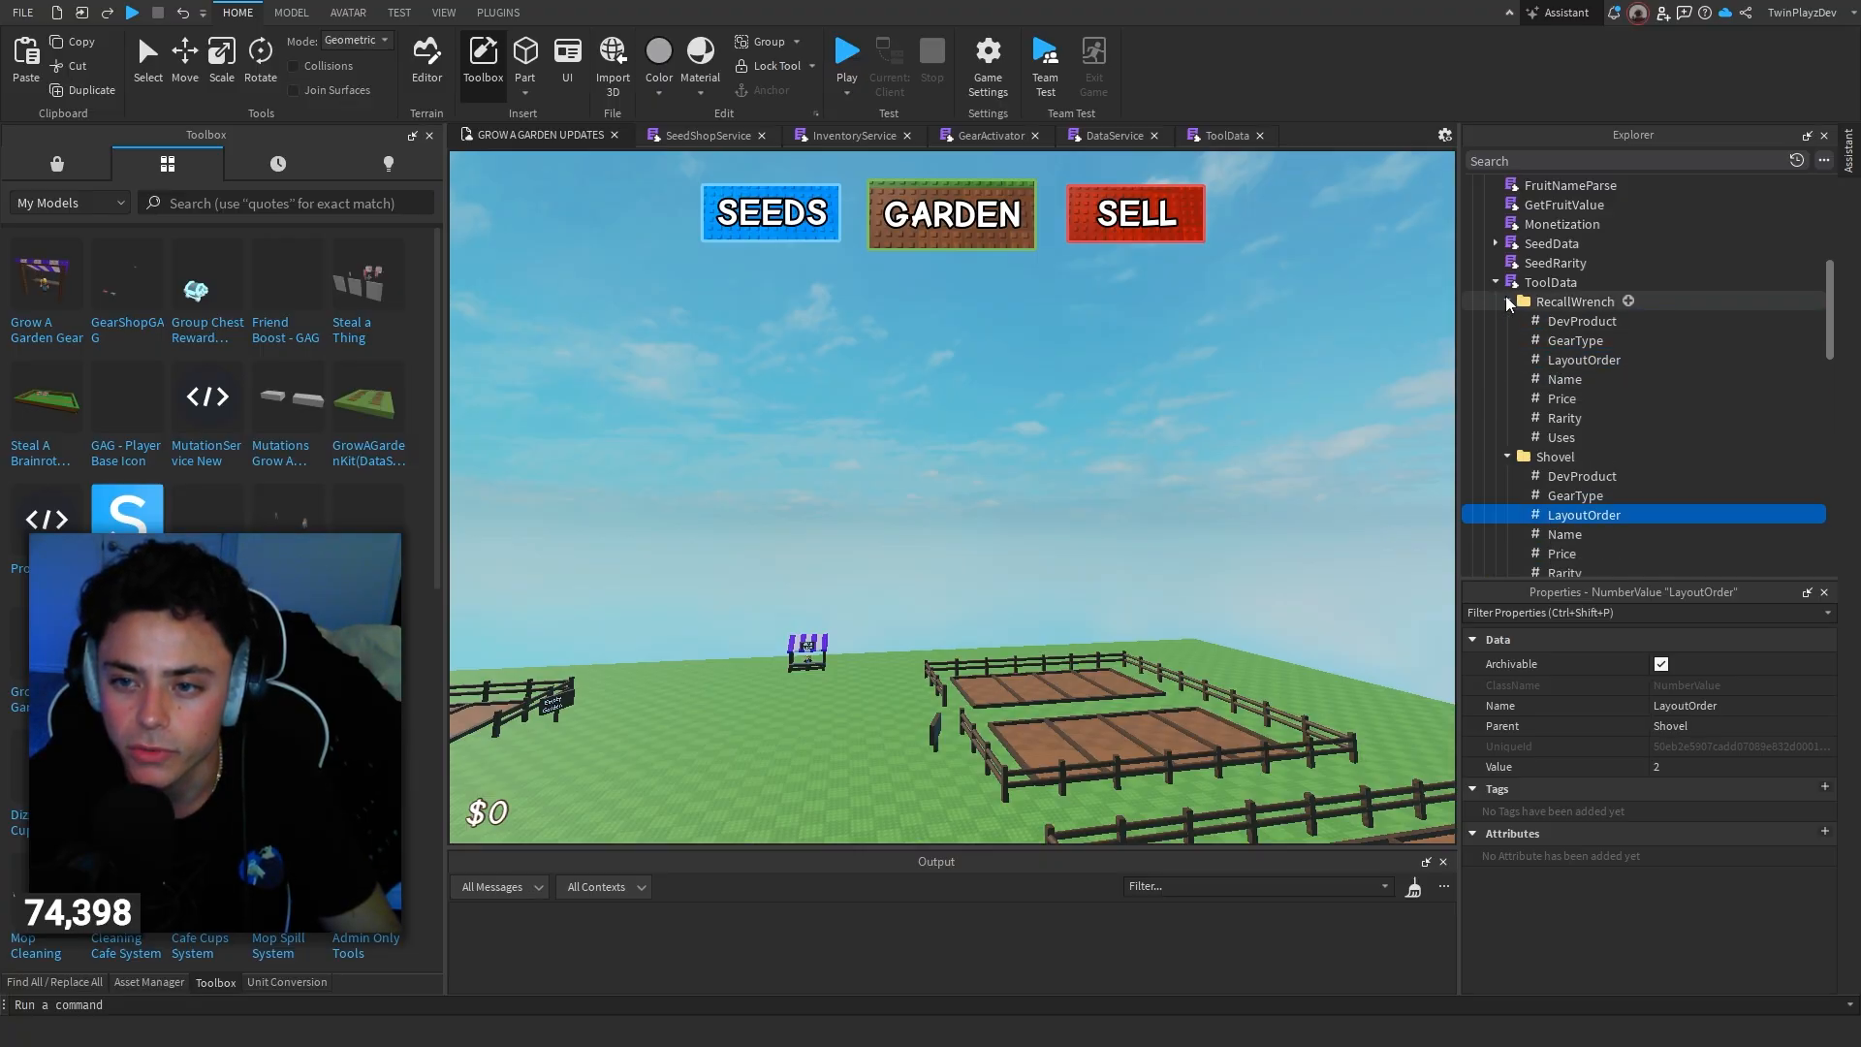
left_click(1508, 303)
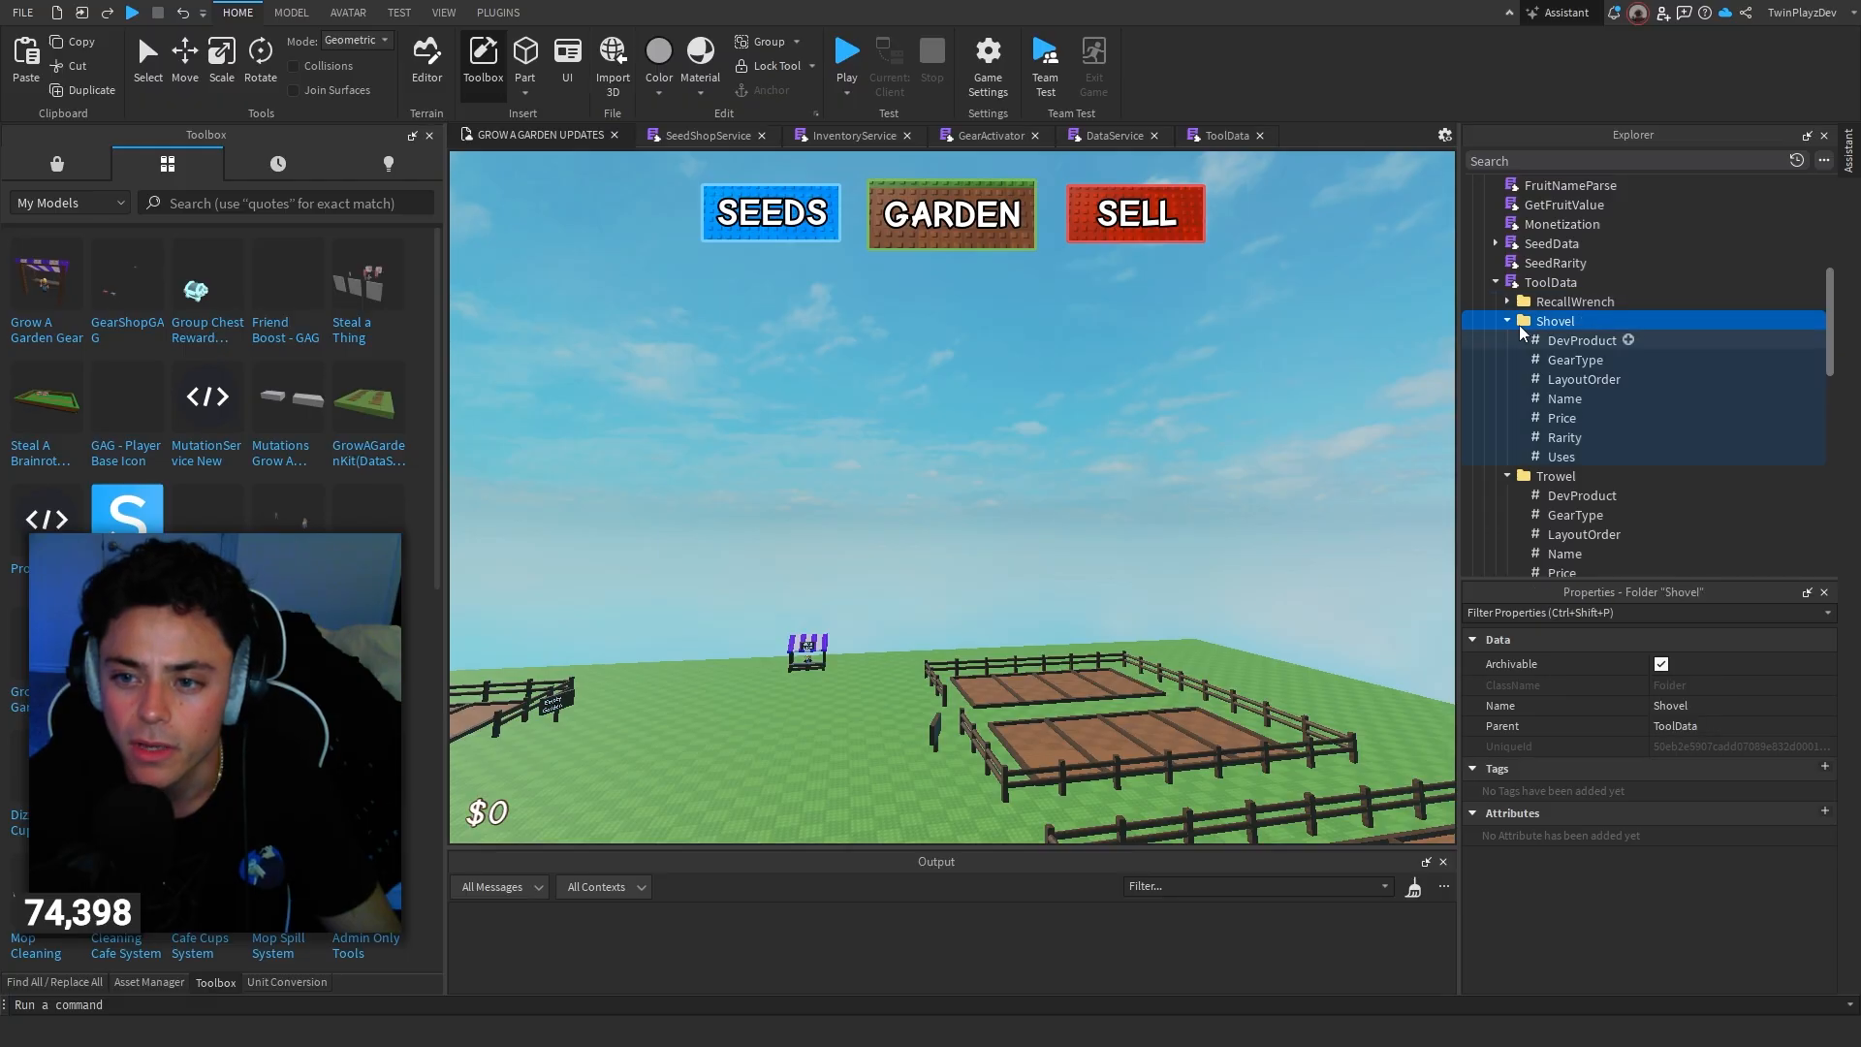
left_click(1508, 320)
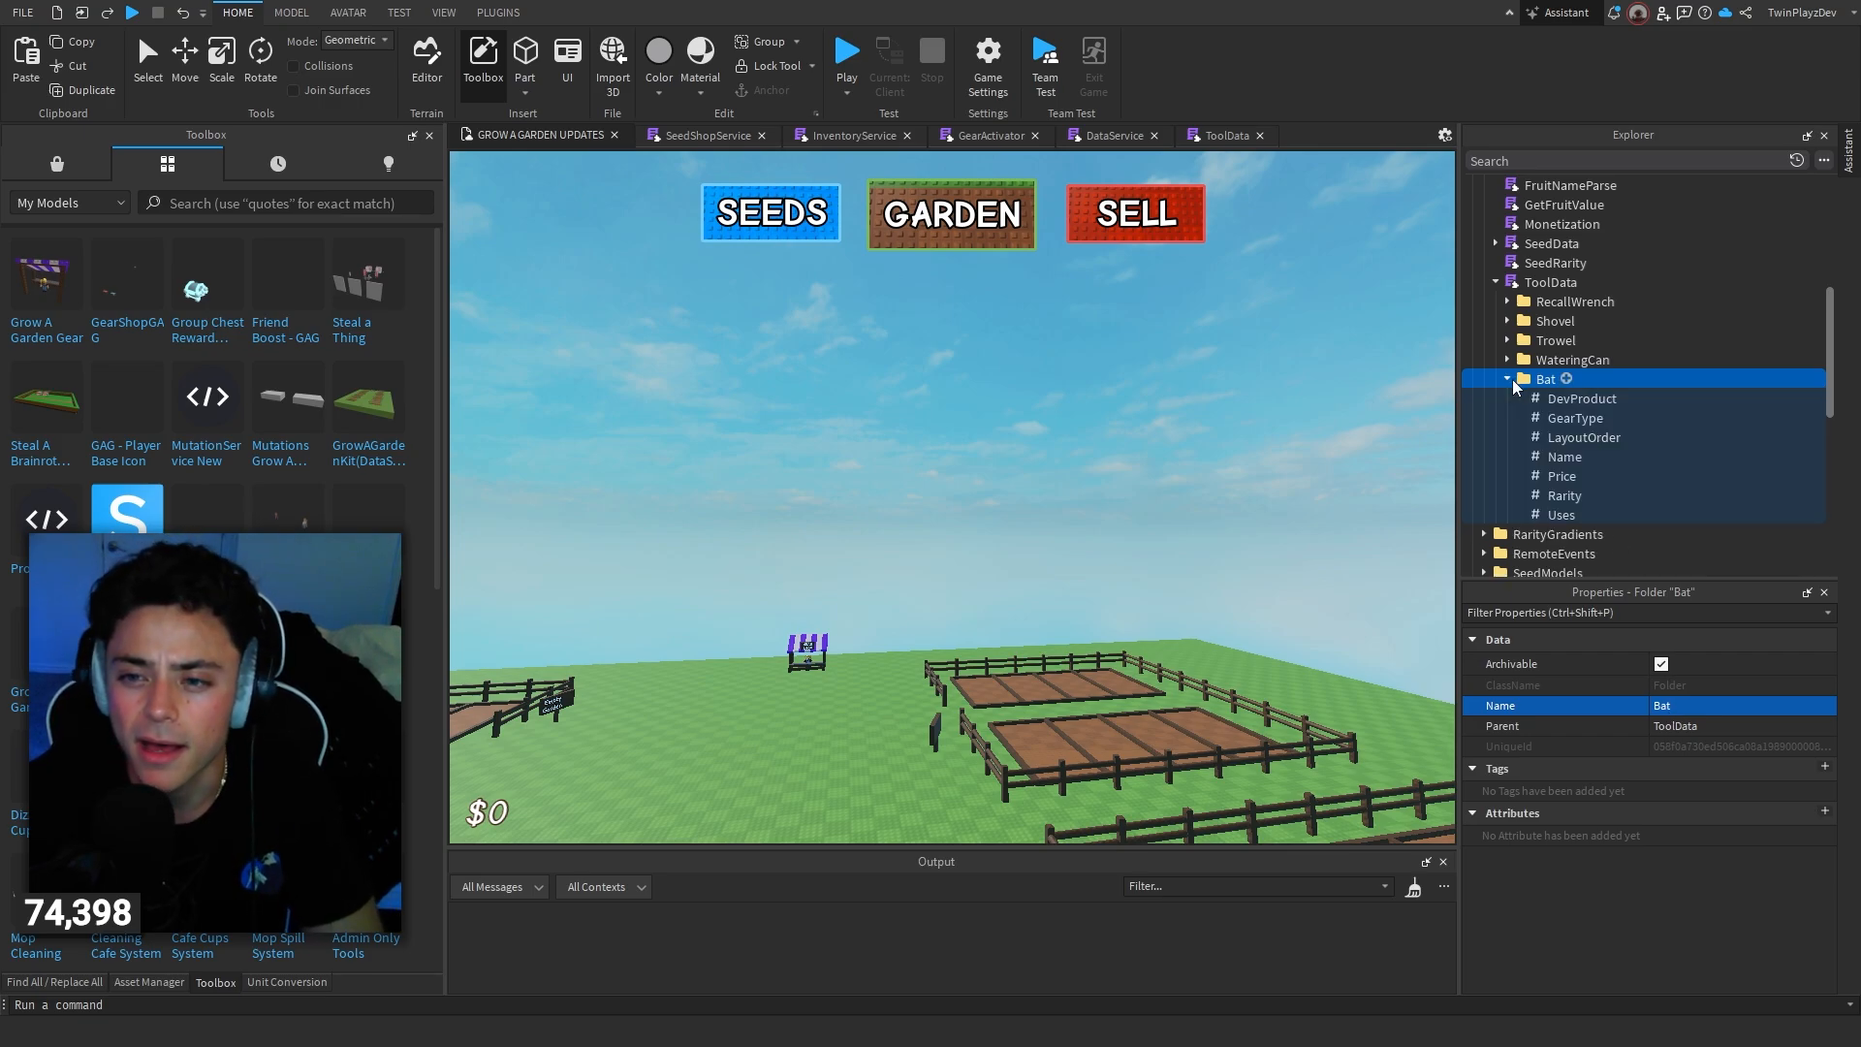
left_click(1582, 397)
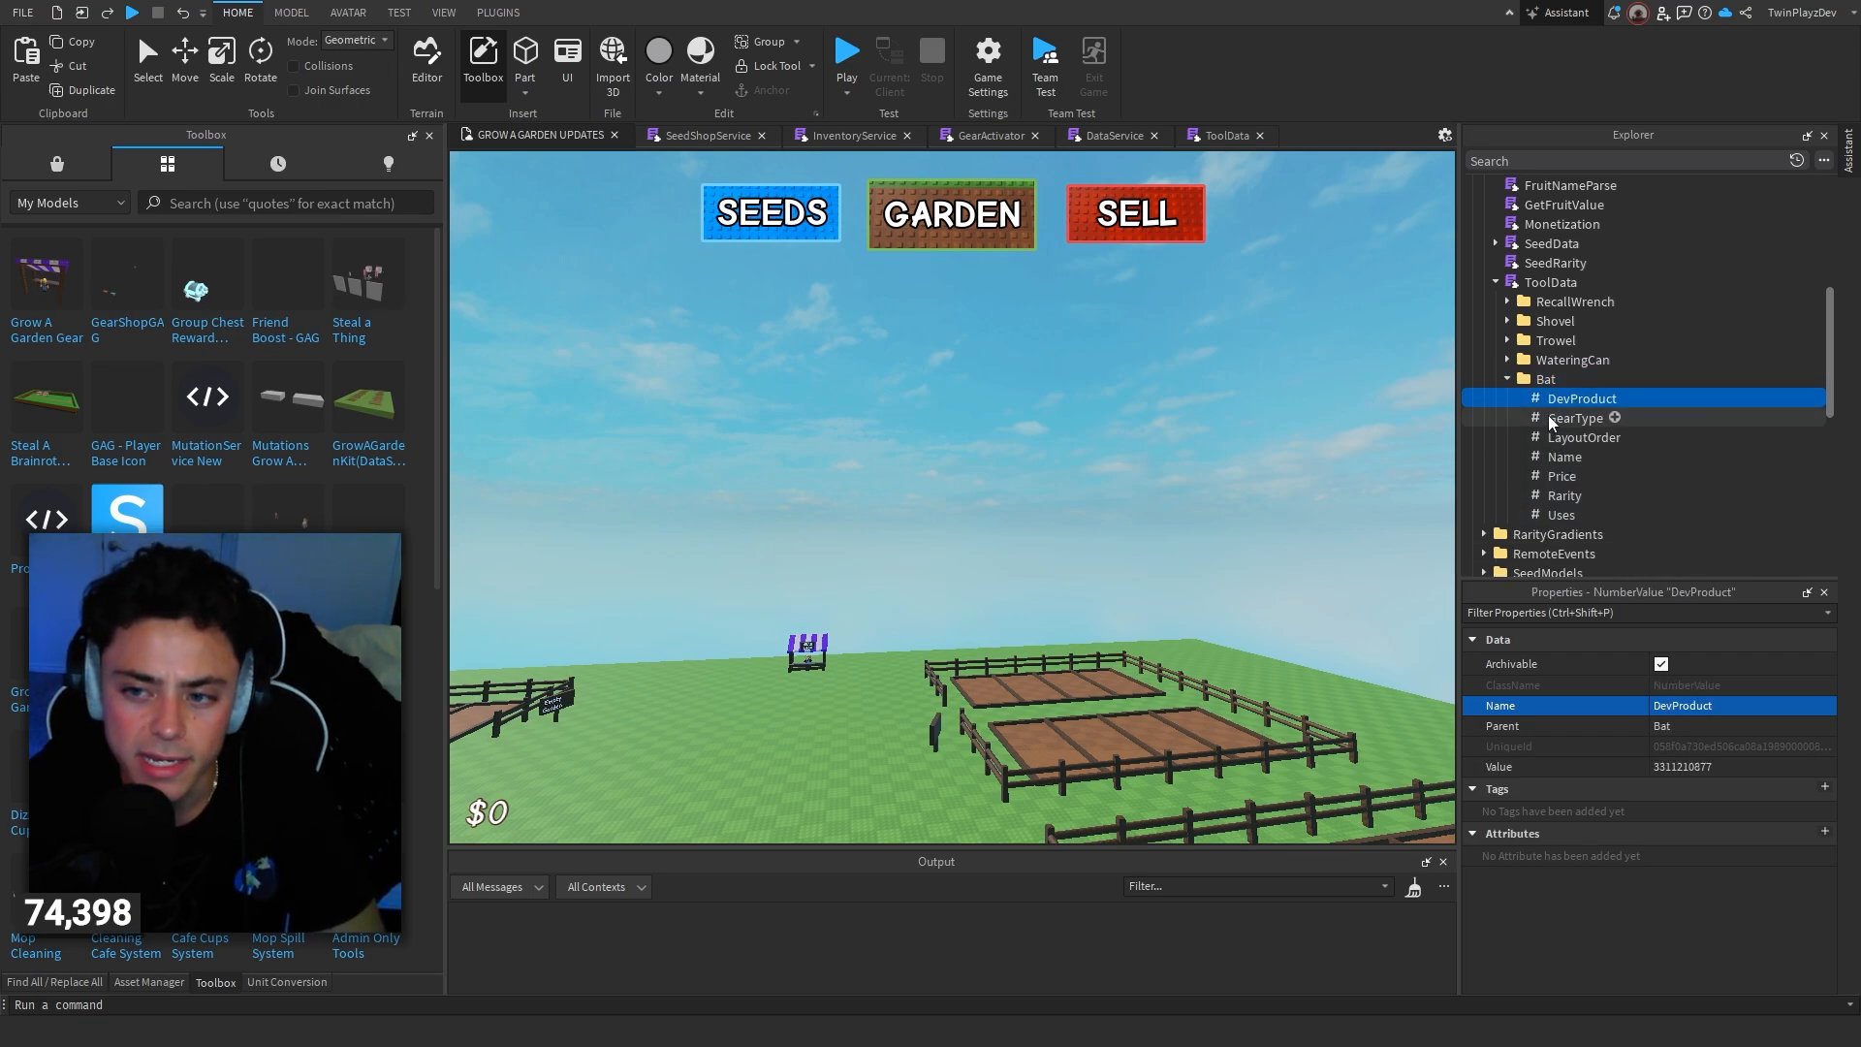
left_click(1574, 417)
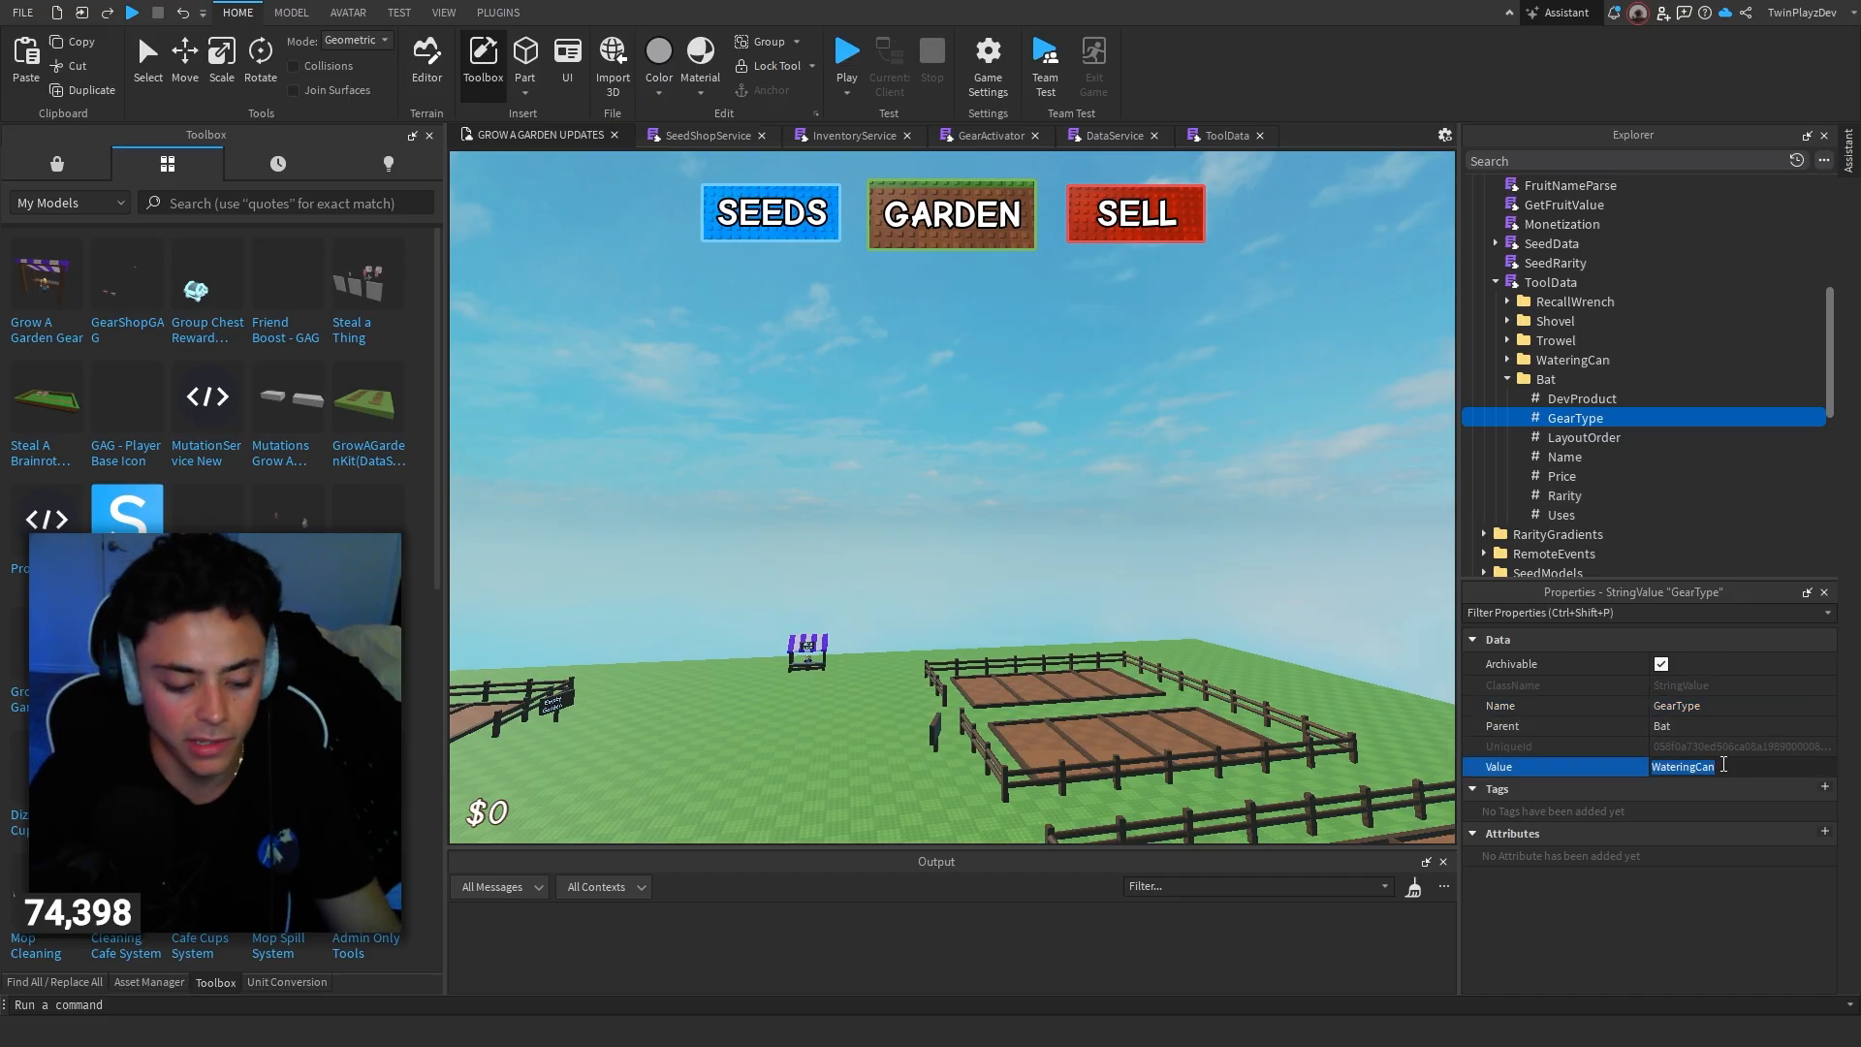
left_click(1582, 437)
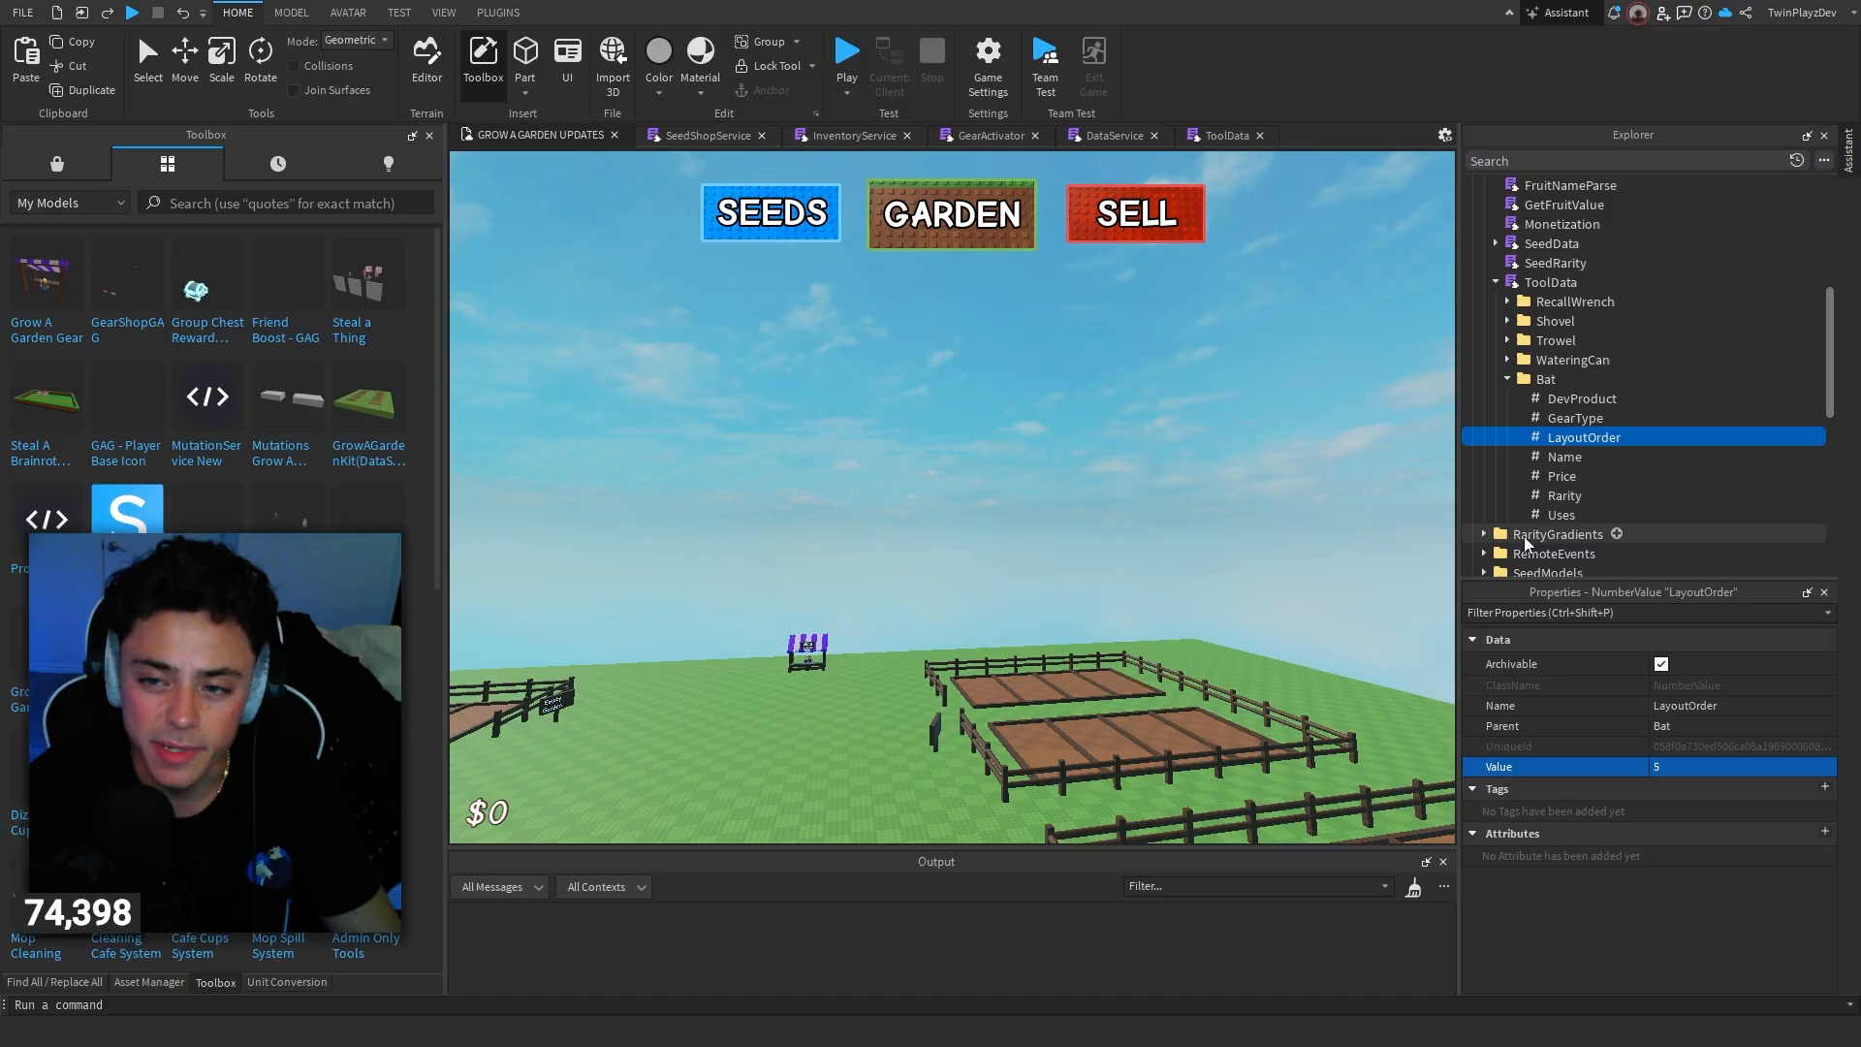
left_click(1565, 456)
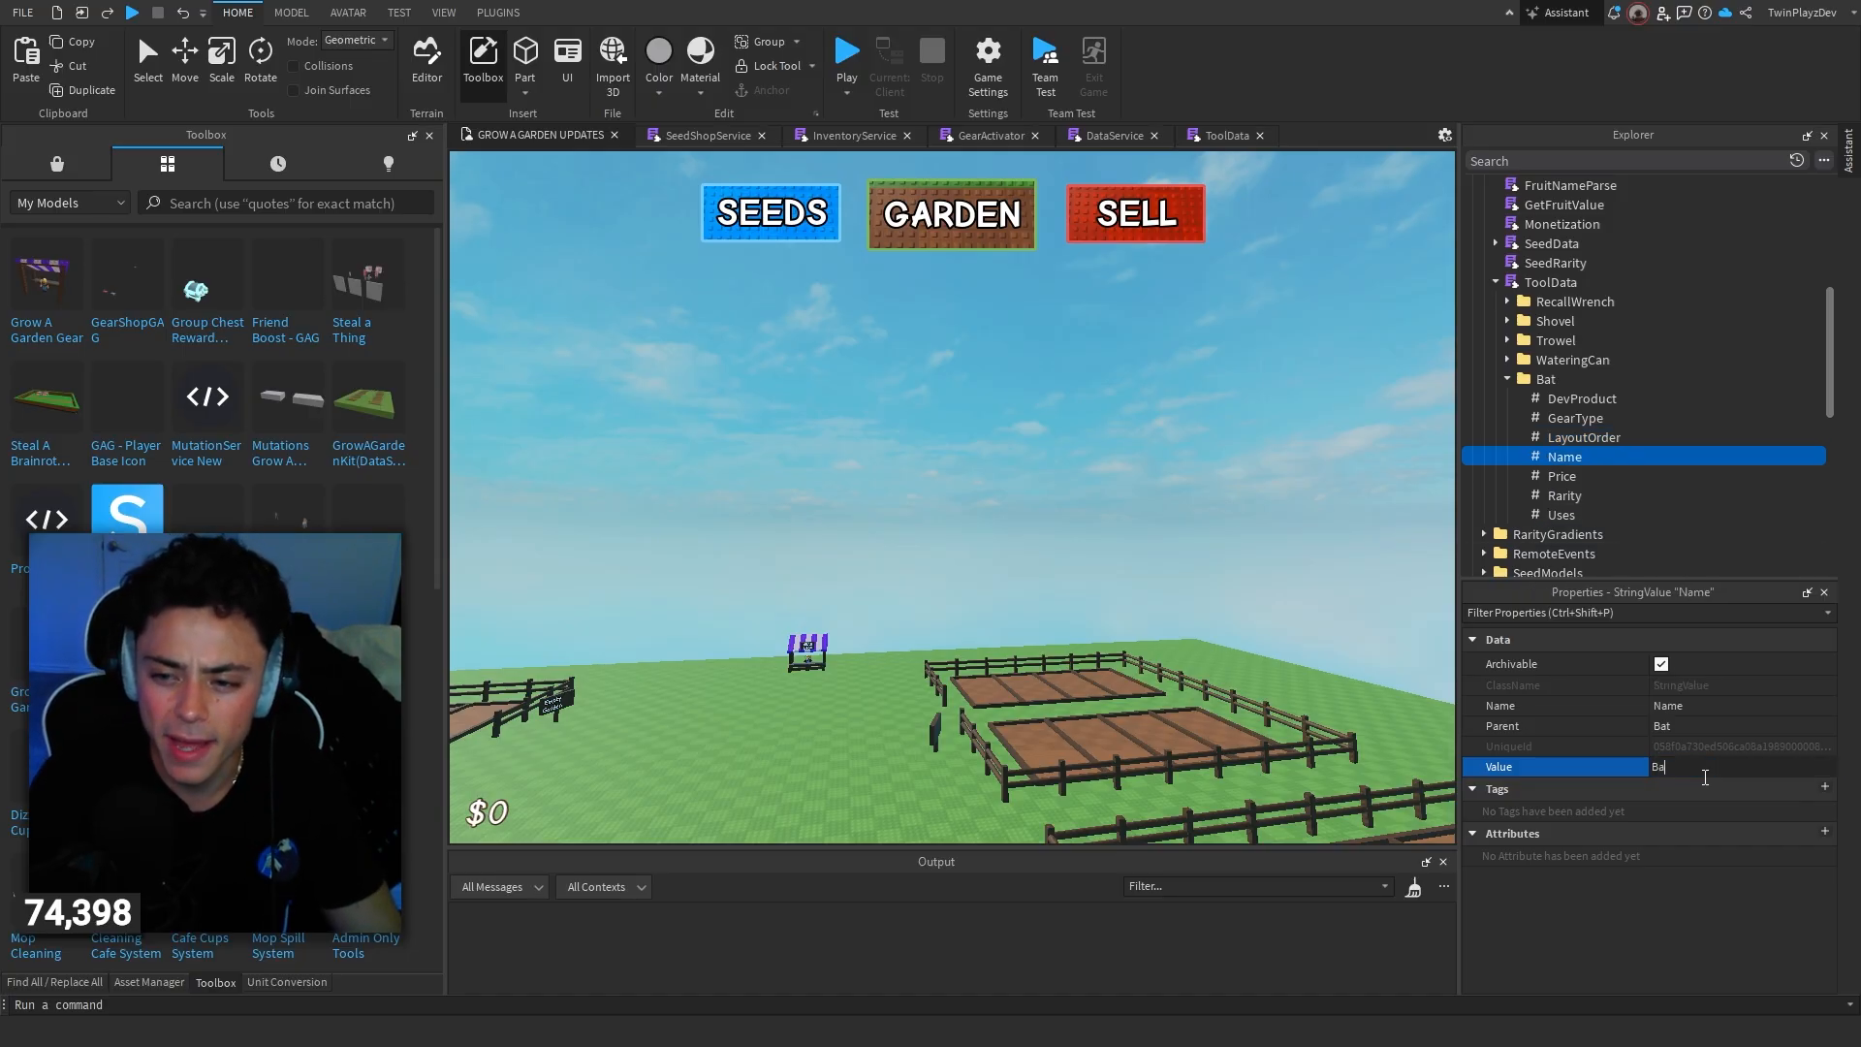
Step: Set the Bat gear's Price value to 1000 and its Rarity value to Legendary
left_click(1563, 477)
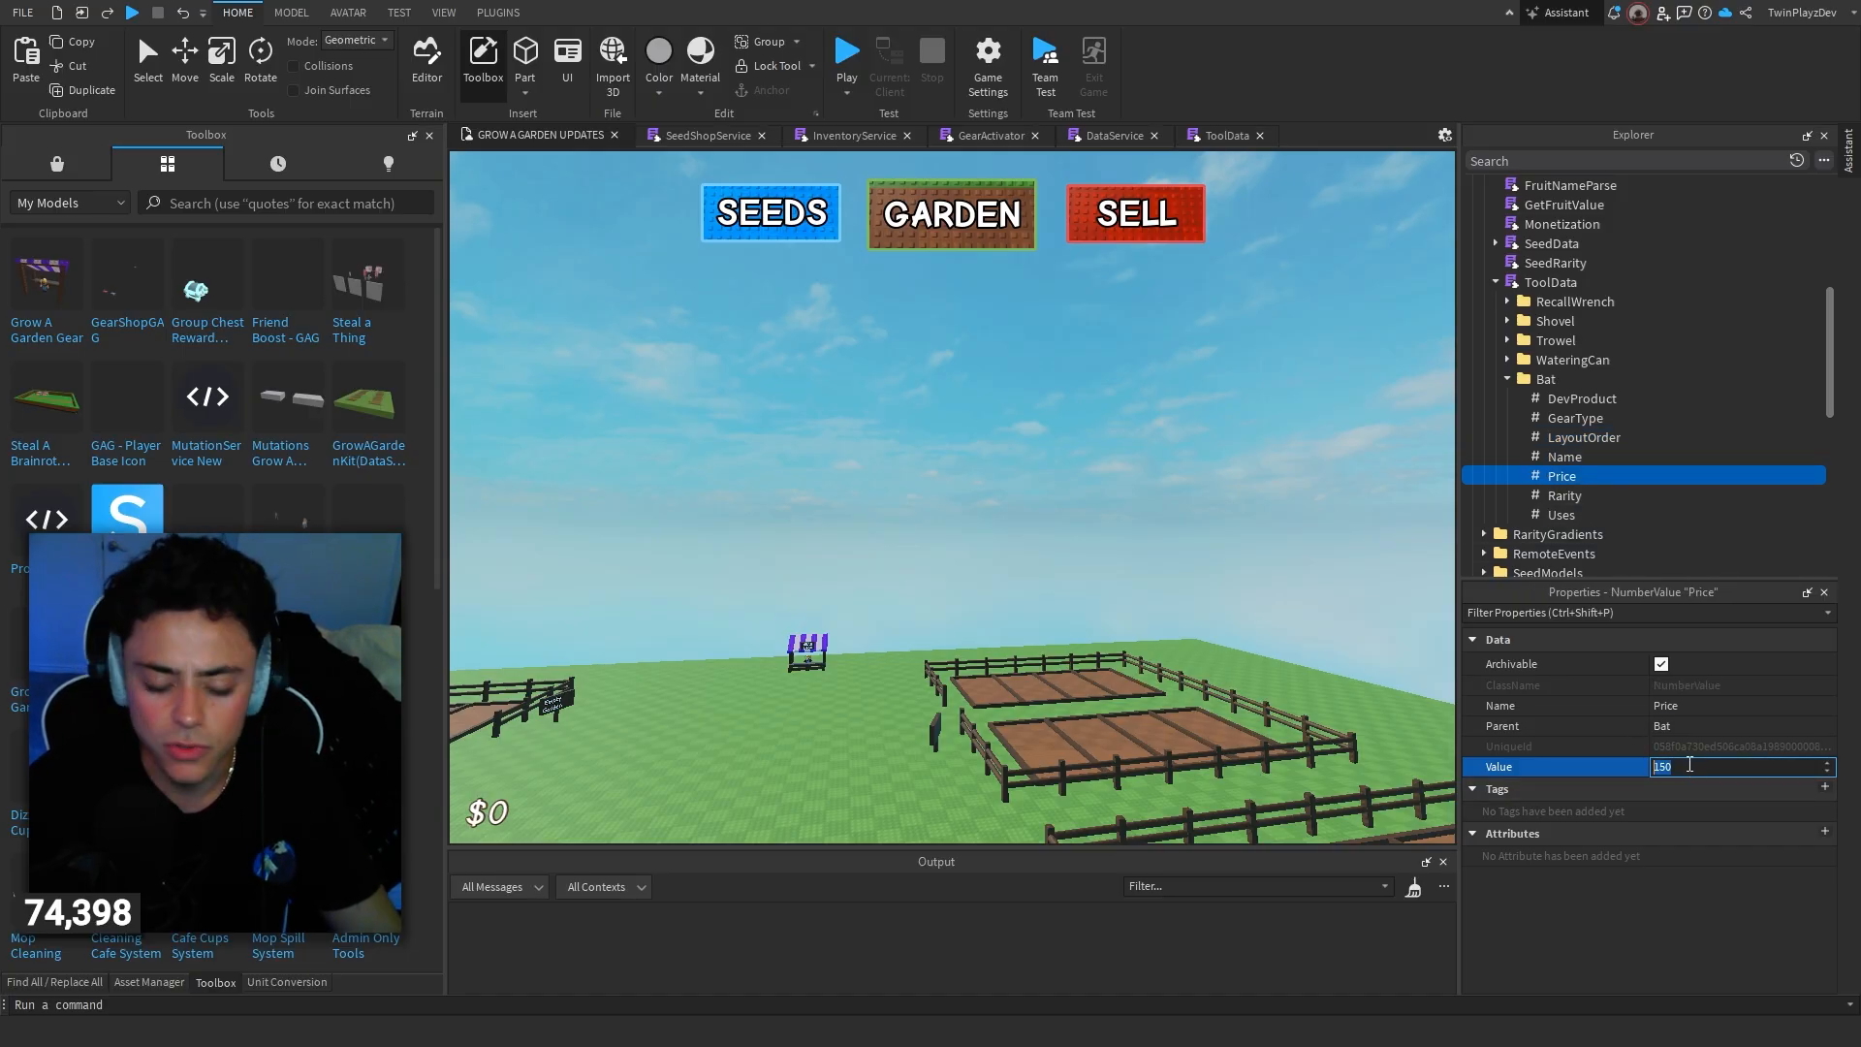
type("1000")
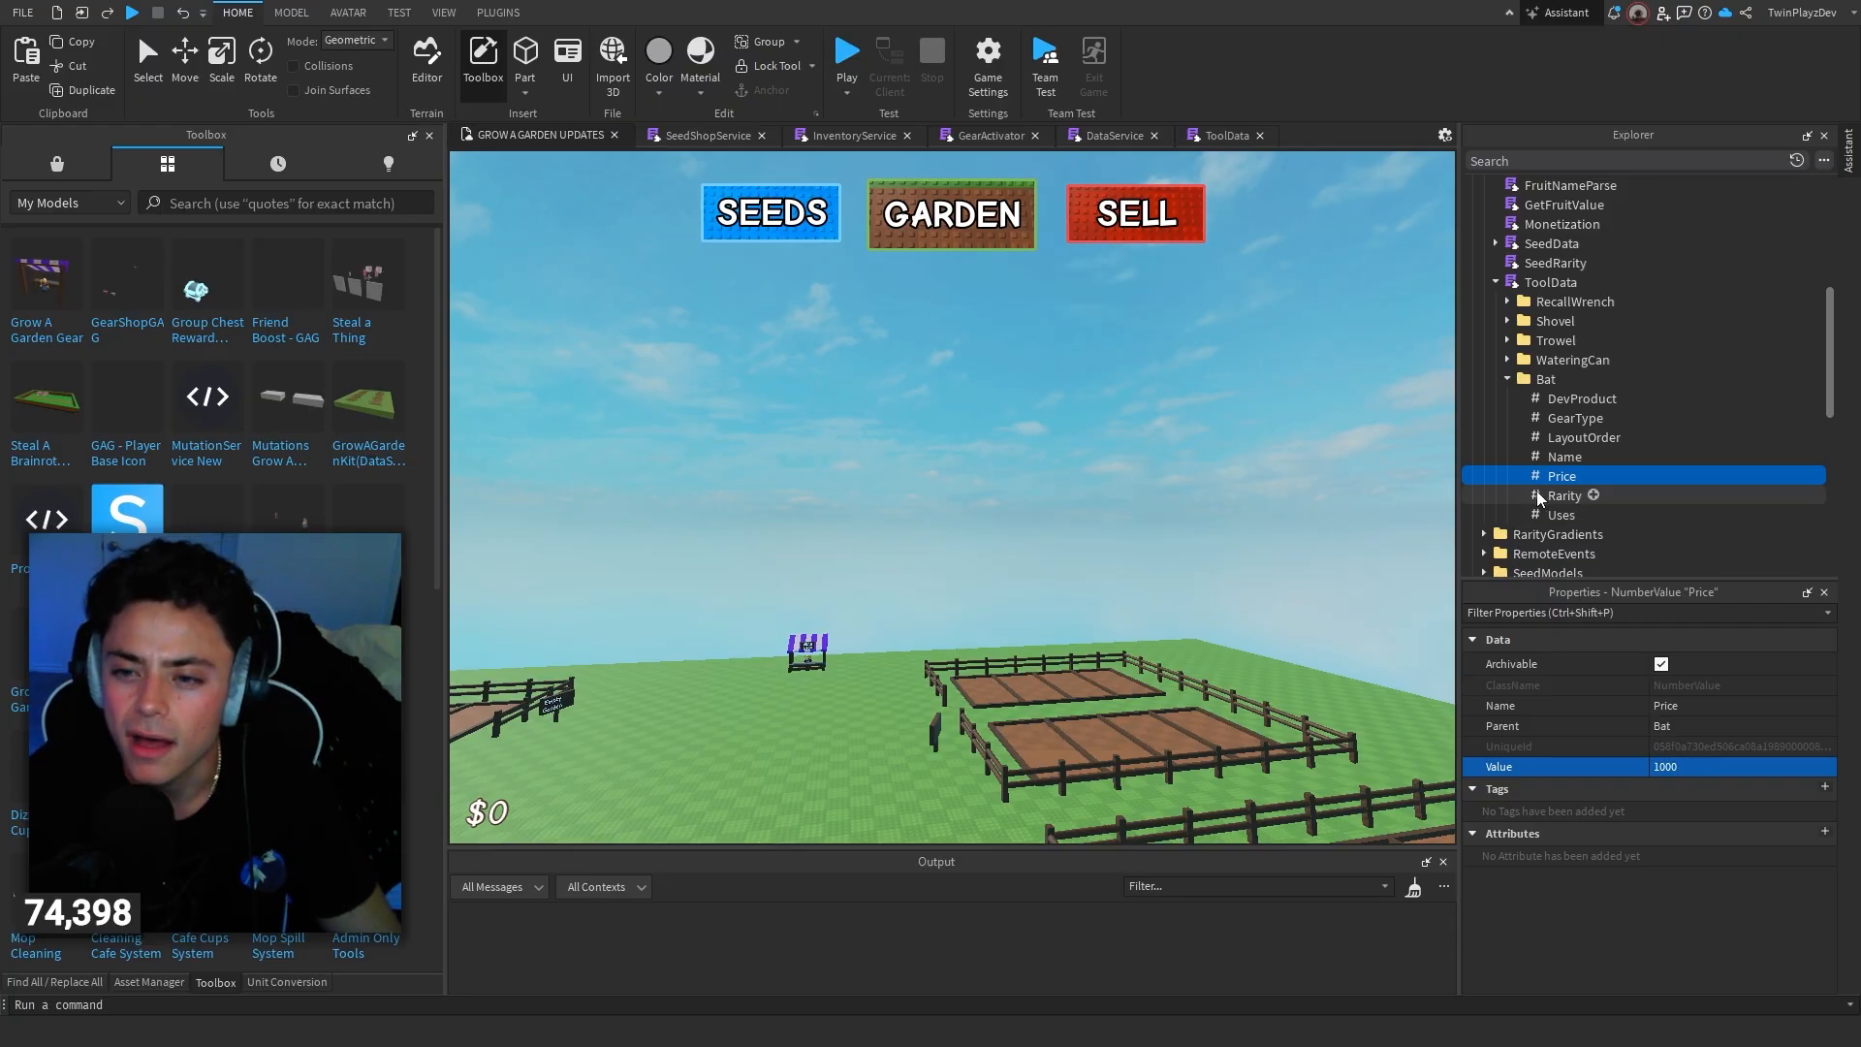
left_click(1562, 494)
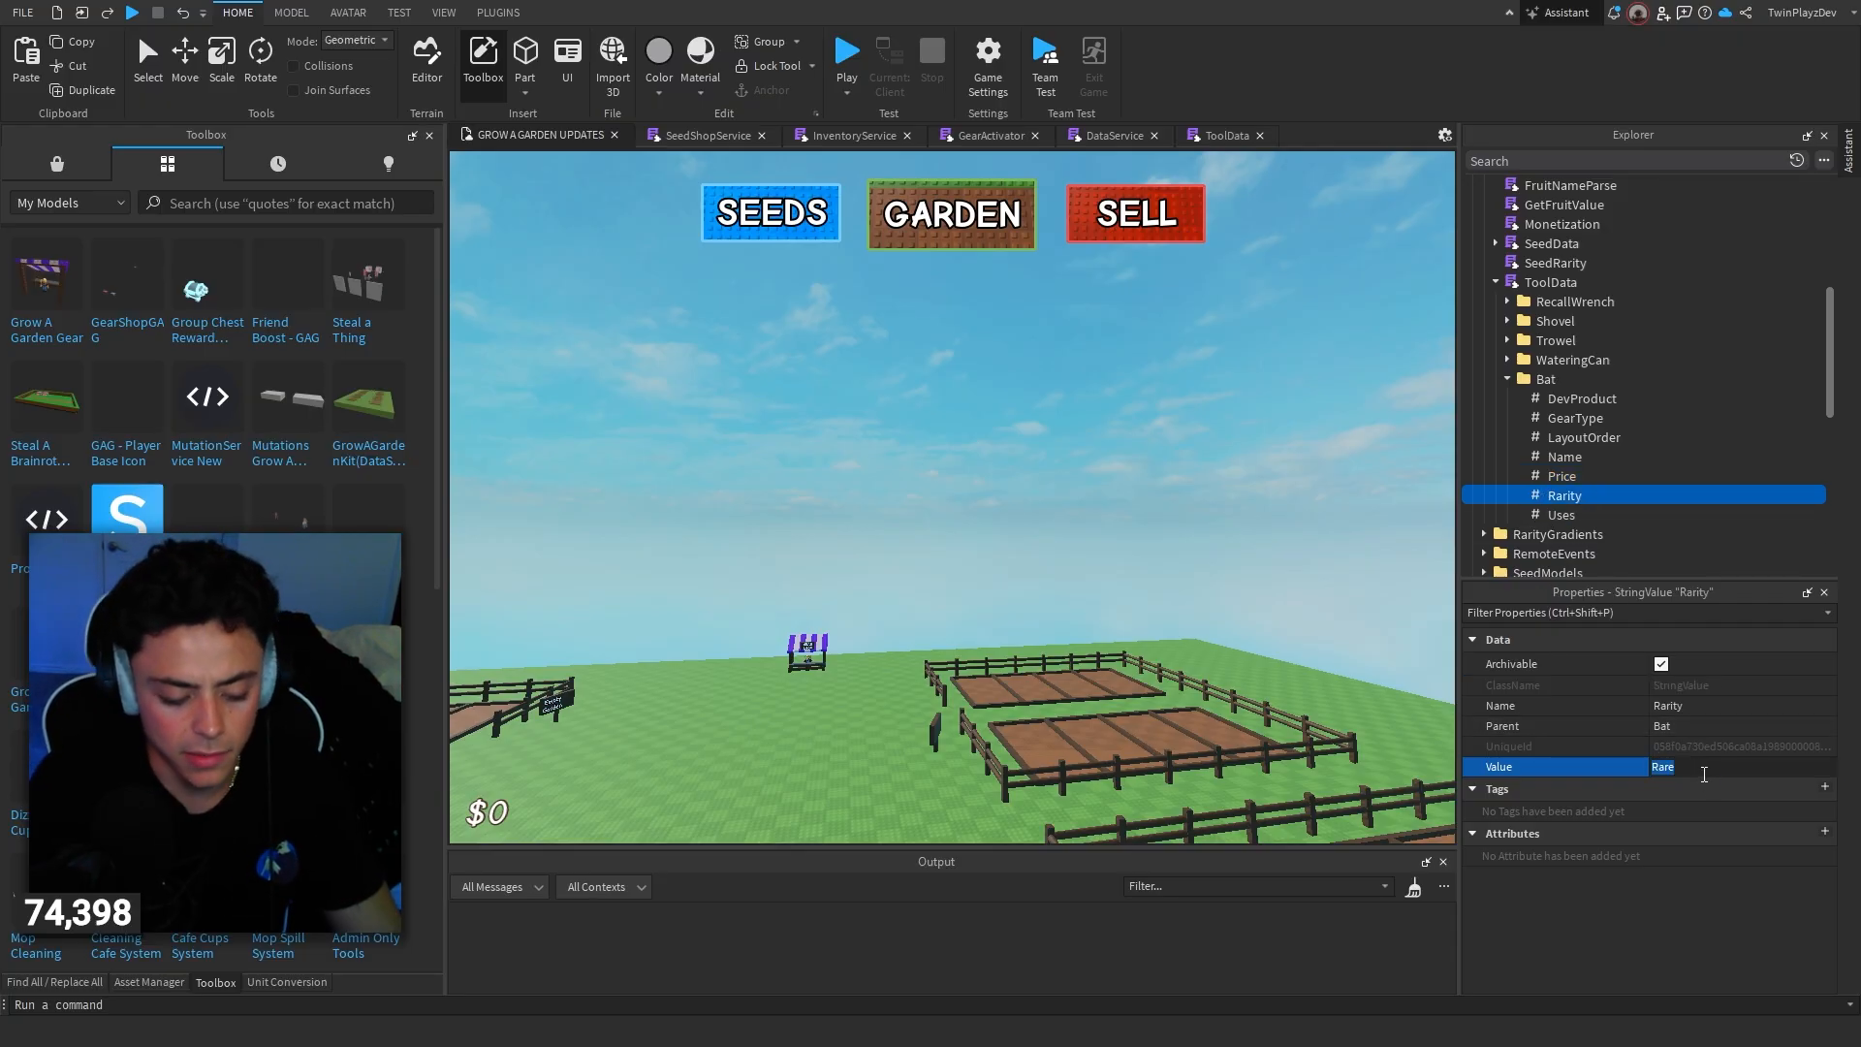
type("Legendary")
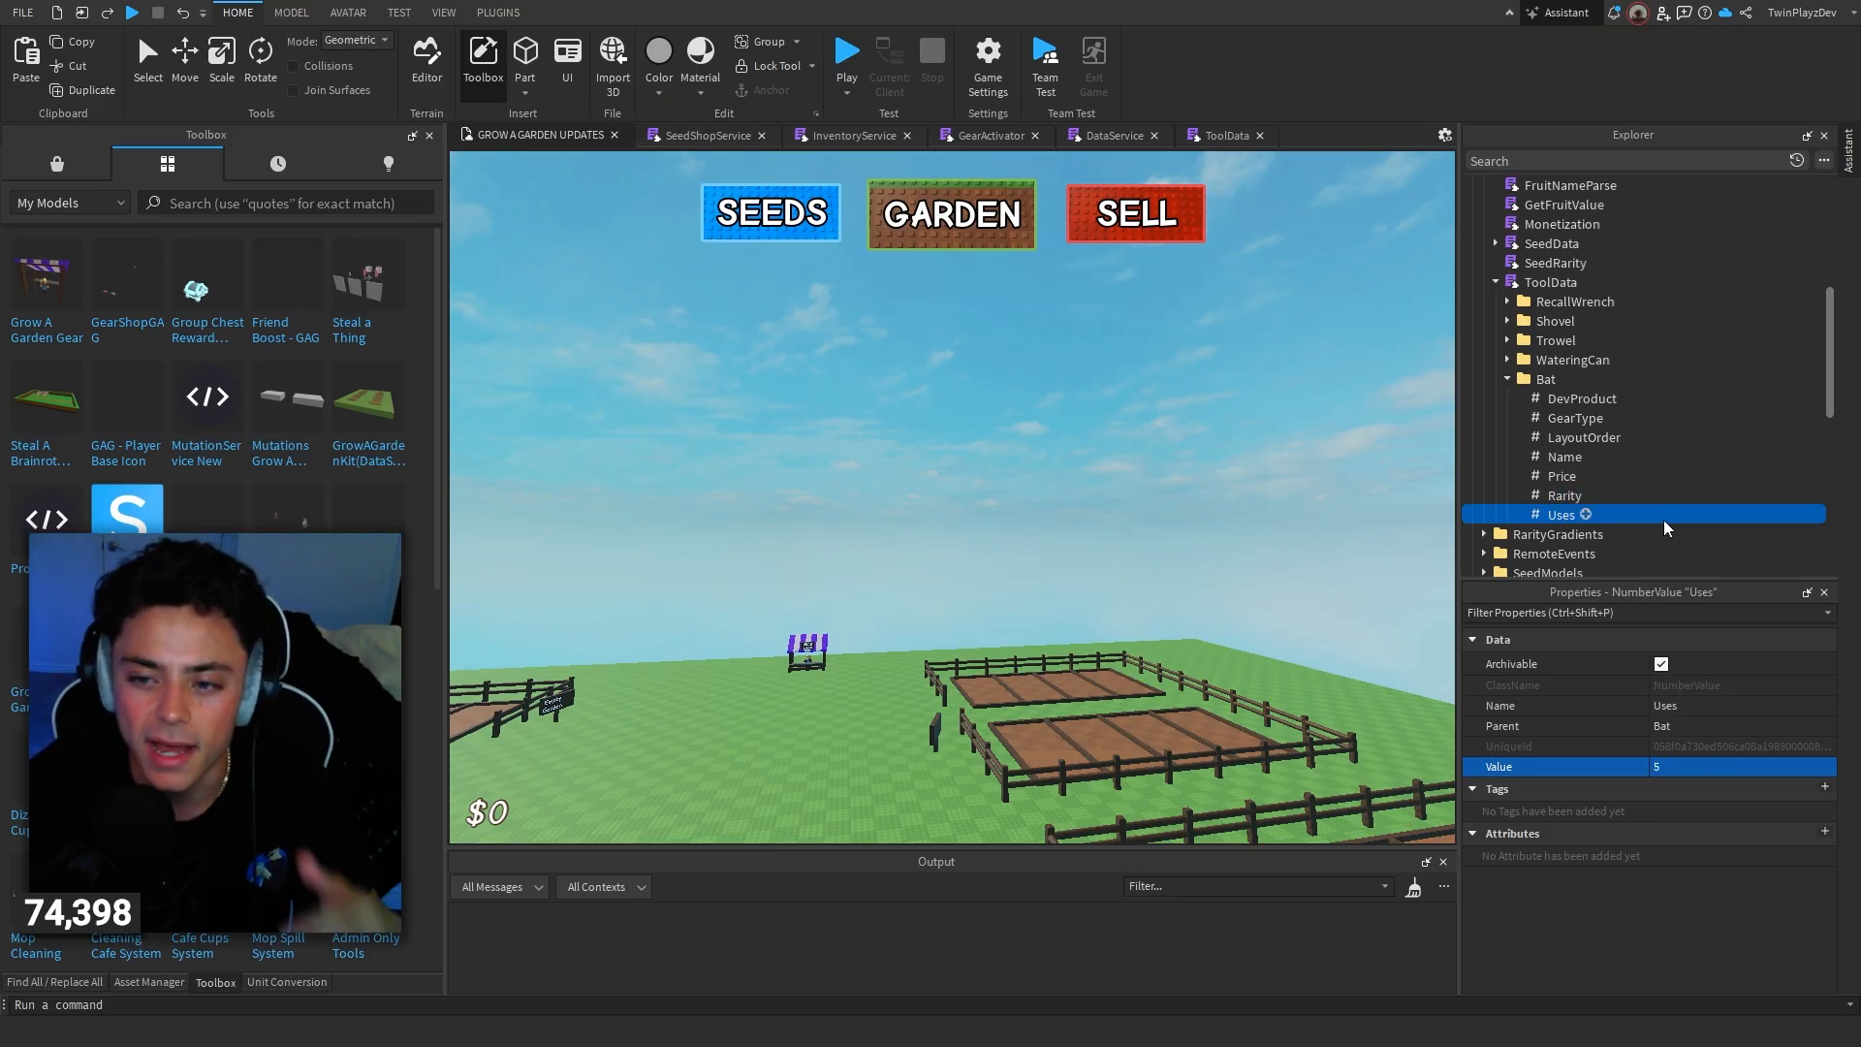
mouse_move(1711, 512)
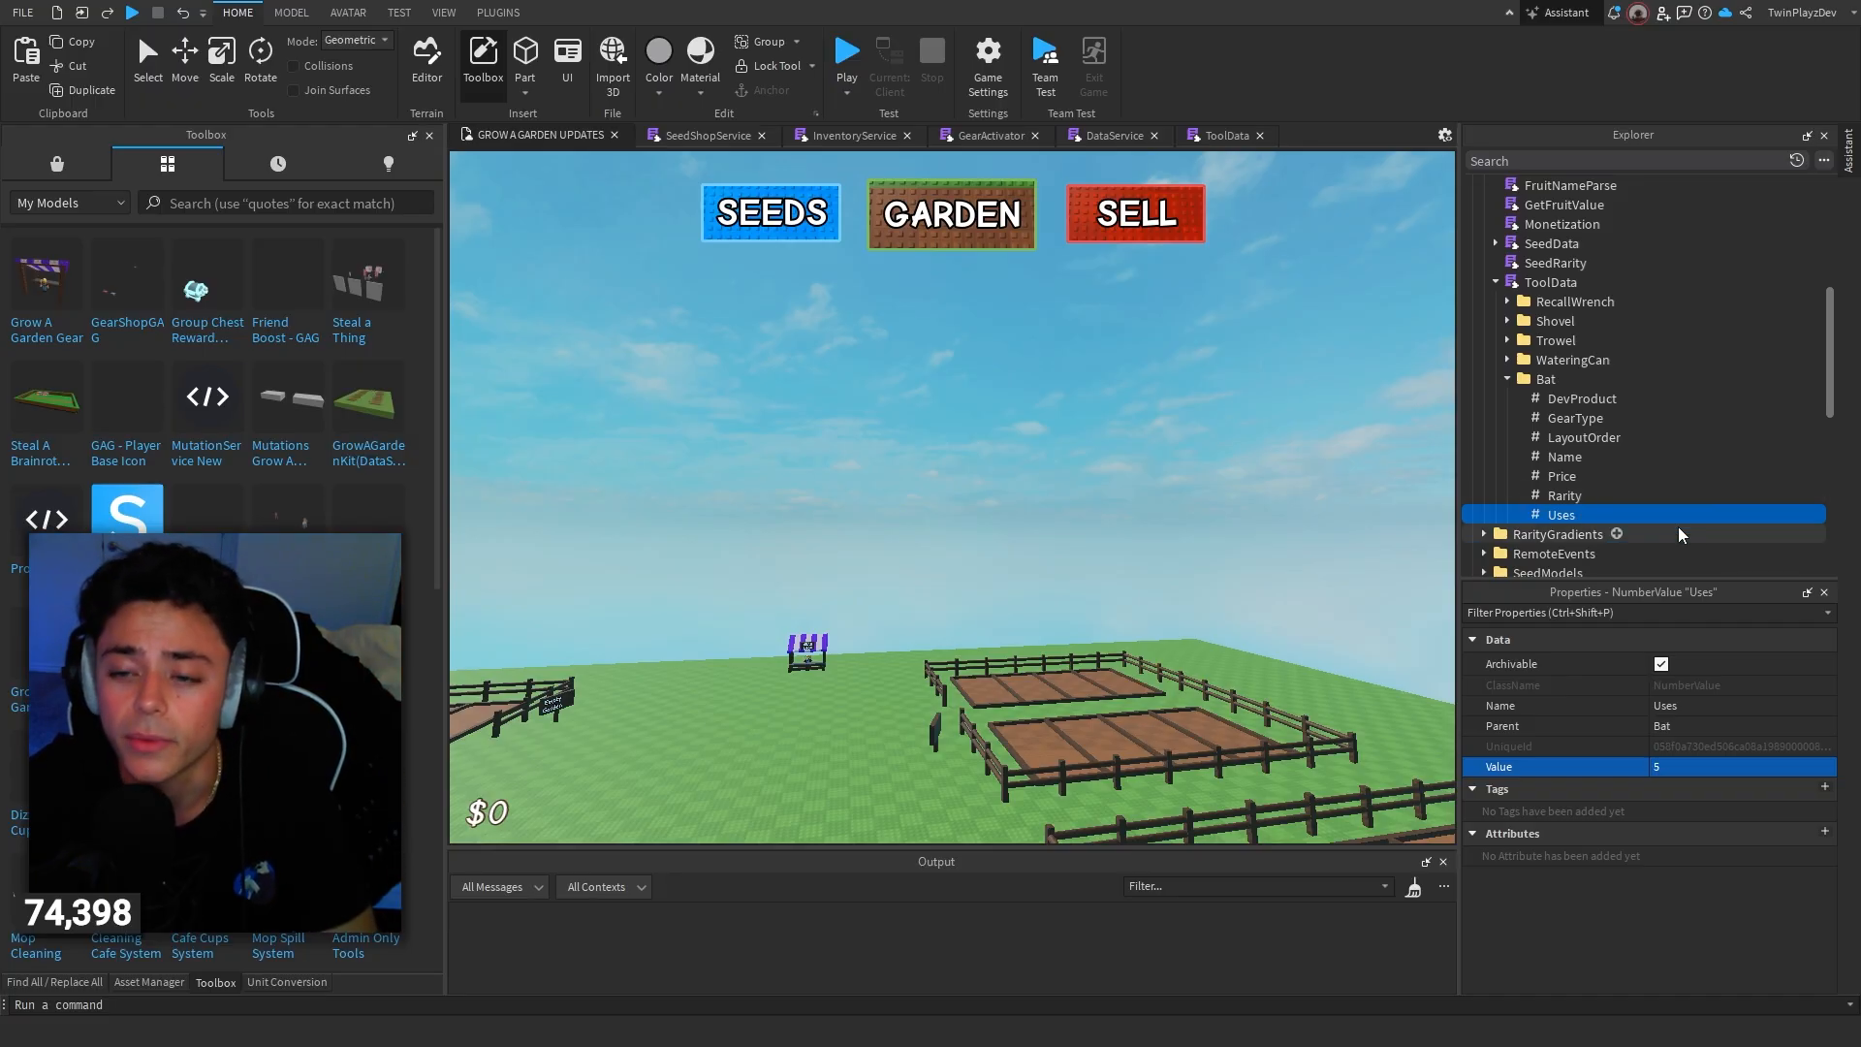
mouse_move(1630, 564)
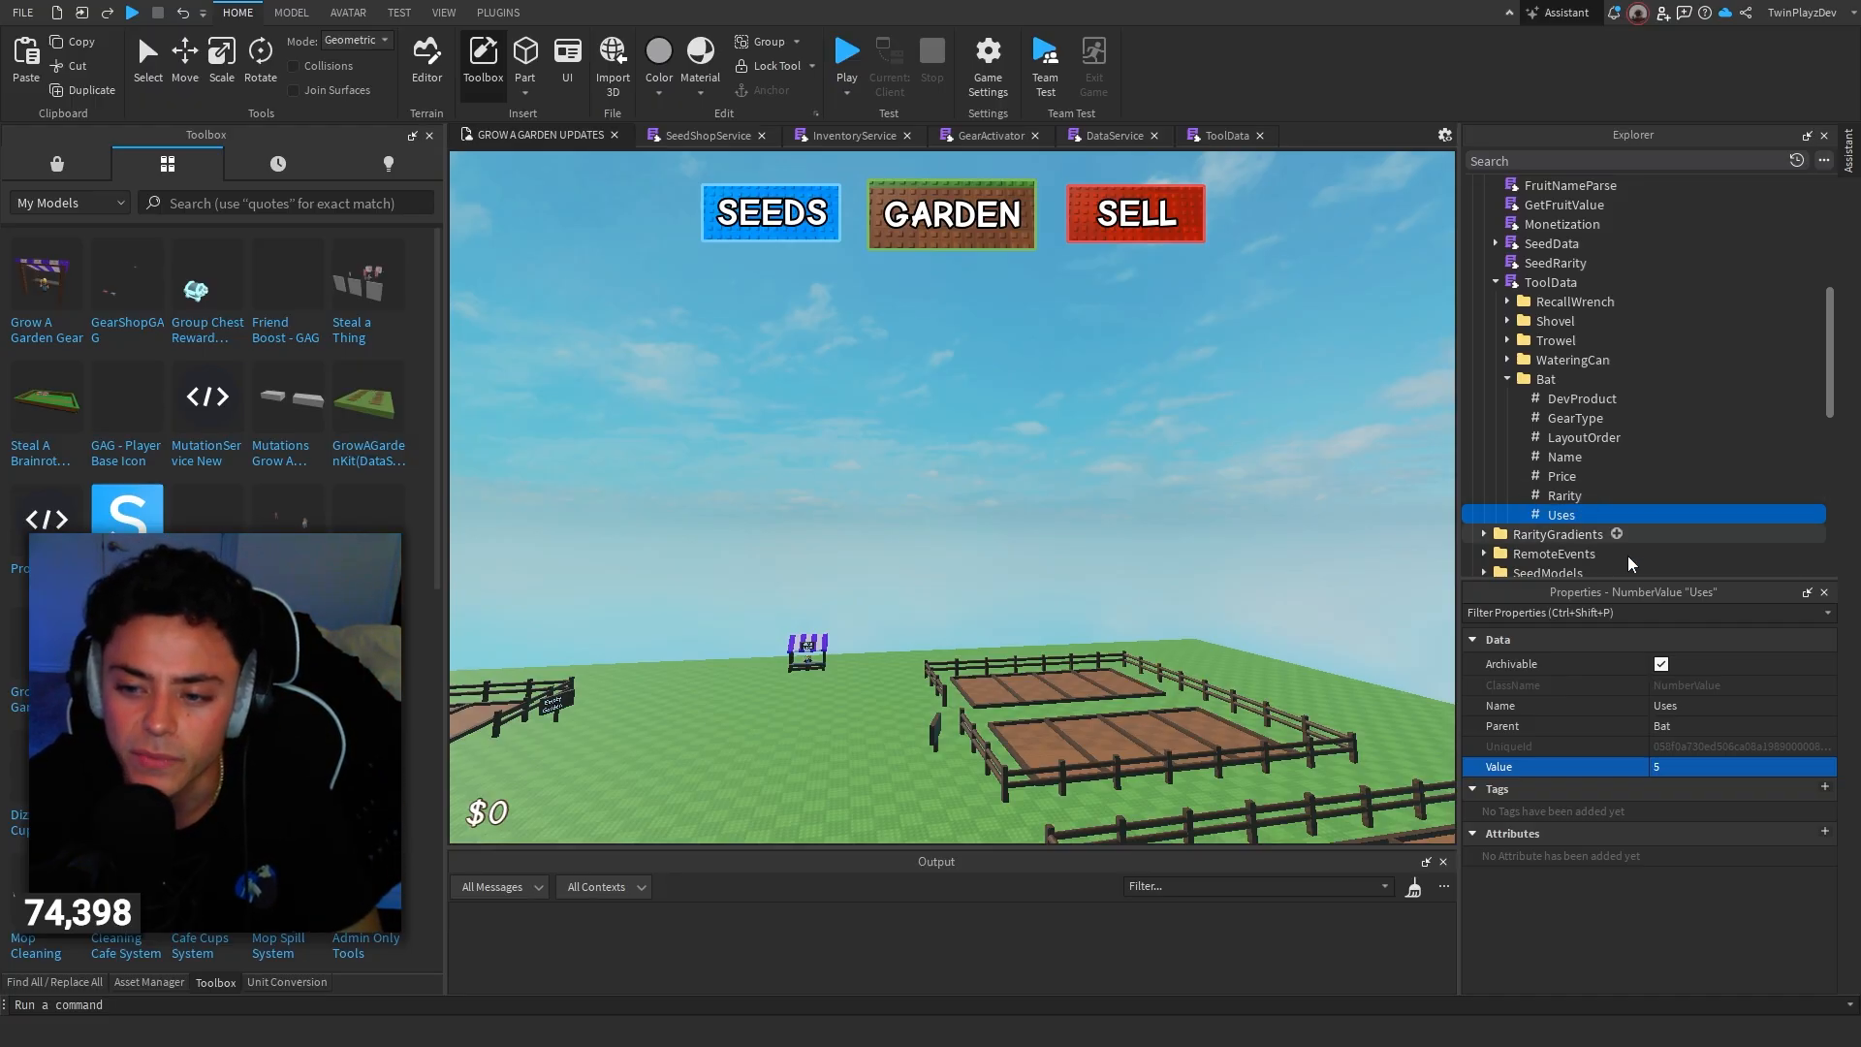
left_click(1545, 378)
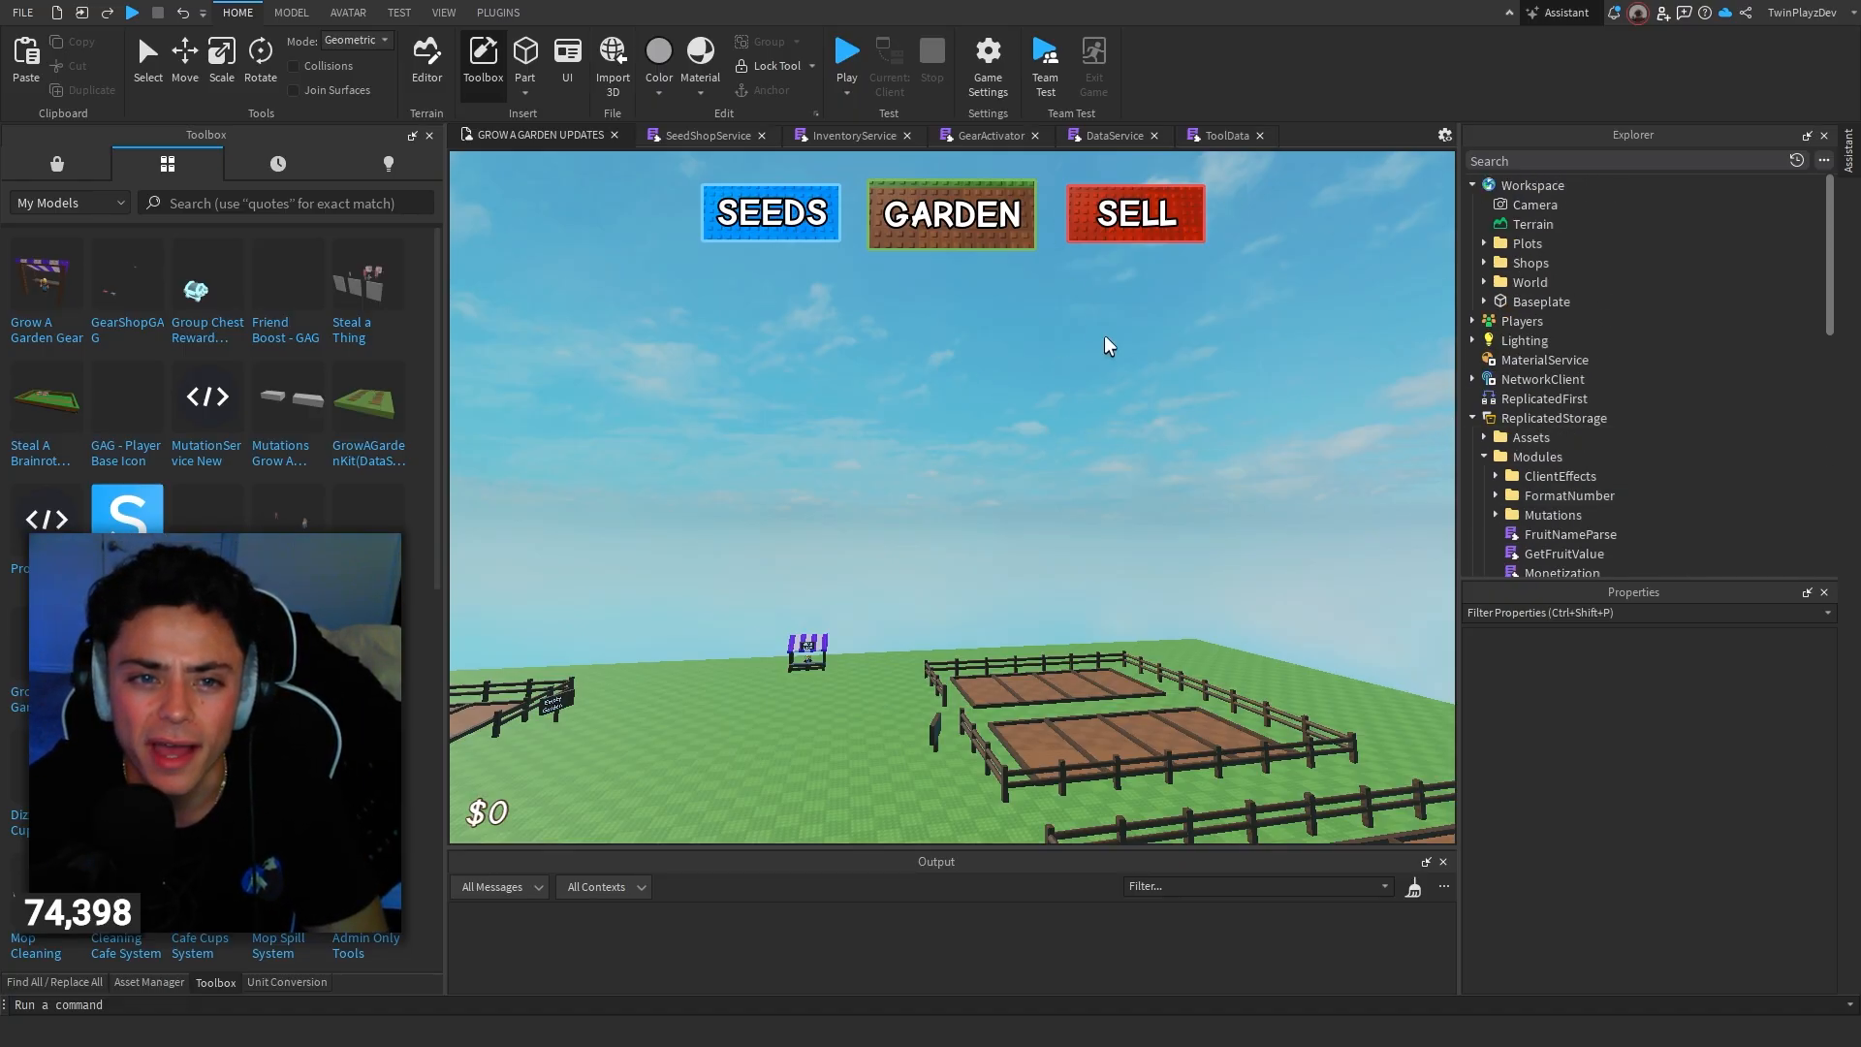
Step: Playtest the game, buy two Recall Wrenches and a Watering Can from the gear shop, then stop the test
left_click(847, 51)
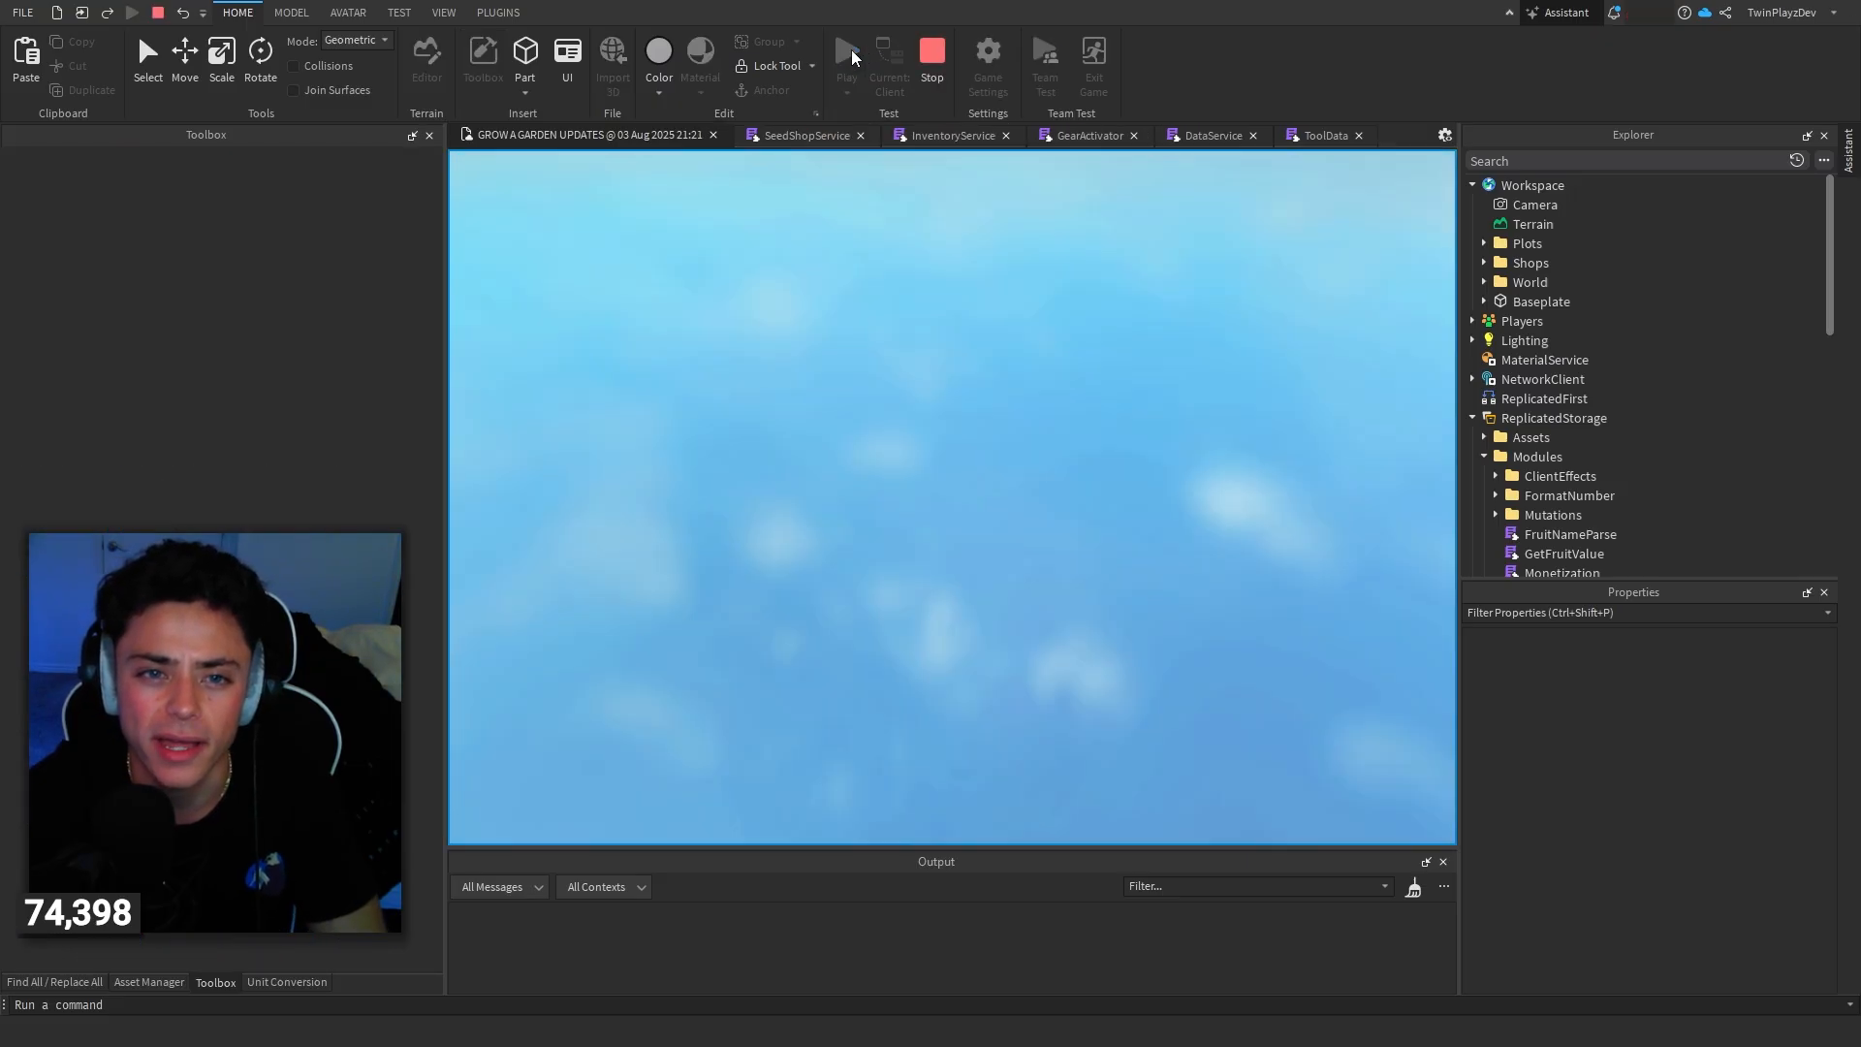
left_click(847, 56)
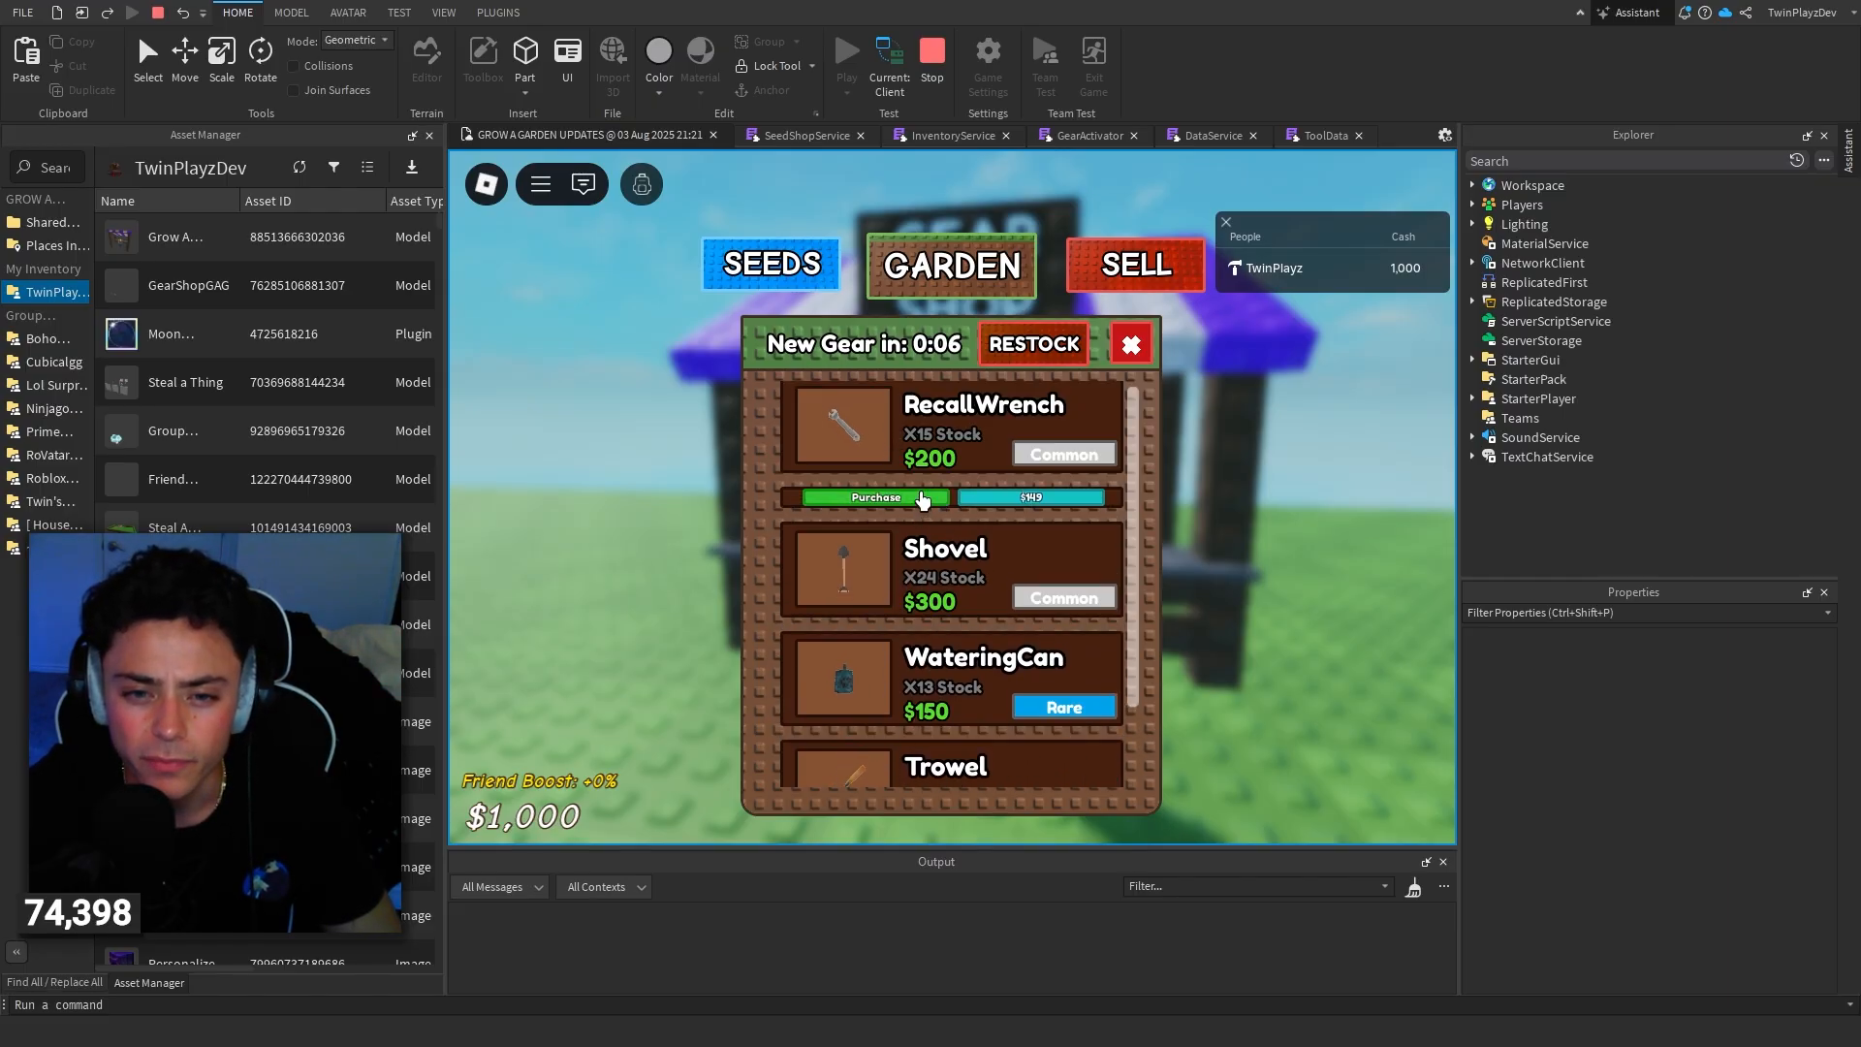
left_click(874, 499)
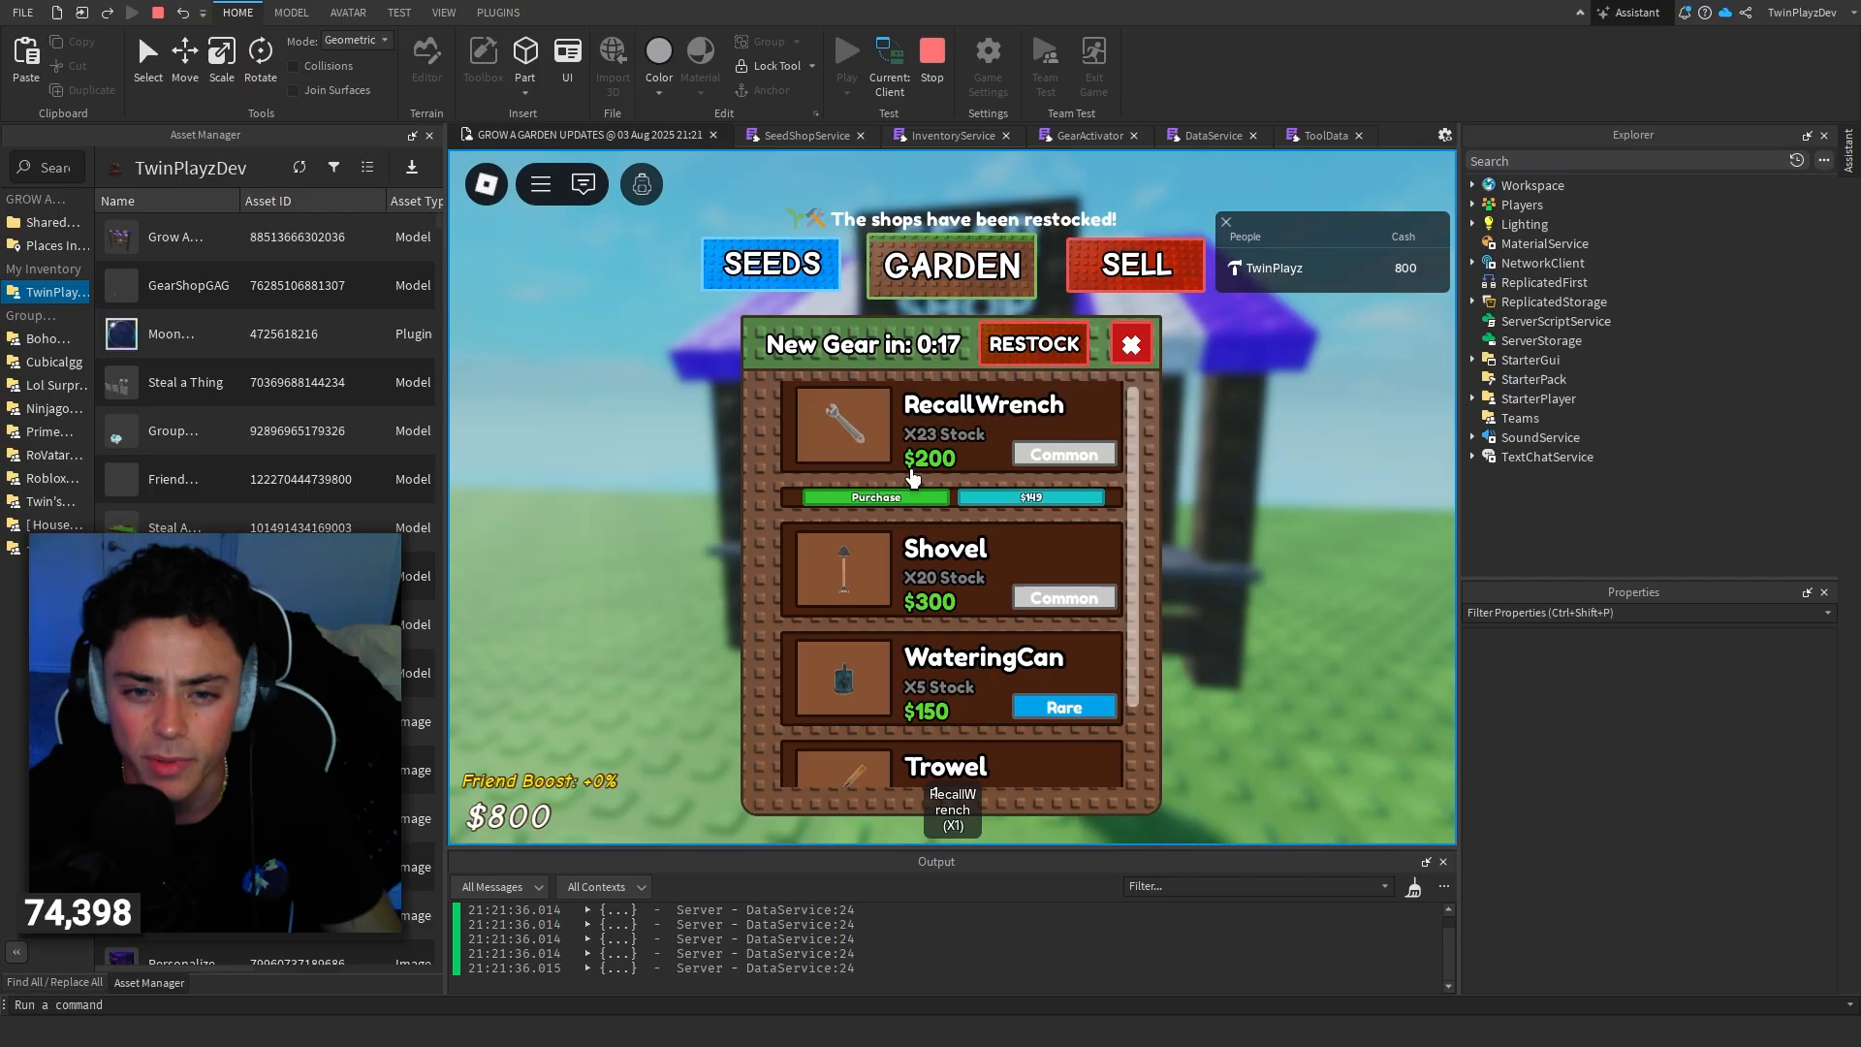
left_click(877, 497)
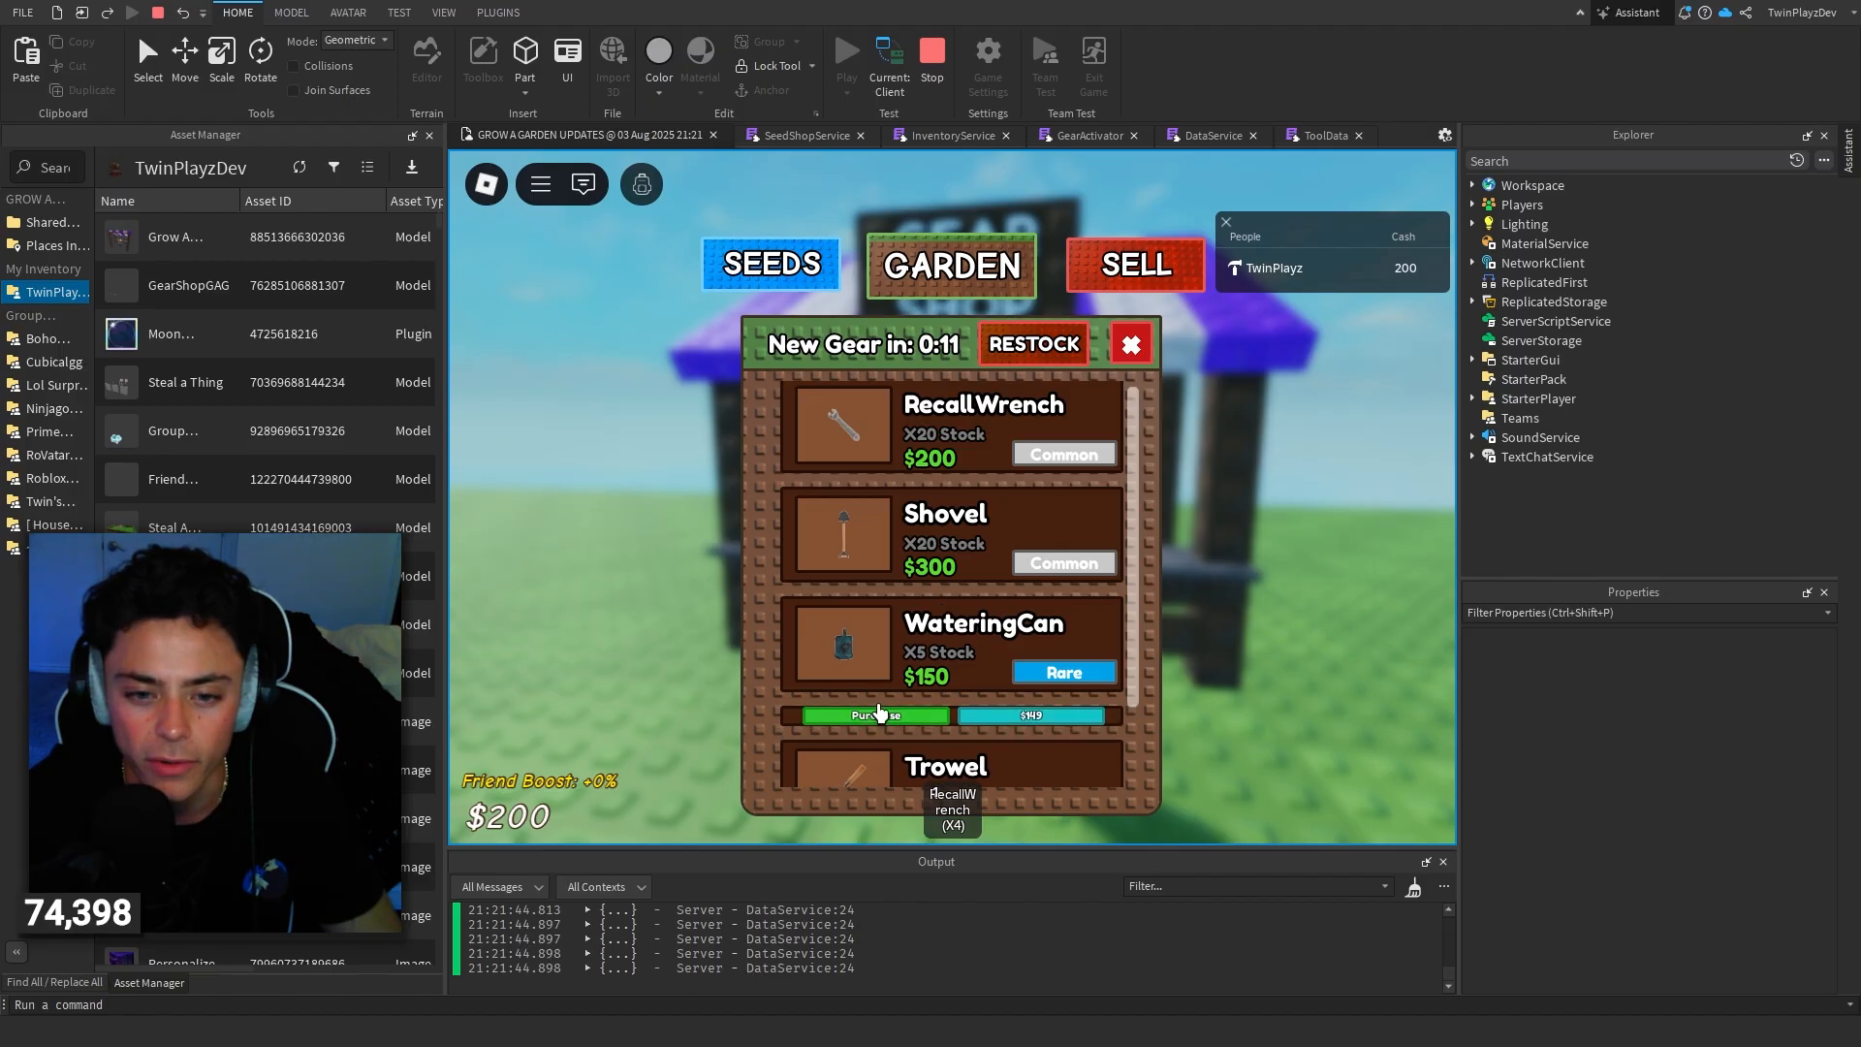
left_click(876, 715)
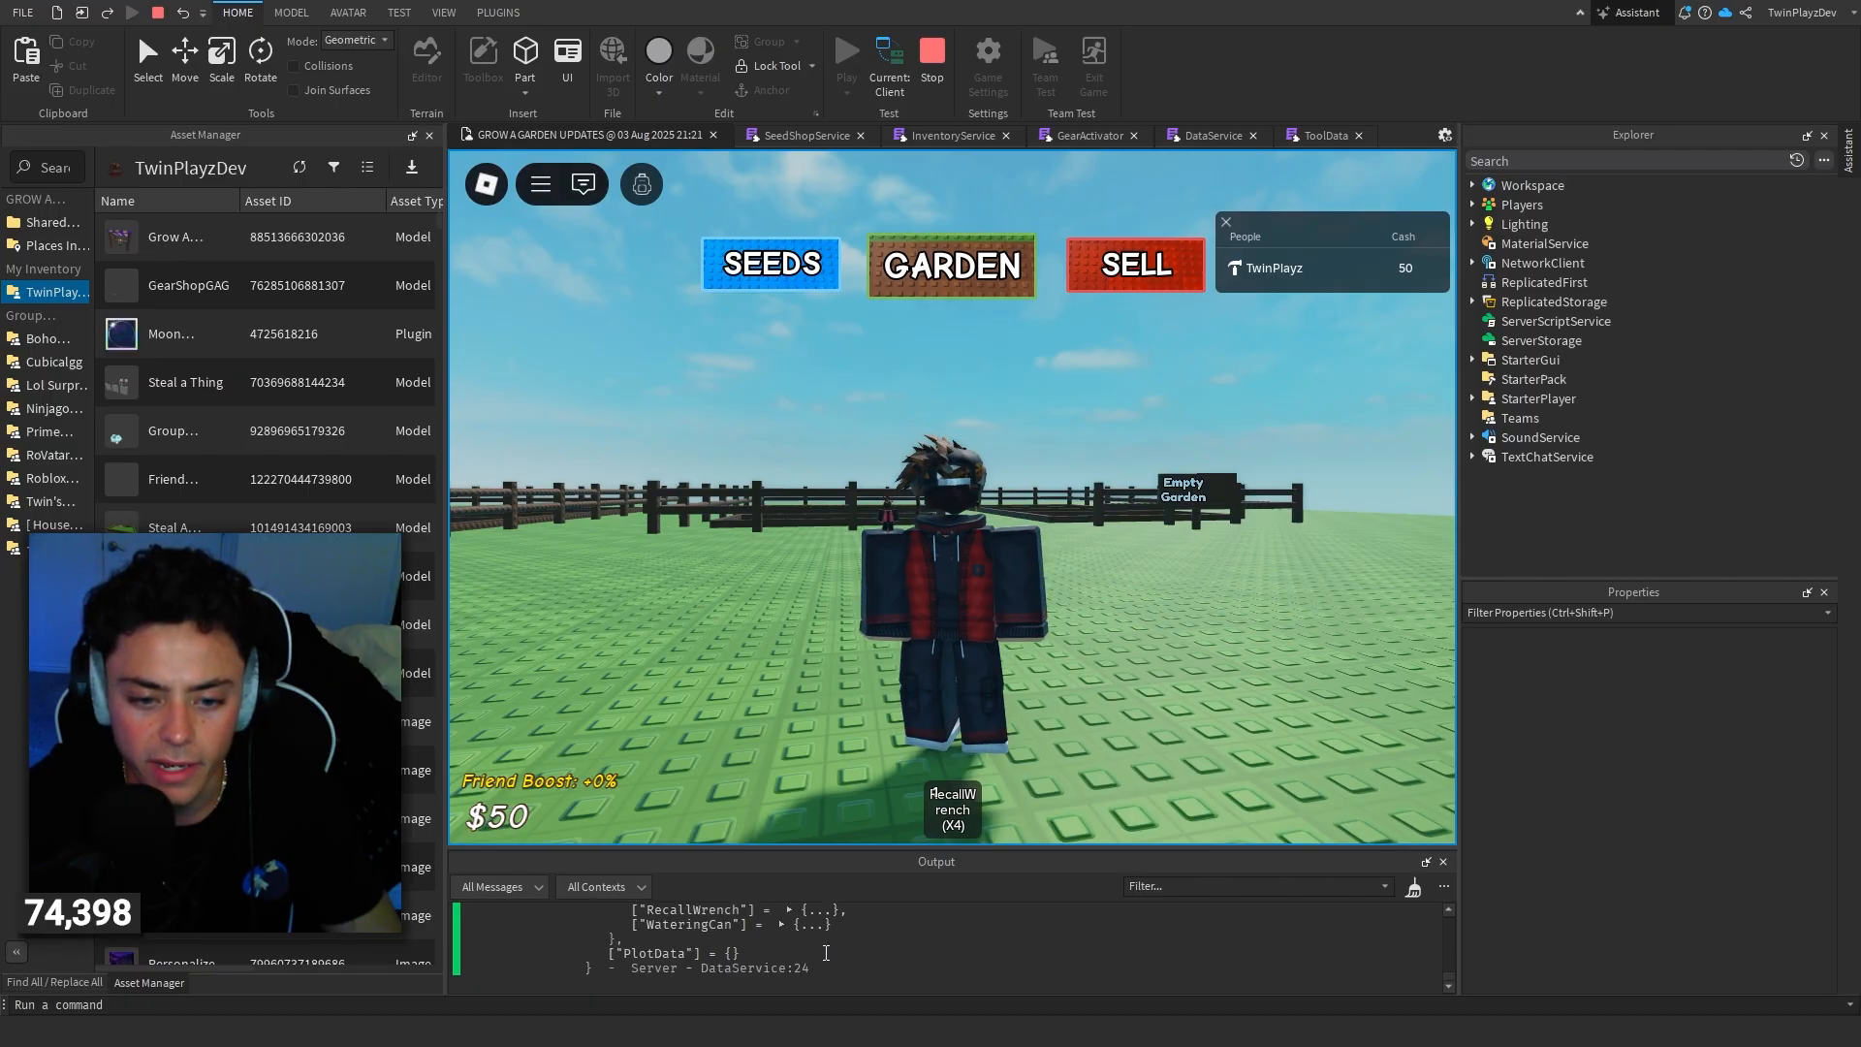
left_click(789, 910)
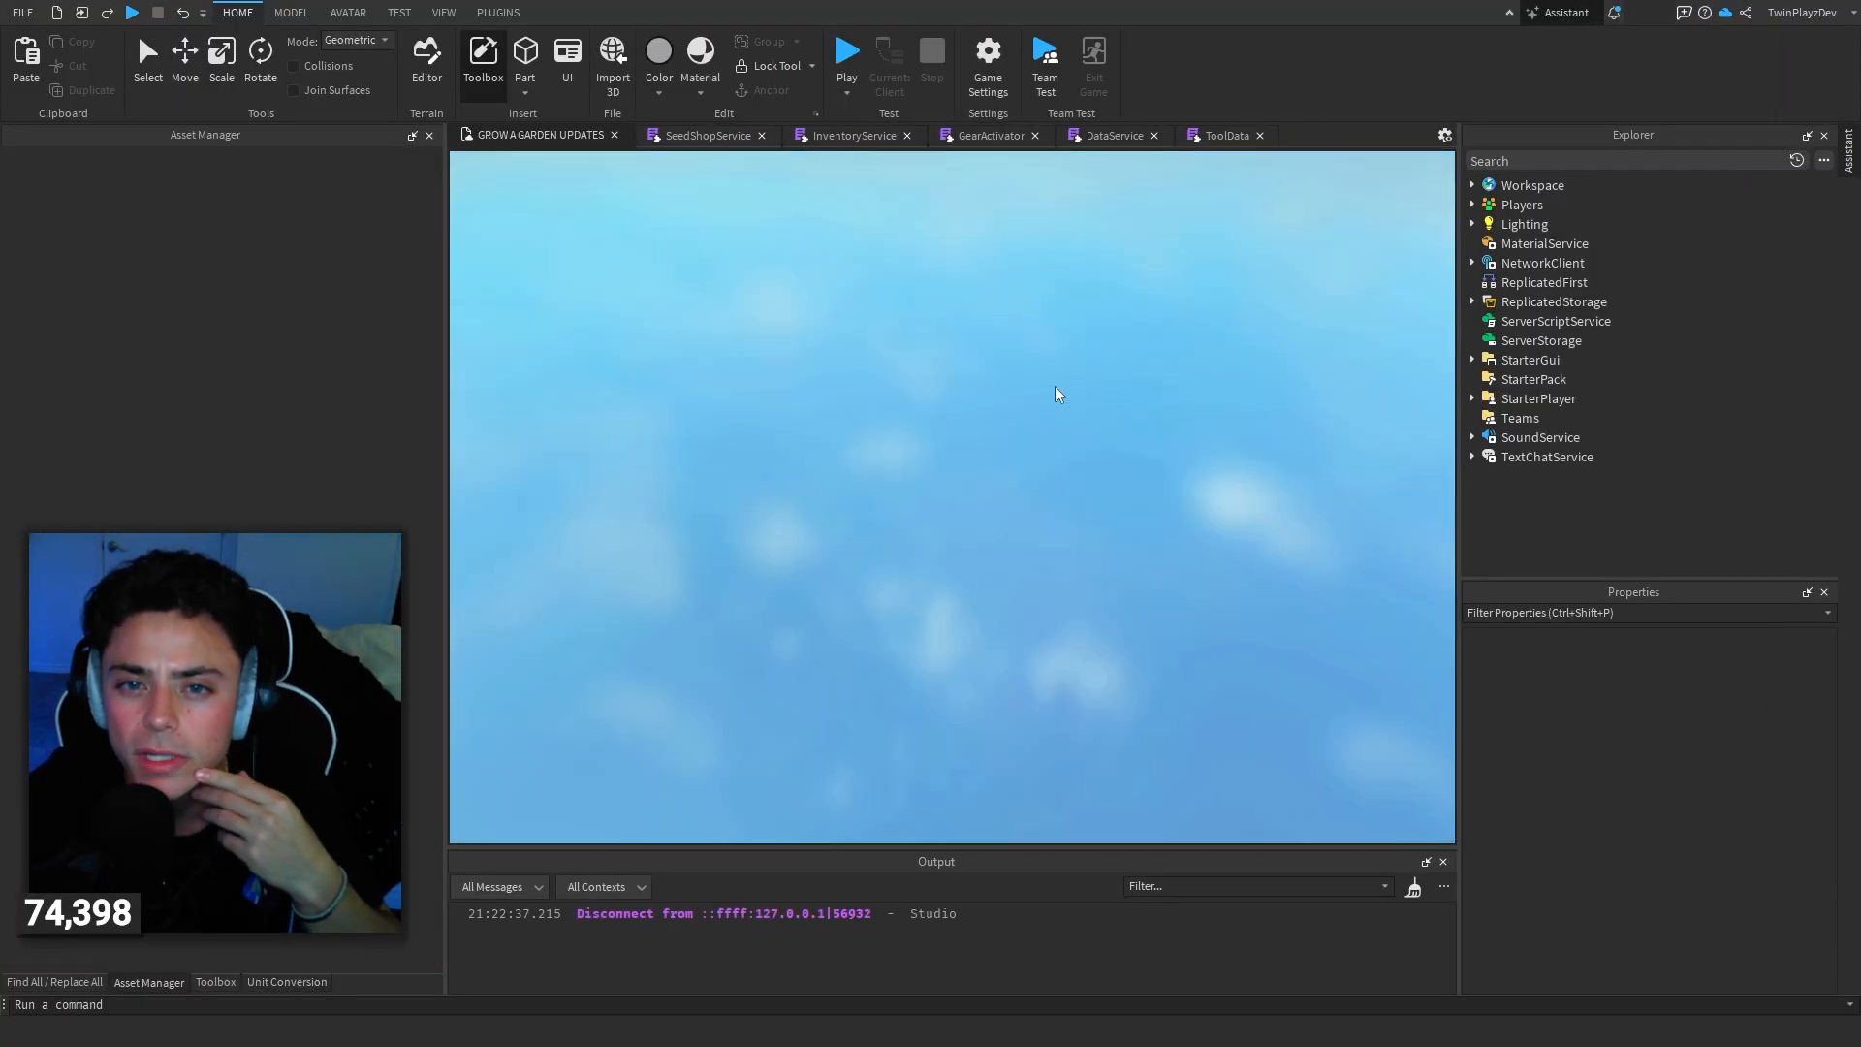
Step: Change SeedShopService's restockInterval to 300
left_click(847, 50)
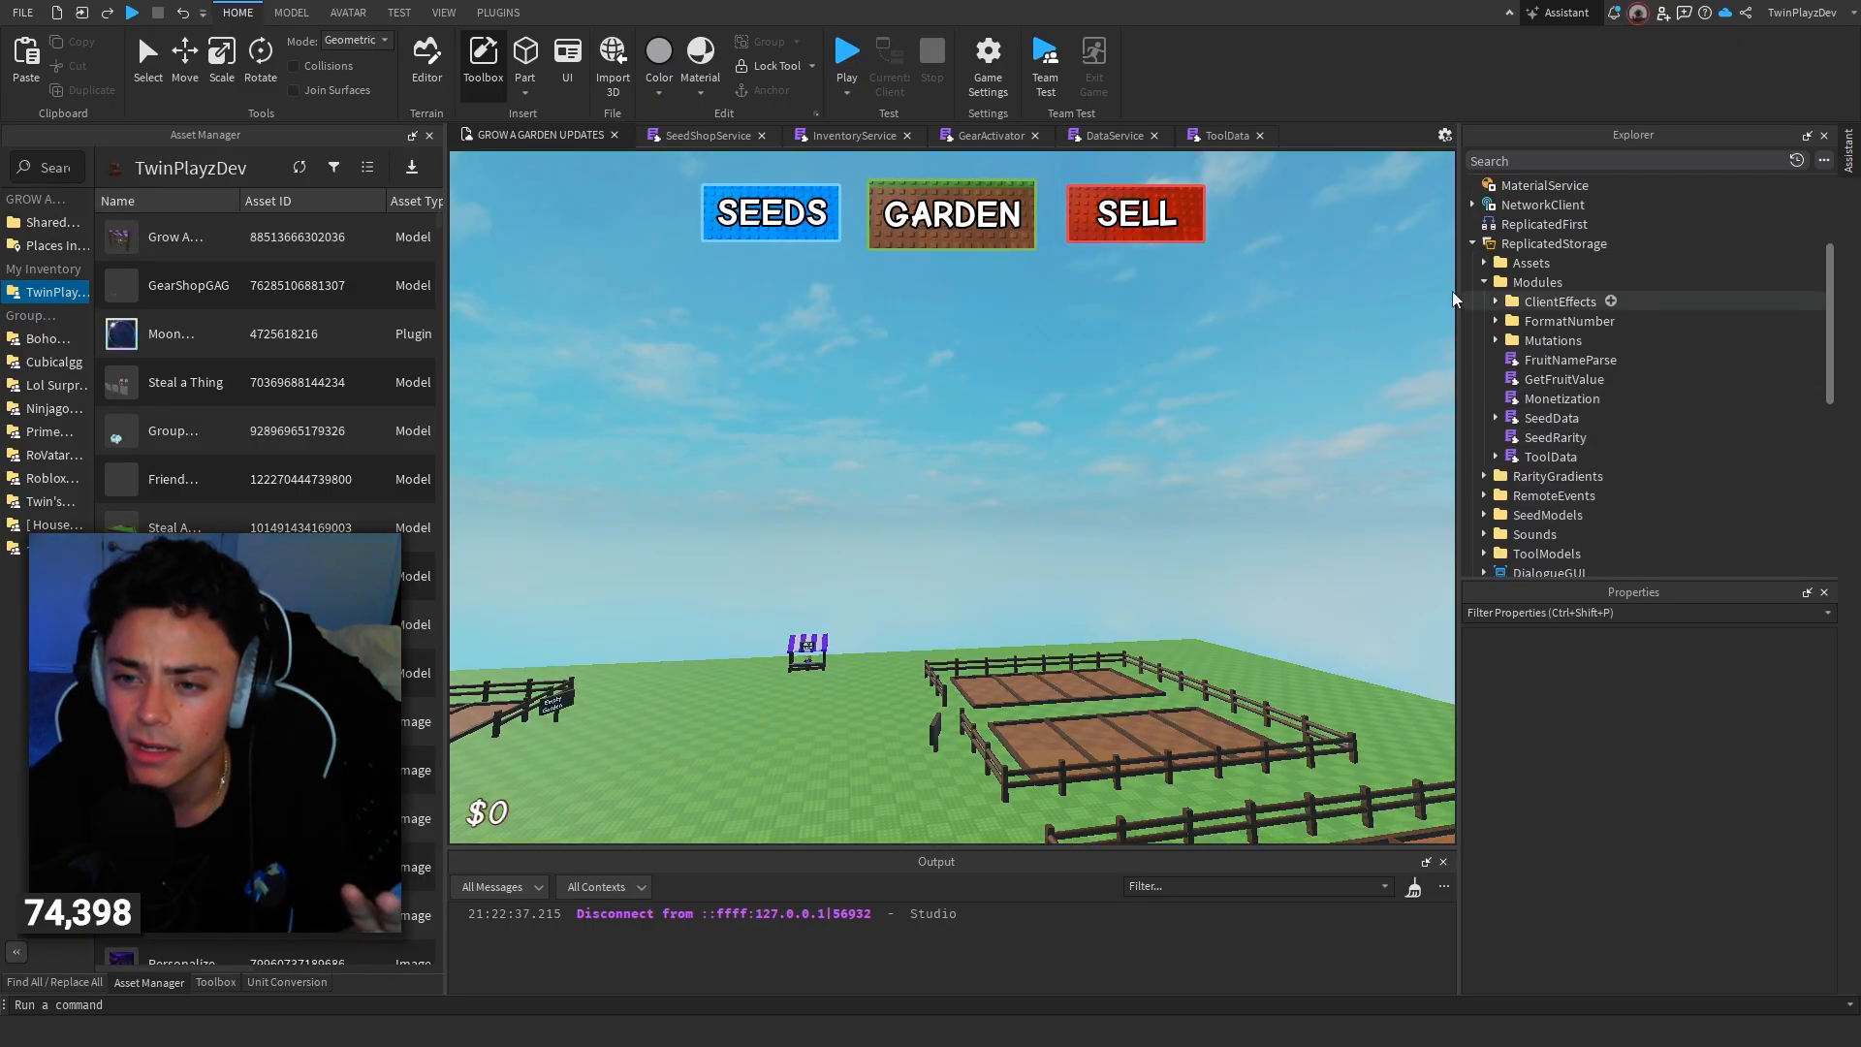
scroll("down", 3)
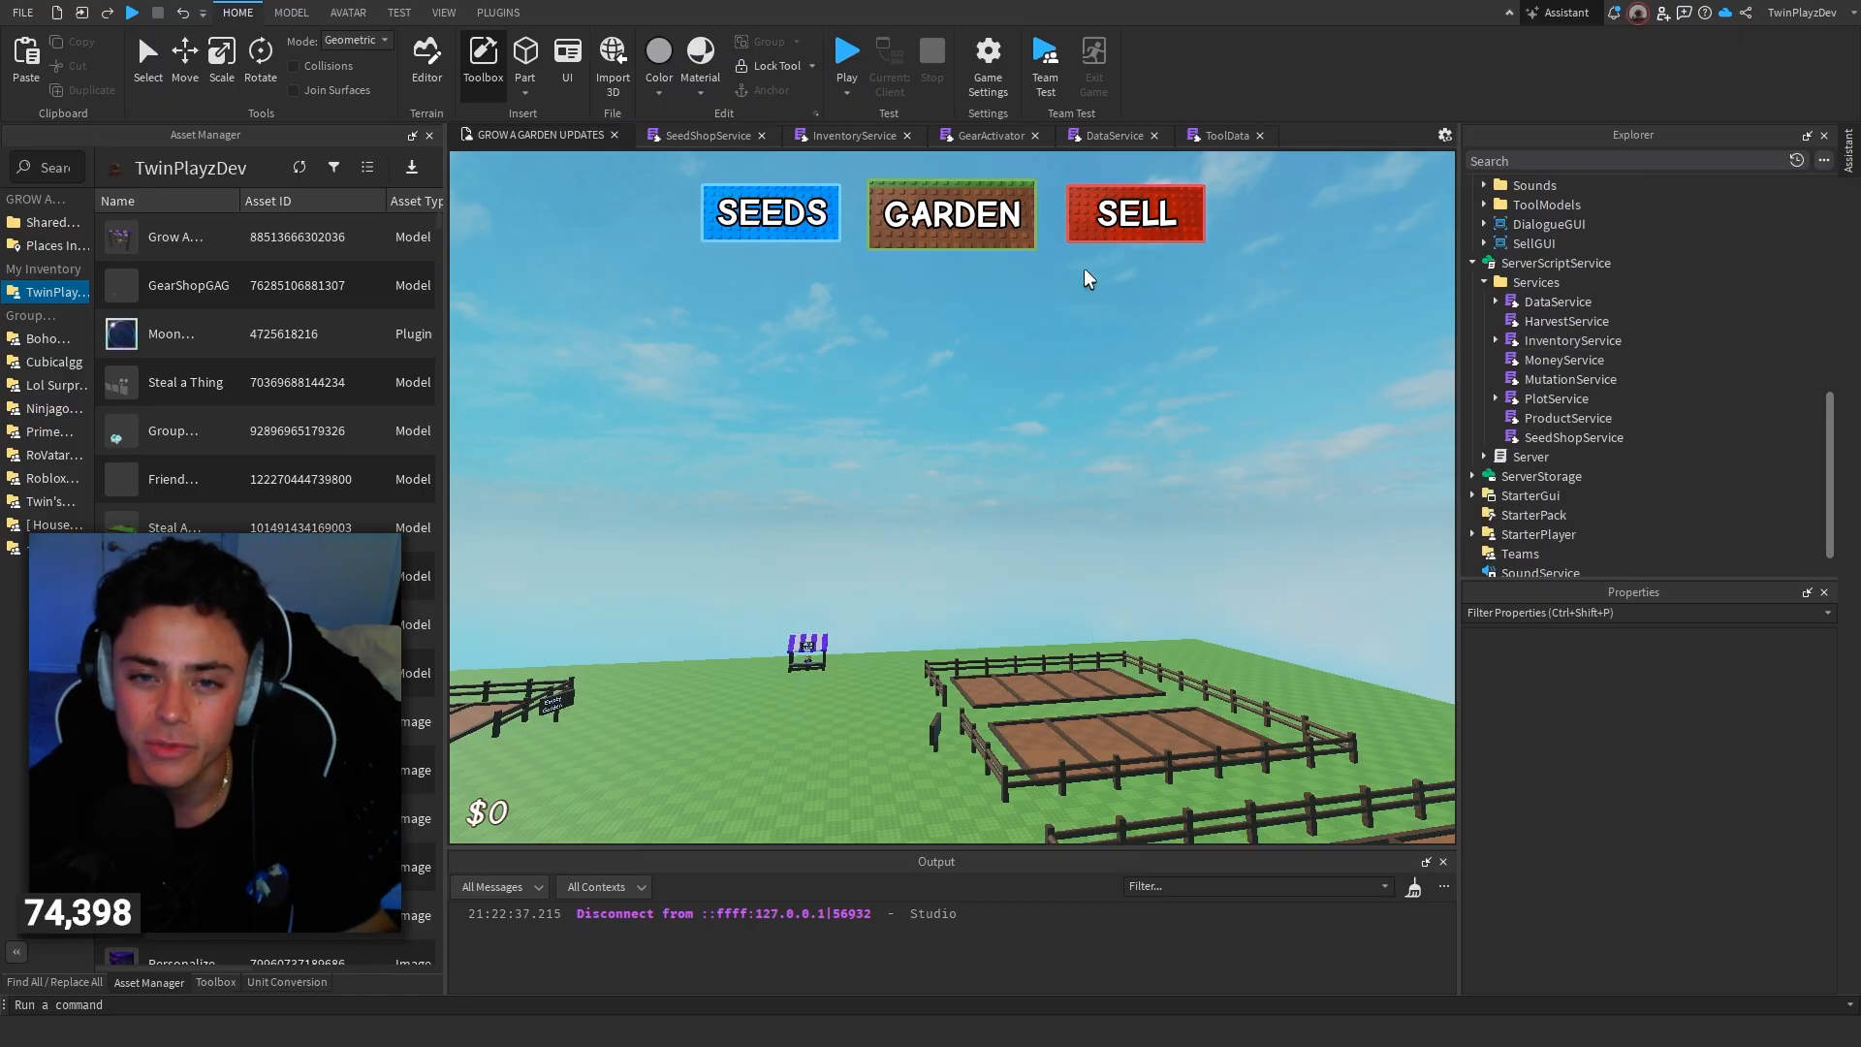
left_click(700, 134)
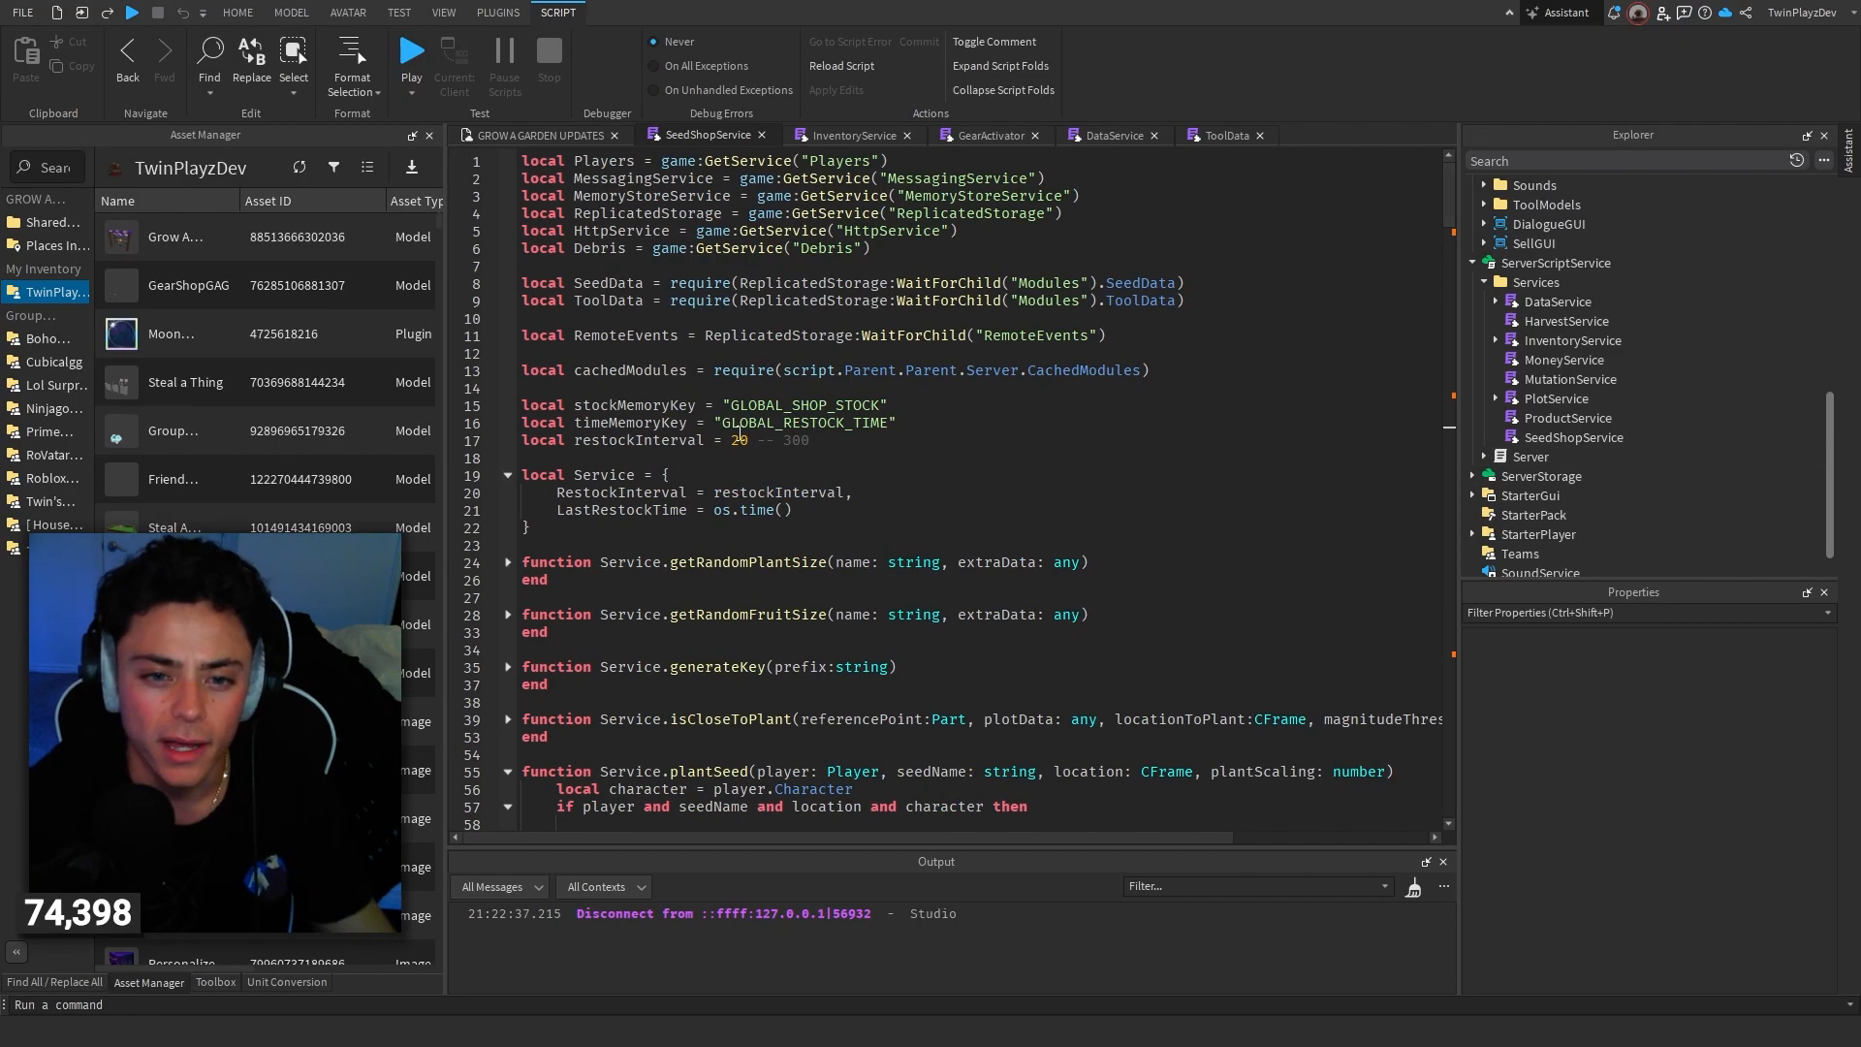
type("300")
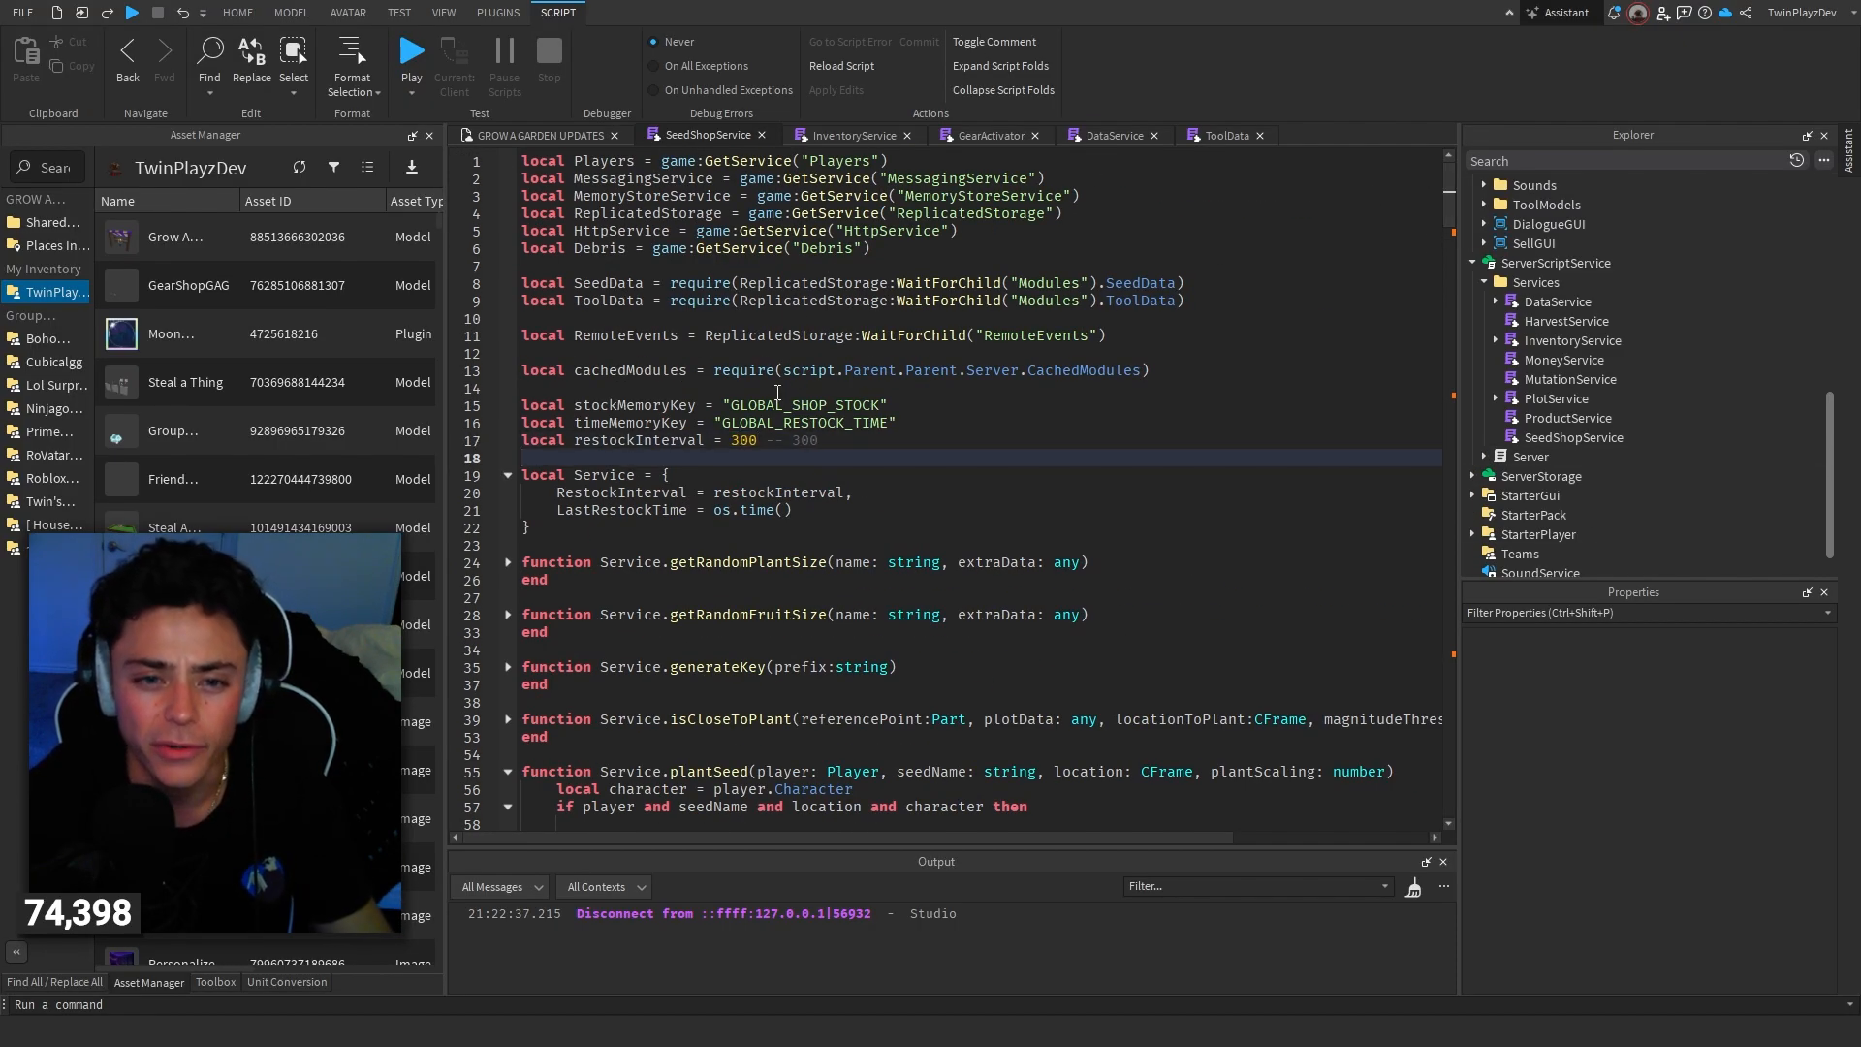
Step: Close the SeedShopService, InventoryService, DataService and ToolData script tabs to return to the garden scene
left_click(760, 134)
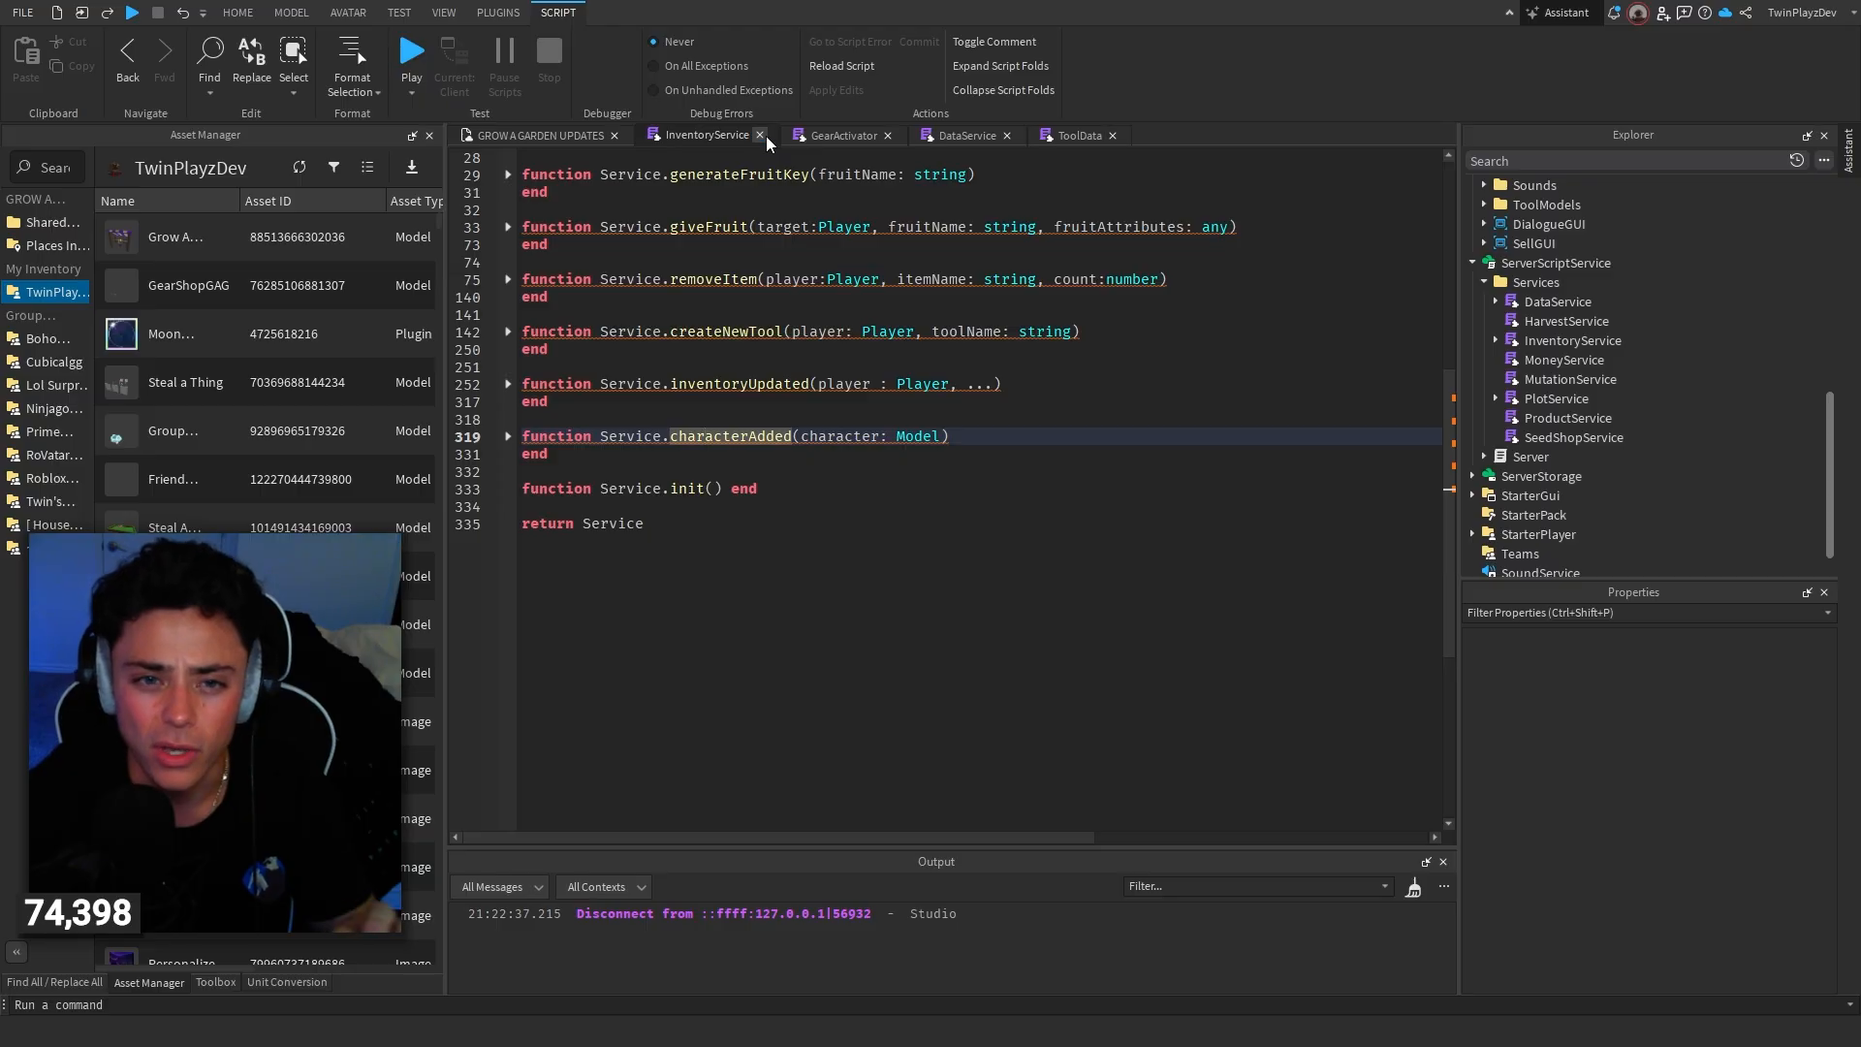
left_click(760, 133)
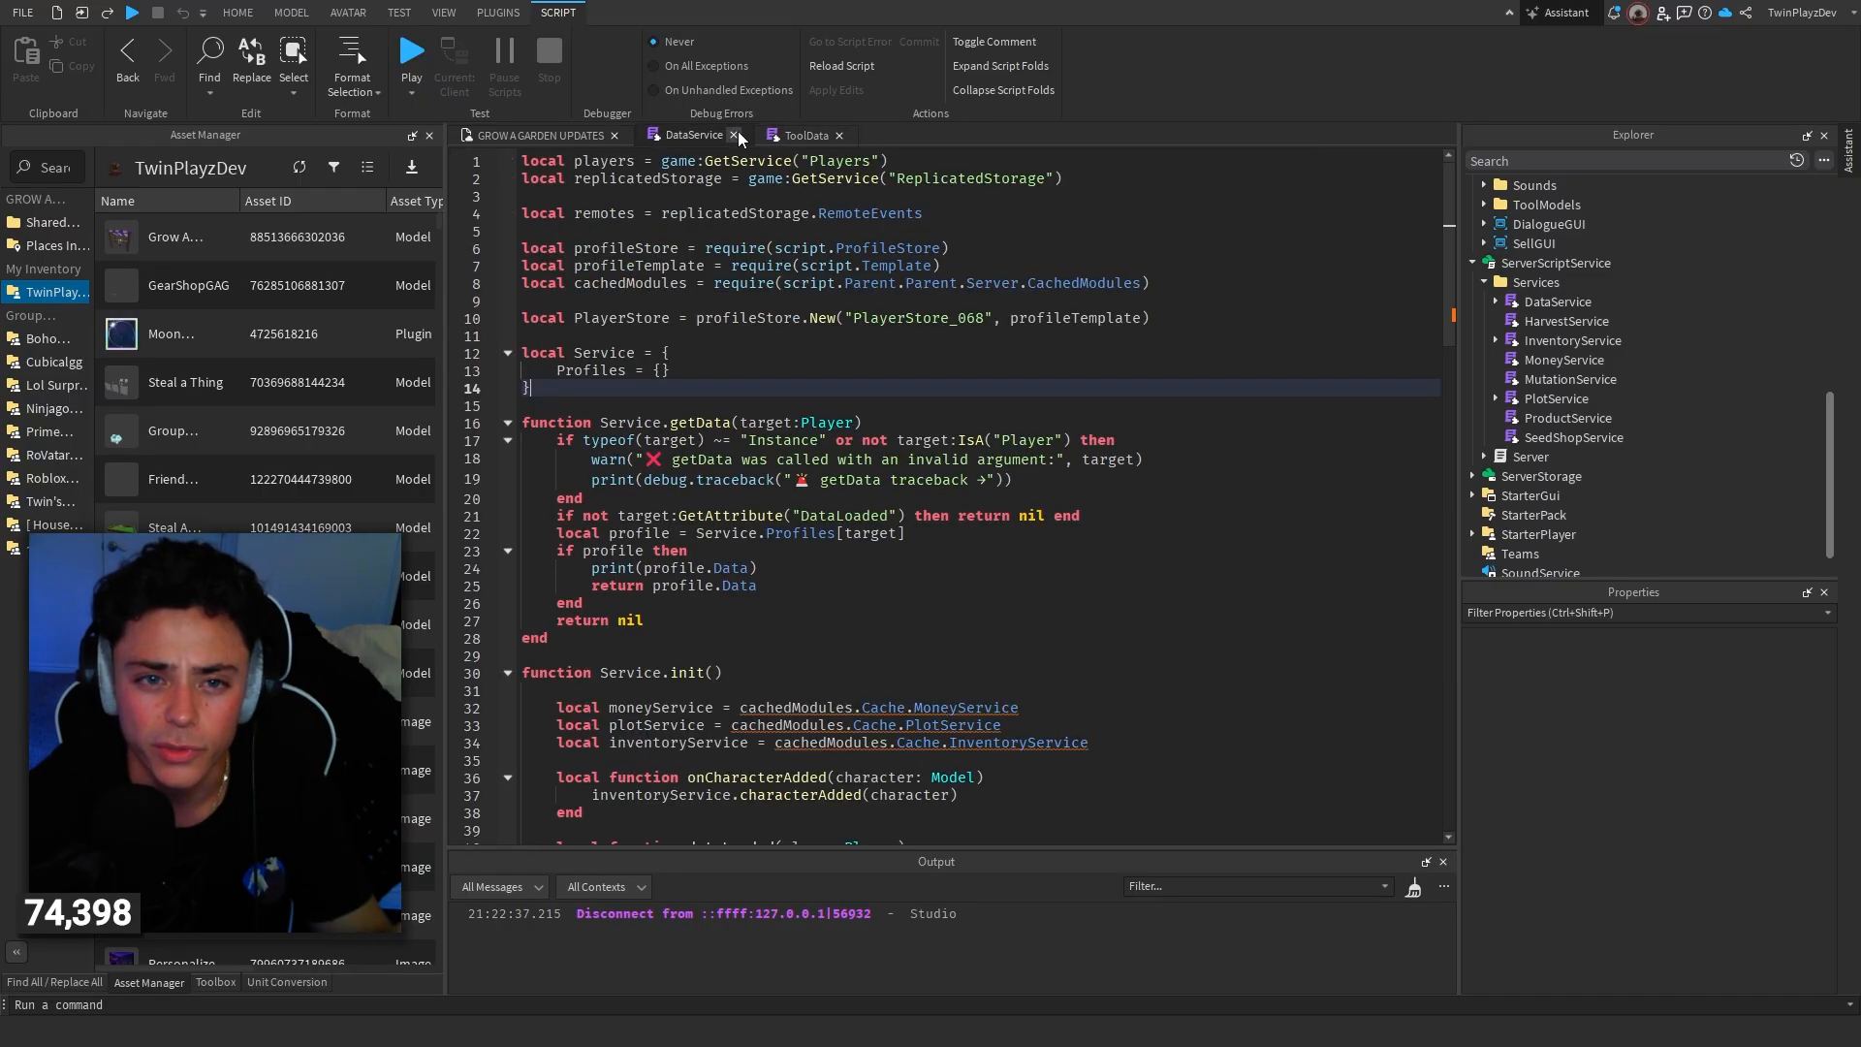
left_click(736, 134)
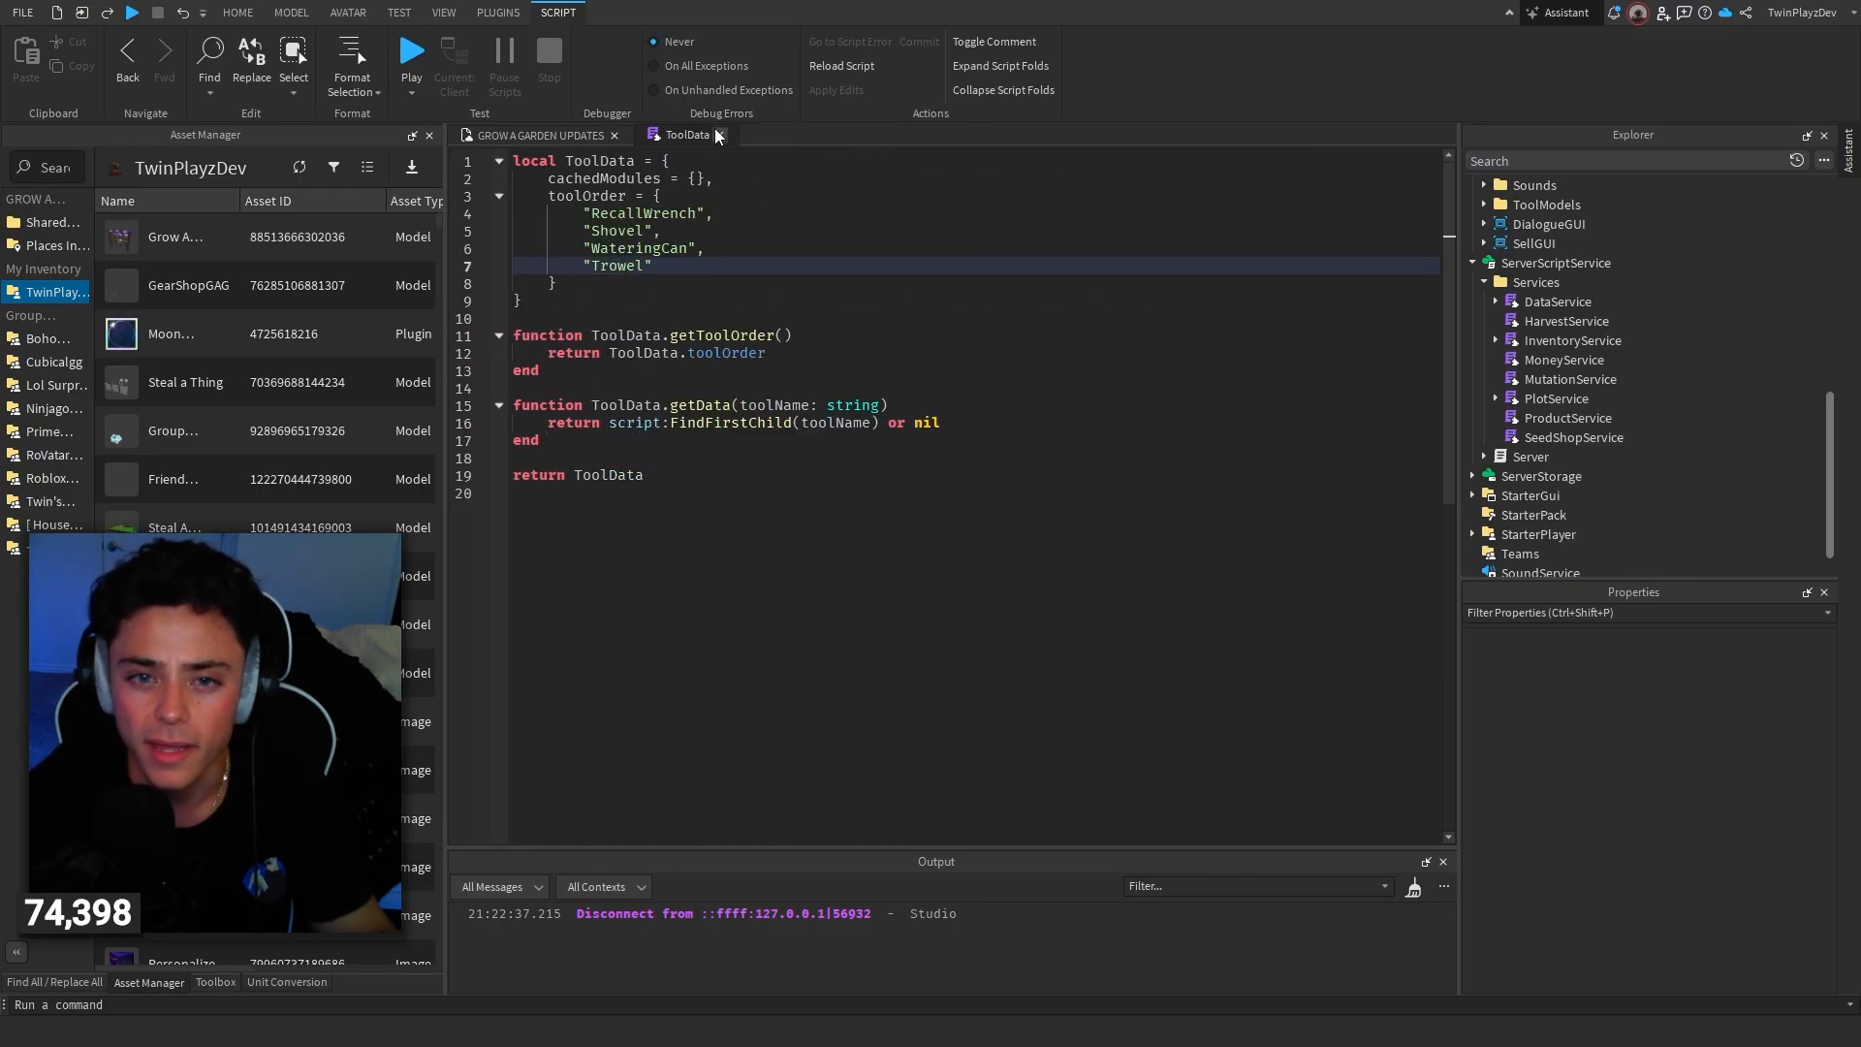
left_click(1557, 300)
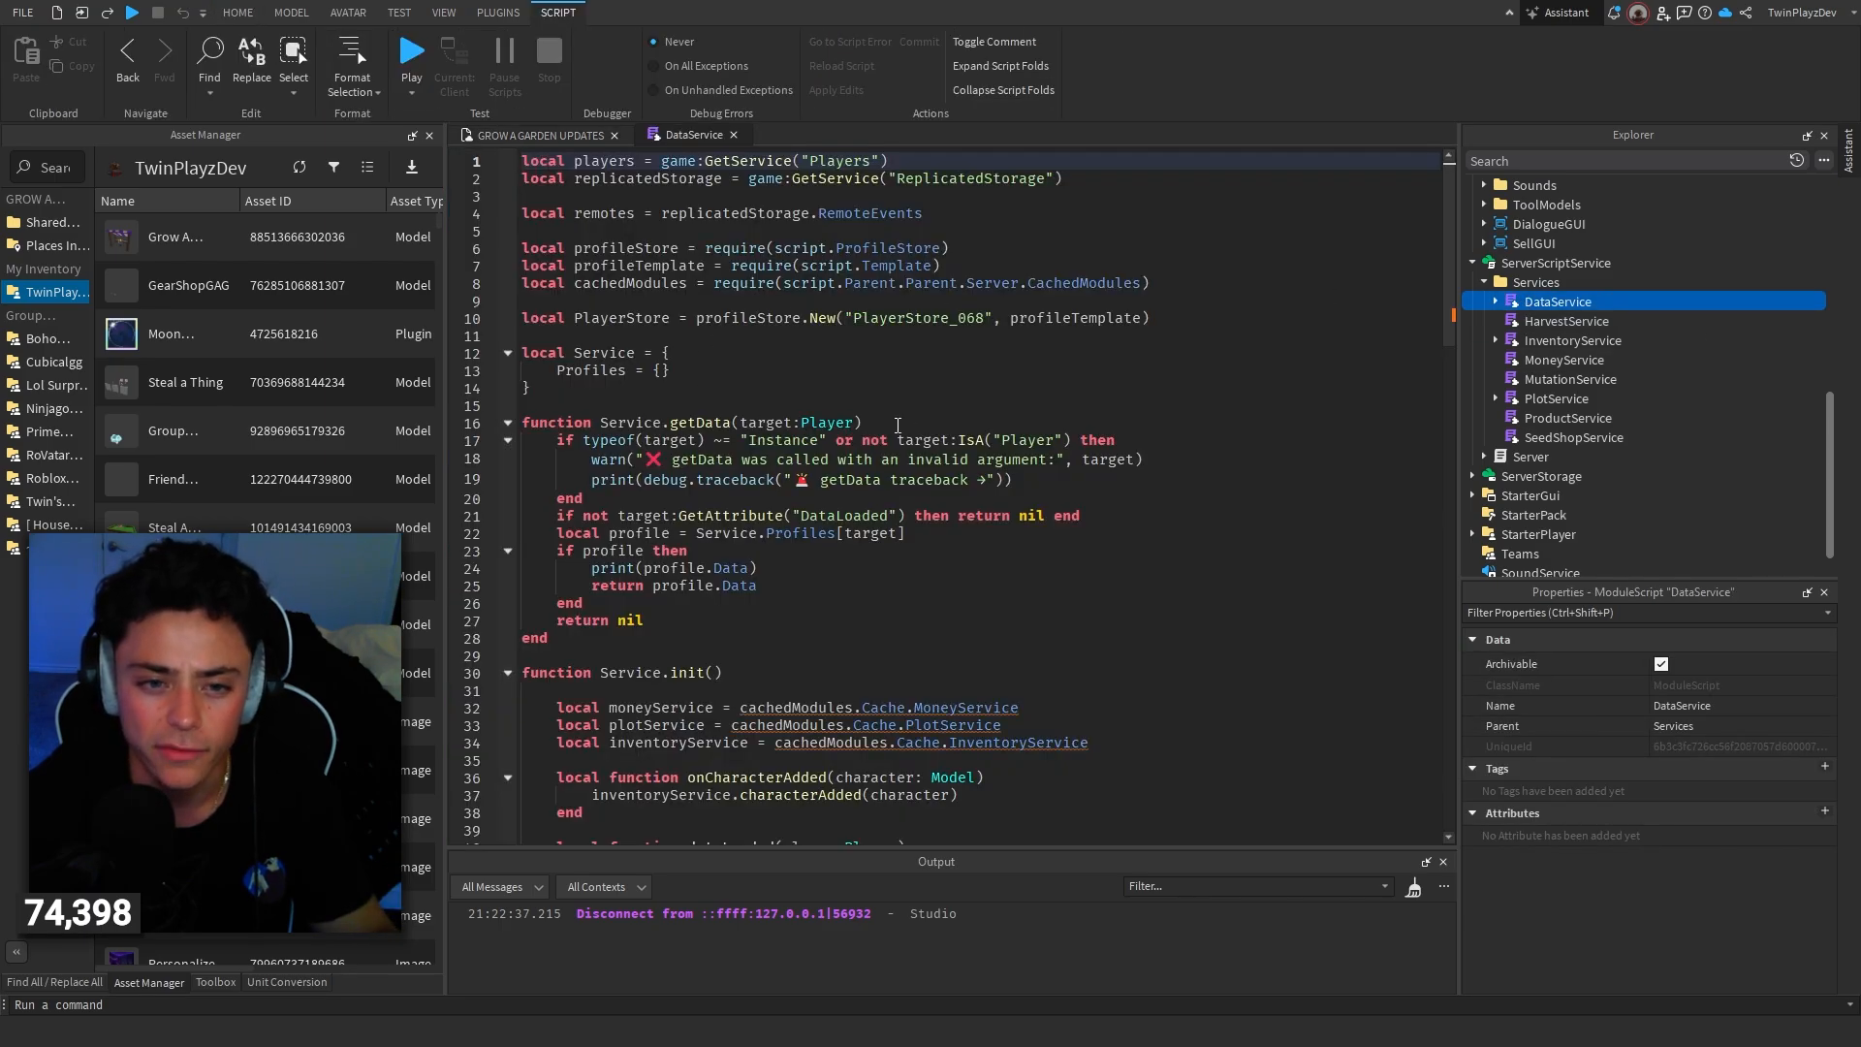
double_click(675, 568)
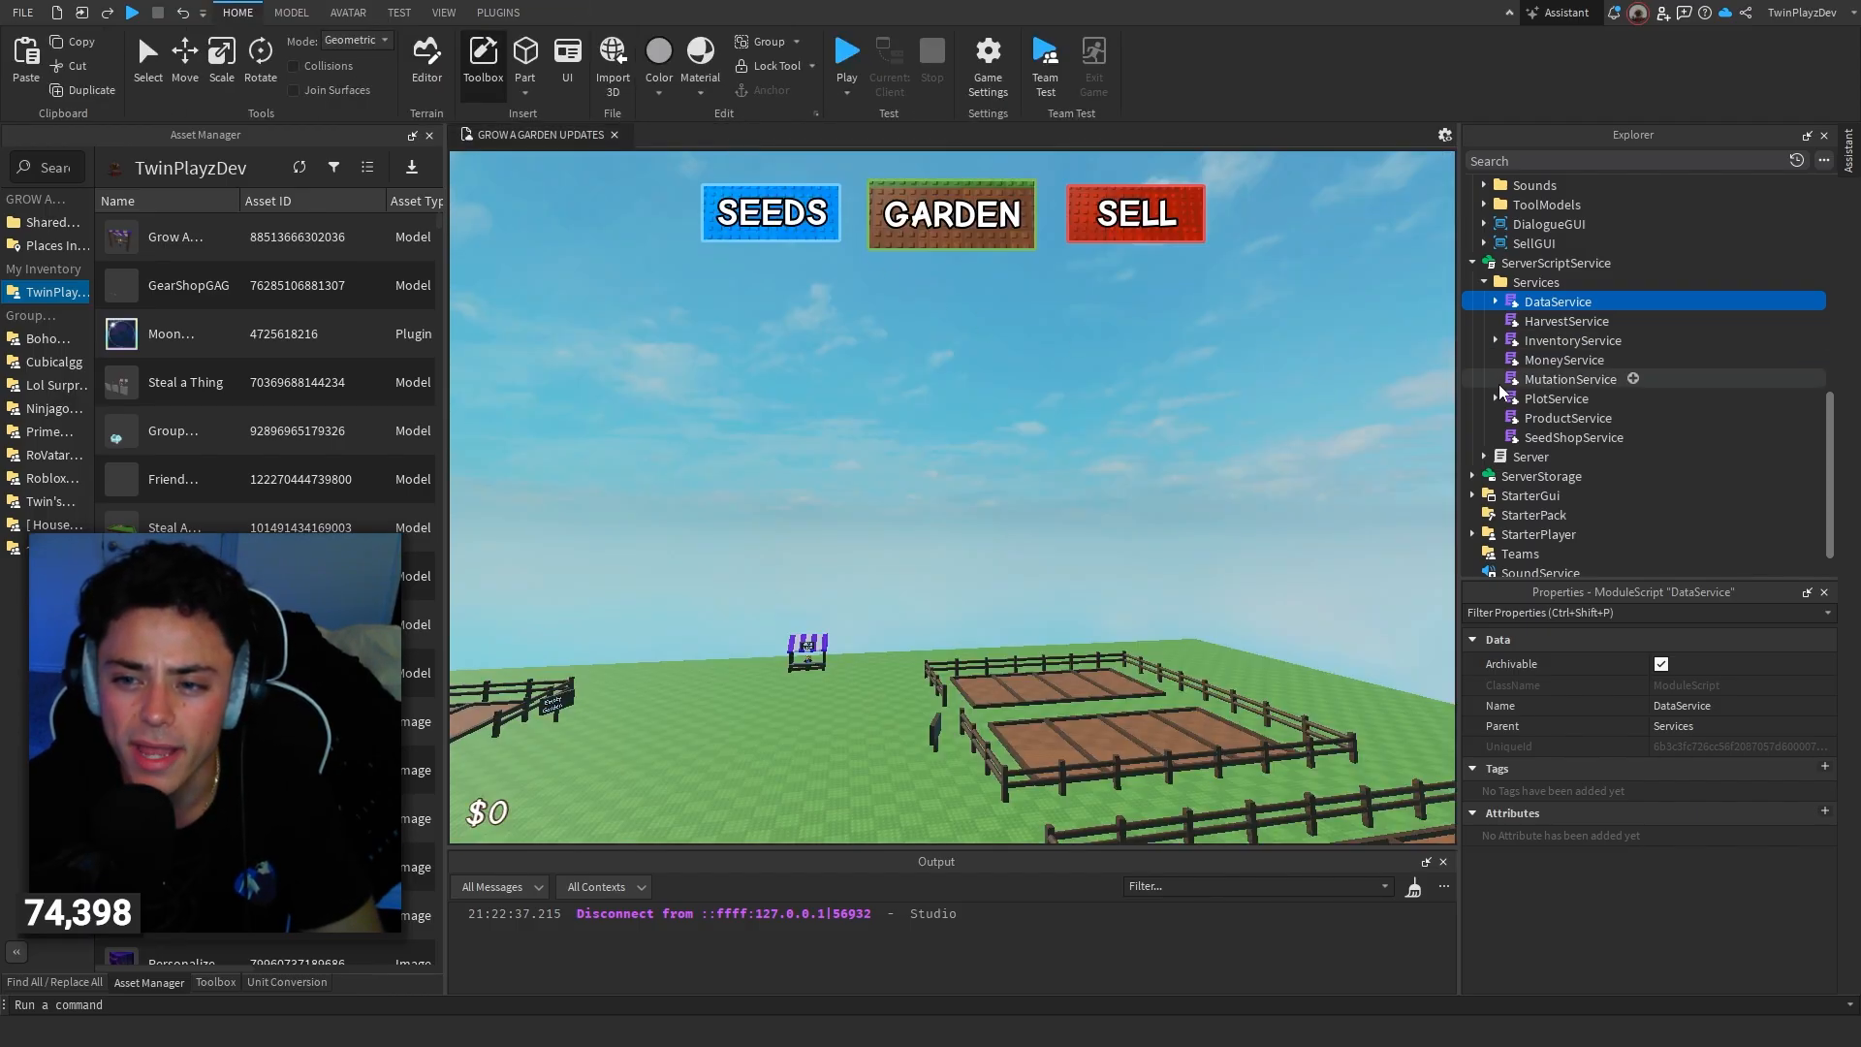
left_click(1497, 301)
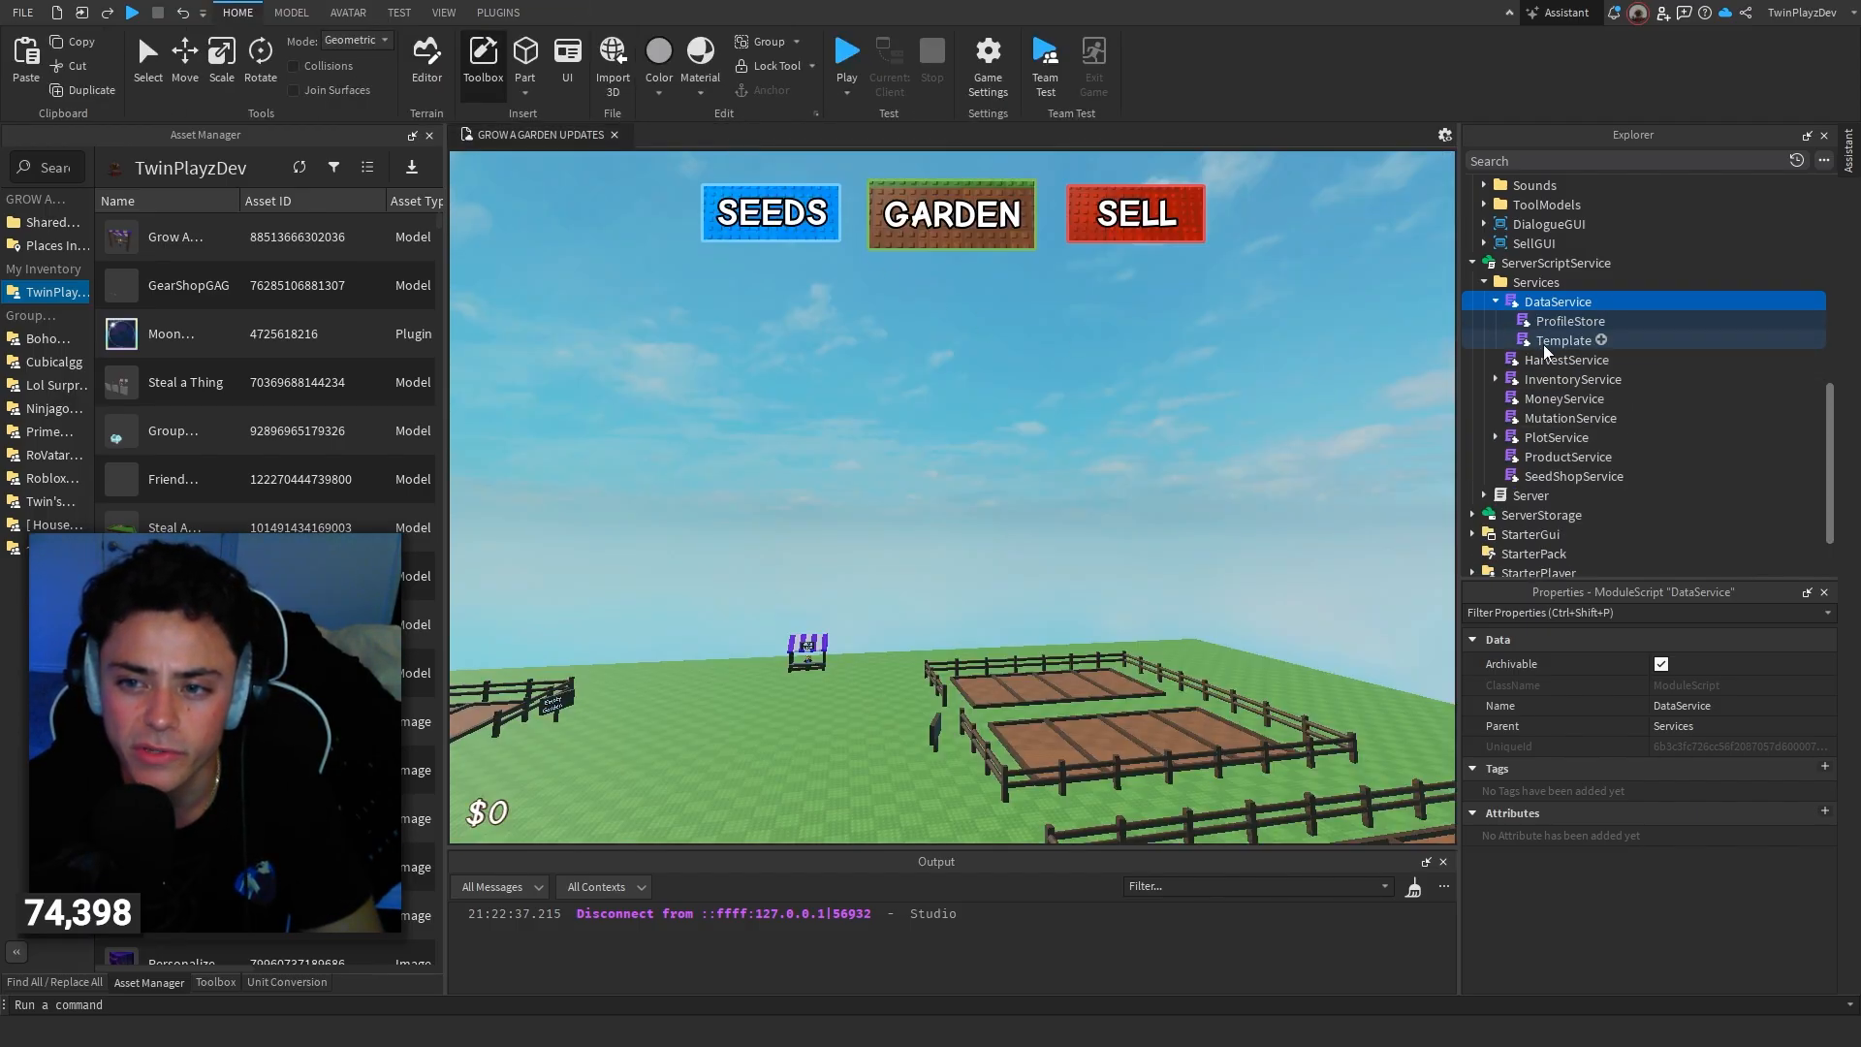
double_click(1562, 341)
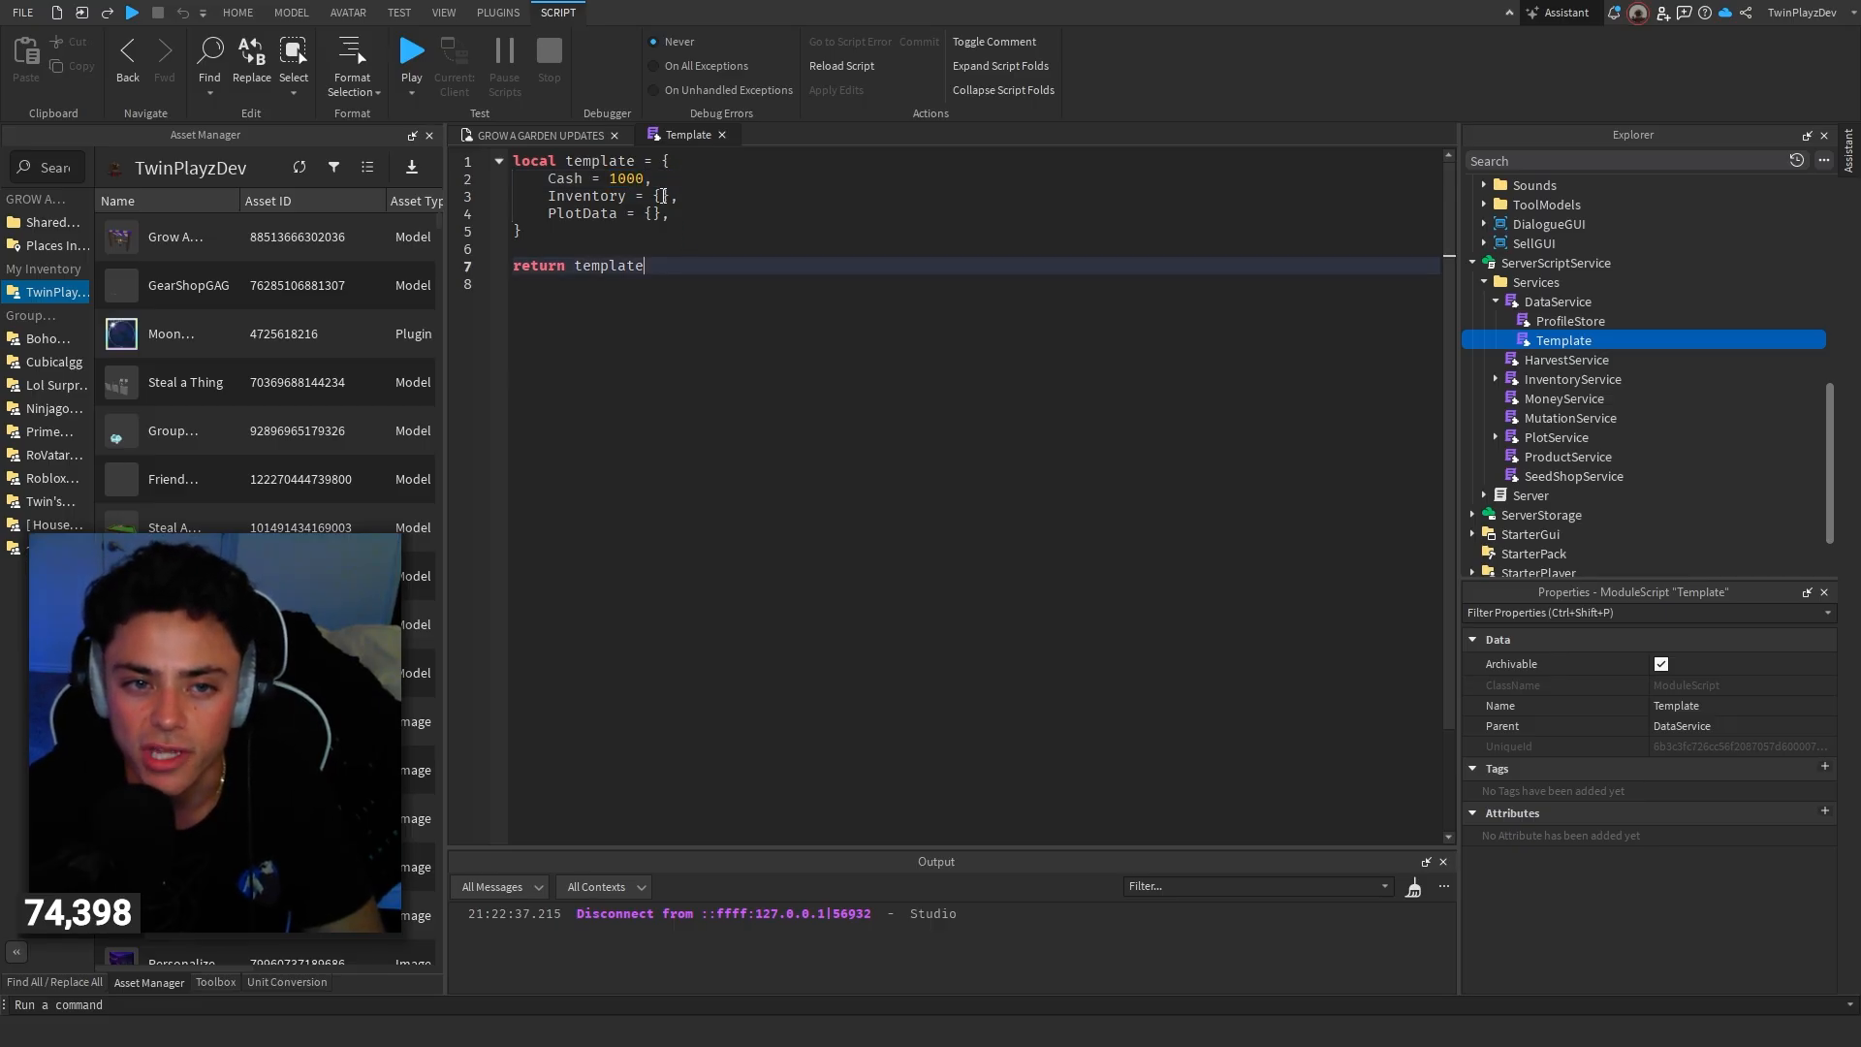
left_click(237, 11)
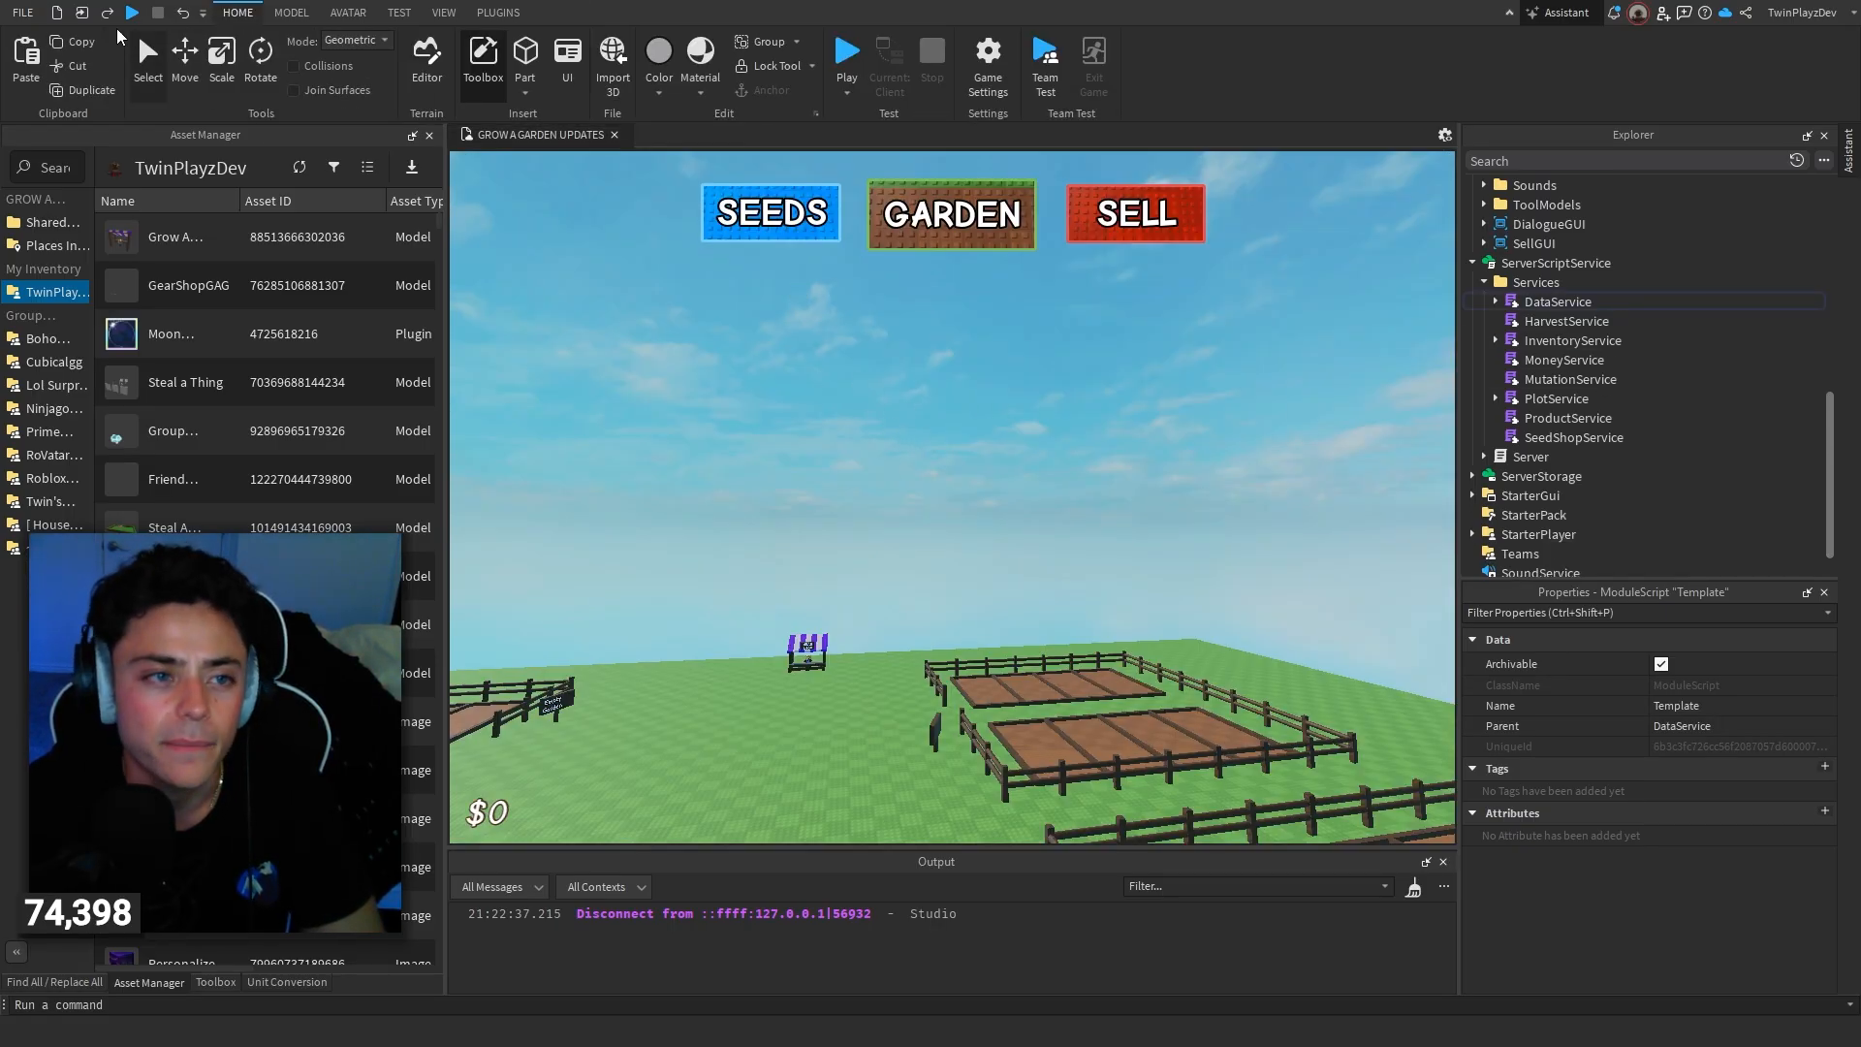